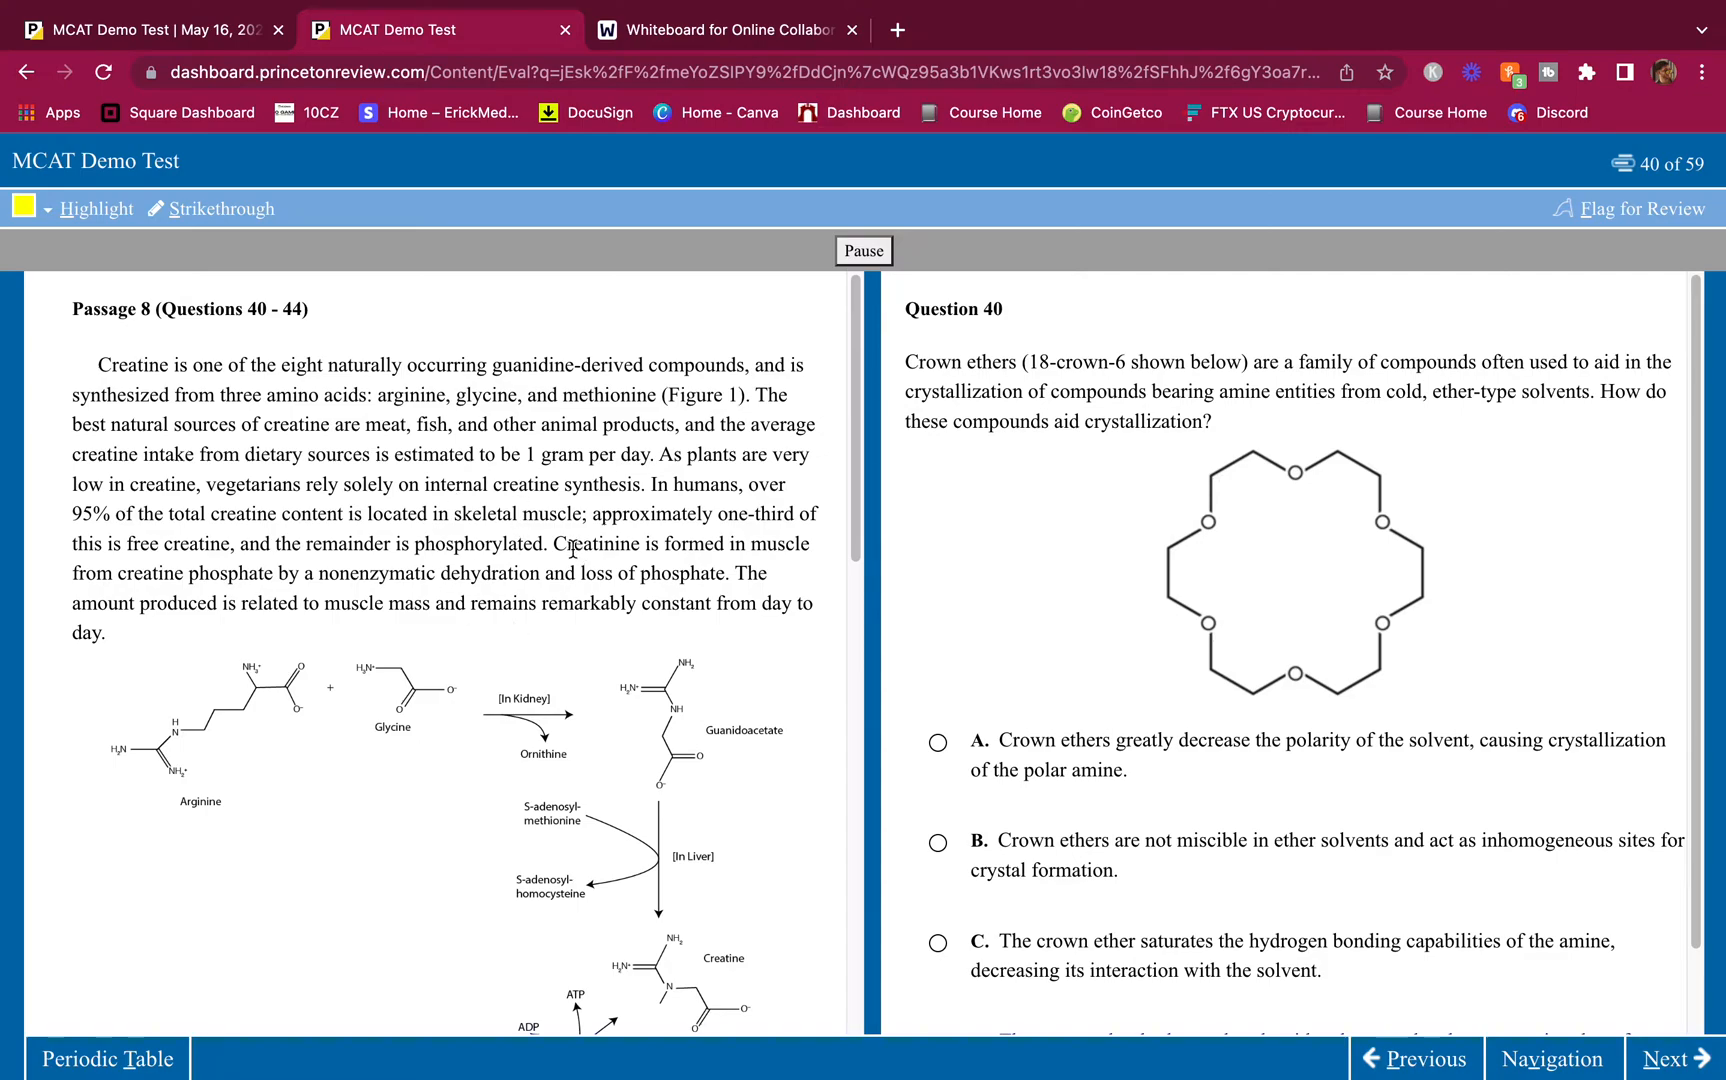
{"action": "mouse_move", "coordinate": [570, 549]}
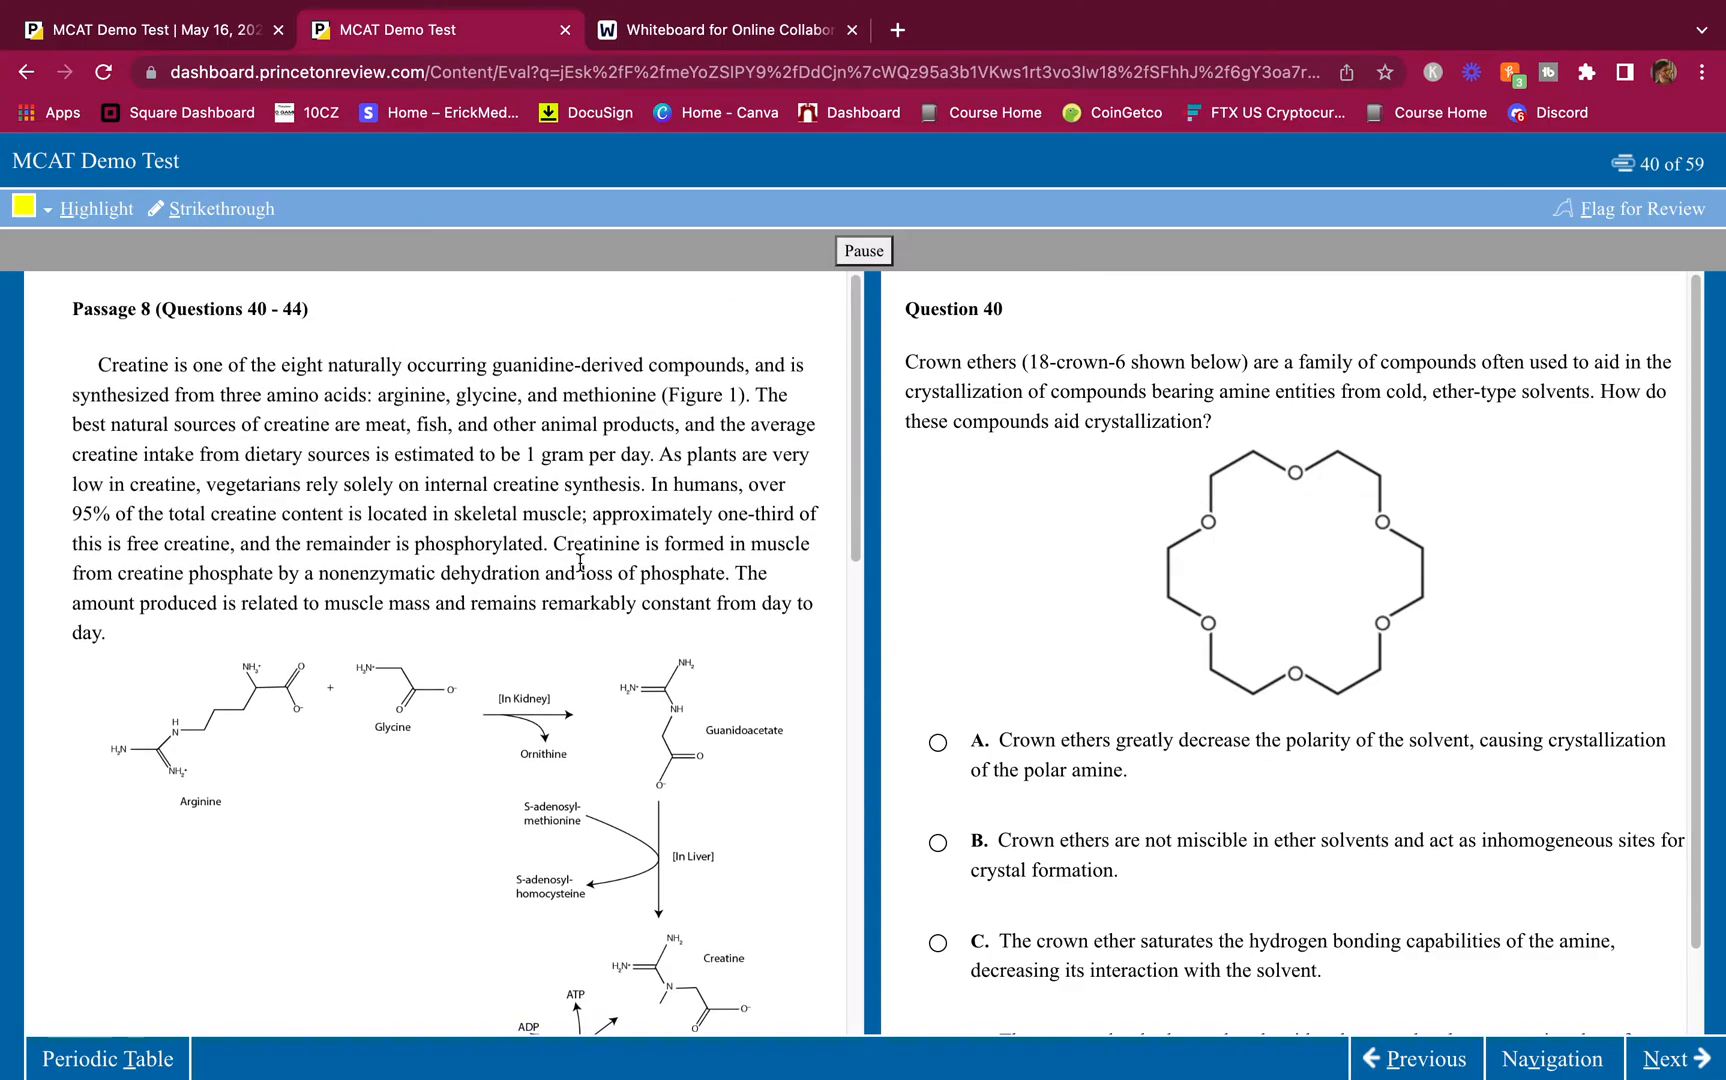
{"action": "mouse_move", "coordinate": [485, 530]}
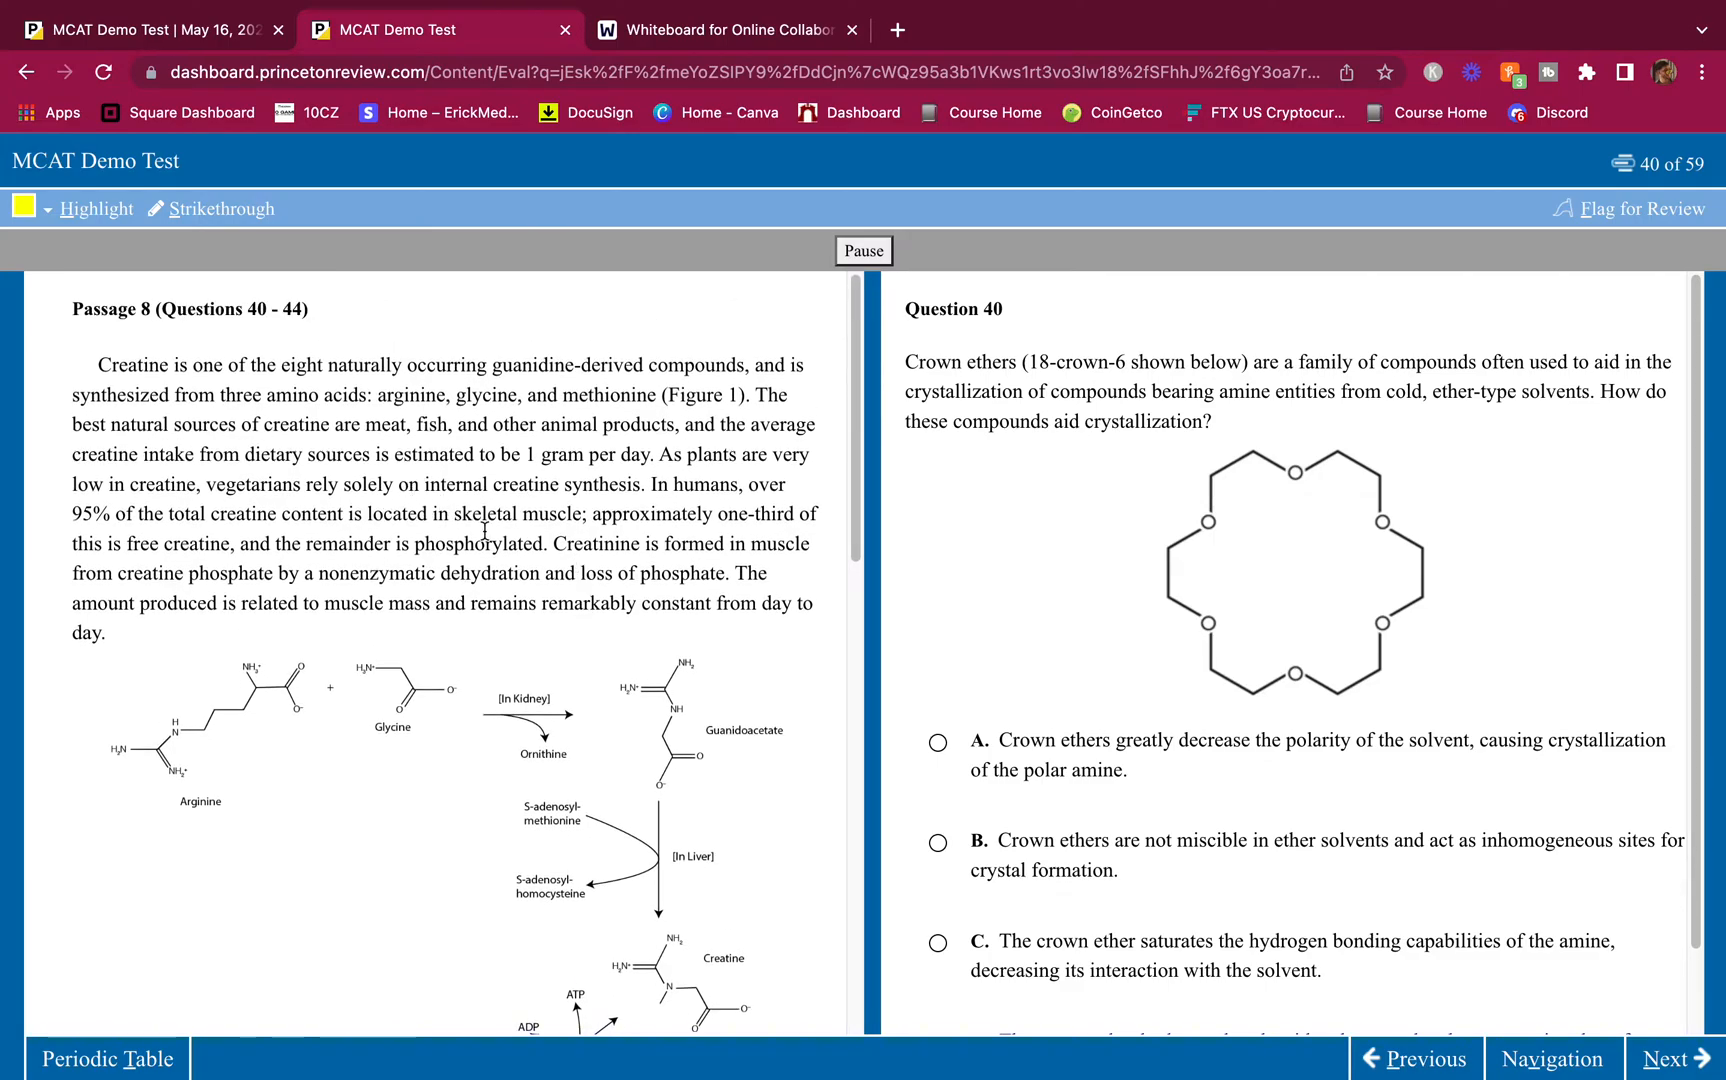
Step: Skim ahead through the questions to 44, then return to question 40
{"action": "scroll", "scroll_direction": "down", "scroll_amount": 3}
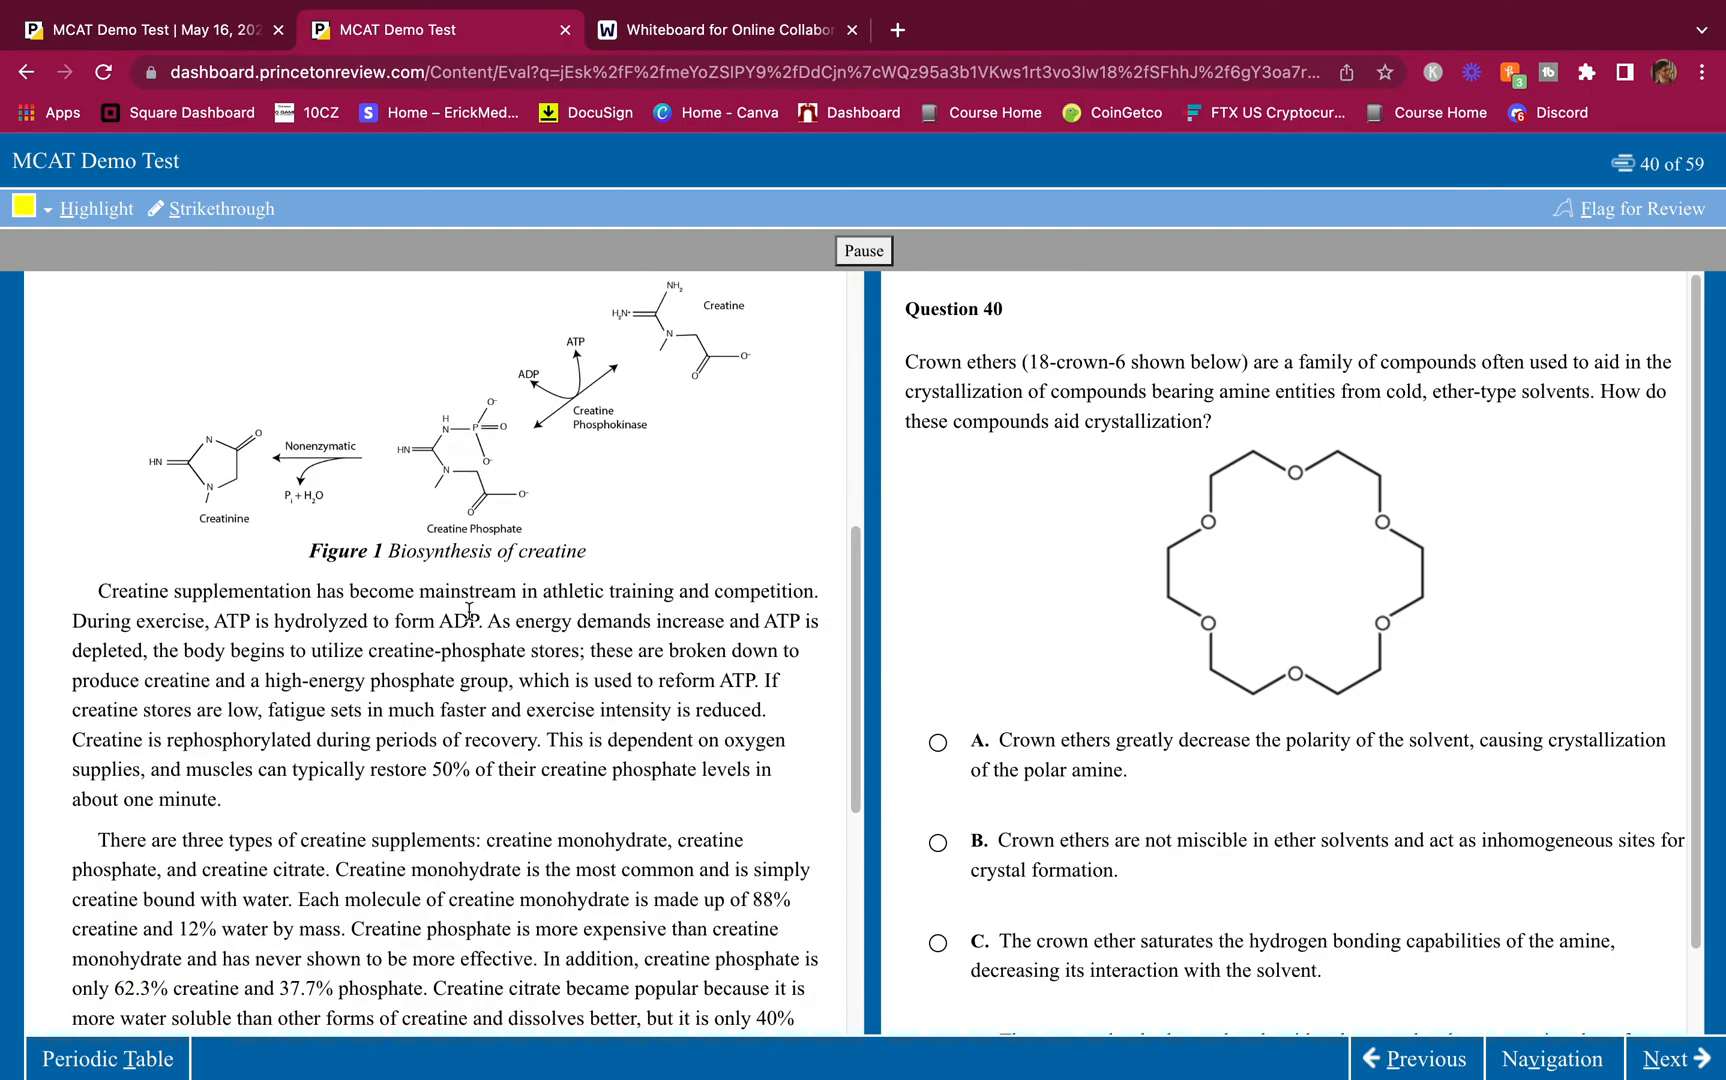
{"action": "mouse_move", "coordinate": [536, 661]}
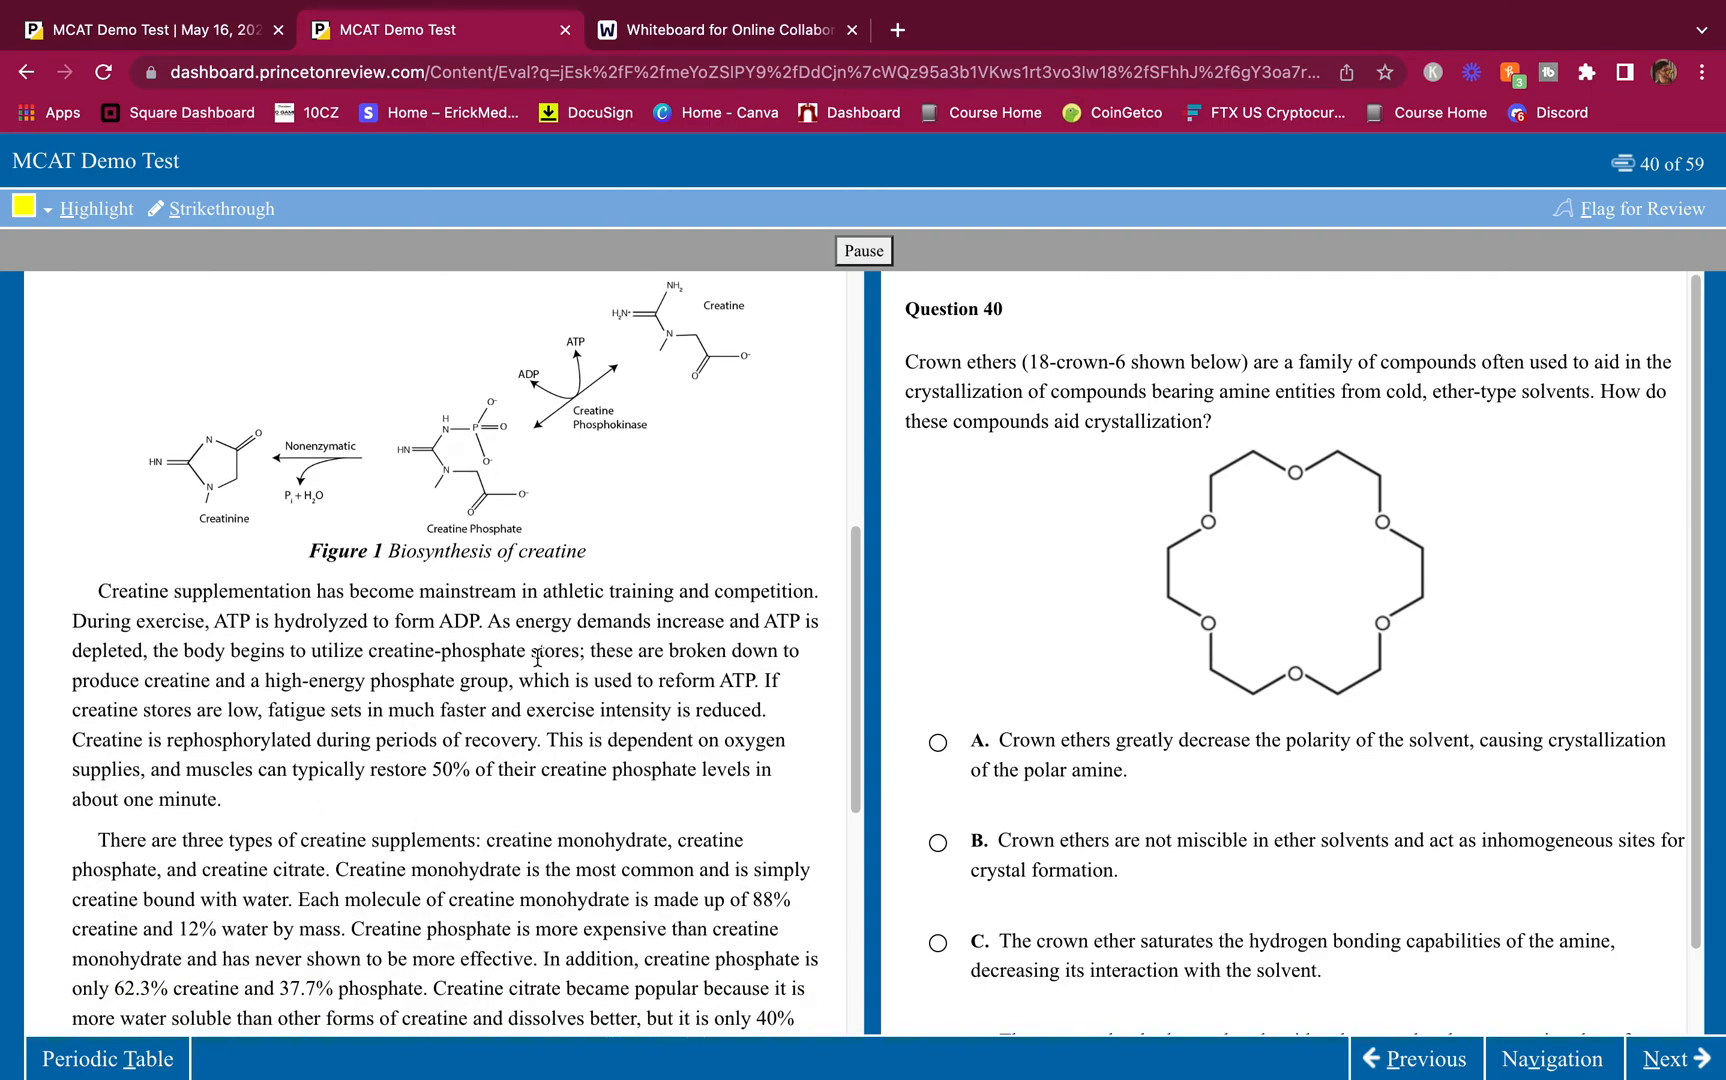
{"action": "mouse_move", "coordinate": [1199, 597]}
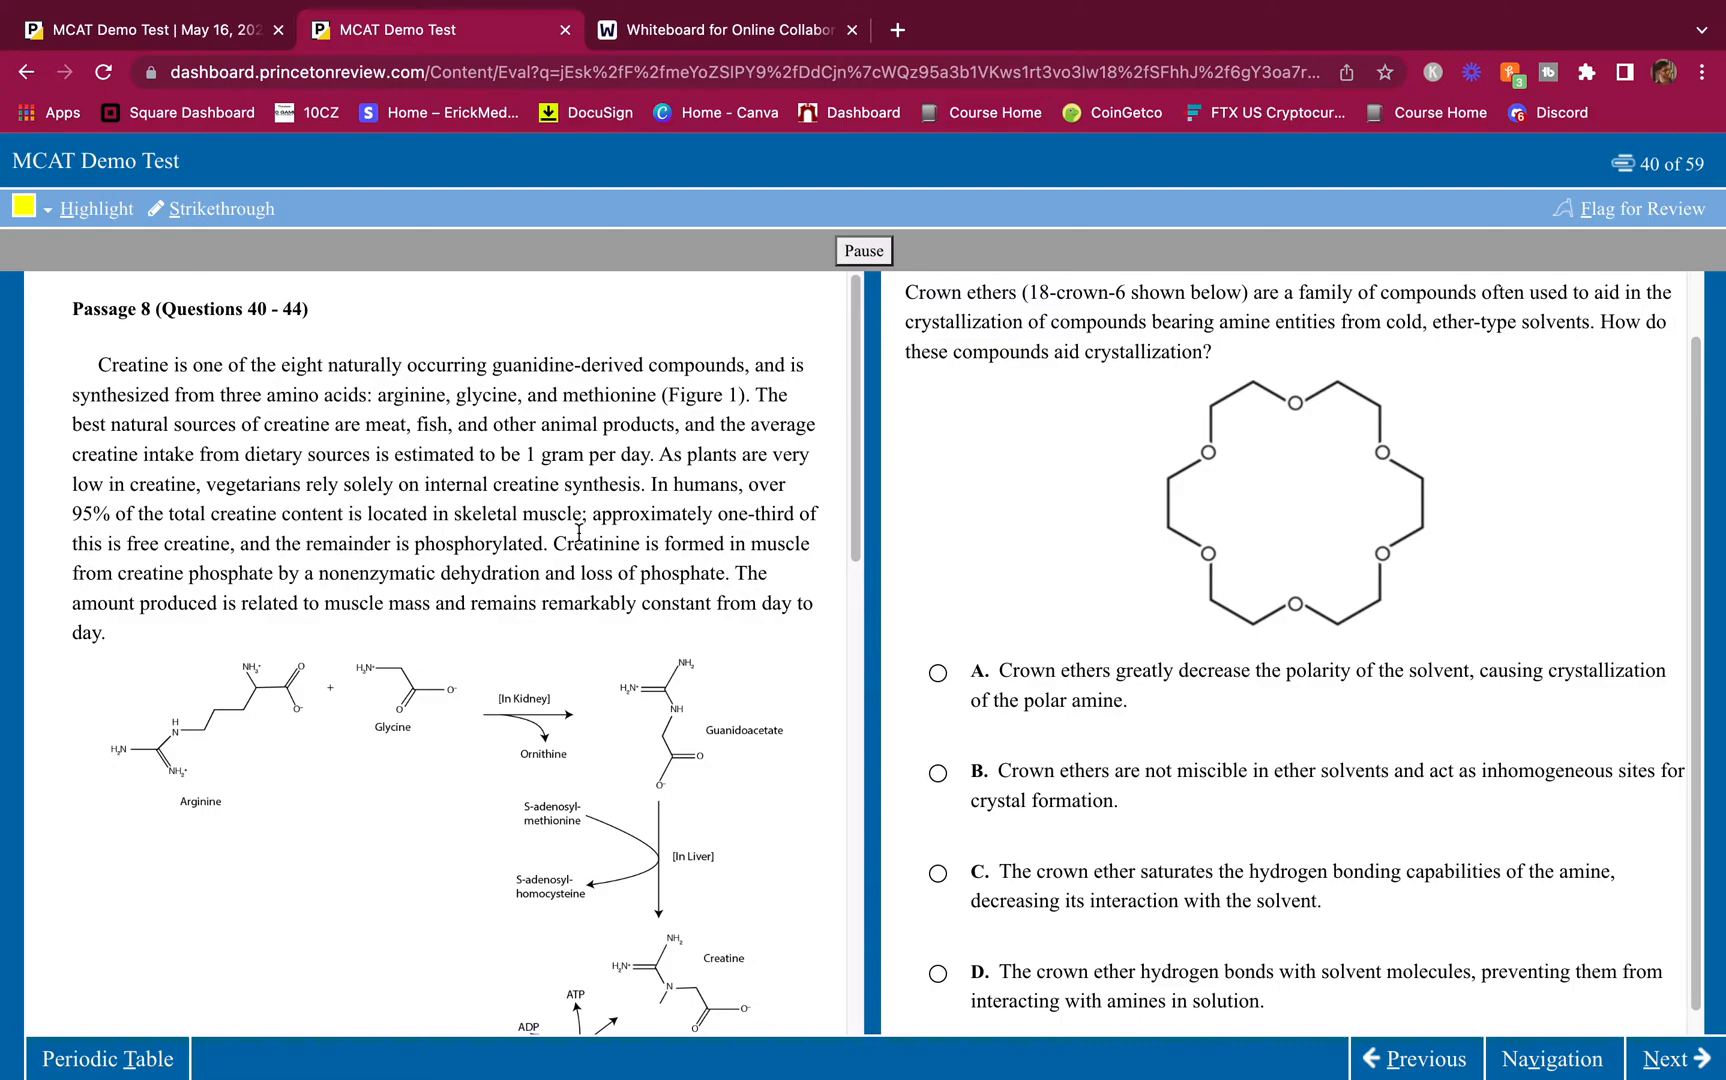
{"action": "mouse_move", "coordinate": [656, 403]}
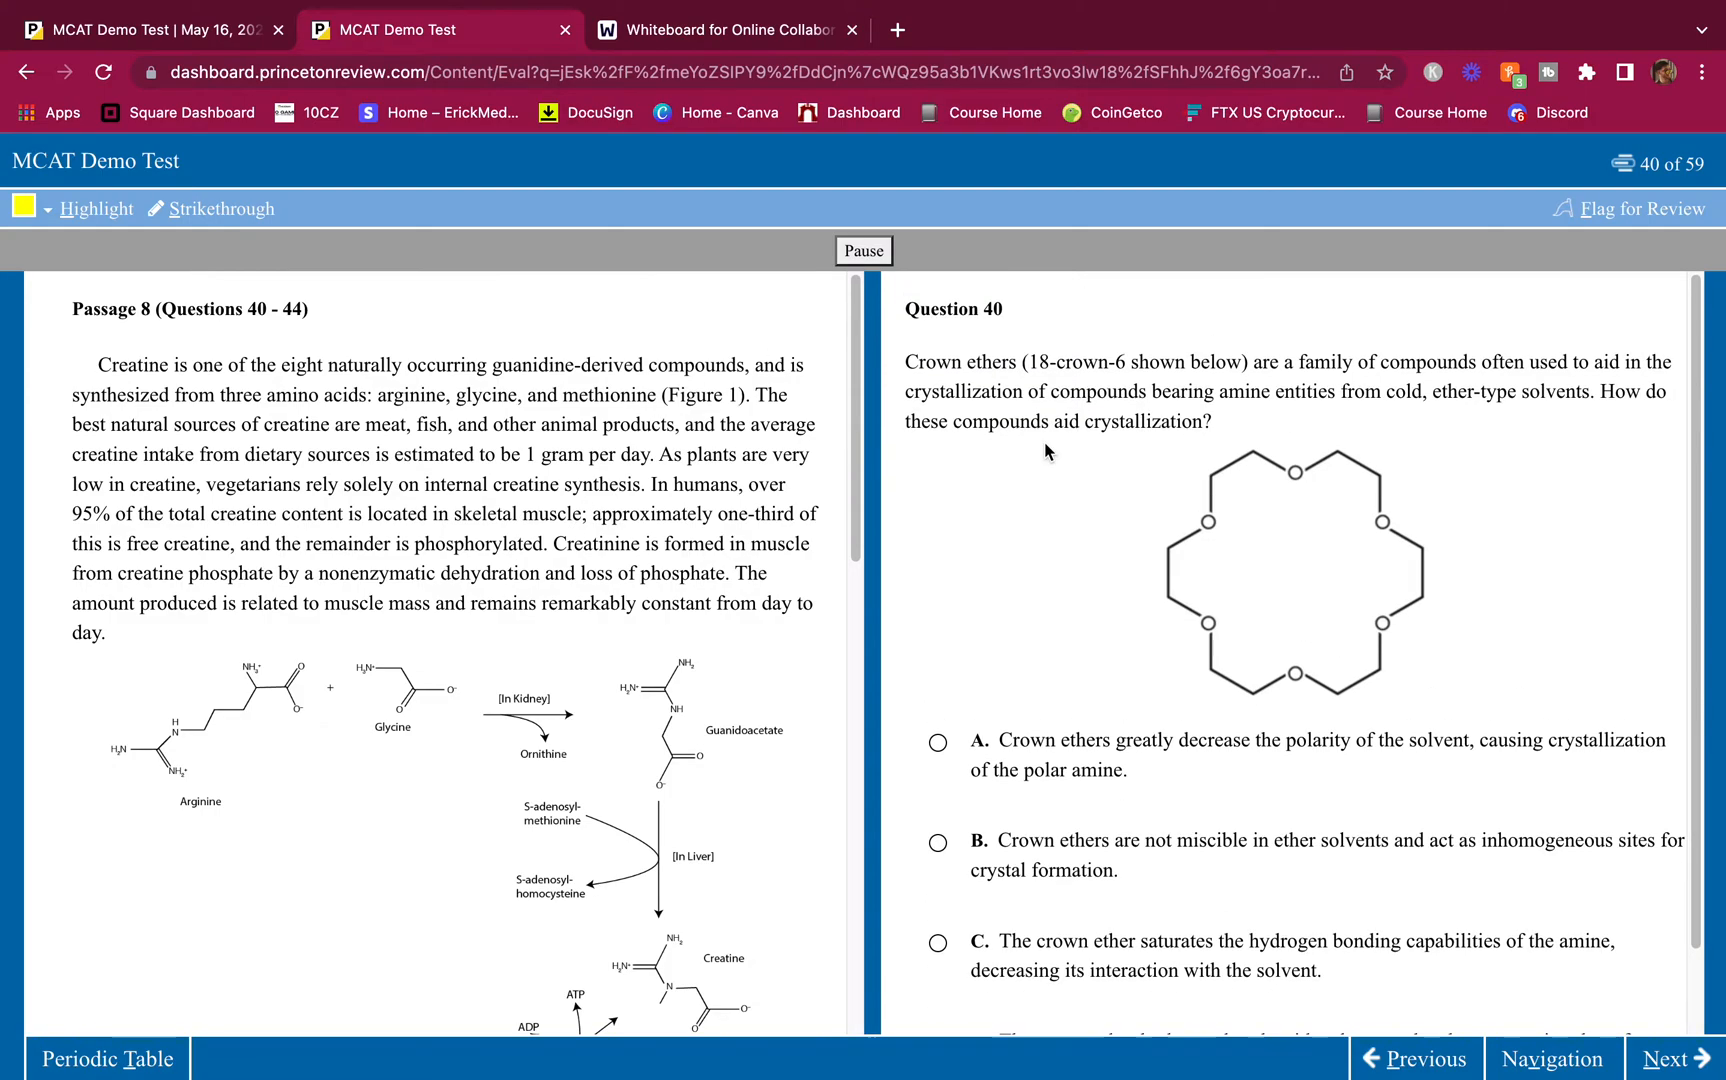
{"action": "mouse_move", "coordinate": [1156, 585]}
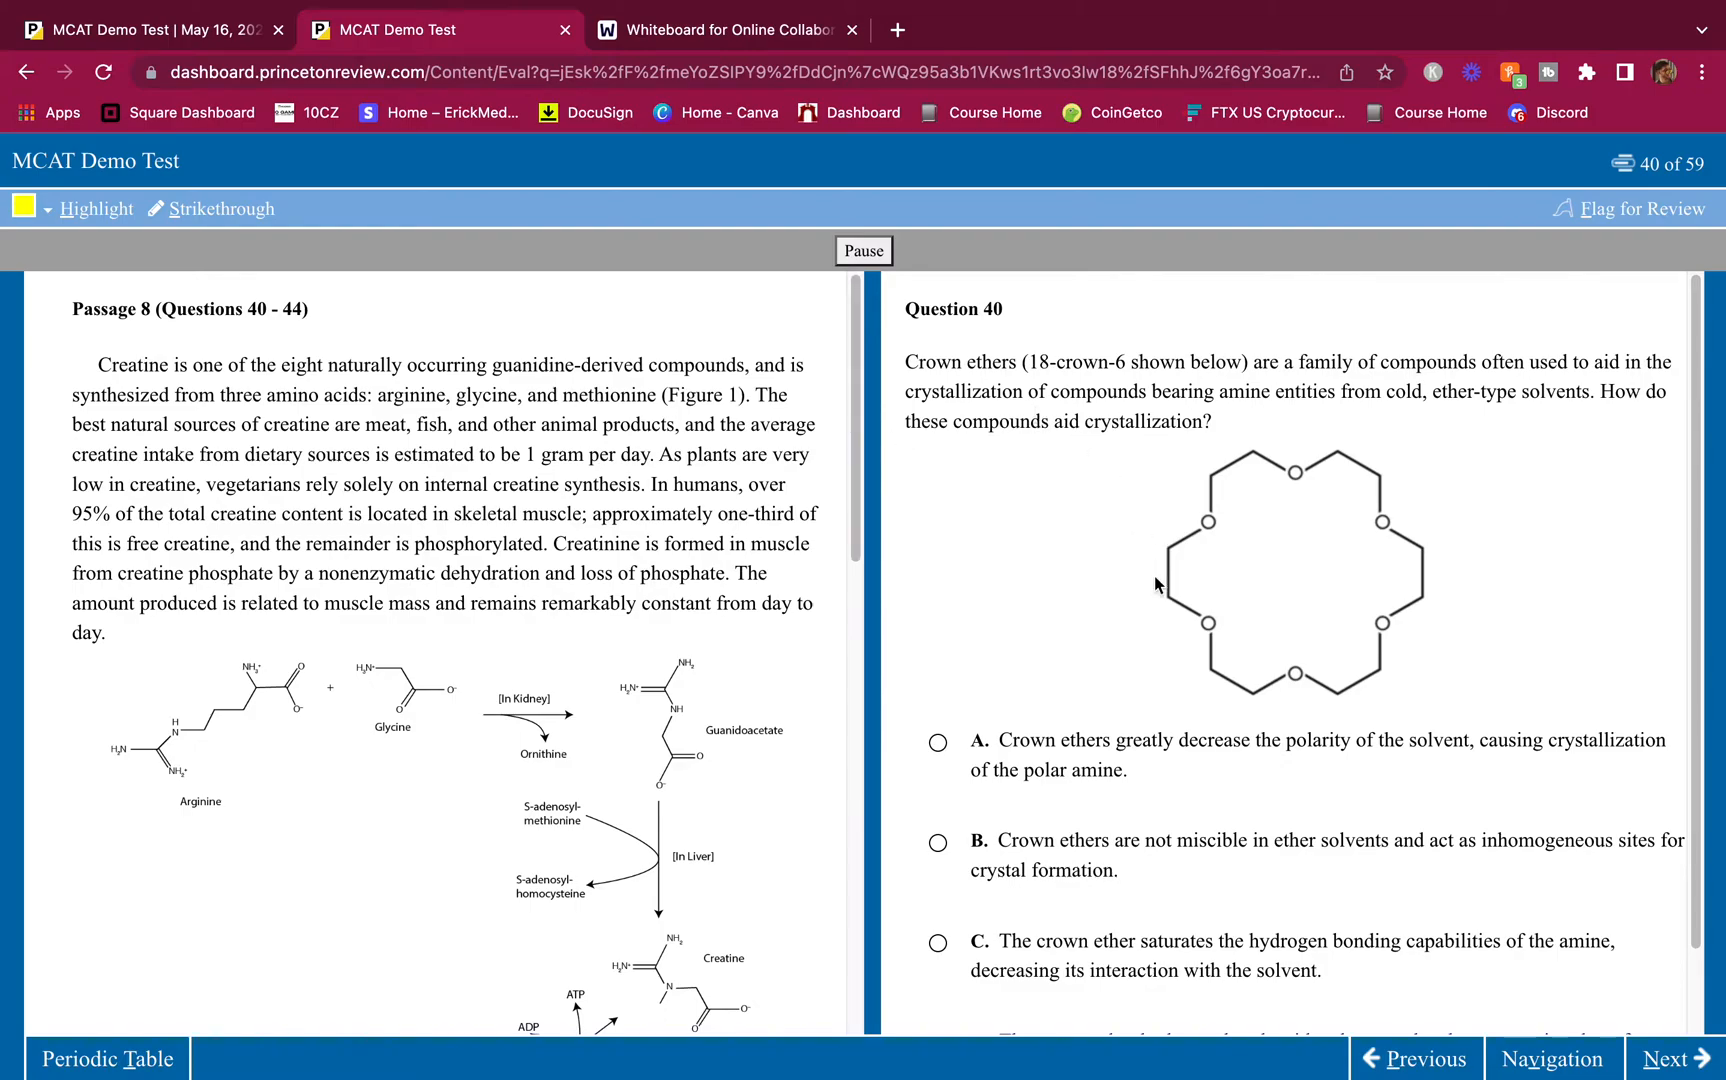
{"action": "scroll", "scroll_direction": "down", "scroll_amount": 3}
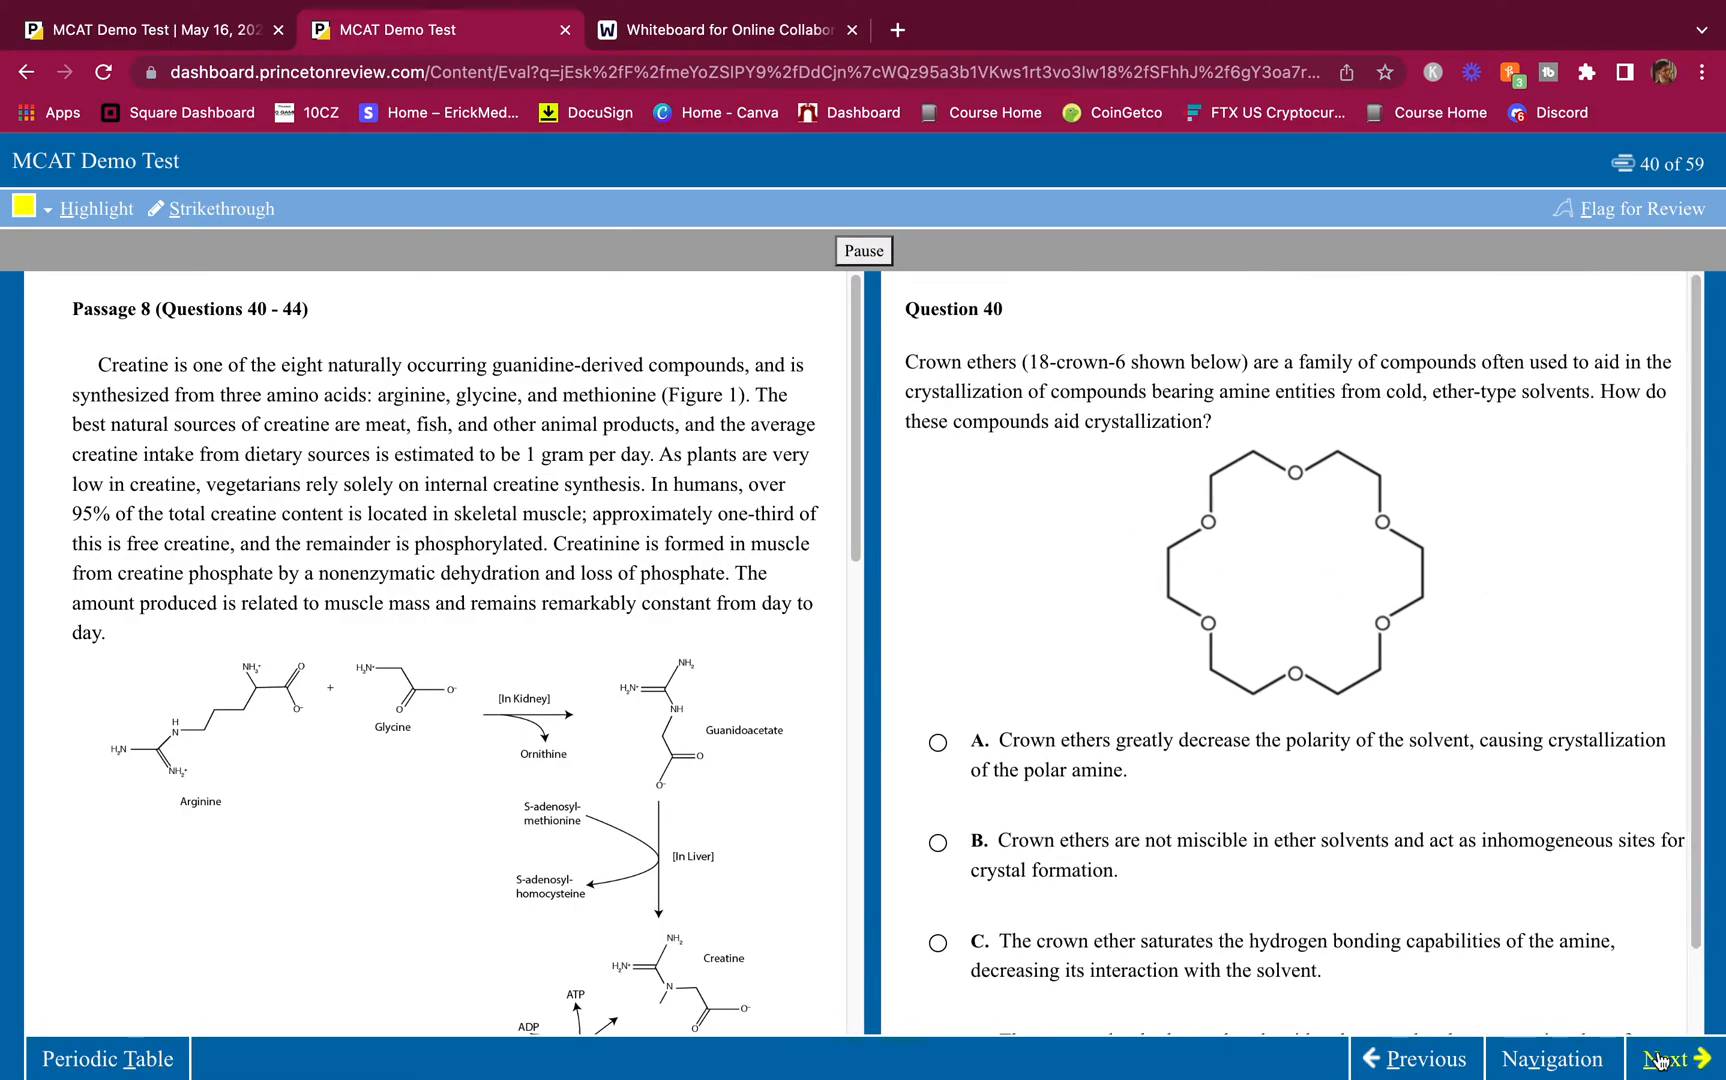
{"action": "left_click", "coordinate": [1672, 1058]}
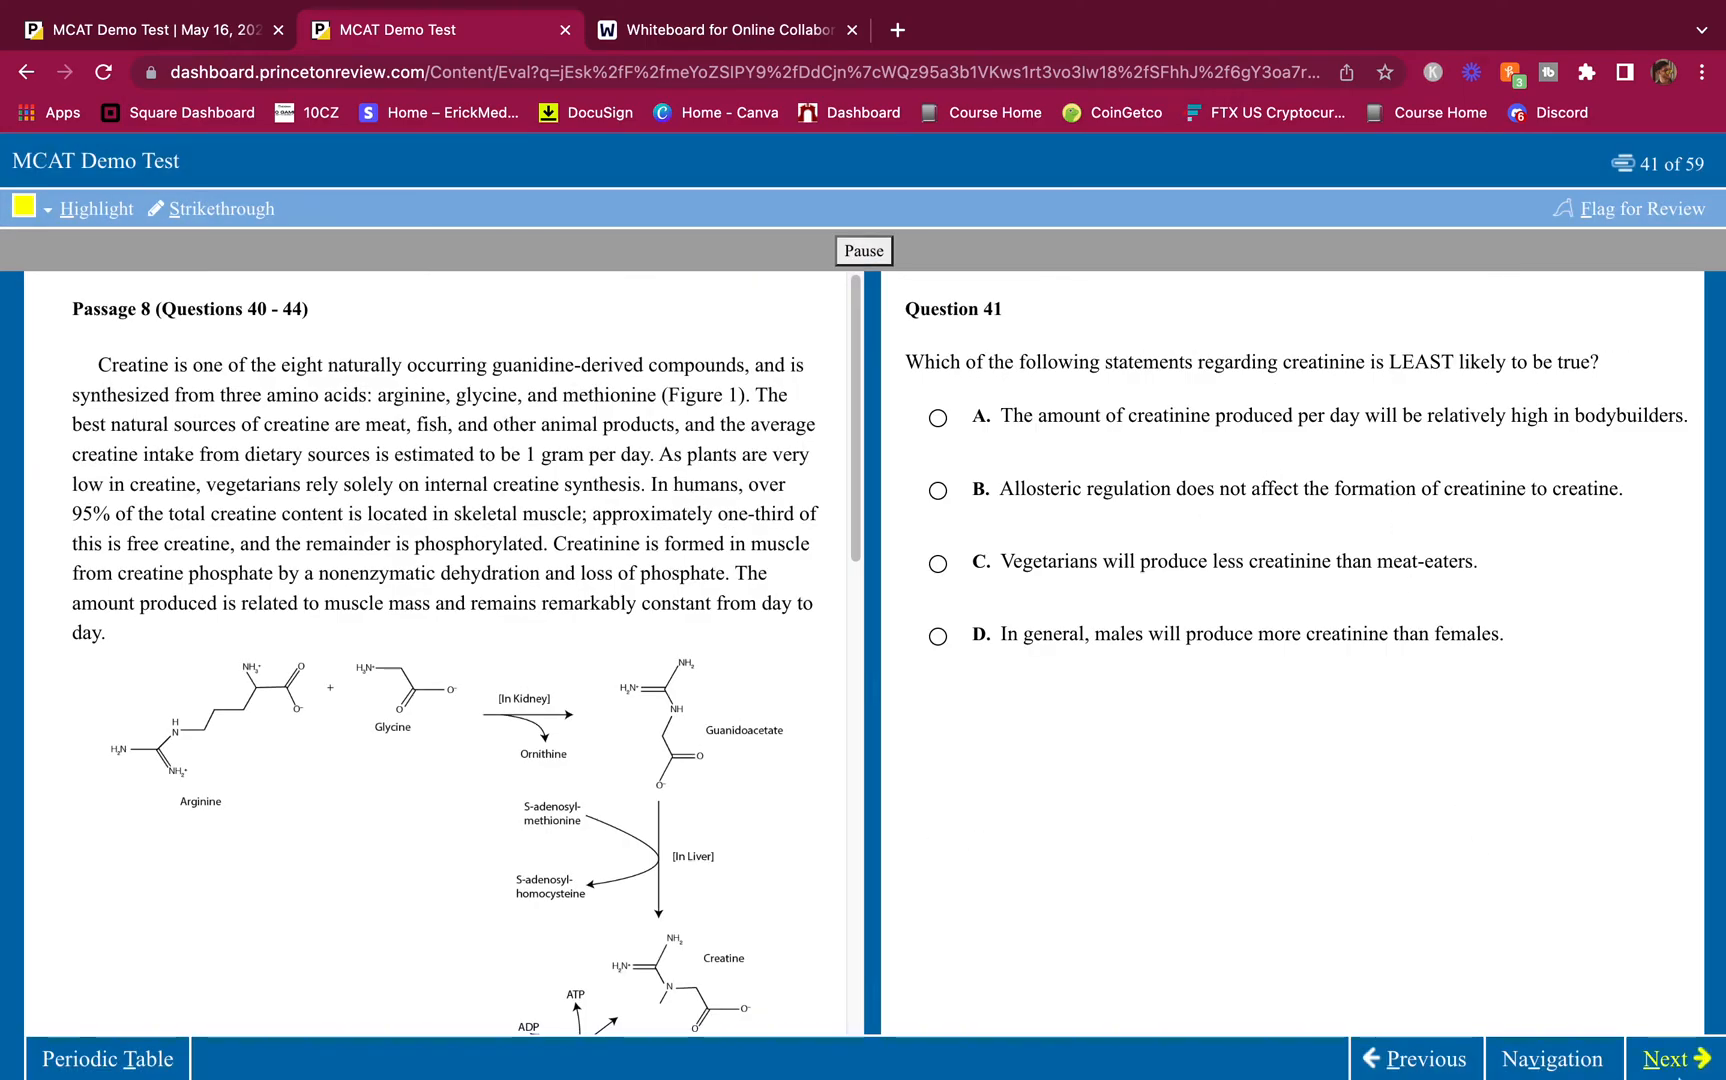
{"action": "left_click", "coordinate": [1672, 1058]}
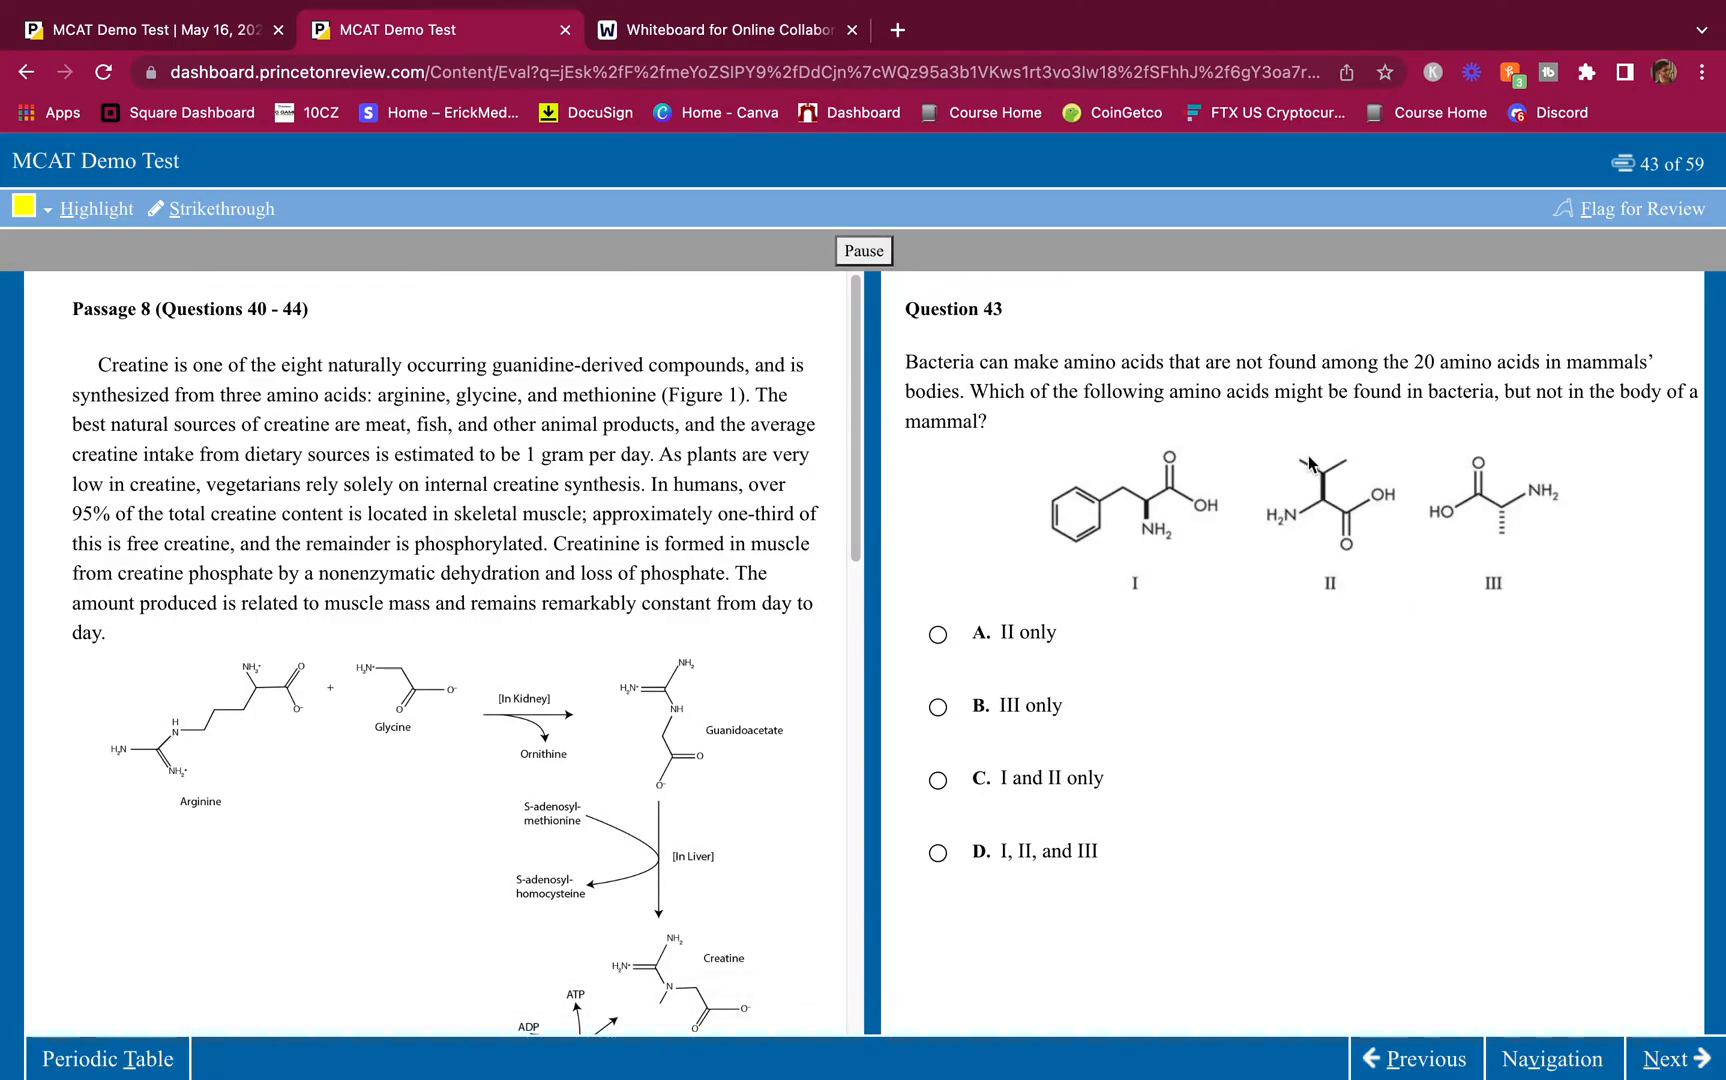
{"action": "left_click", "coordinate": [1667, 1058]}
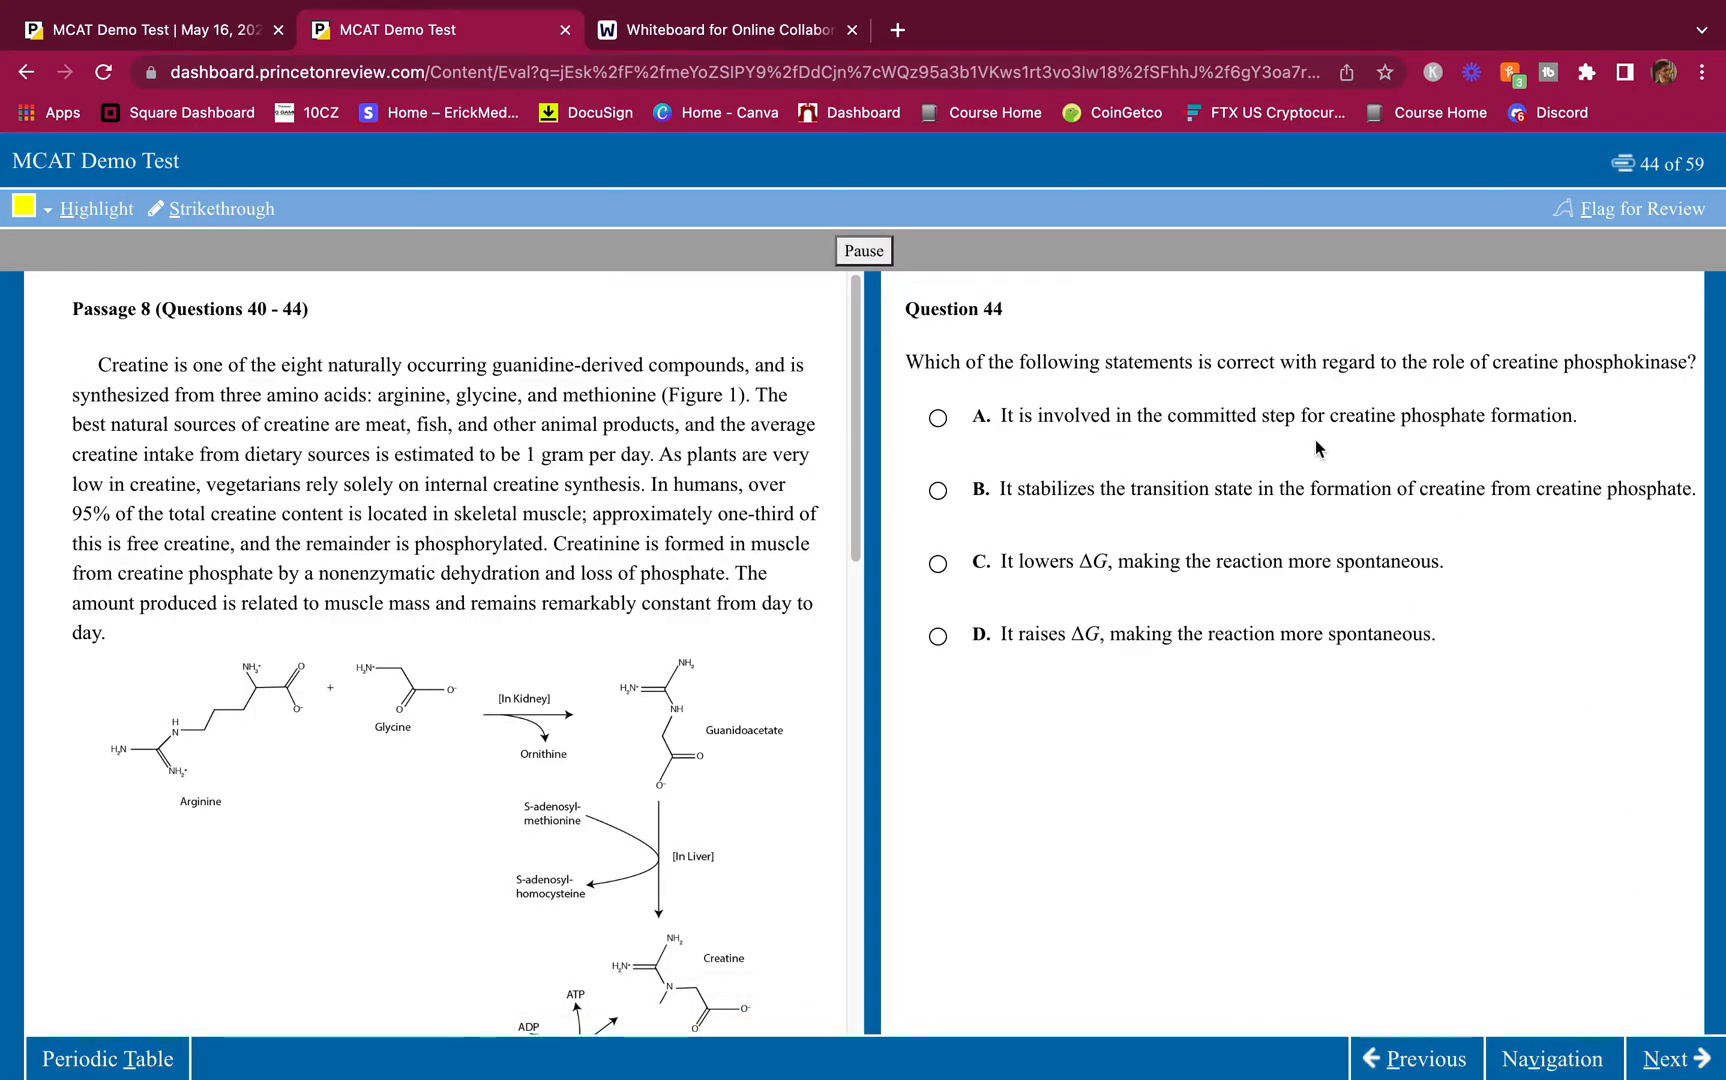
{"action": "mouse_move", "coordinate": [1259, 978]}
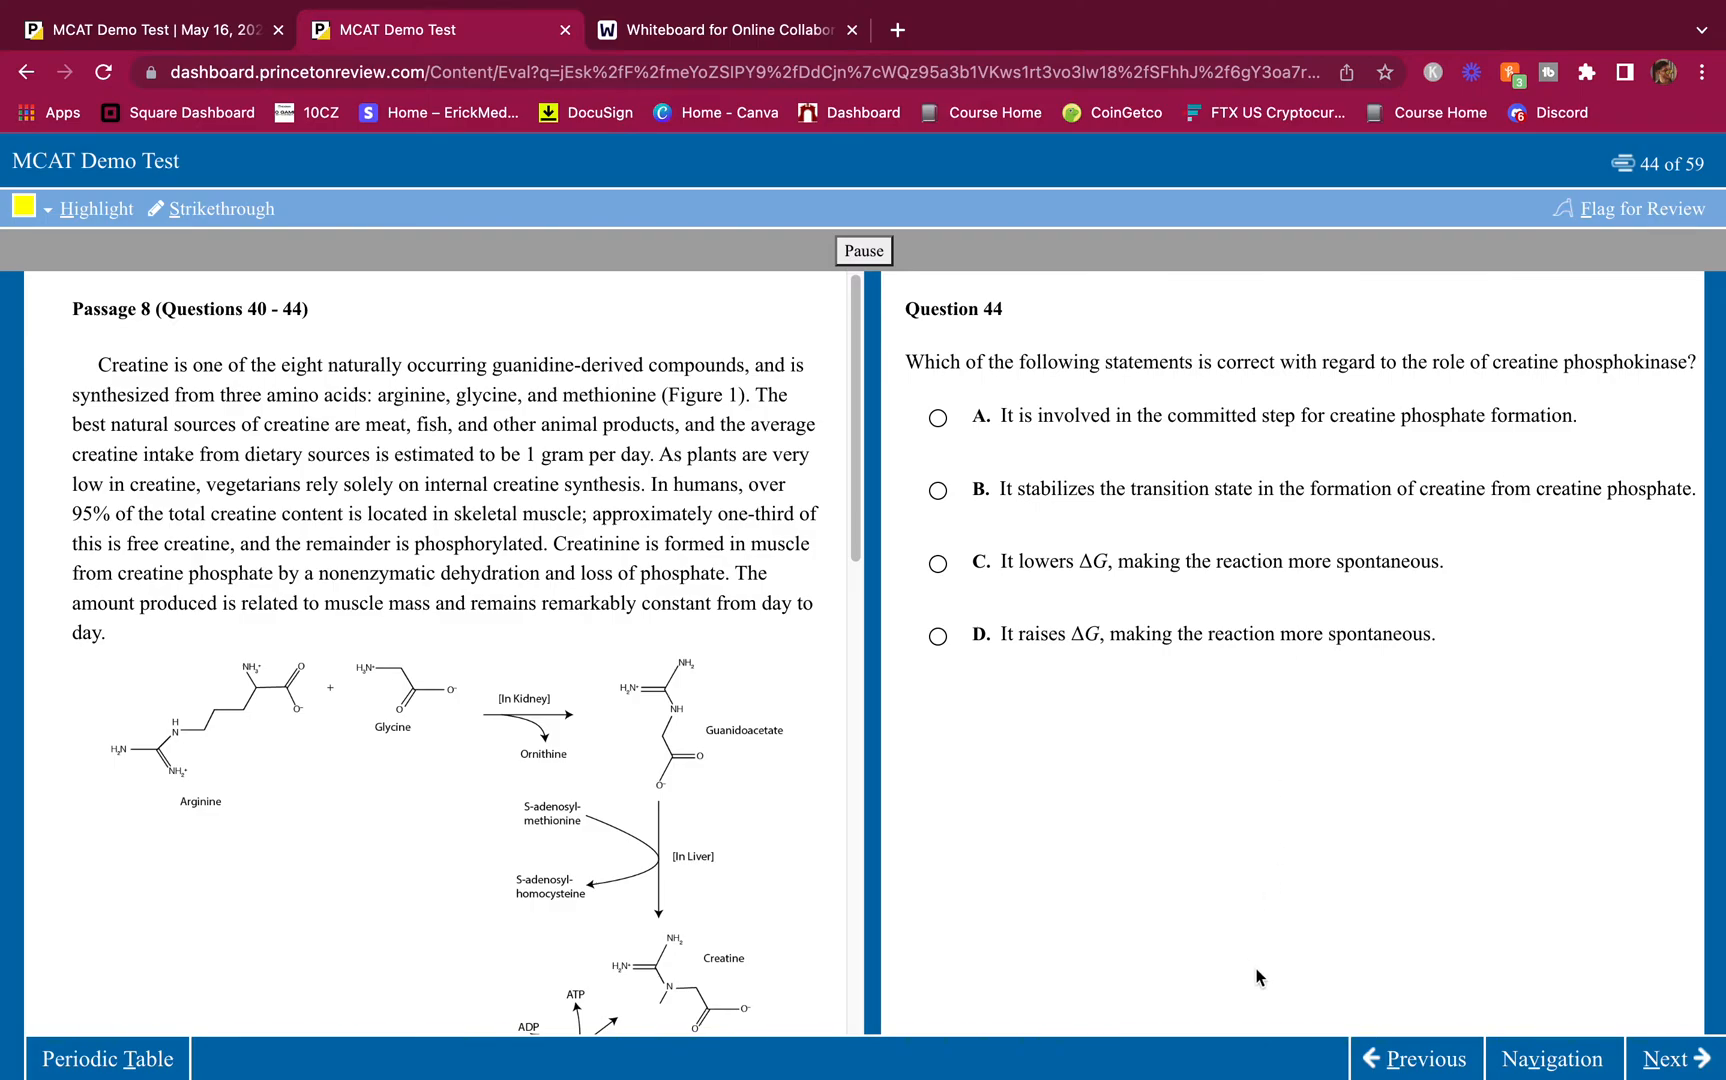
{"action": "left_click", "coordinate": [1421, 1059]}
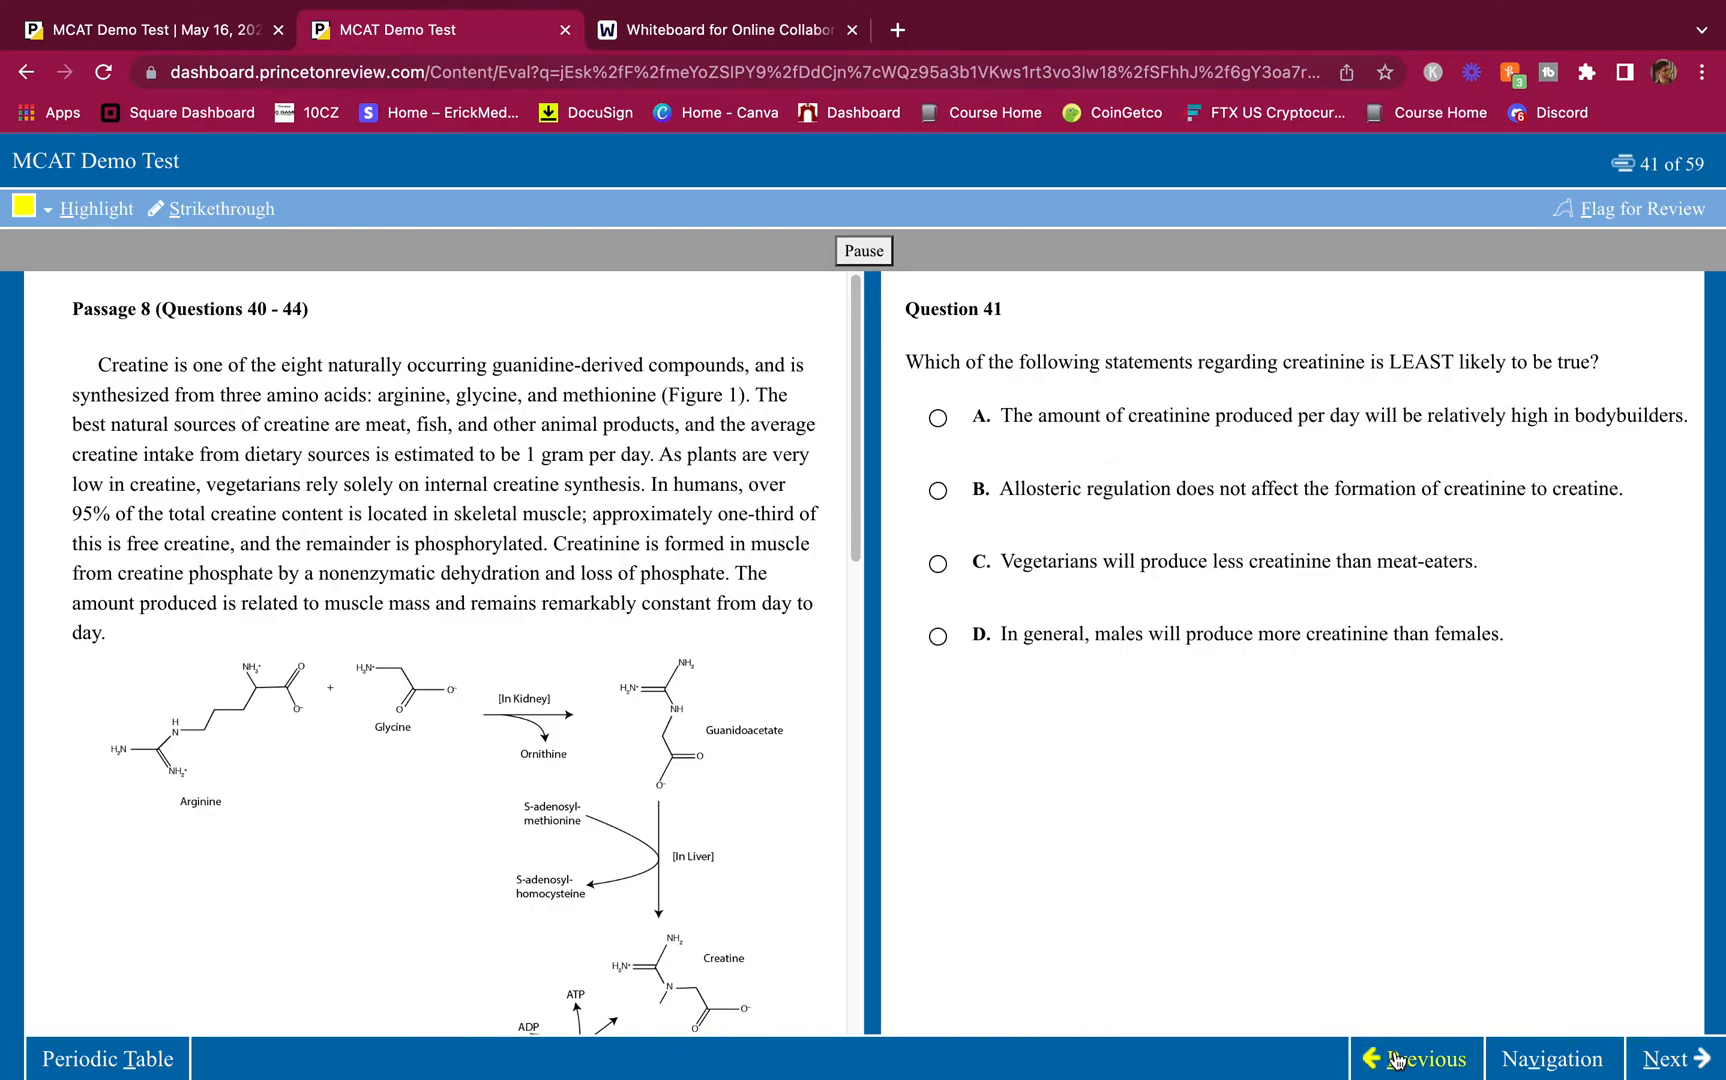
{"action": "left_click", "coordinate": [1414, 1059]}
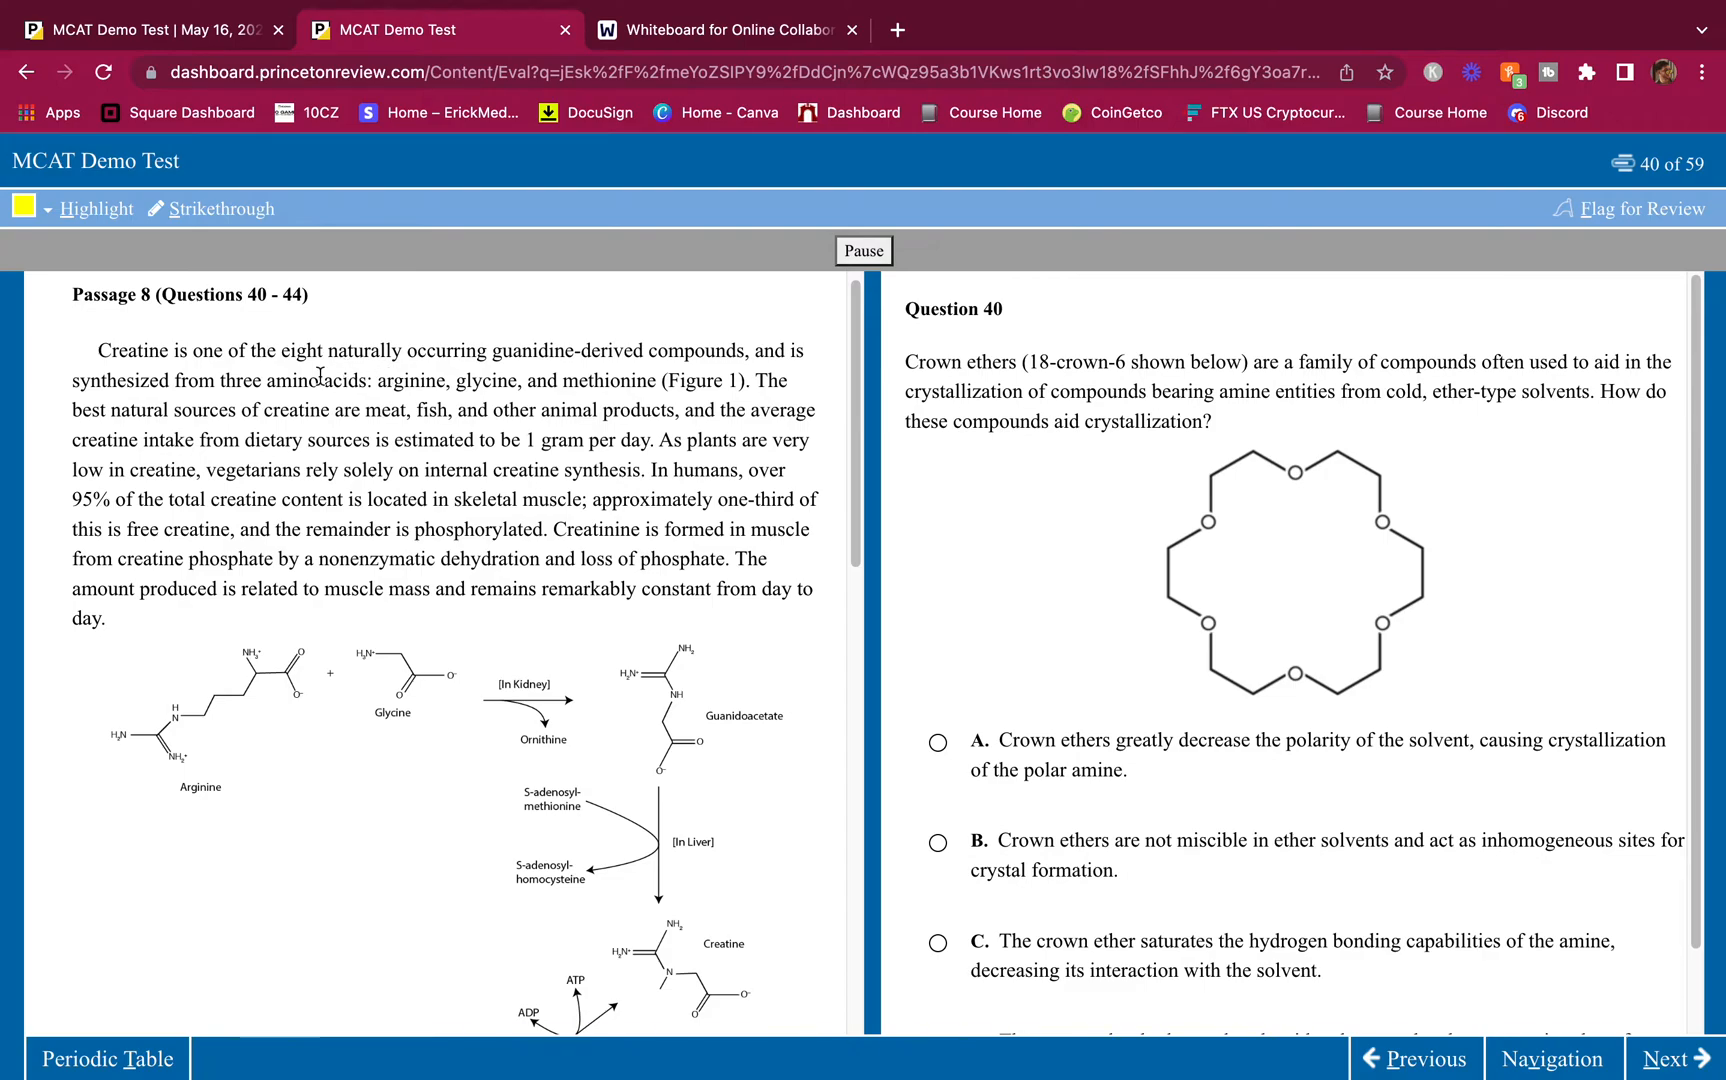
Step: Highlight 'amino acids: arginine, glycine, and methionine' in the creatine passage
{"action": "left_click_drag", "start_coordinate": [267, 381], "coordinate": [485, 381]}
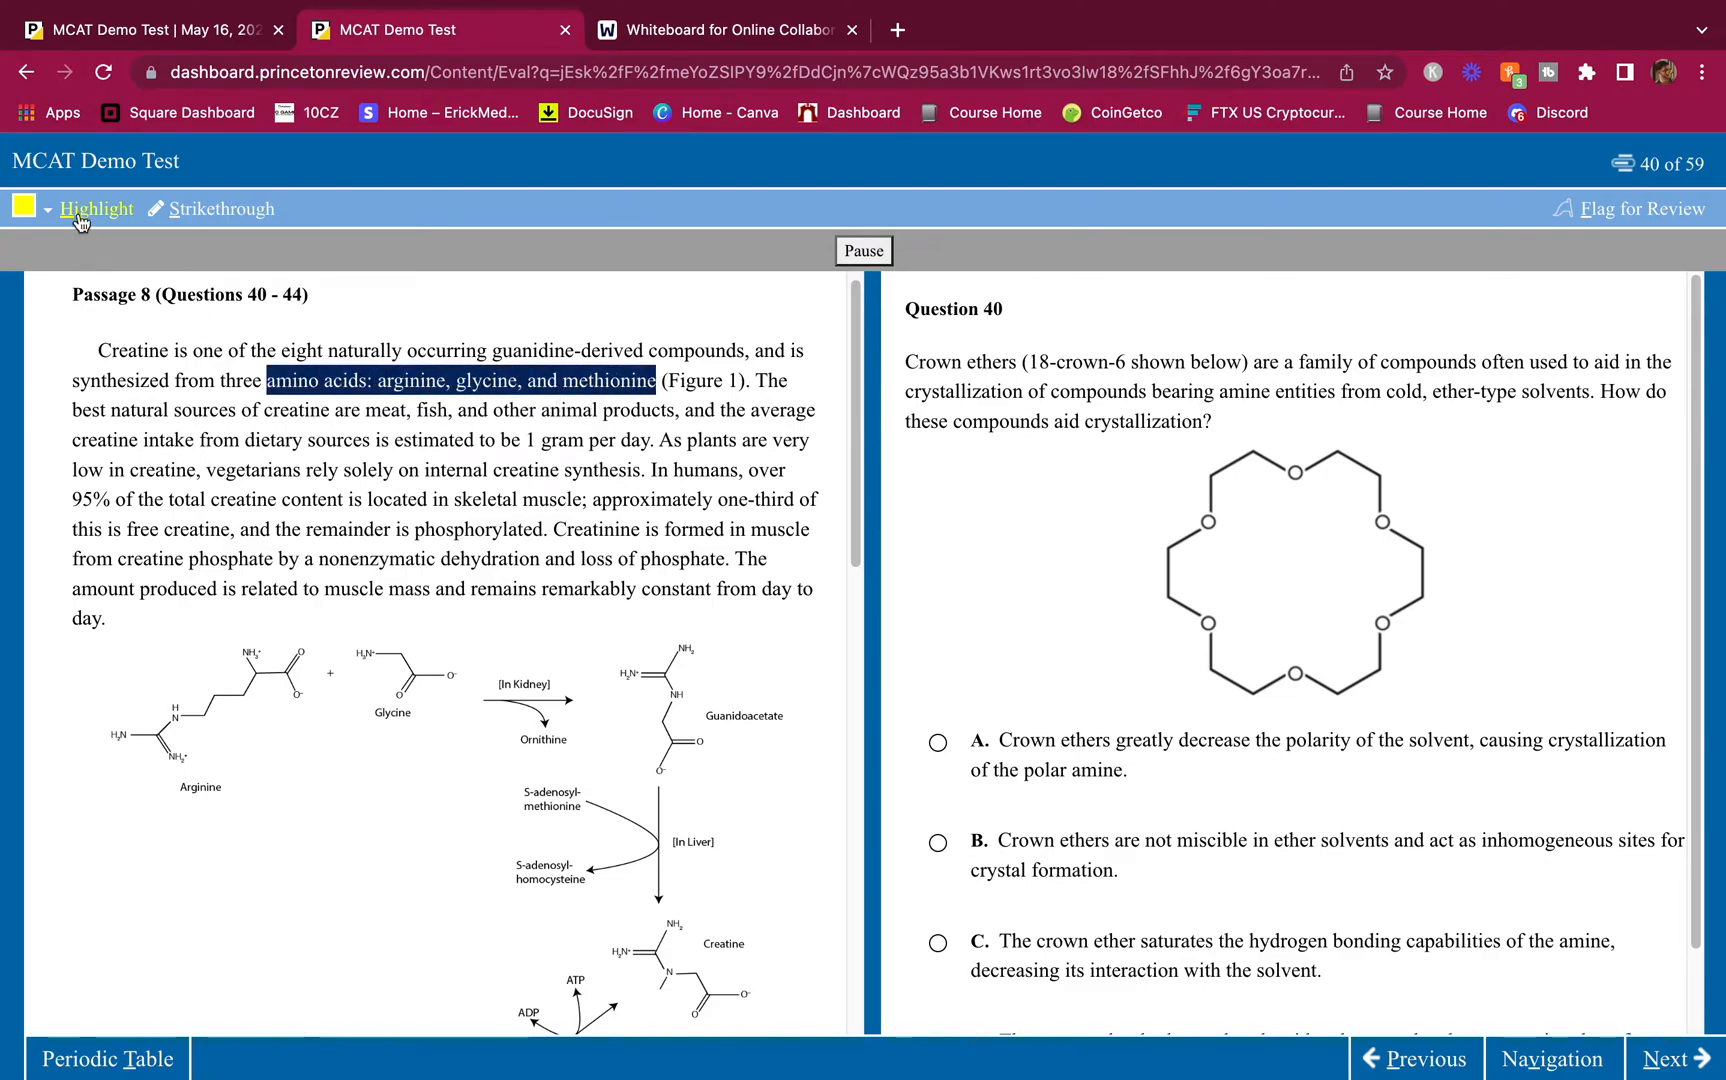
{"action": "left_click", "coordinate": [96, 209]}
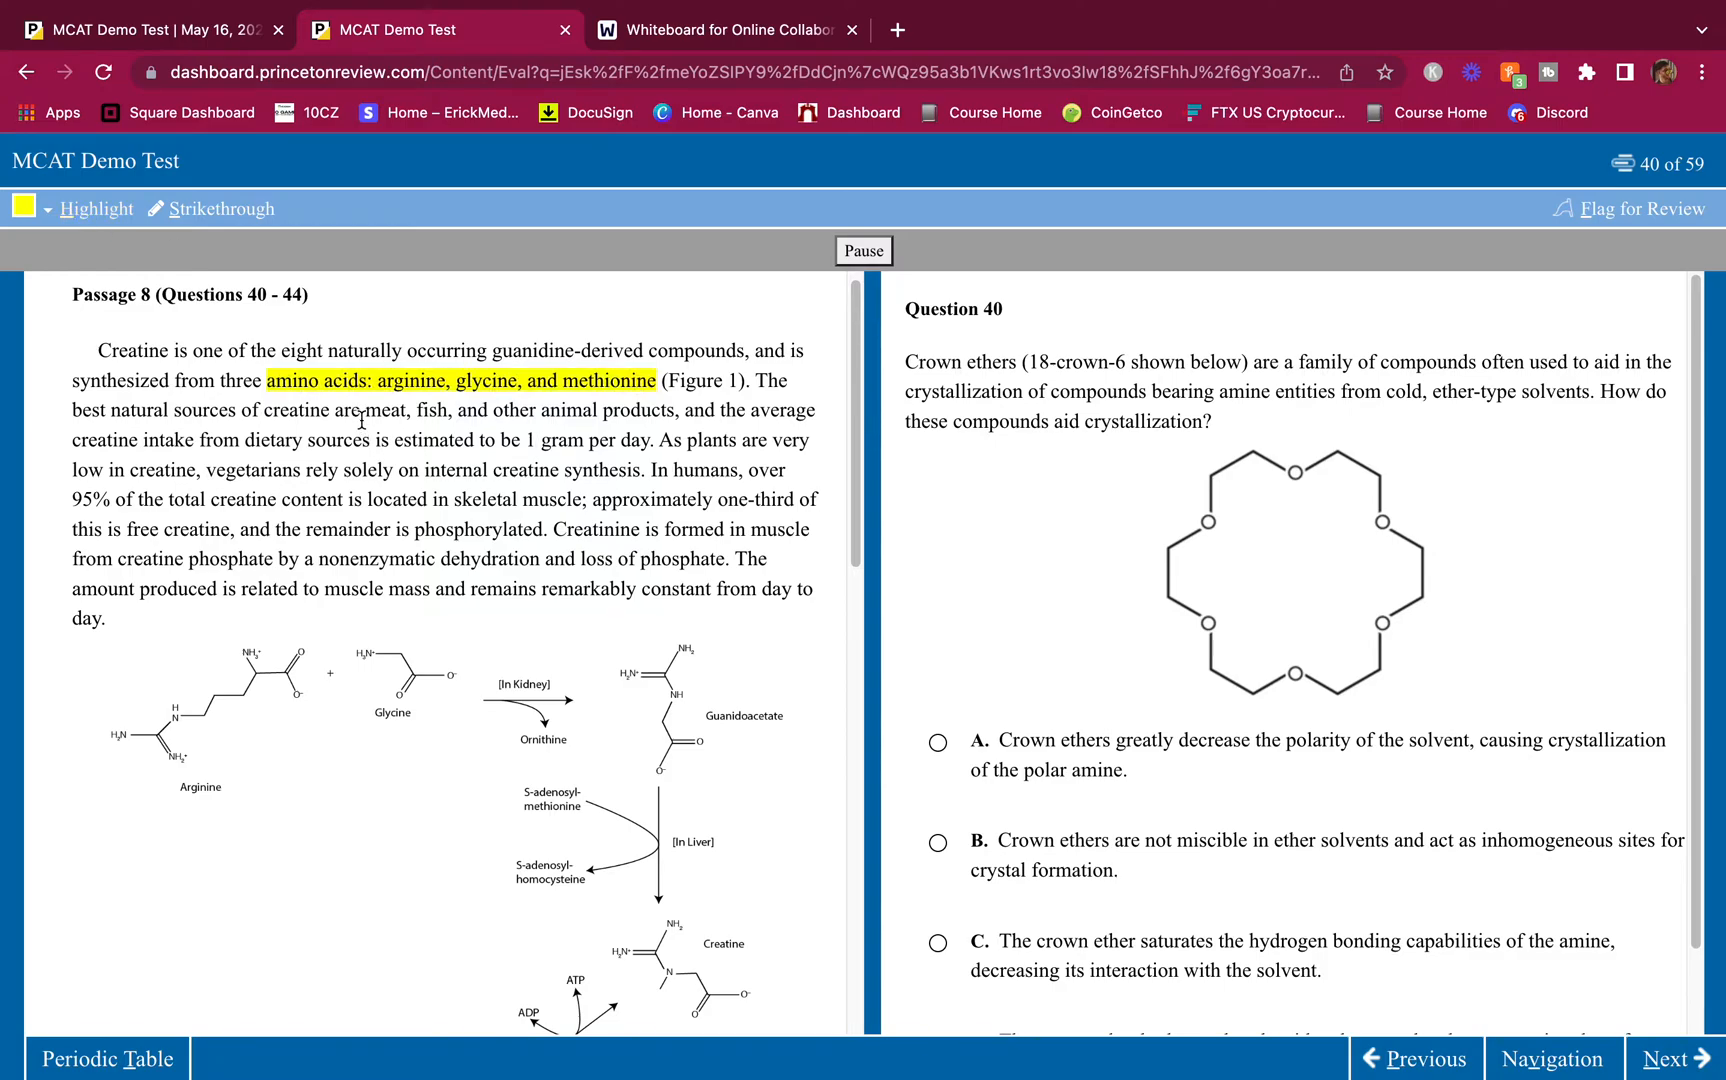
{"action": "mouse_move", "coordinate": [583, 422]}
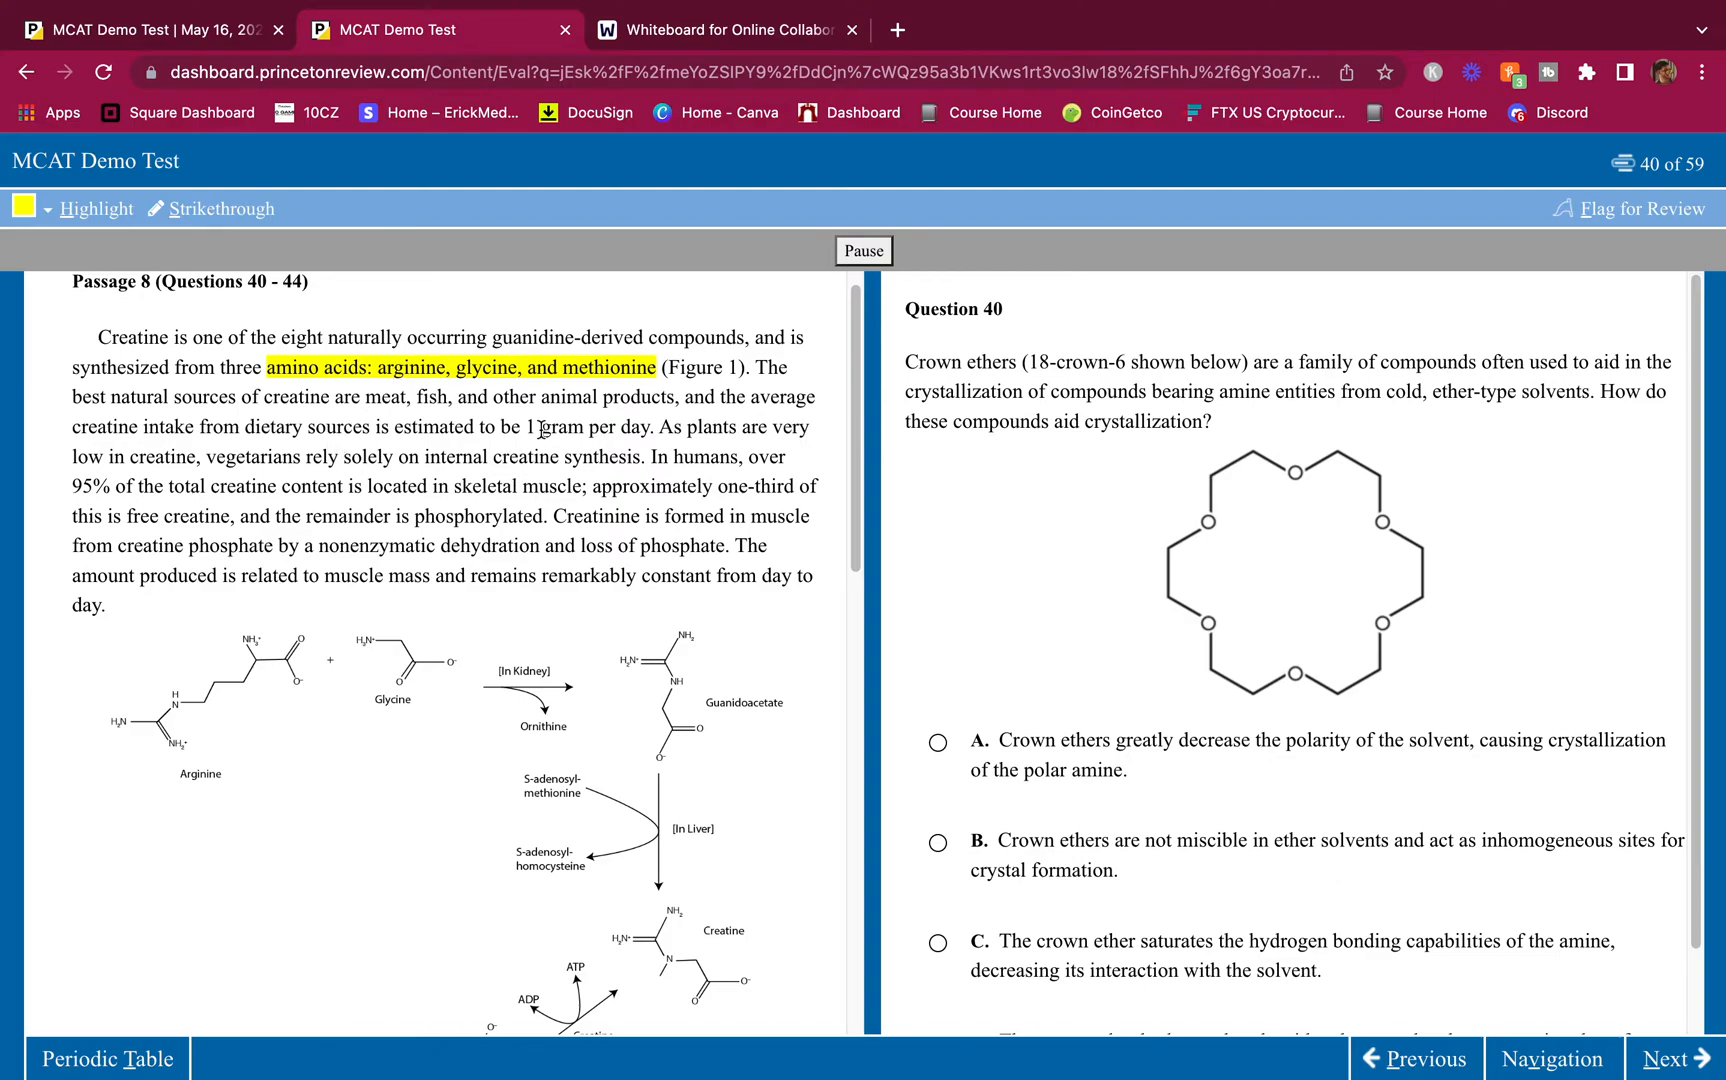
{"action": "scroll", "scroll_direction": "down", "scroll_amount": 3}
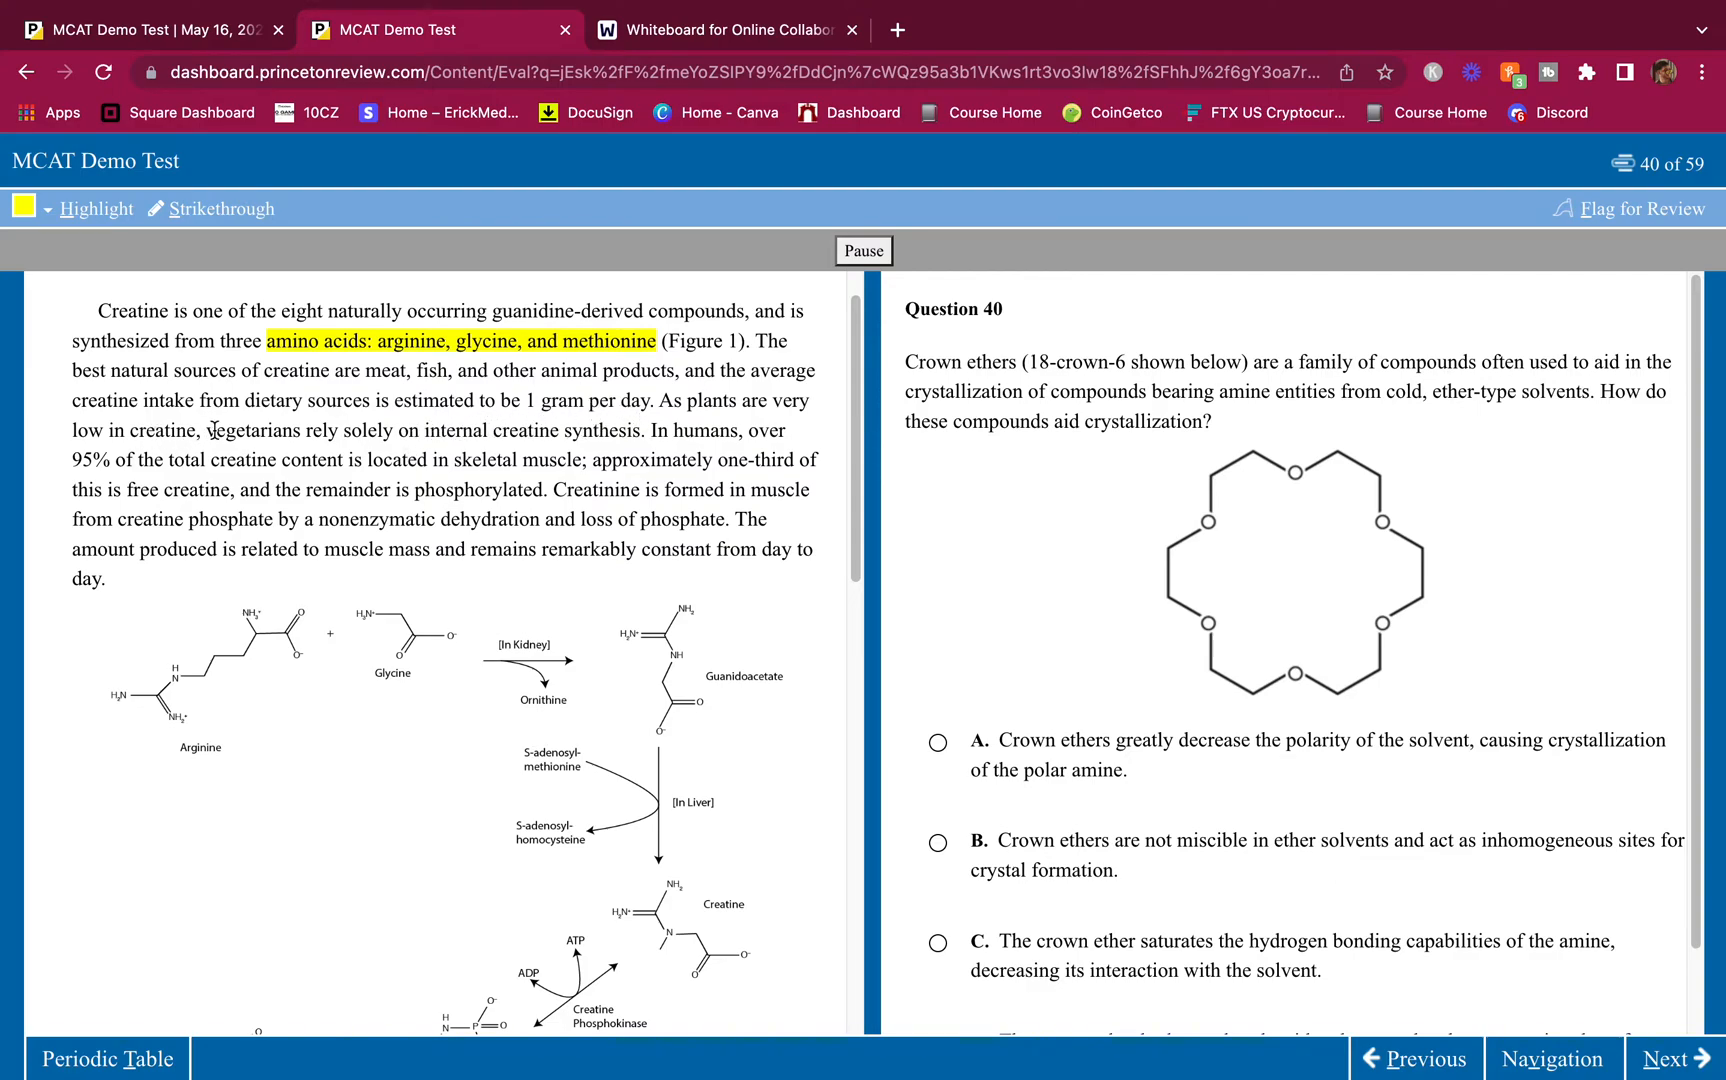
Step: Highlight the vegetarians' internal synthesis, 95% in skeletal muscle, and nonenzymatic dehydration phrases
{"action": "left_click_drag", "start_coordinate": [206, 432], "coordinate": [653, 432]}
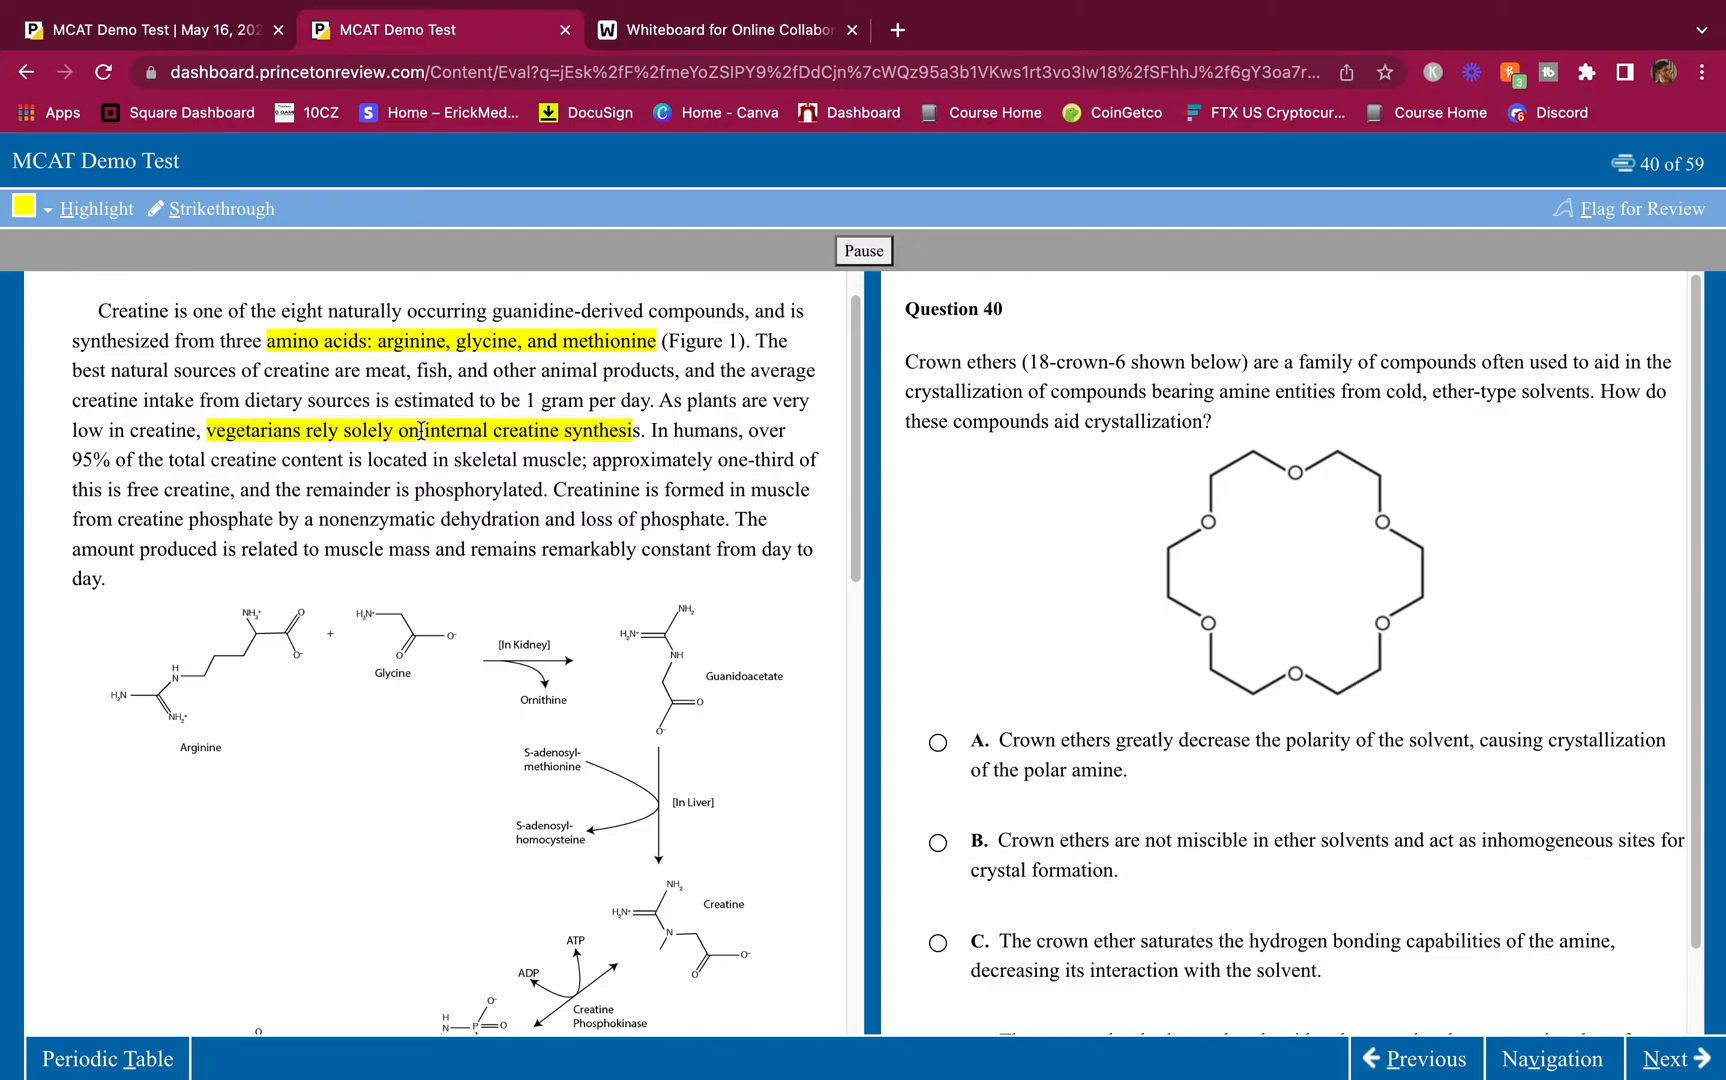
{"action": "mouse_move", "coordinate": [566, 404]}
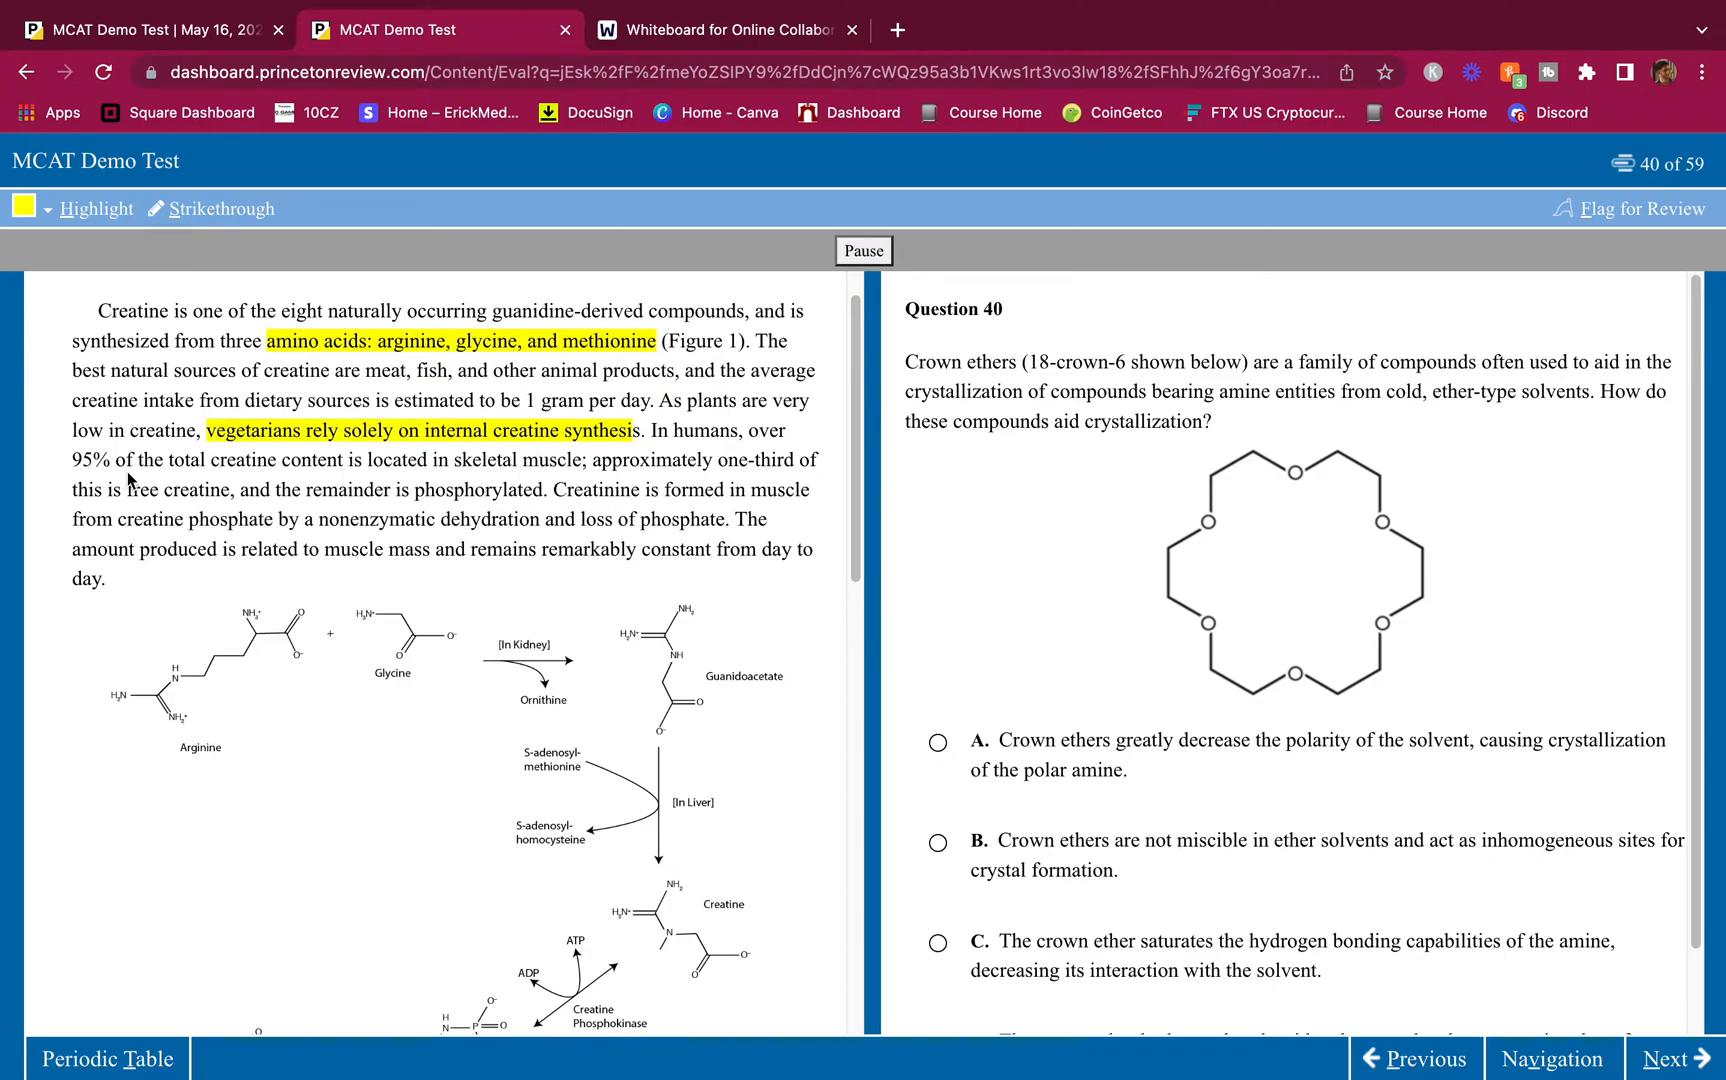
{"action": "left_click_drag", "start_coordinate": [69, 460], "coordinate": [588, 460]}
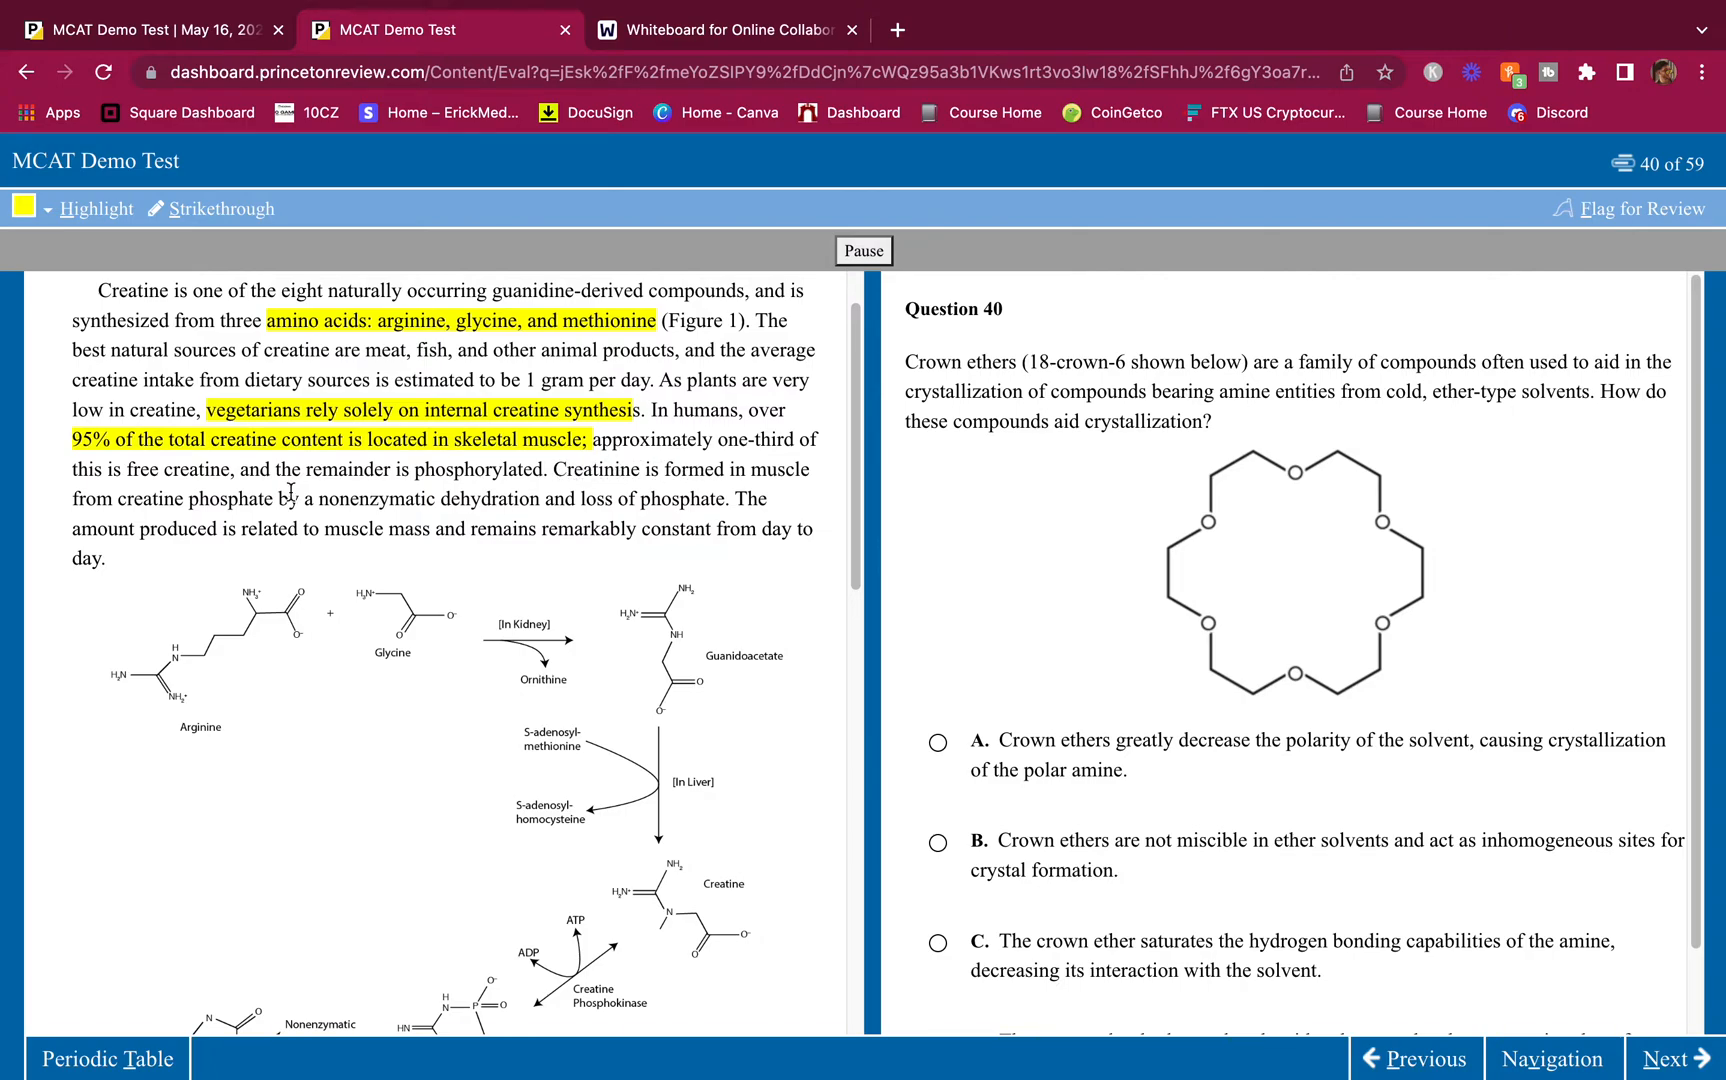
{"action": "mouse_move", "coordinate": [448, 520]}
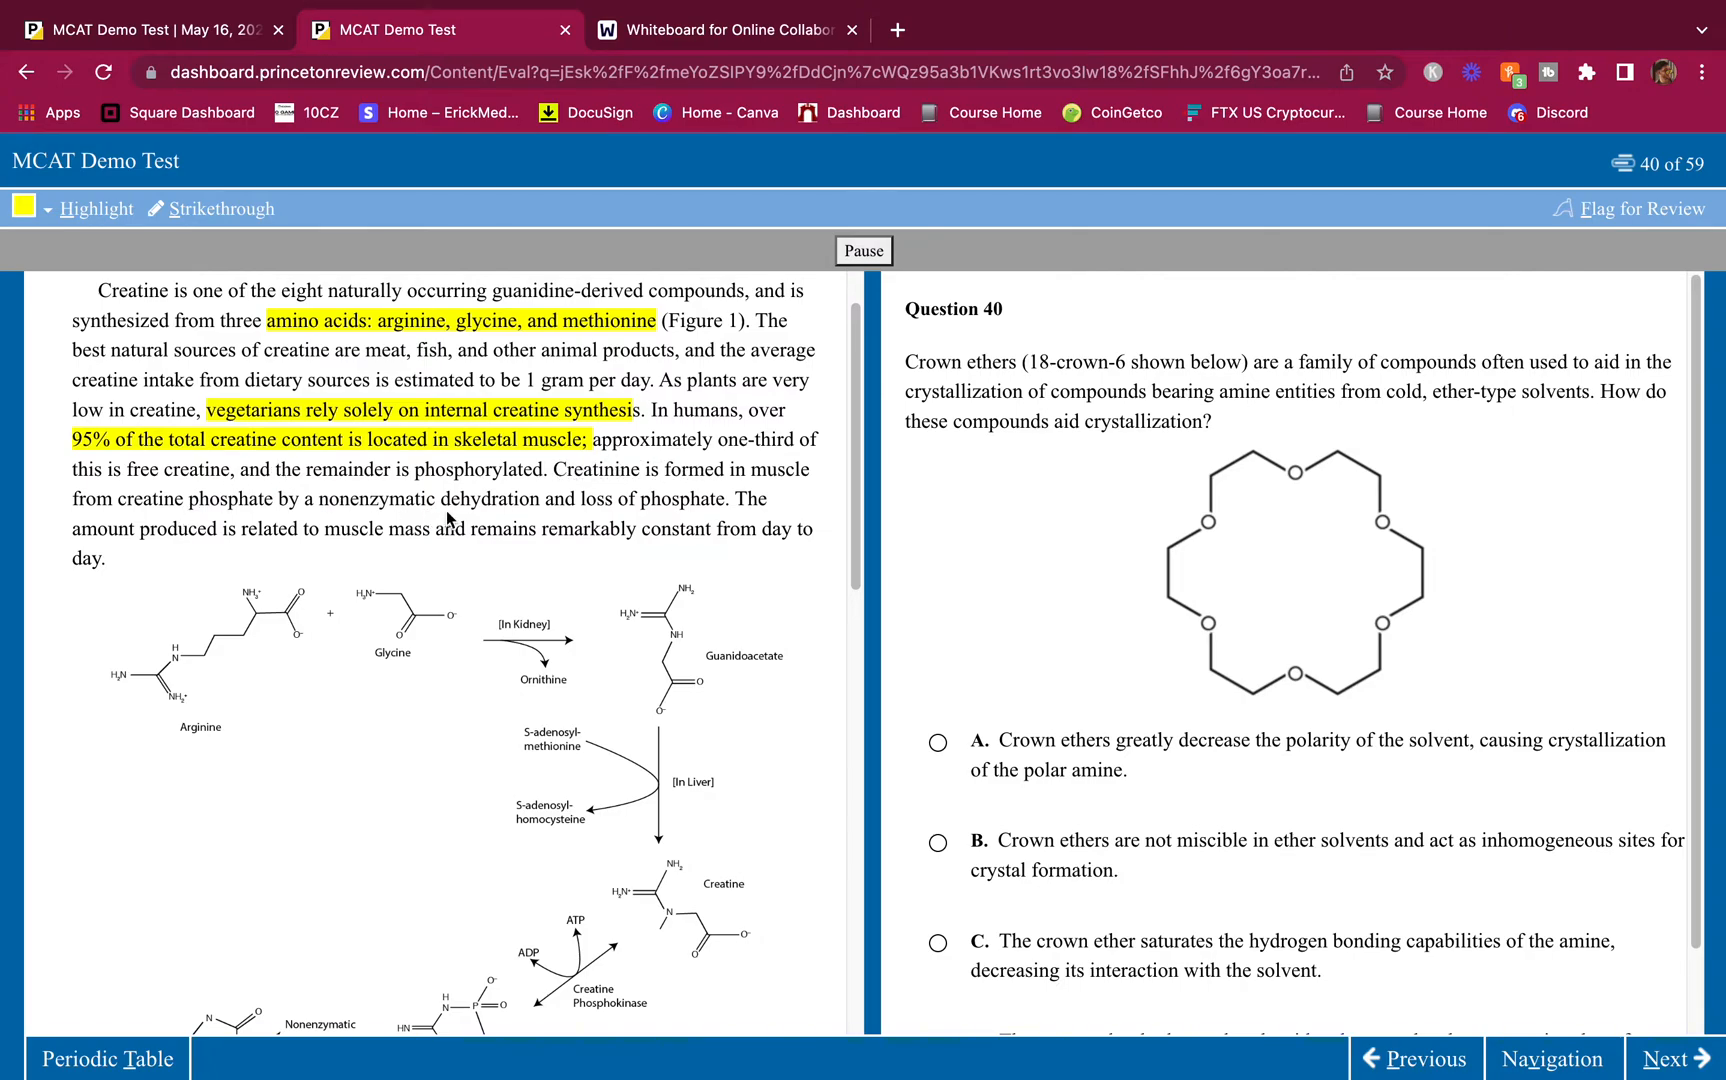
{"action": "mouse_move", "coordinate": [461, 508]}
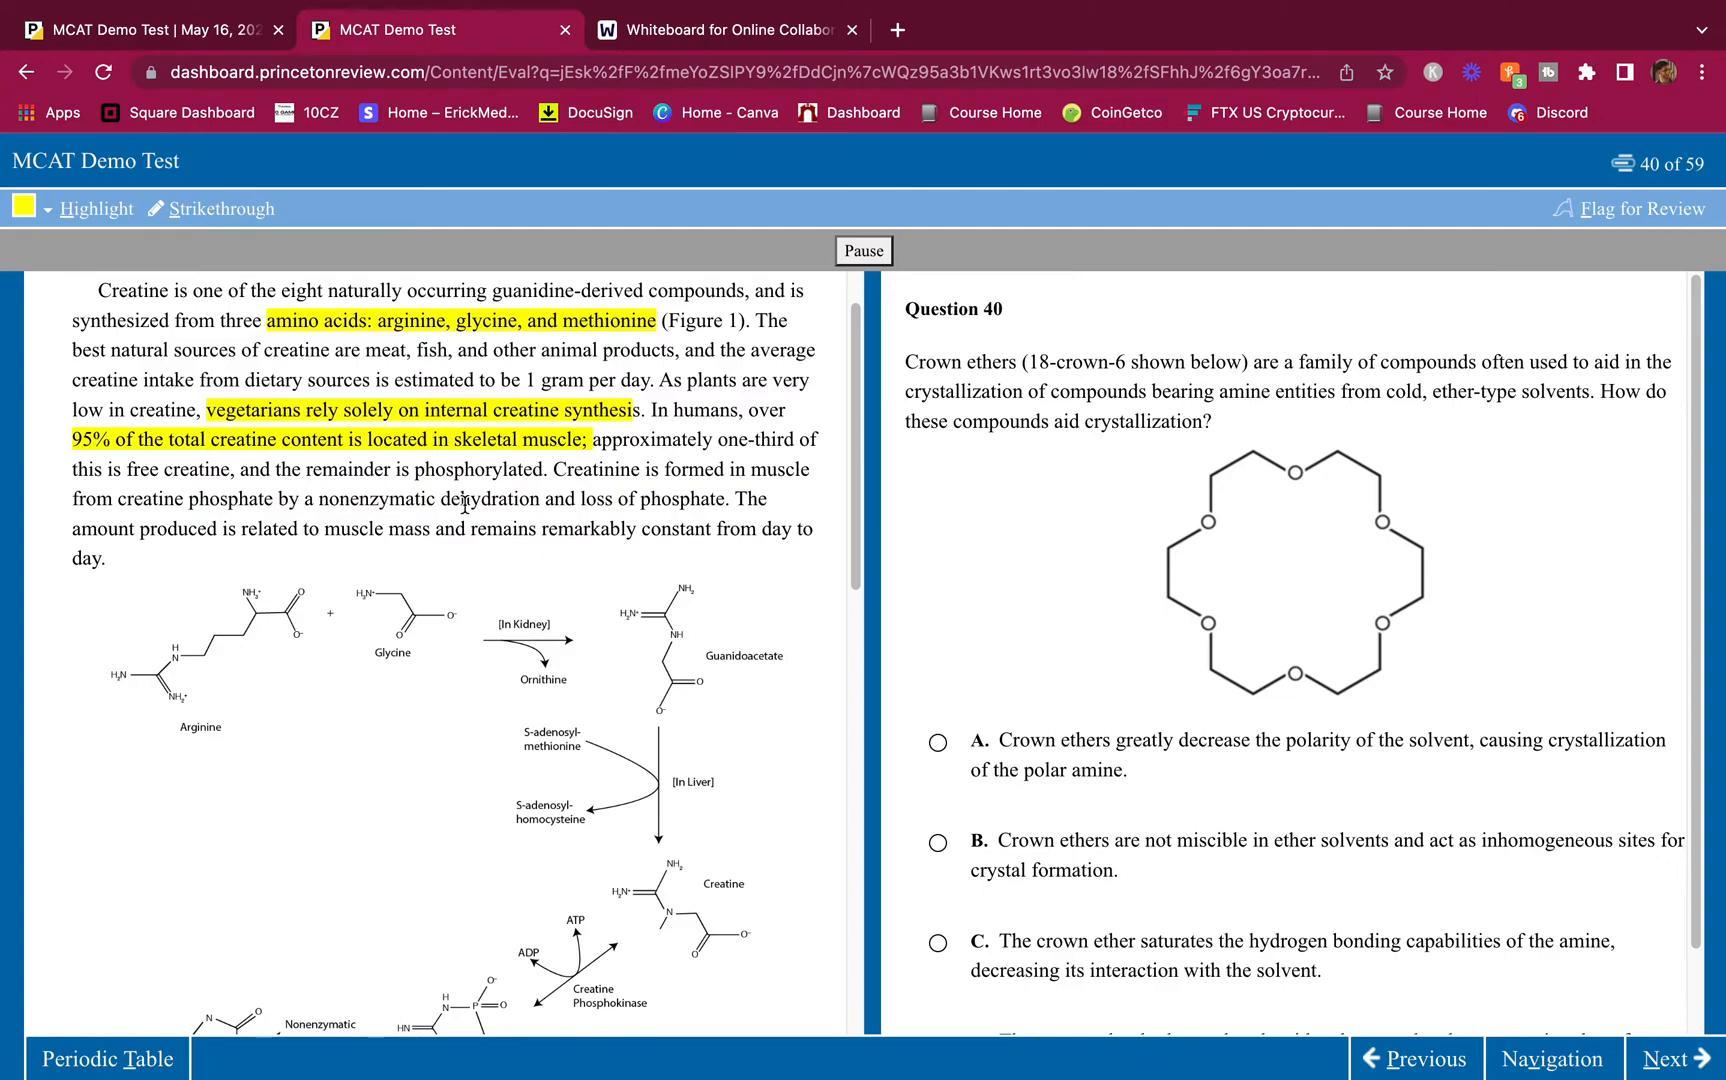
{"action": "mouse_move", "coordinate": [624, 480]}
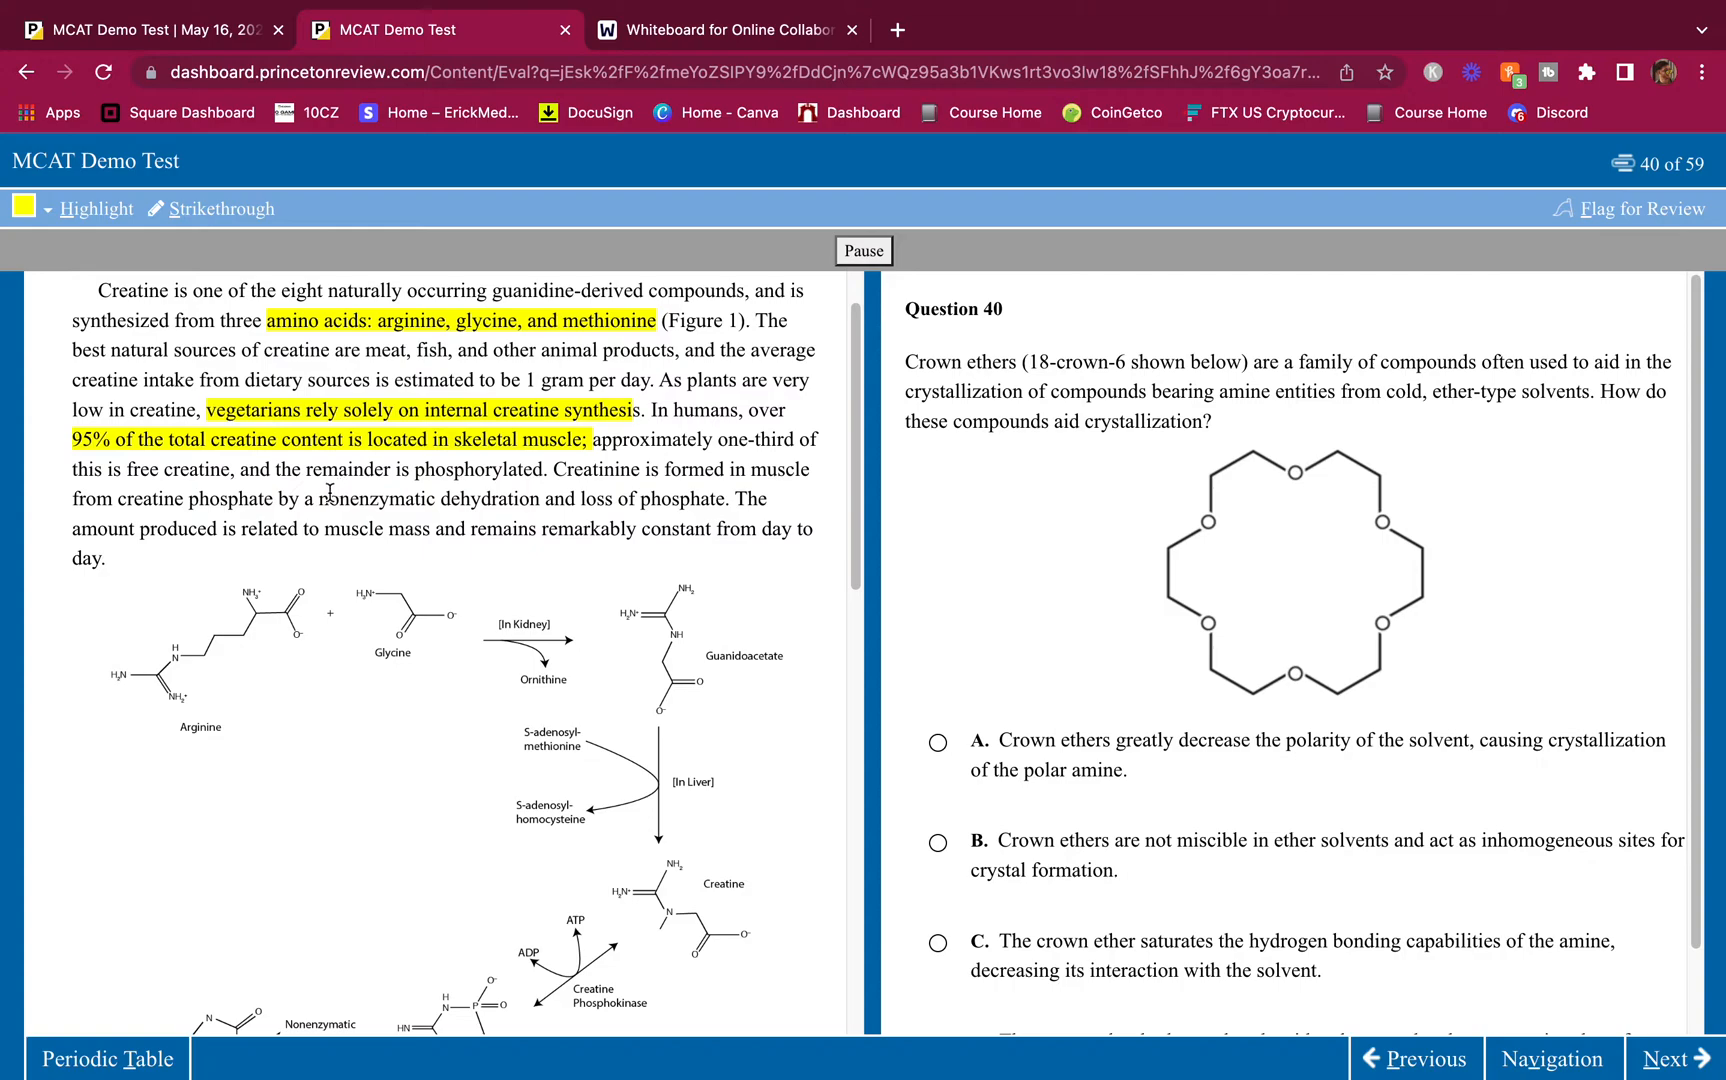
{"action": "left_click_drag", "start_coordinate": [328, 499], "coordinate": [718, 499]}
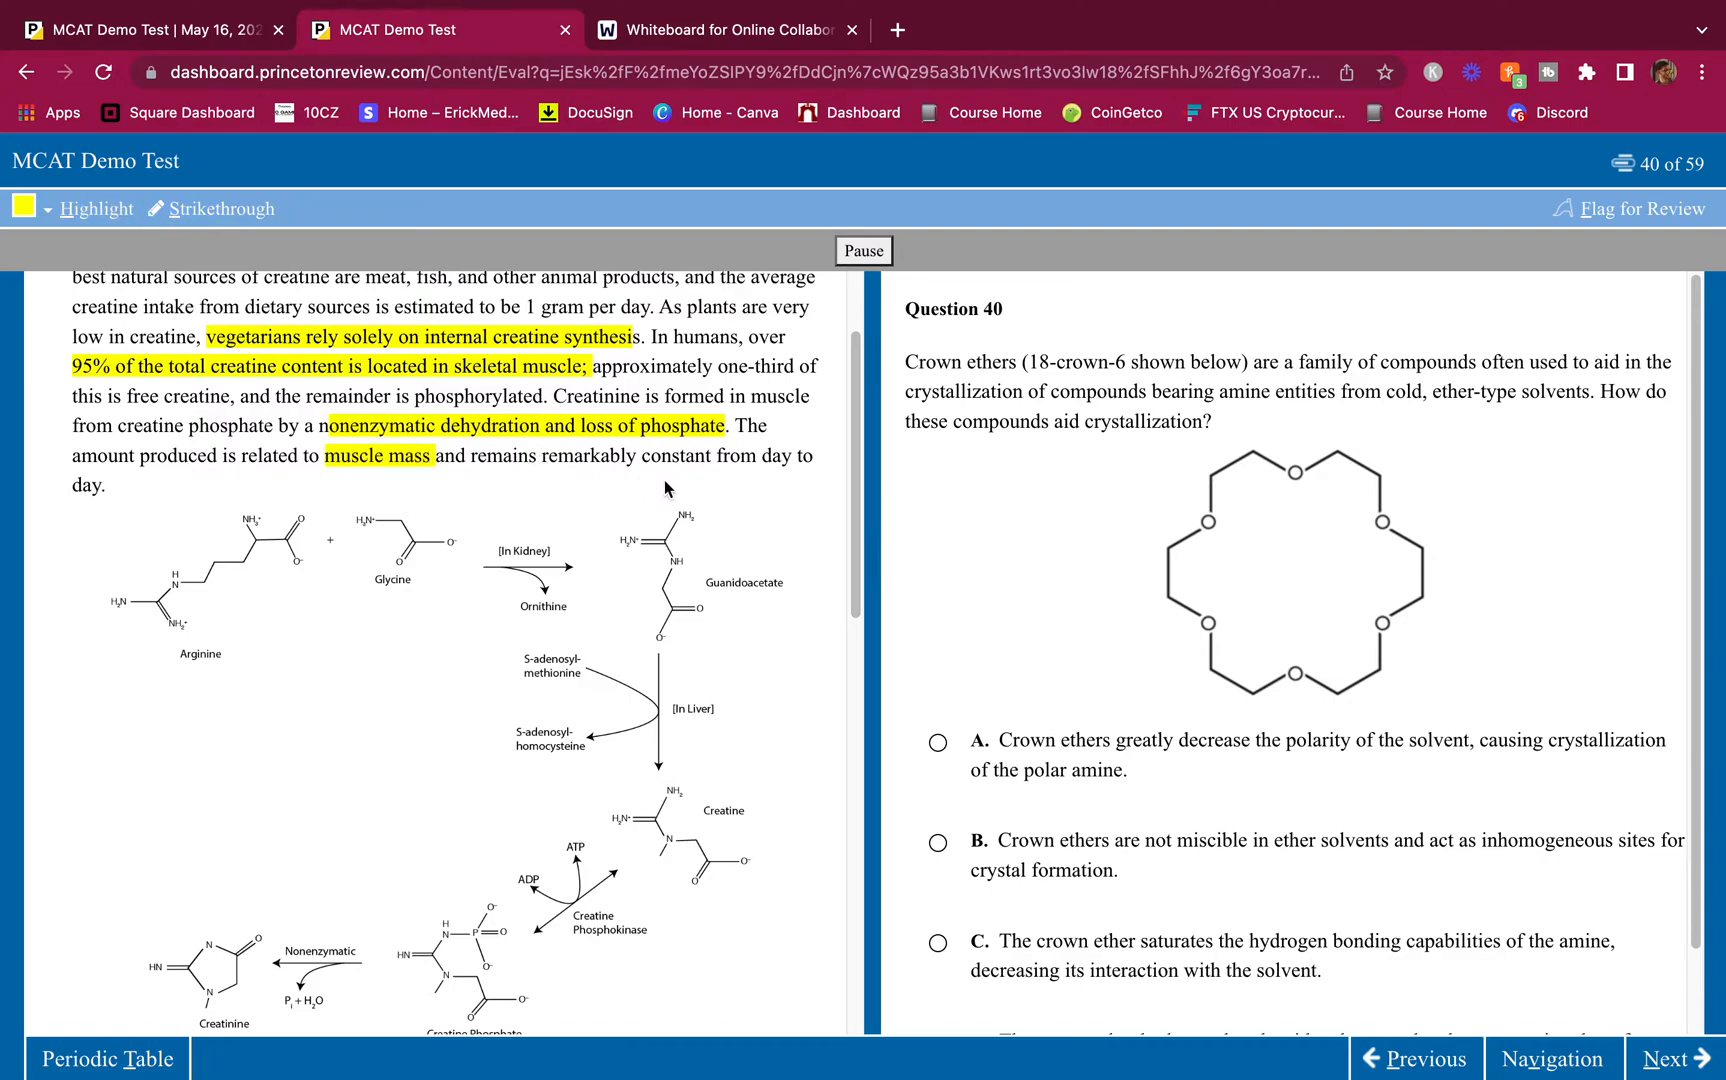
{"action": "scroll", "scroll_direction": "down", "scroll_amount": 3}
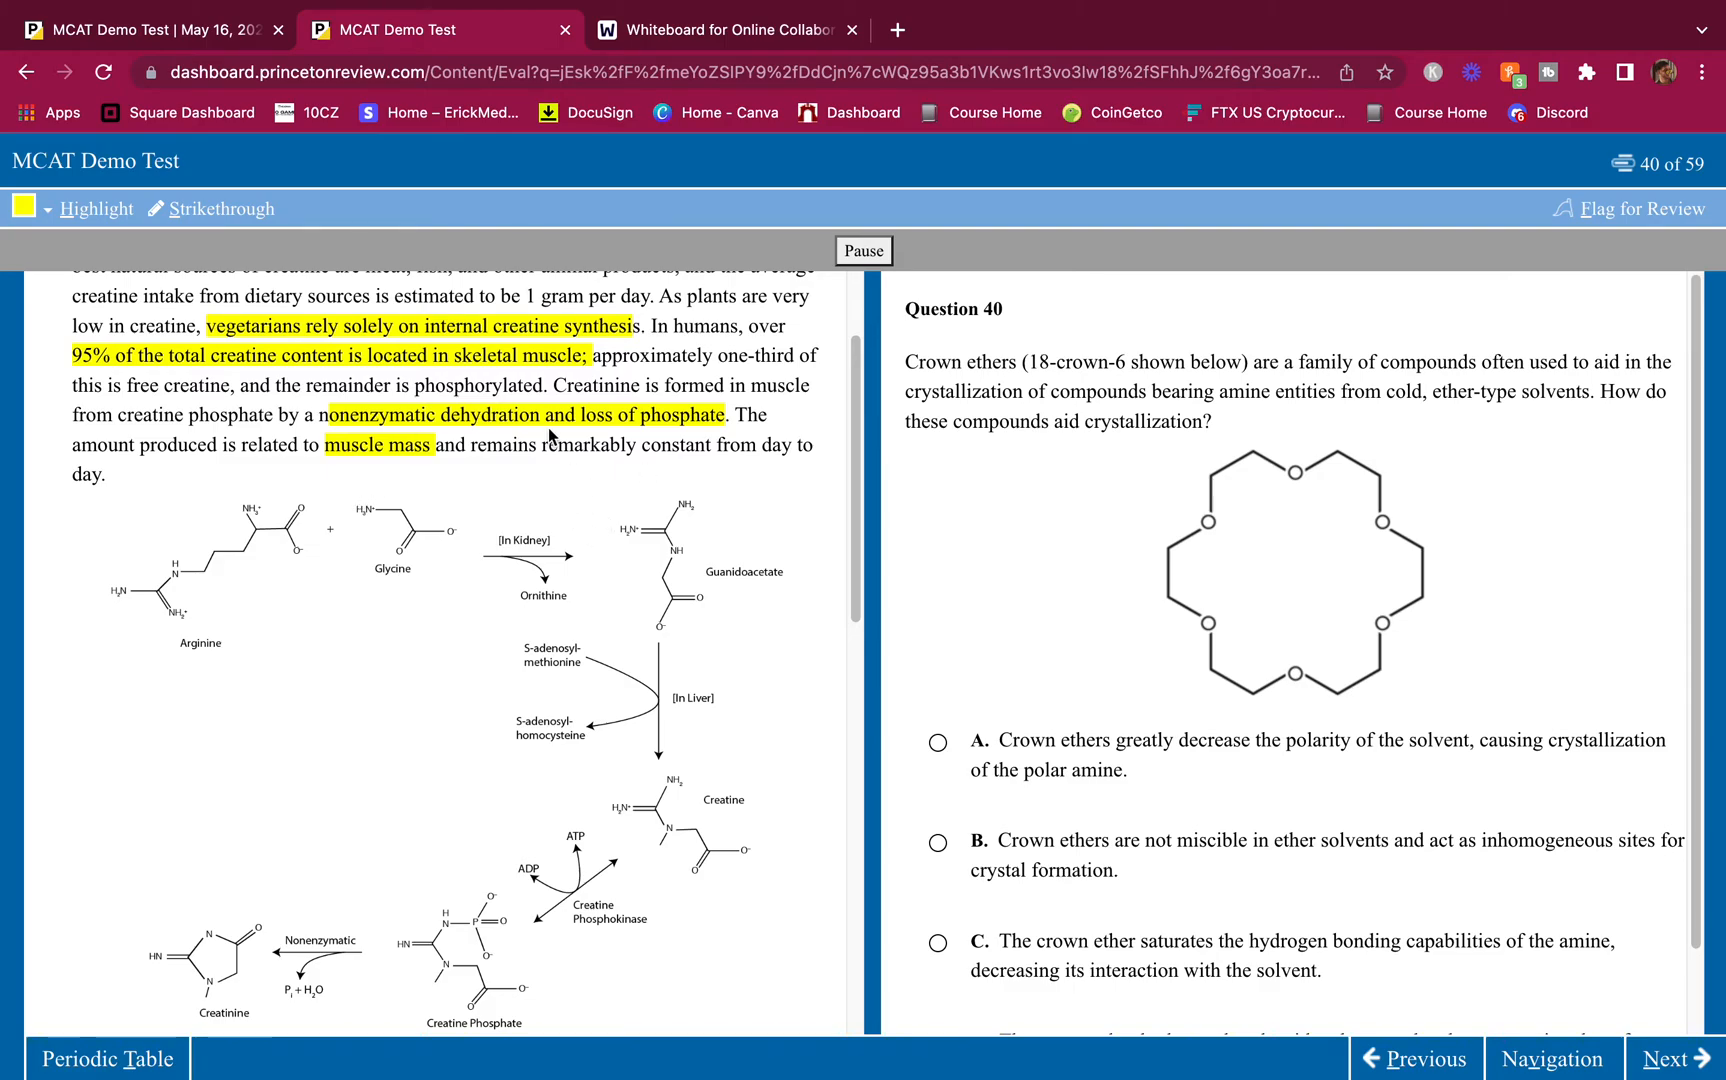
{"action": "scroll", "scroll_direction": "down", "scroll_amount": 3}
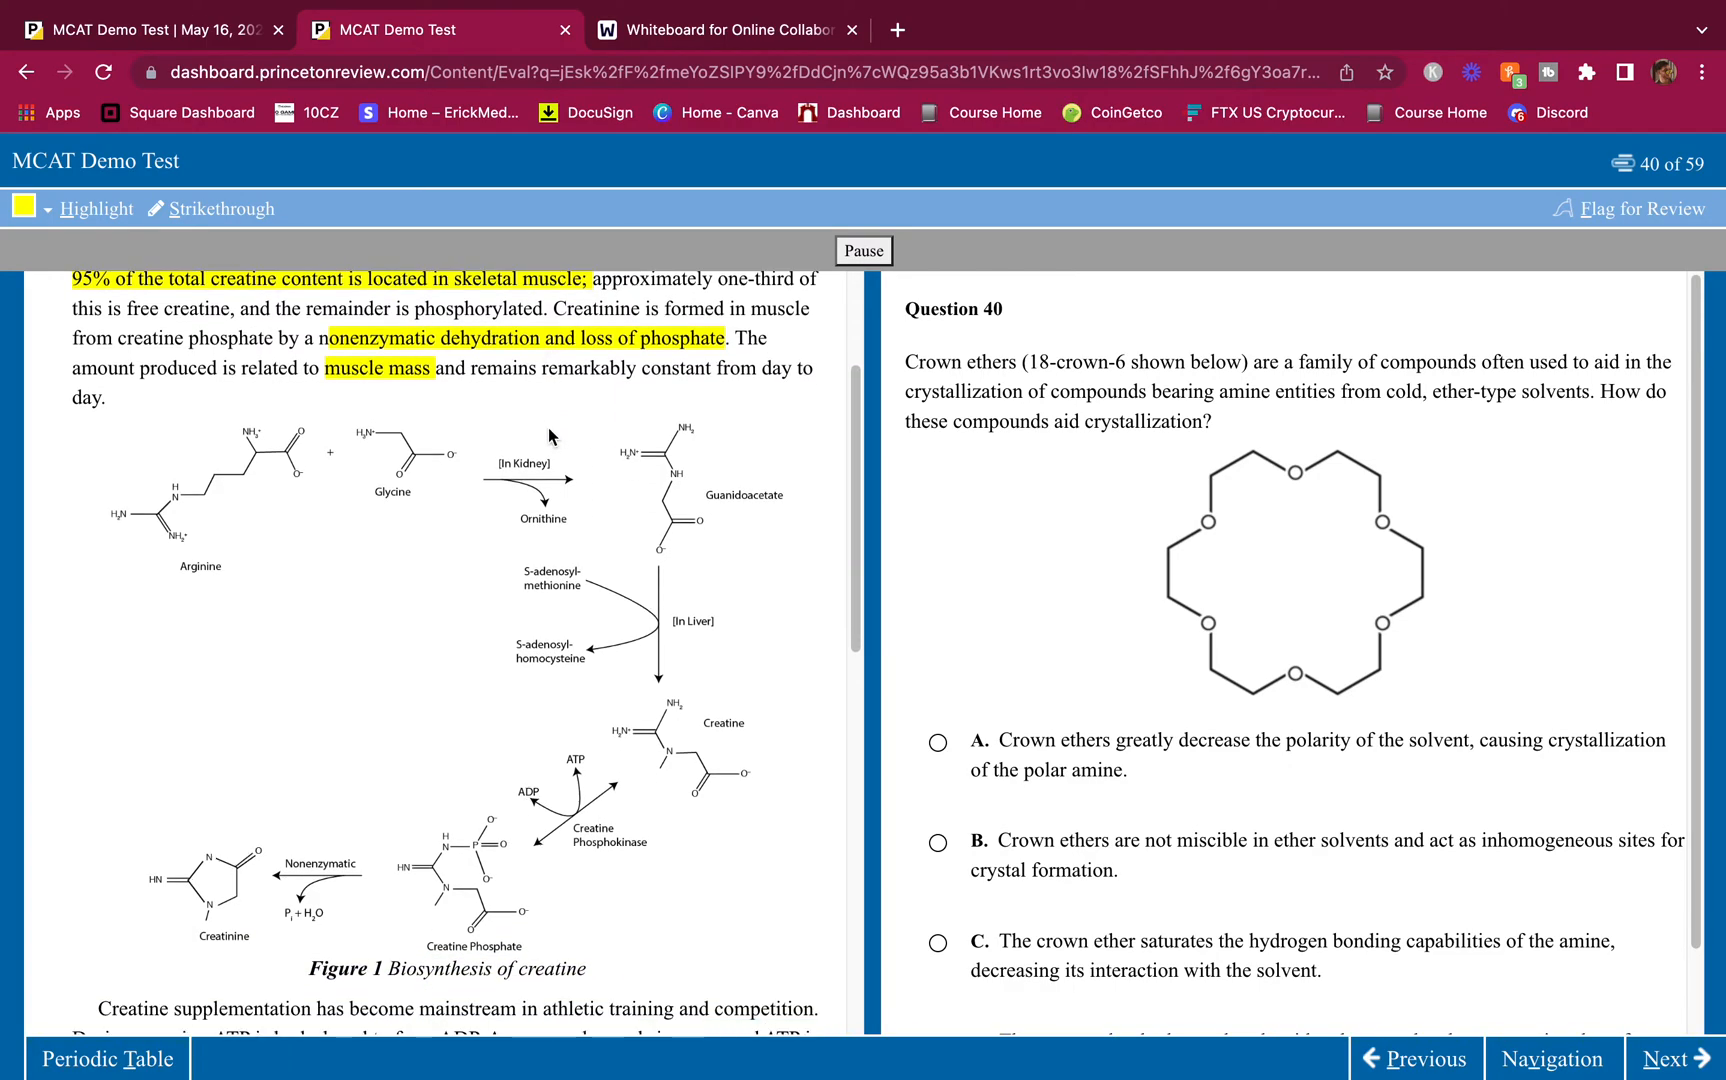
{"action": "scroll", "scroll_direction": "down", "scroll_amount": 3}
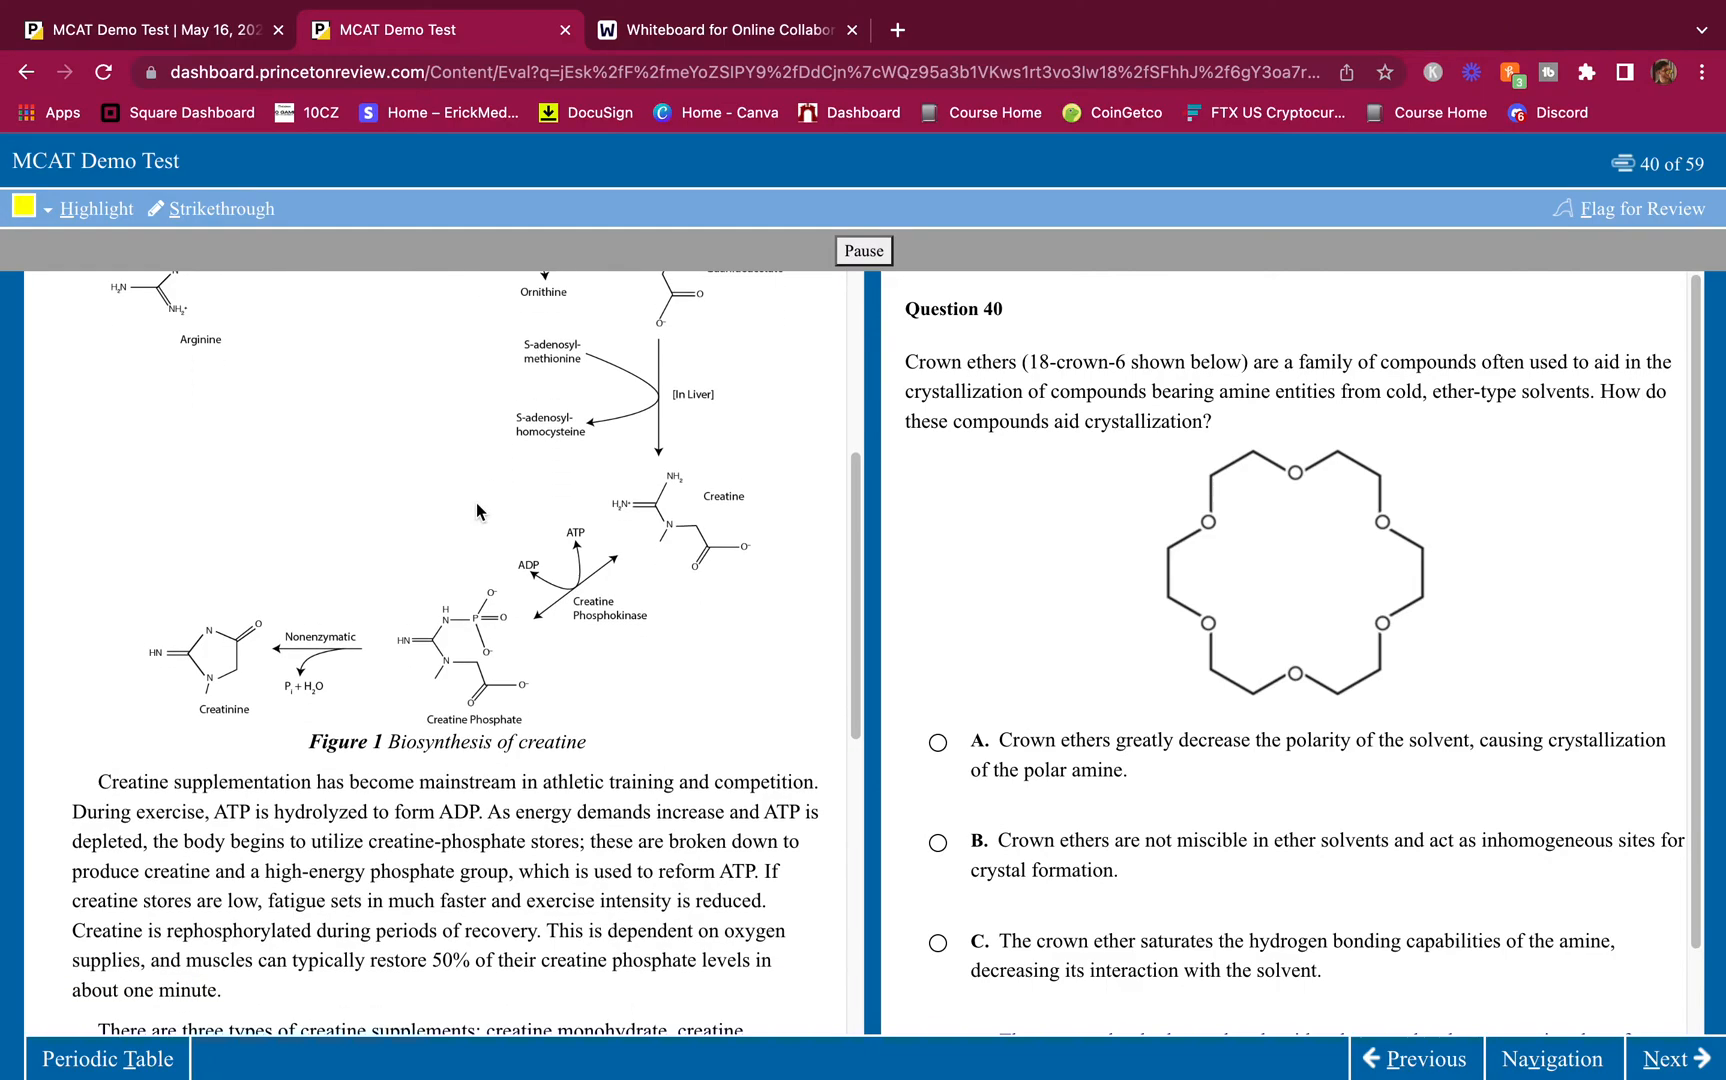
{"action": "scroll", "scroll_direction": "down", "scroll_amount": 3}
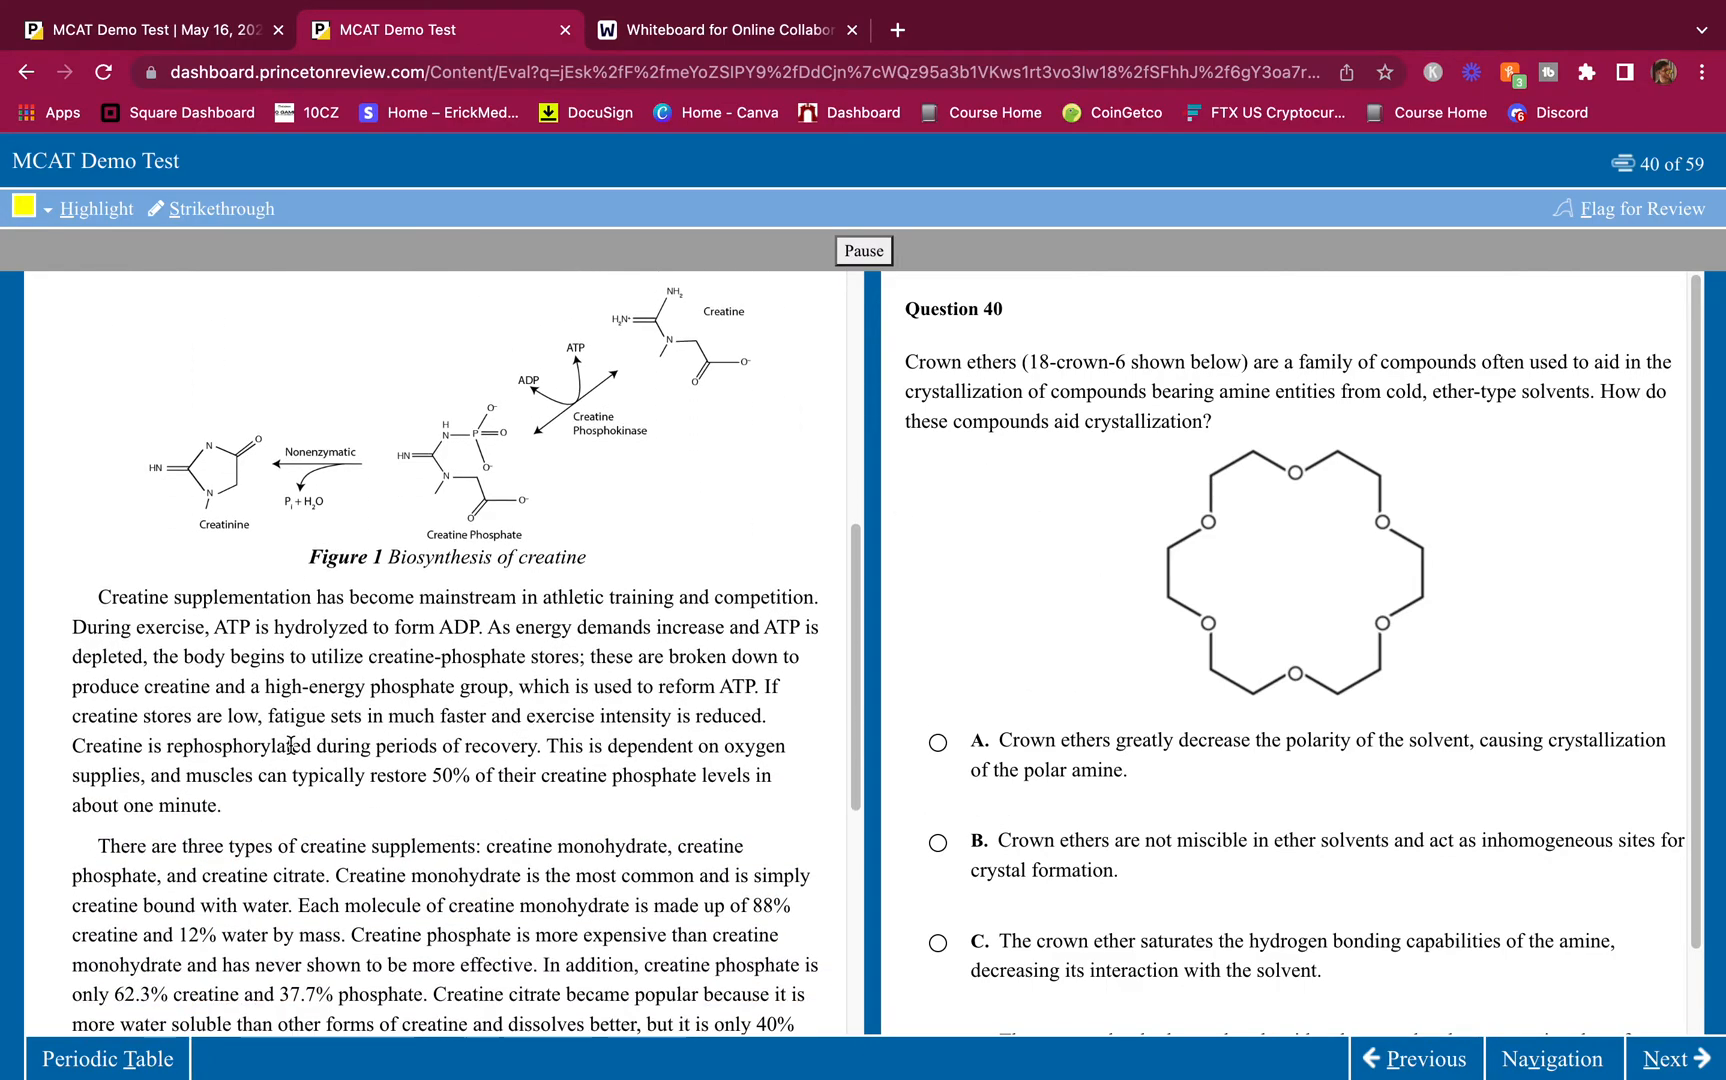
{"action": "scroll", "scroll_direction": "down", "scroll_amount": 3}
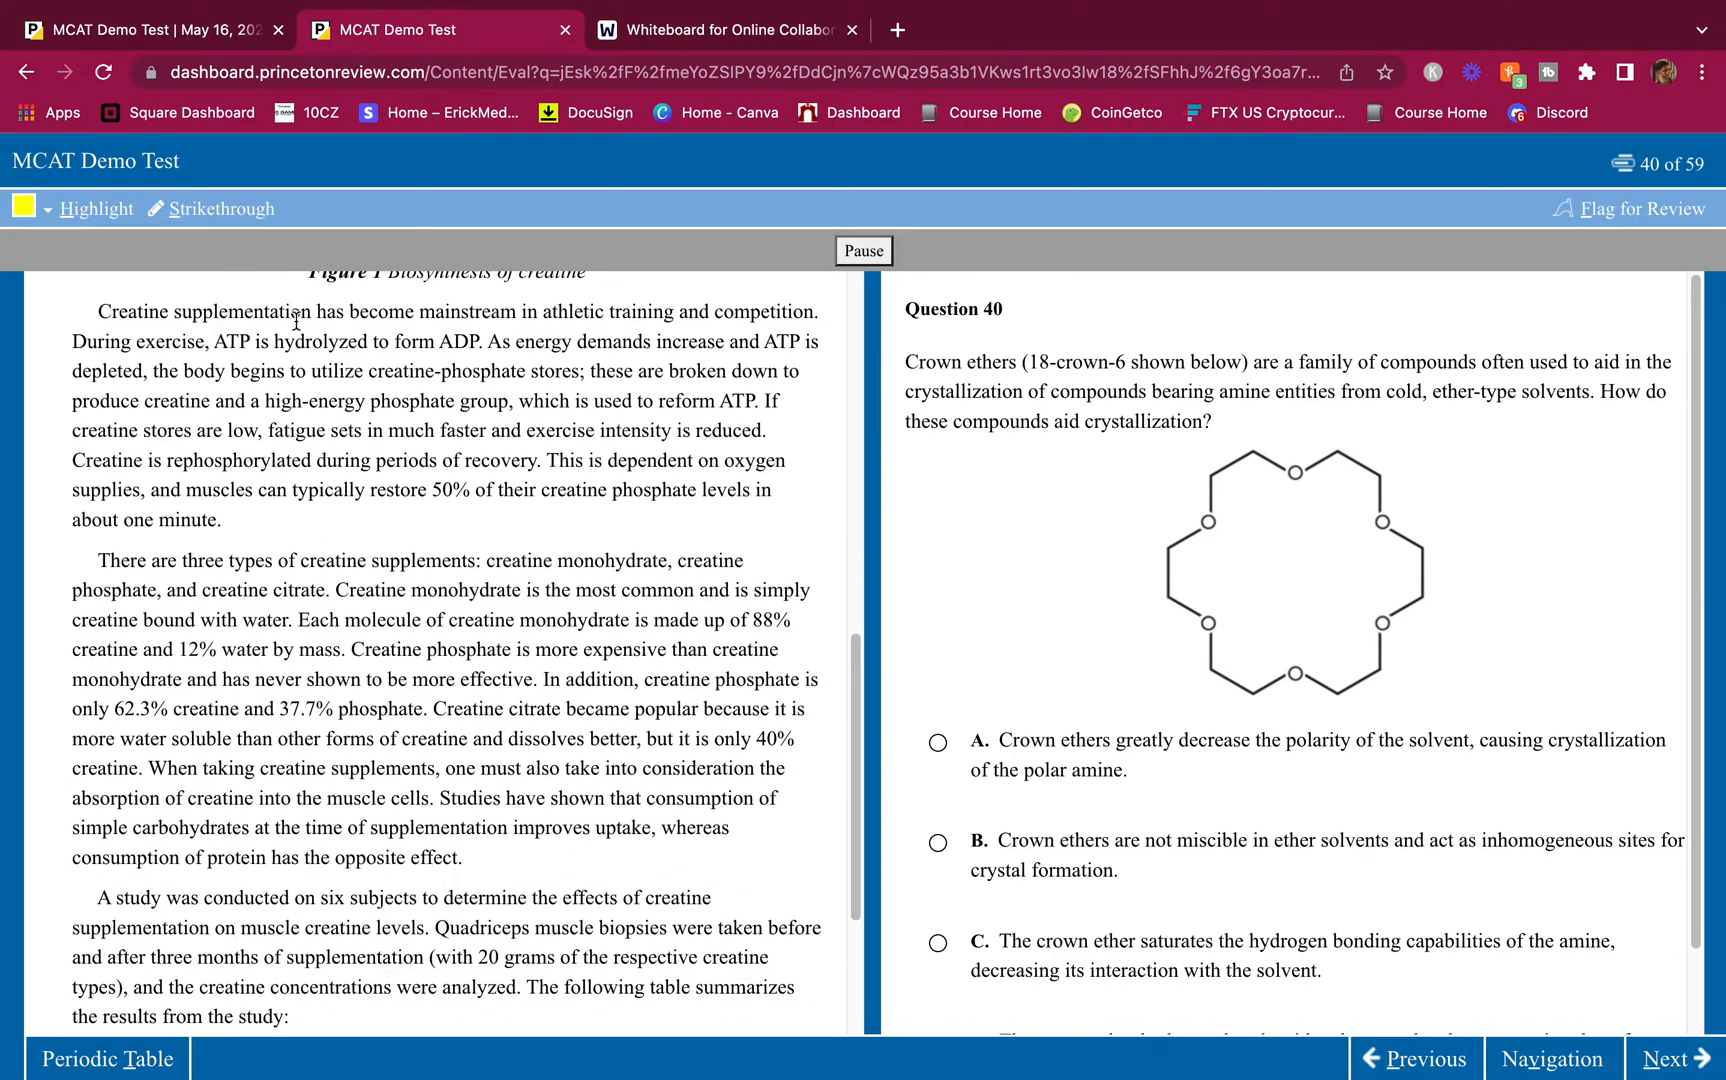
{"action": "mouse_move", "coordinate": [540, 339]}
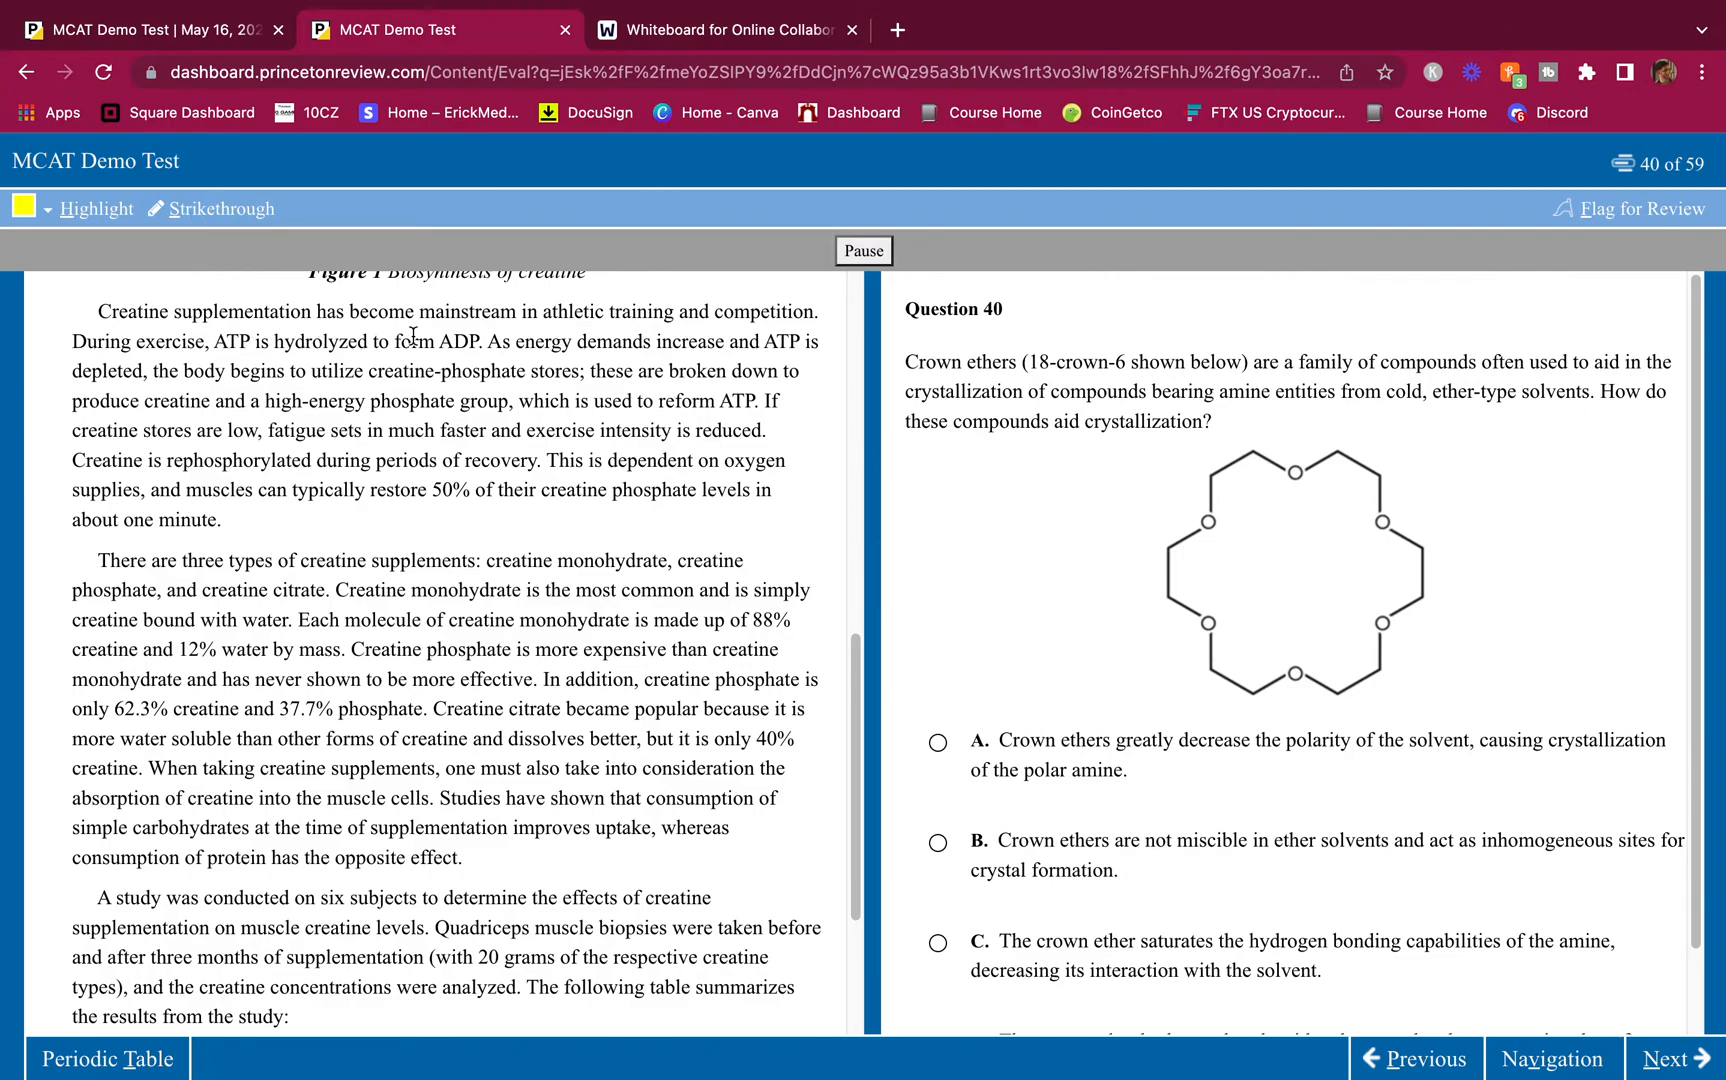
{"action": "mouse_move", "coordinate": [653, 338]}
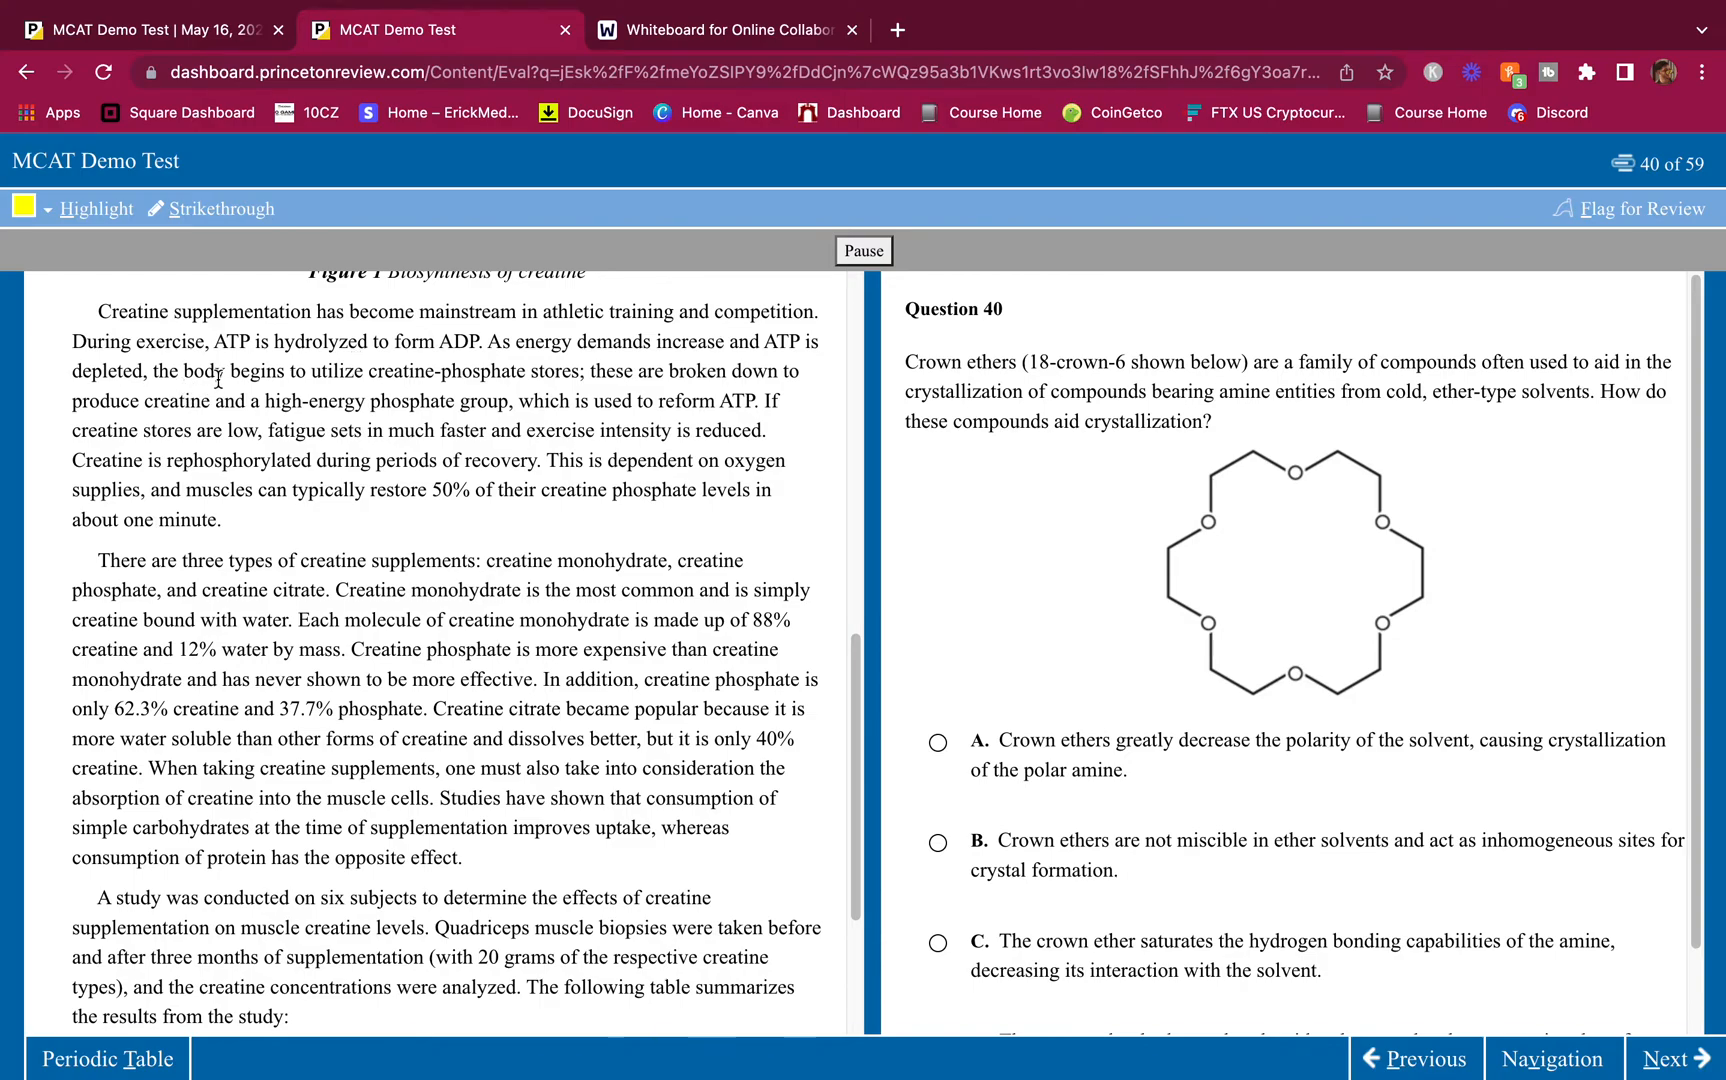
{"action": "mouse_move", "coordinate": [501, 372]}
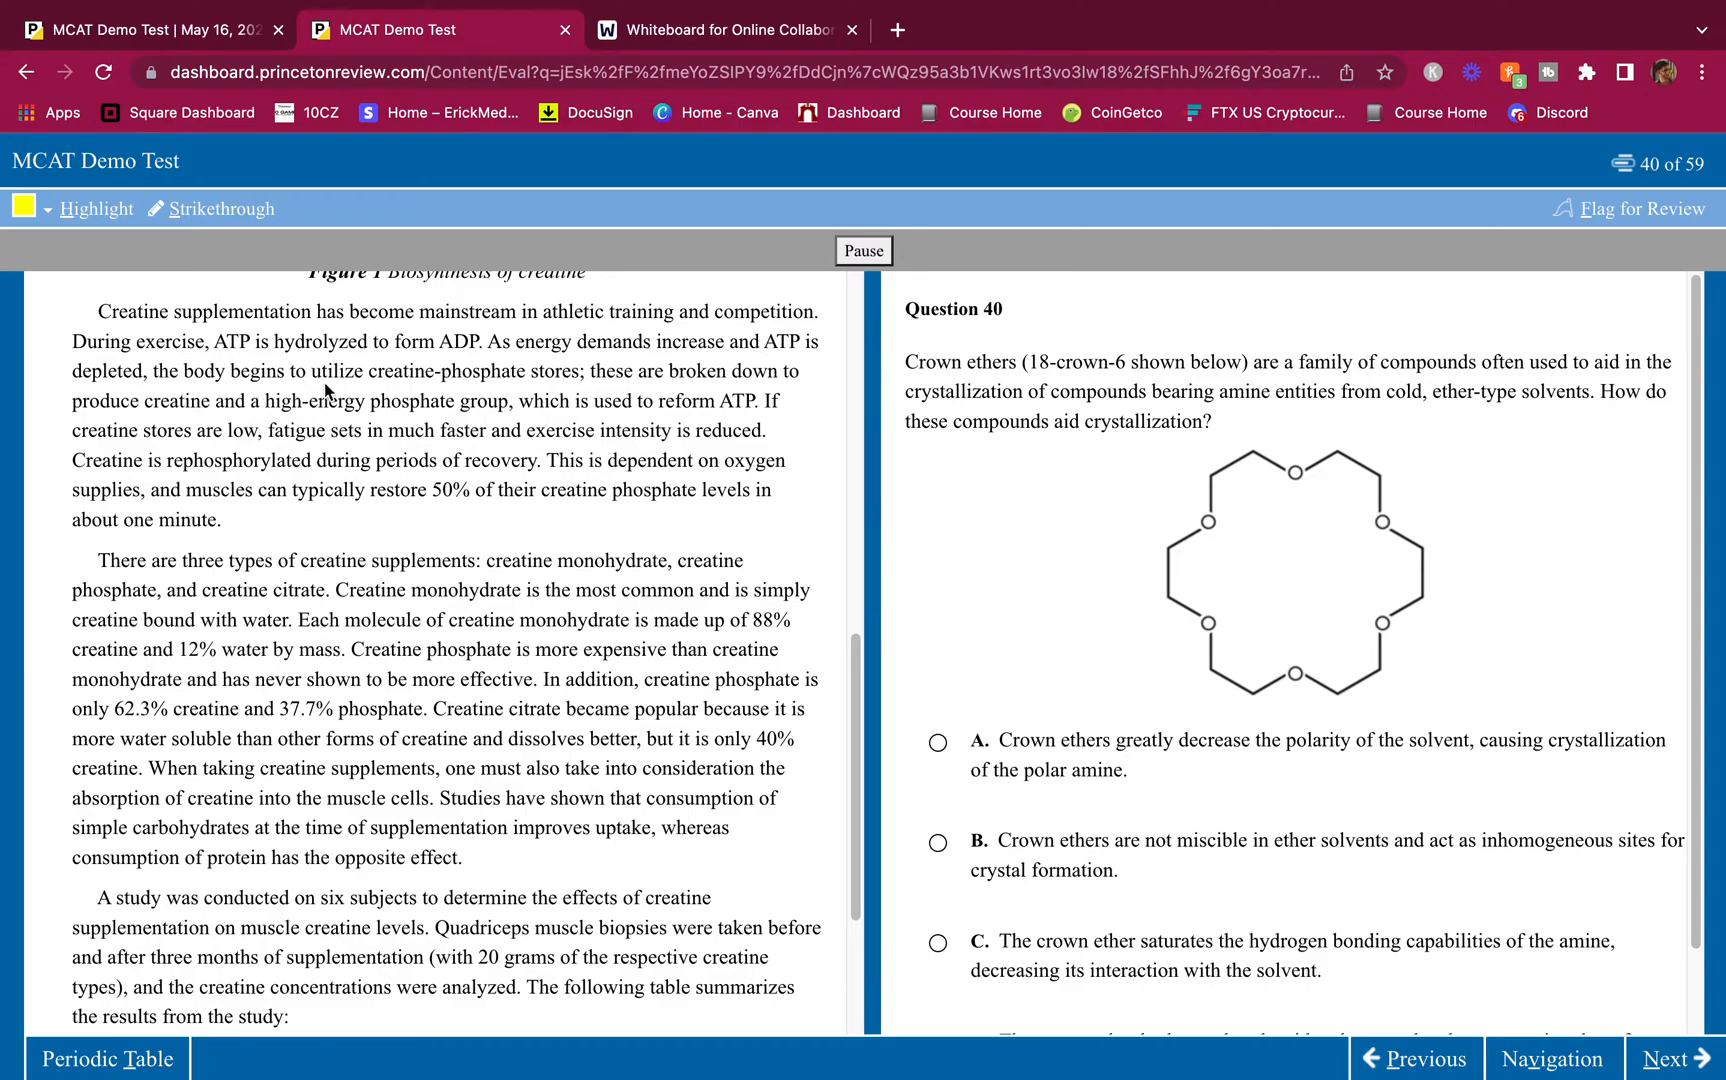
{"action": "scroll", "scroll_direction": "down", "scroll_amount": 3}
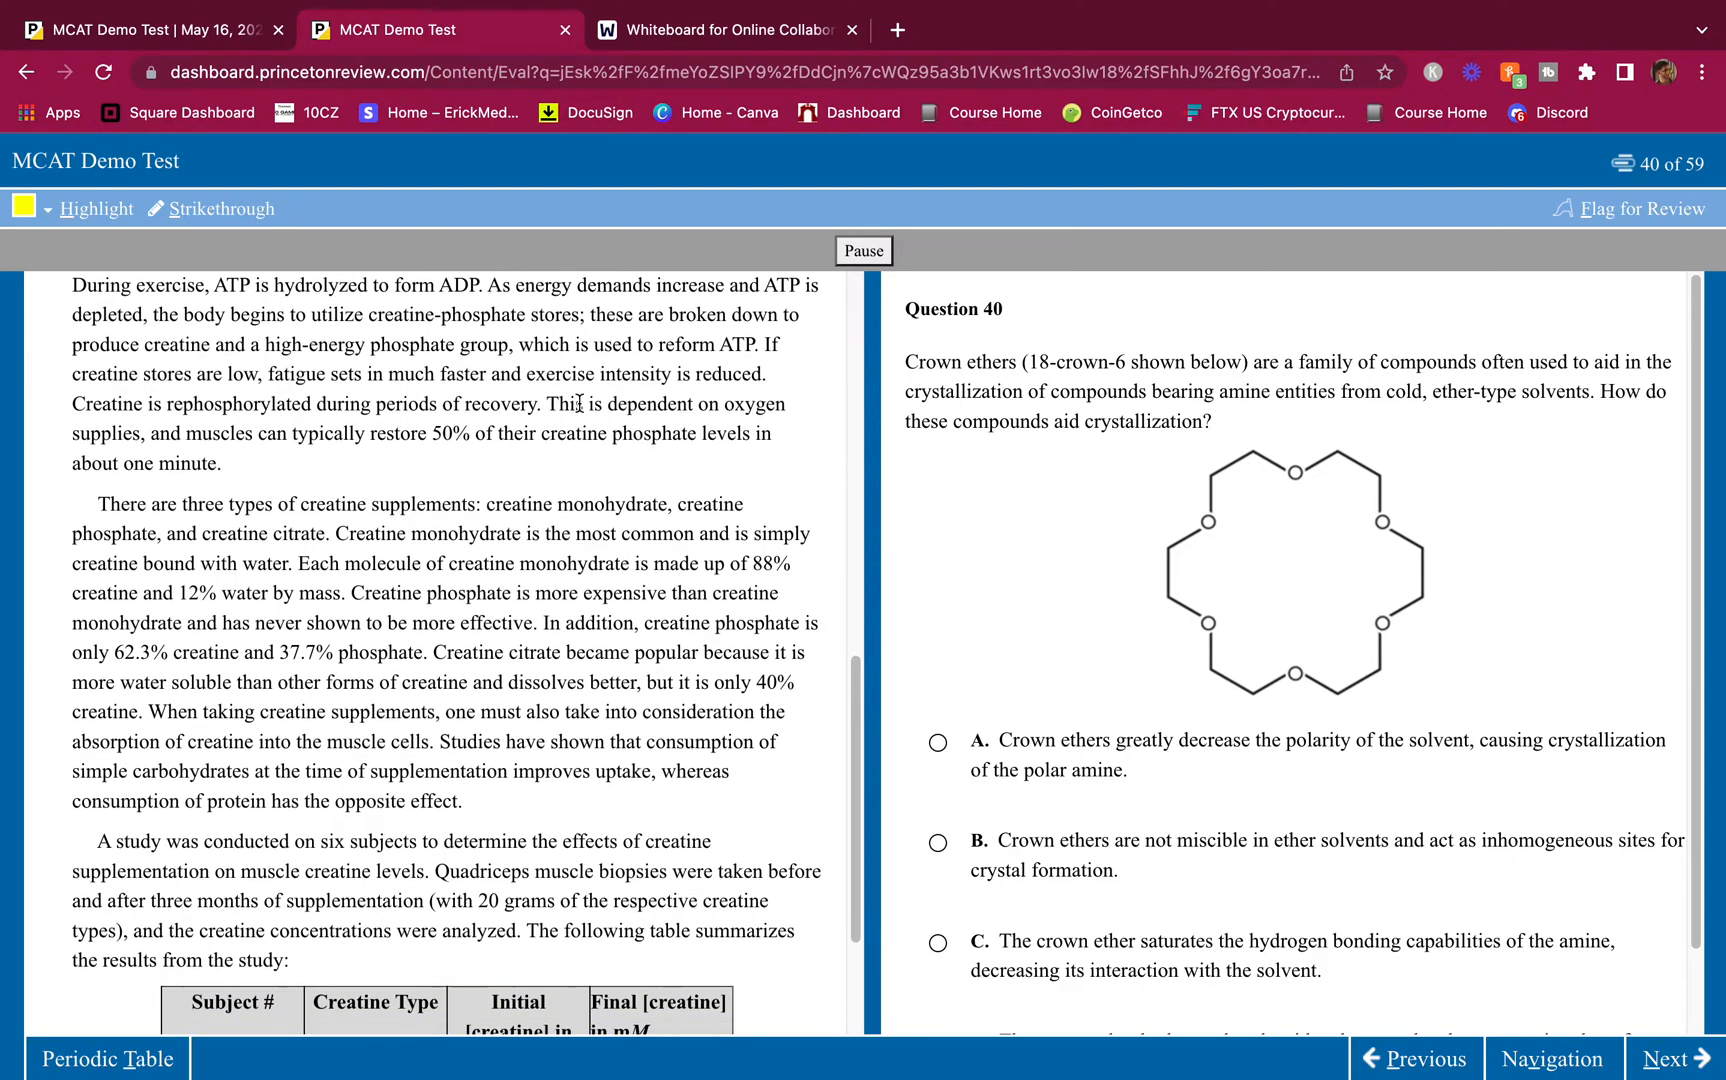
{"action": "mouse_move", "coordinate": [732, 336]}
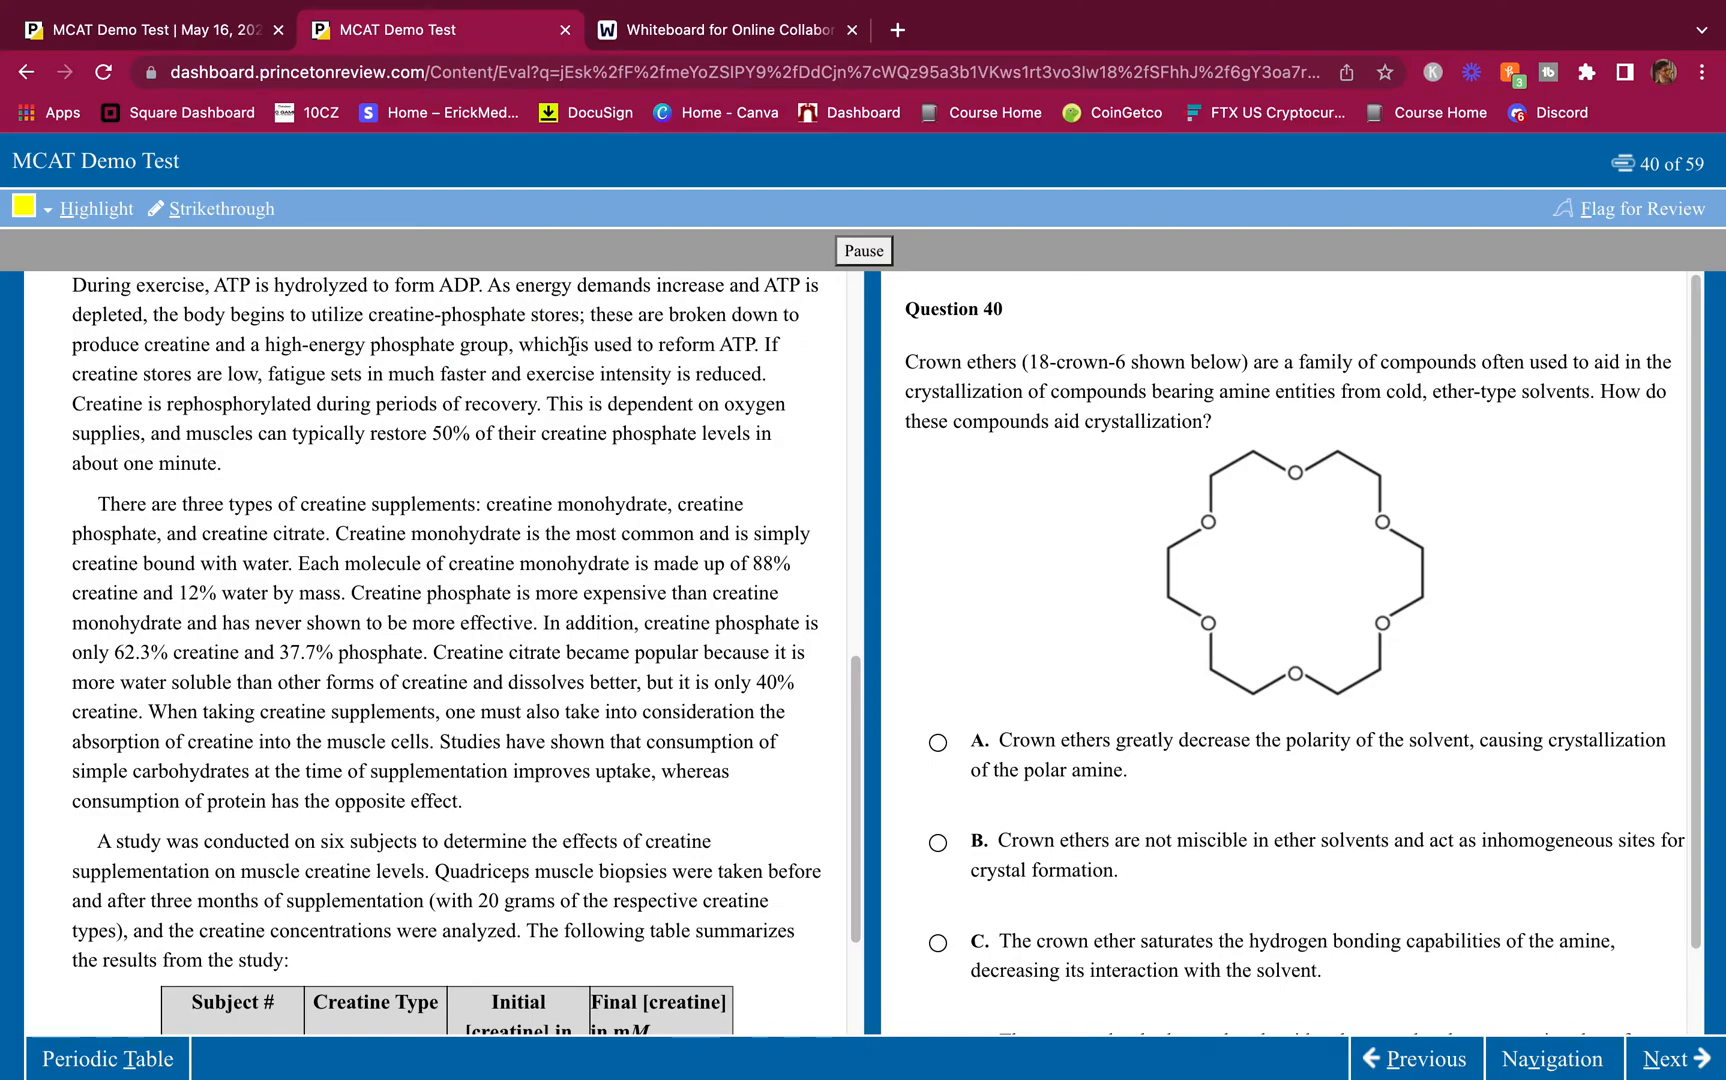
Step: Highlight the phrases on reforming ATP and rephosphorylation during recovery
{"action": "left_click_drag", "start_coordinate": [267, 345], "coordinate": [749, 345]}
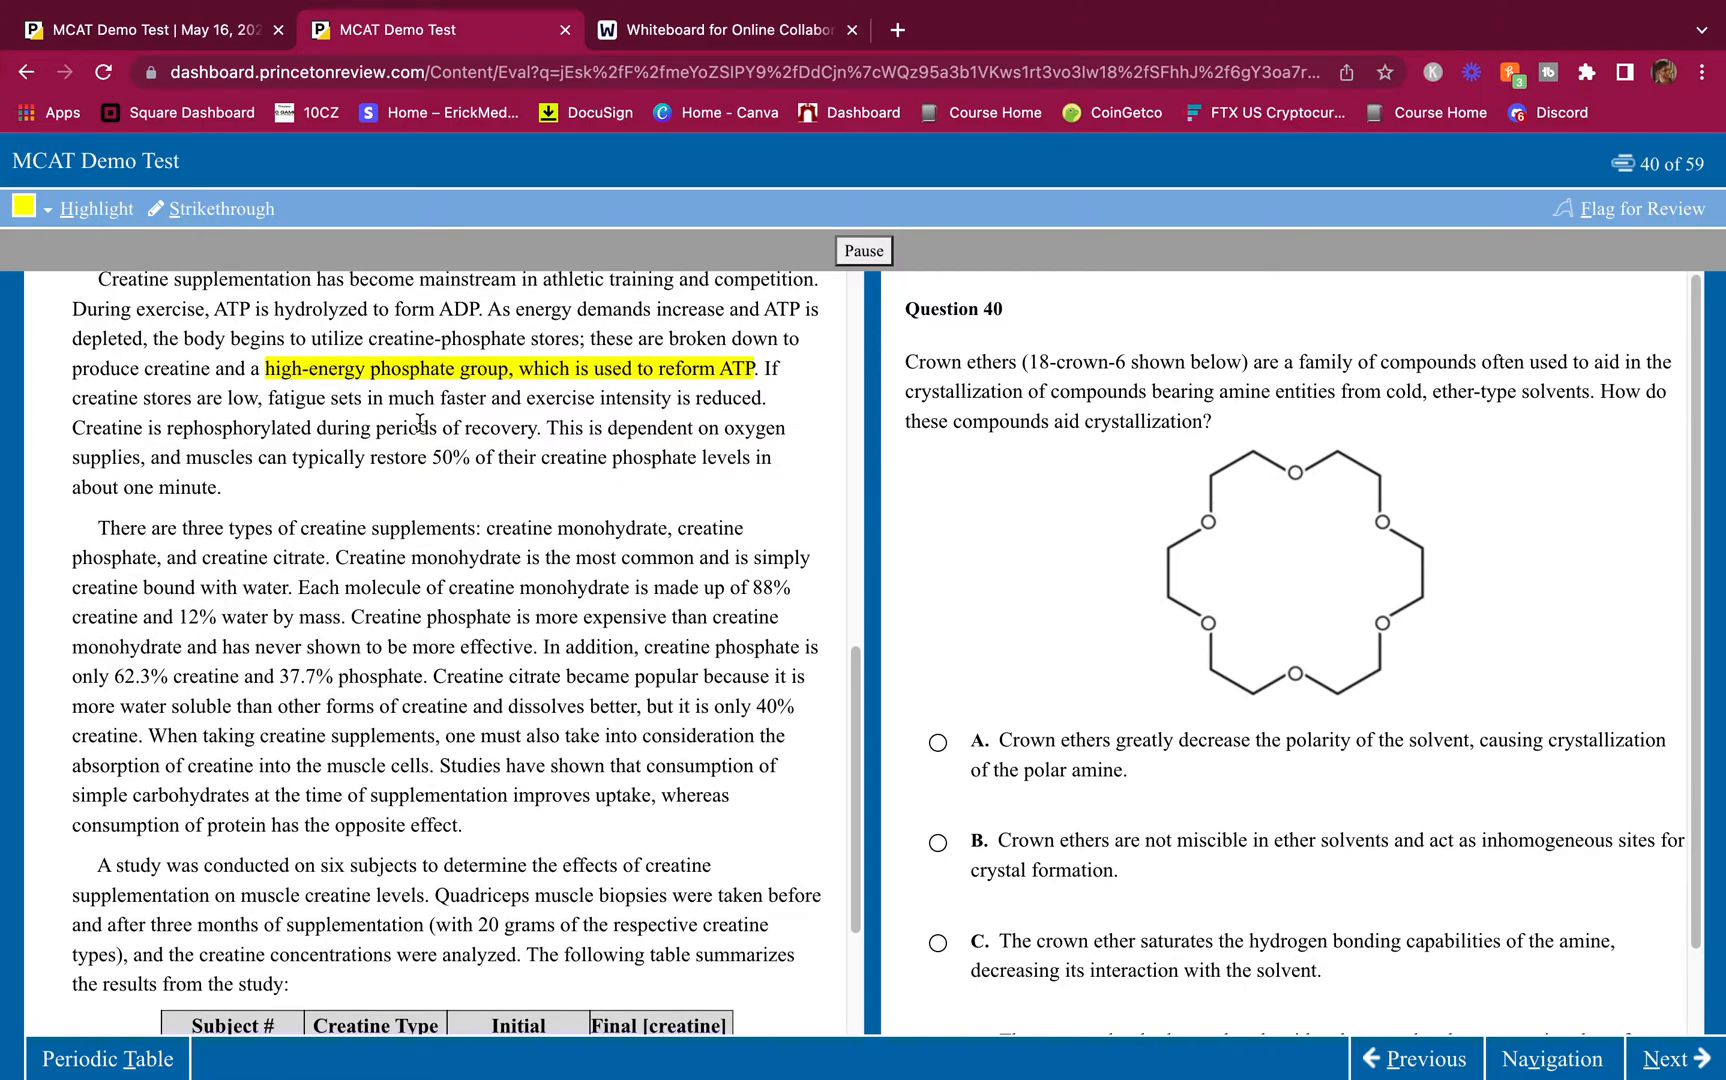
{"action": "mouse_move", "coordinate": [667, 286]}
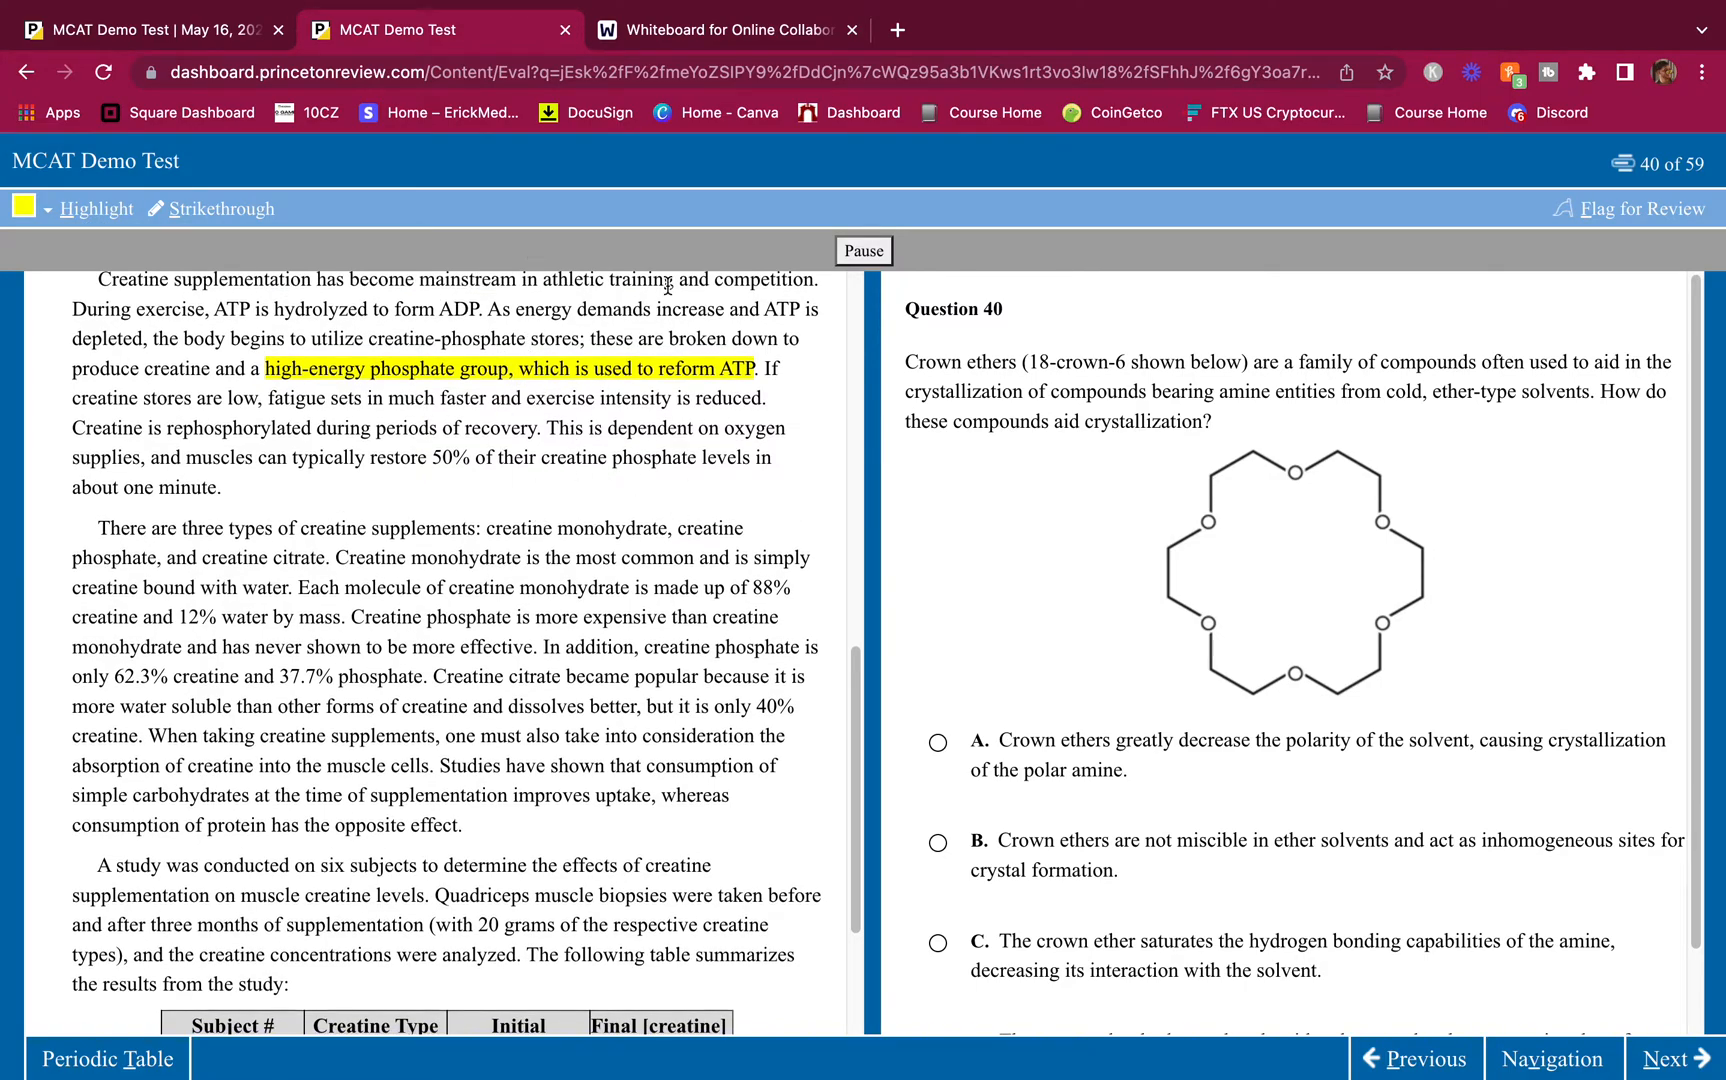
{"action": "scroll", "scroll_direction": "down", "scroll_amount": 3}
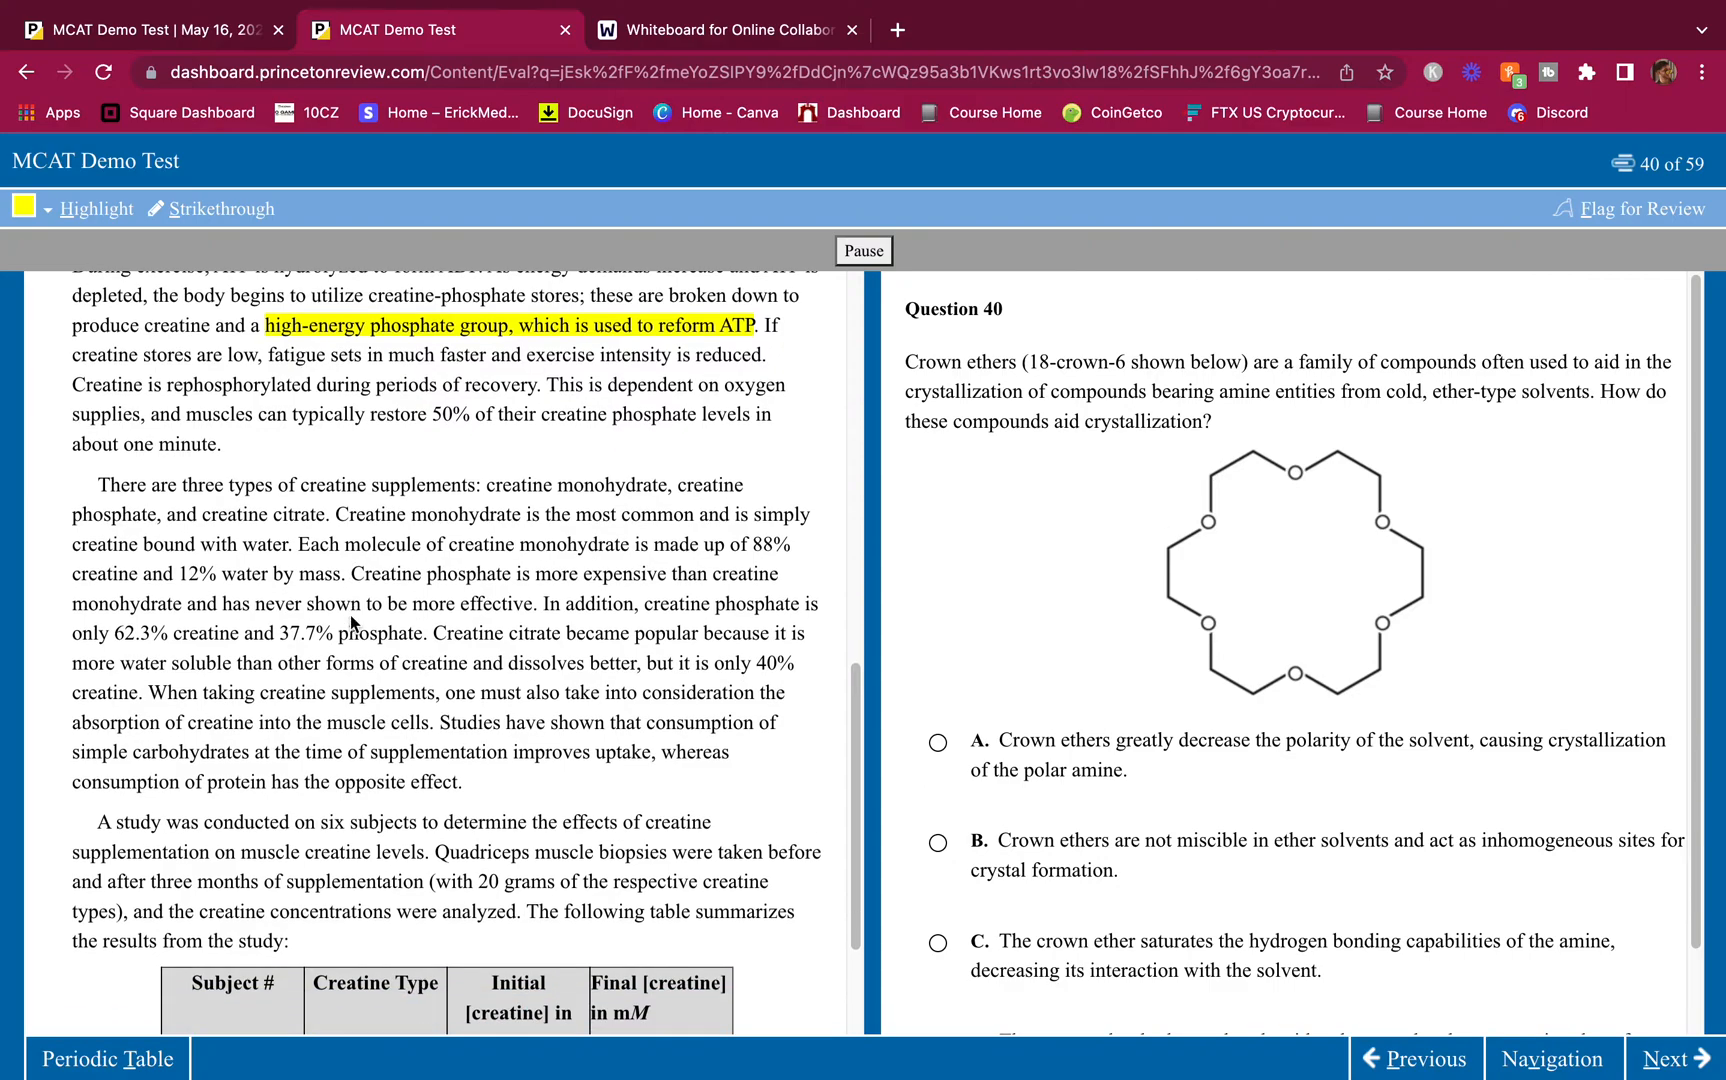
{"action": "scroll", "scroll_direction": "down", "scroll_amount": 3}
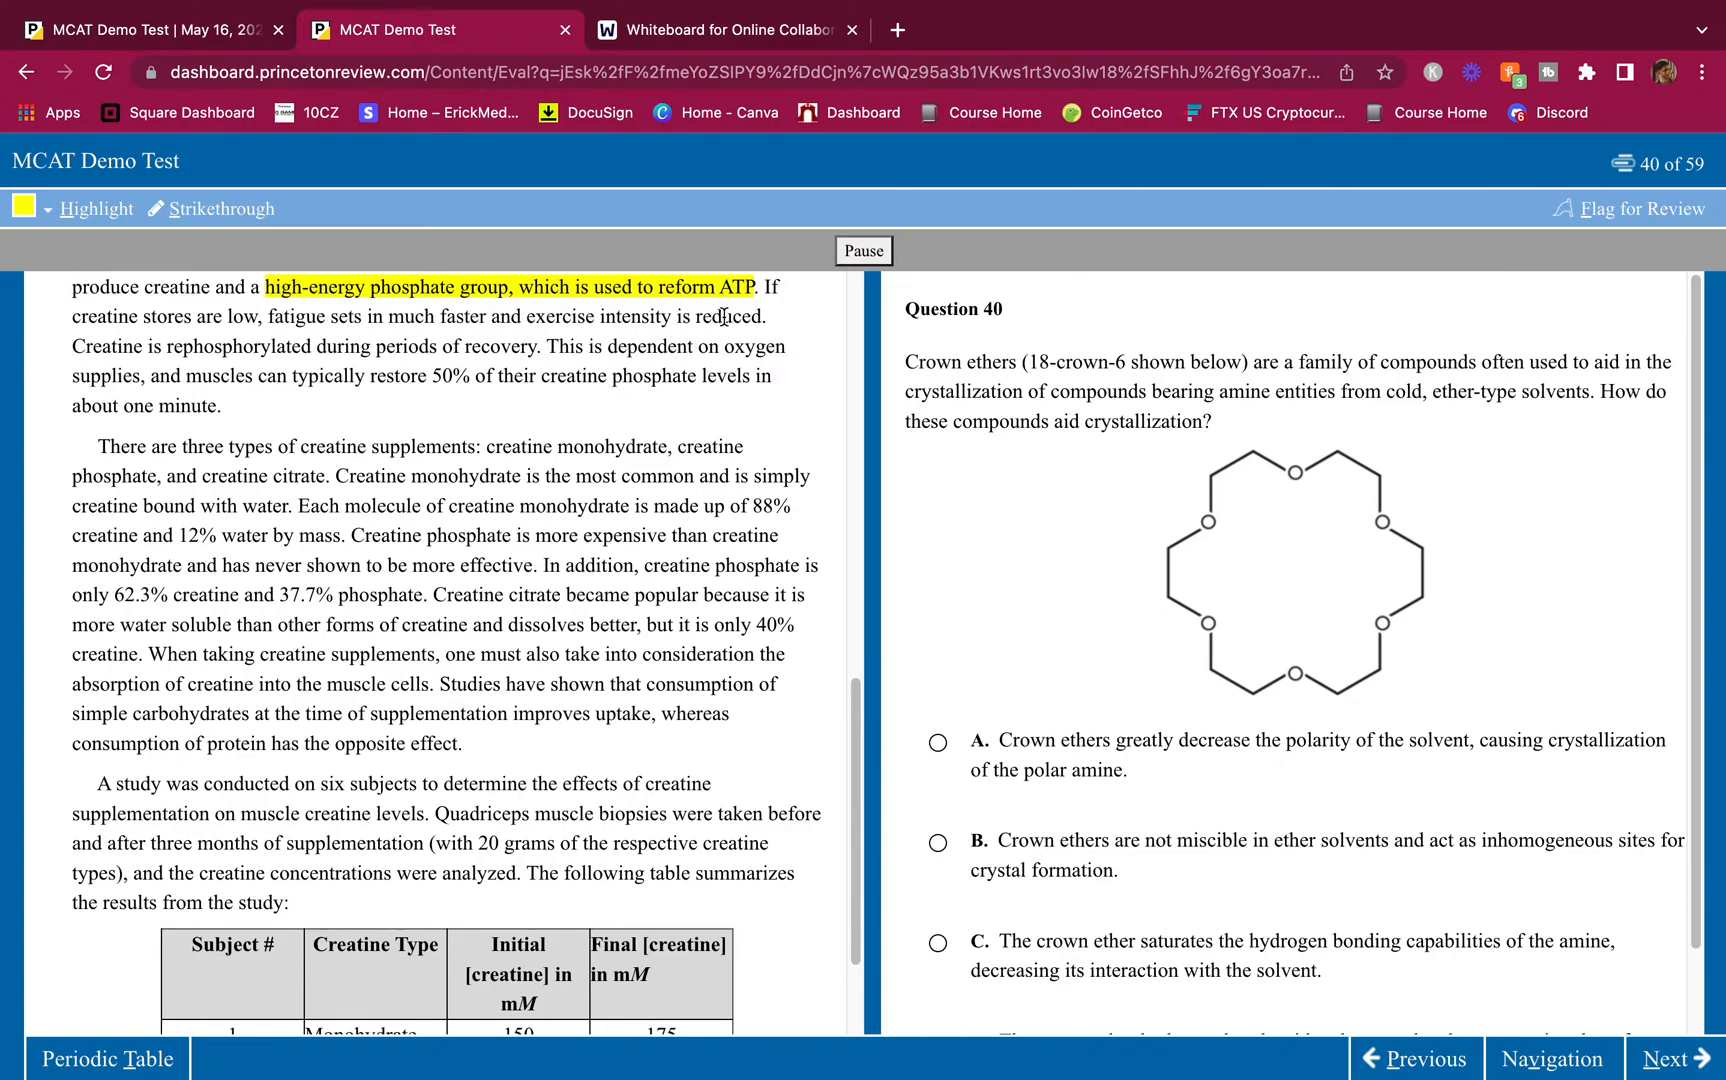
{"action": "mouse_move", "coordinate": [154, 378]}
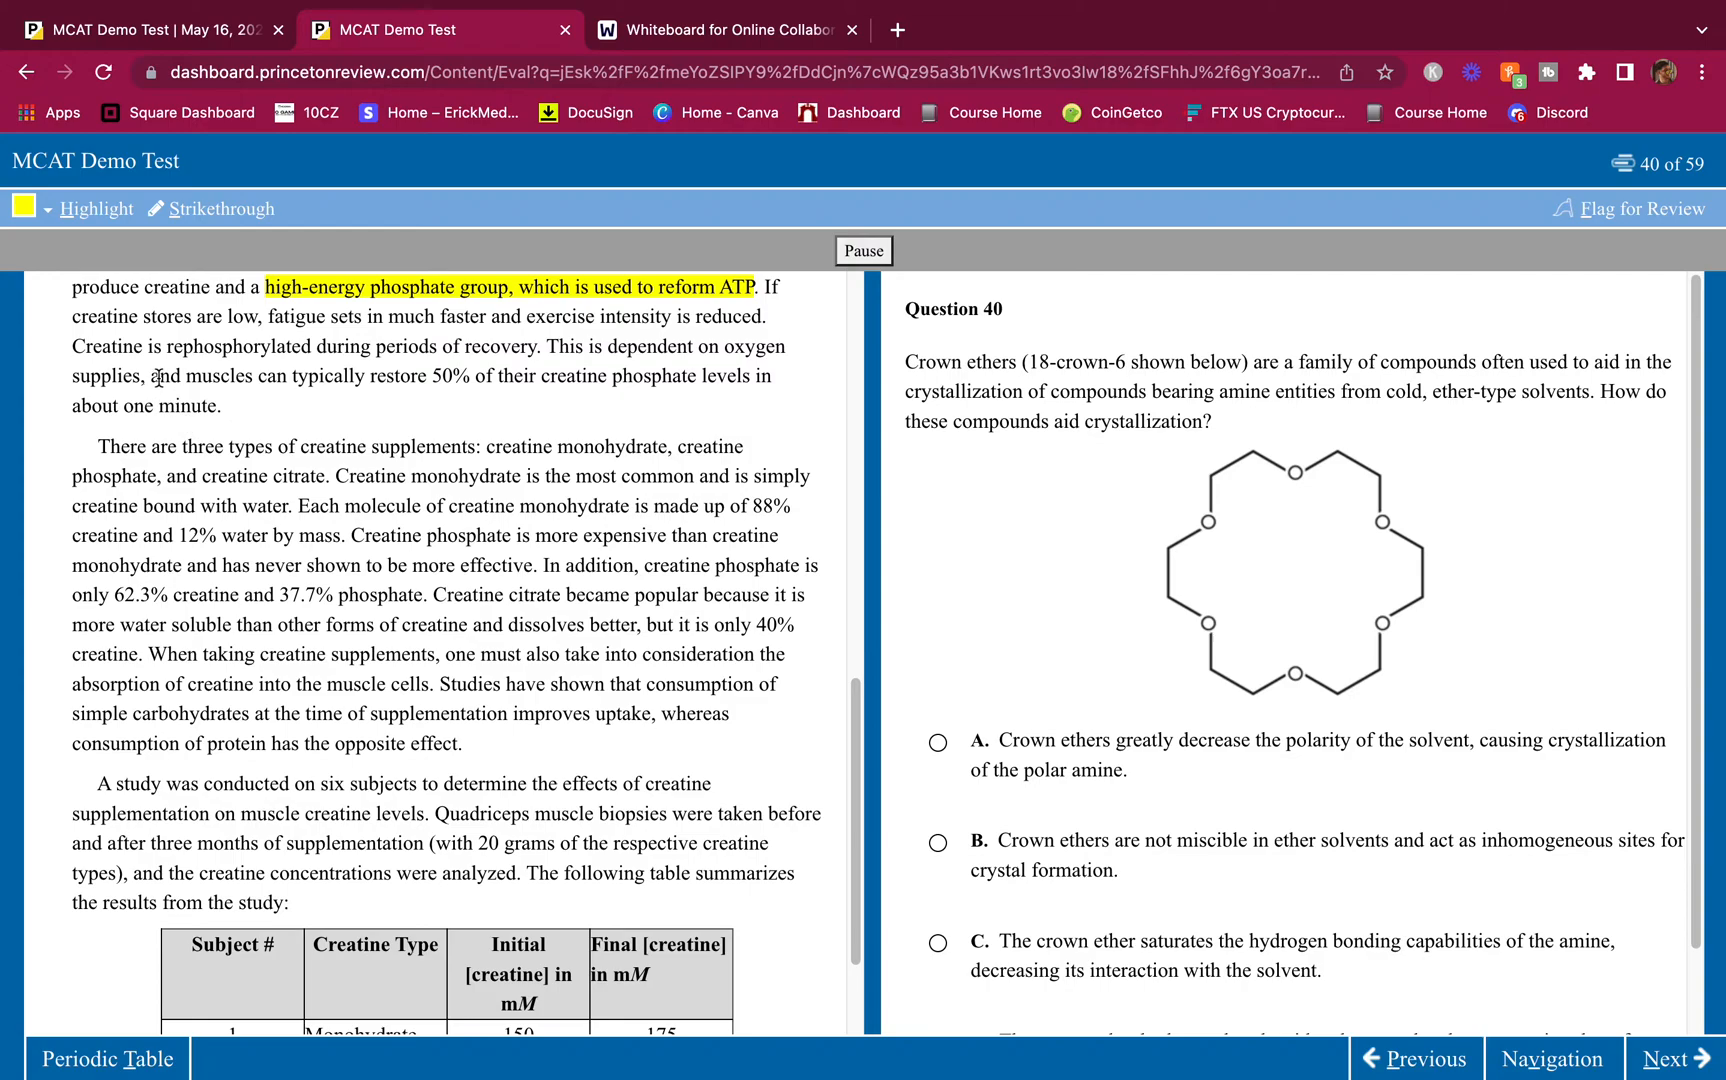
{"action": "mouse_move", "coordinate": [198, 367]}
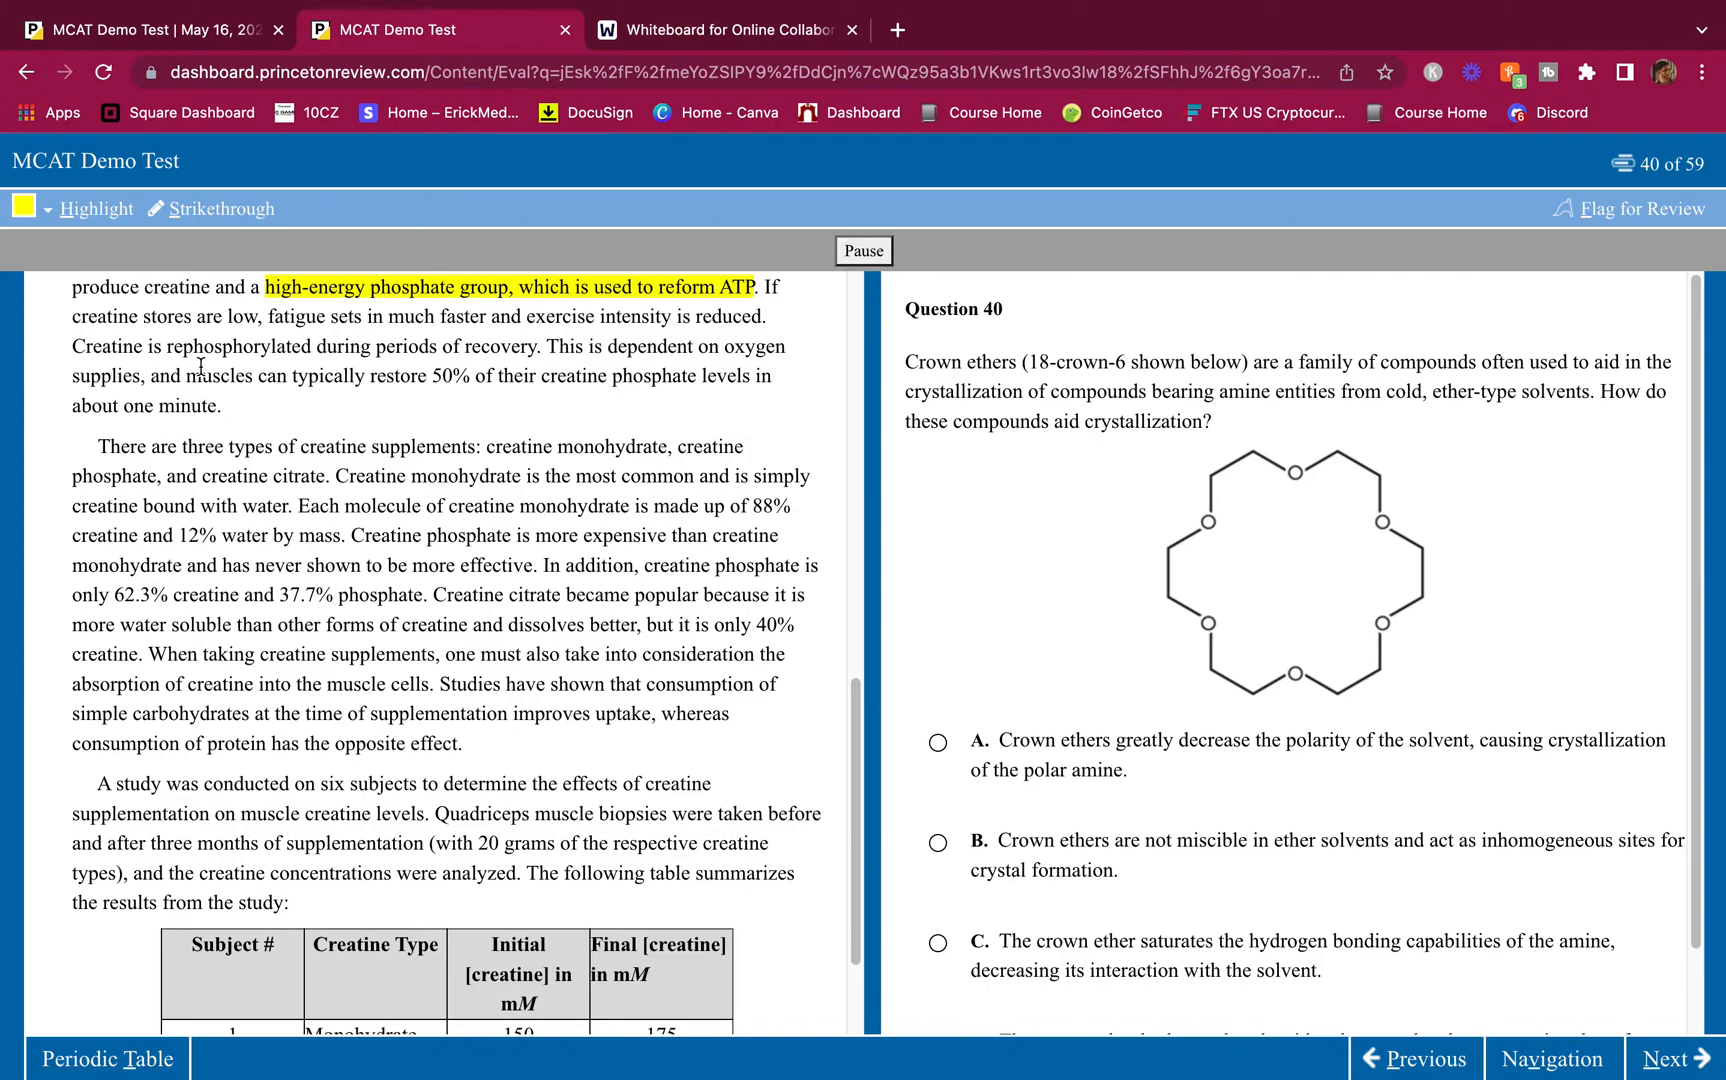
{"action": "left_click_drag", "start_coordinate": [68, 347], "coordinate": [564, 347]}
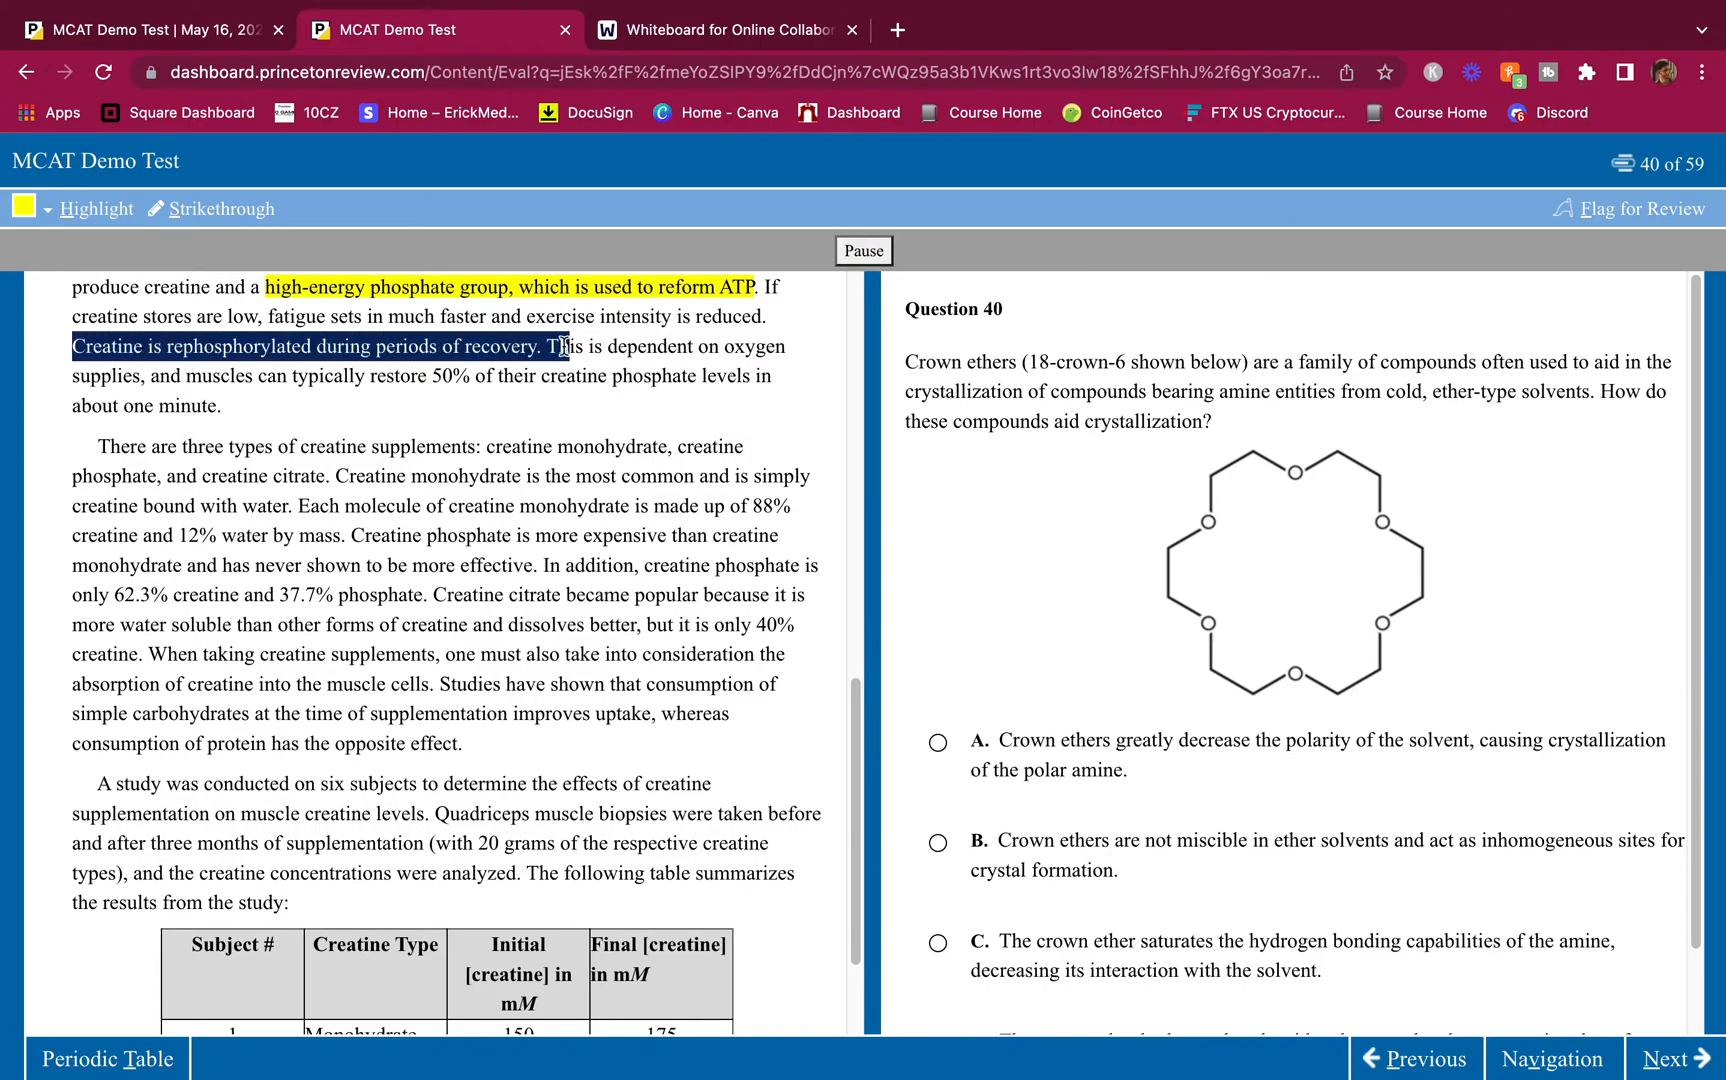
{"action": "left_click", "coordinate": [96, 209]}
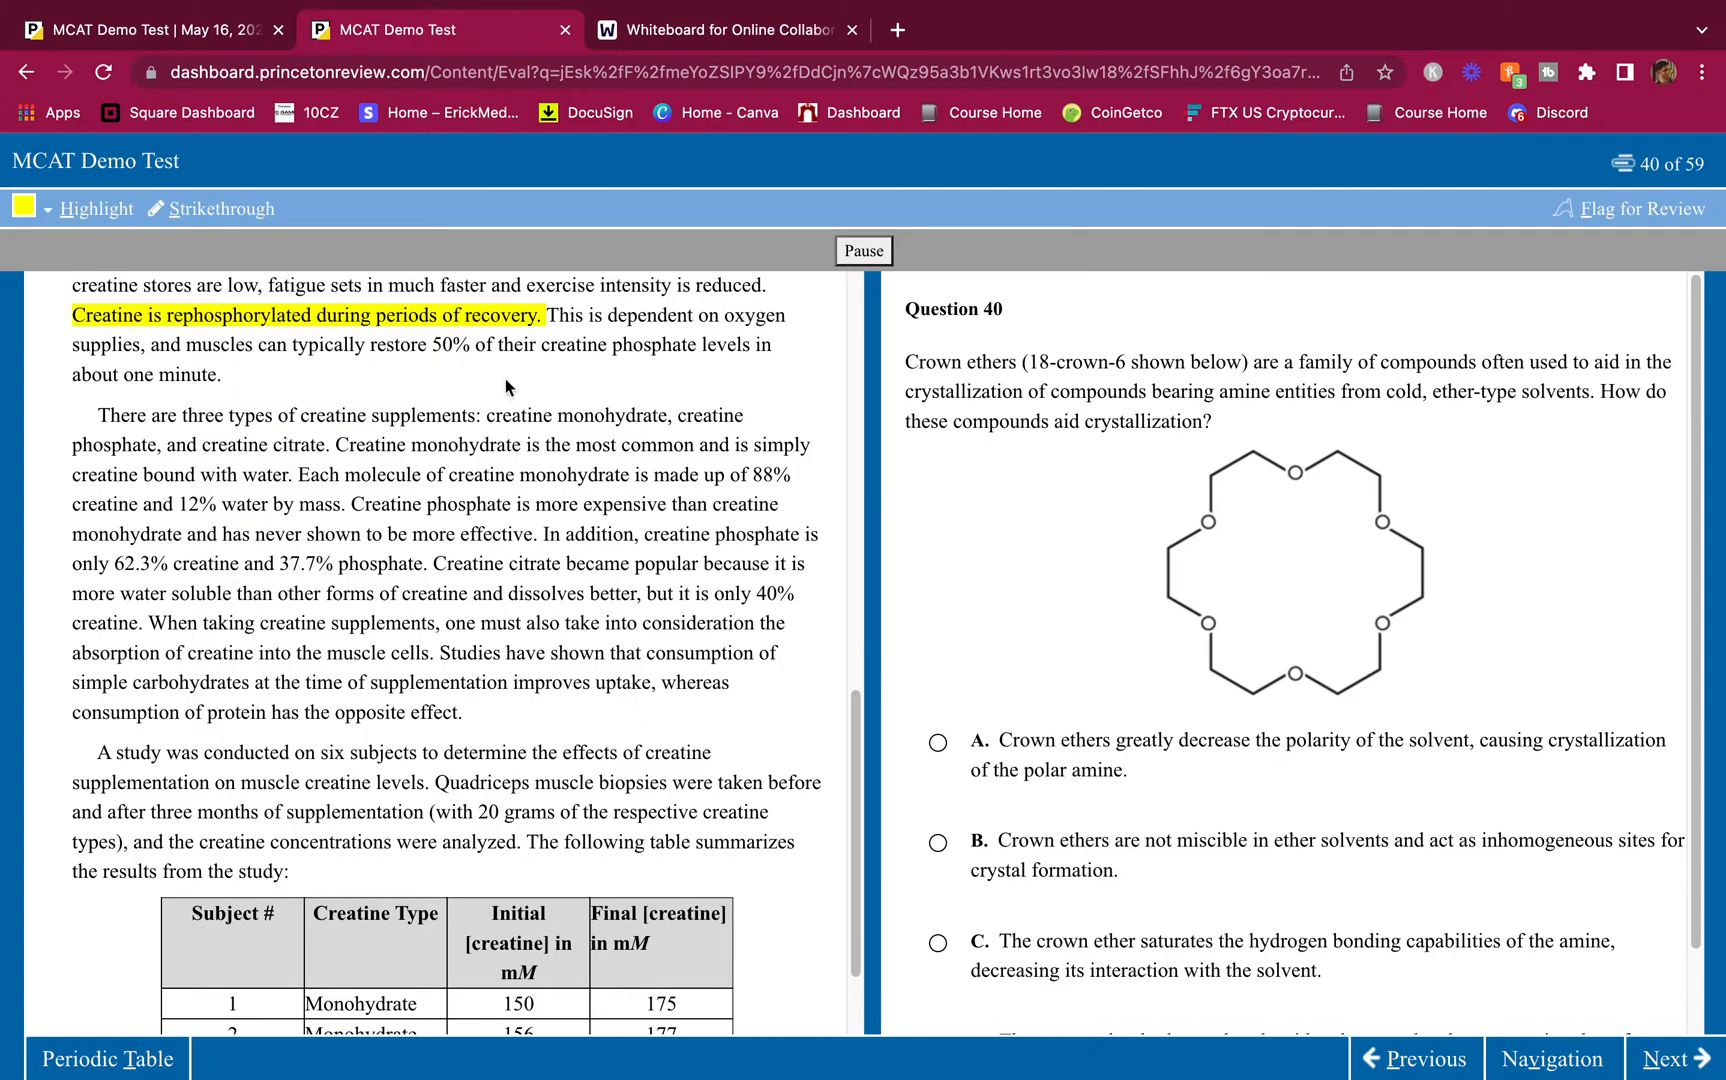
{"action": "mouse_move", "coordinate": [309, 369]}
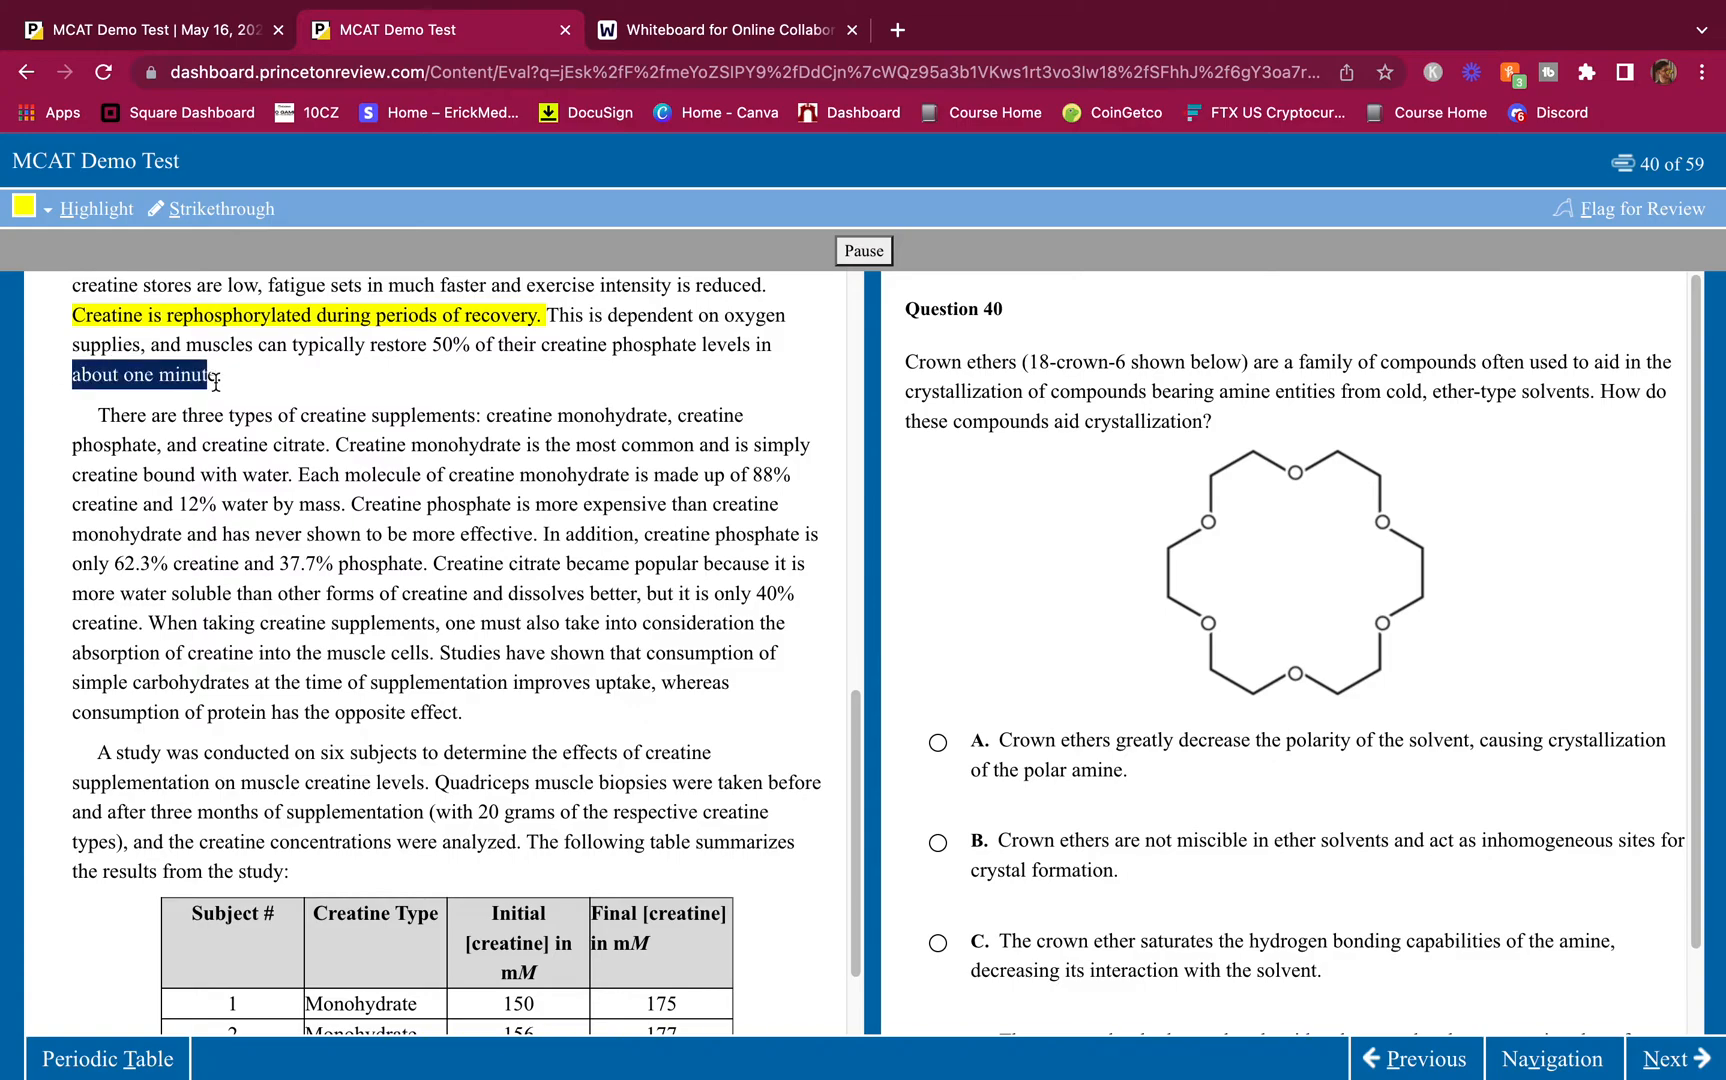
Step: Highlight monohydrate being 88% creatine and 'shown to be more effective'
{"action": "scroll", "scroll_direction": "down", "scroll_amount": 3}
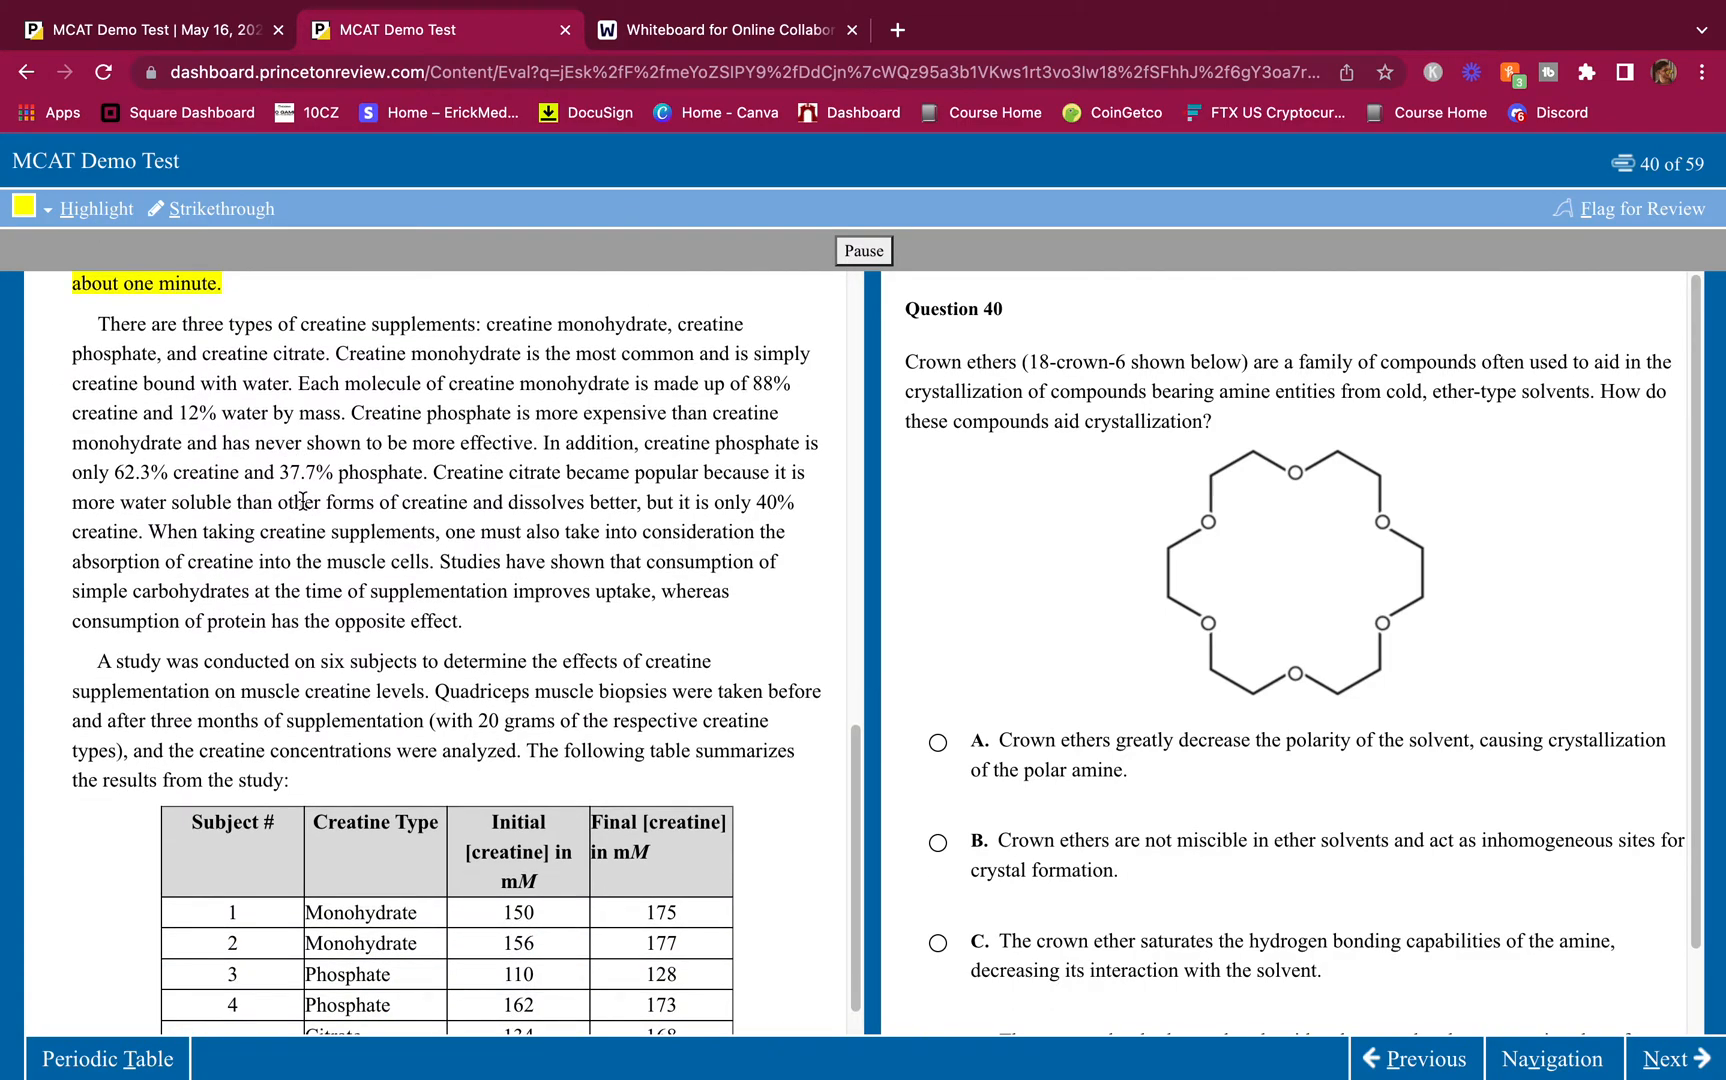
{"action": "mouse_move", "coordinate": [185, 377]}
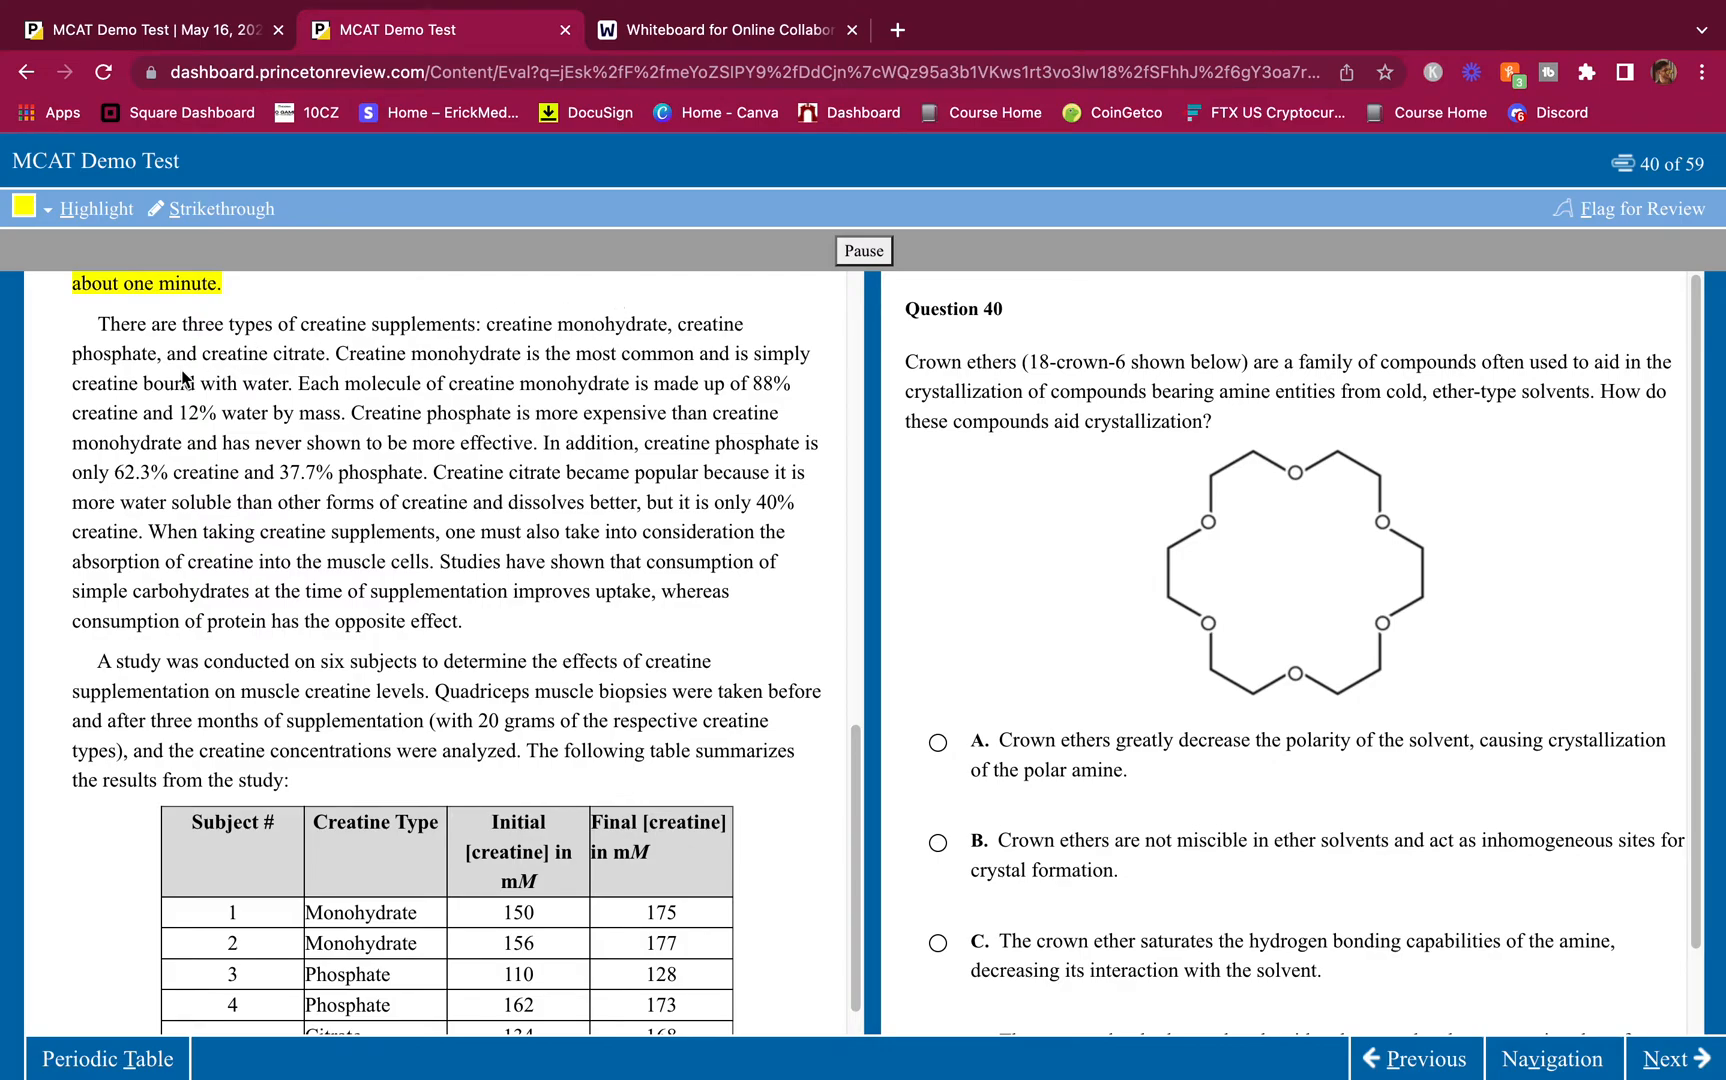
{"action": "mouse_move", "coordinate": [427, 358]}
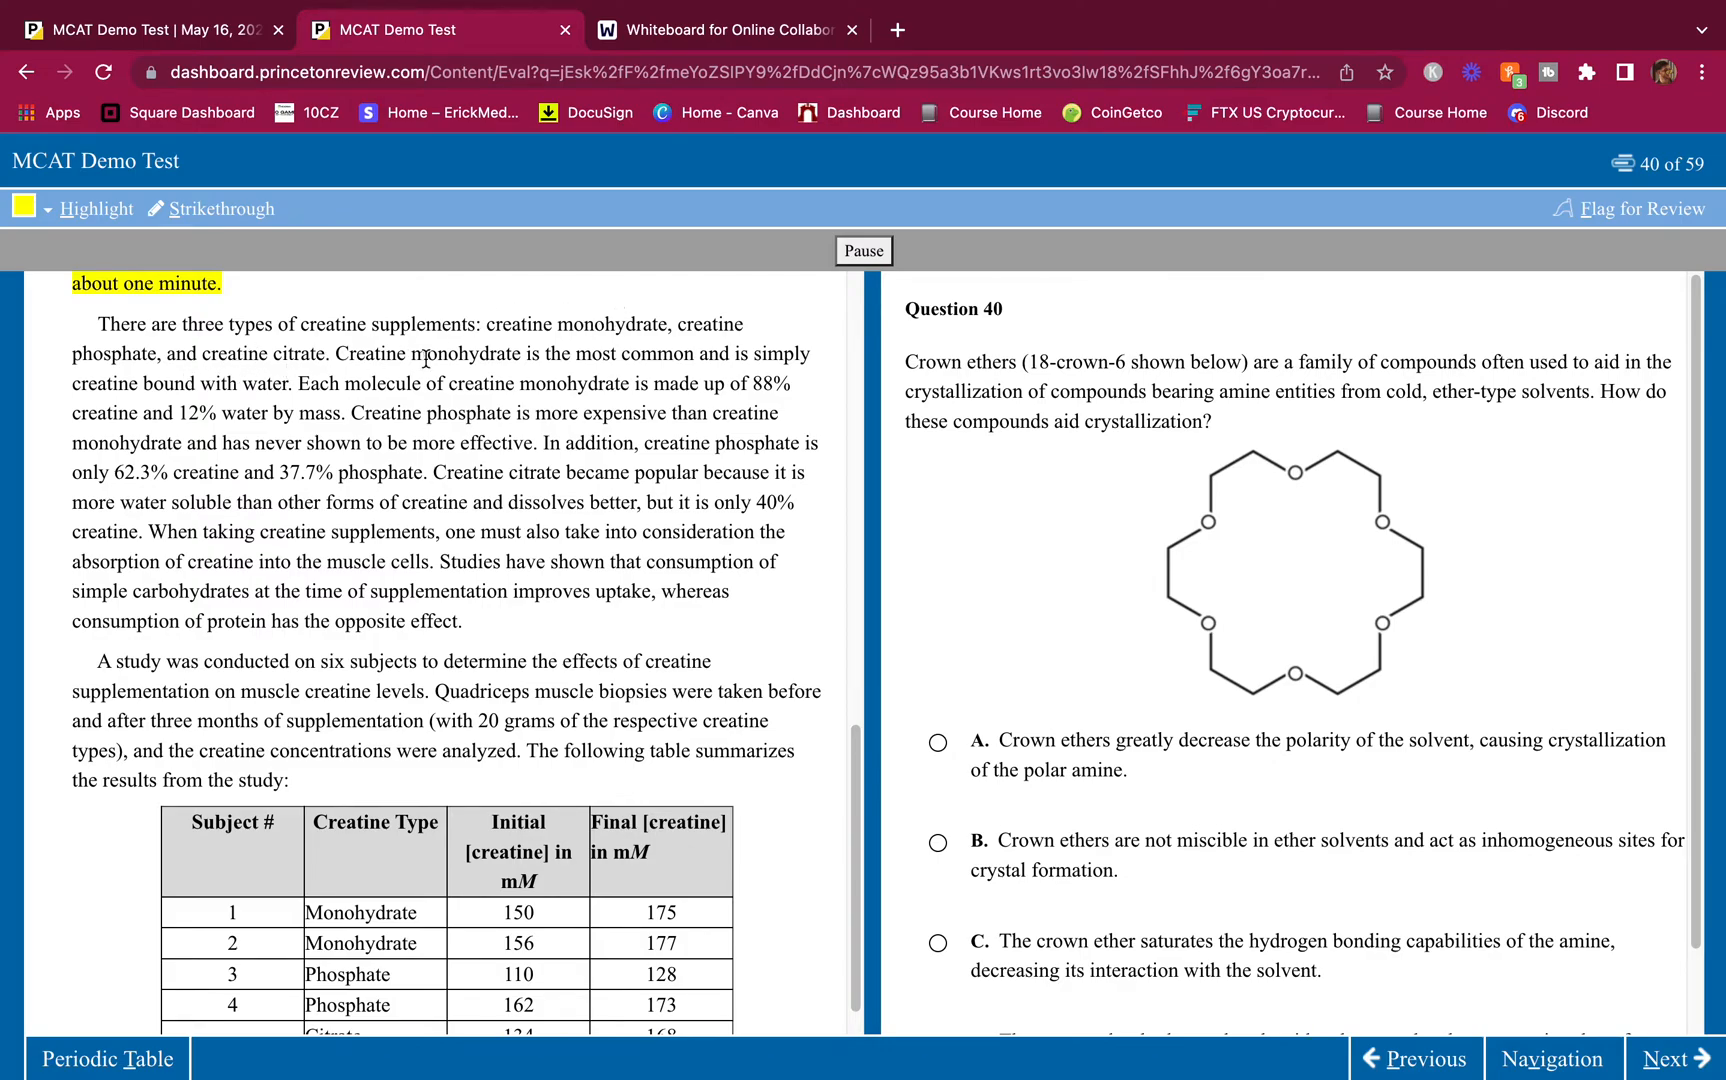
{"action": "scroll", "scroll_direction": "down", "scroll_amount": 3}
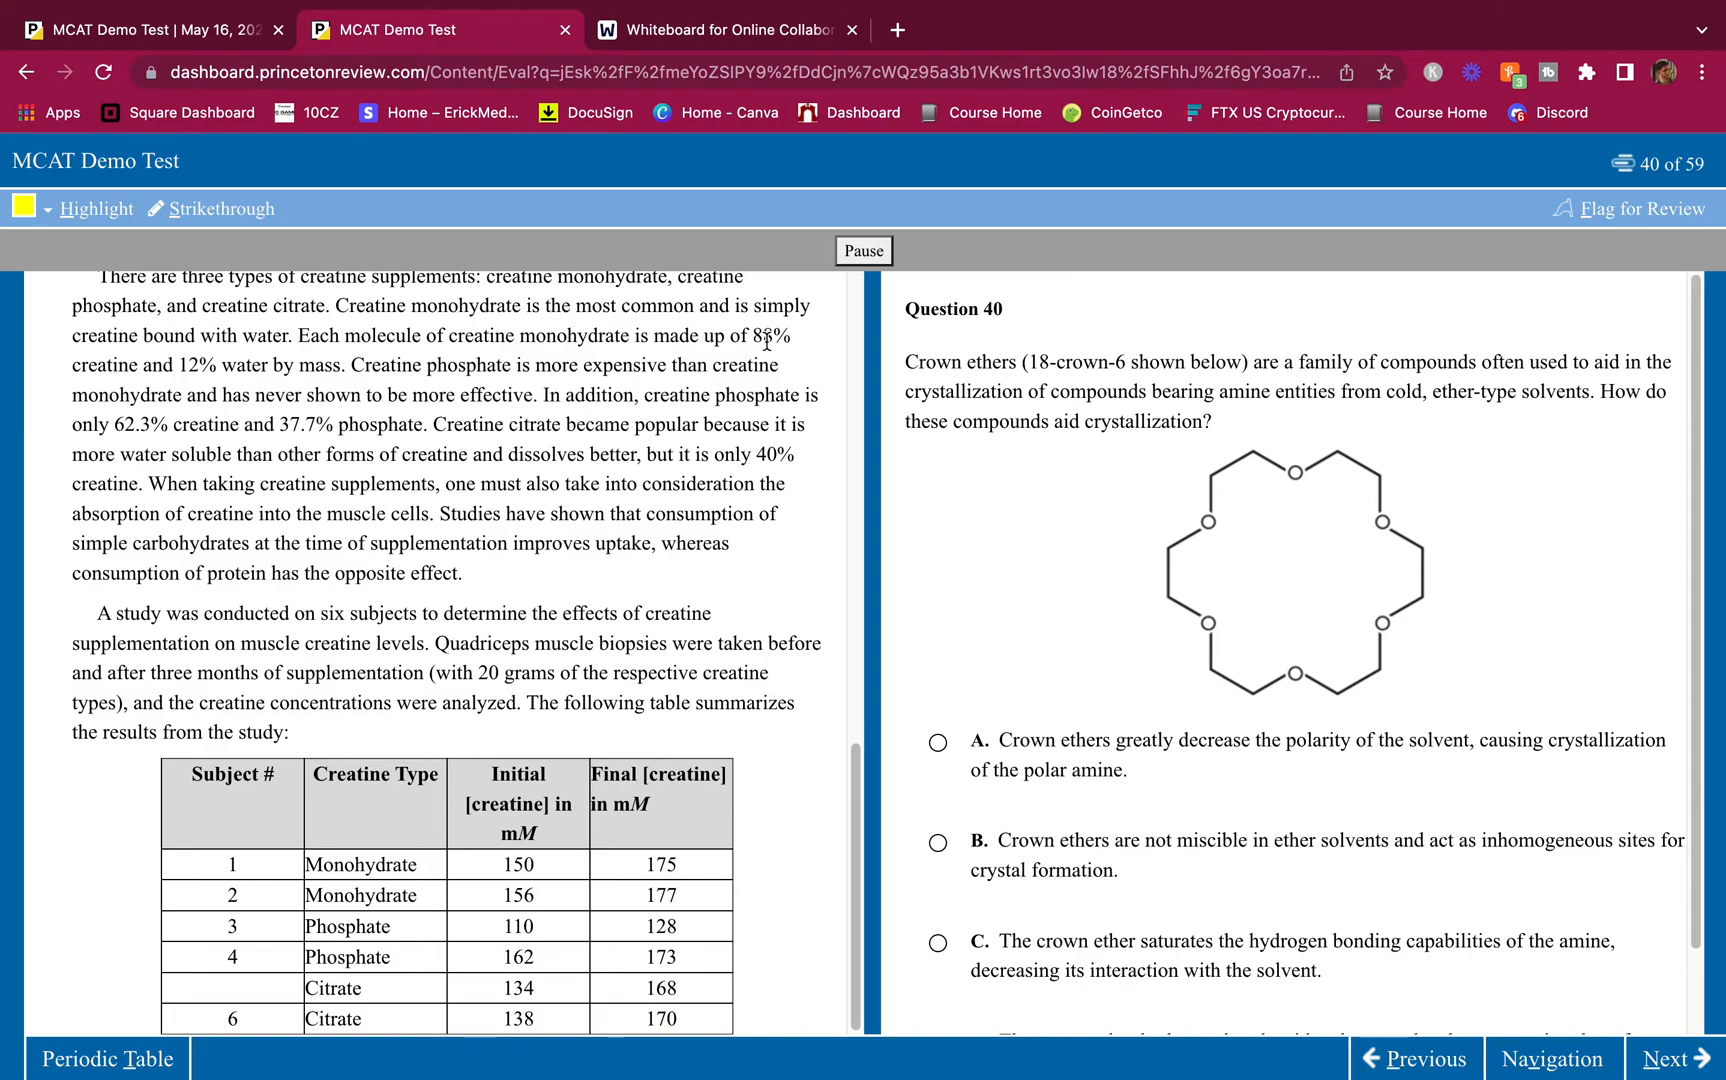
{"action": "mouse_move", "coordinate": [201, 372]}
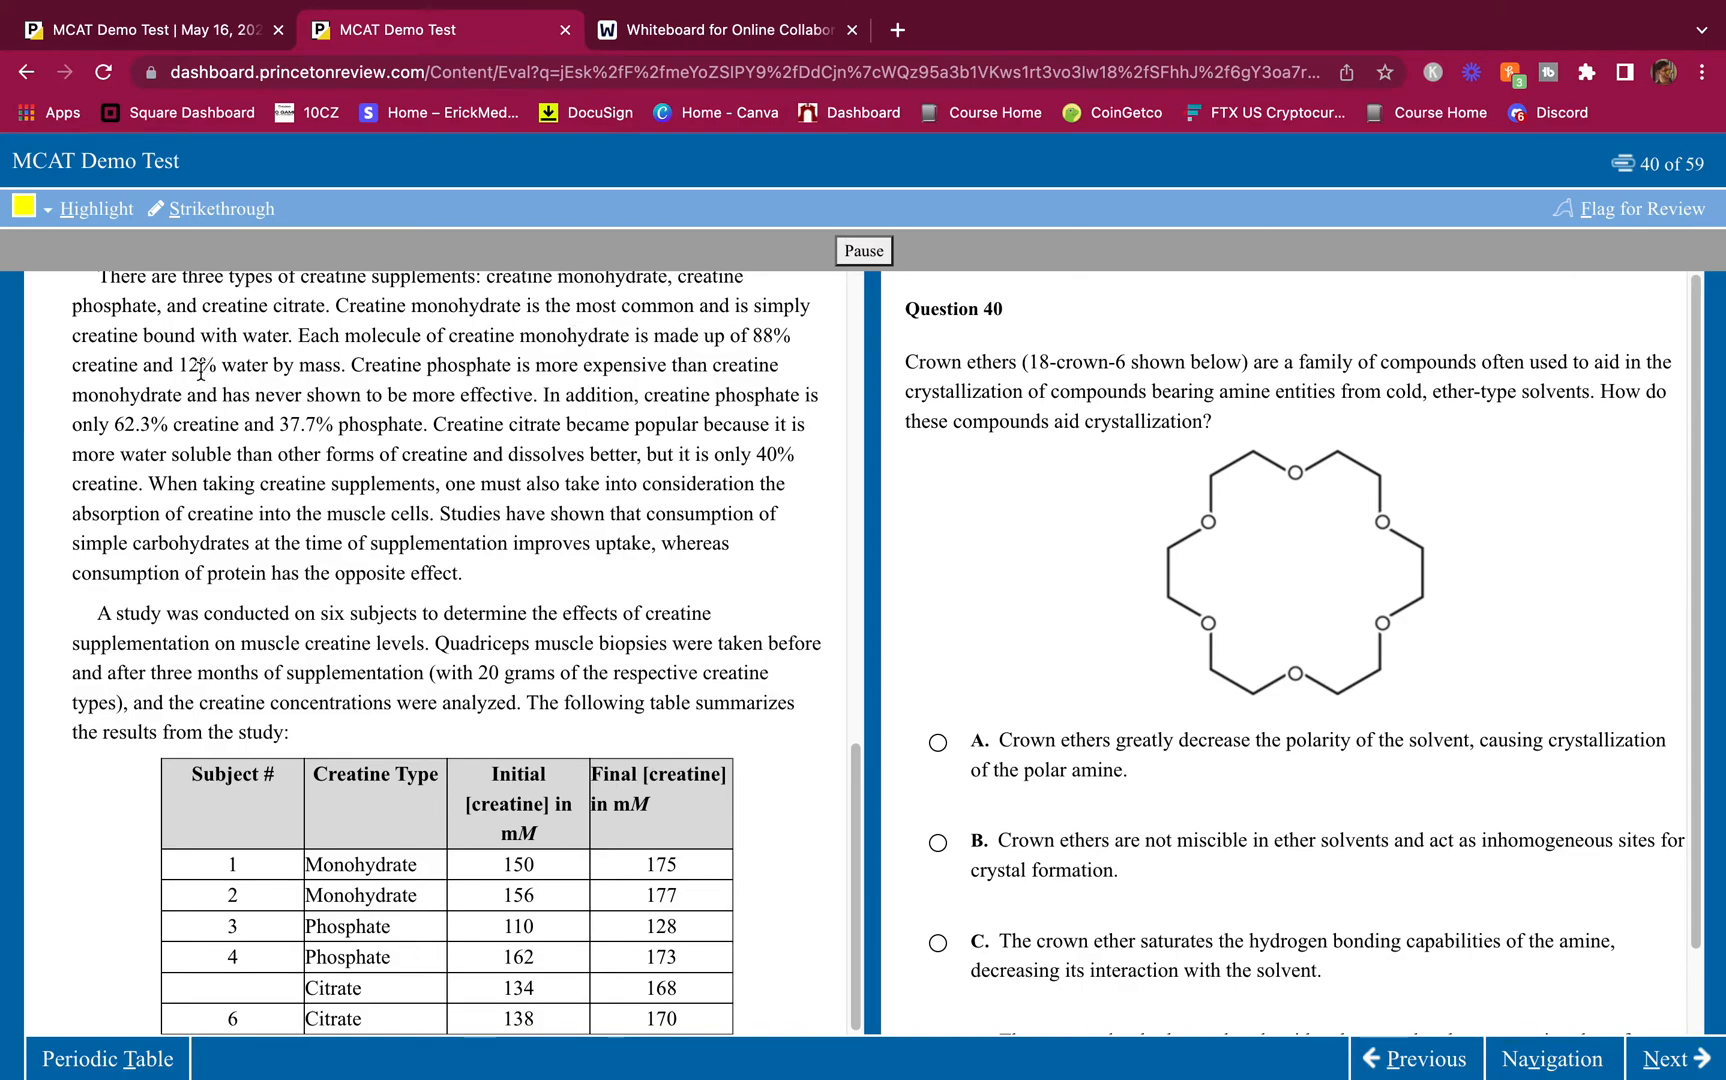
{"action": "mouse_move", "coordinate": [501, 338]}
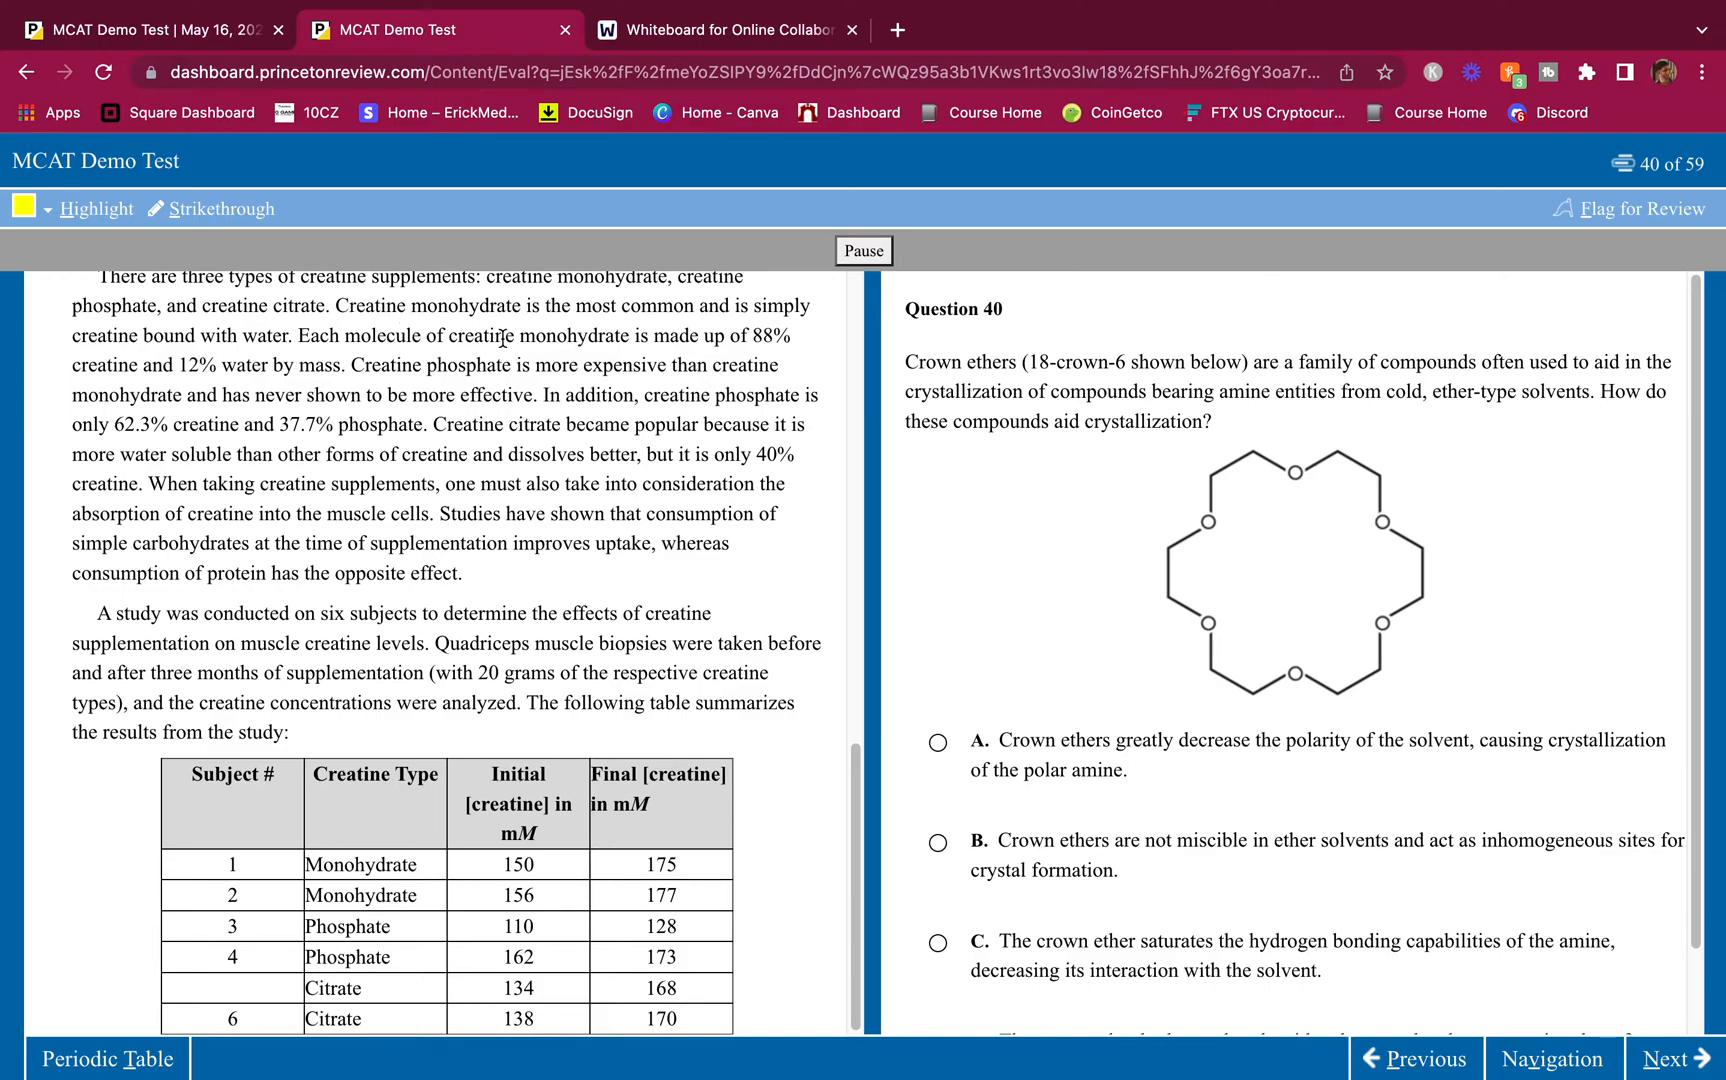
{"action": "left_click", "coordinate": [96, 210]}
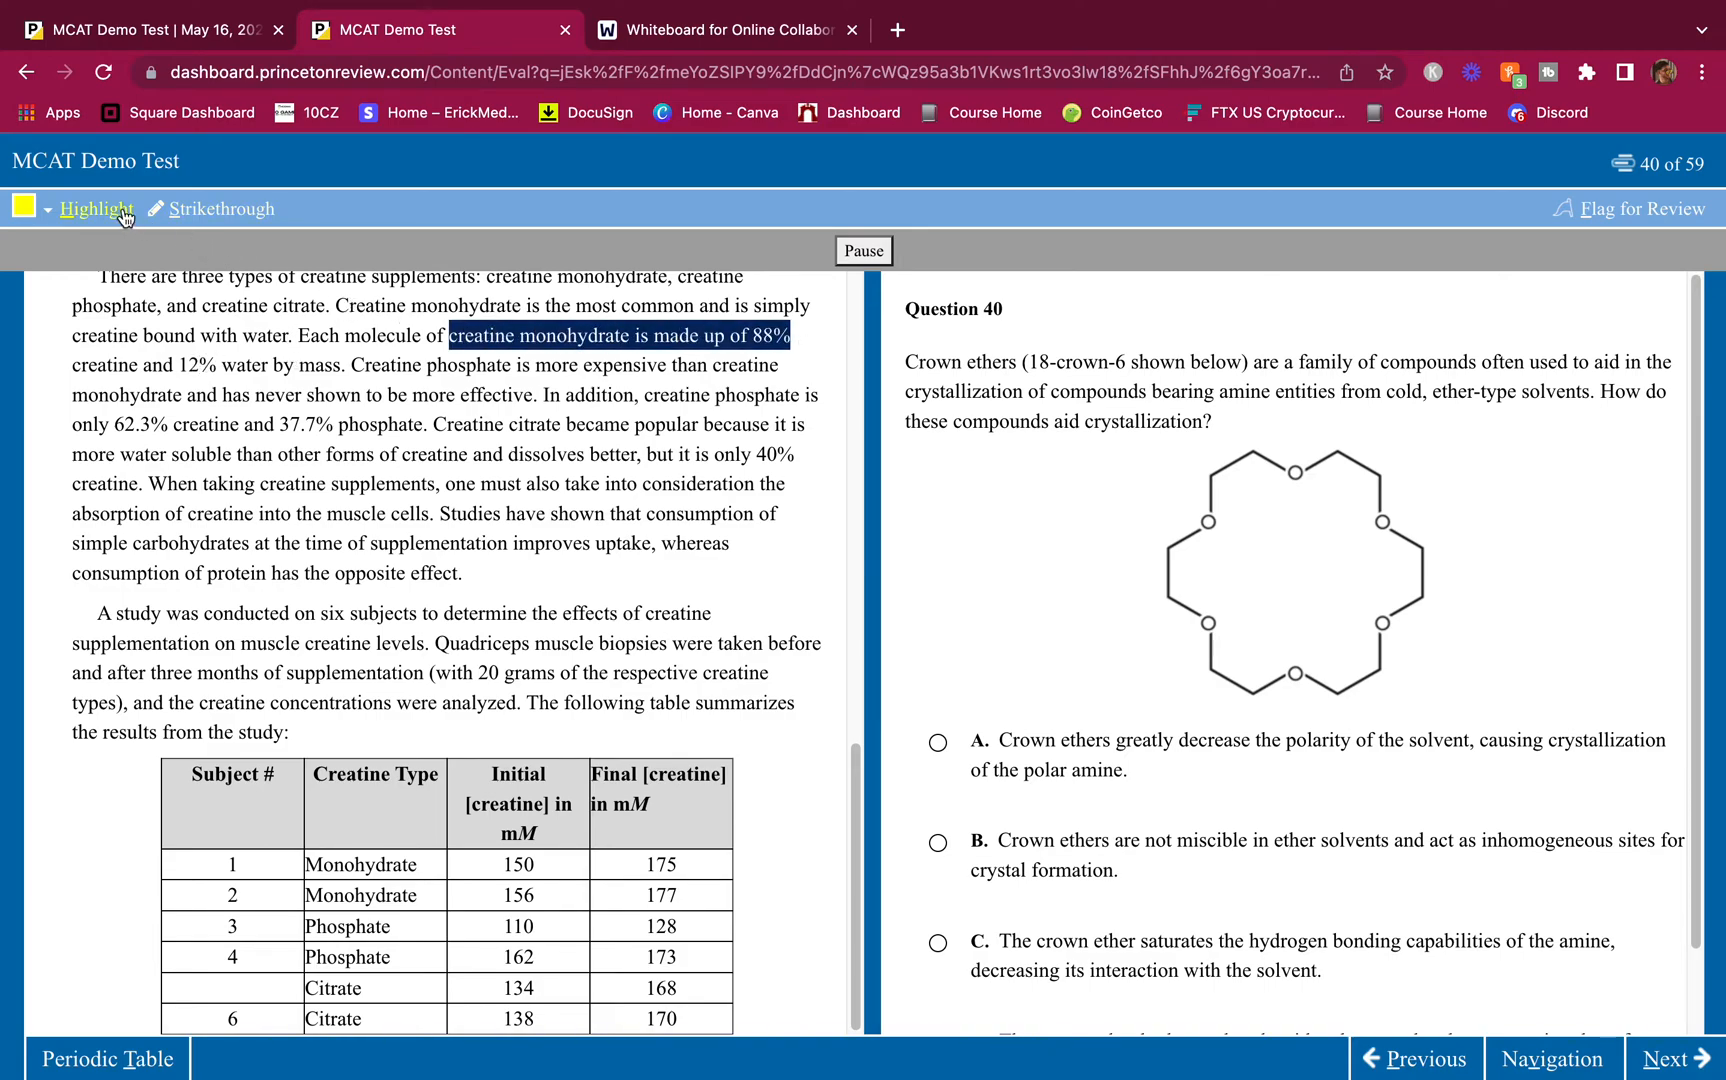
{"action": "left_click", "coordinate": [95, 209]}
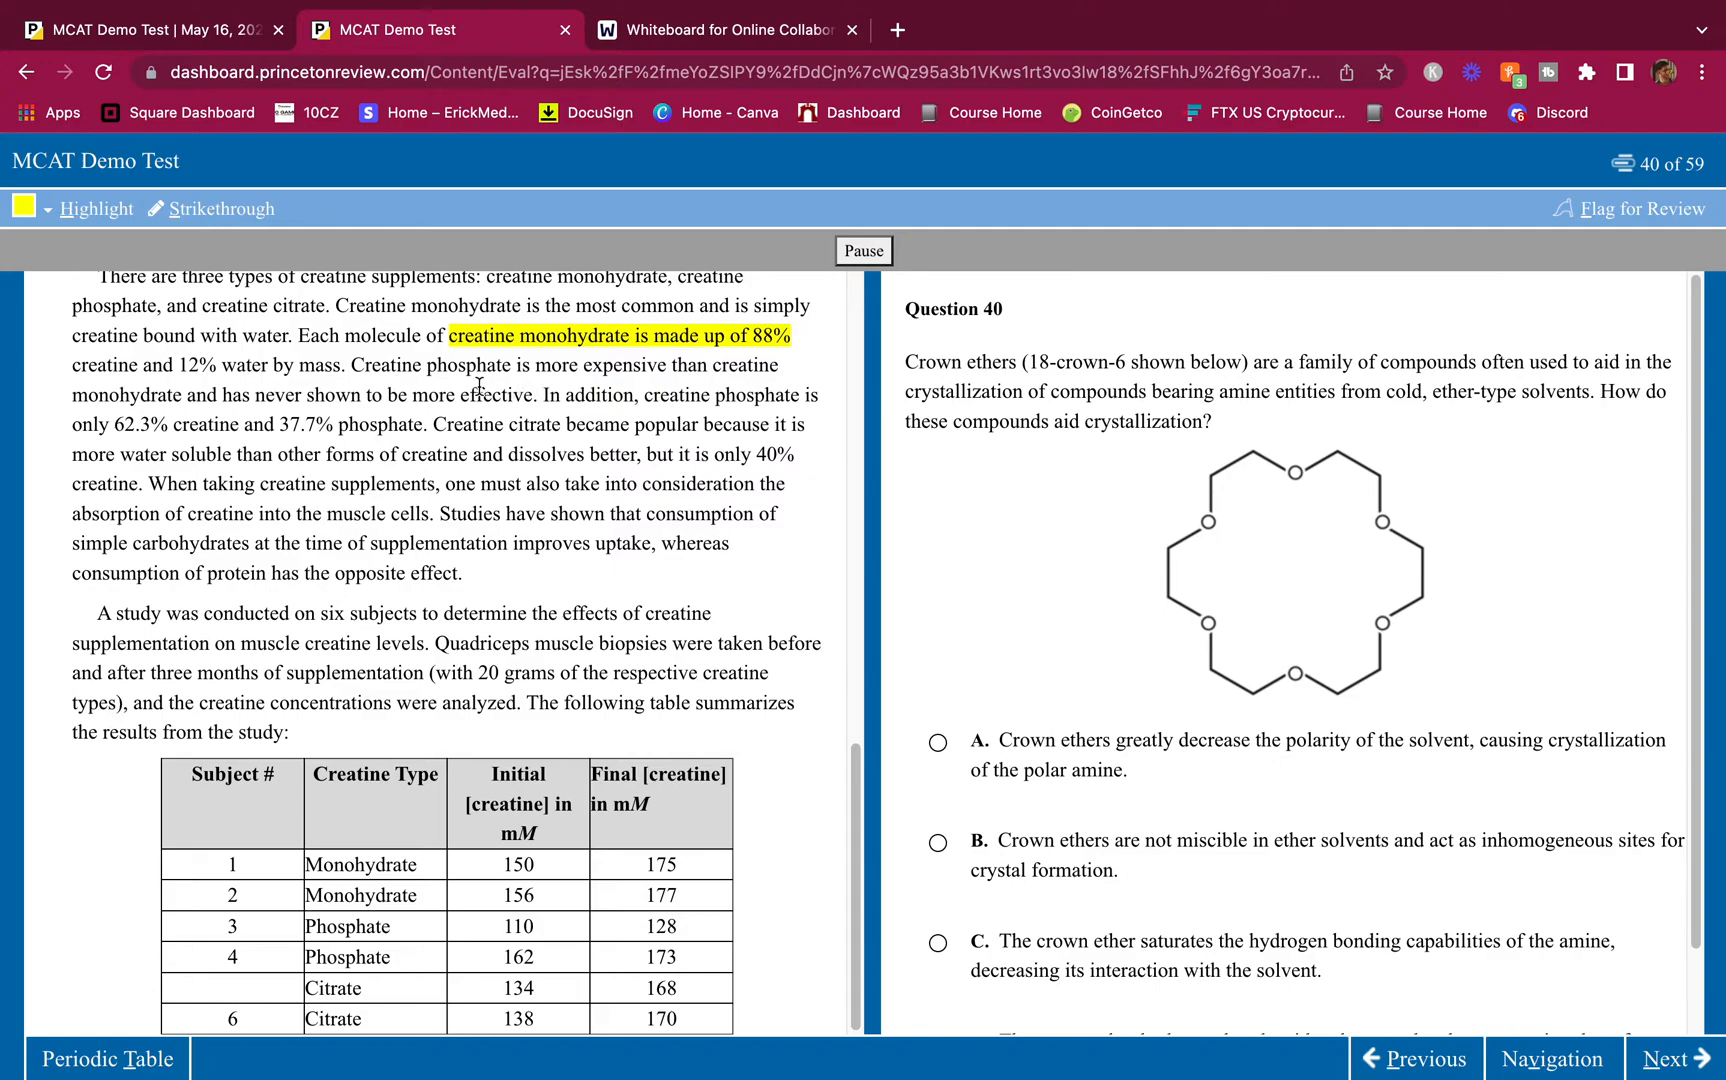
{"action": "mouse_move", "coordinate": [476, 384]}
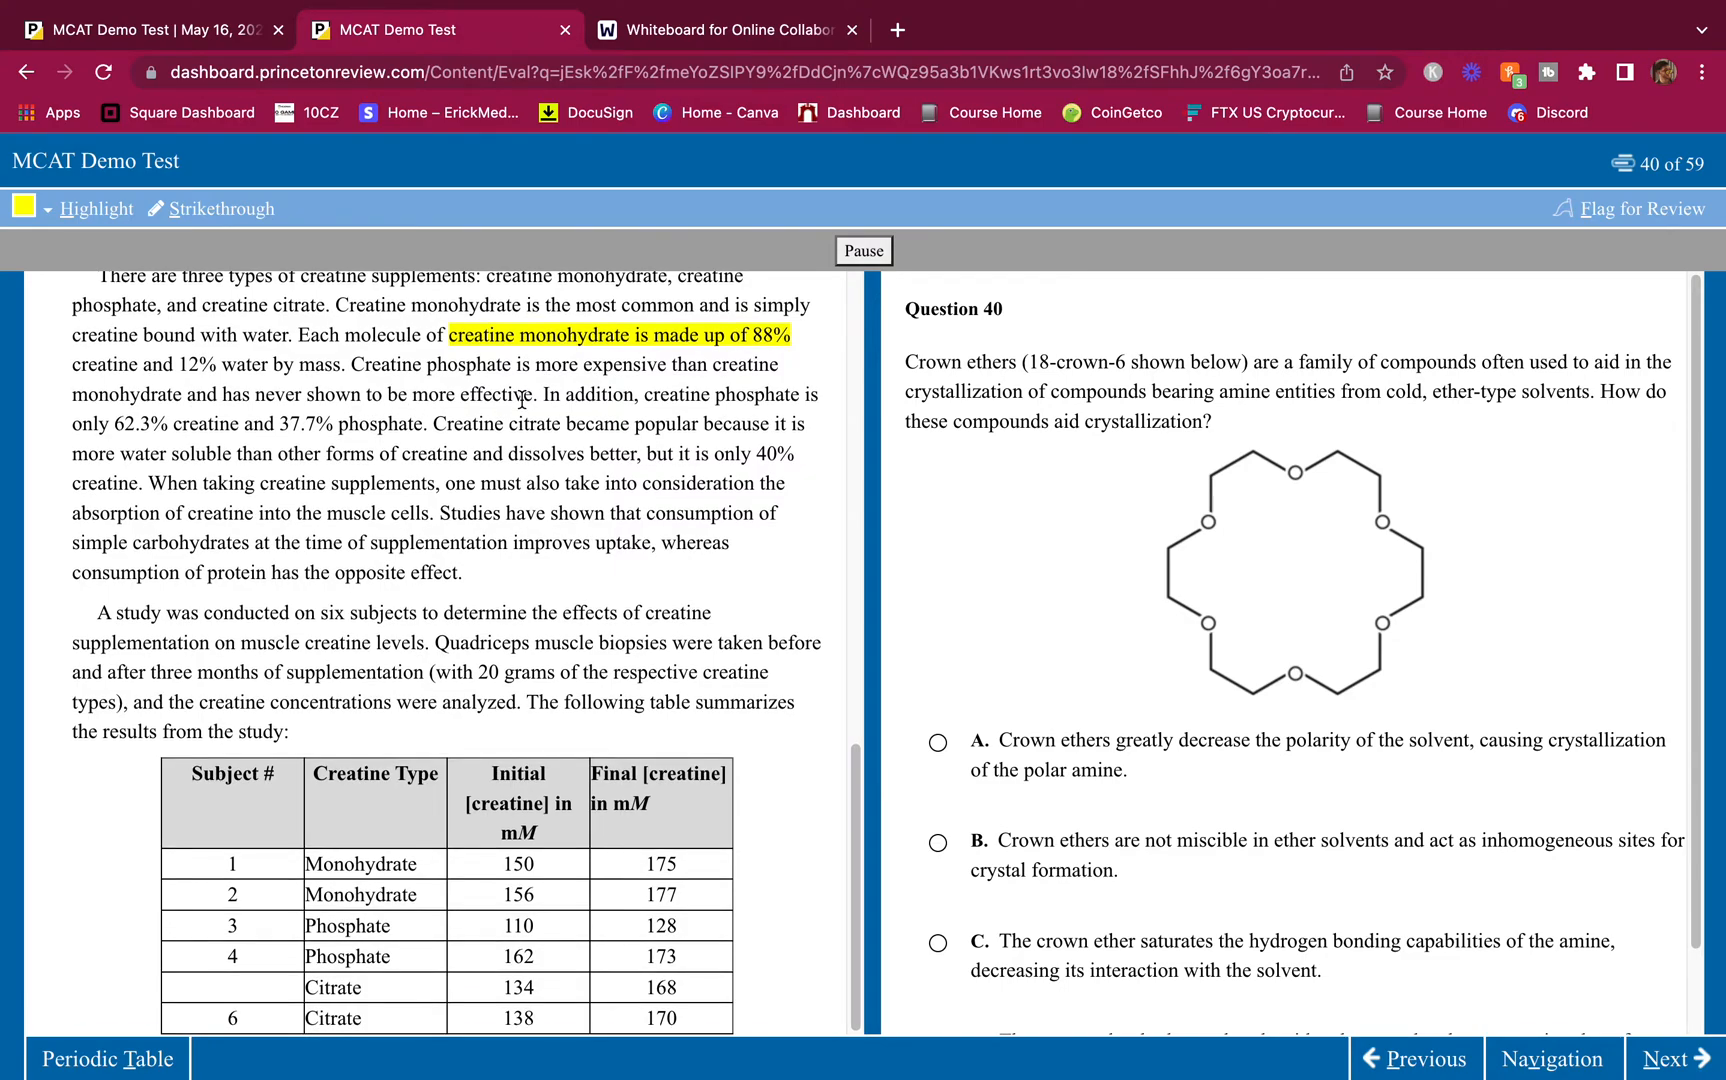
{"action": "mouse_move", "coordinate": [358, 415]}
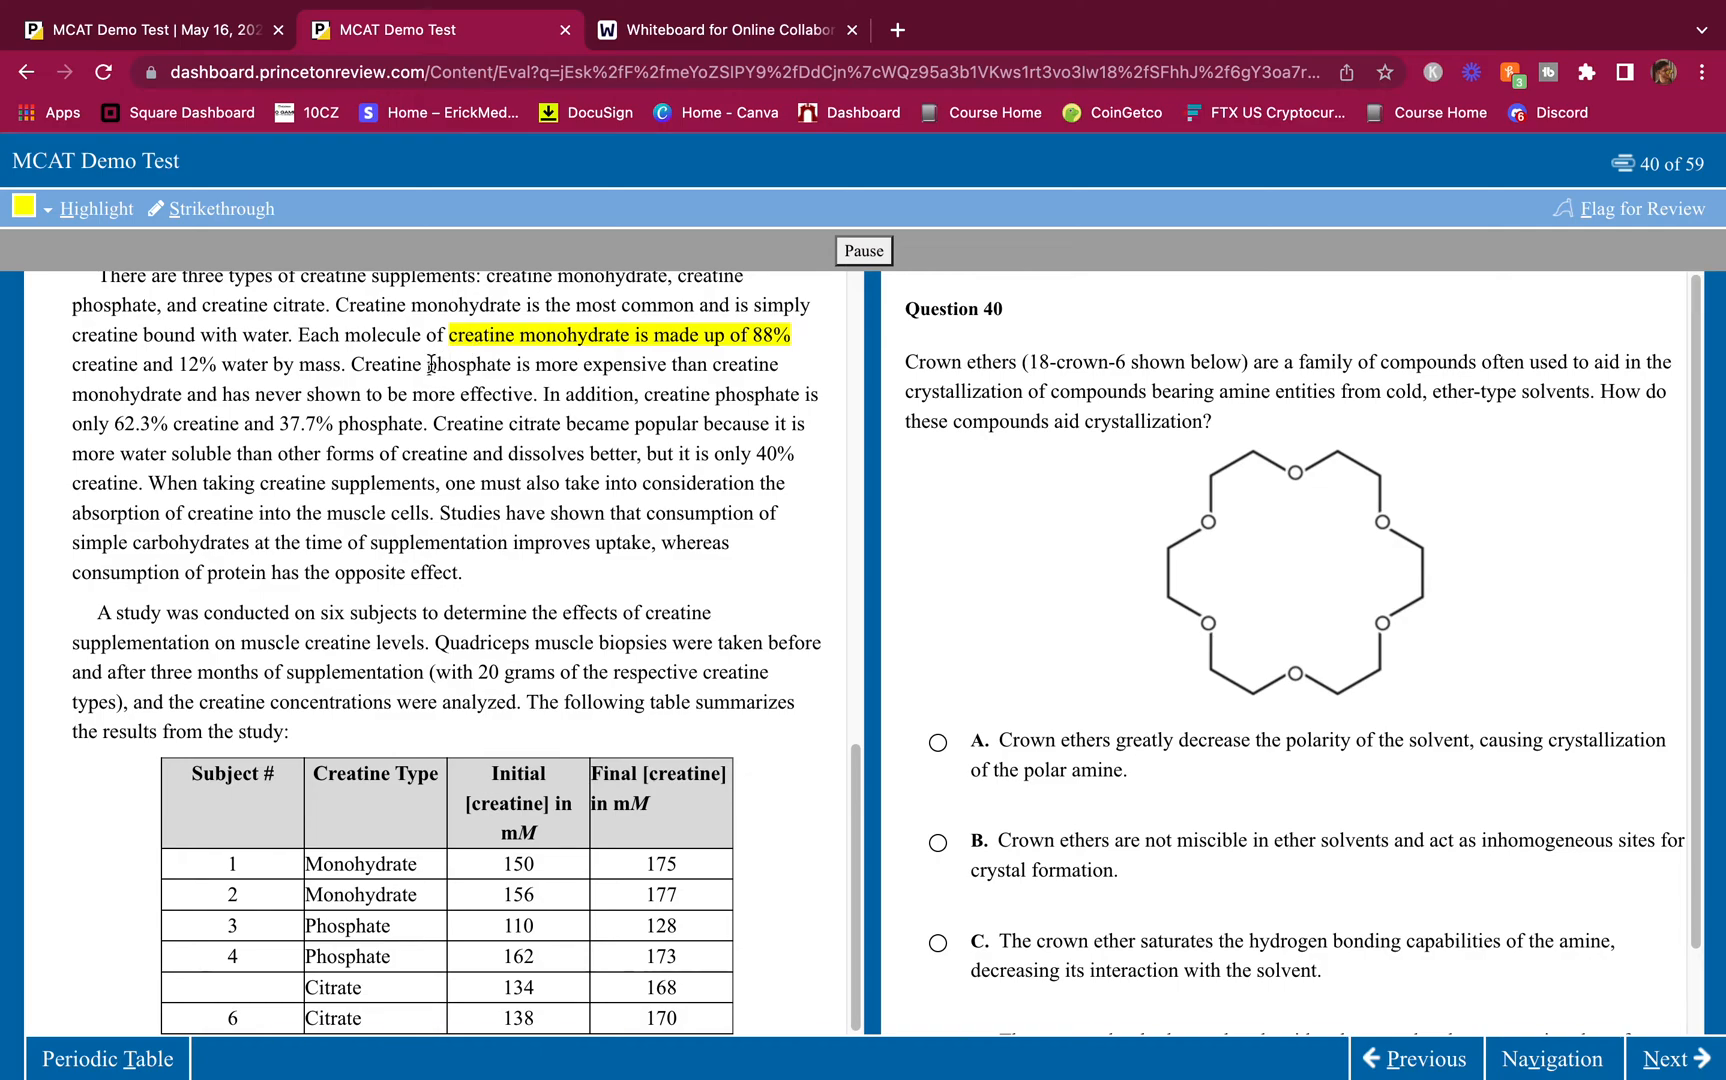
{"action": "mouse_move", "coordinate": [516, 364]}
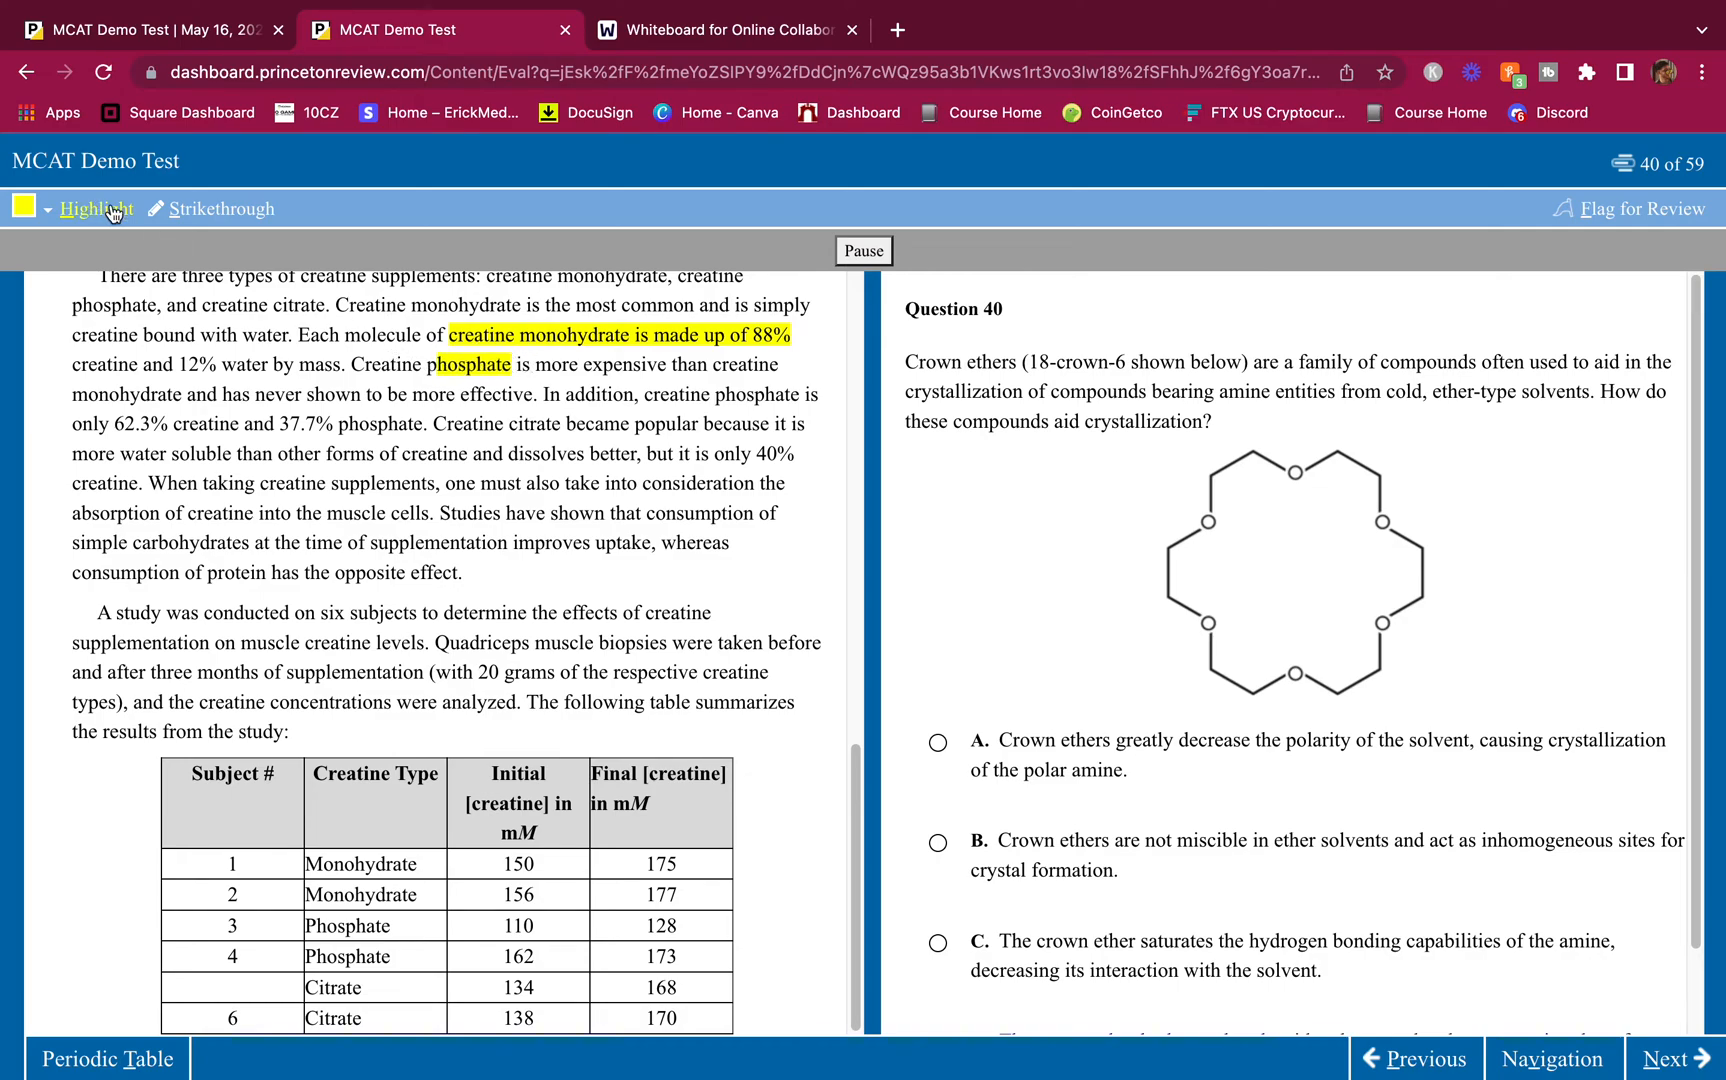
{"action": "left_click_drag", "start_coordinate": [308, 394], "coordinate": [536, 394]}
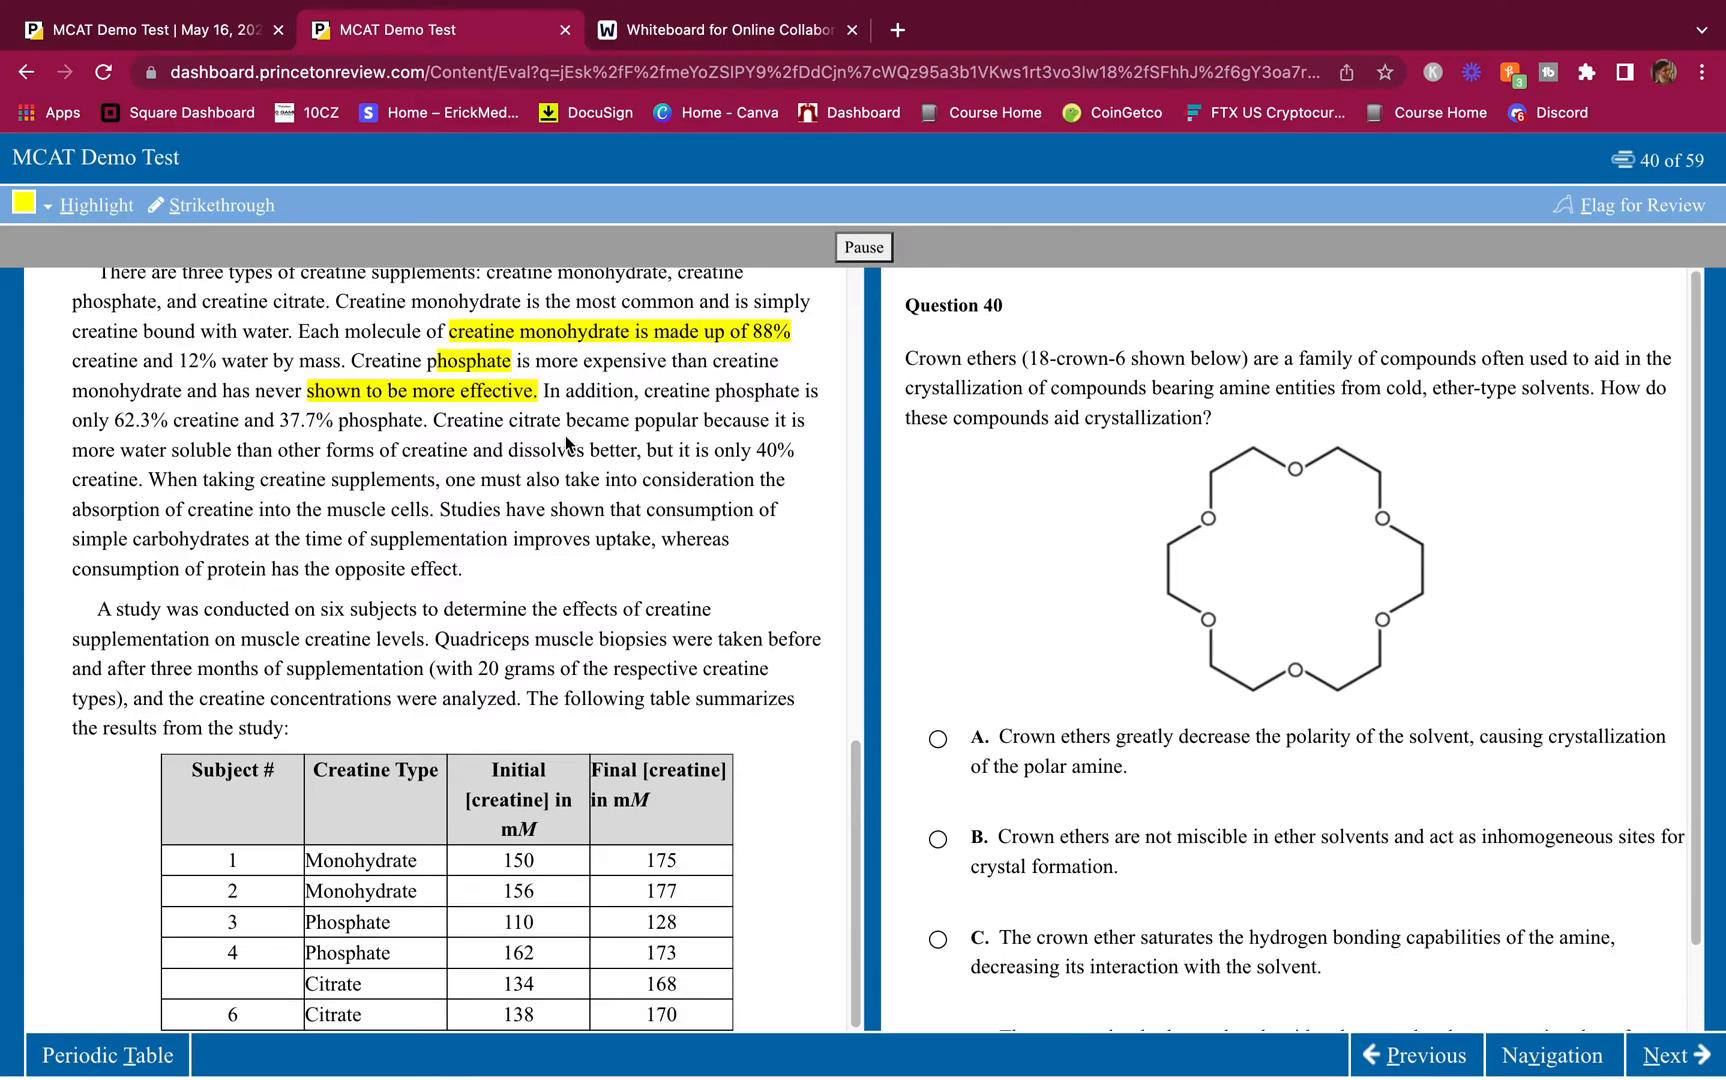
{"action": "scroll", "scroll_direction": "down", "scroll_amount": 3}
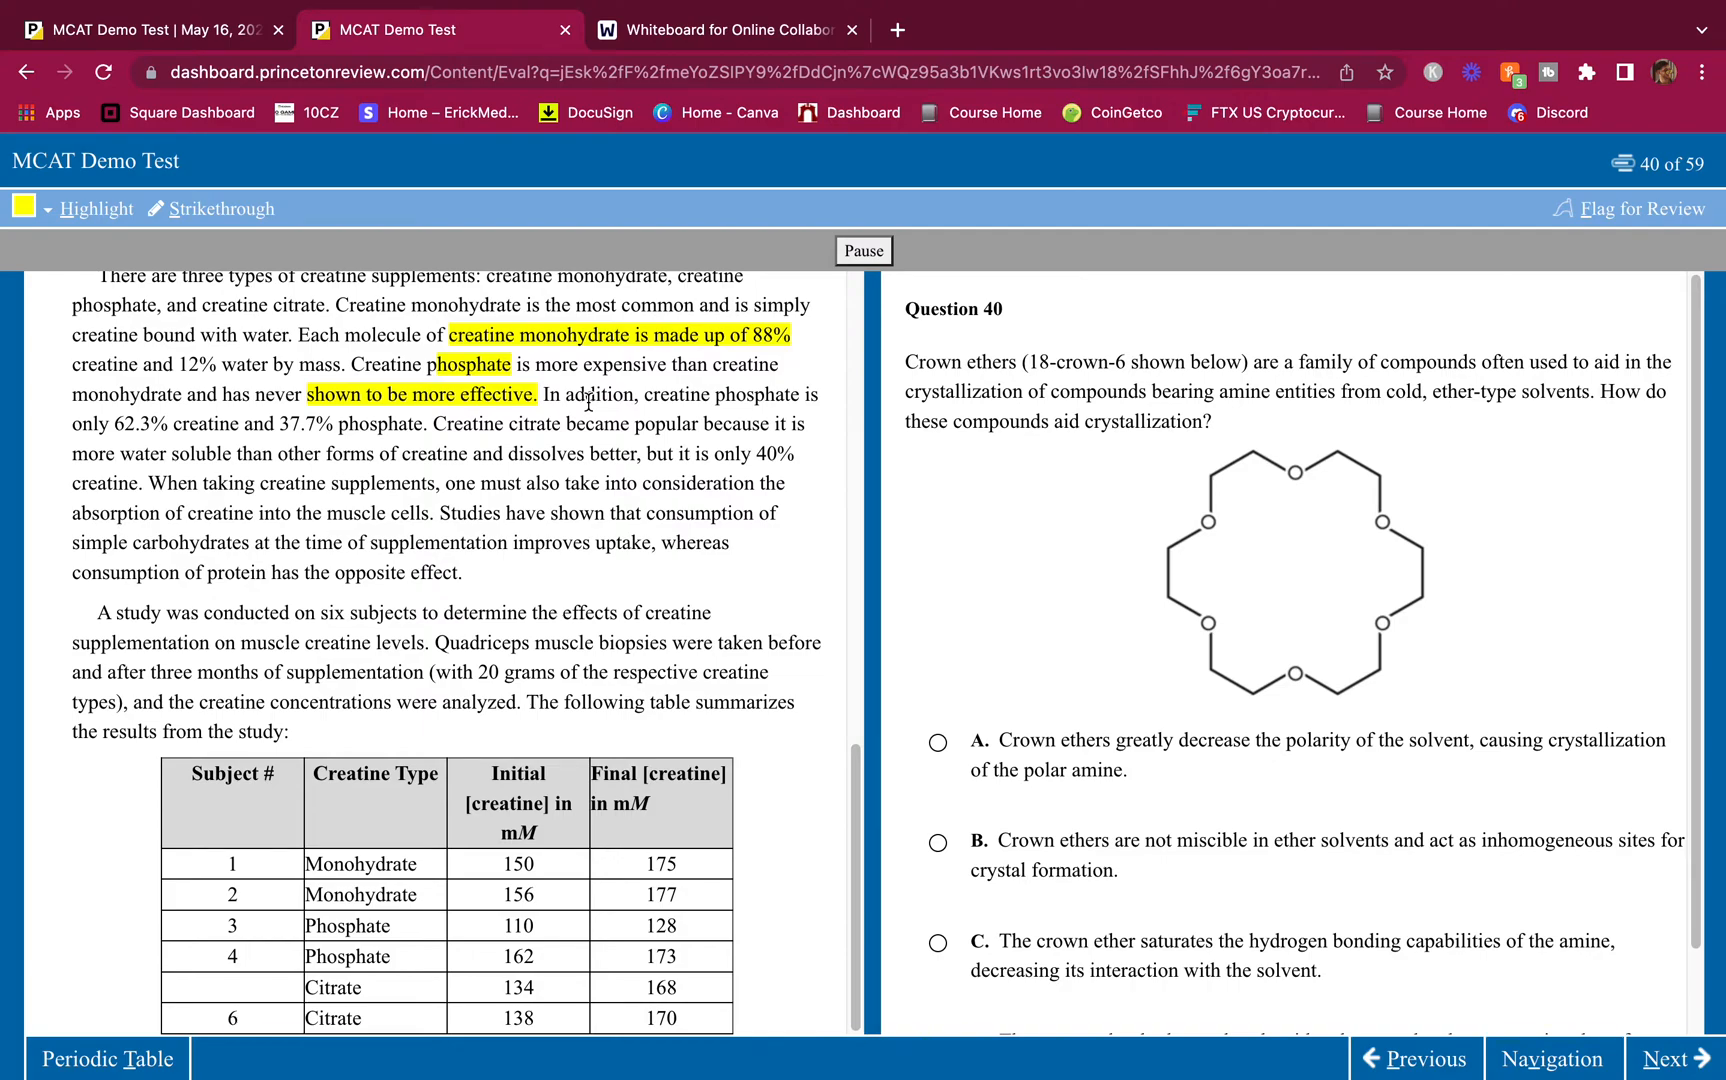
{"action": "mouse_move", "coordinate": [273, 429]}
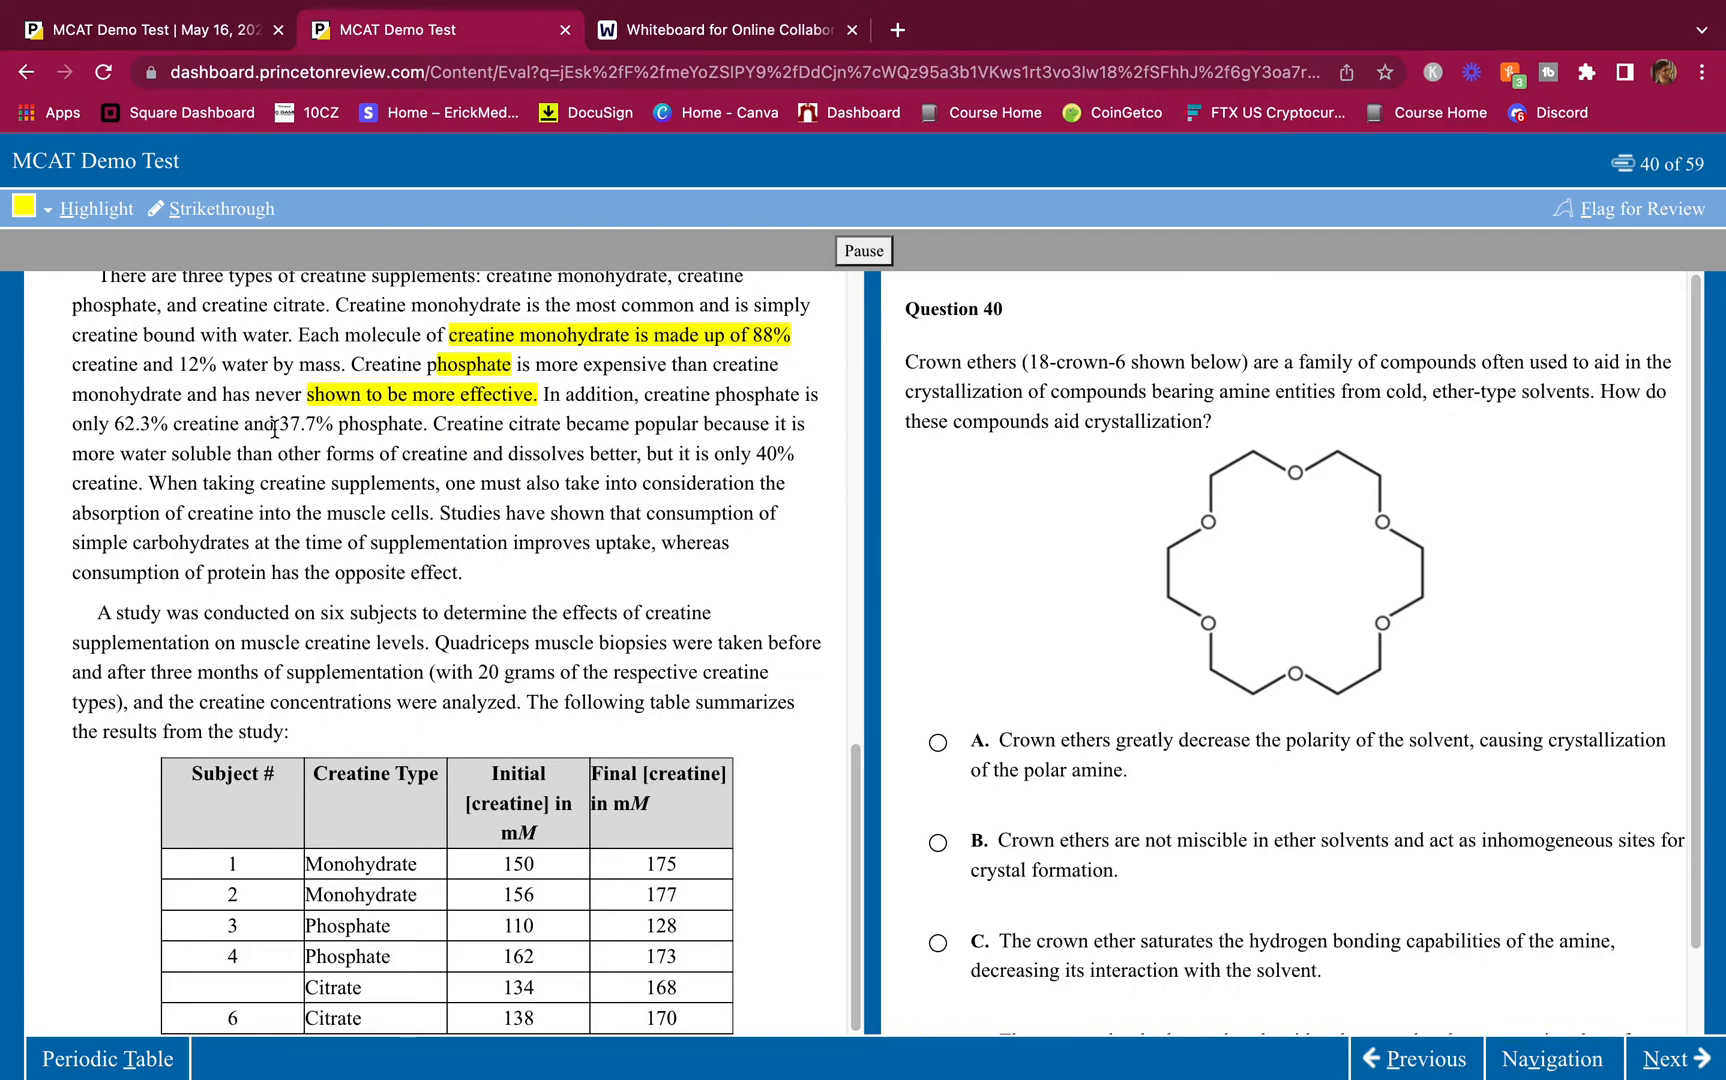
{"action": "left_click_drag", "start_coordinate": [118, 425], "coordinate": [250, 425]}
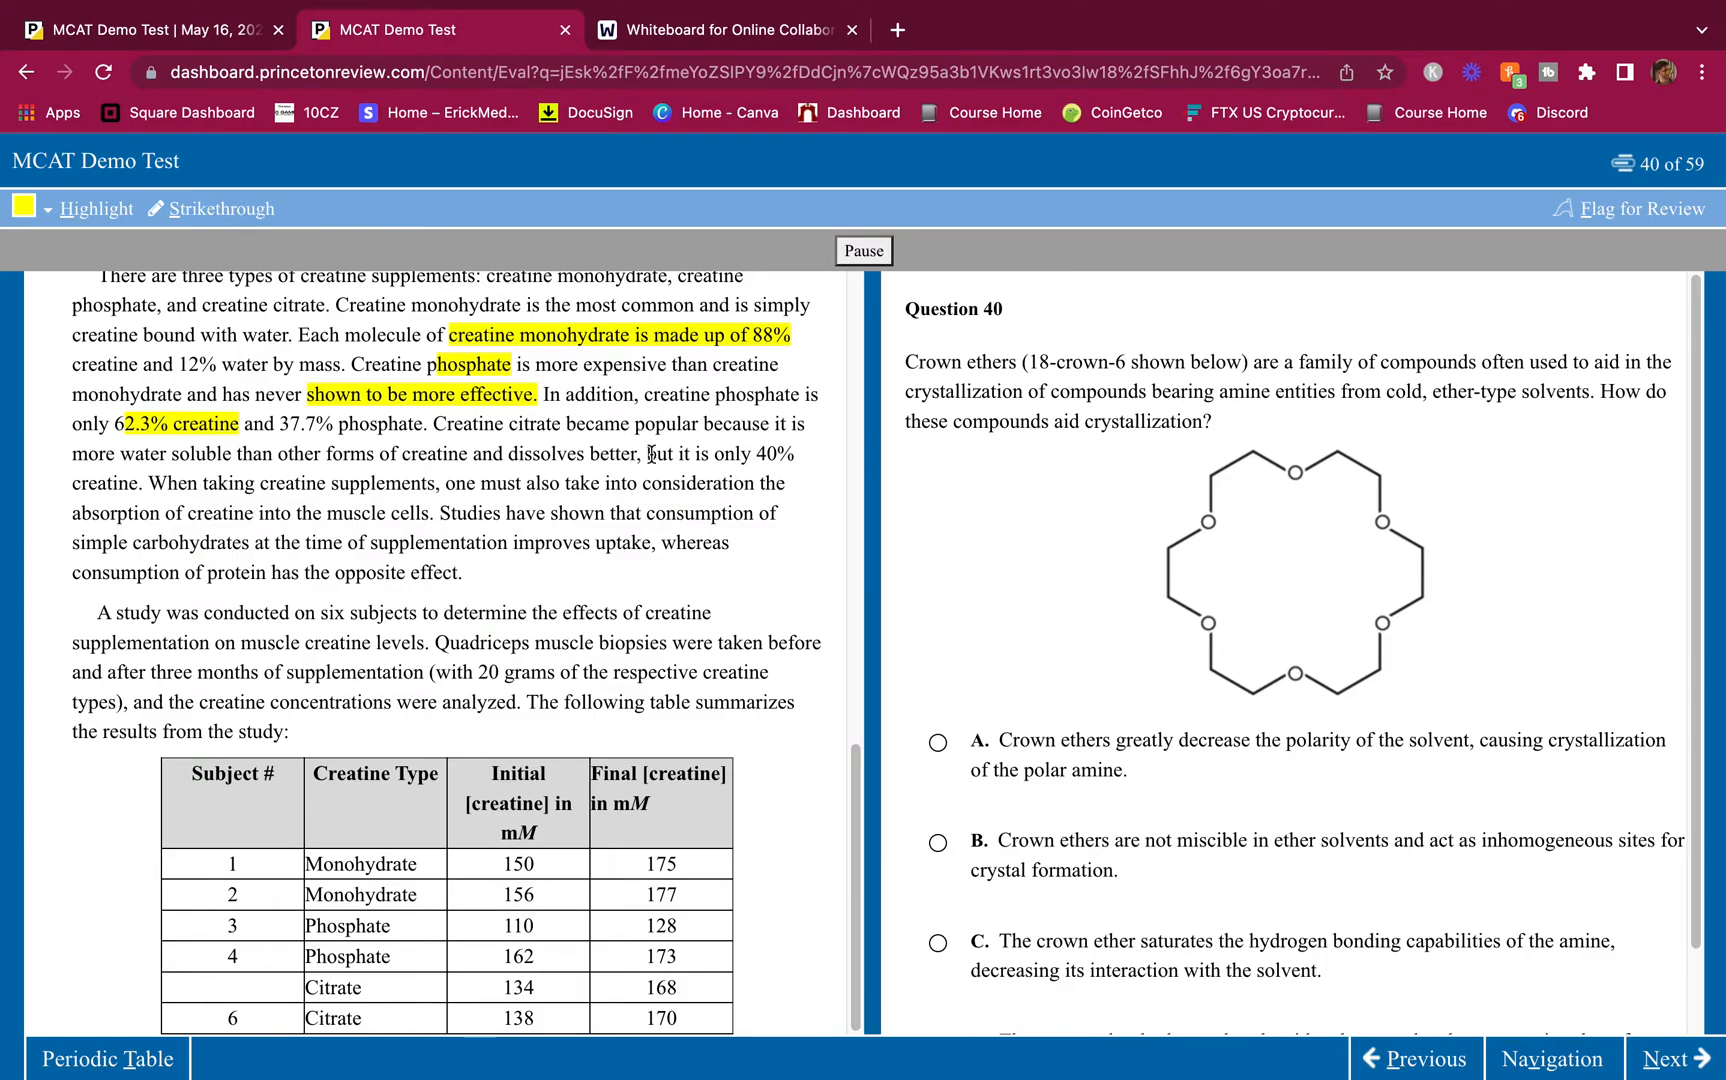
{"action": "mouse_move", "coordinate": [226, 463]}
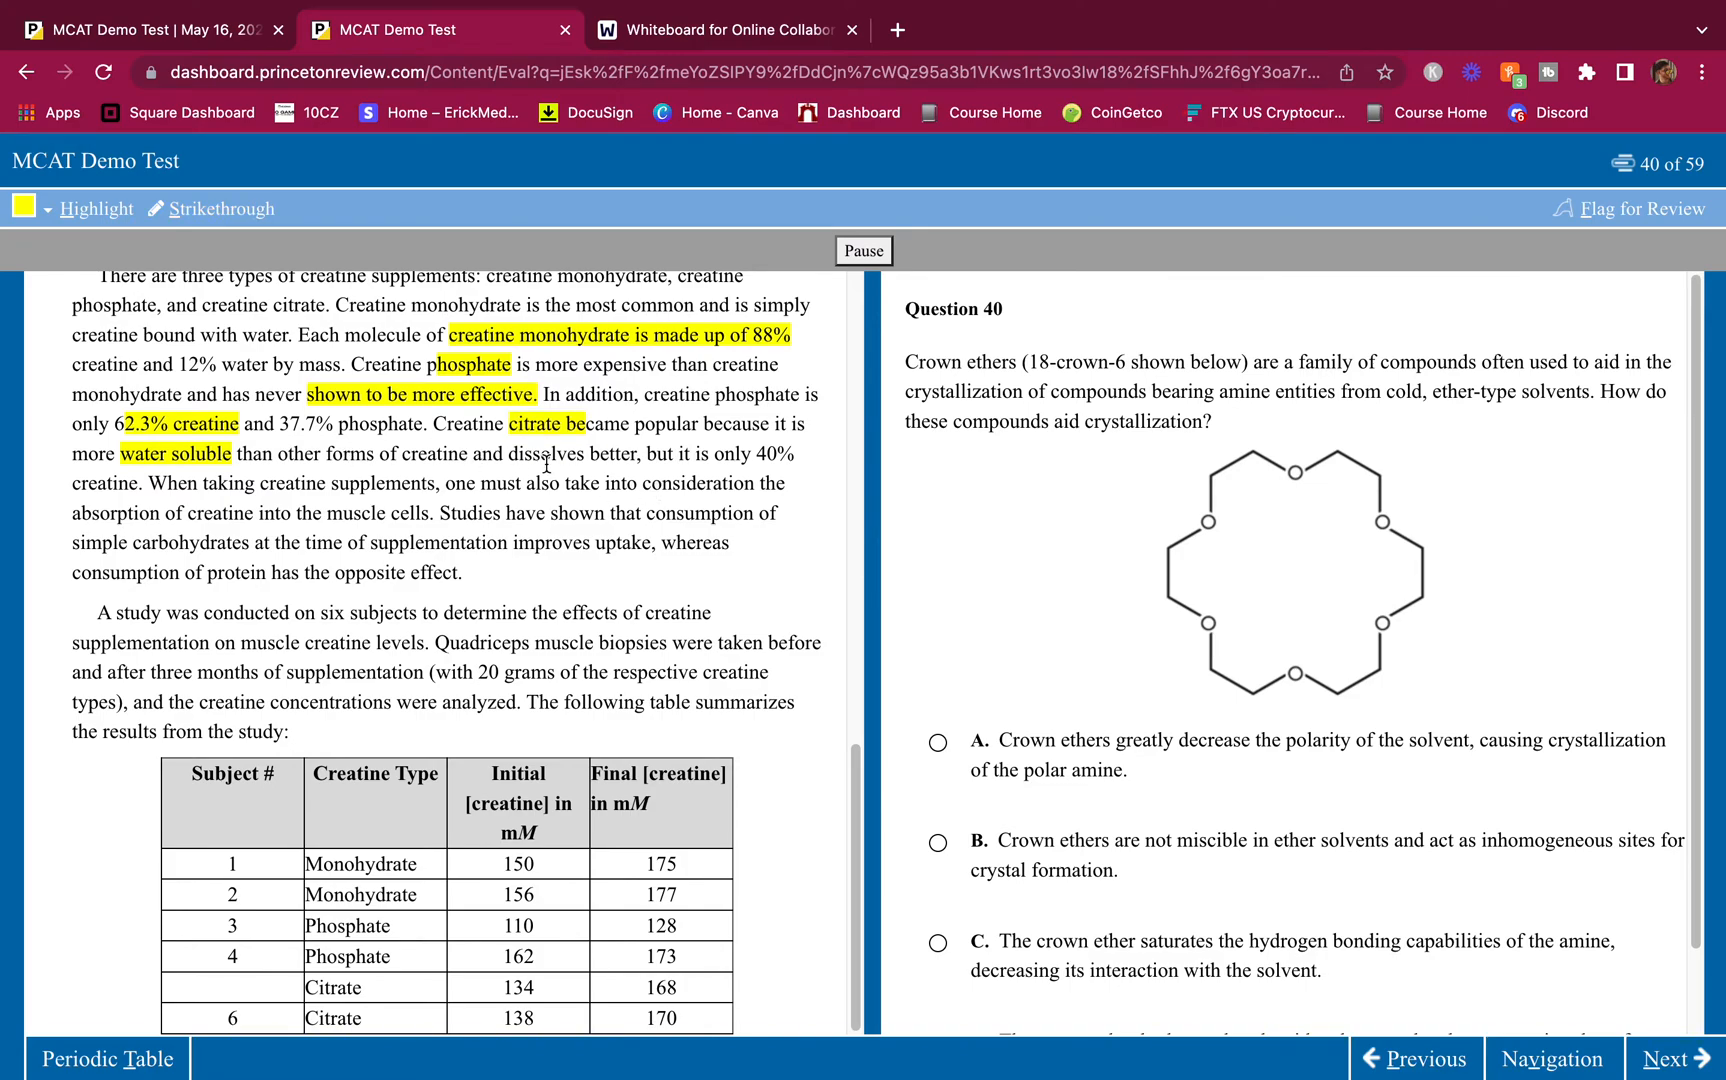
{"action": "mouse_move", "coordinate": [140, 509]}
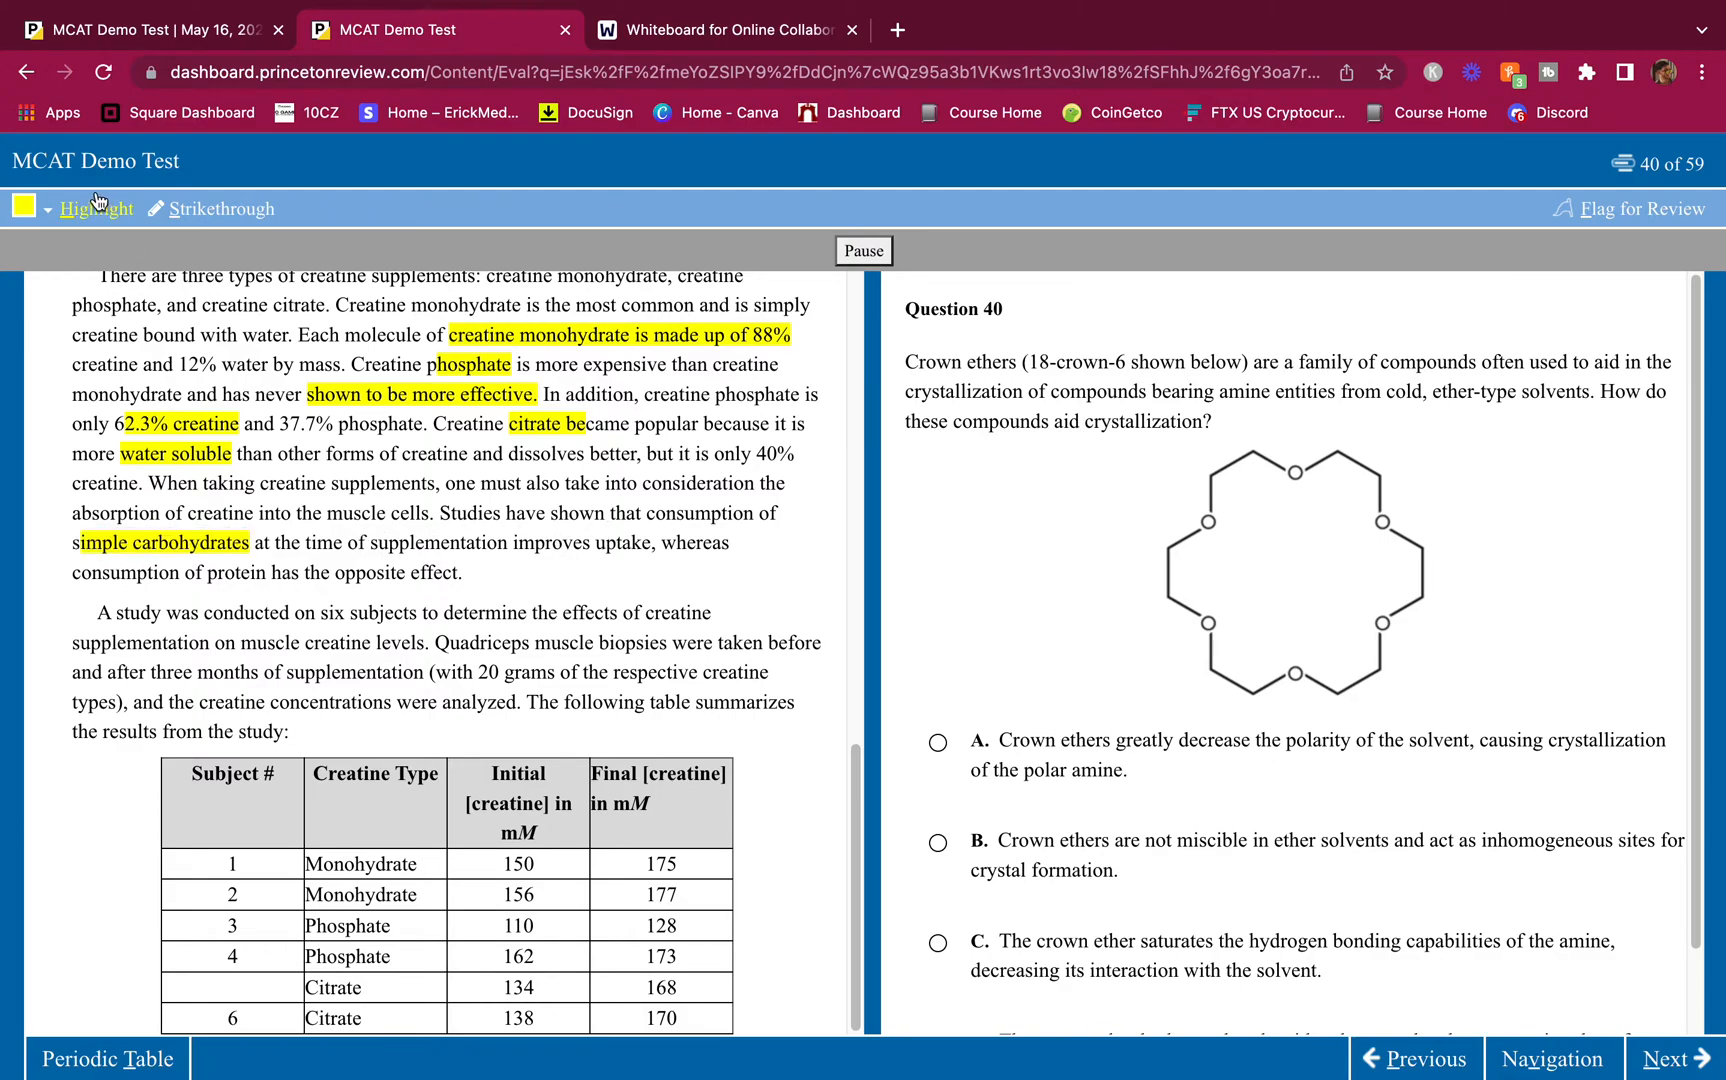
{"action": "left_click_drag", "start_coordinate": [514, 543], "coordinate": [649, 543]}
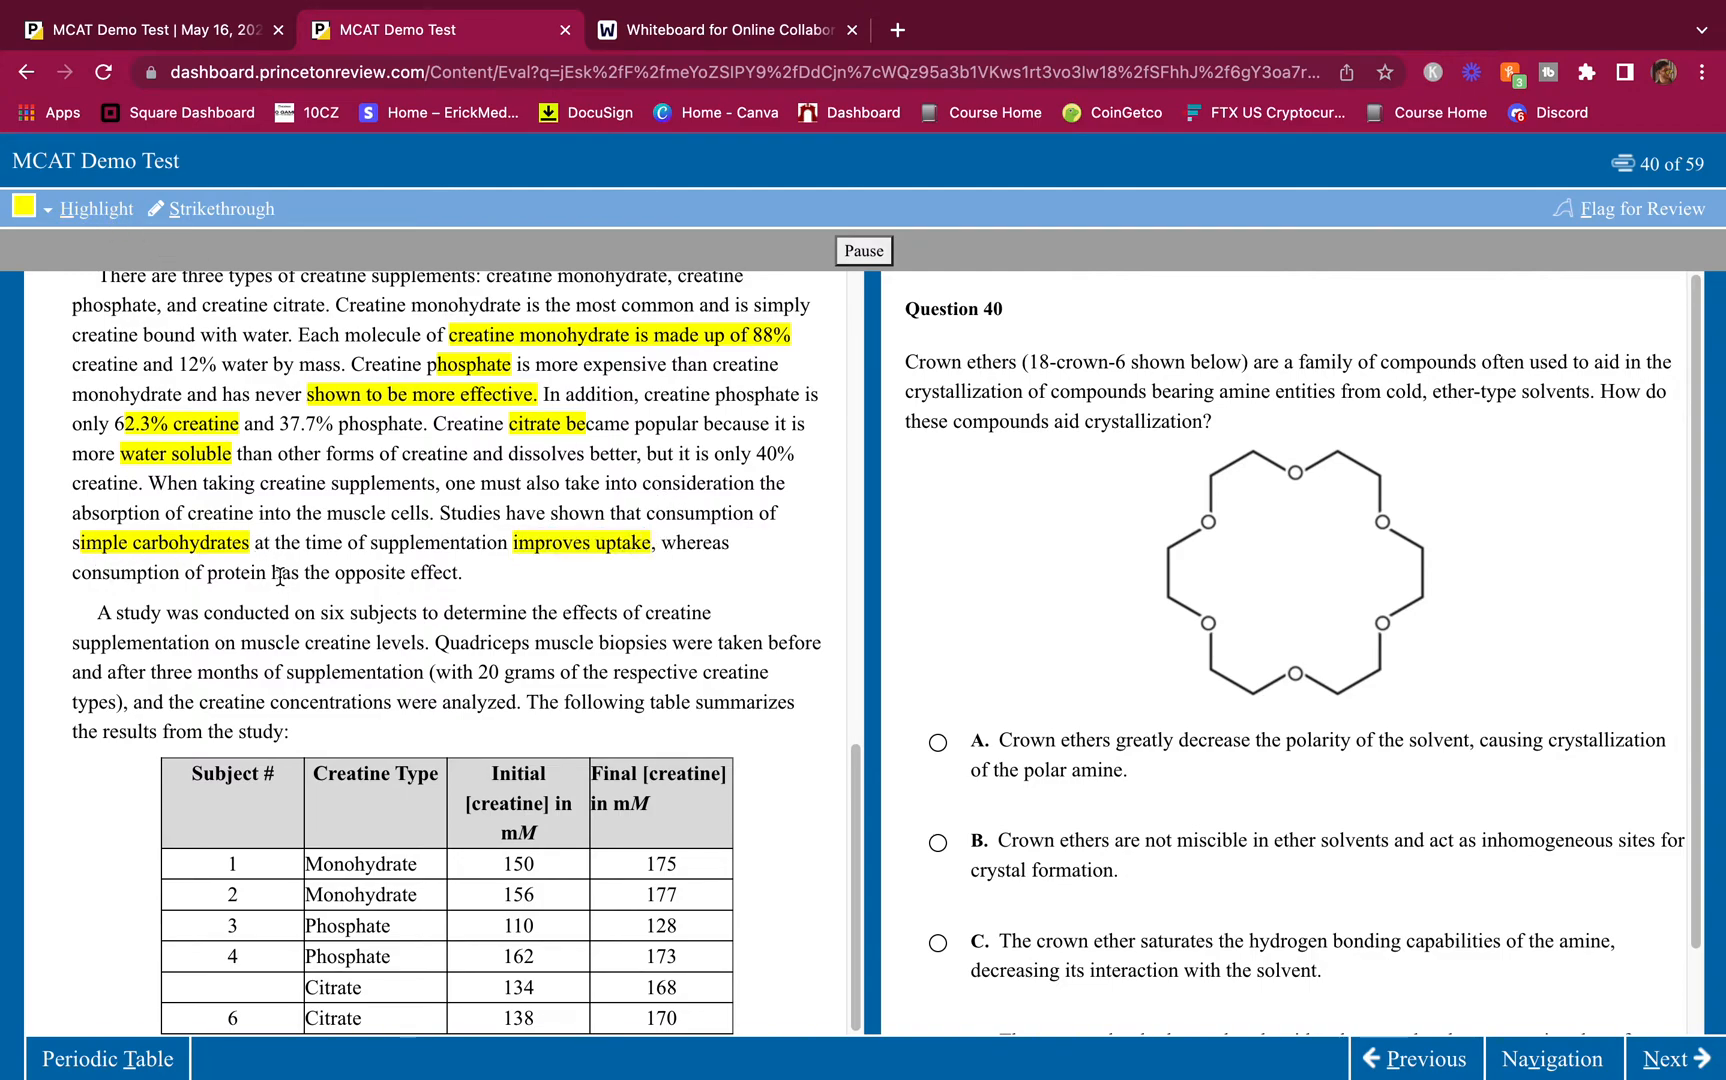
{"action": "left_click_drag", "start_coordinate": [209, 571], "coordinate": [465, 571]}
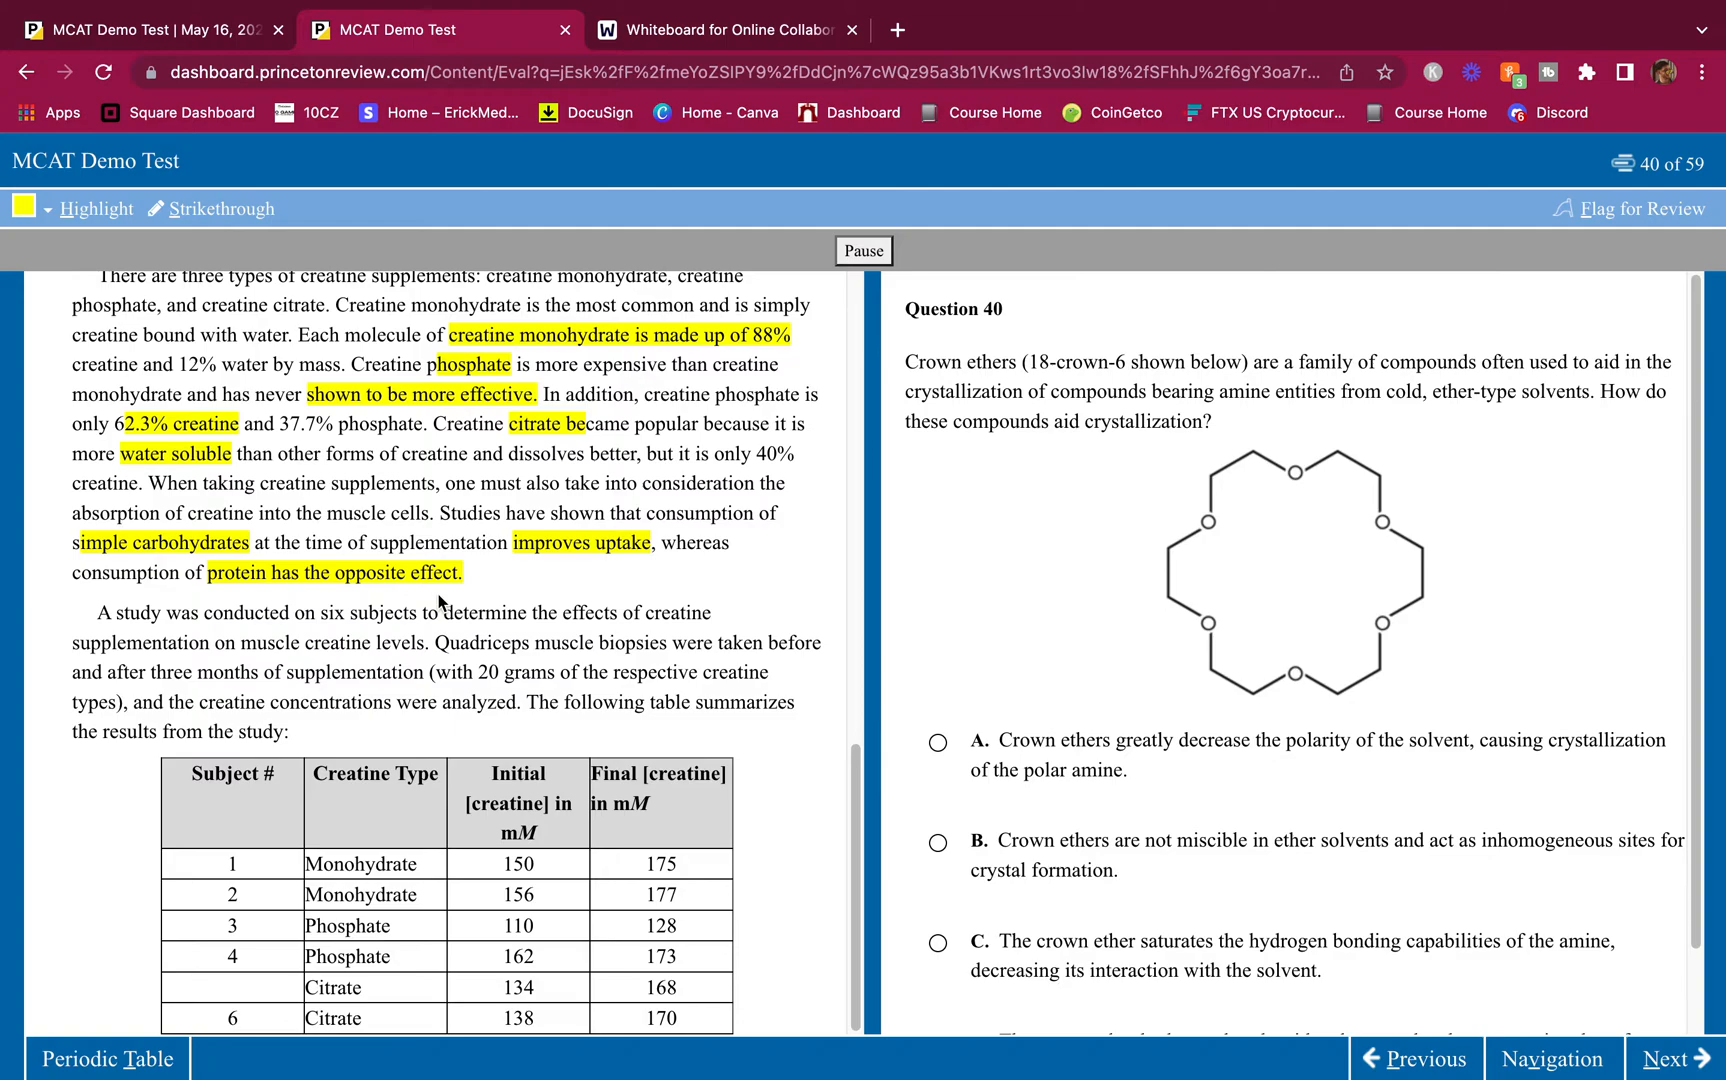
{"action": "mouse_move", "coordinate": [446, 755]}
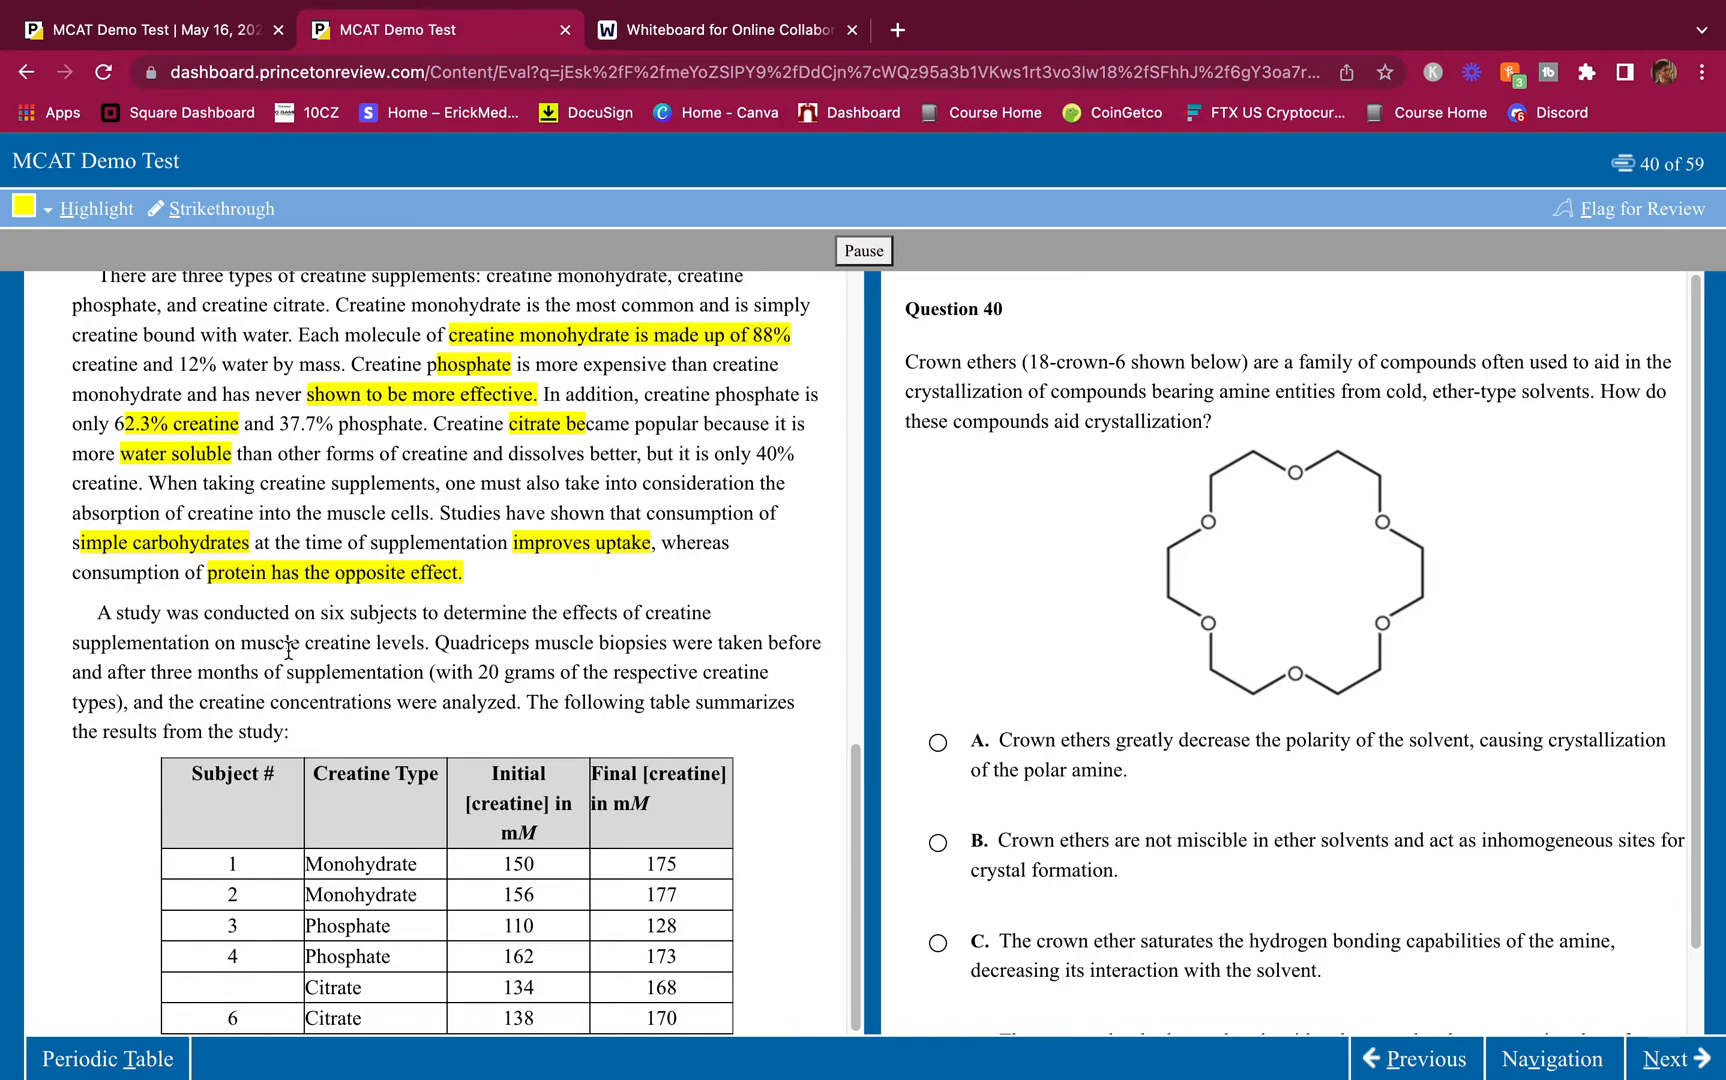
{"action": "mouse_move", "coordinate": [547, 683]}
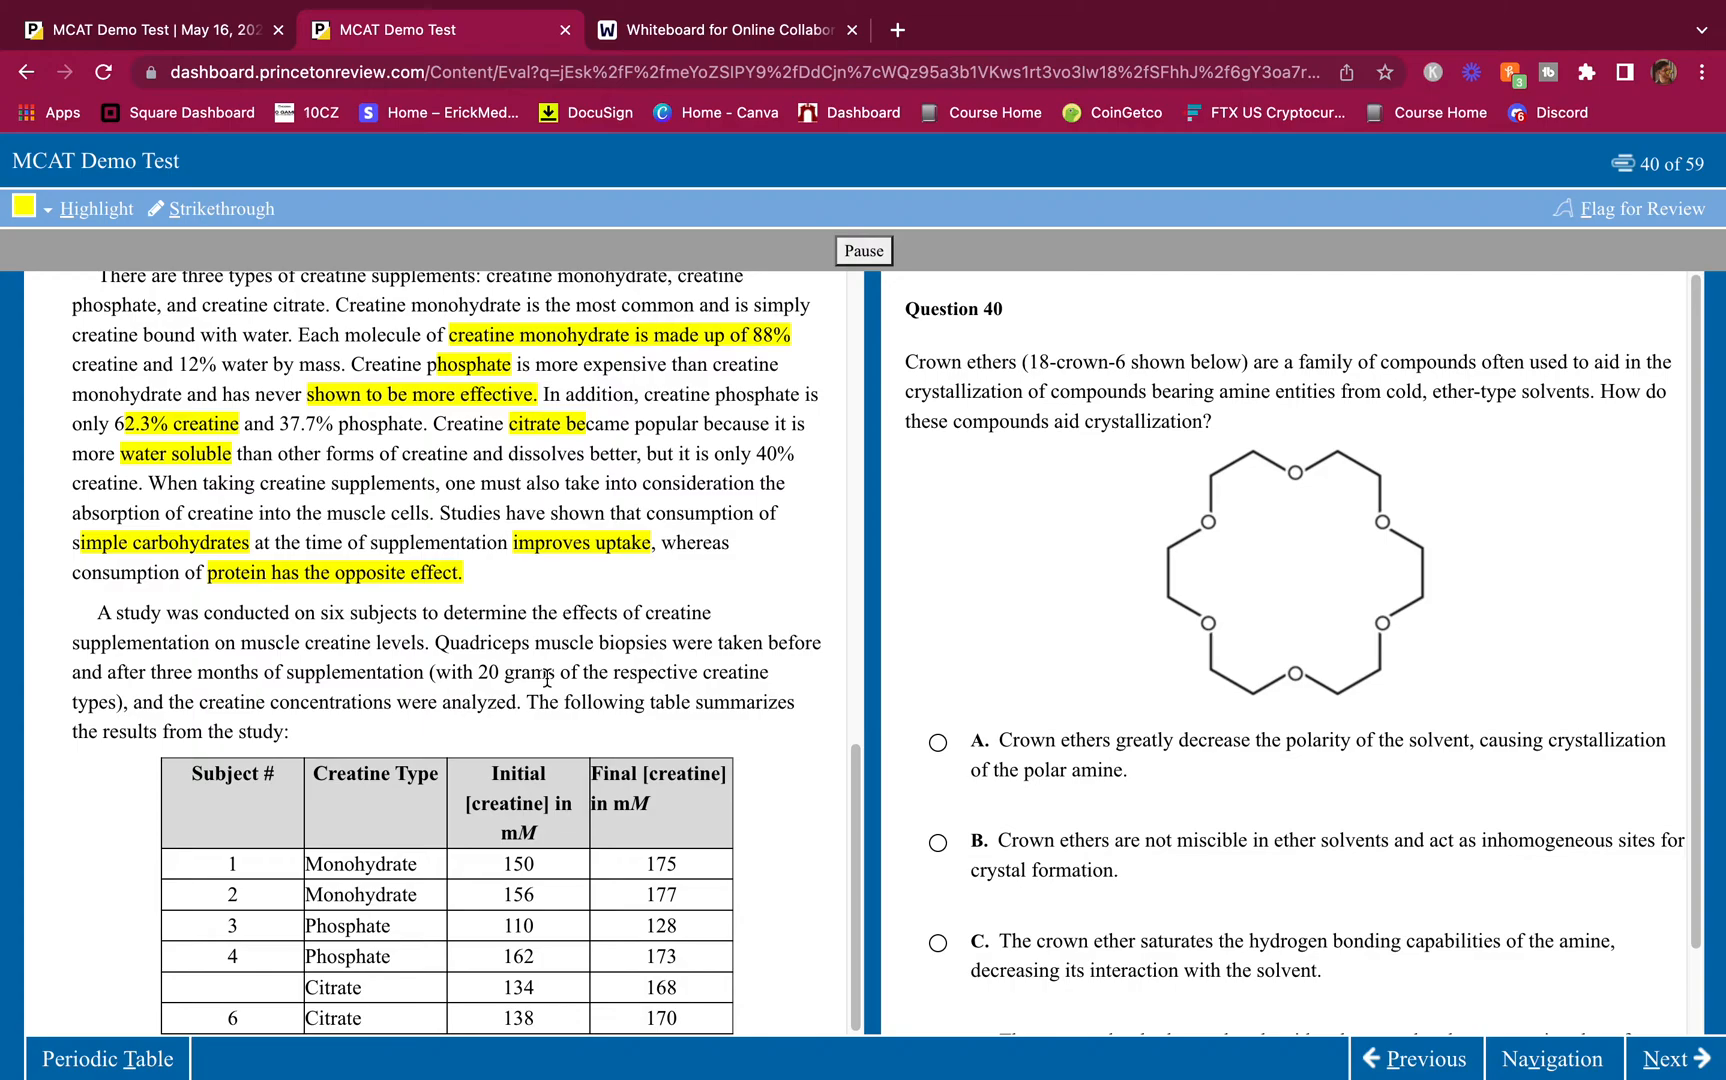
{"action": "left_click_drag", "start_coordinate": [99, 613], "coordinate": [429, 643]}
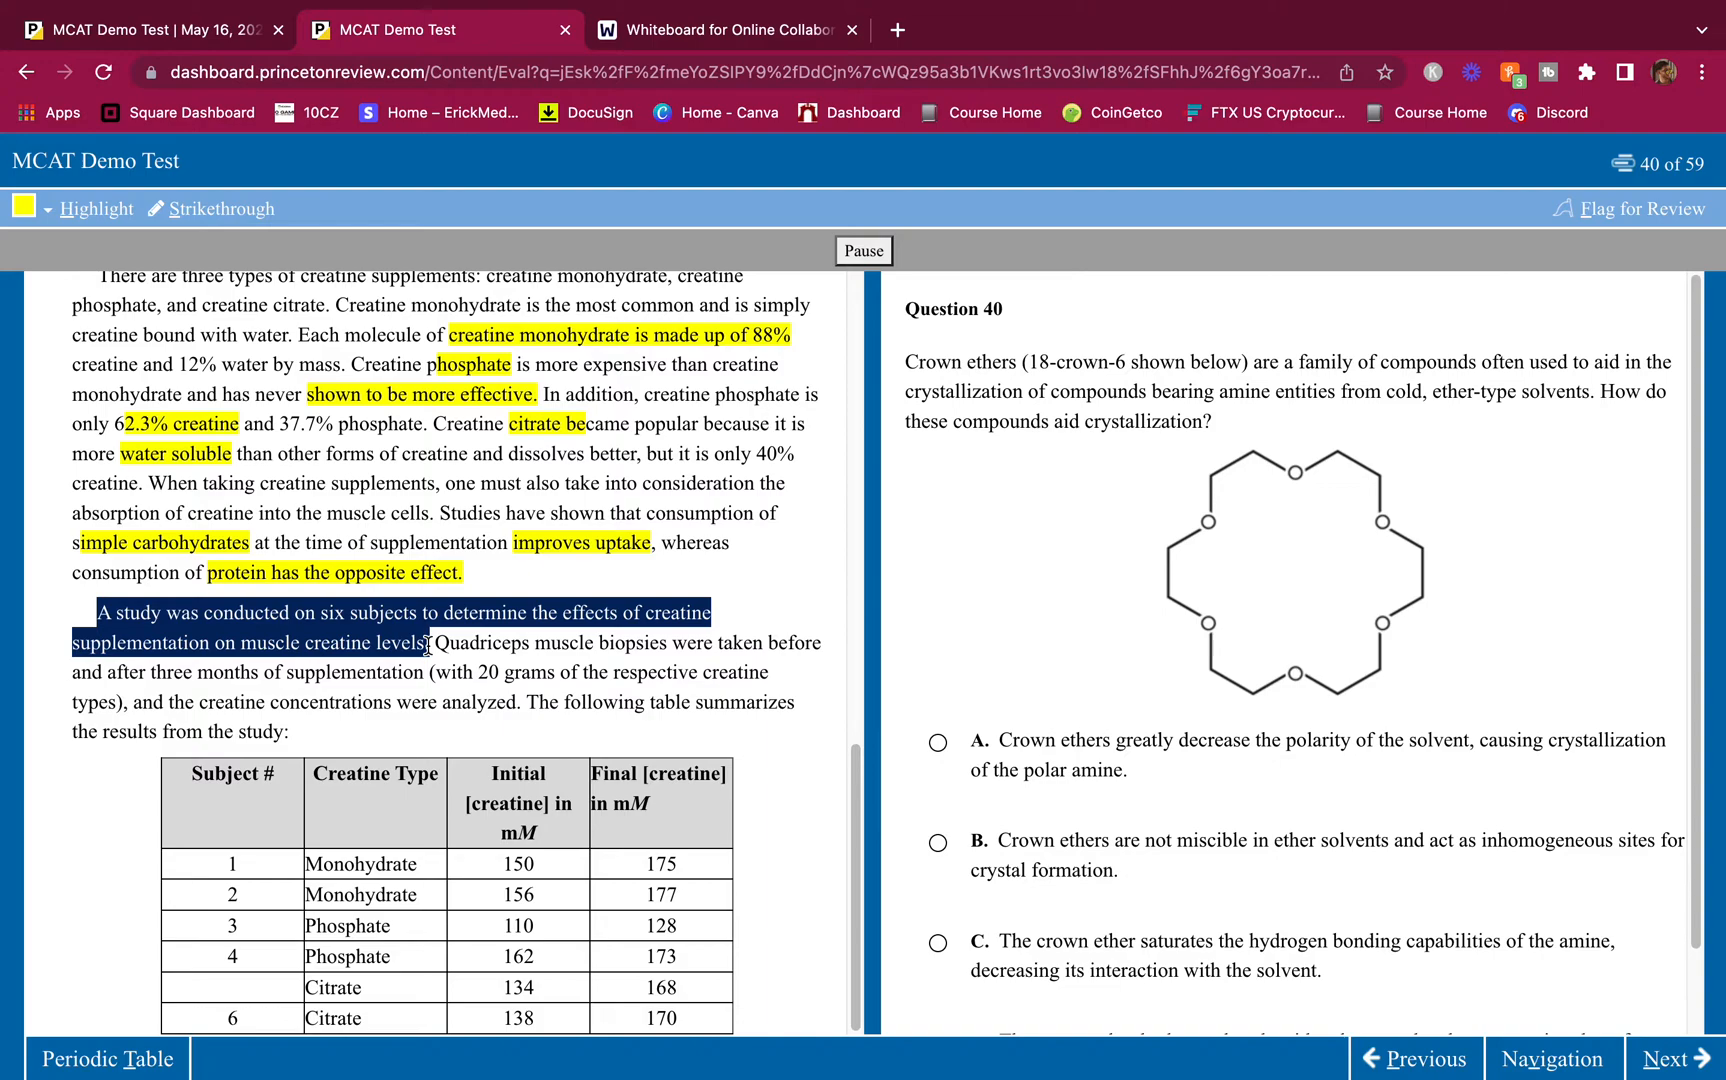
{"action": "left_click", "coordinate": [440, 643]}
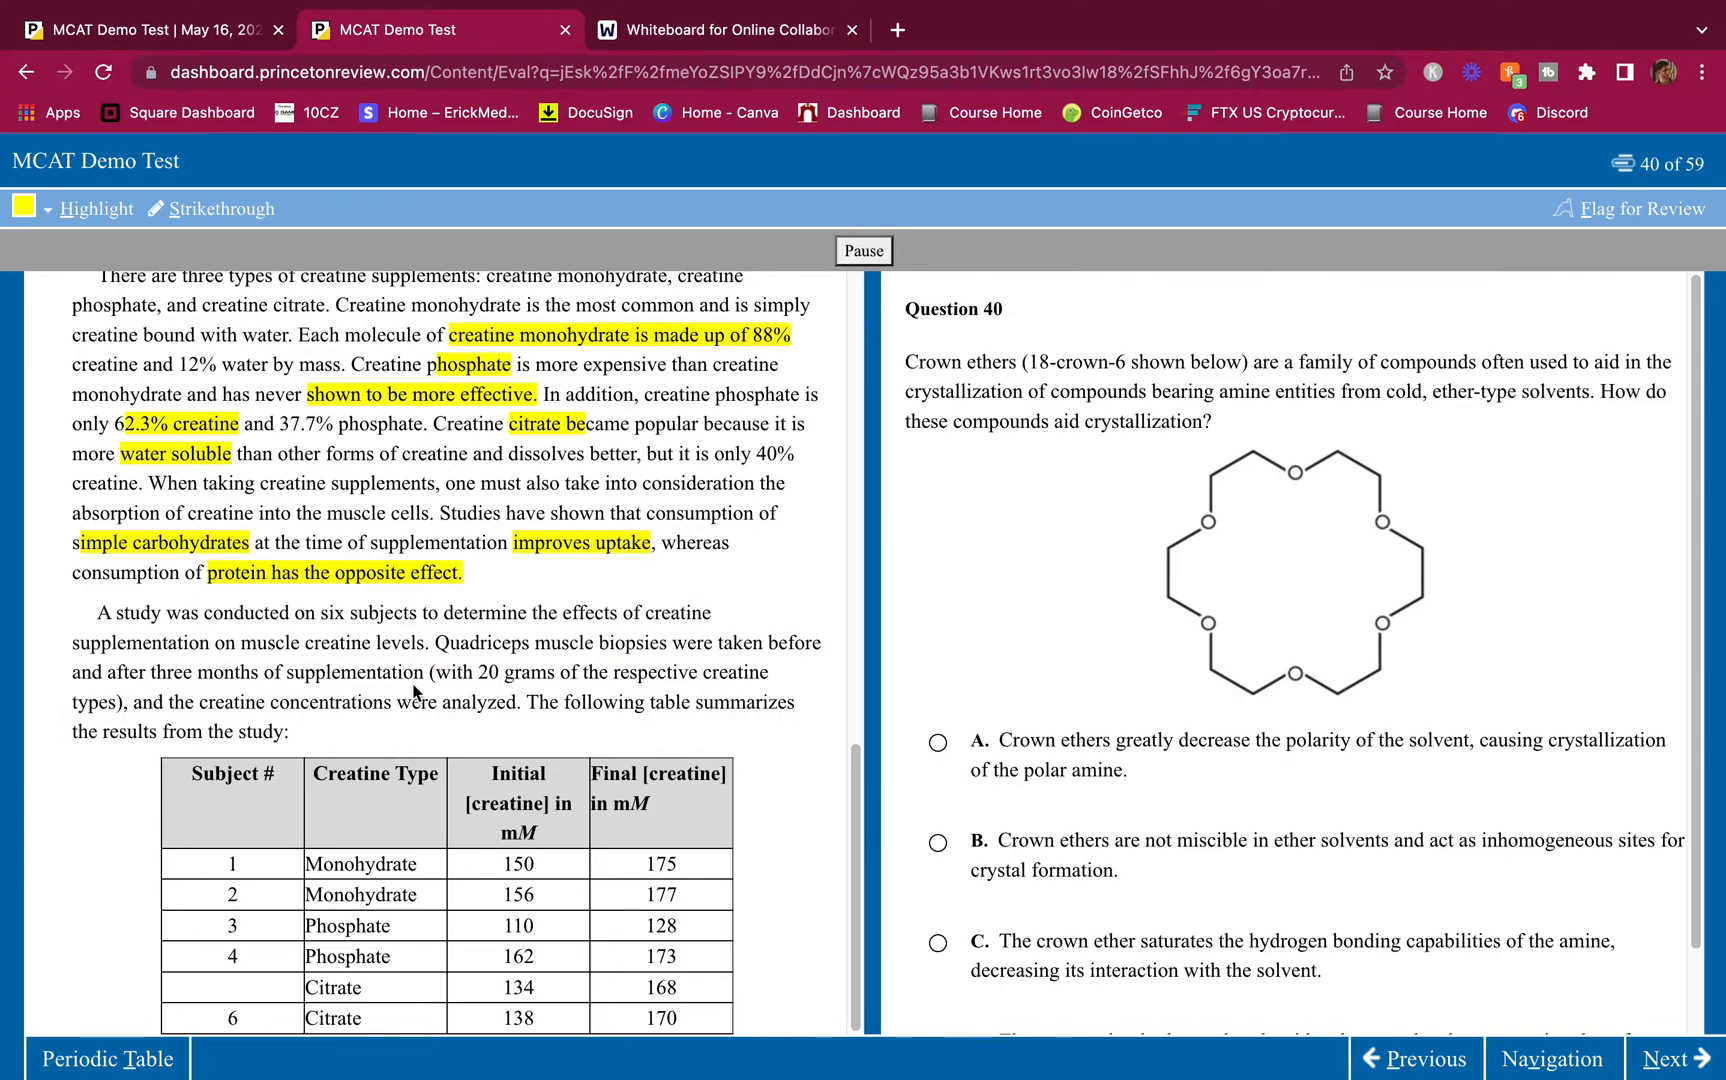
{"action": "mouse_move", "coordinate": [631, 676]}
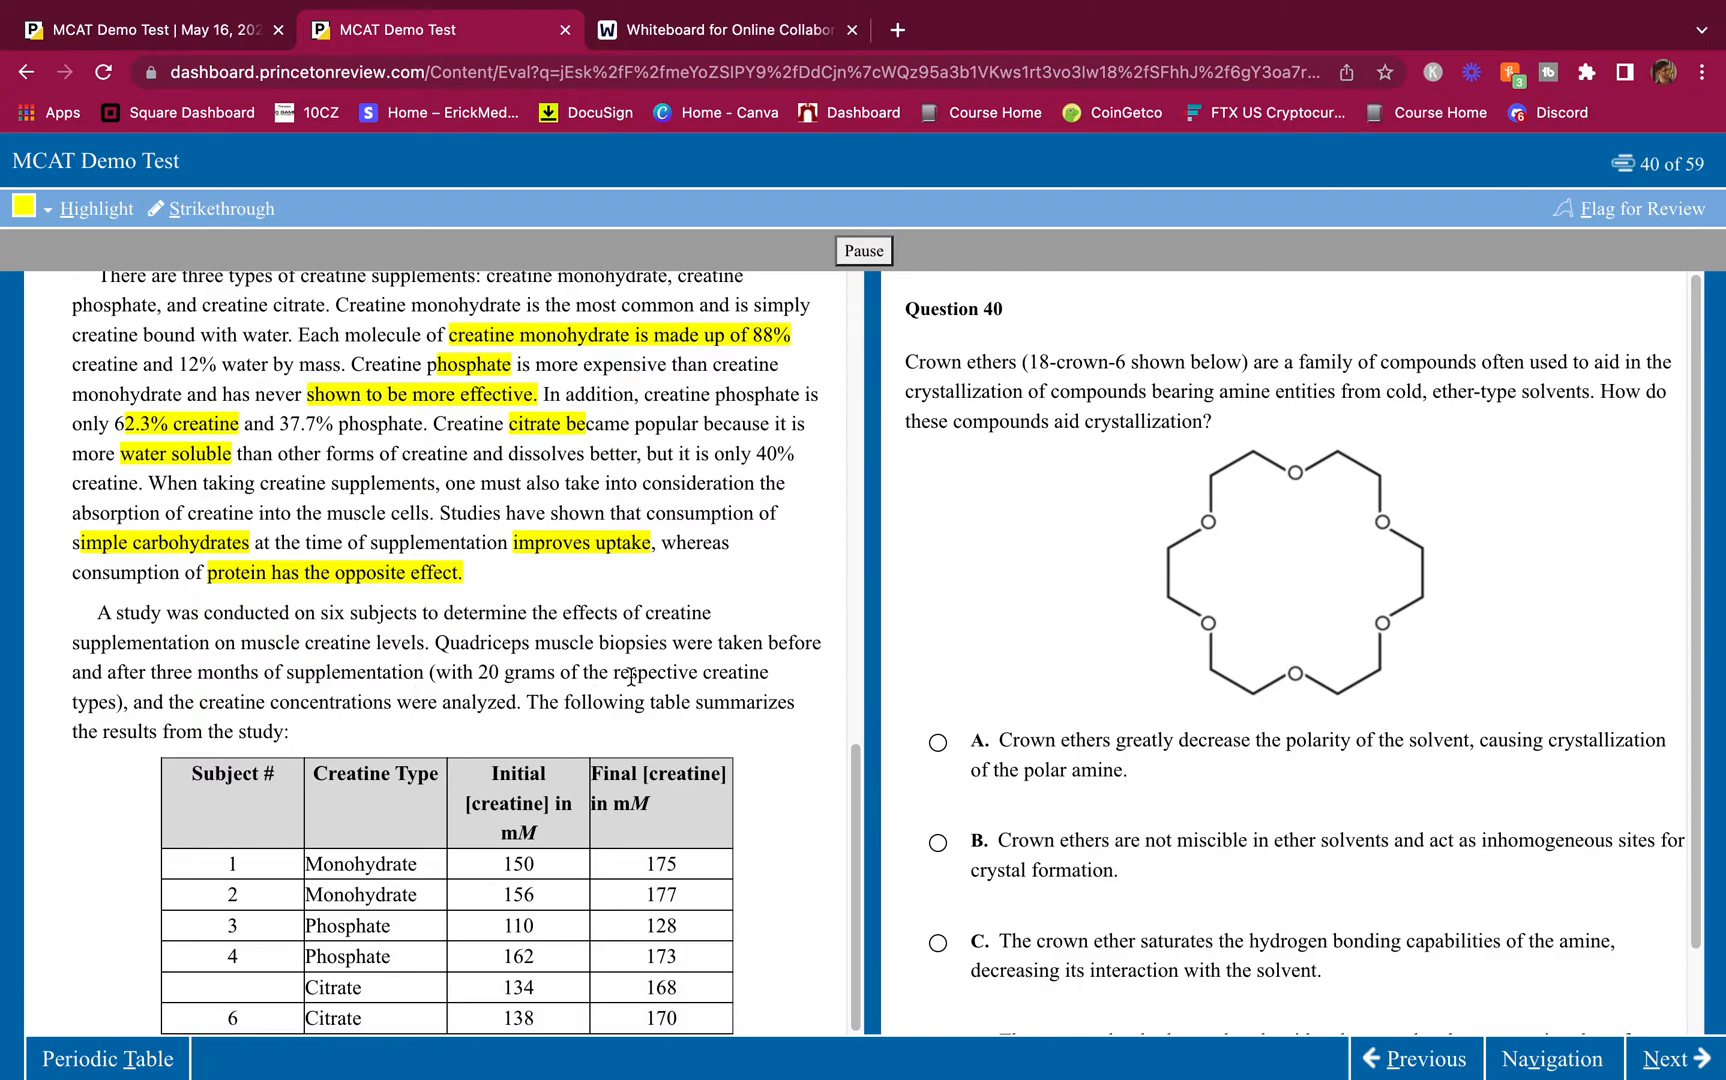
{"action": "mouse_move", "coordinate": [165, 698]}
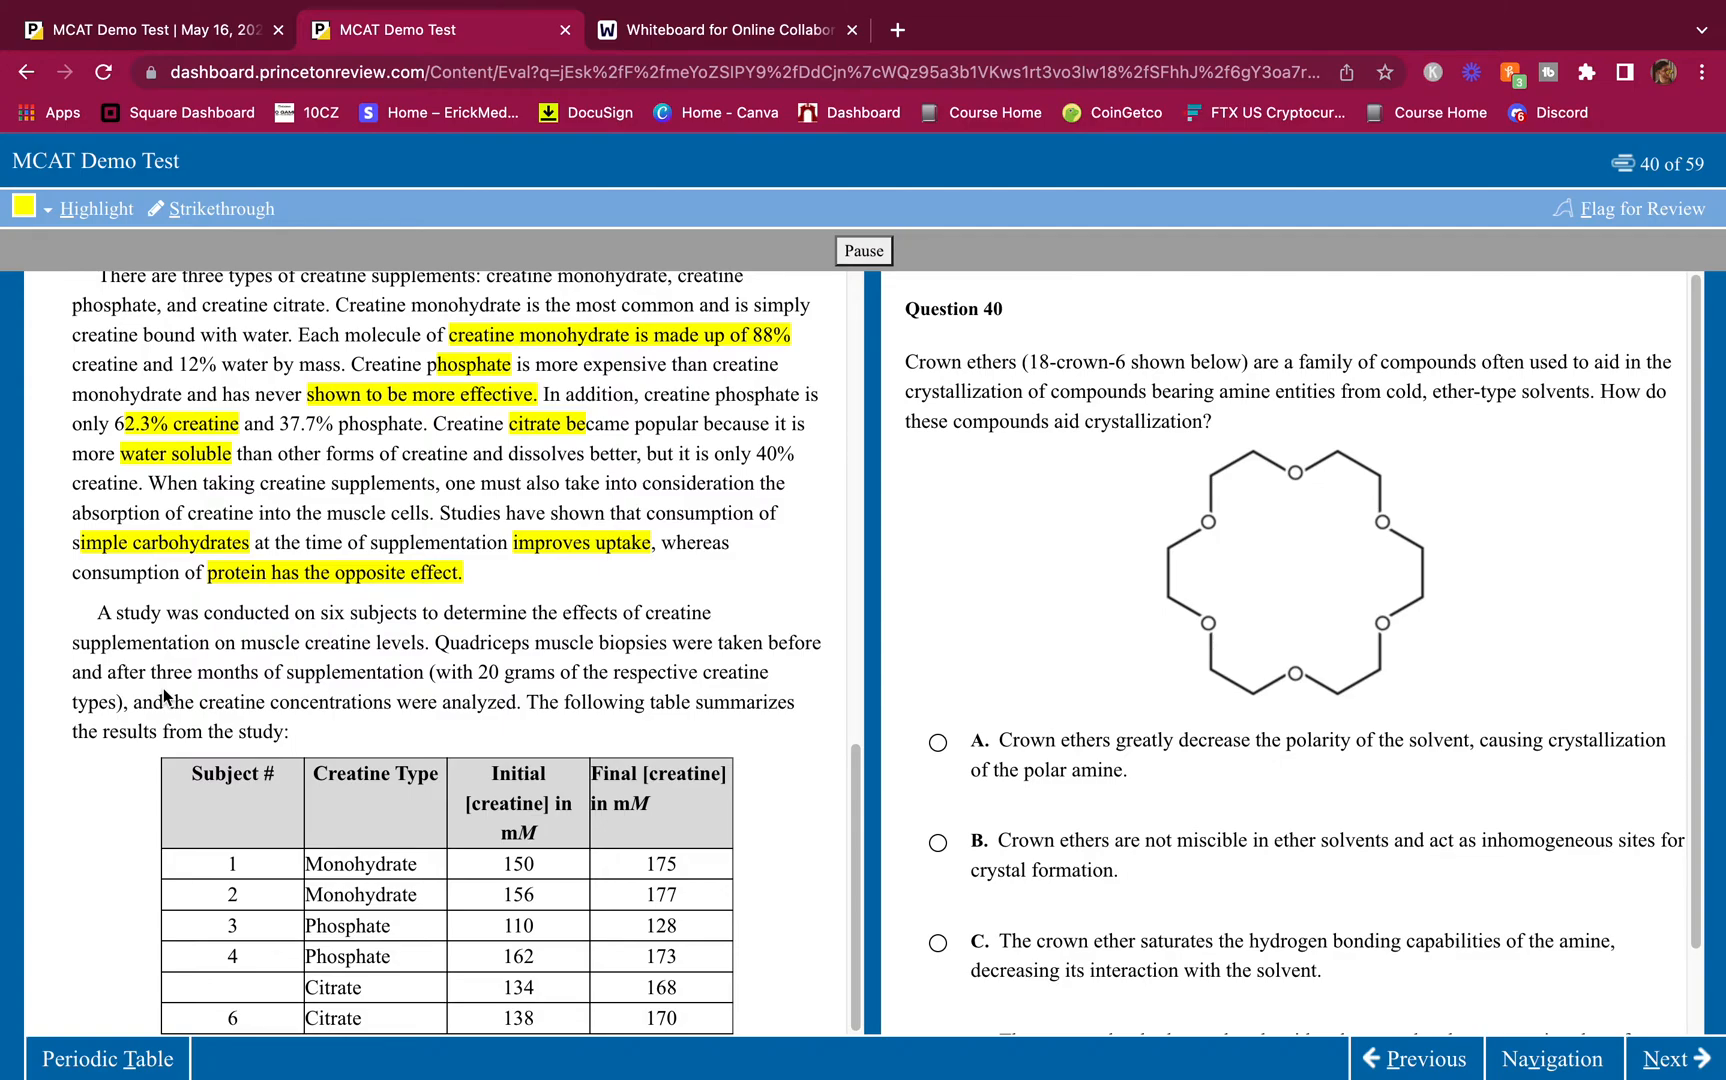
{"action": "scroll", "scroll_direction": "down", "scroll_amount": 3}
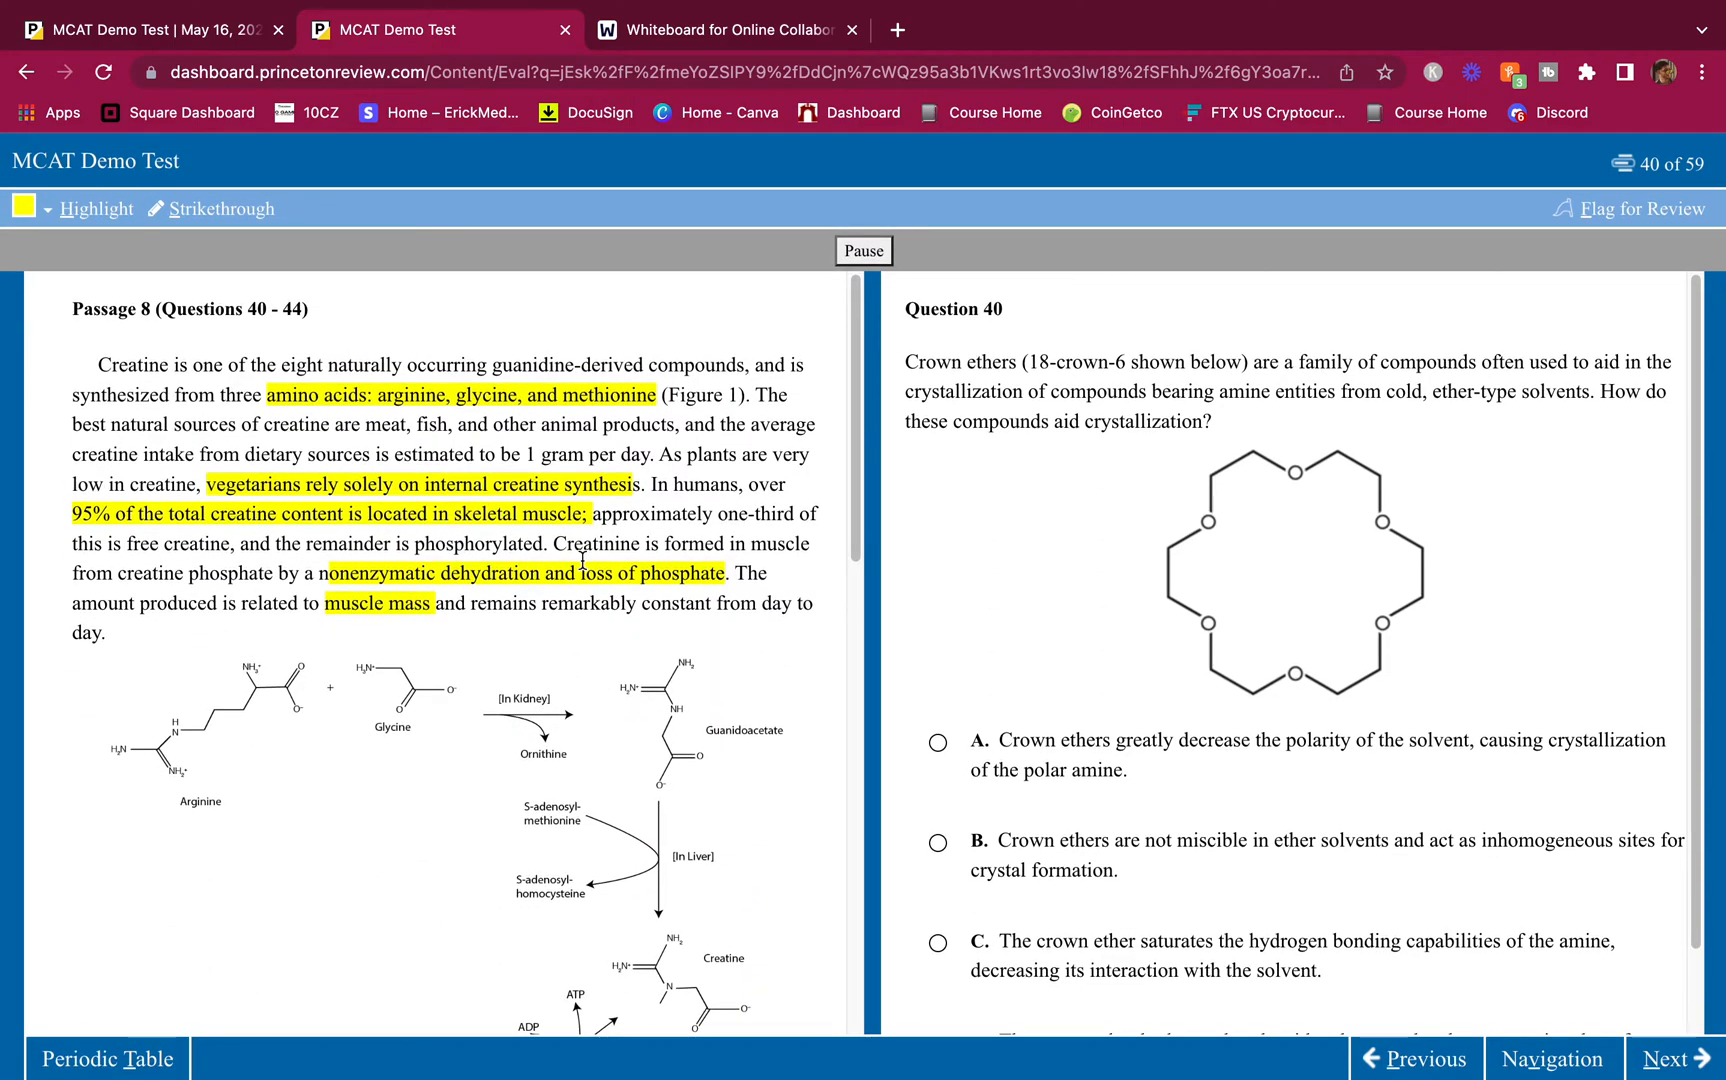
{"action": "mouse_move", "coordinate": [682, 513]}
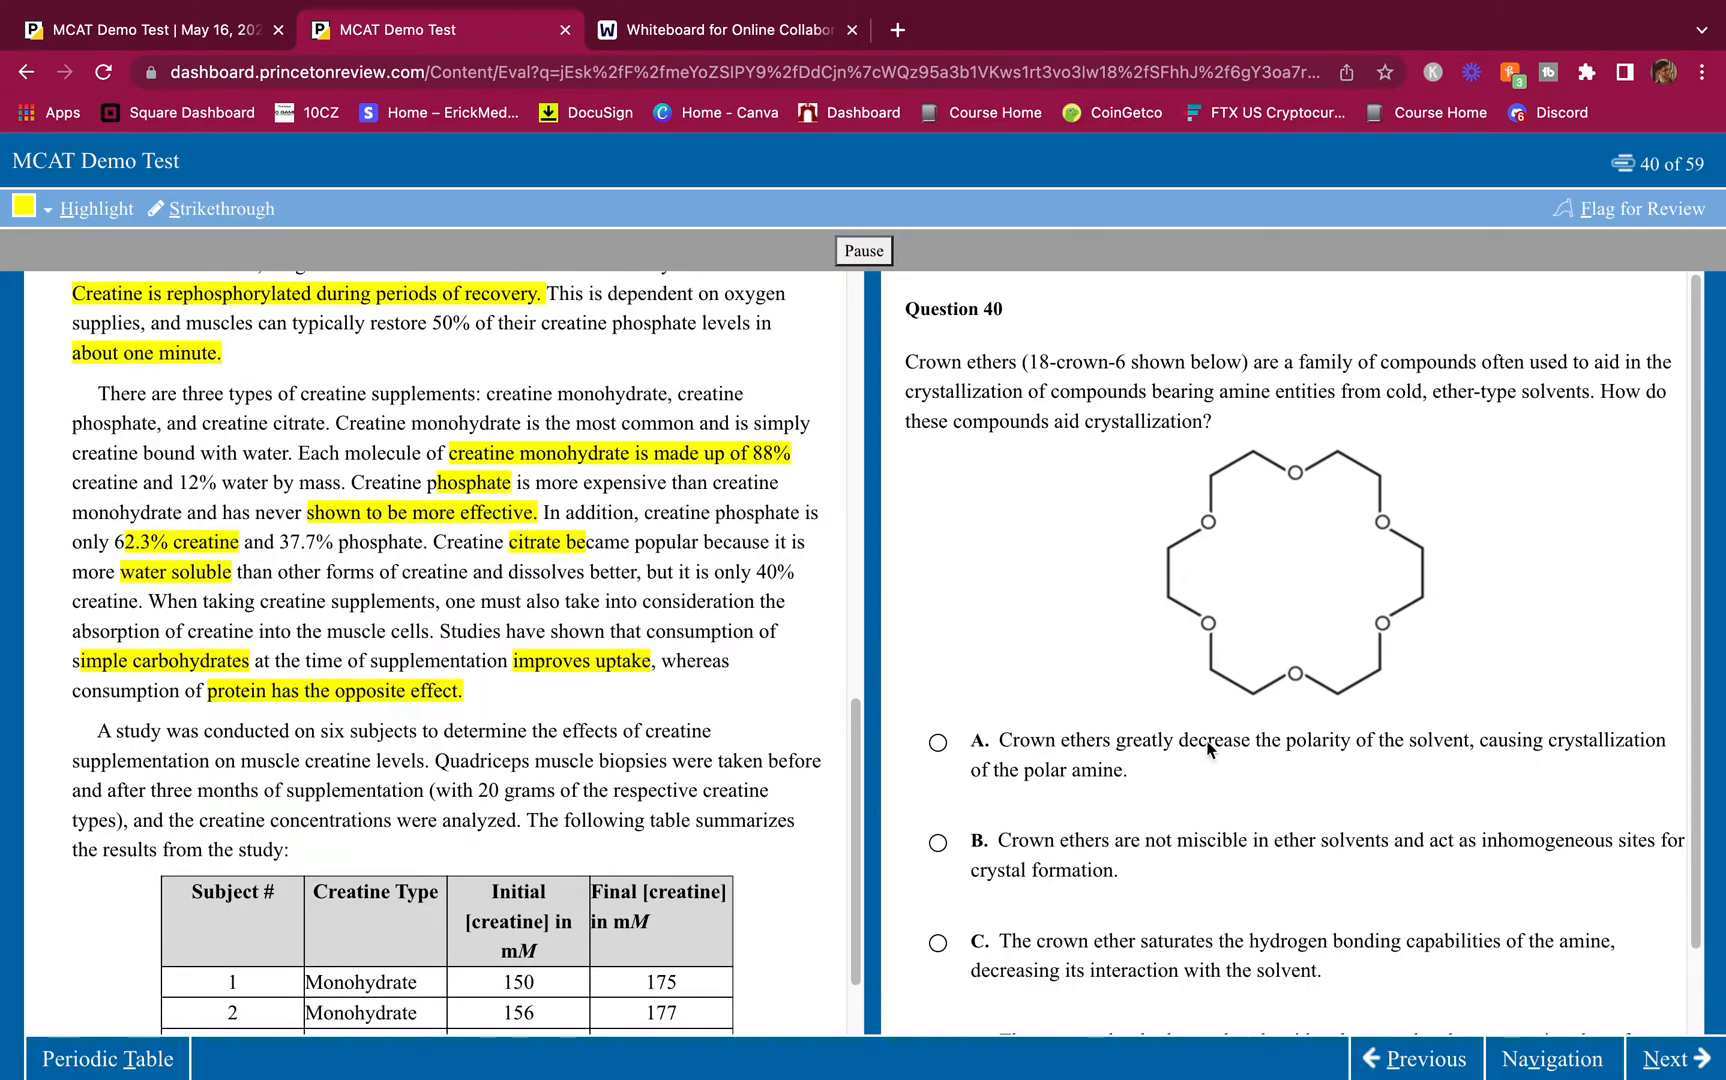
{"action": "scroll", "scroll_direction": "down", "scroll_amount": 3}
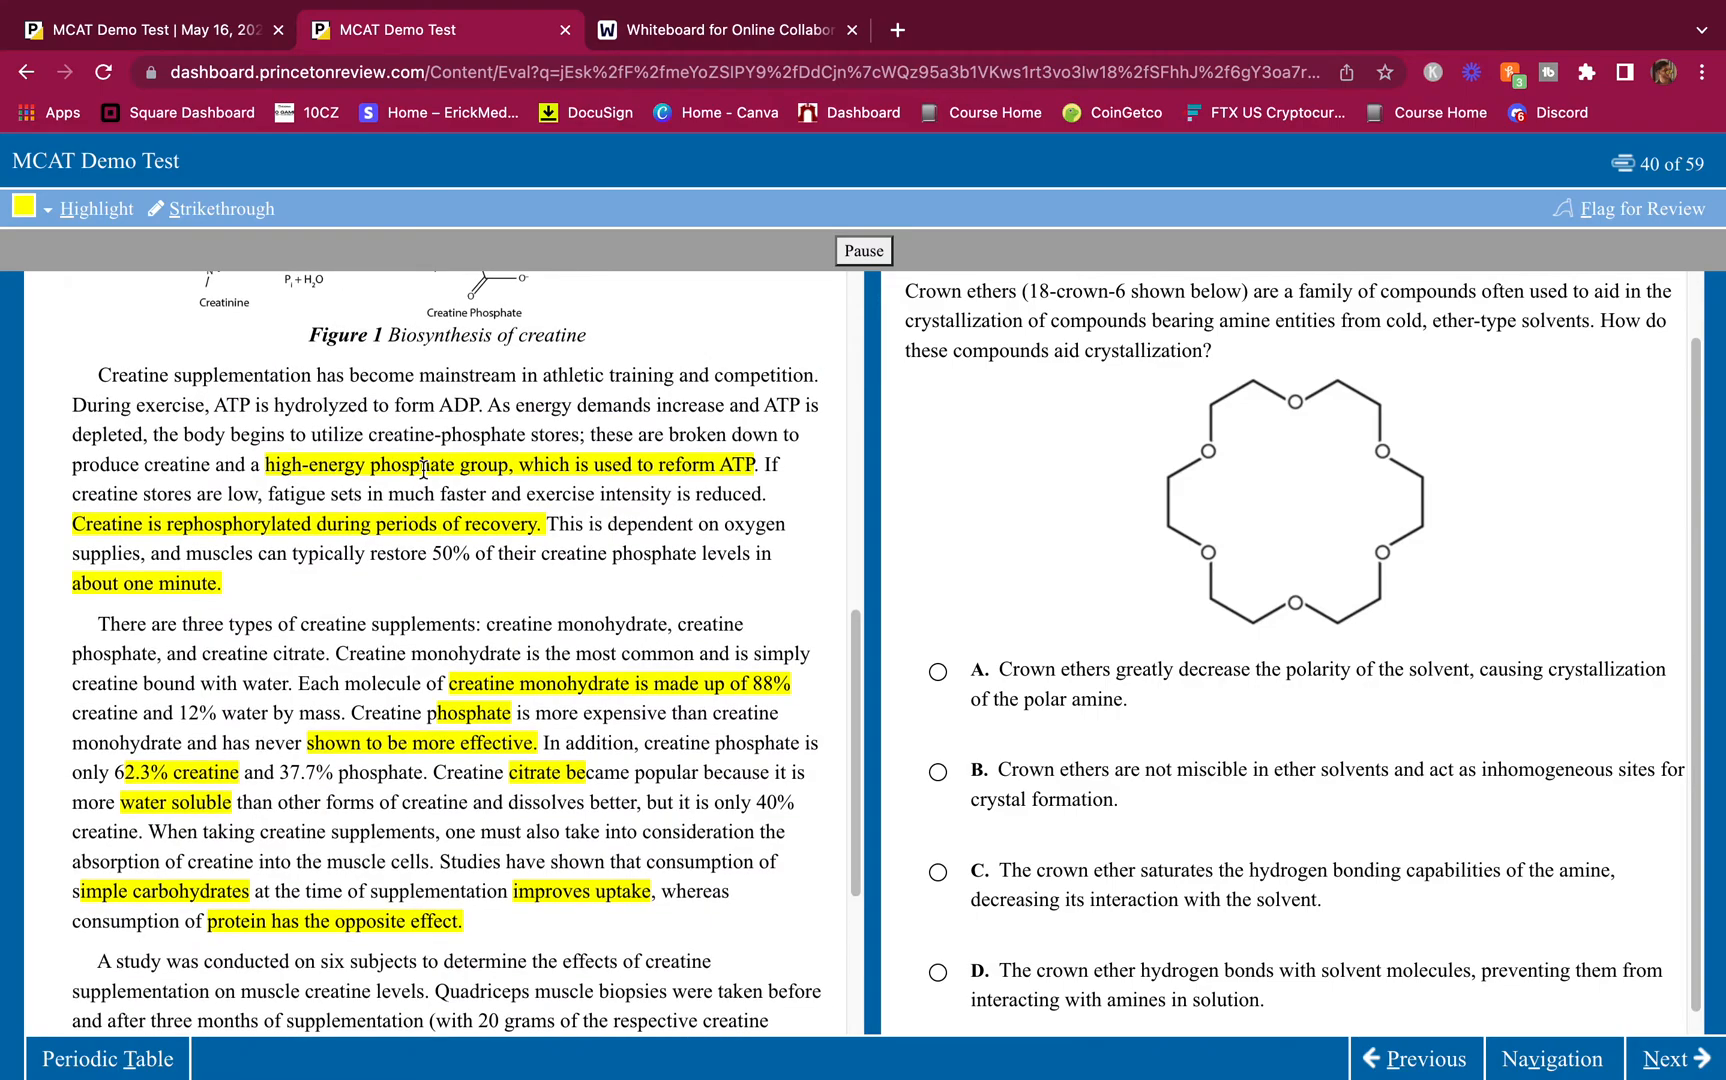
{"action": "scroll", "scroll_direction": "down", "scroll_amount": 3}
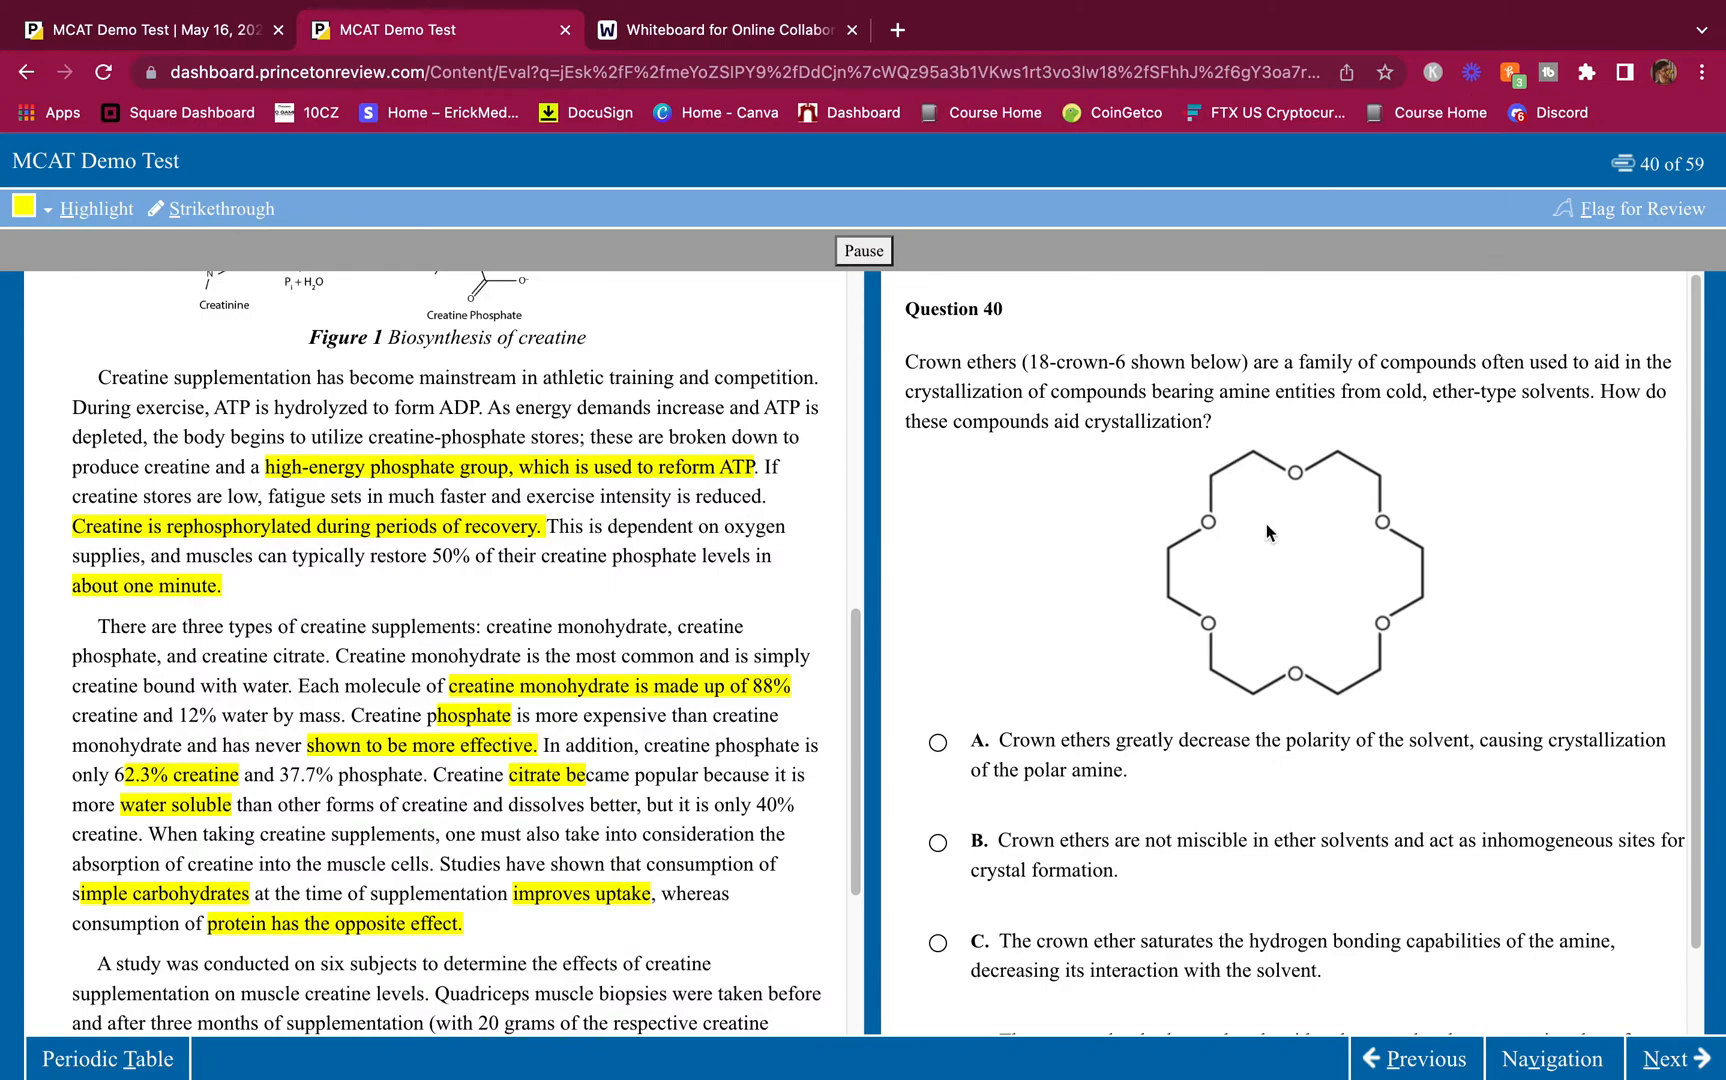
{"action": "mouse_move", "coordinate": [1175, 546]}
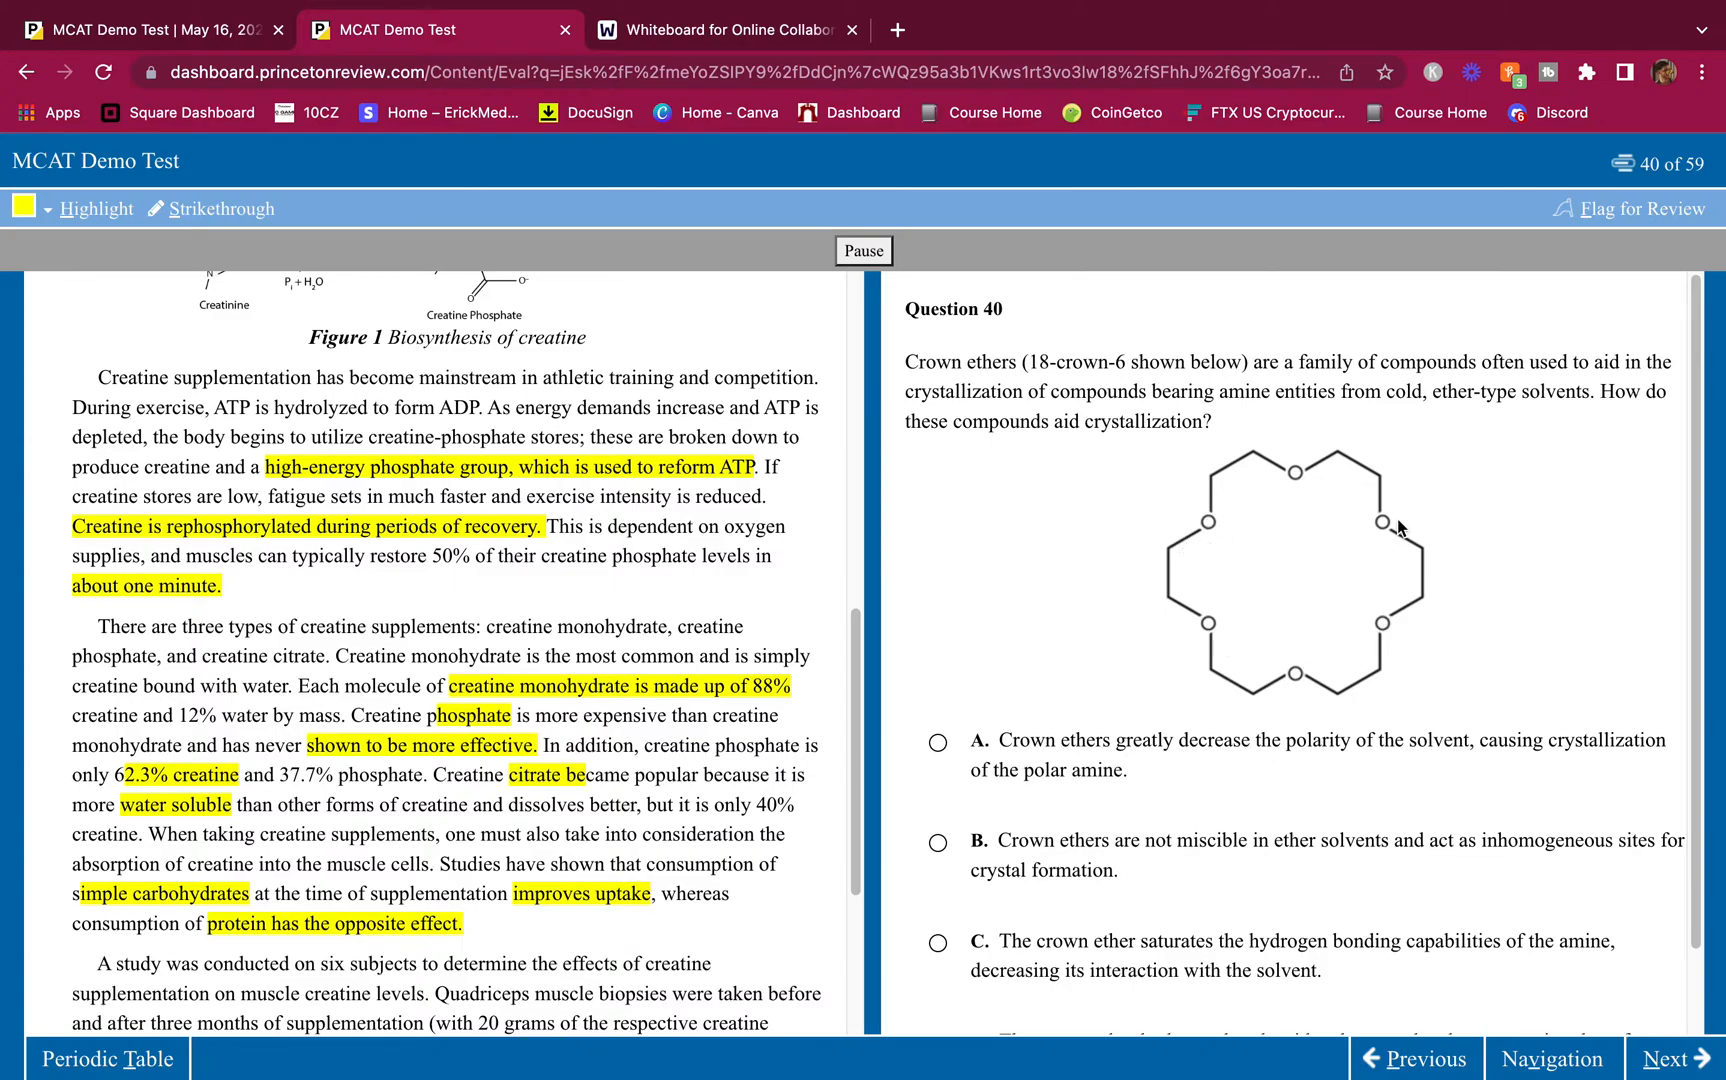
{"action": "mouse_move", "coordinate": [1246, 565]}
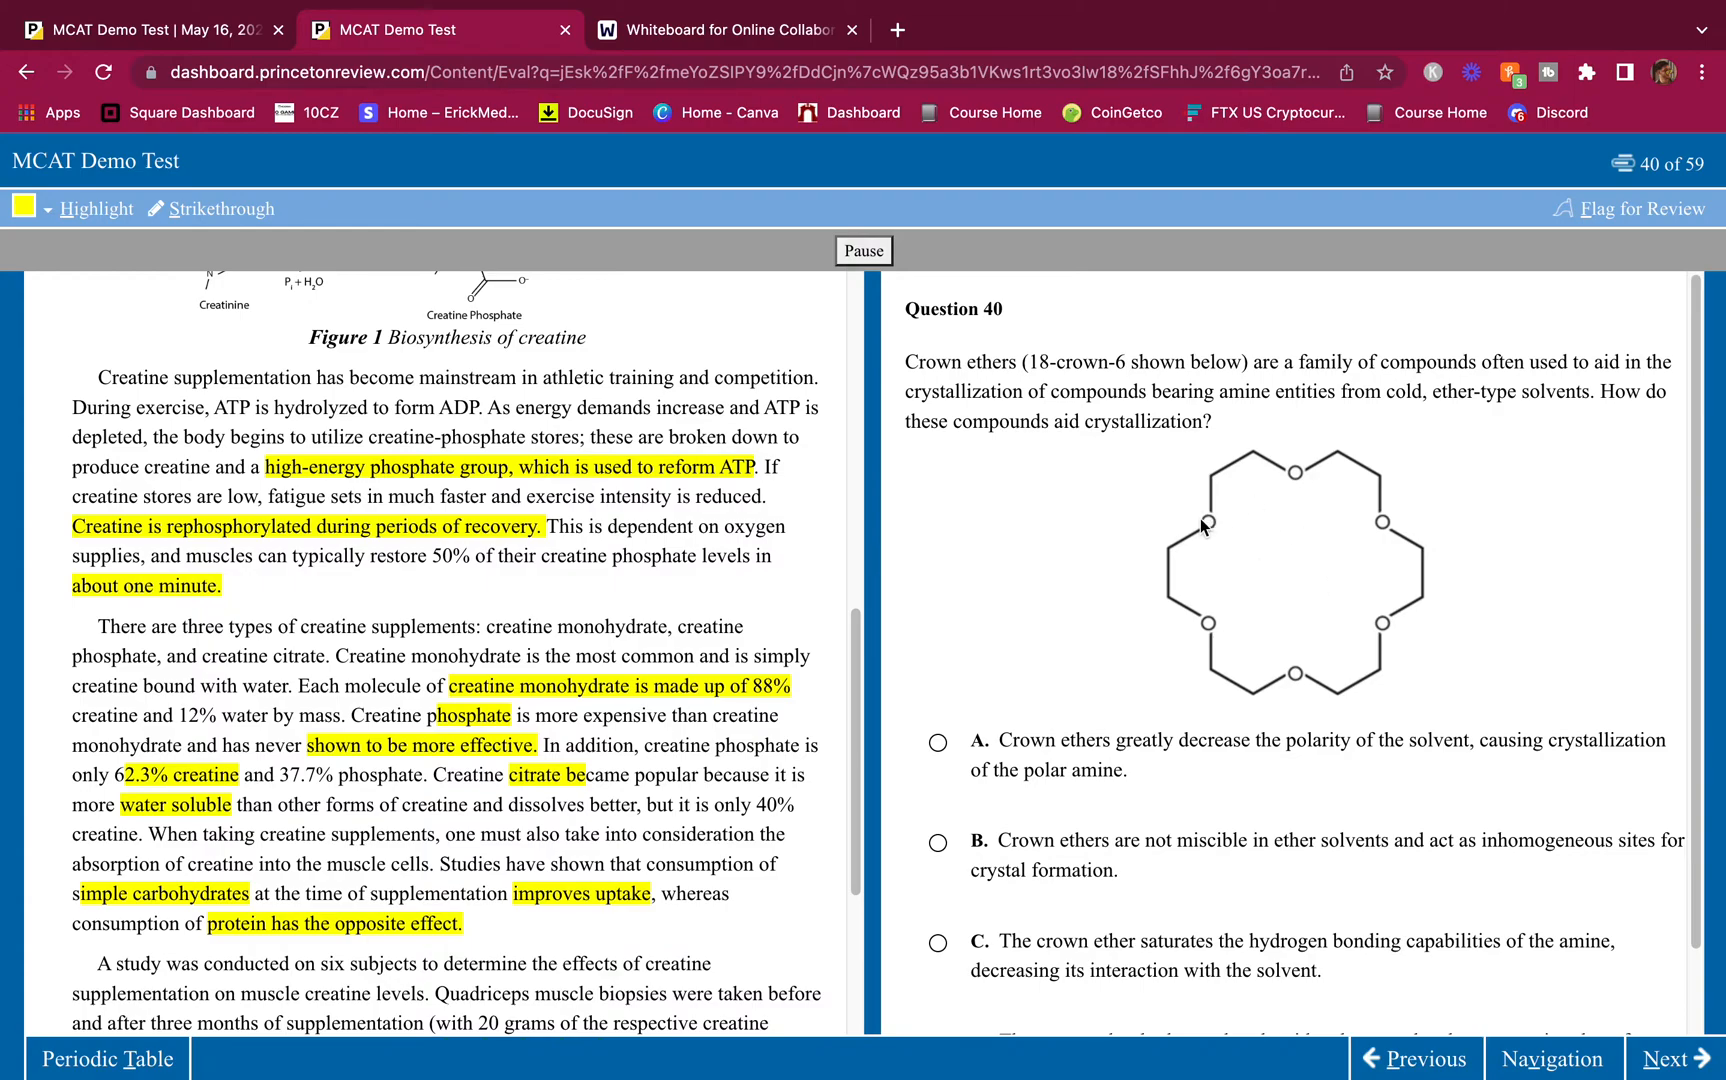
{"action": "mouse_move", "coordinate": [1255, 523]}
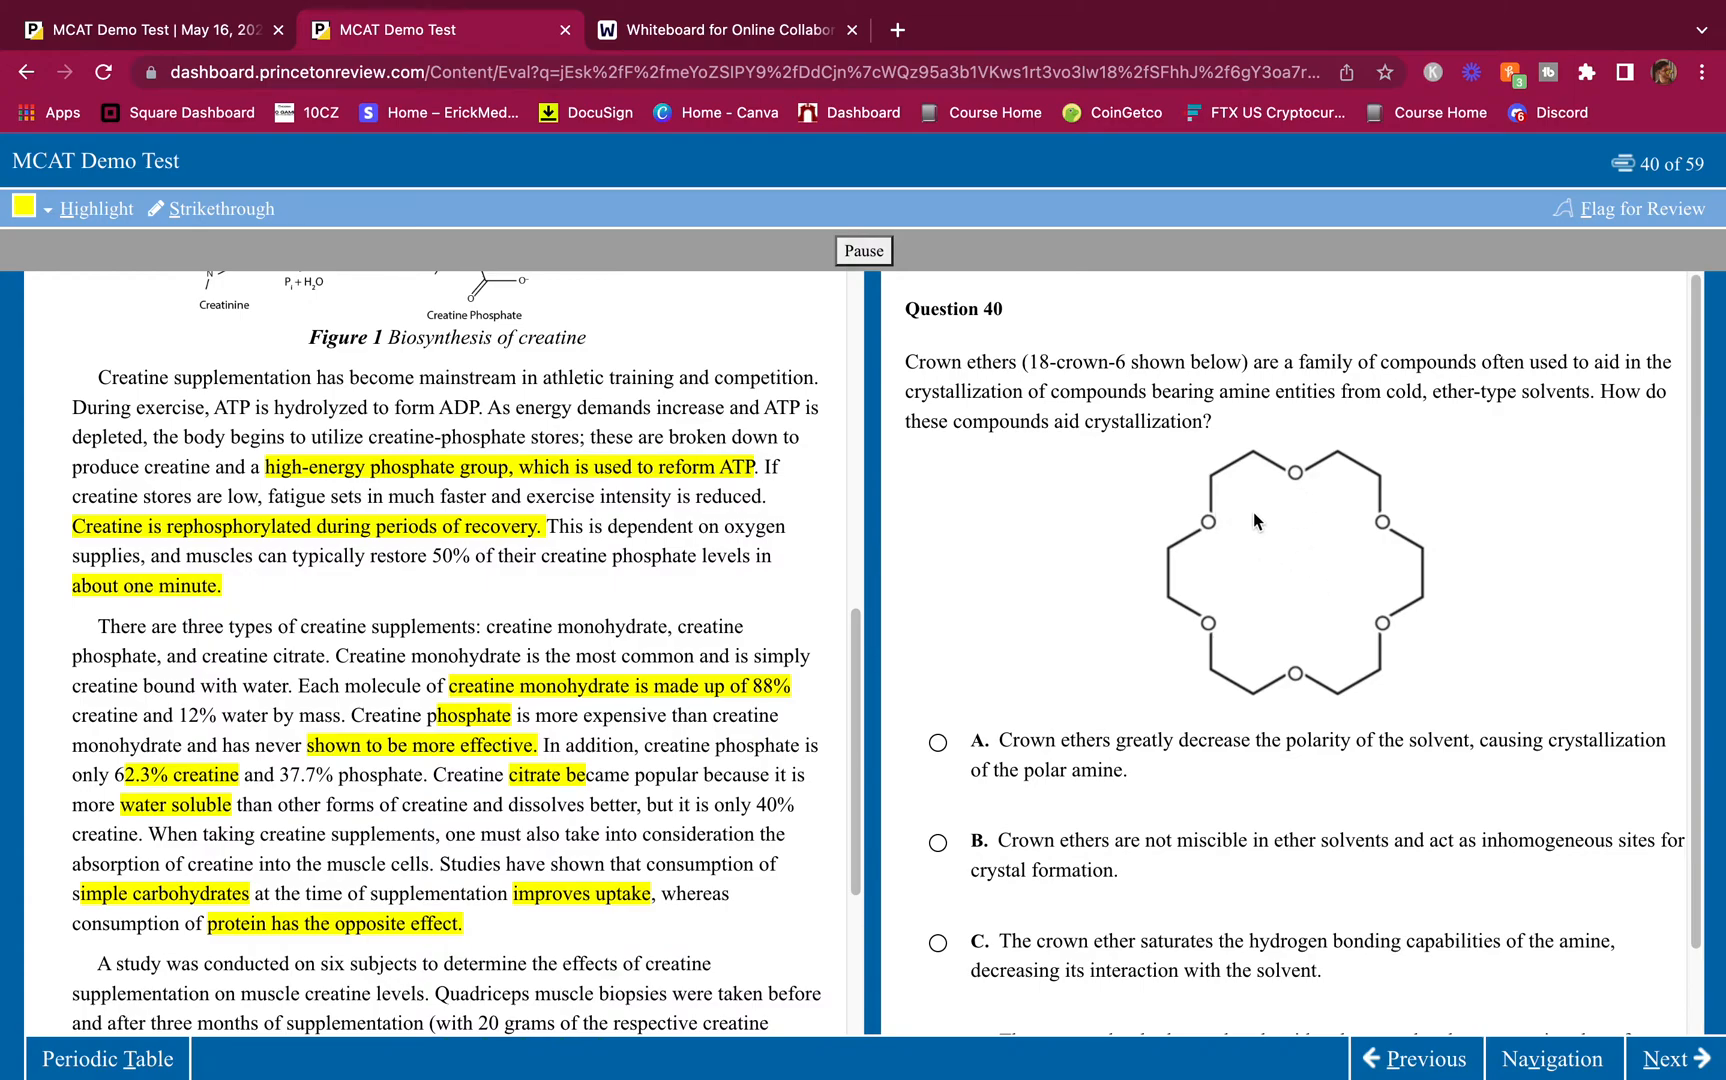
{"action": "mouse_move", "coordinate": [1241, 607]}
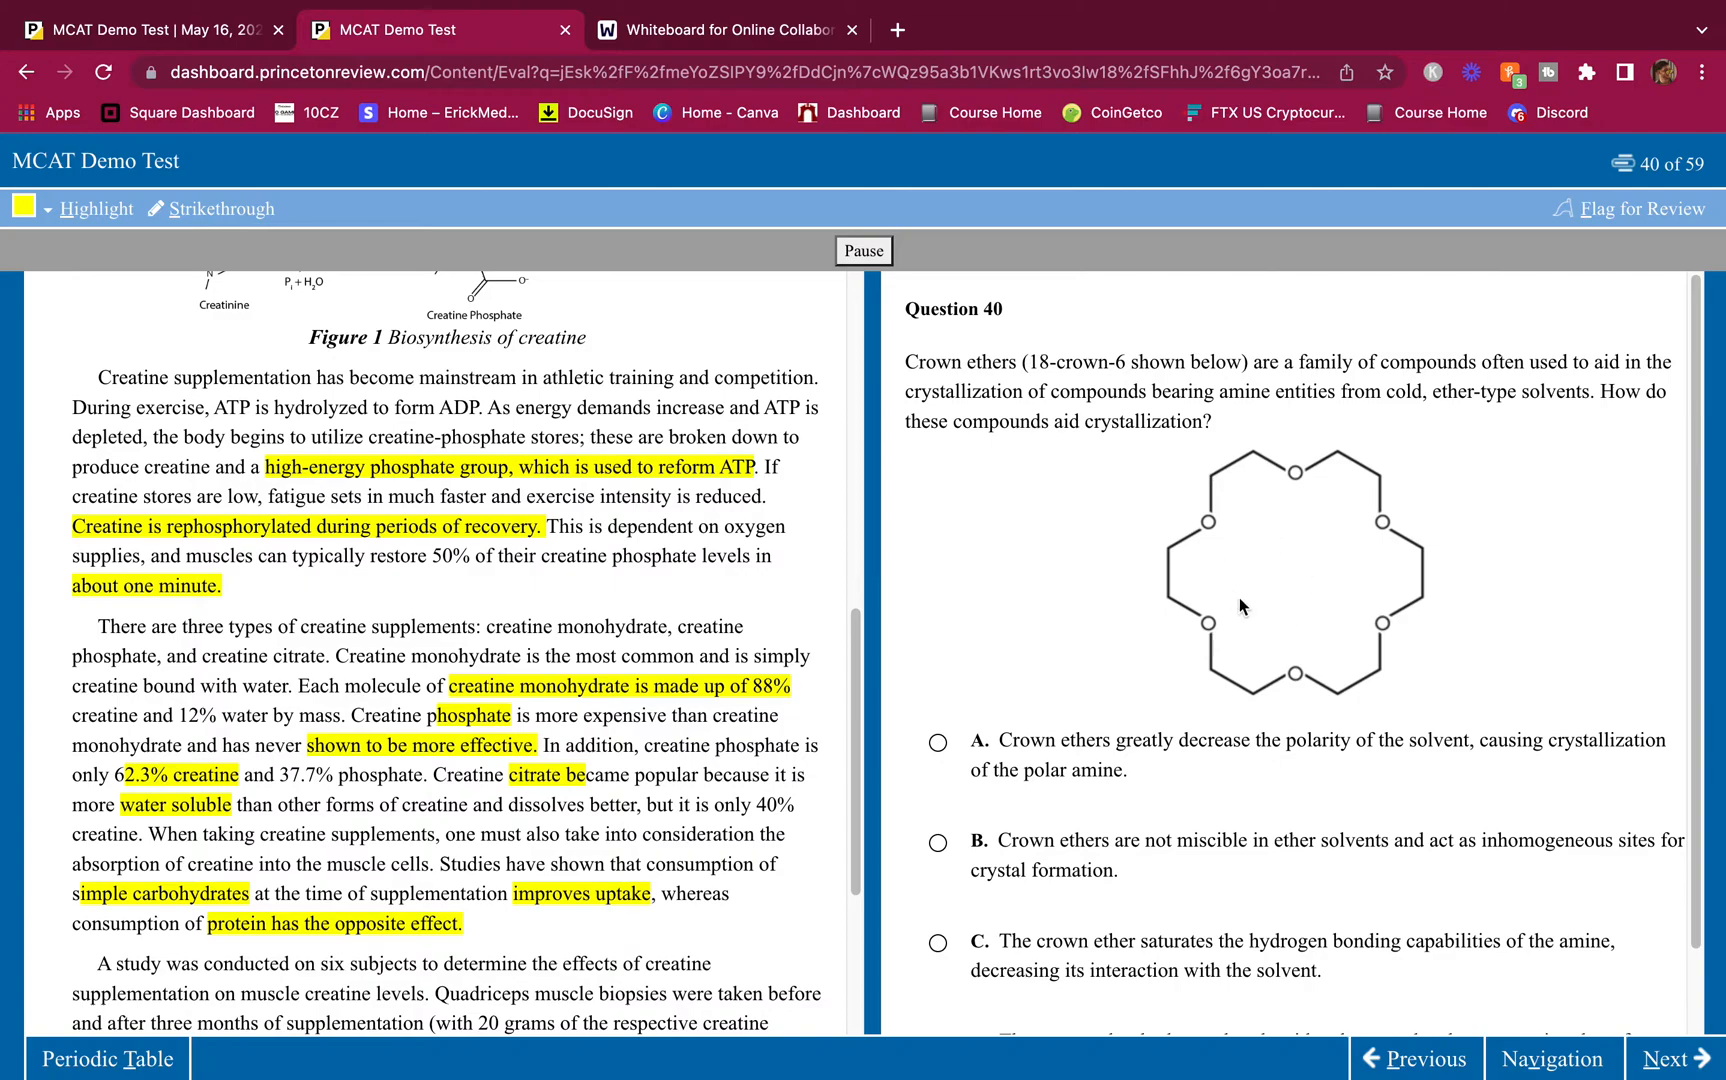
{"action": "mouse_move", "coordinate": [1288, 514]}
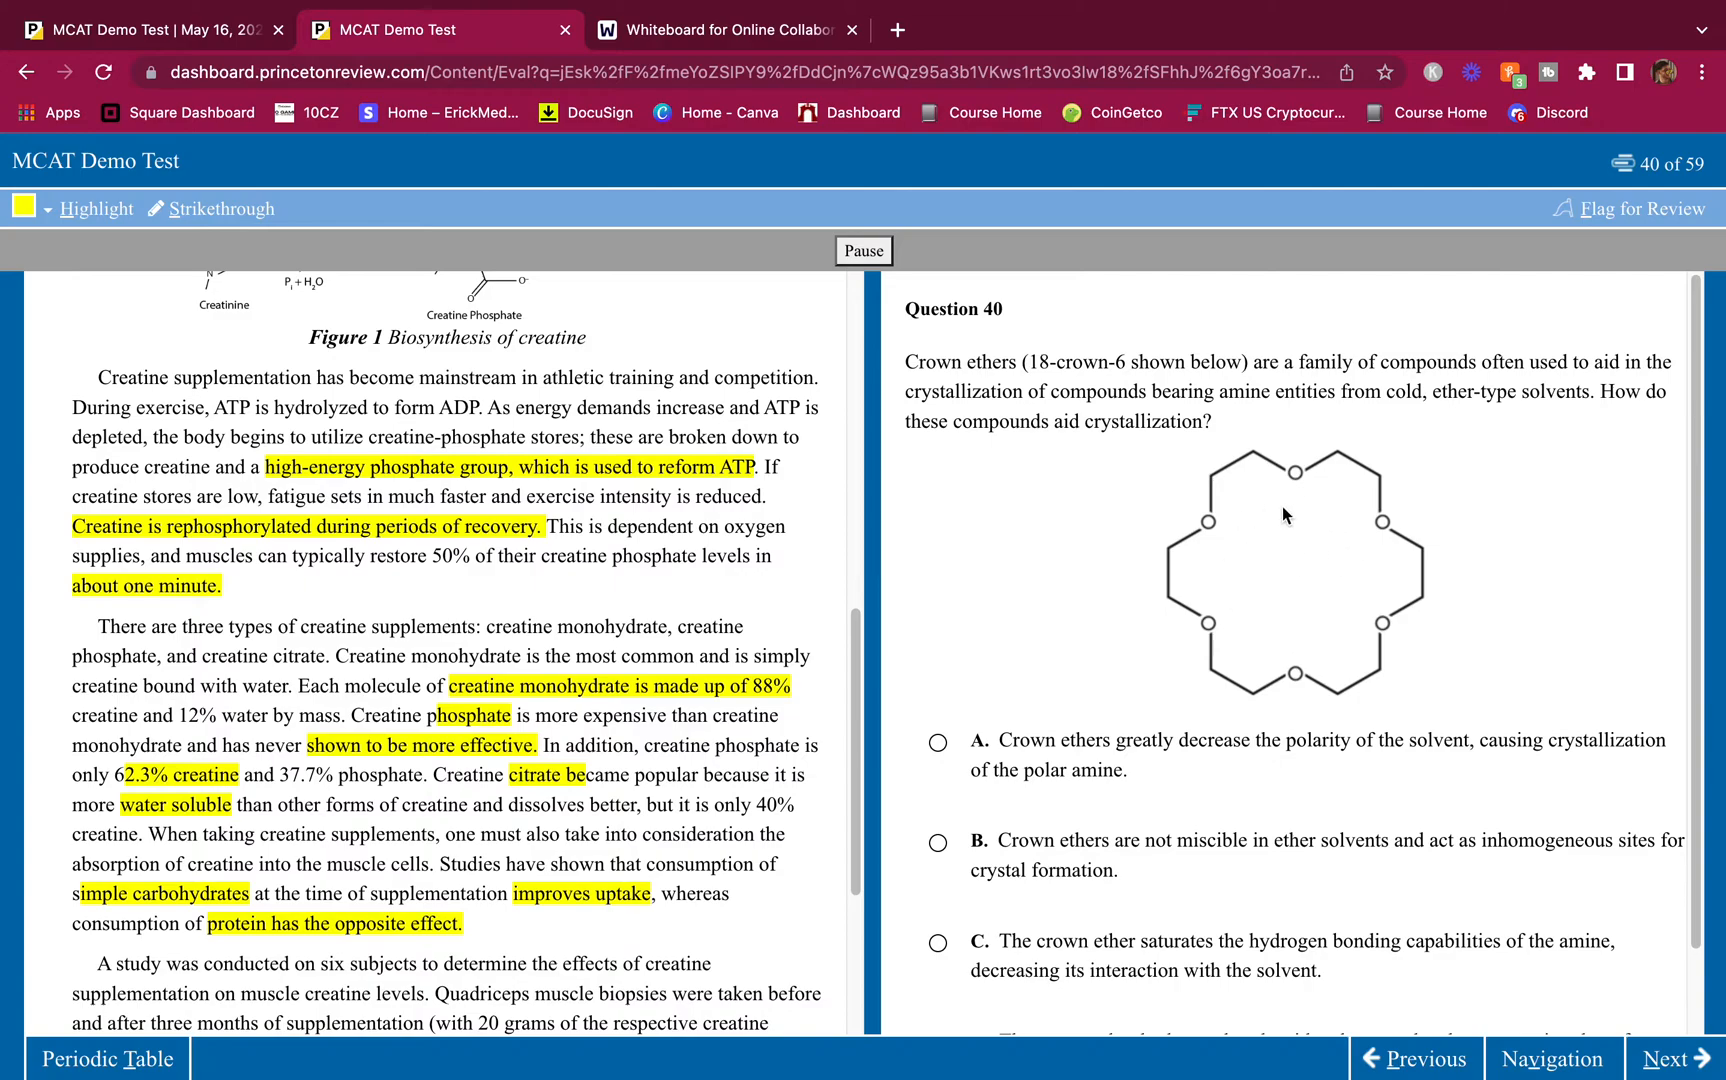
{"action": "mouse_move", "coordinate": [1356, 577]}
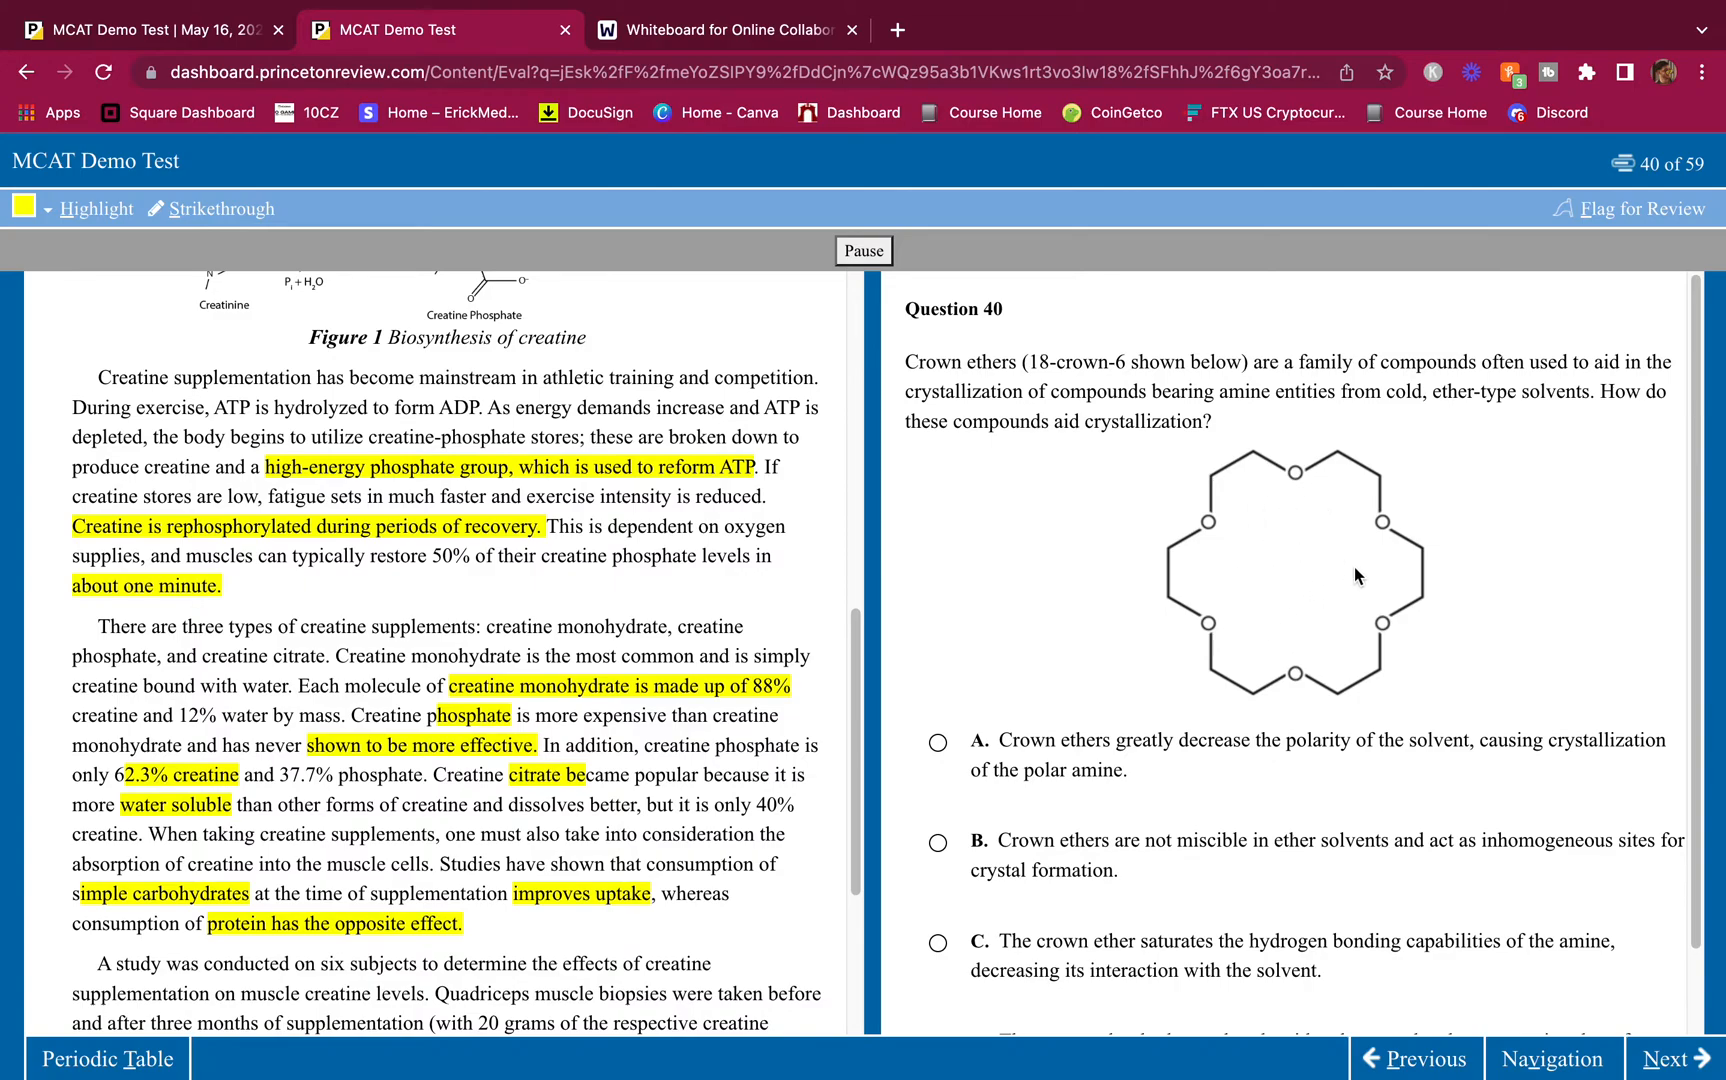
{"action": "mouse_move", "coordinate": [1309, 547]}
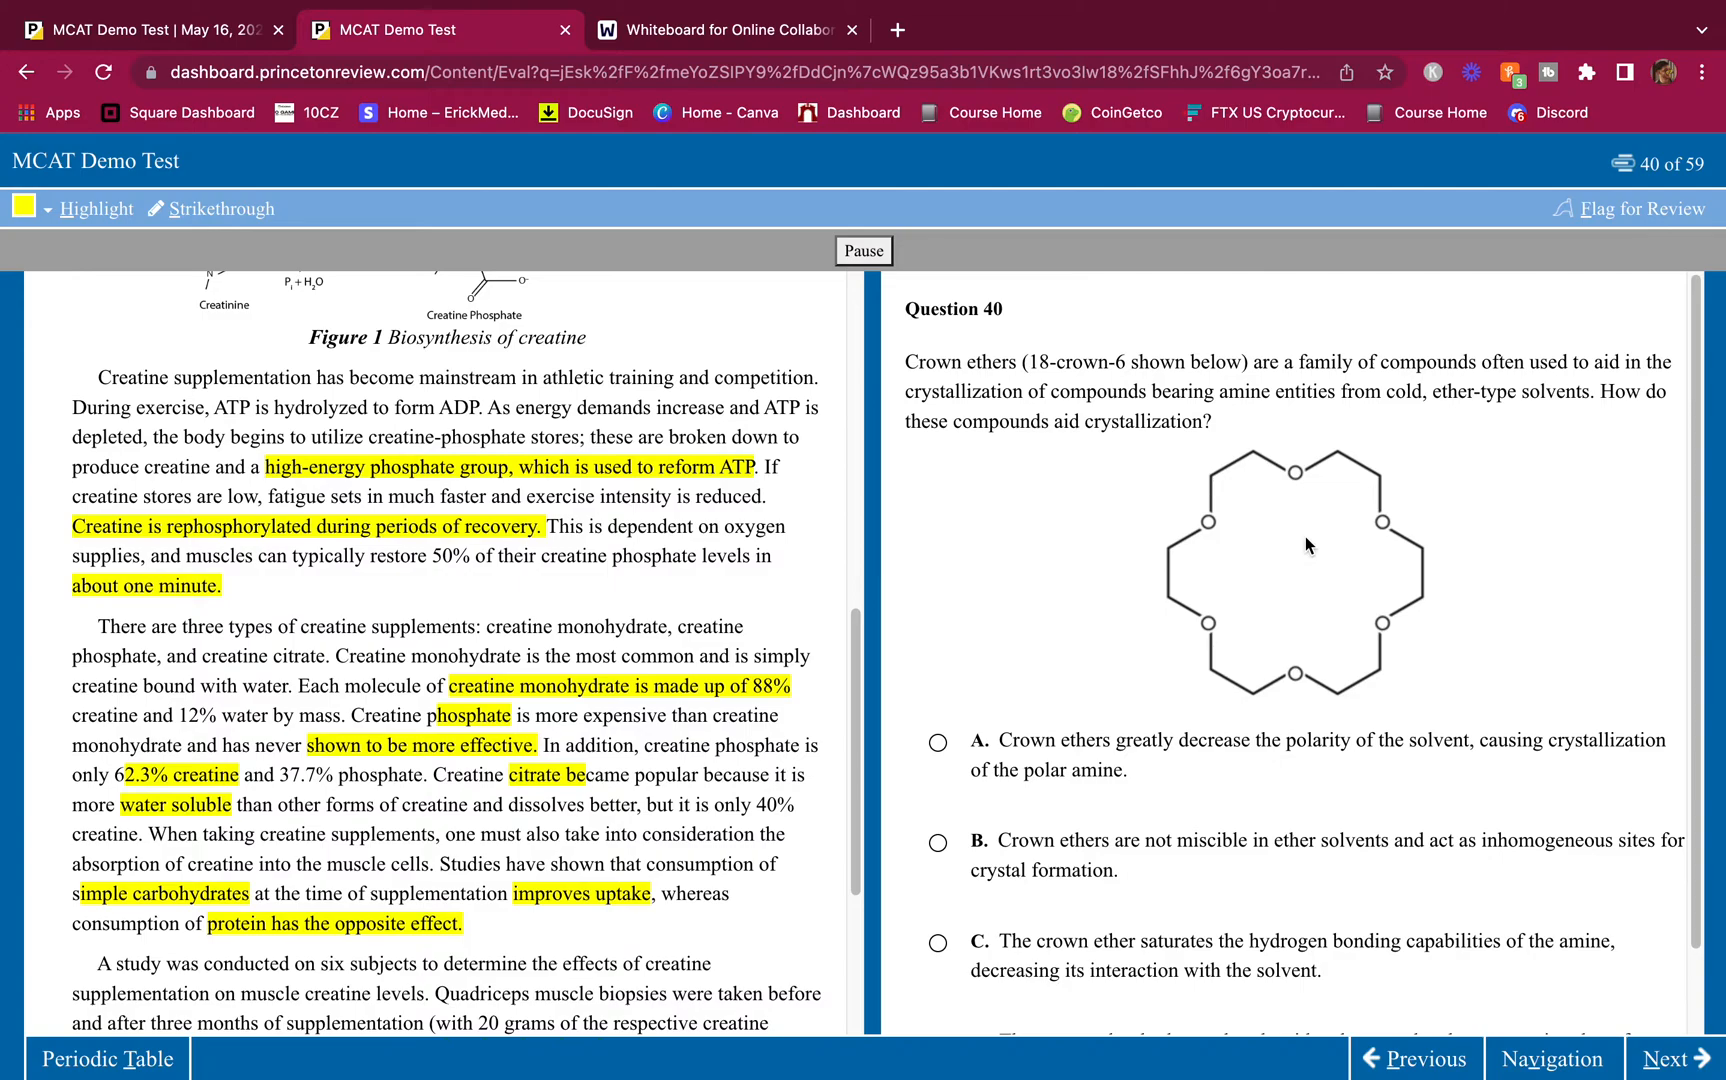
{"action": "mouse_move", "coordinate": [1001, 443]}
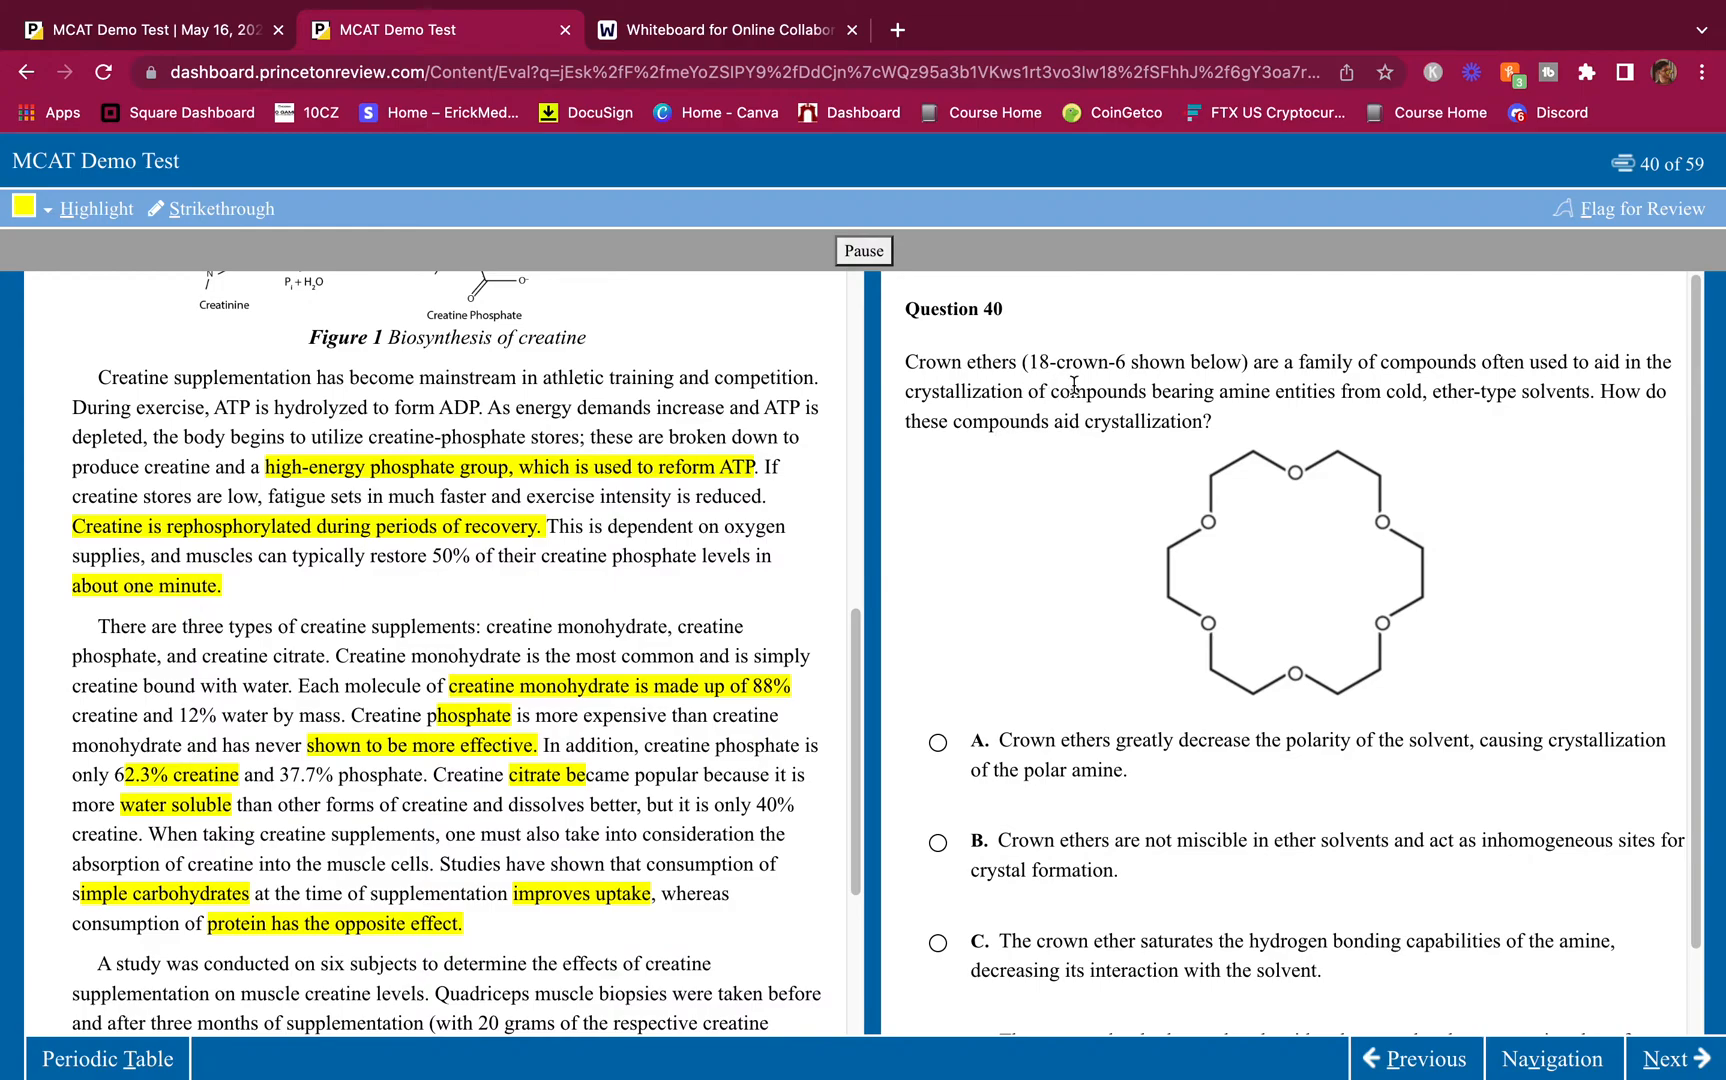
{"action": "mouse_move", "coordinate": [1039, 410]}
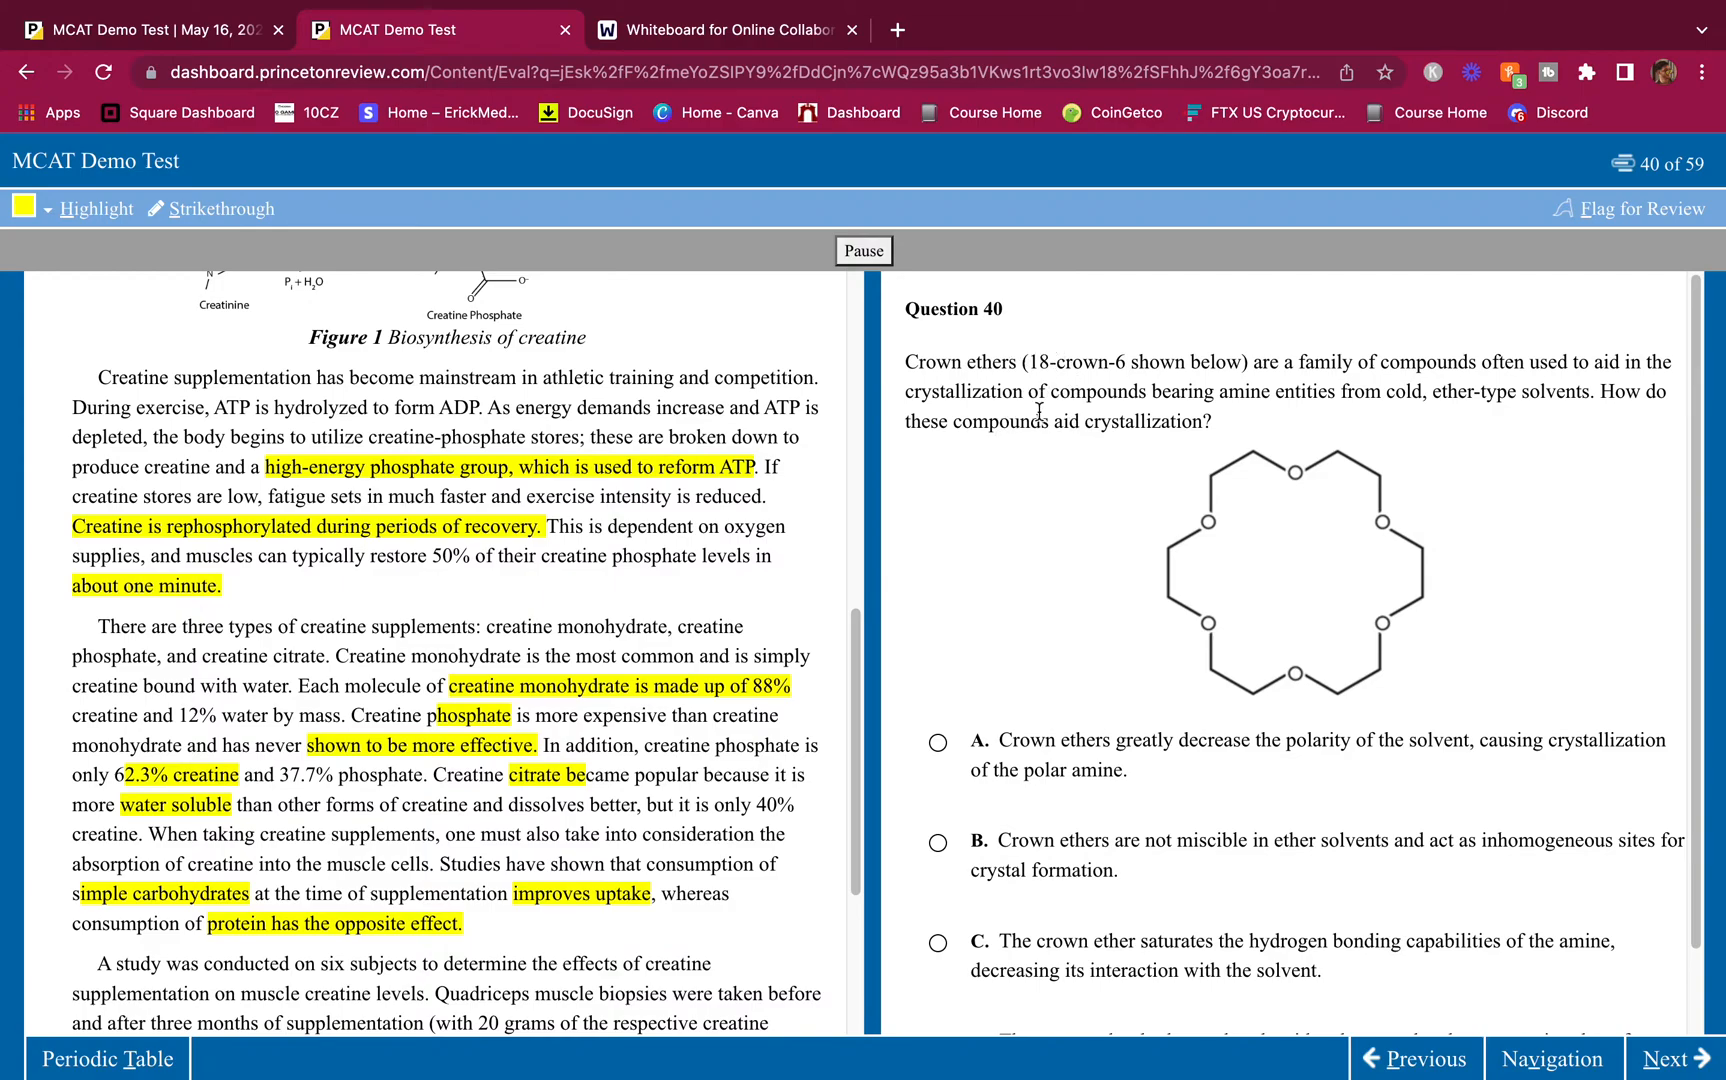
{"action": "mouse_move", "coordinate": [1341, 602]}
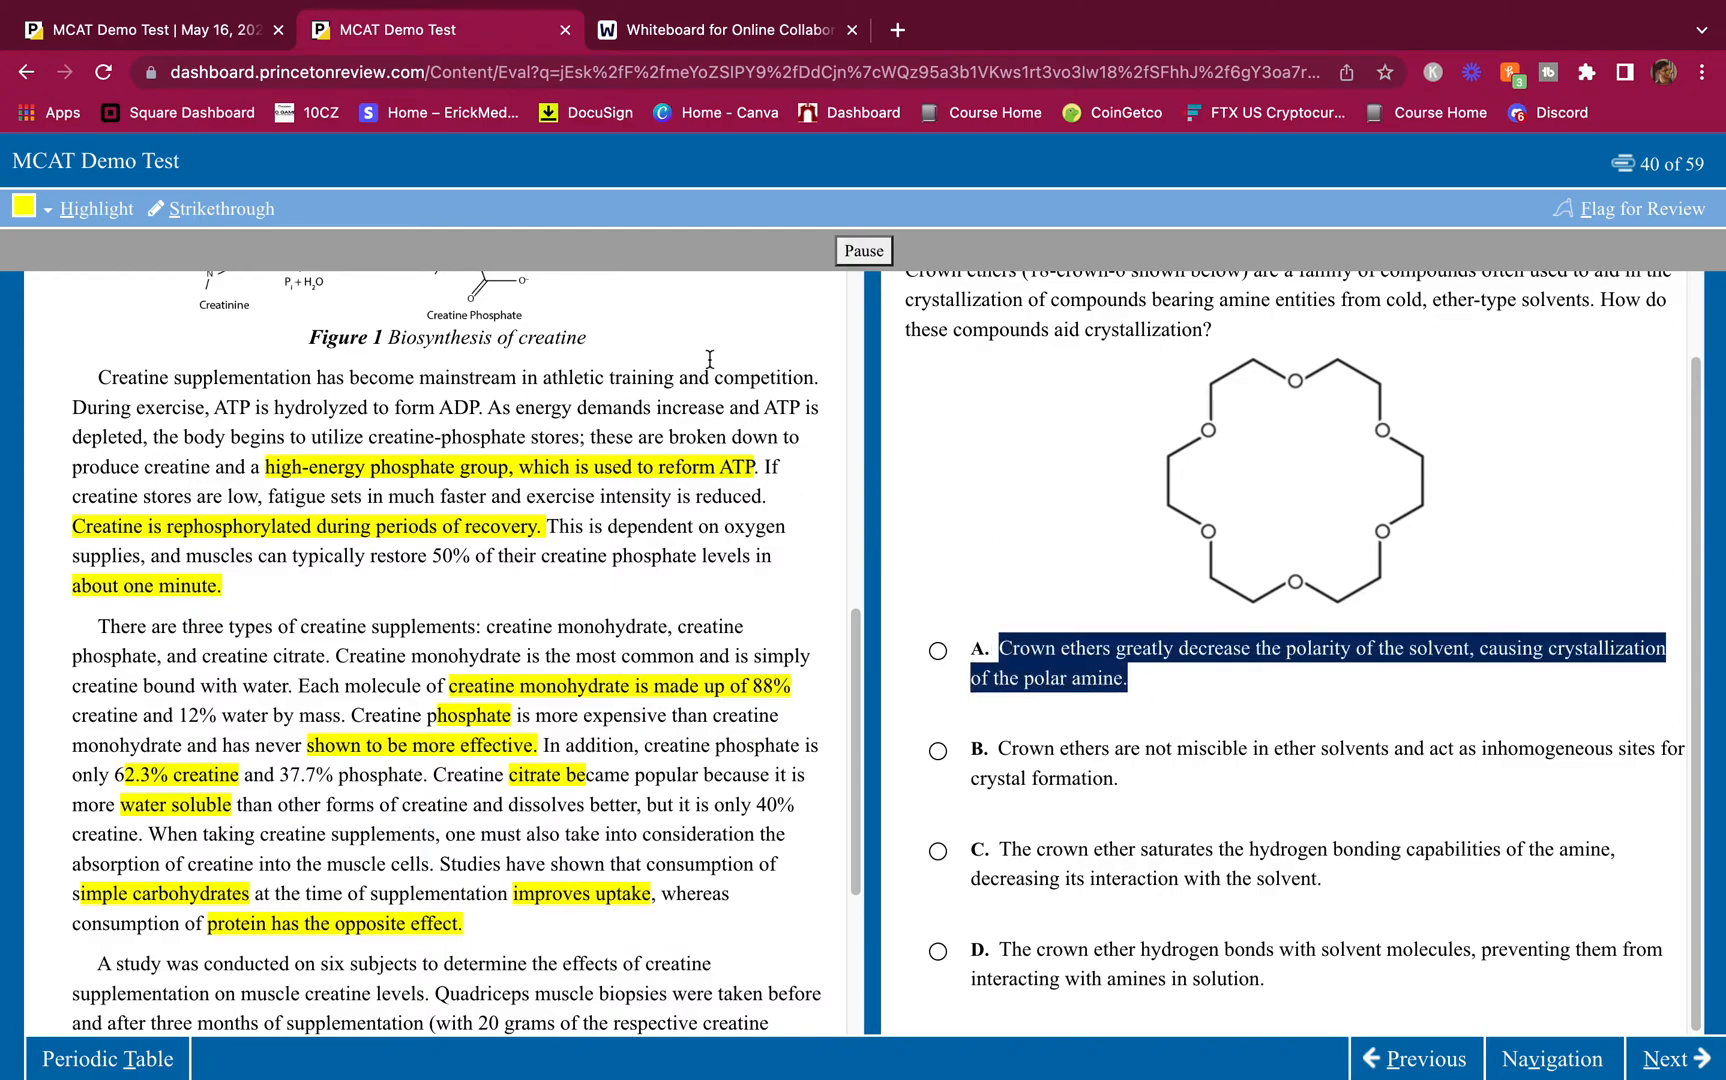
Step: Strike out choices A and B on question 40 and select choice C
{"action": "left_click", "coordinate": [938, 651]}
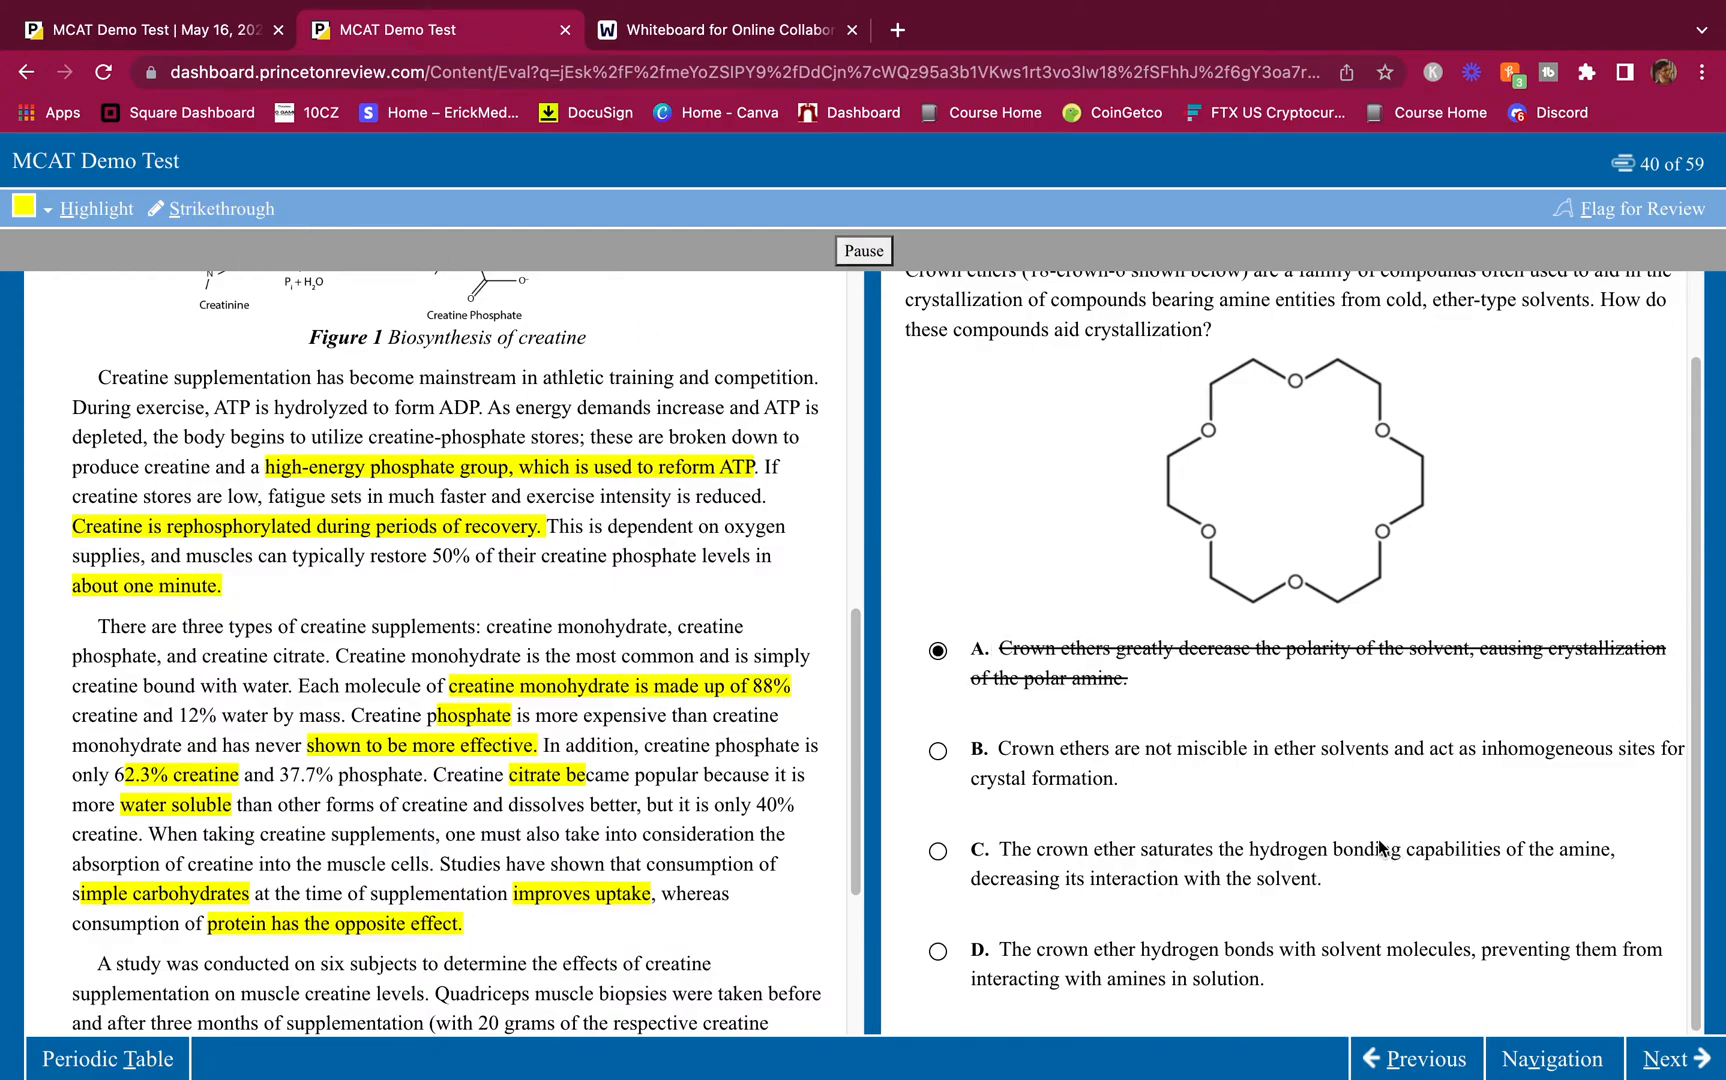
{"action": "mouse_move", "coordinate": [1210, 776]}
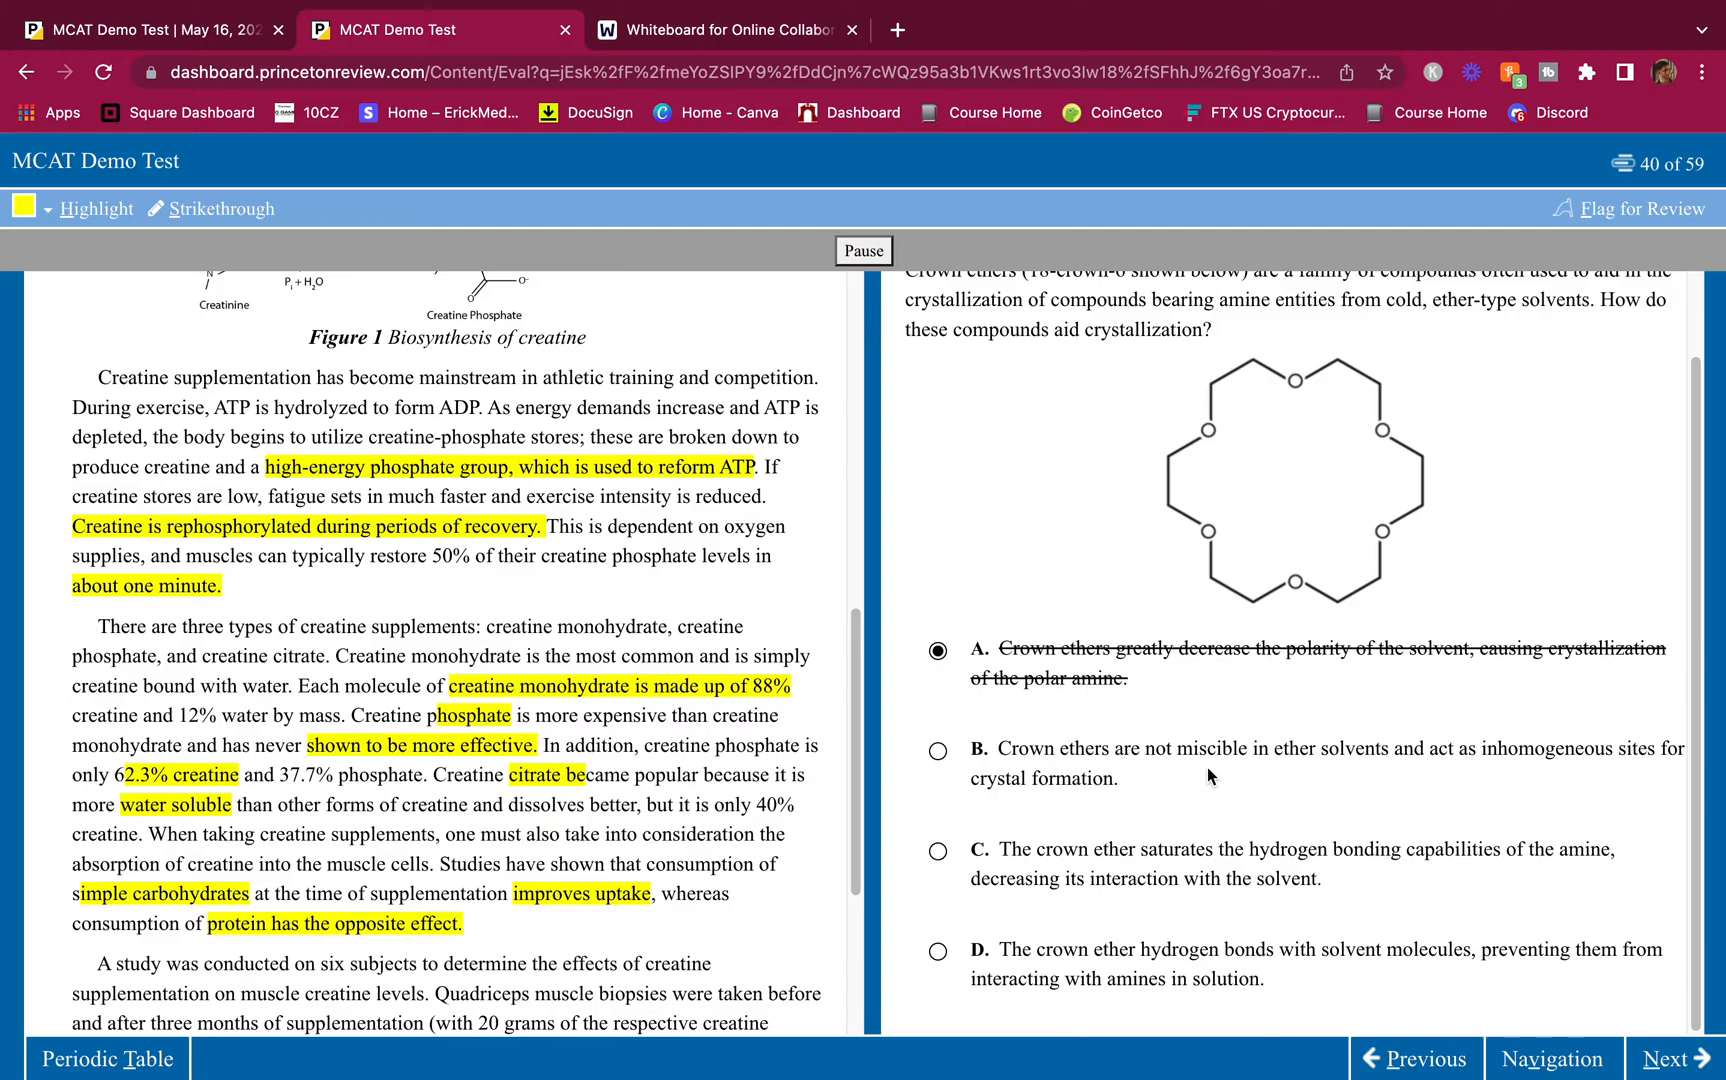
{"action": "mouse_move", "coordinate": [1224, 771]}
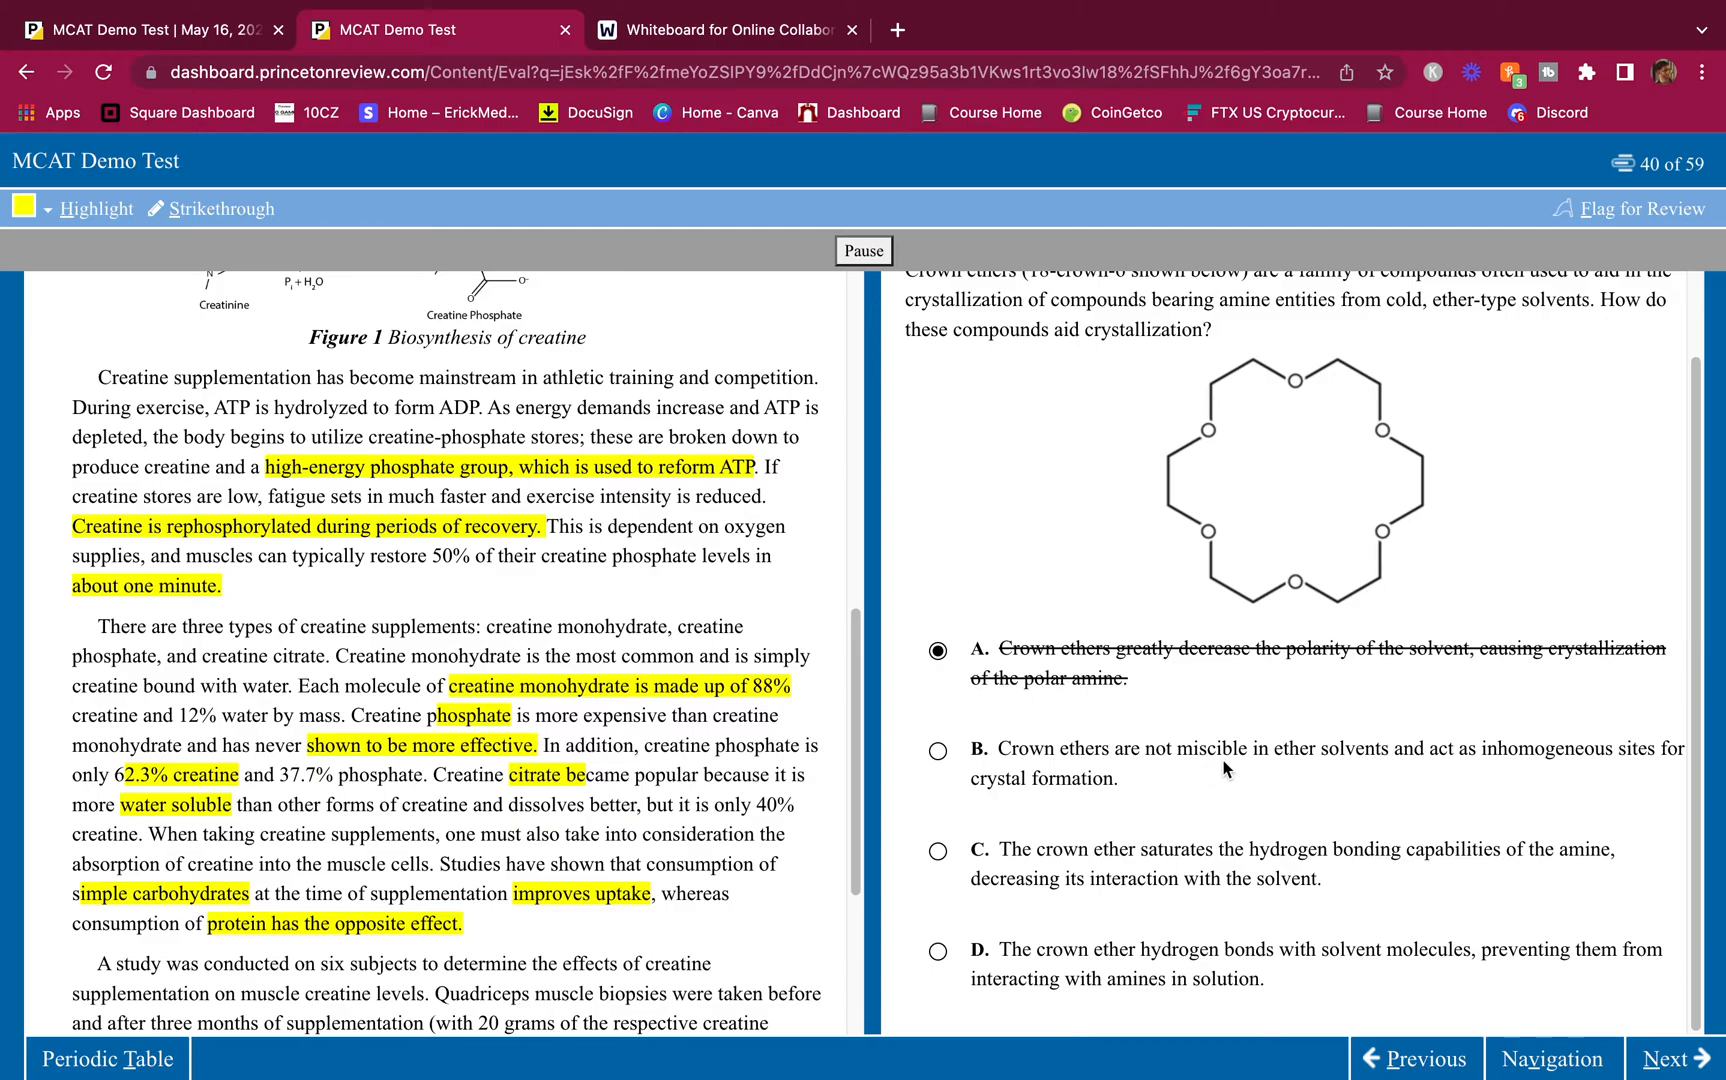
{"action": "mouse_move", "coordinate": [1015, 749]}
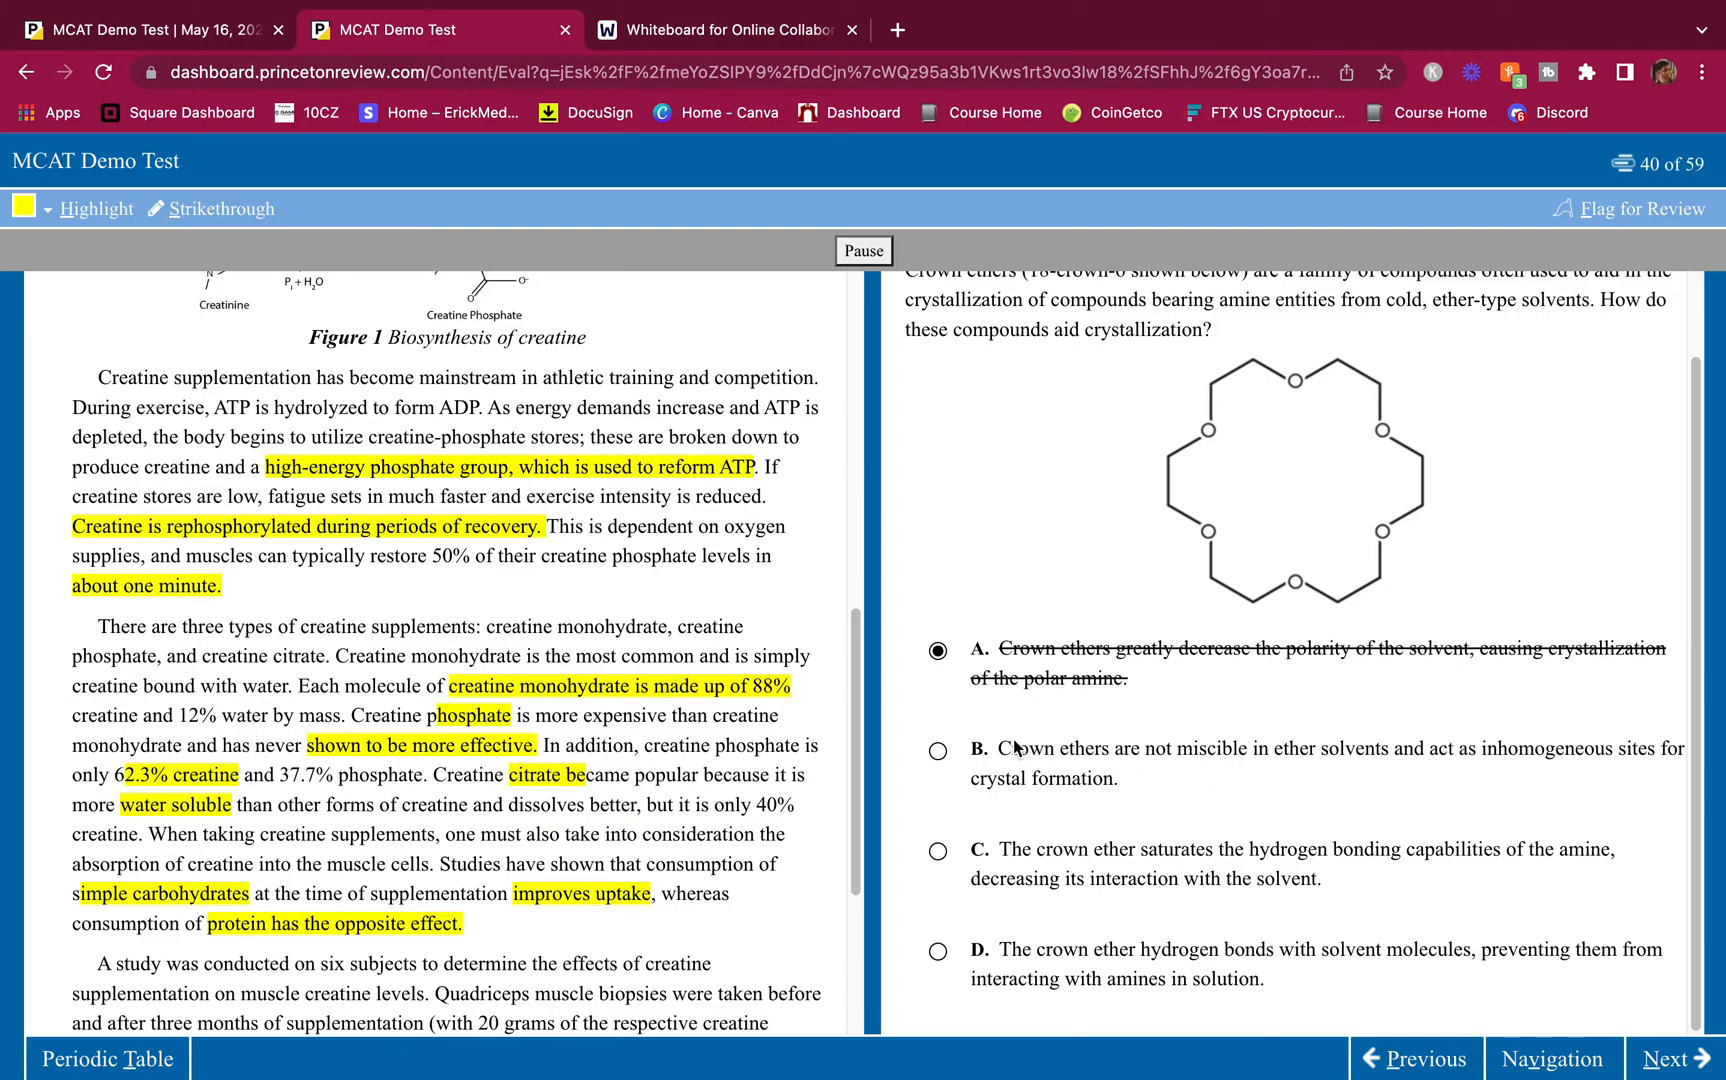
{"action": "left_click", "coordinate": [937, 752]}
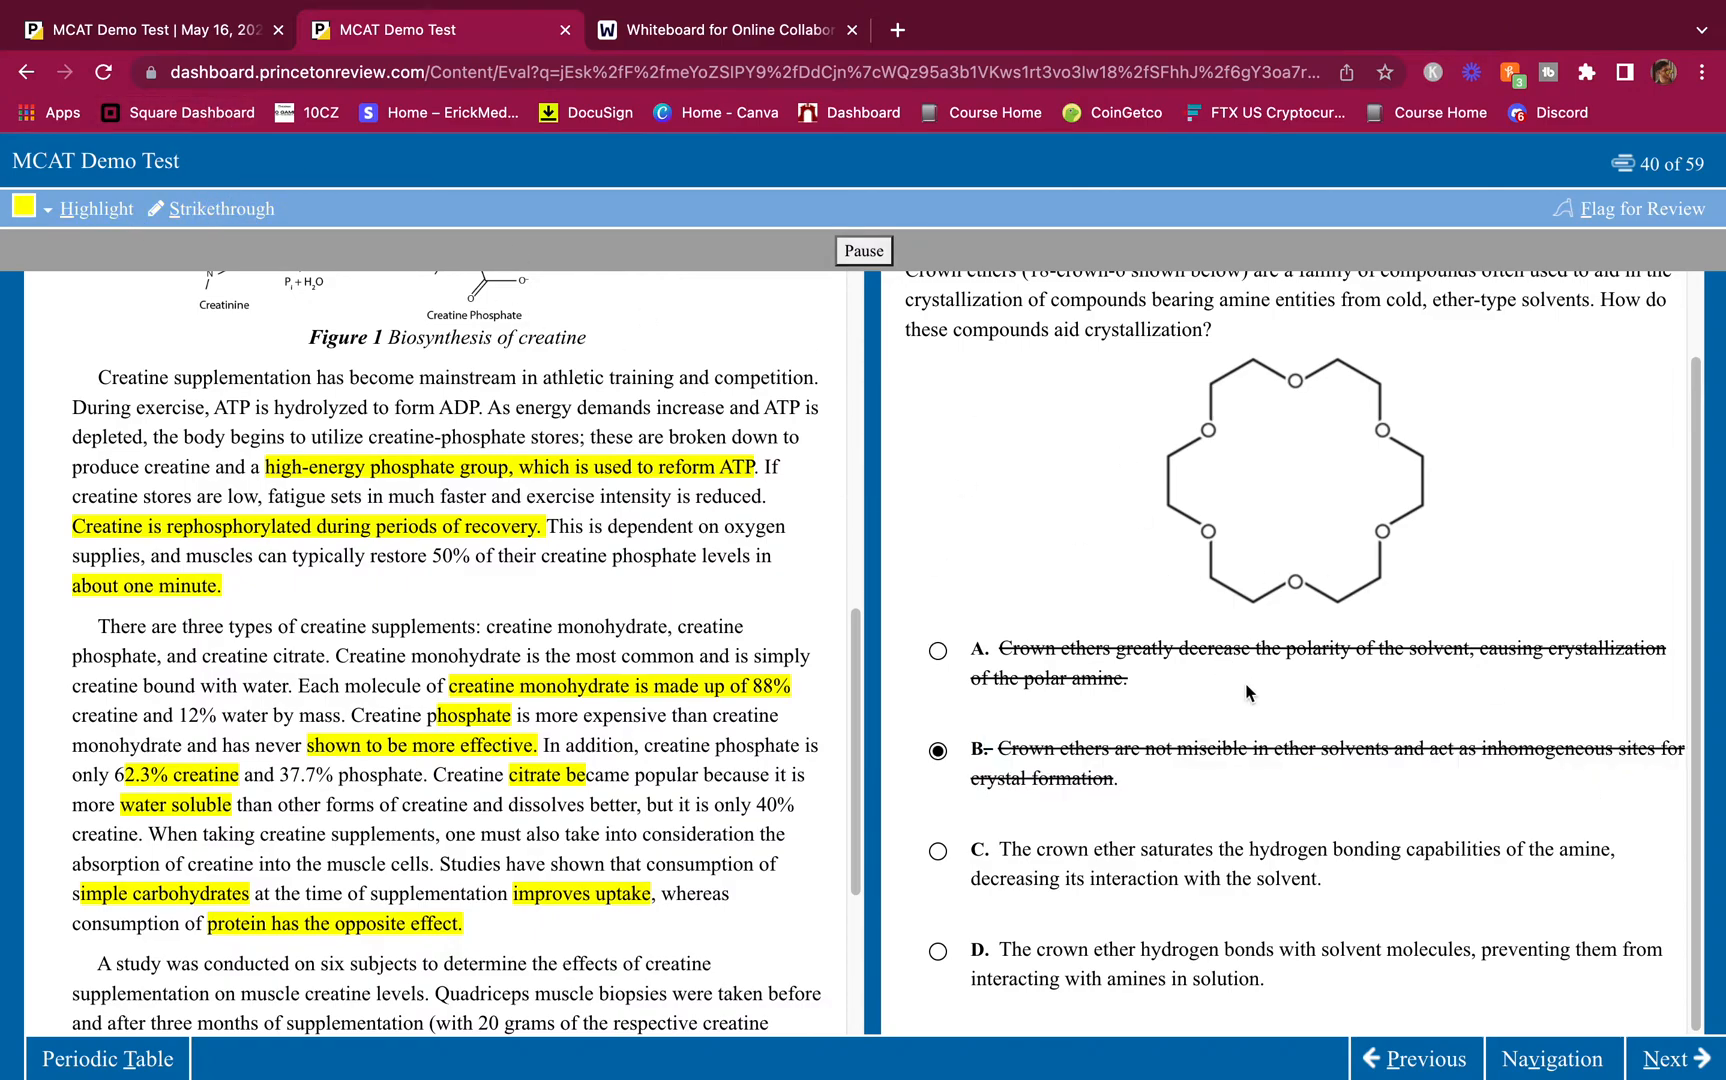
{"action": "mouse_move", "coordinate": [1139, 722]}
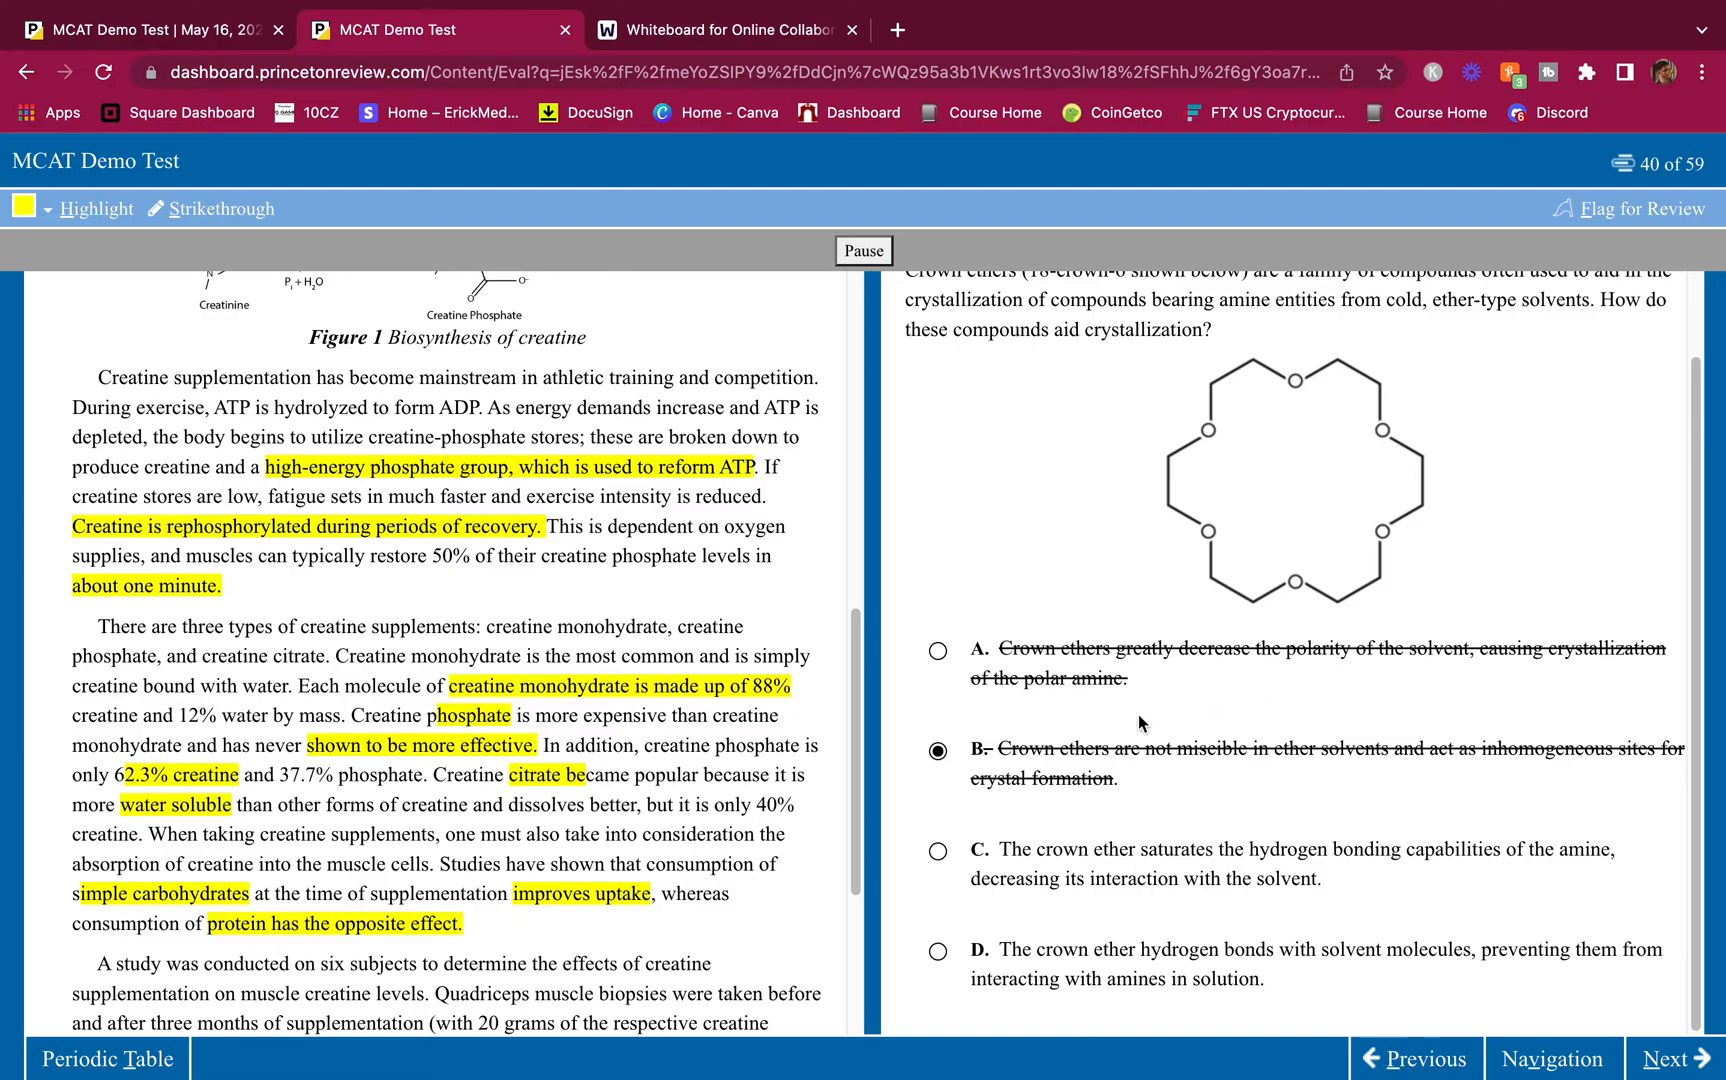
{"action": "mouse_move", "coordinate": [1125, 921]}
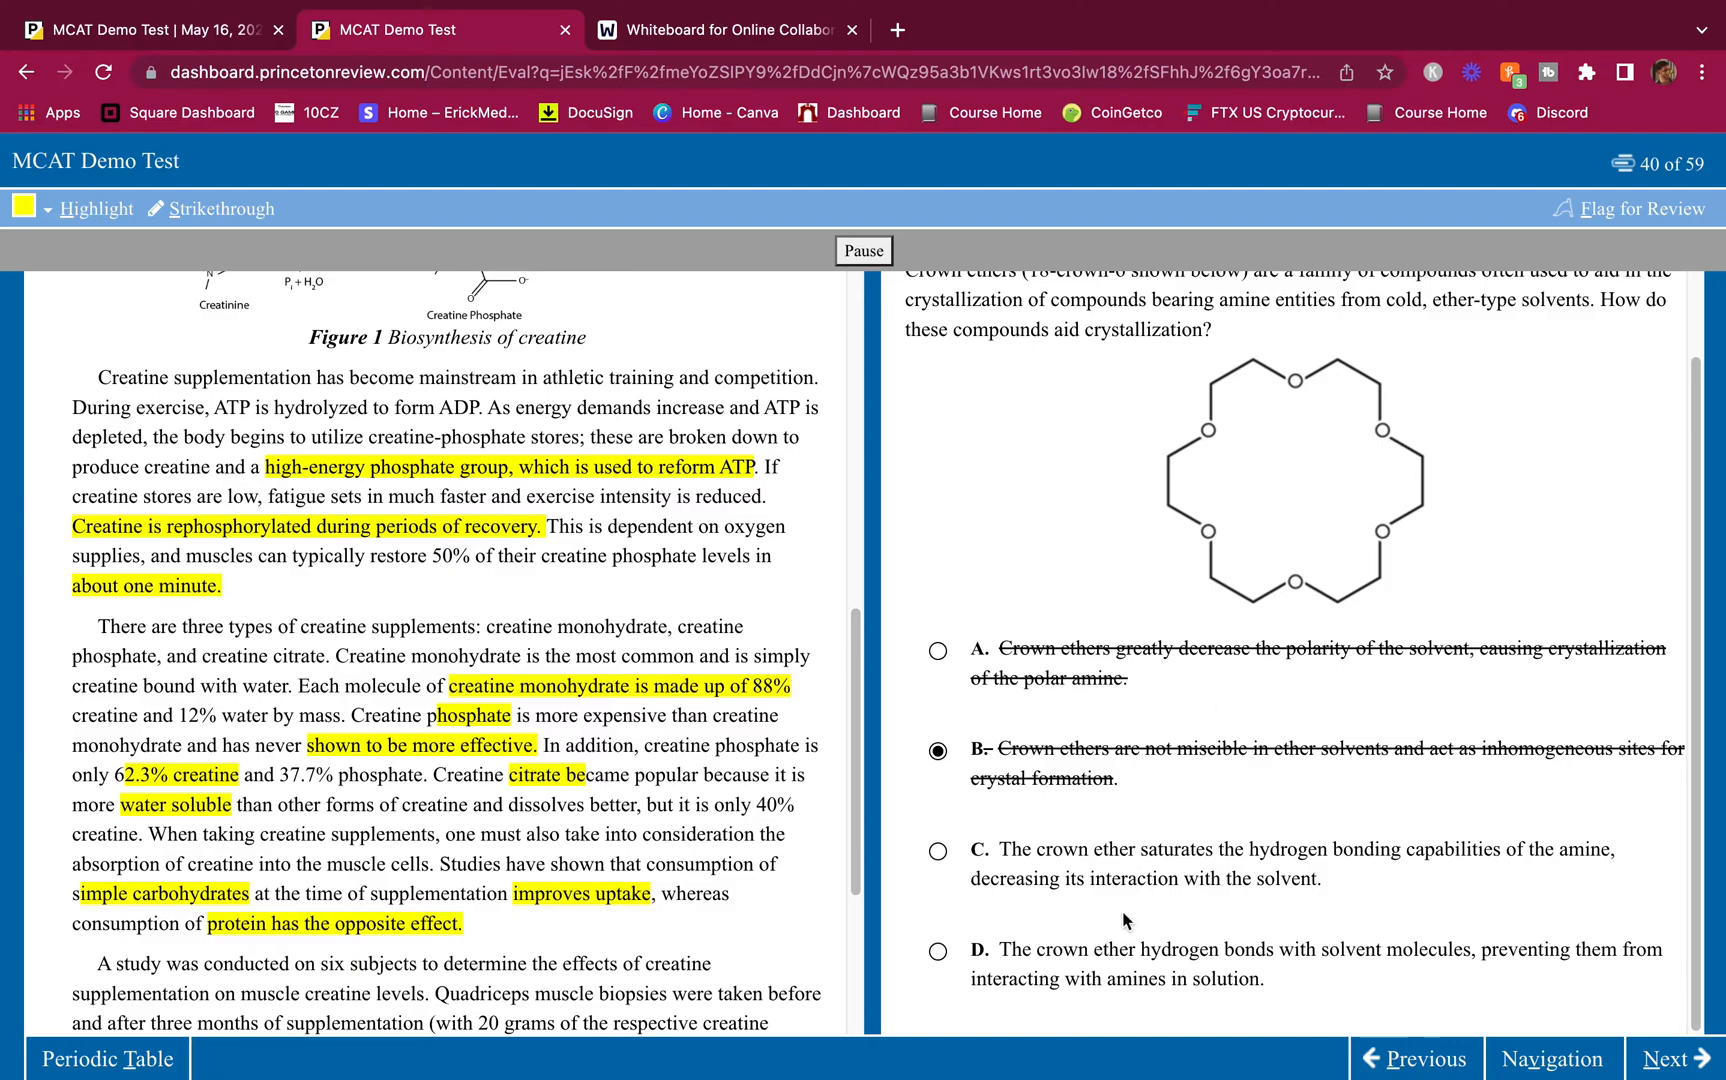
{"action": "mouse_move", "coordinate": [1161, 901]}
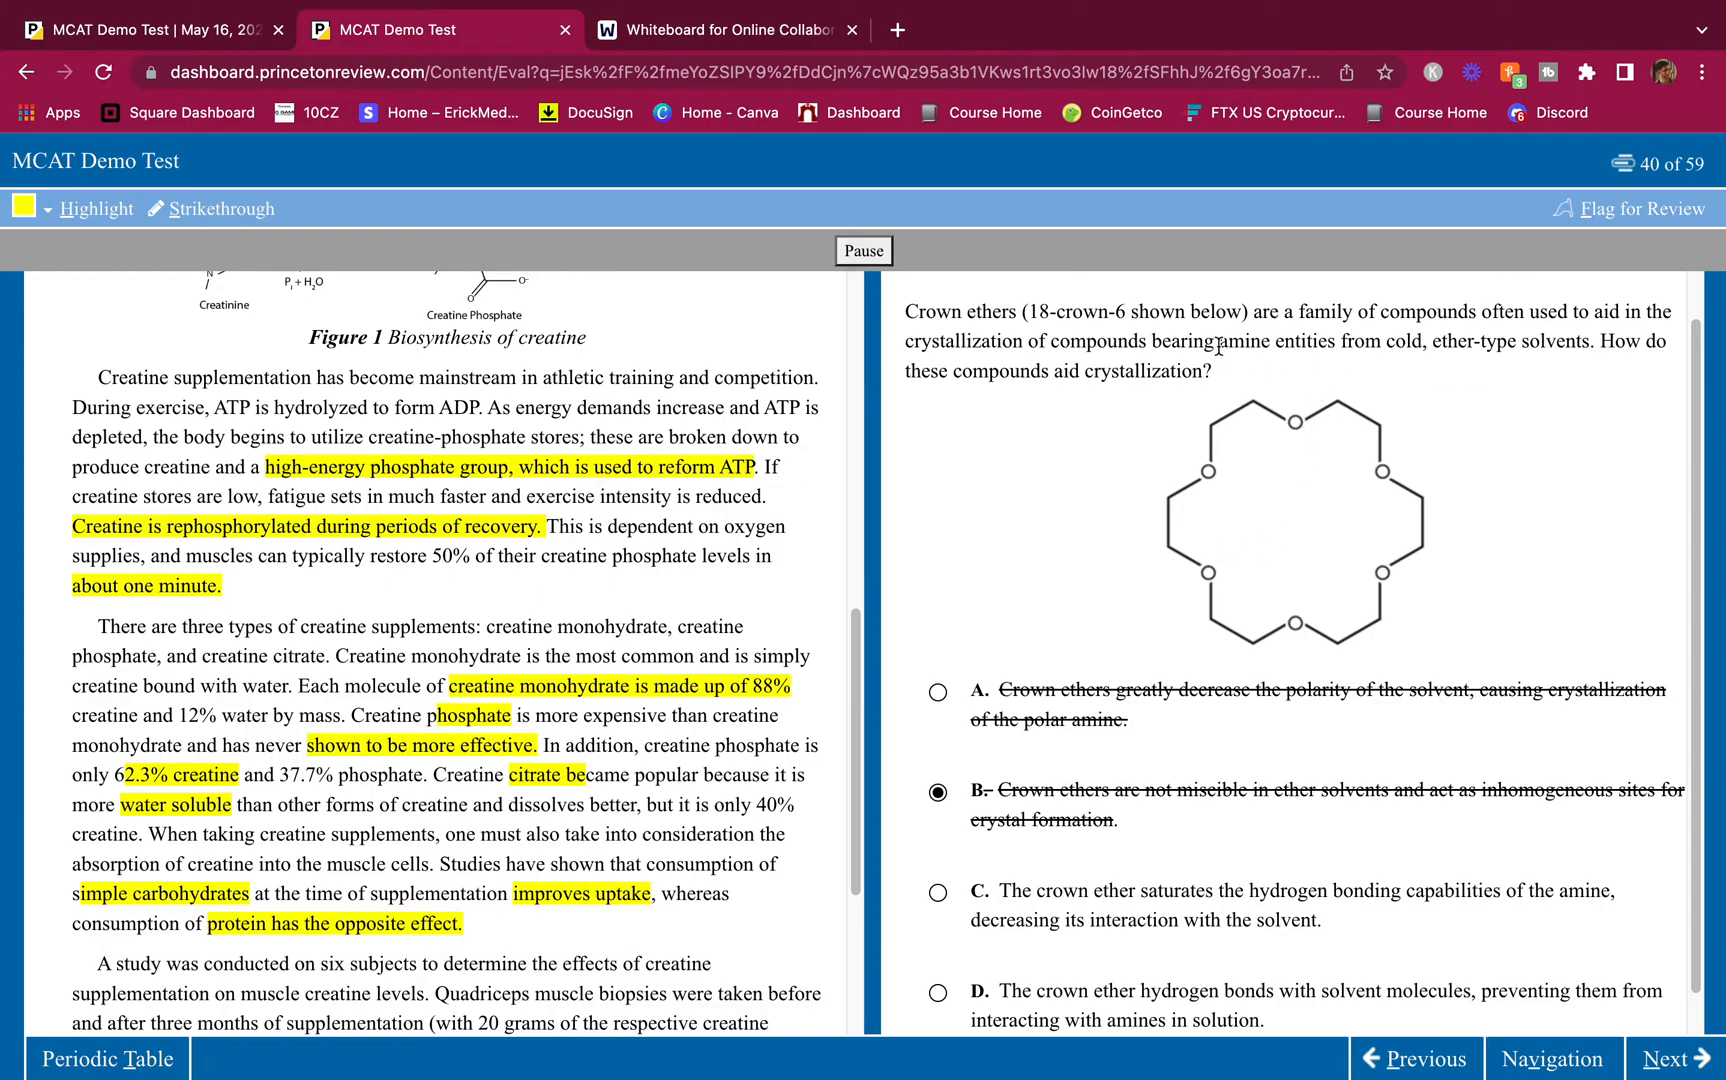
{"action": "mouse_move", "coordinate": [1339, 508]}
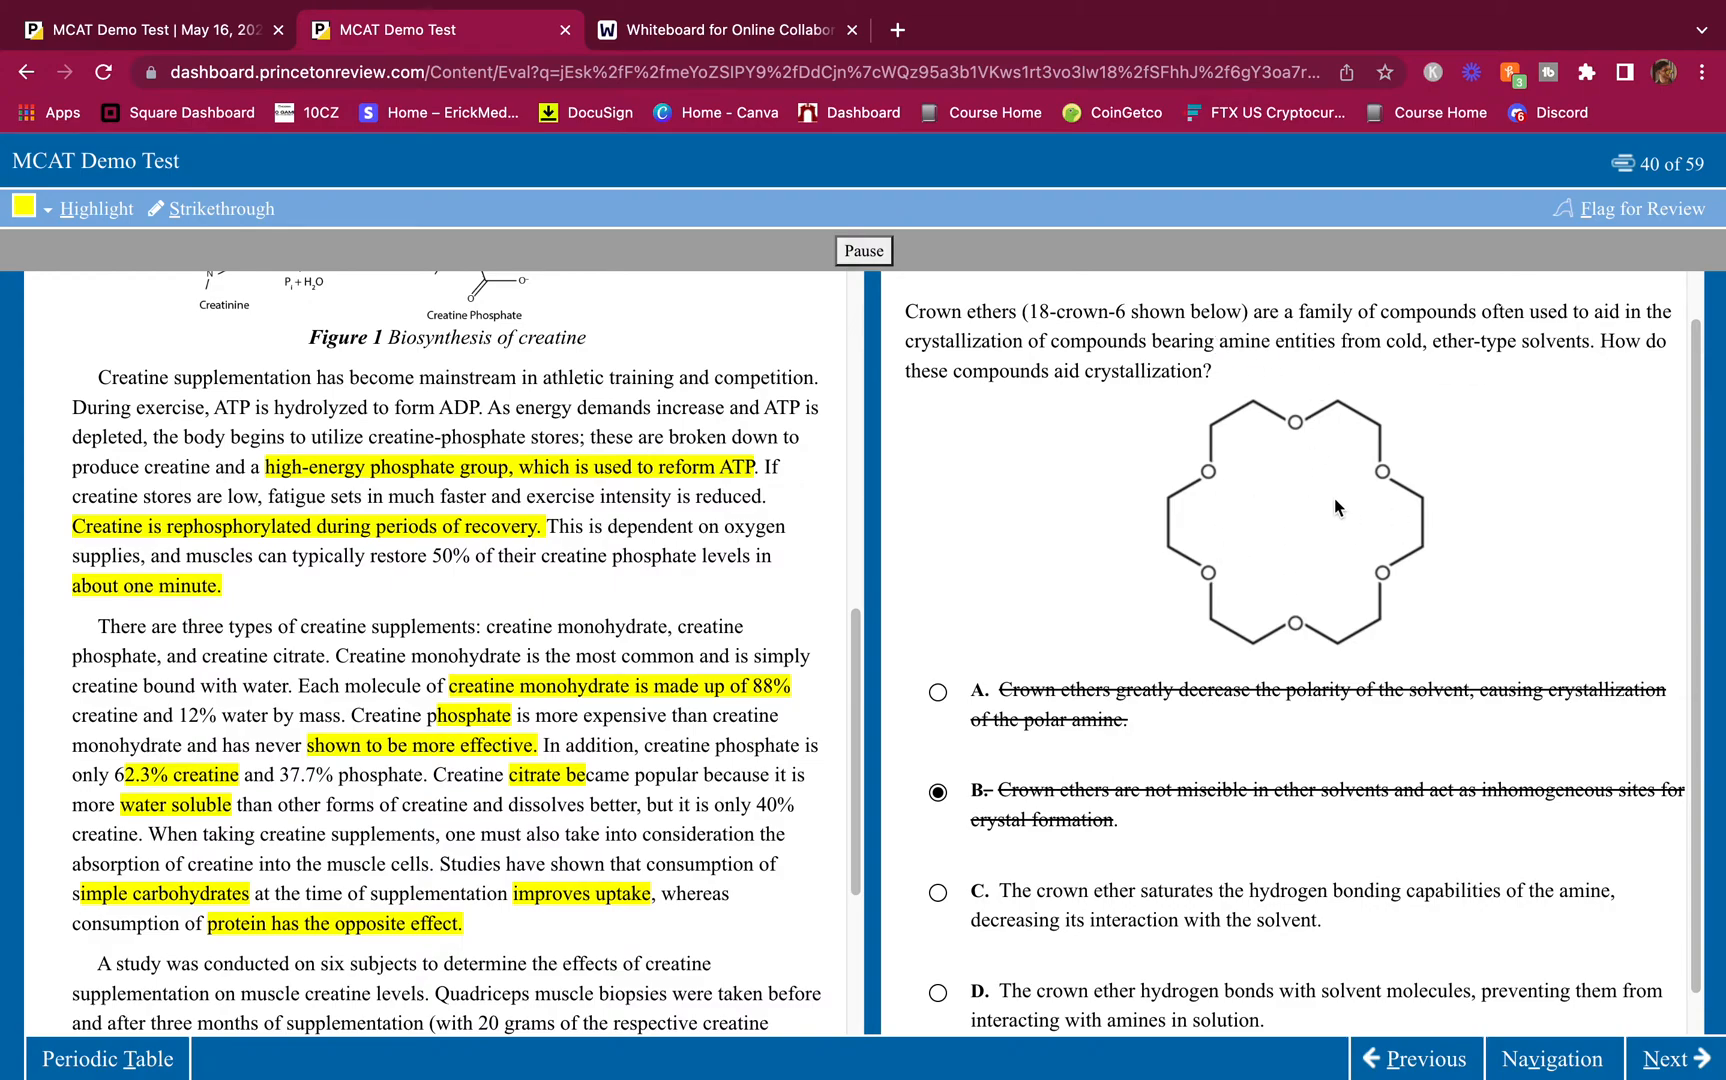
{"action": "mouse_move", "coordinate": [1301, 525]}
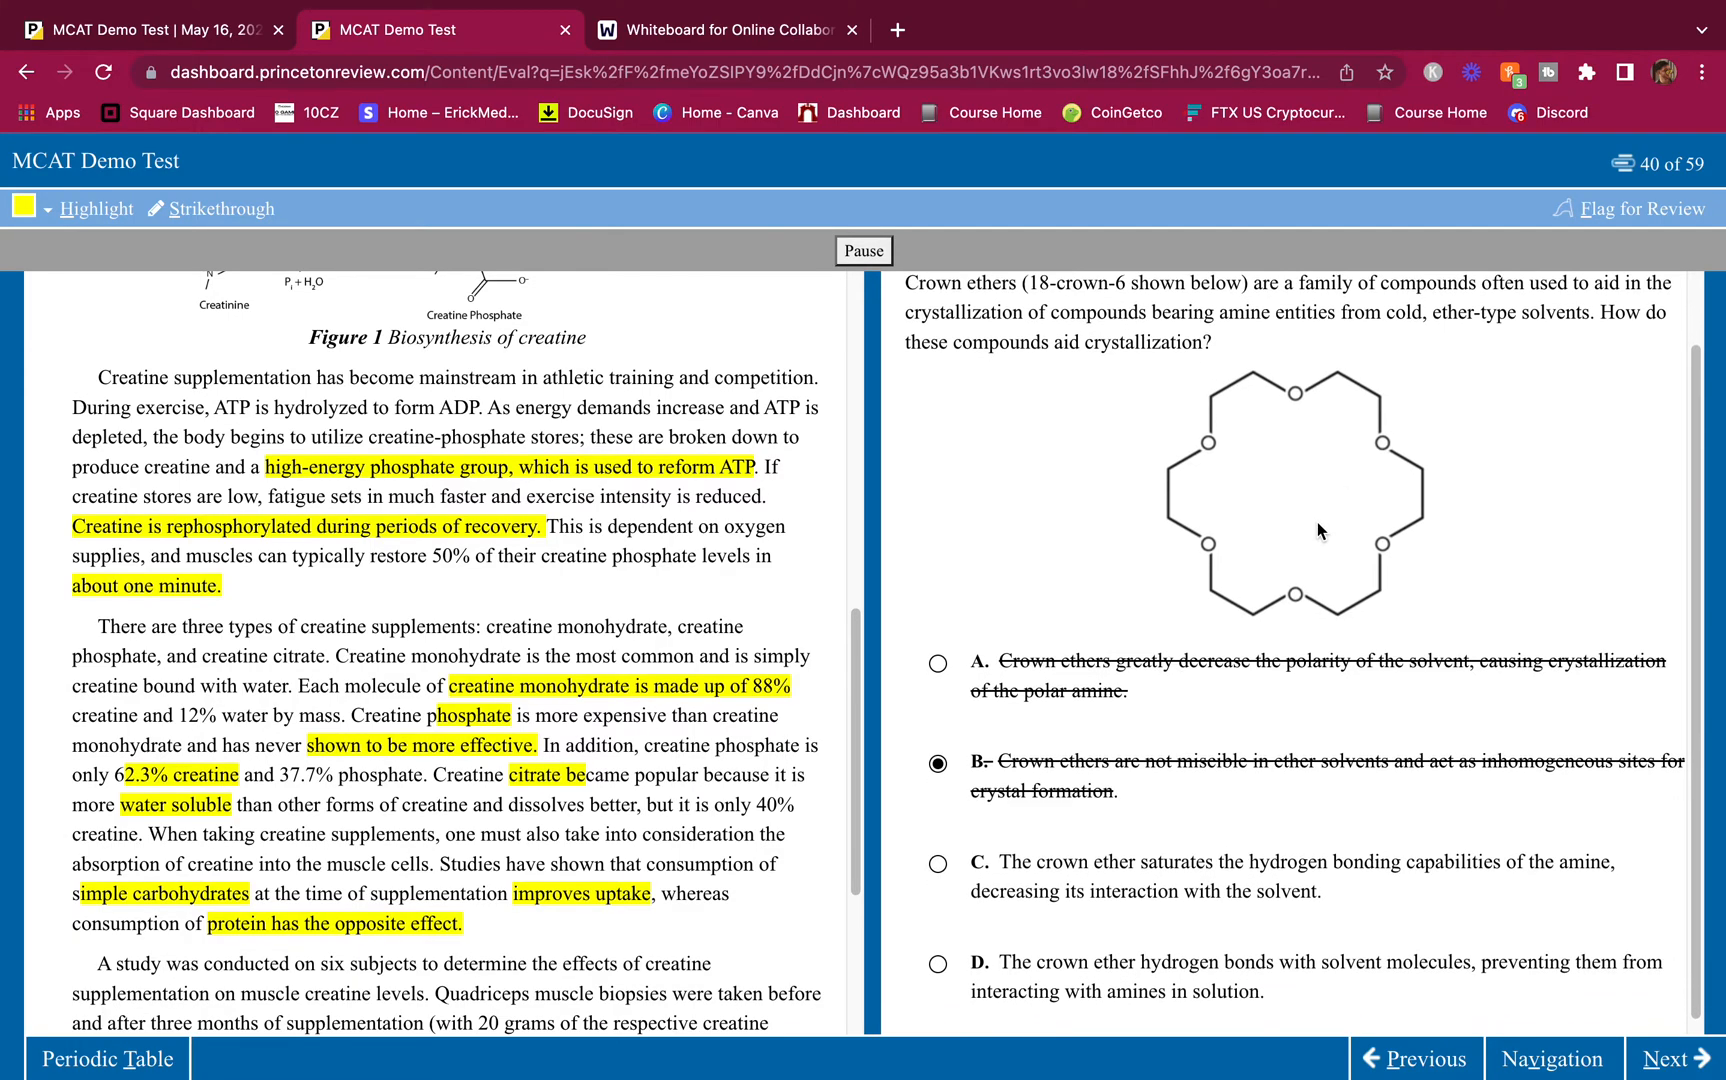
{"action": "mouse_move", "coordinate": [1007, 413]}
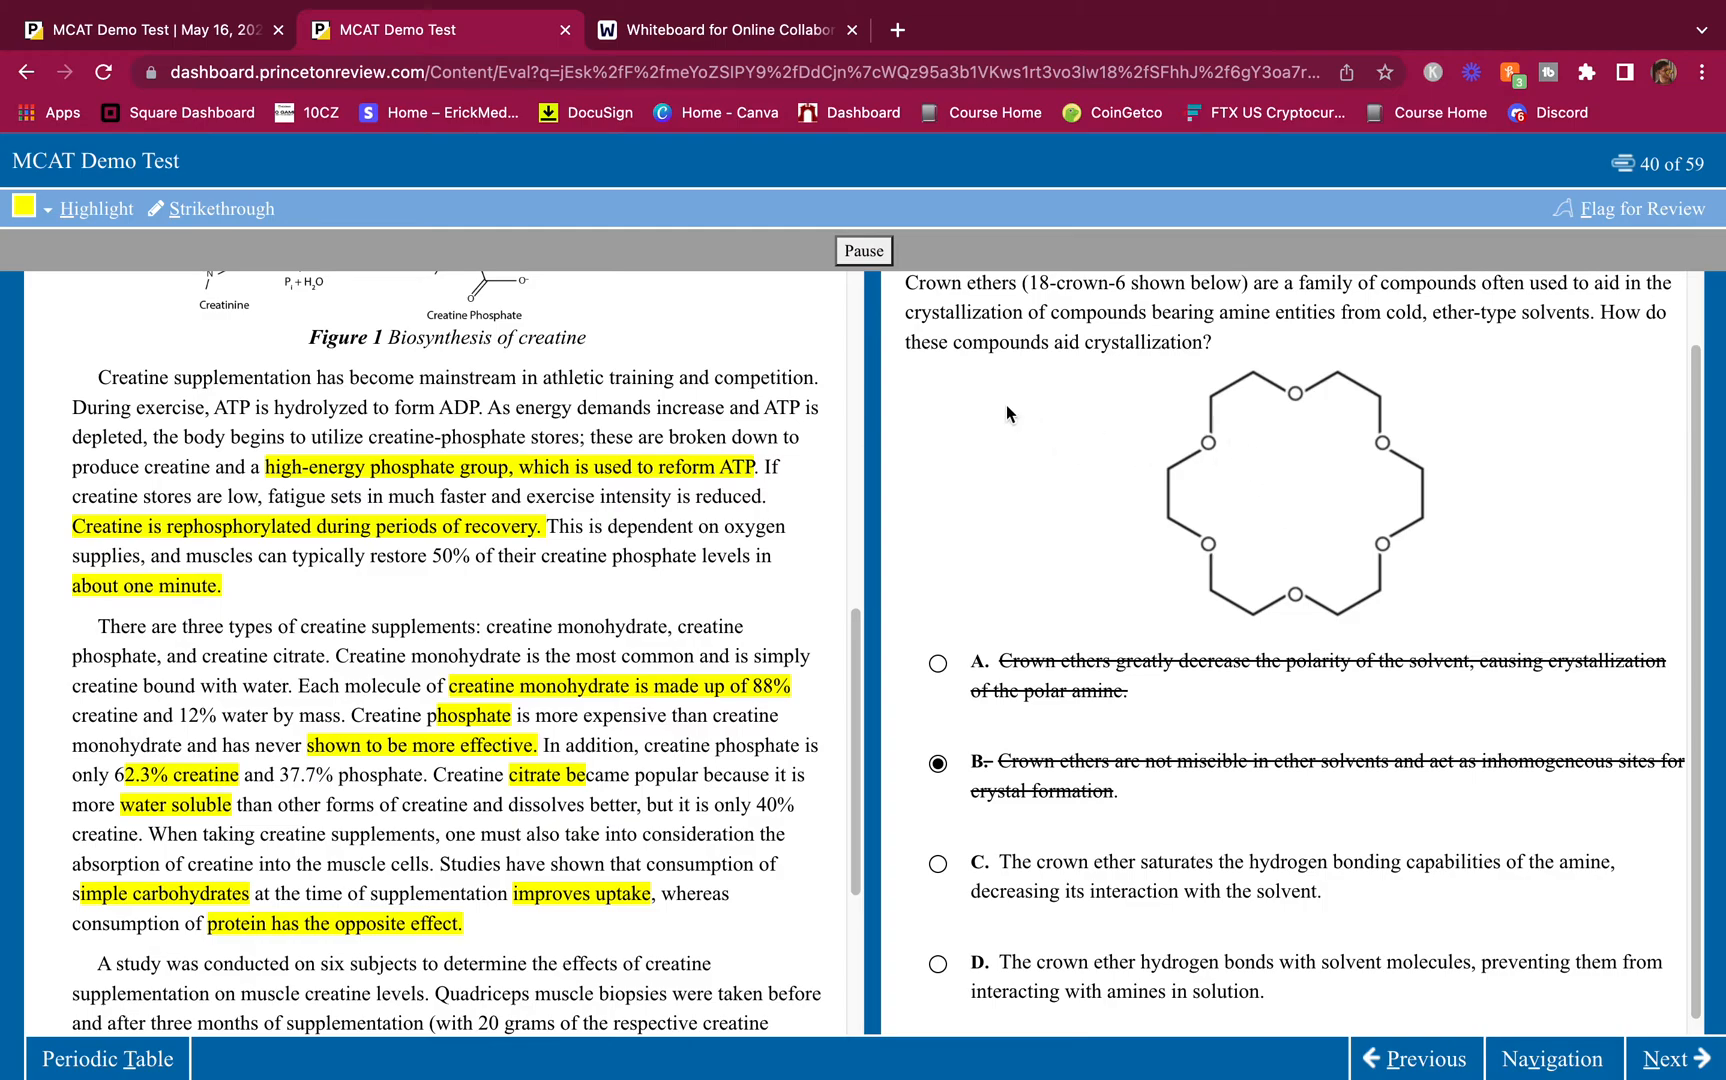
{"action": "mouse_move", "coordinate": [1242, 478]}
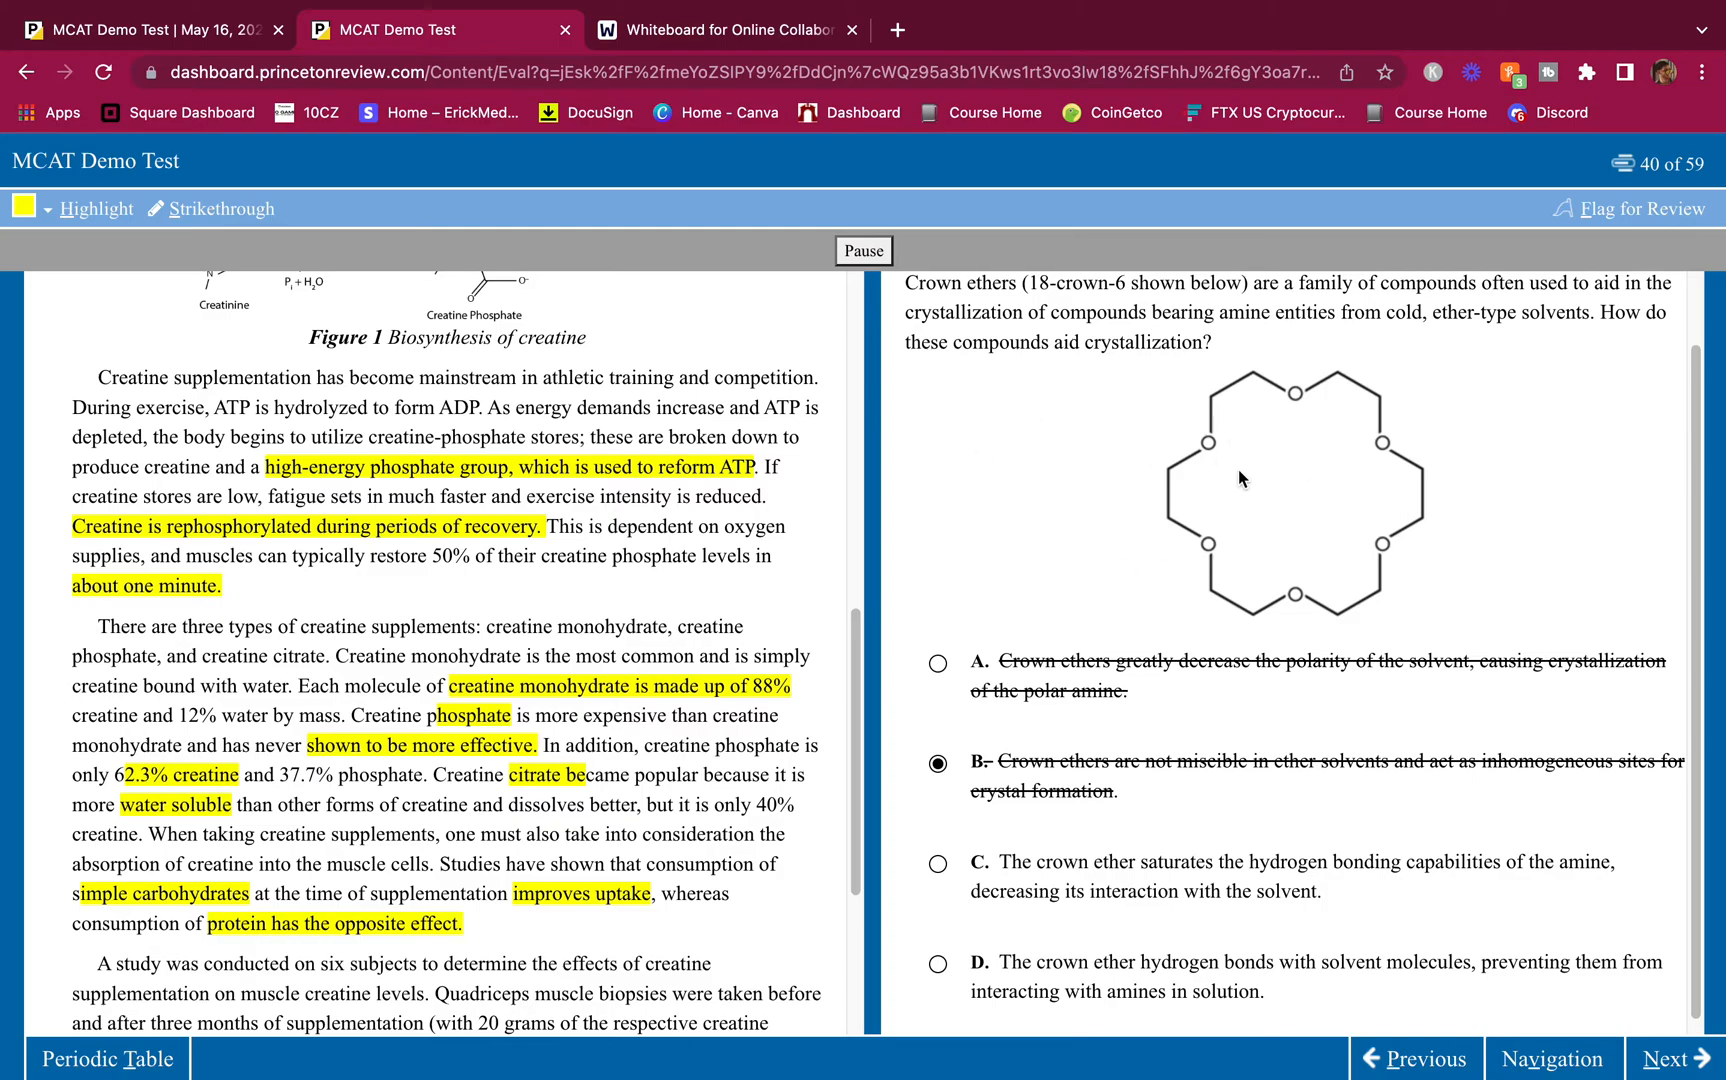
{"action": "left_click", "coordinate": [938, 864]}
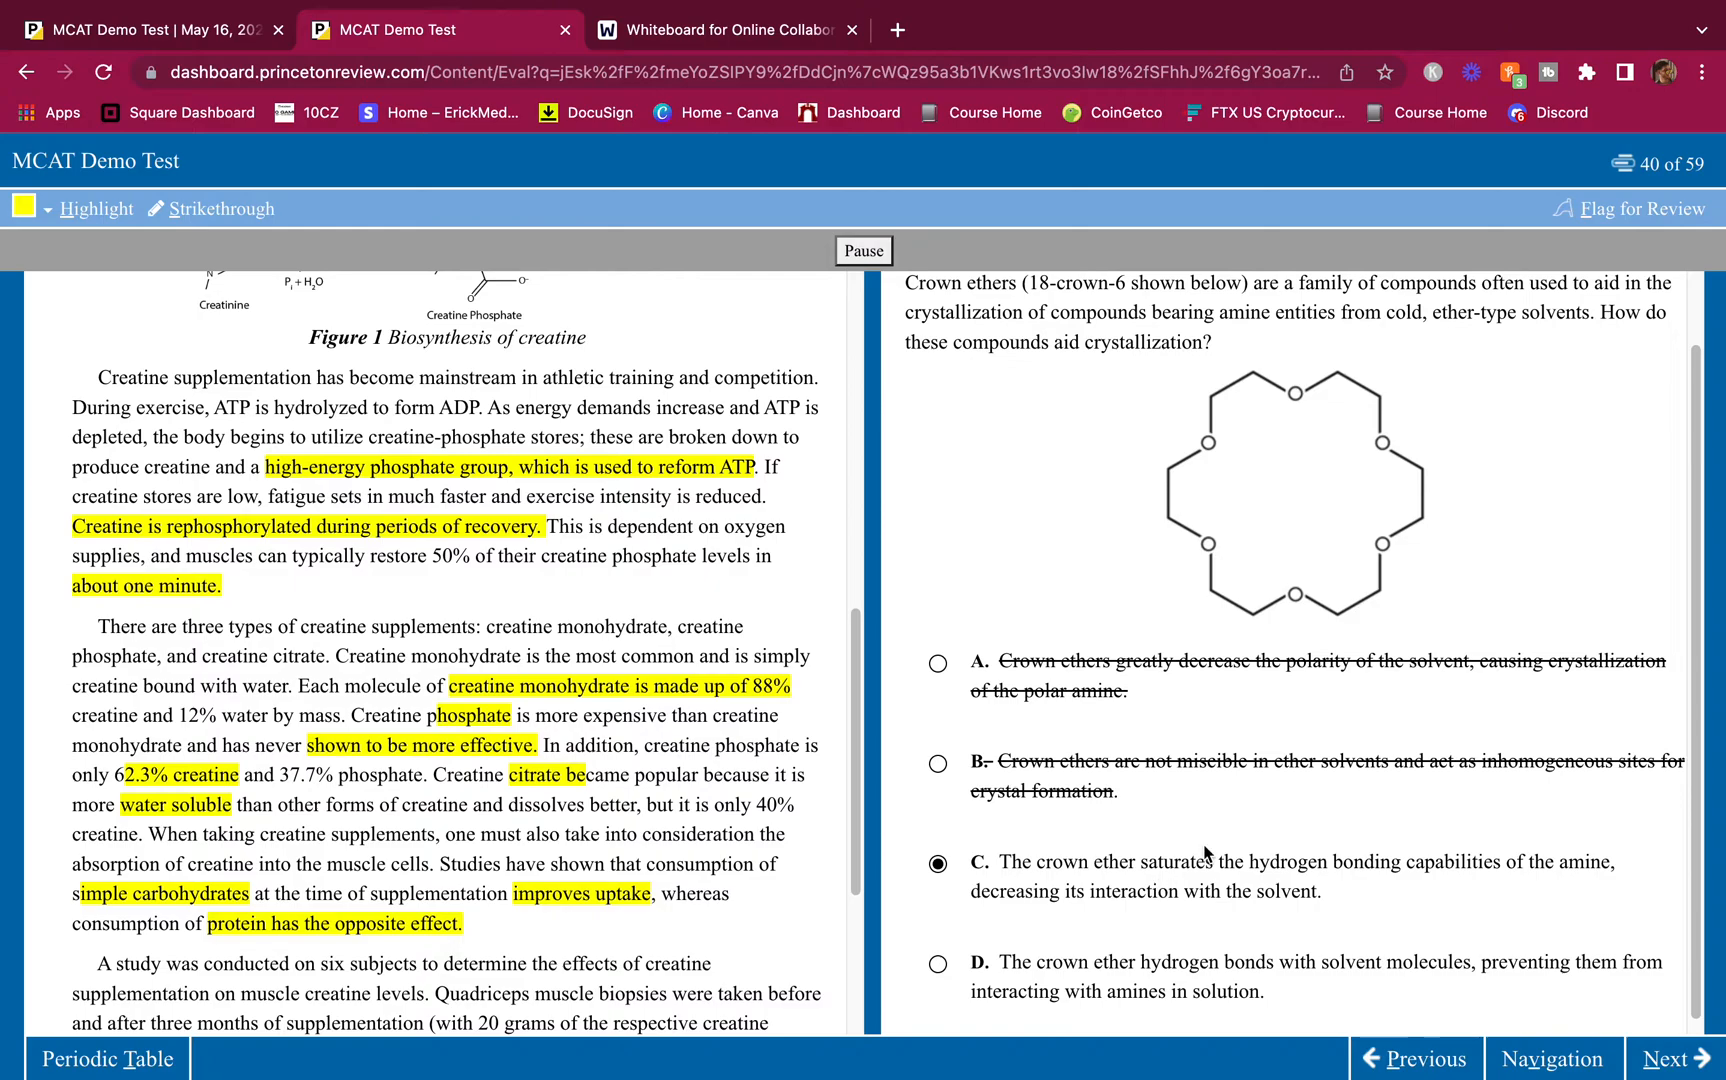
{"action": "scroll", "scroll_direction": "down", "scroll_amount": 3}
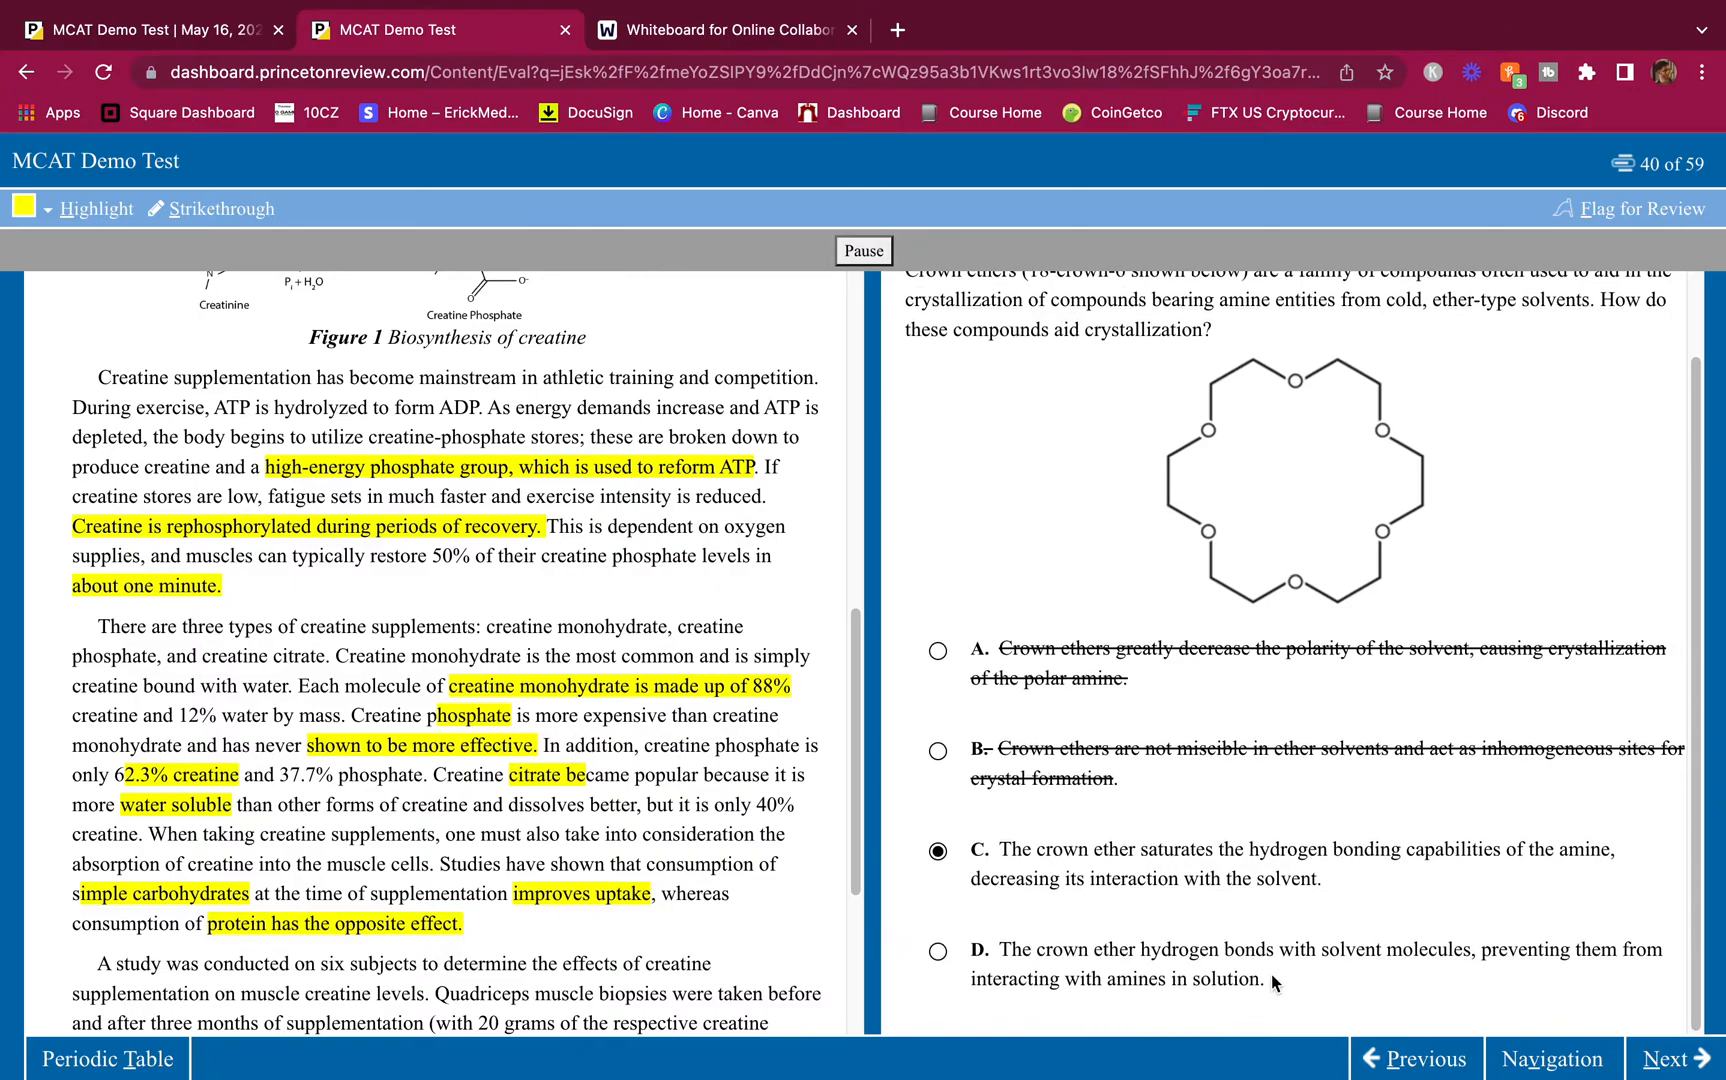
{"action": "mouse_move", "coordinate": [1341, 969]}
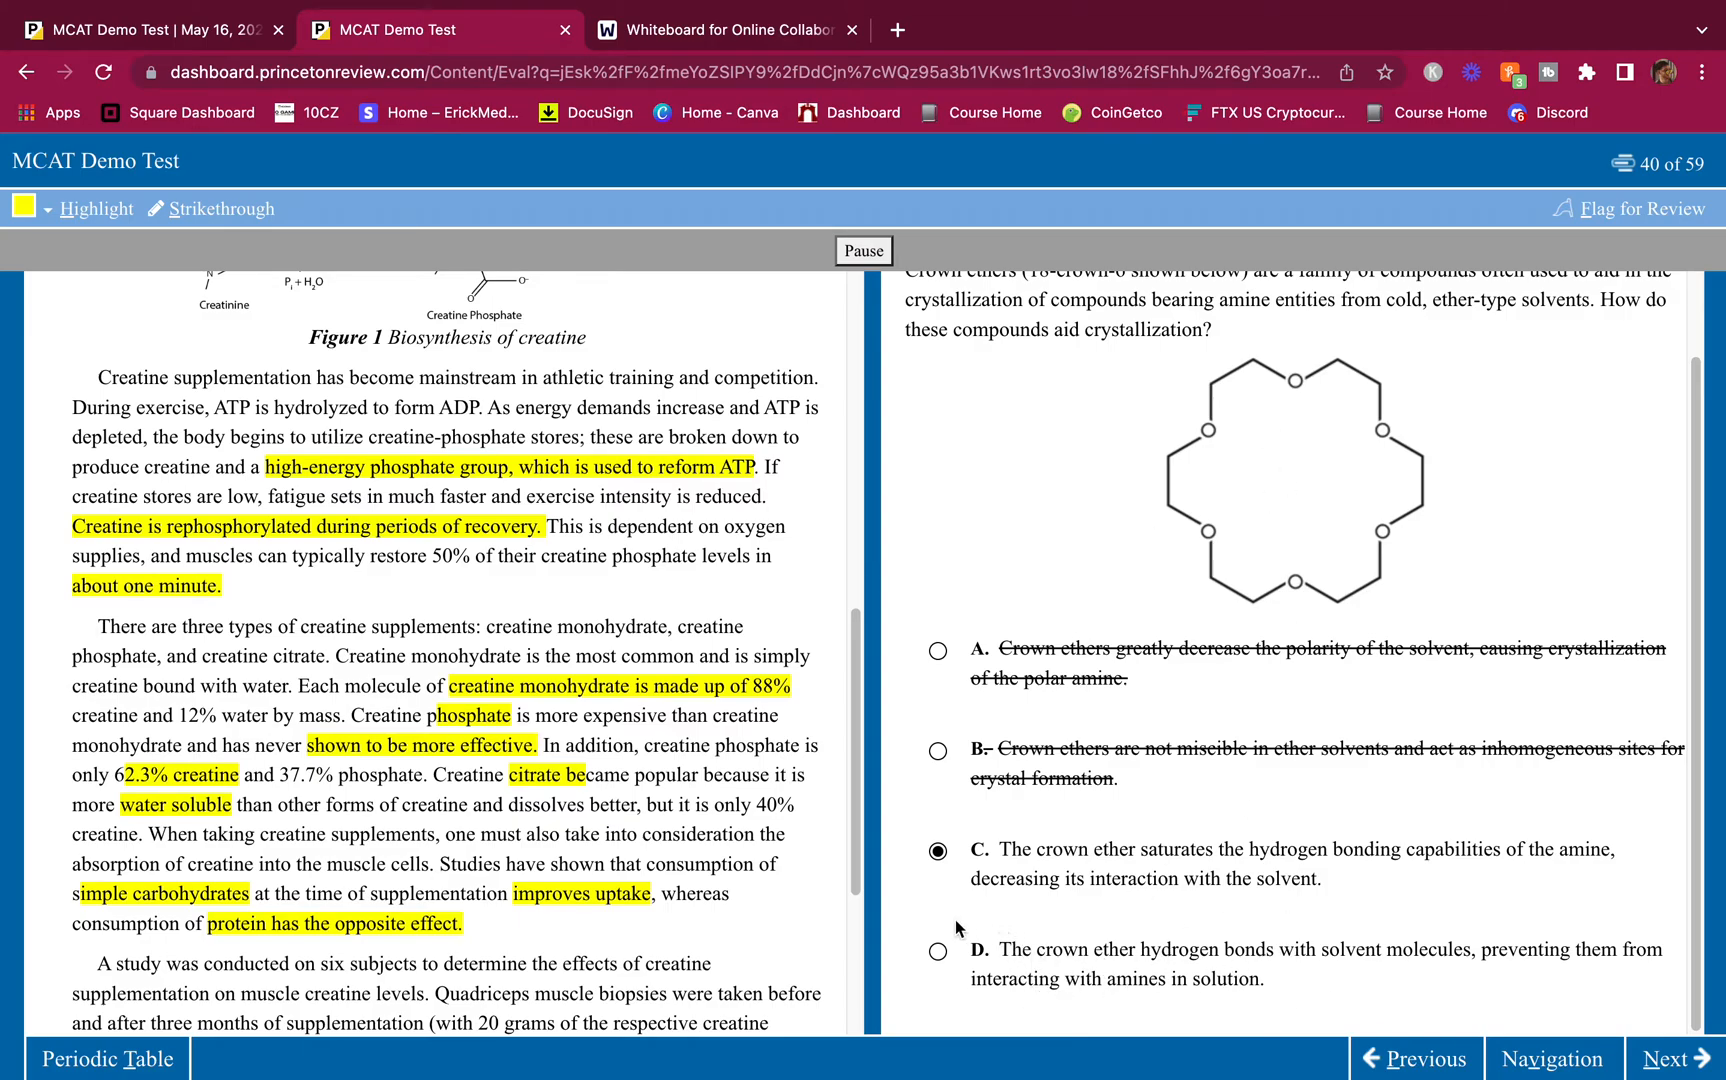
{"action": "mouse_move", "coordinate": [1259, 702]}
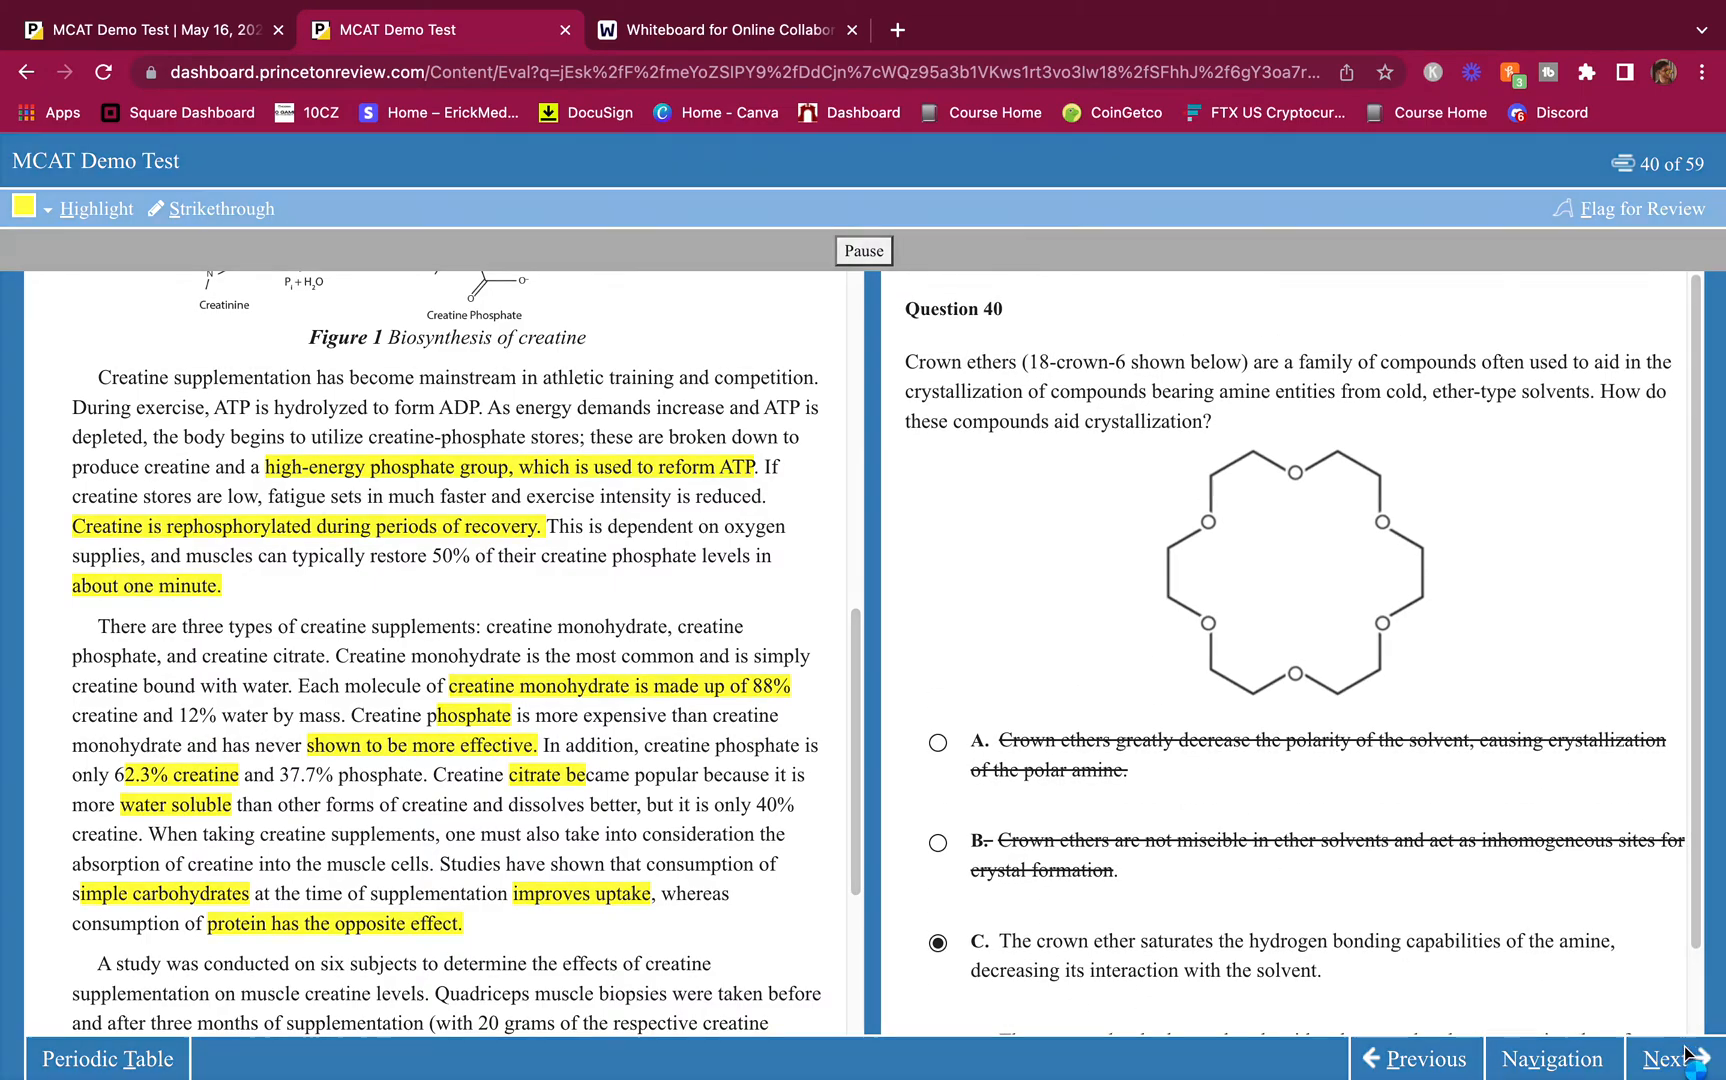
Step: Advance to question 41 on creatinine and strike out choice A about bodybuilders
{"action": "left_click", "coordinate": [1671, 1059]}
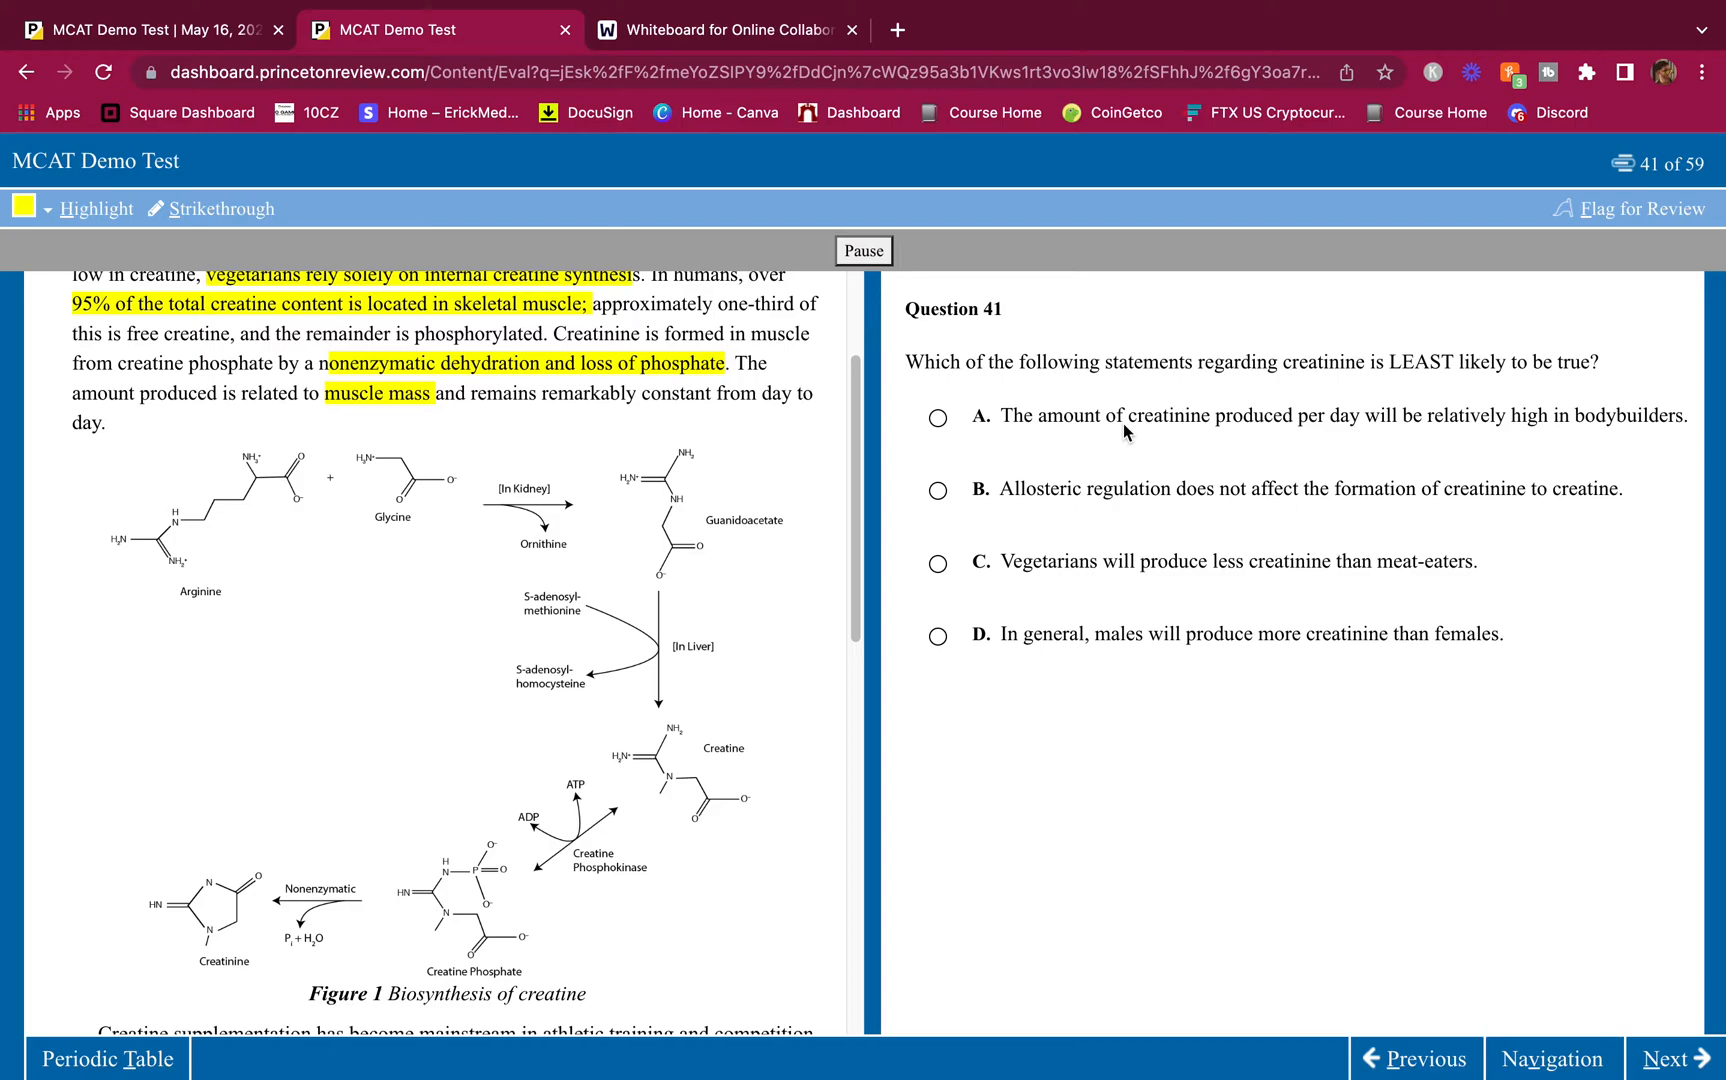
{"action": "mouse_move", "coordinate": [1121, 436]}
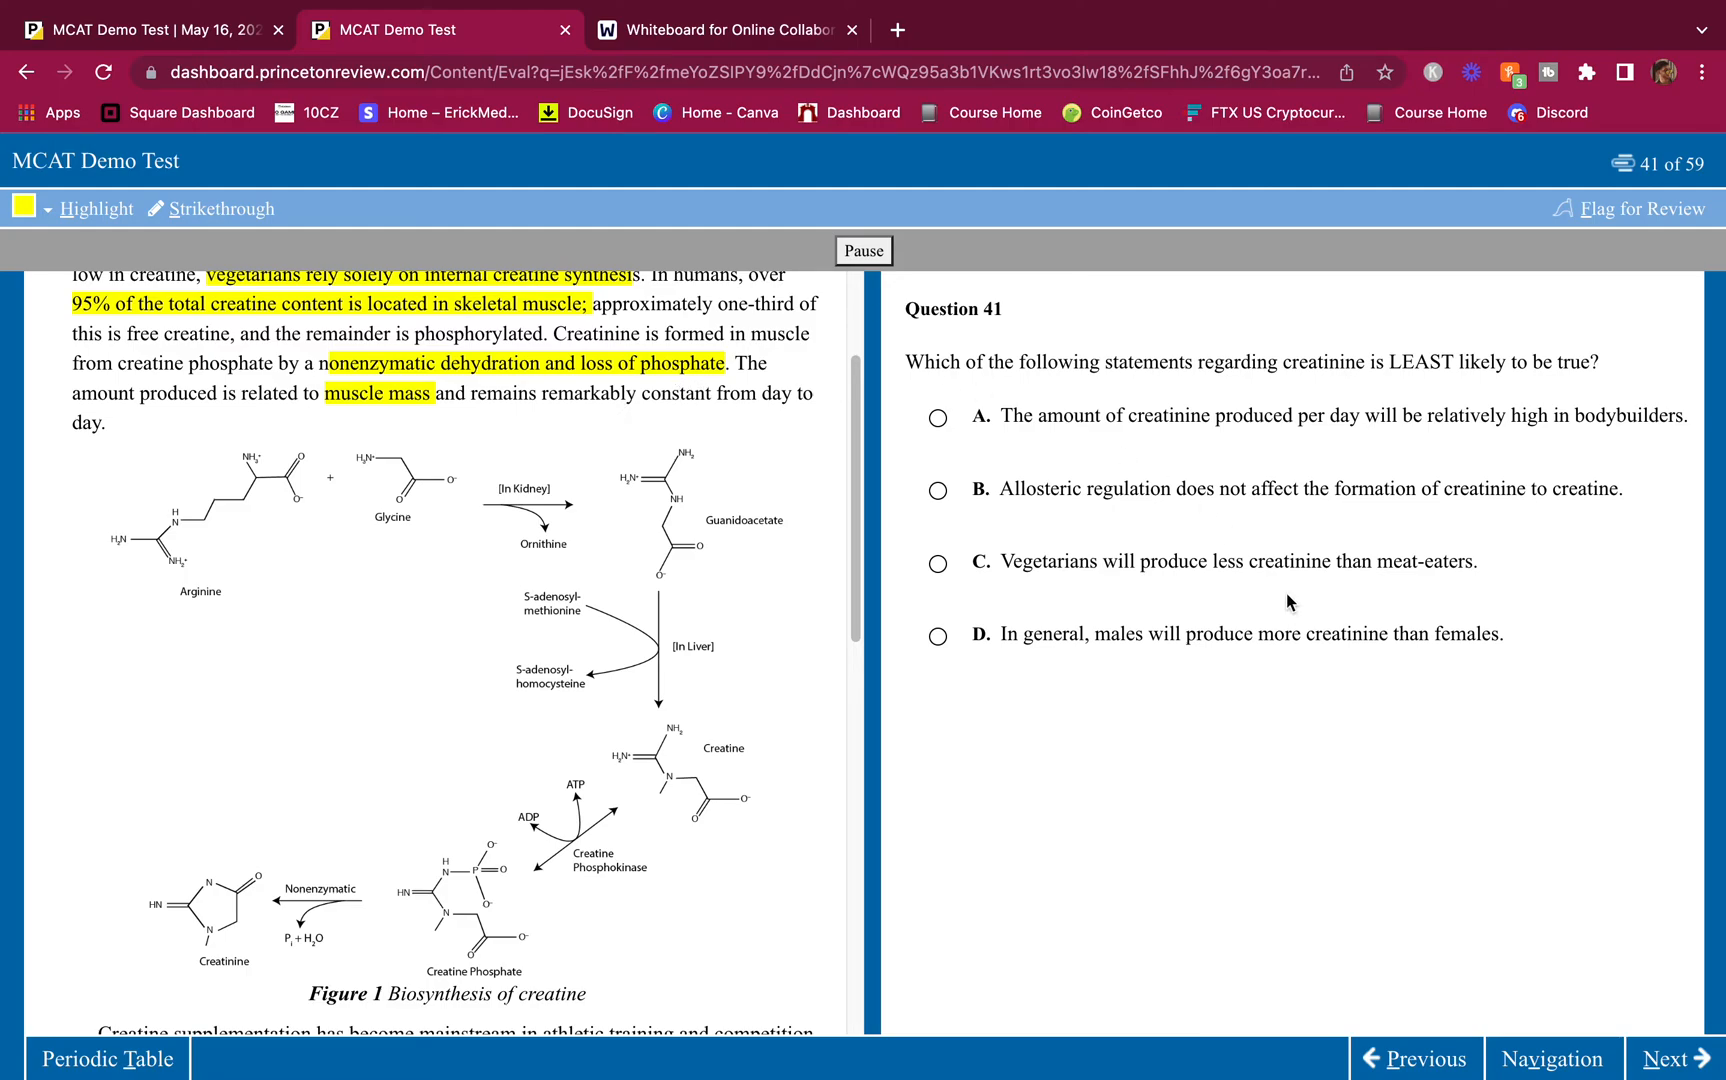
{"action": "mouse_move", "coordinate": [1066, 423]}
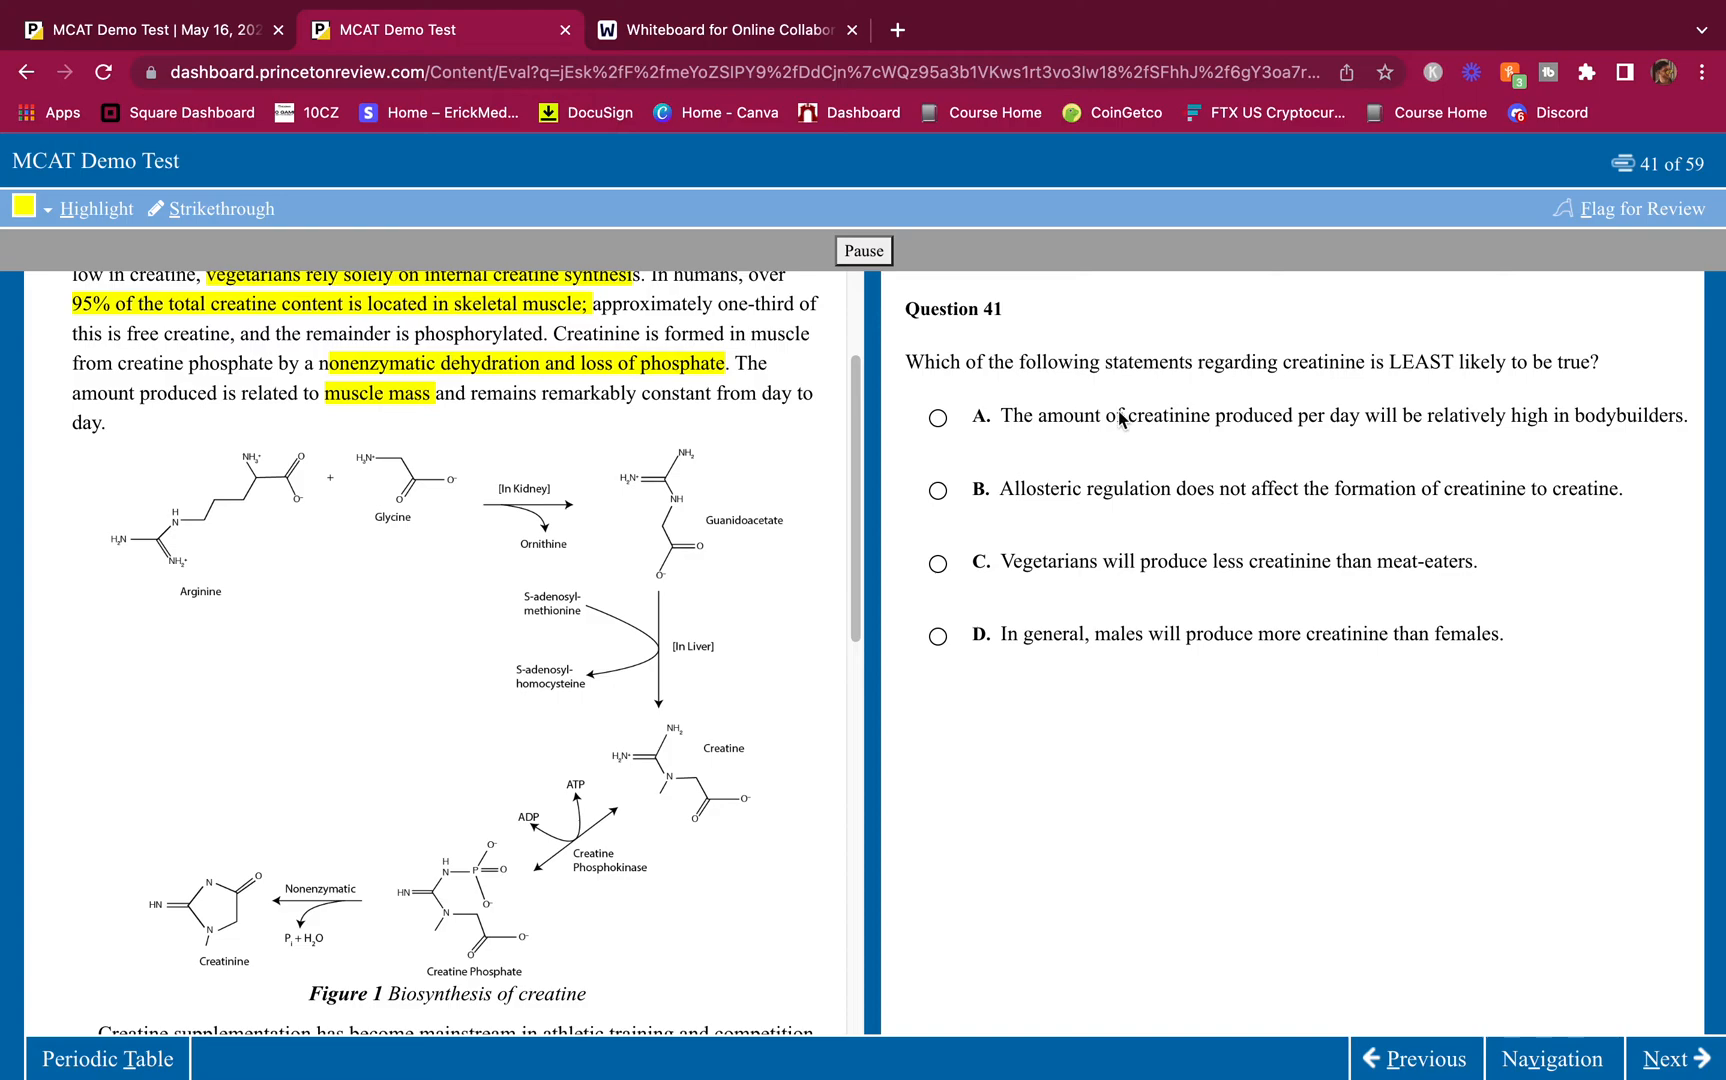
{"action": "left_click_drag", "start_coordinate": [1038, 415], "coordinate": [1399, 415]}
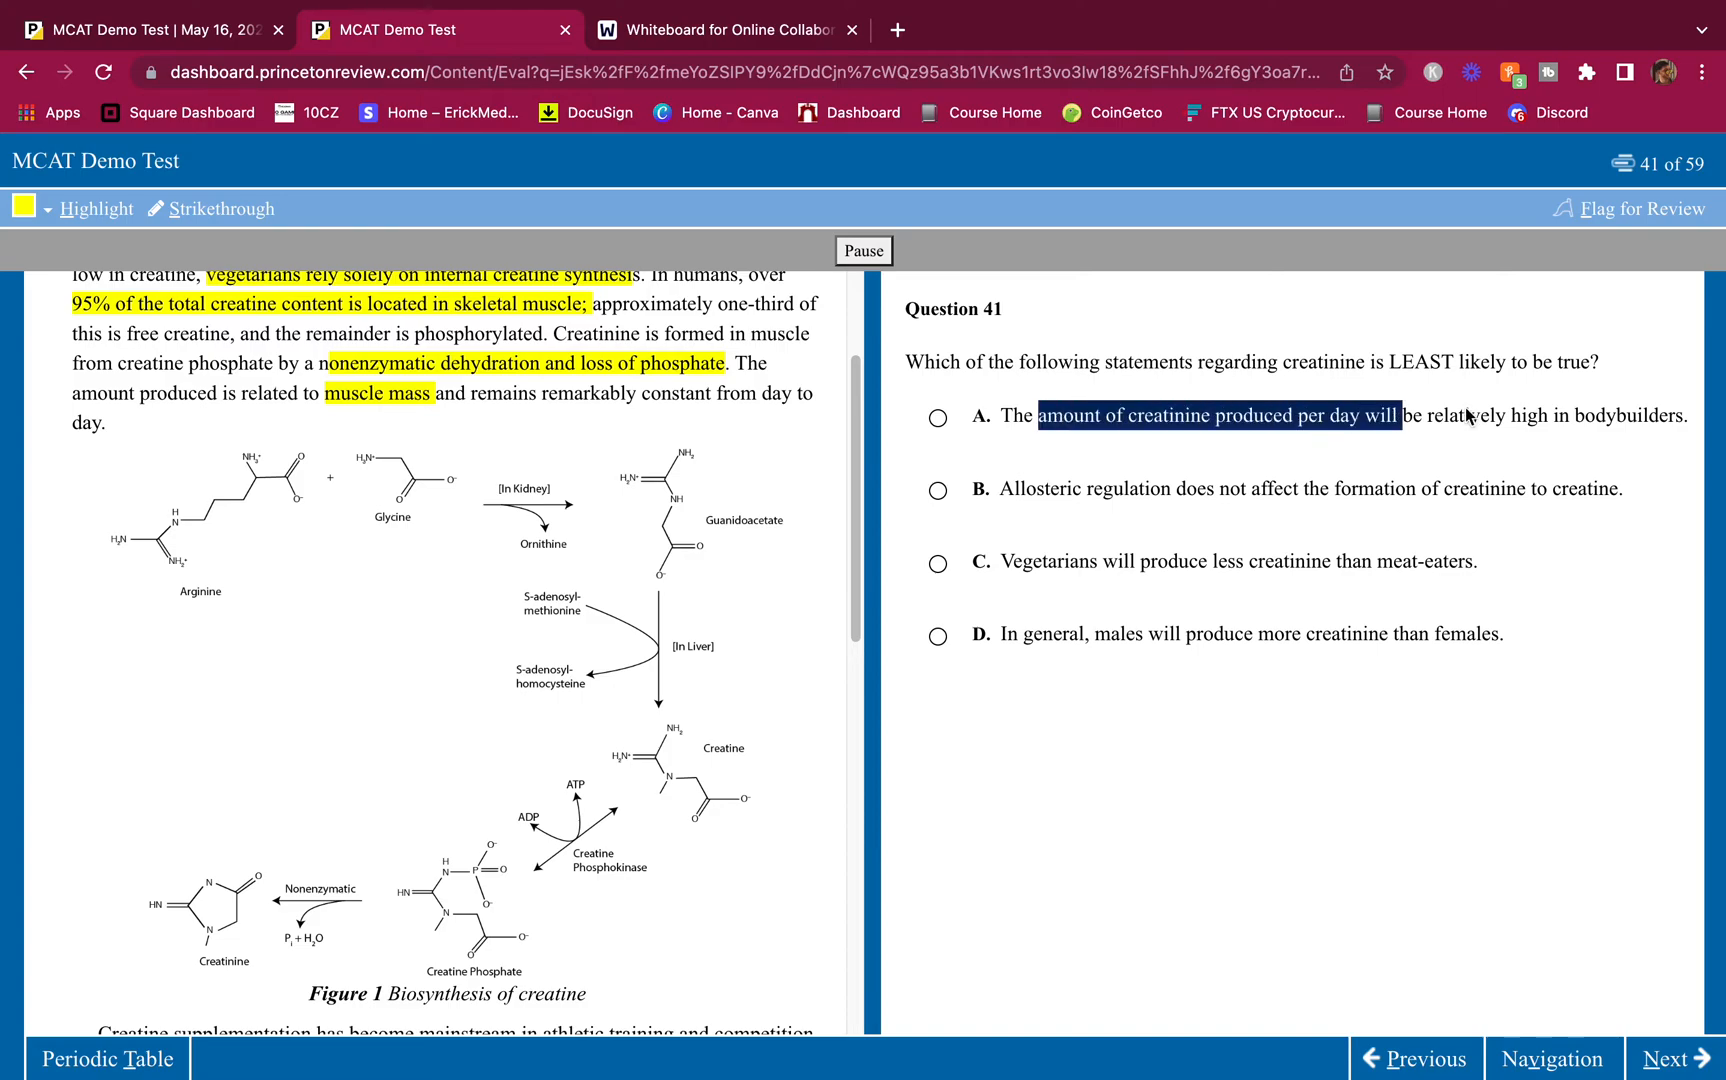
{"action": "left_click", "coordinate": [938, 417]}
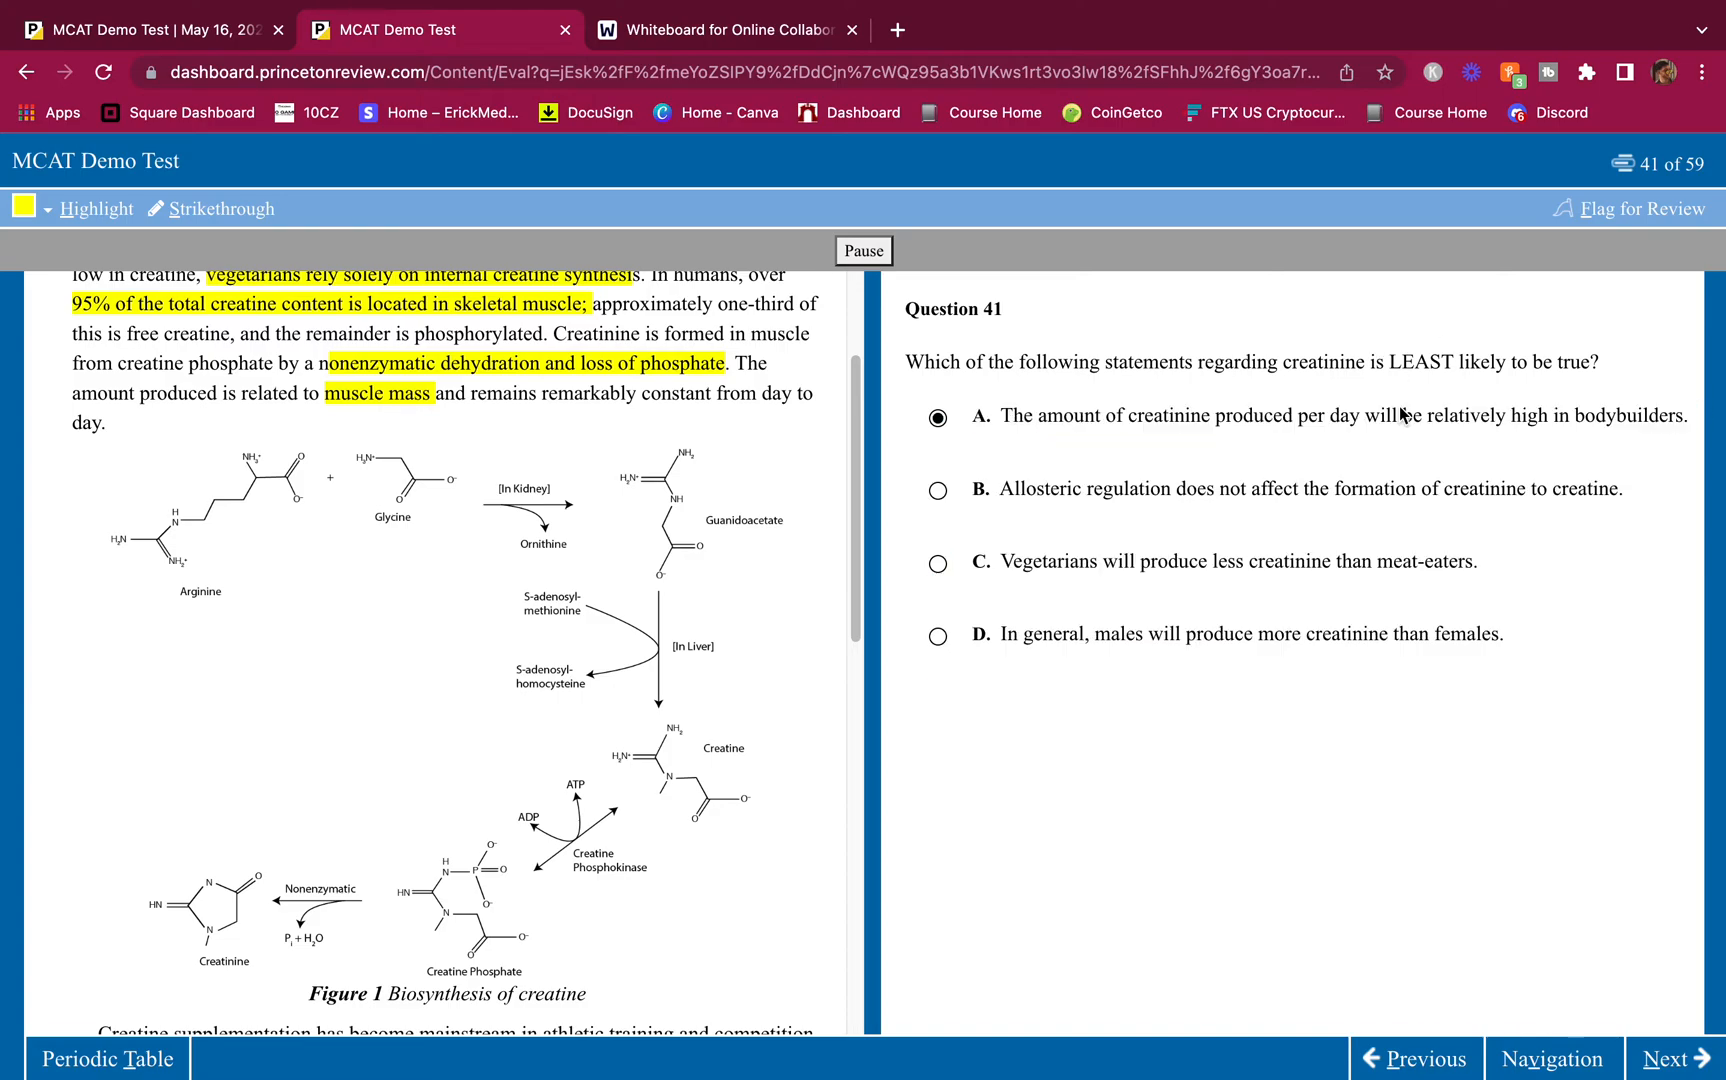
{"action": "left_click_drag", "start_coordinate": [1002, 416], "coordinate": [1673, 416]}
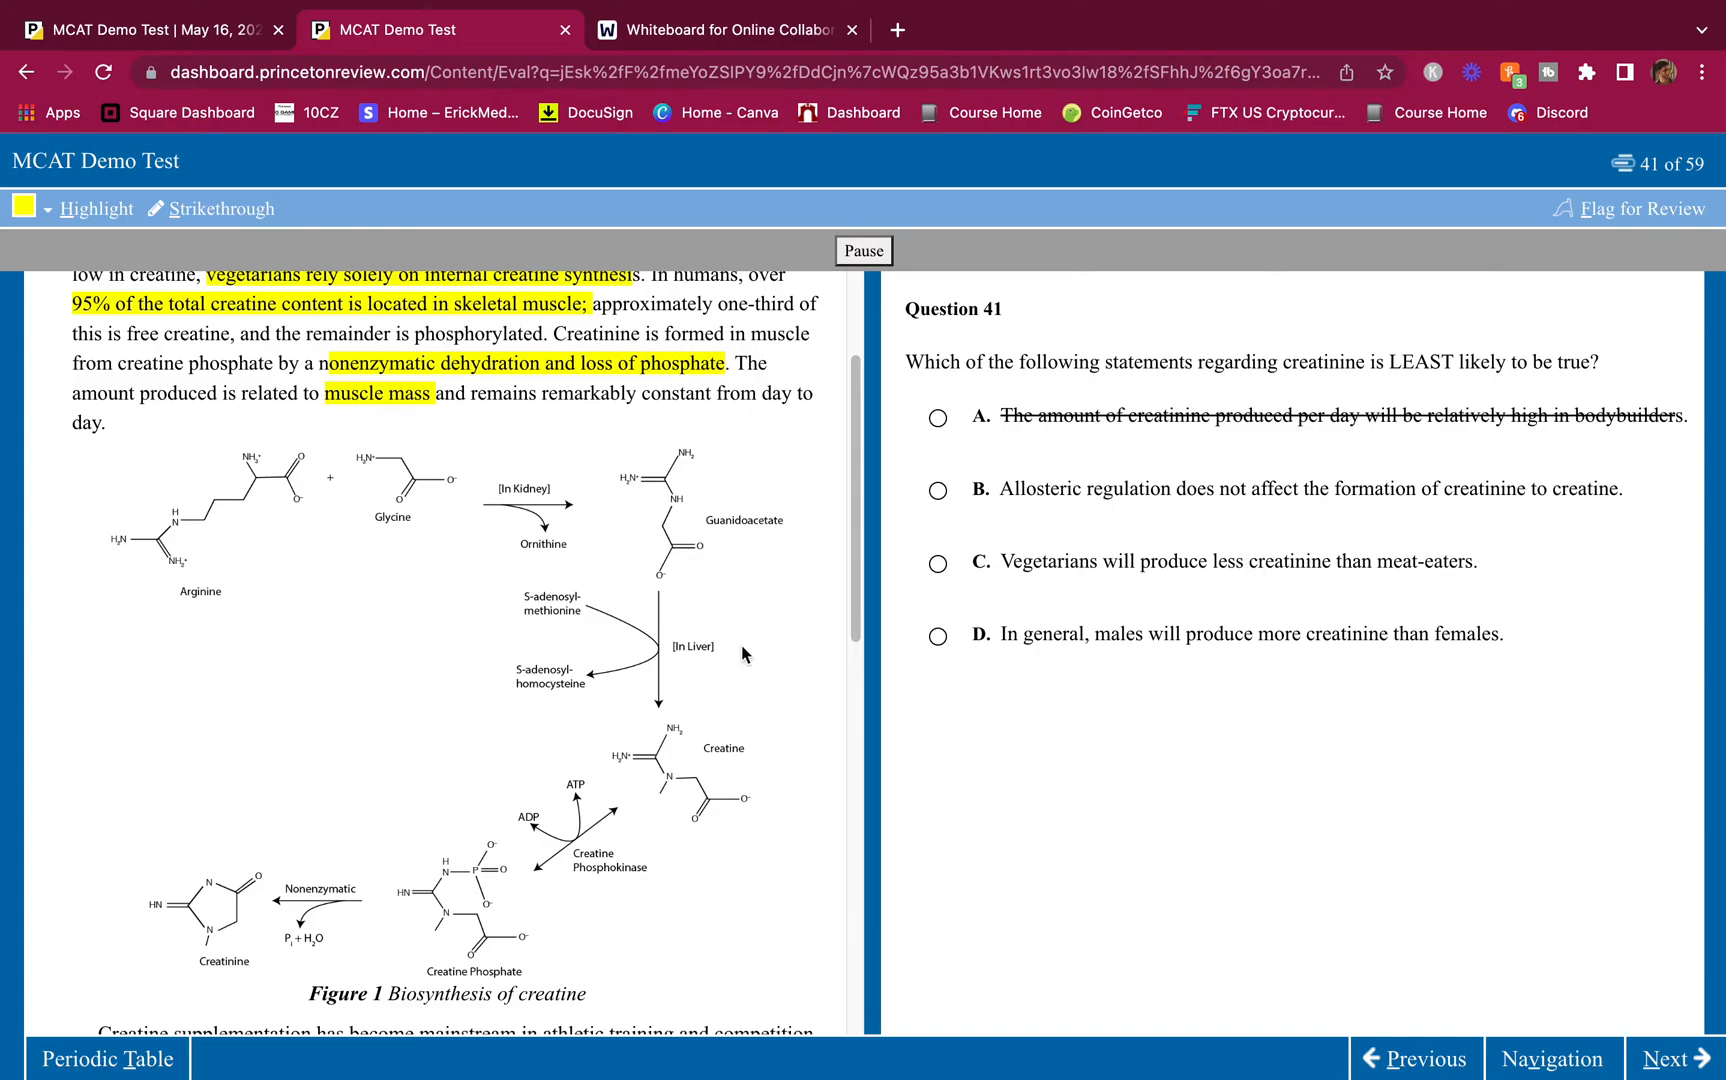
Step: Strike out choice B on question 41 and select choice C about vegetarians
{"action": "scroll", "scroll_direction": "down", "scroll_amount": 3}
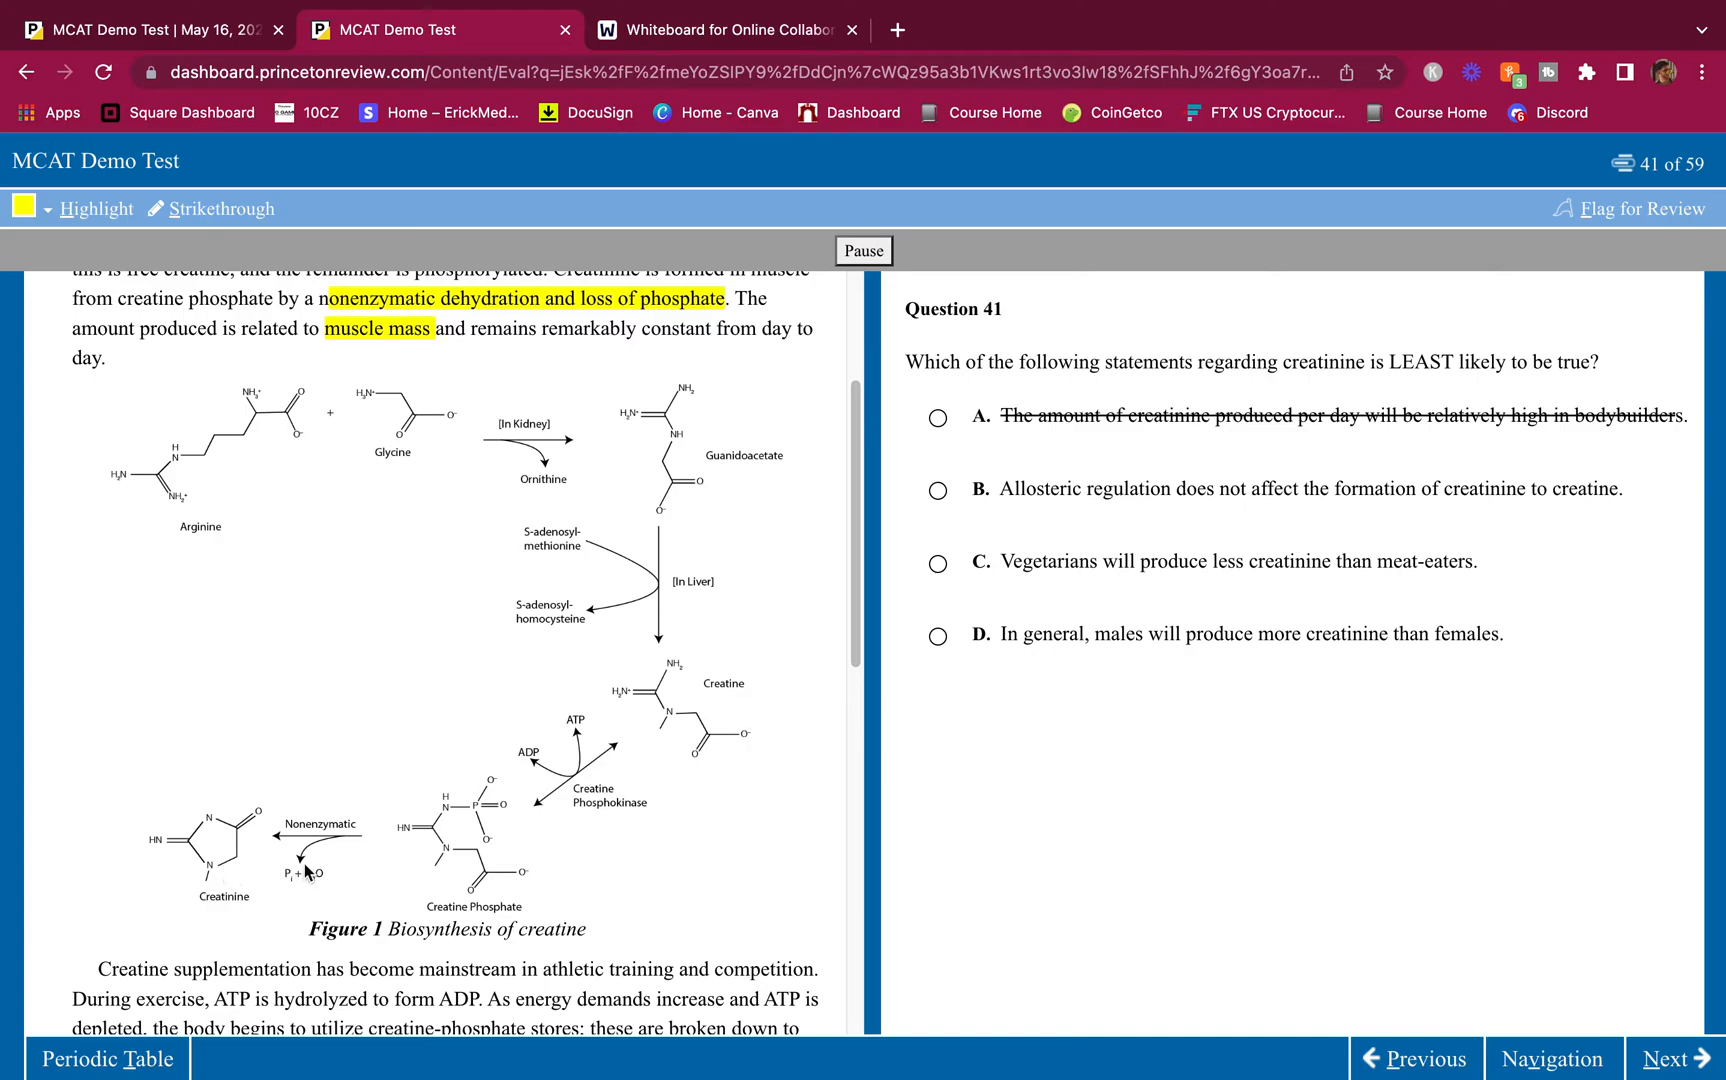
{"action": "mouse_move", "coordinate": [573, 609]}
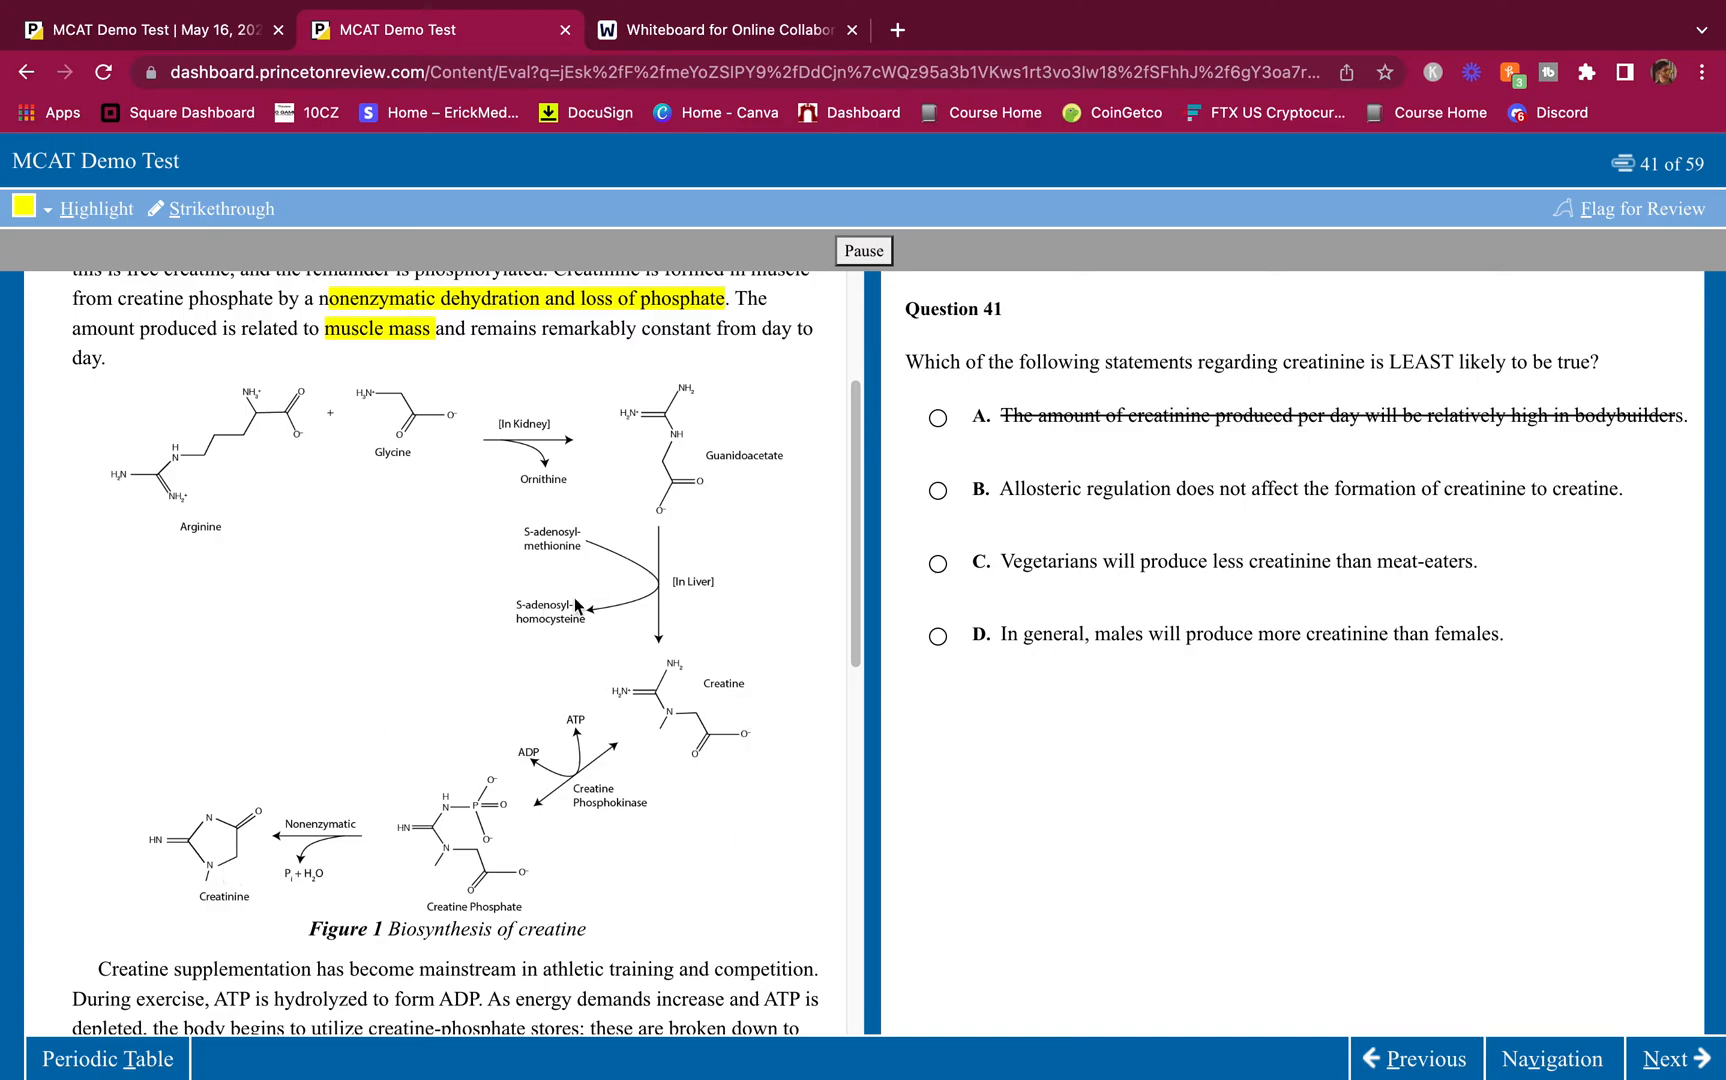
{"action": "mouse_move", "coordinate": [635, 702]}
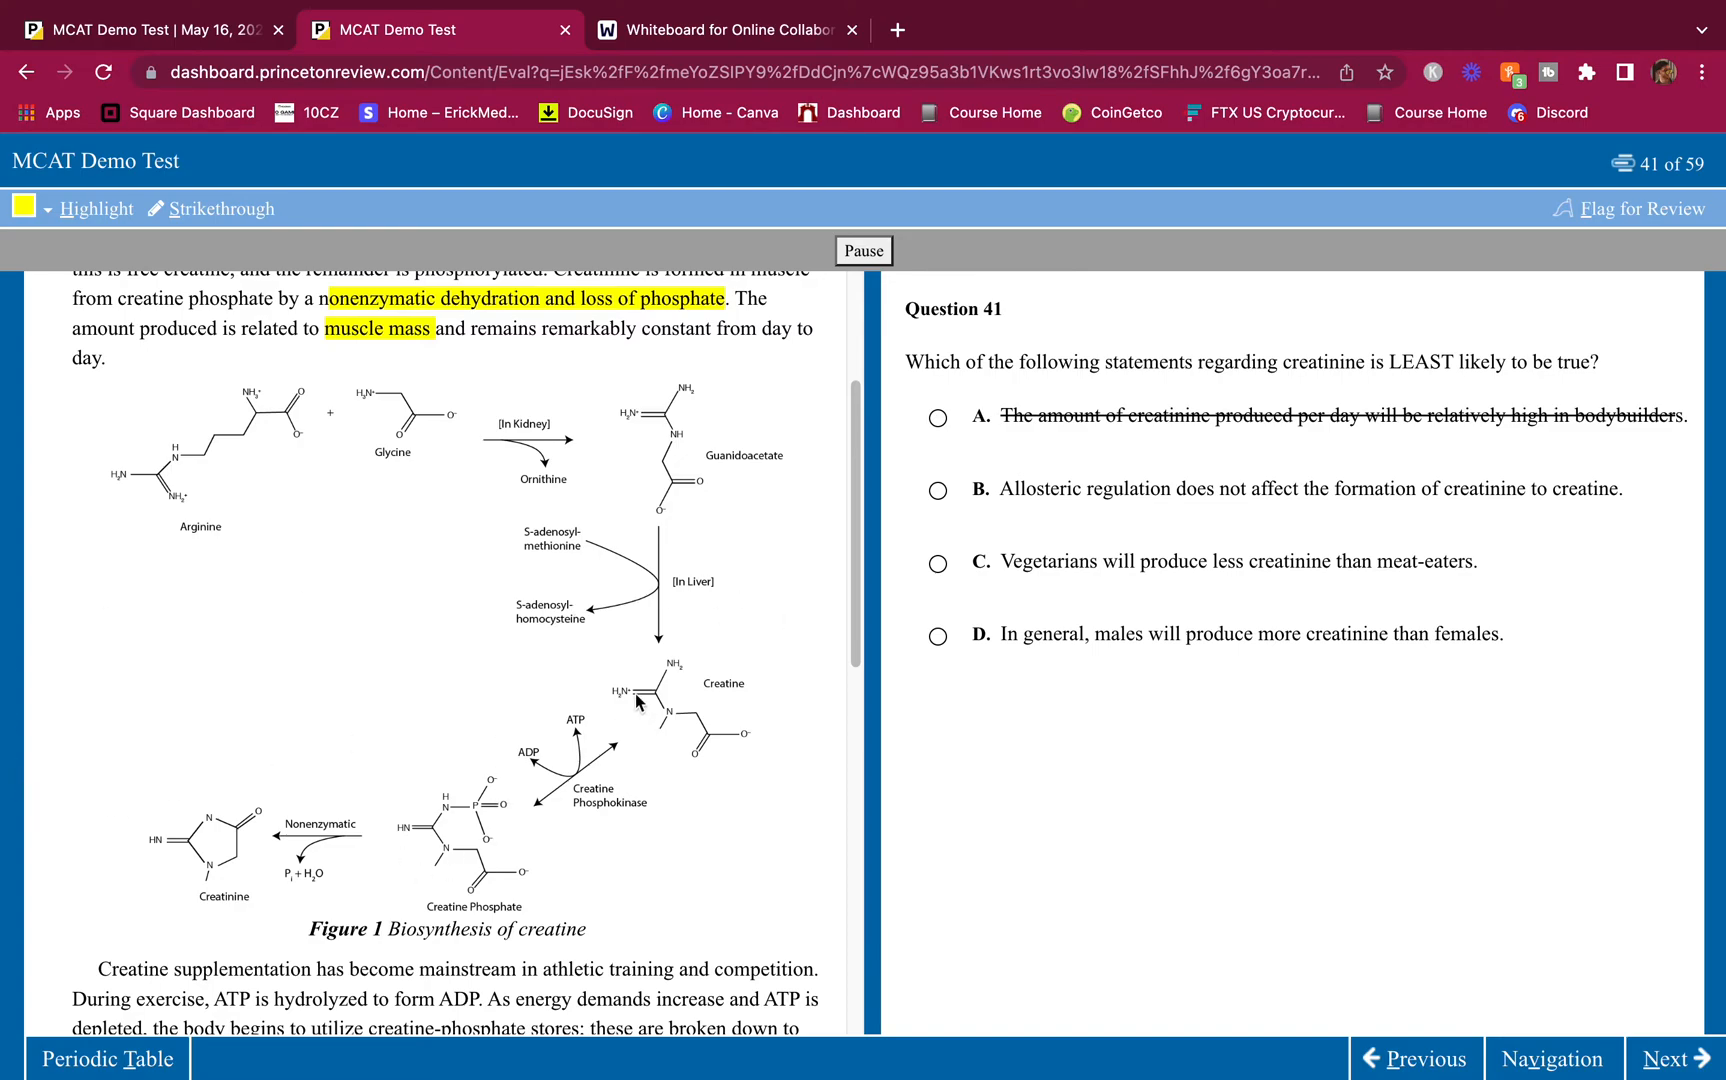
{"action": "mouse_move", "coordinate": [323, 556]}
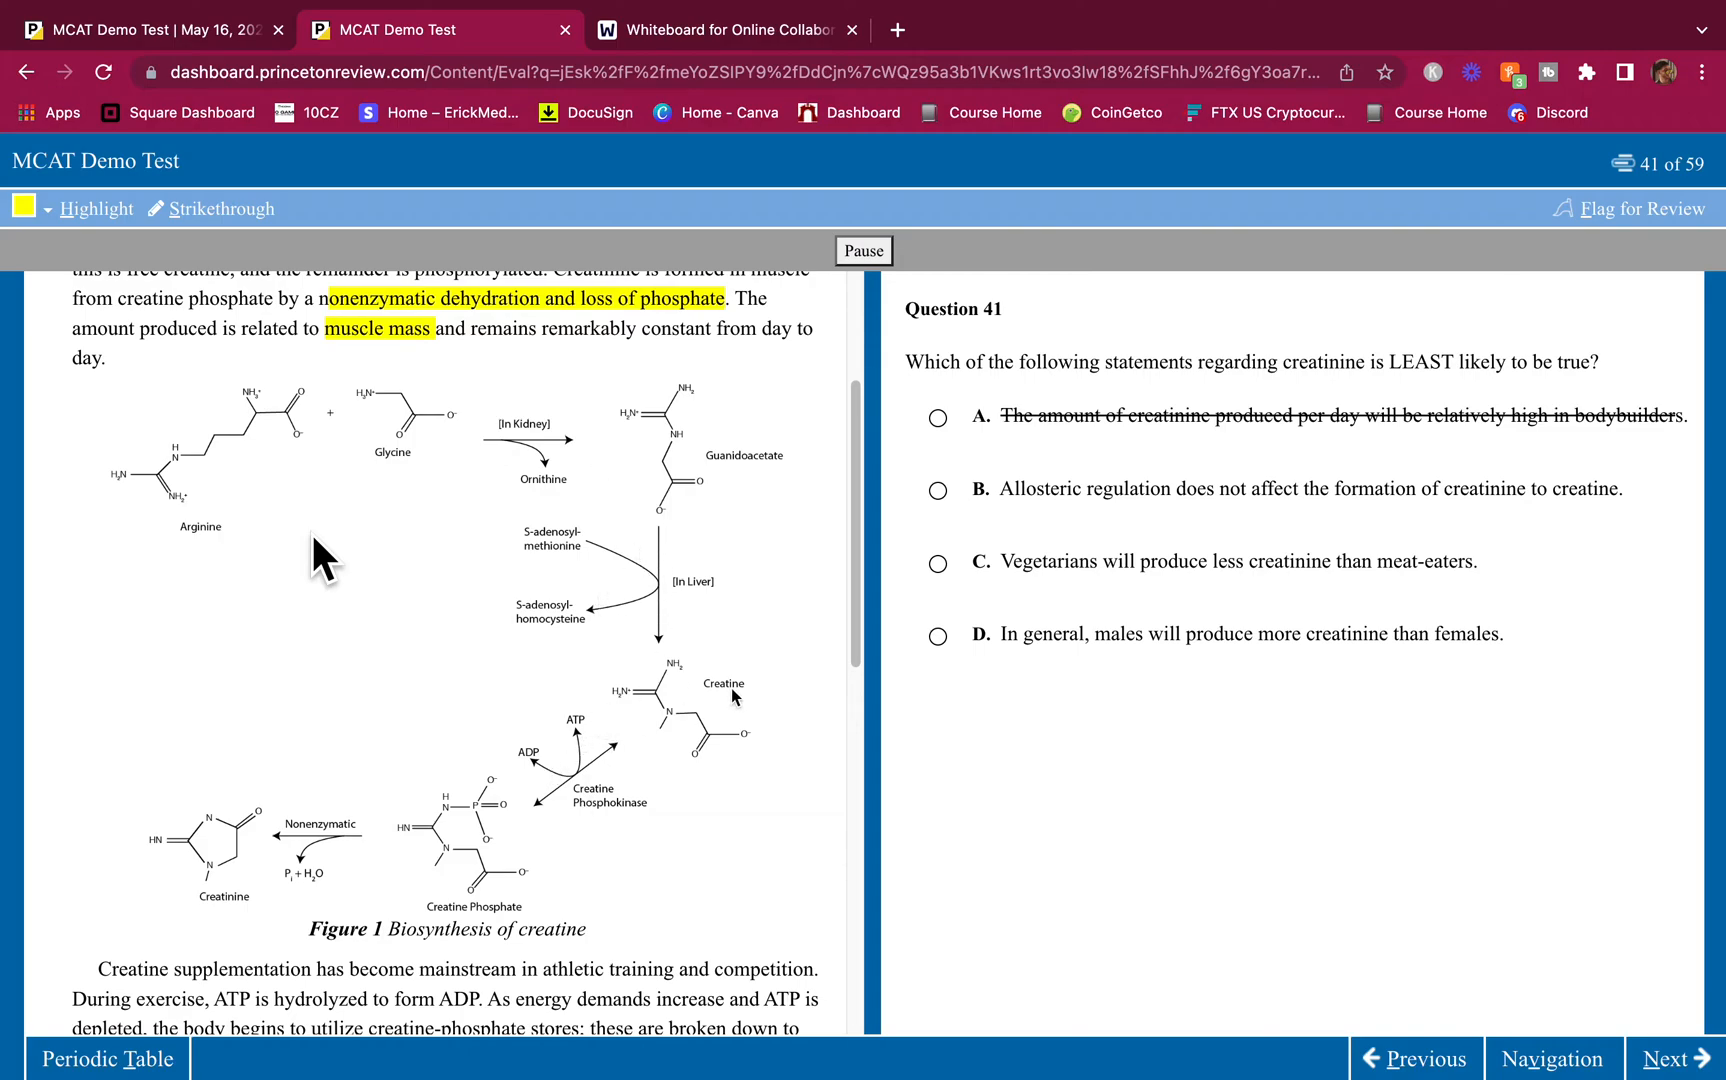
{"action": "mouse_move", "coordinate": [1187, 509]}
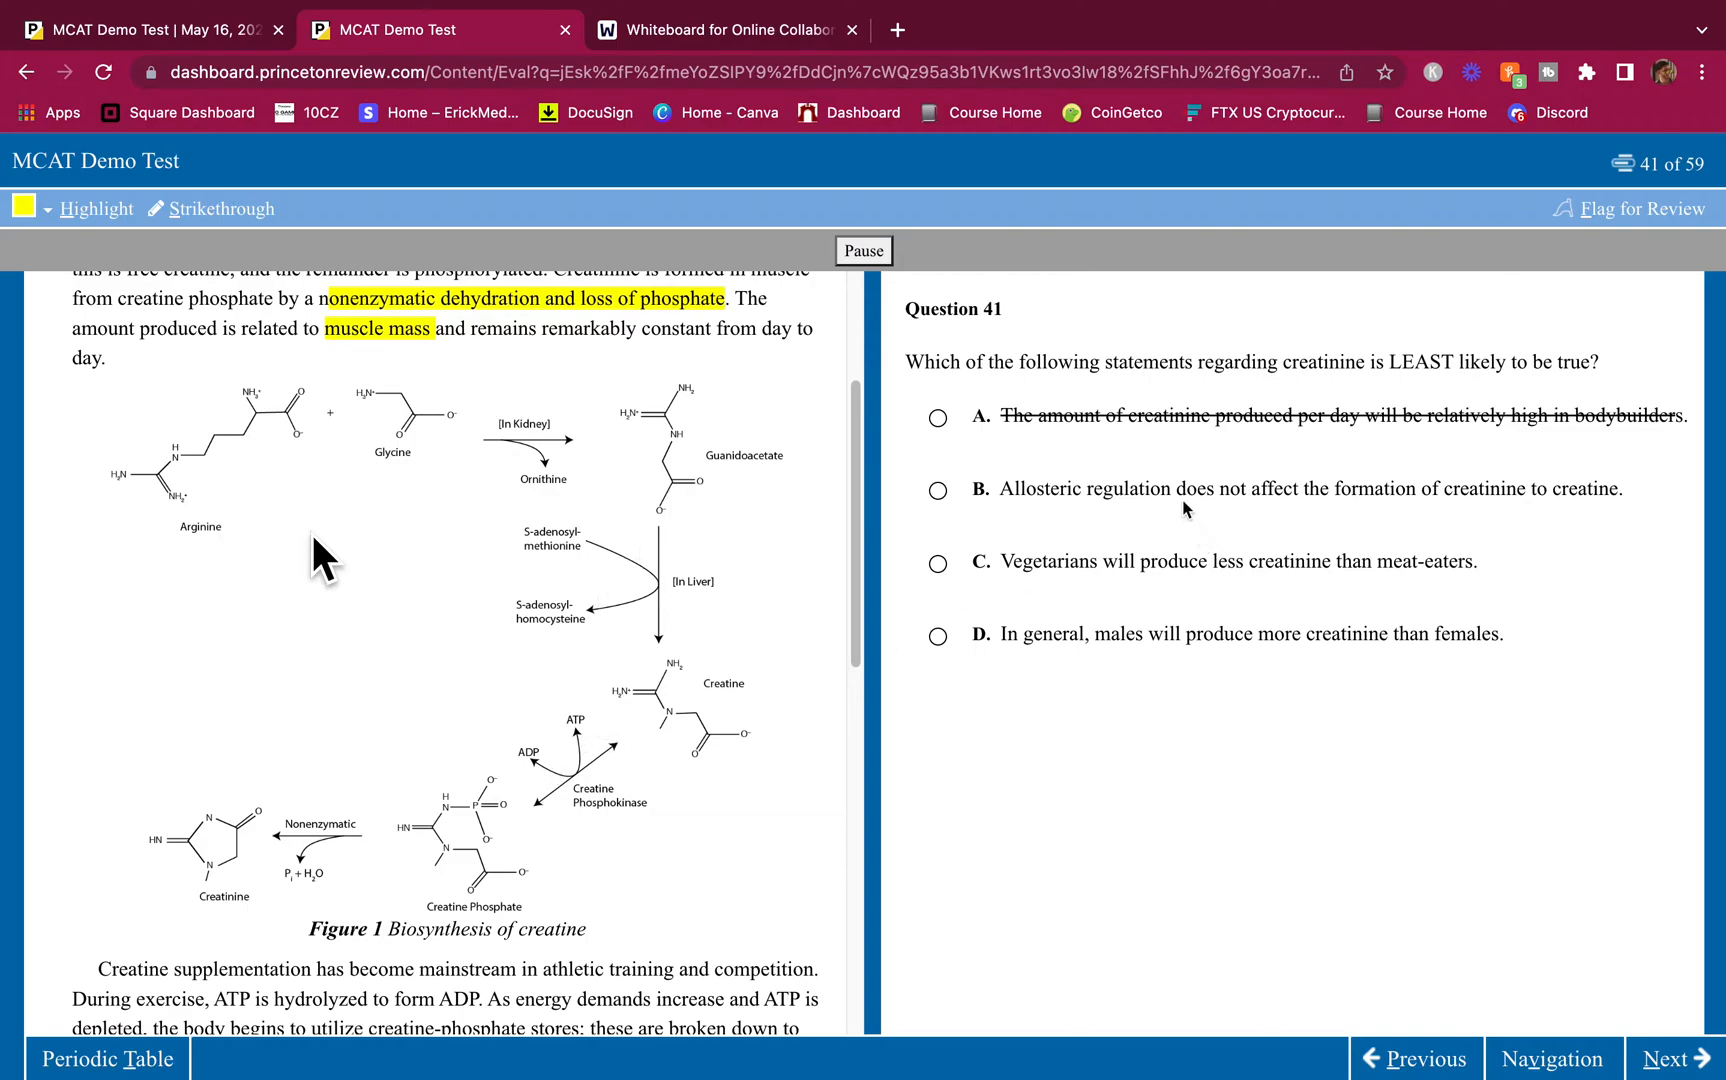
{"action": "left_click_drag", "start_coordinate": [1007, 489], "coordinate": [1508, 489]}
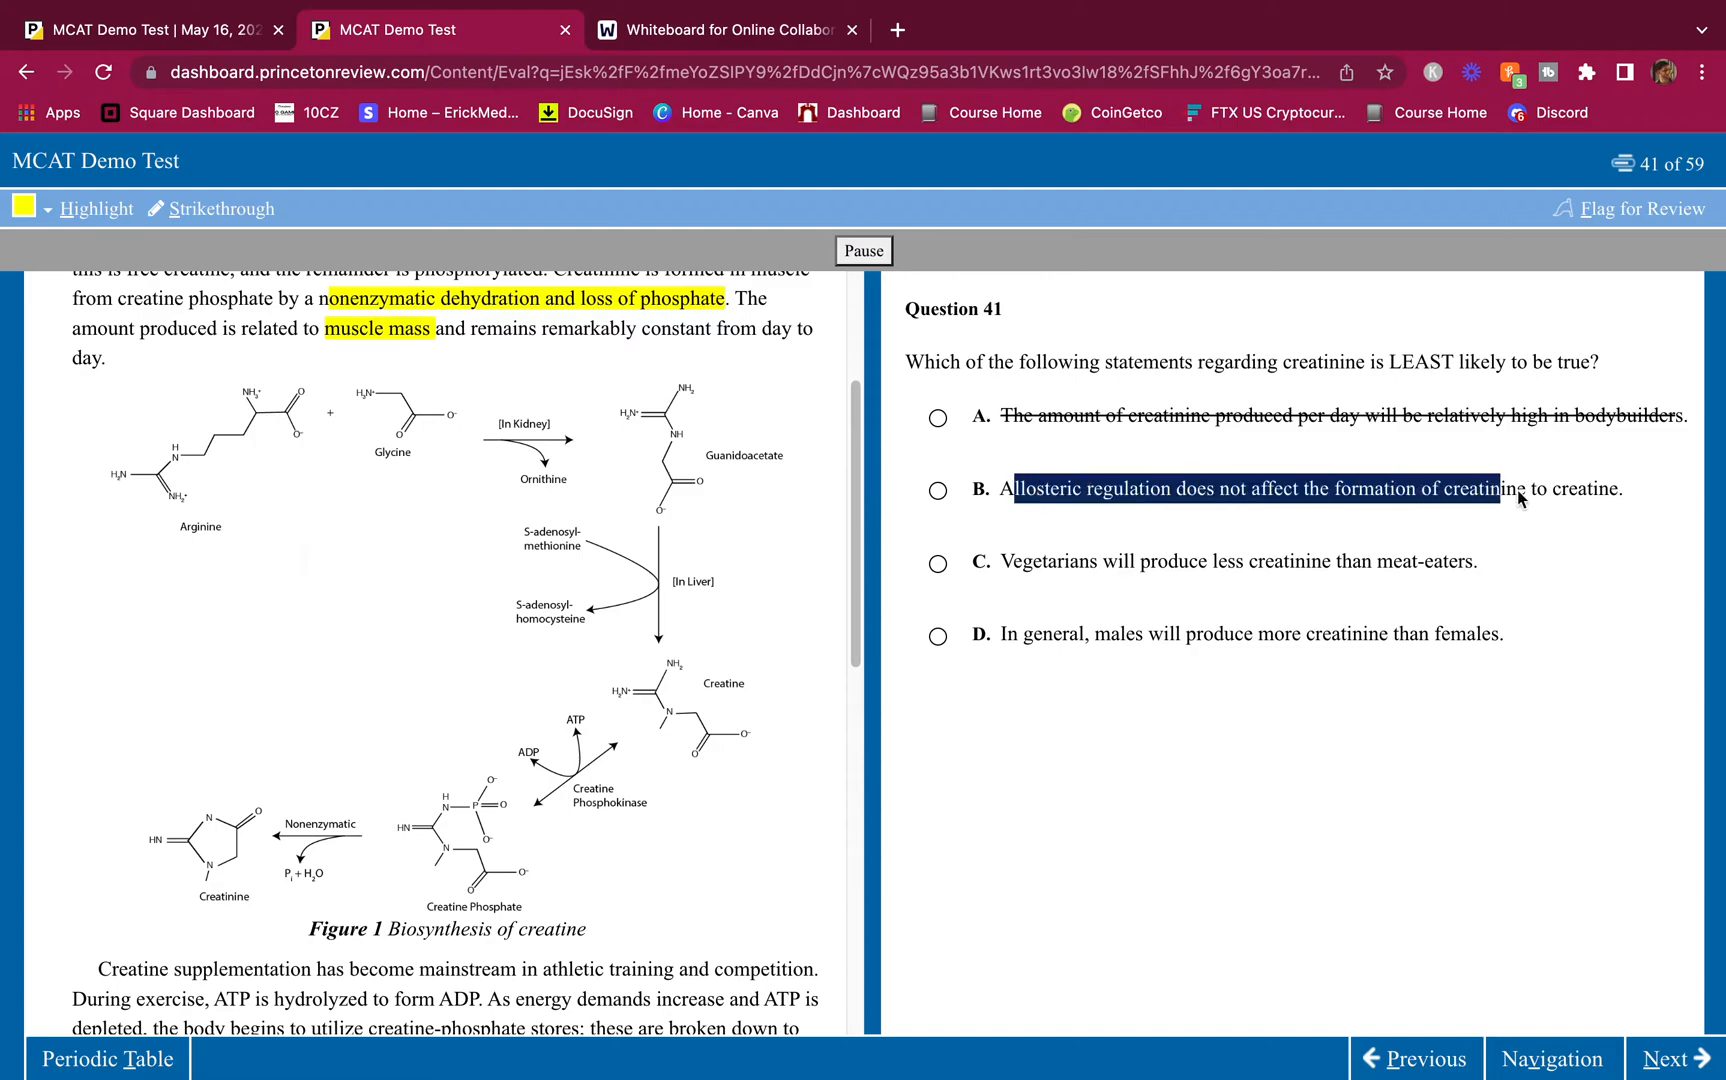
{"action": "left_click", "coordinate": [937, 489]}
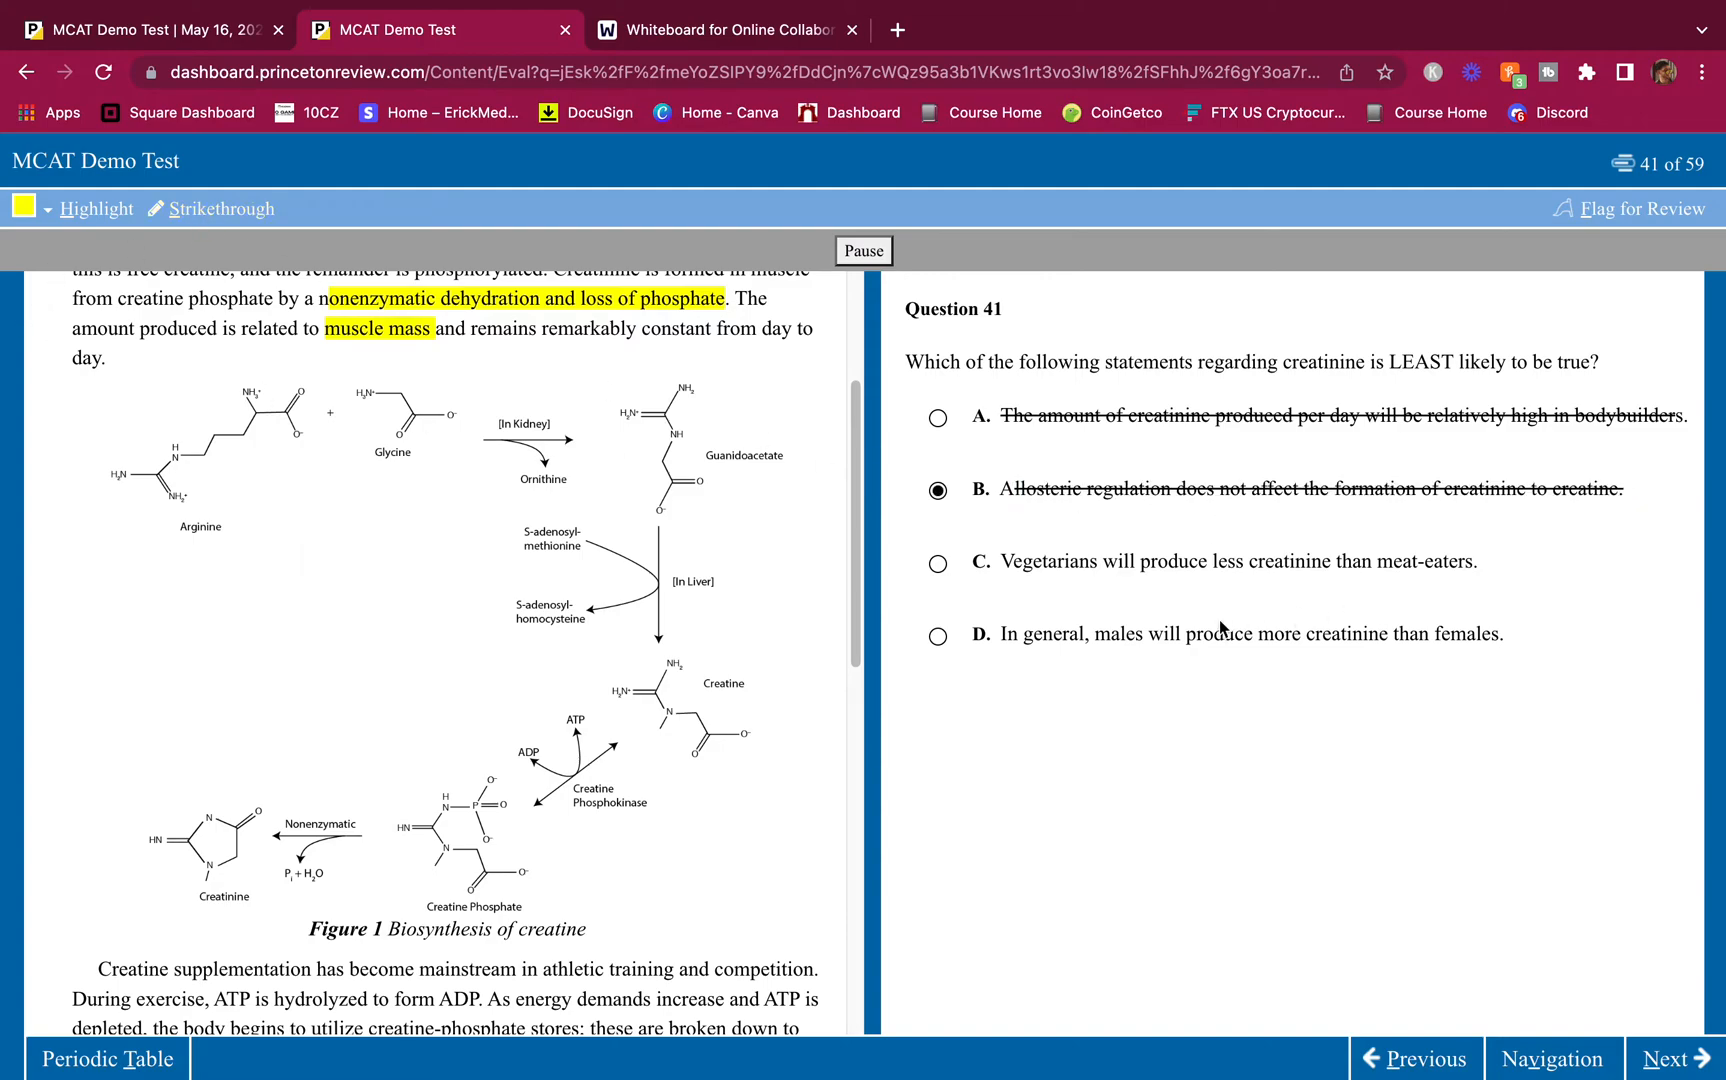
{"action": "left_click", "coordinate": [938, 563]}
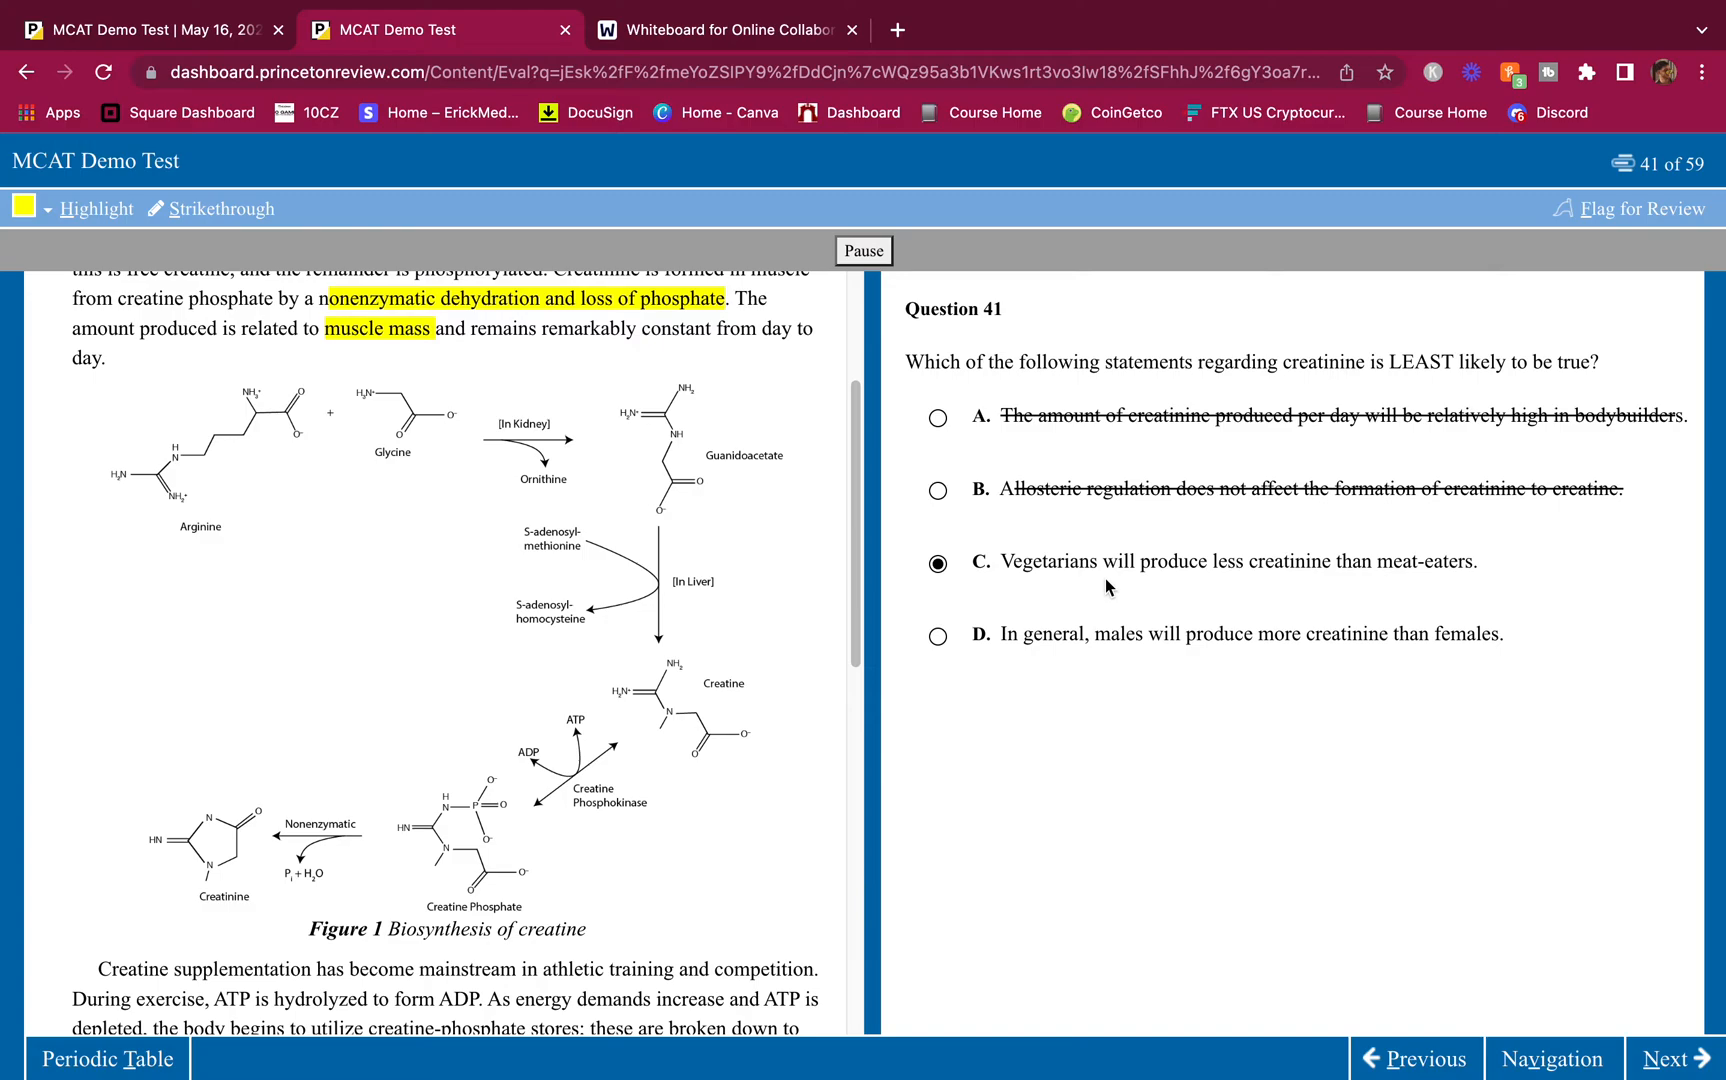
{"action": "mouse_move", "coordinate": [1111, 581]}
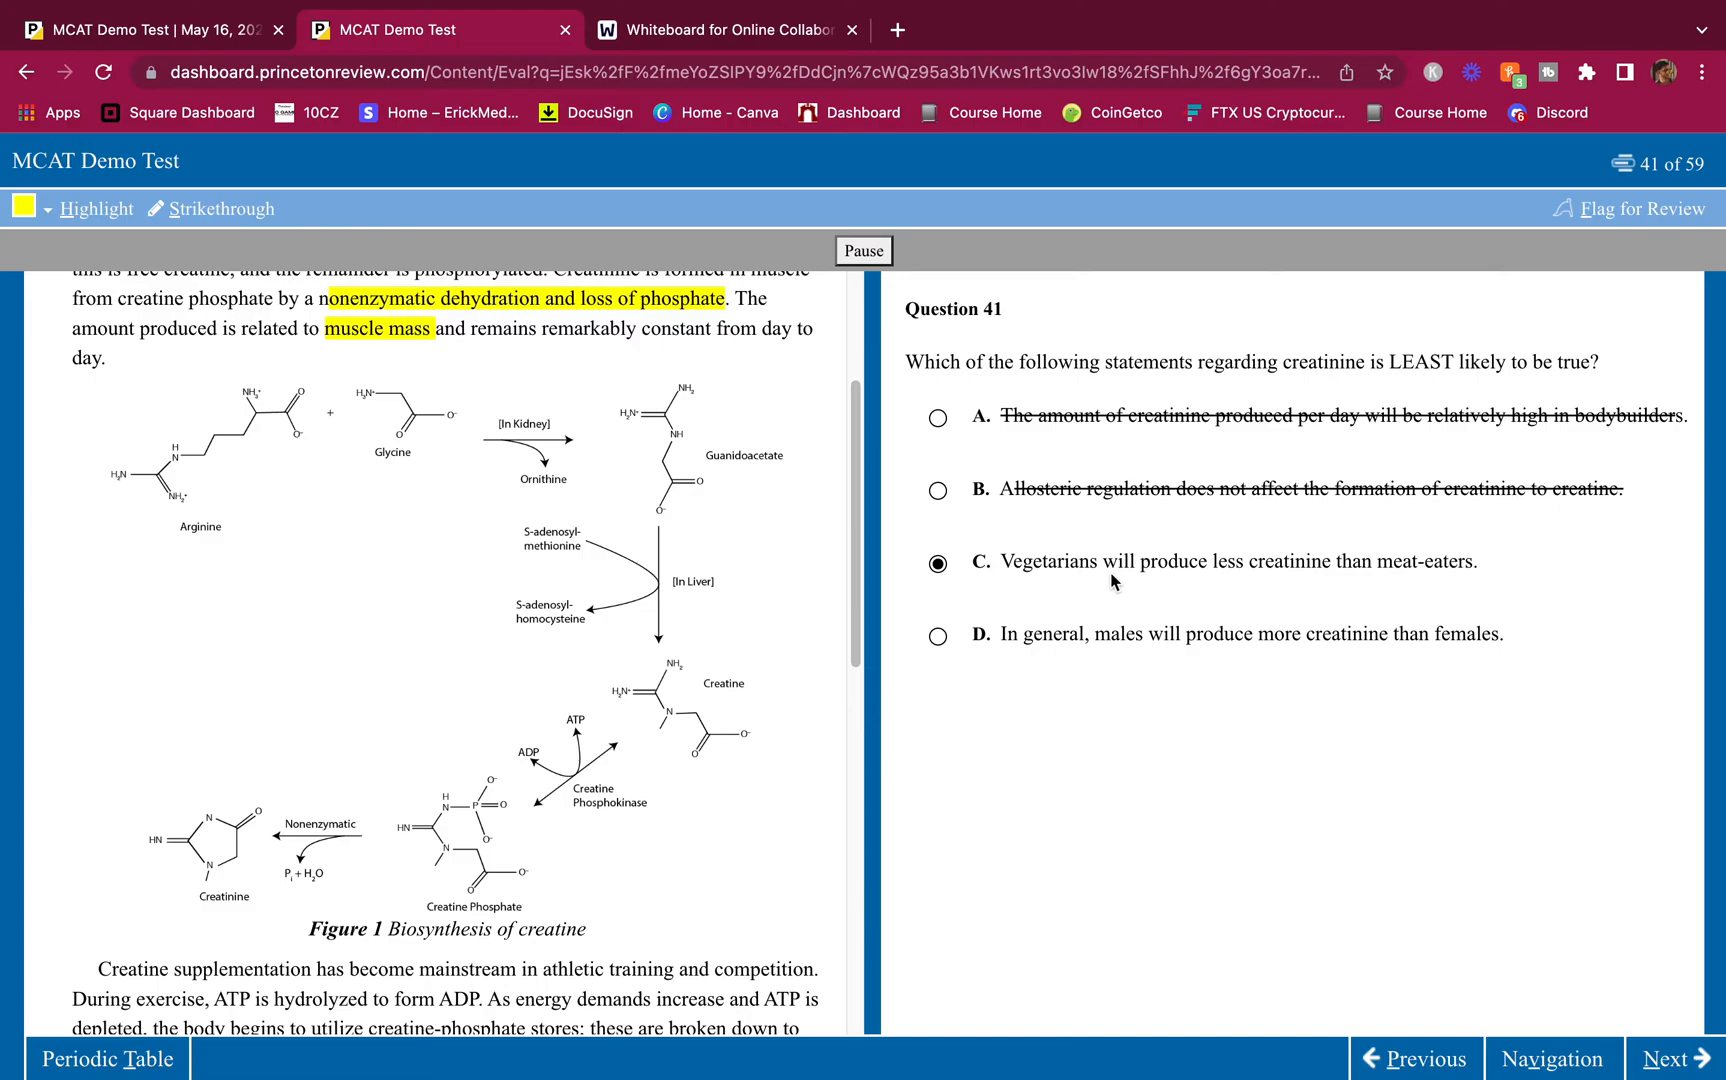
{"action": "mouse_move", "coordinate": [799, 522]}
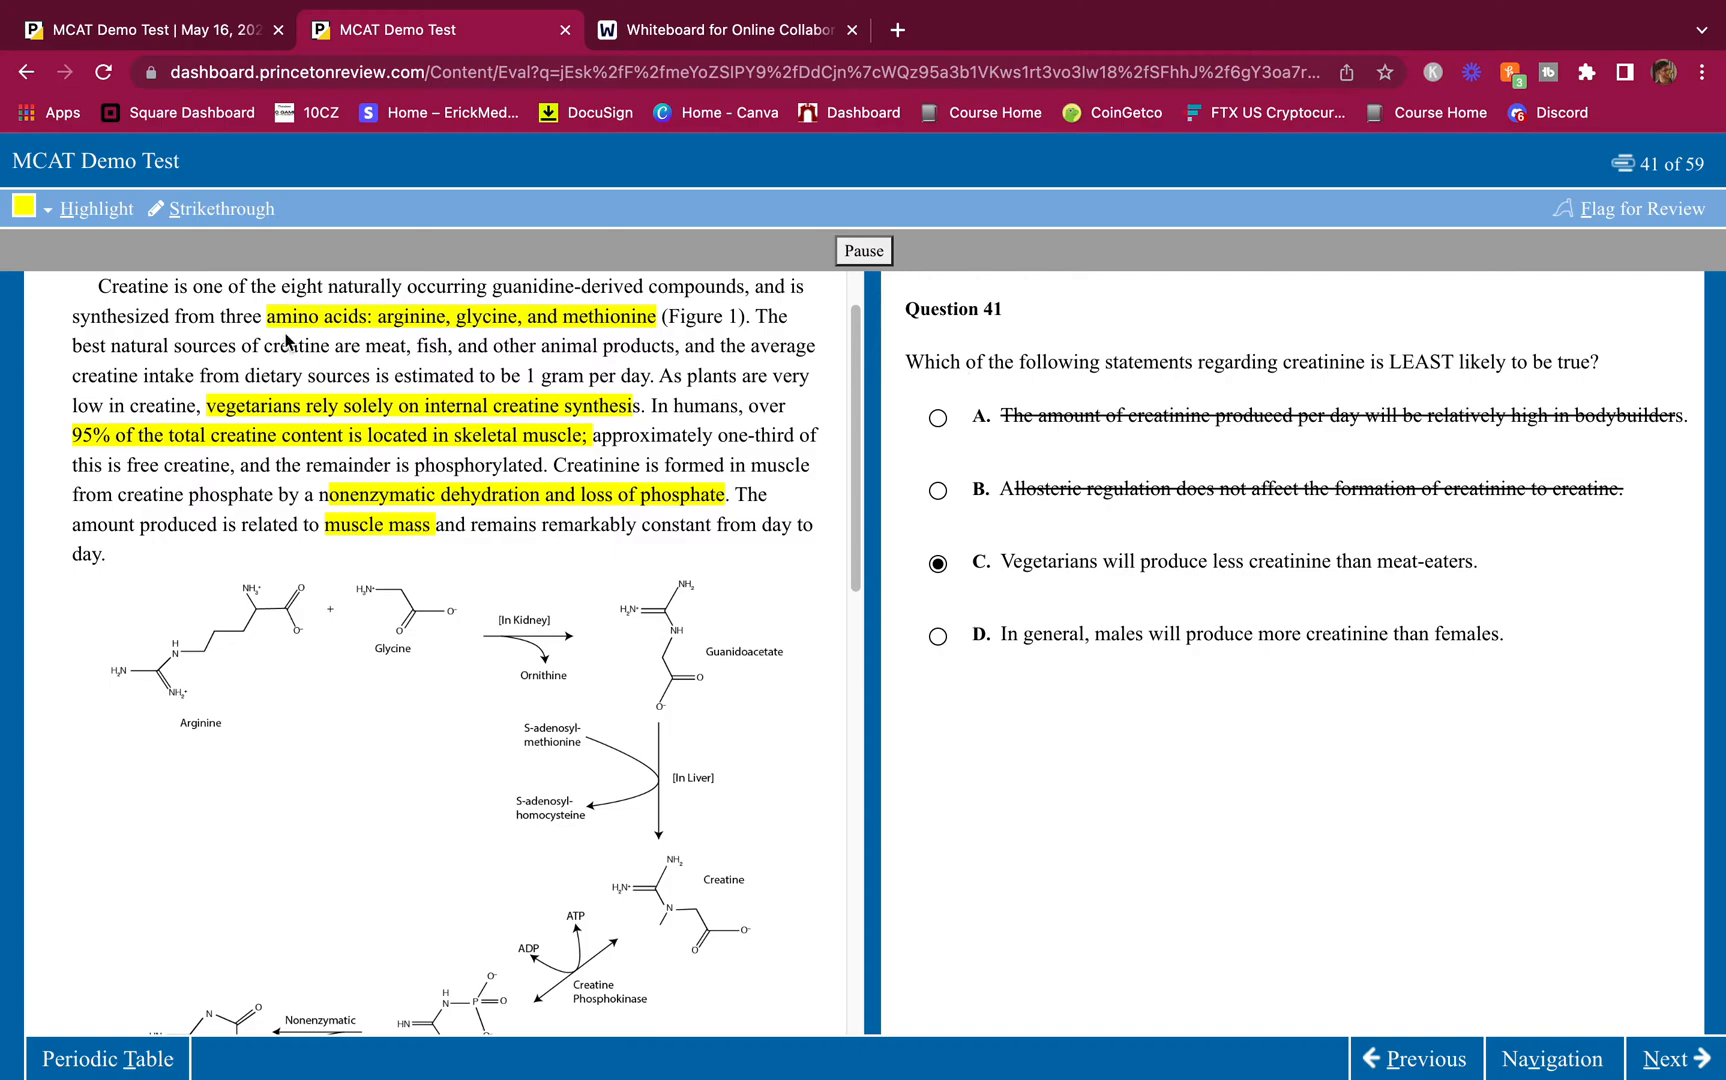
Step: Strike out choice D about males and females, ending with C selected for question 41
{"action": "left_click_drag", "start_coordinate": [209, 406], "coordinate": [622, 406]}
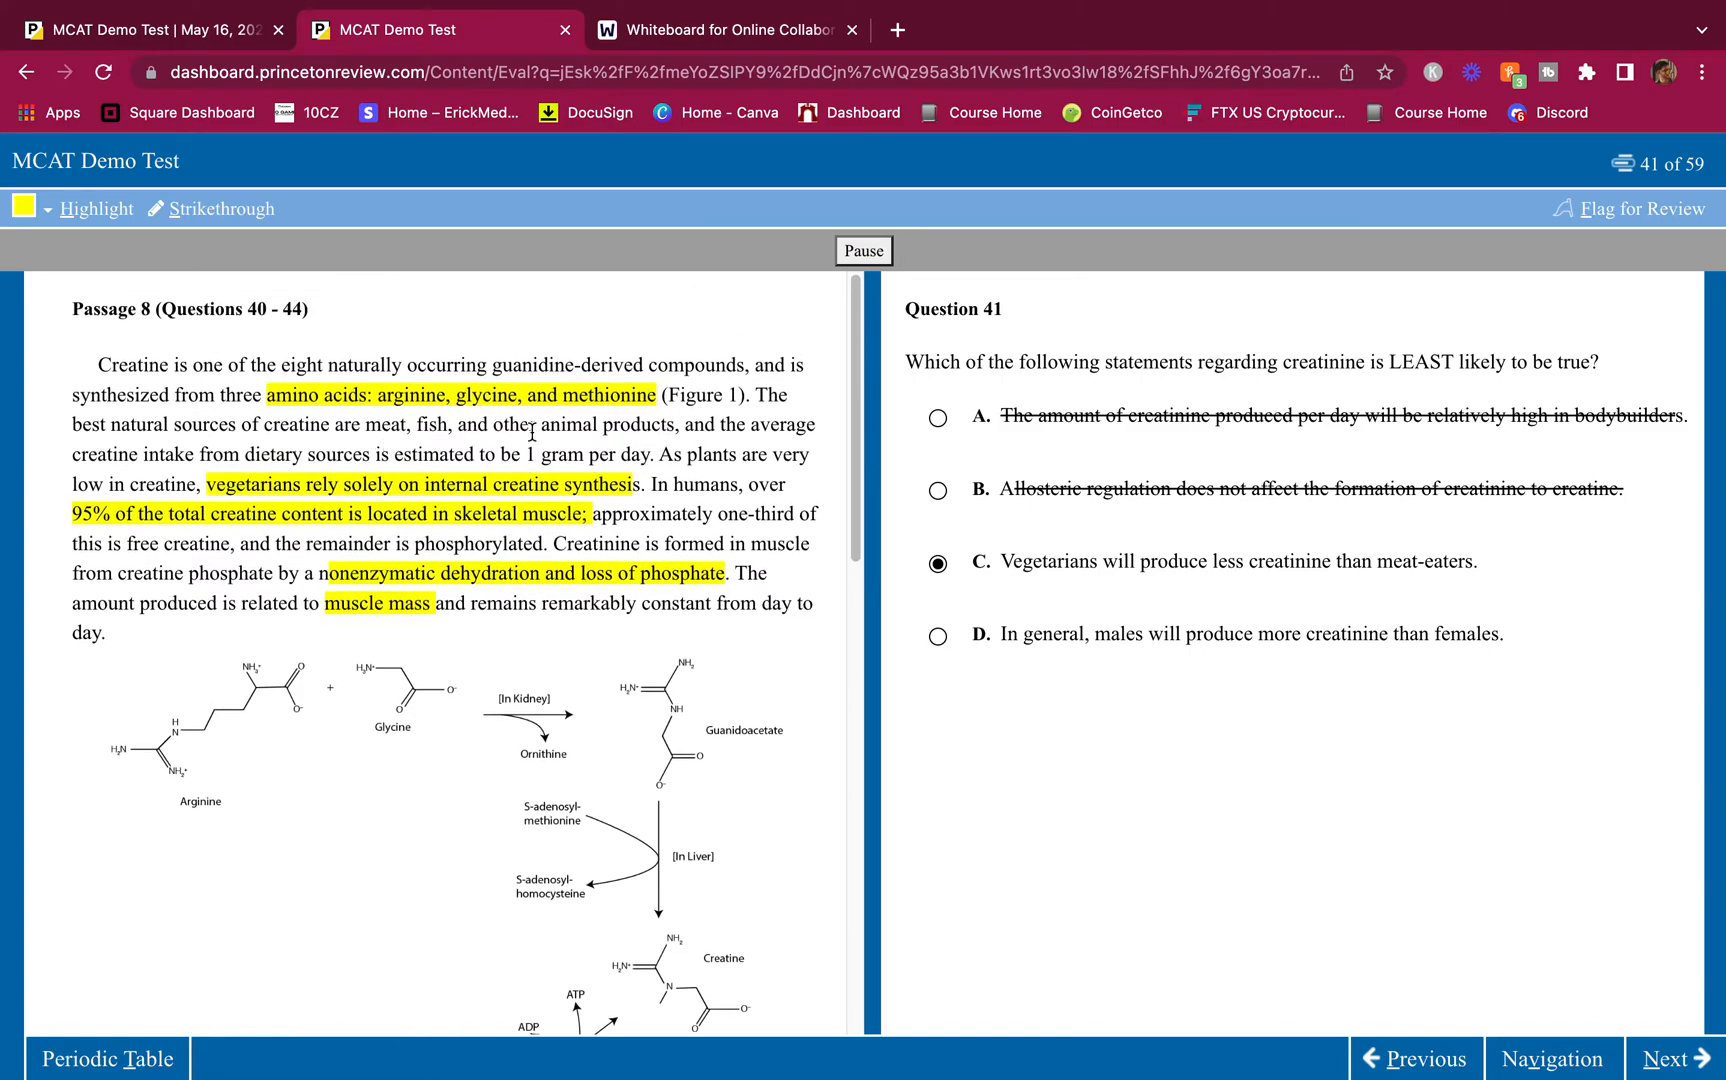
{"action": "mouse_move", "coordinate": [652, 515]}
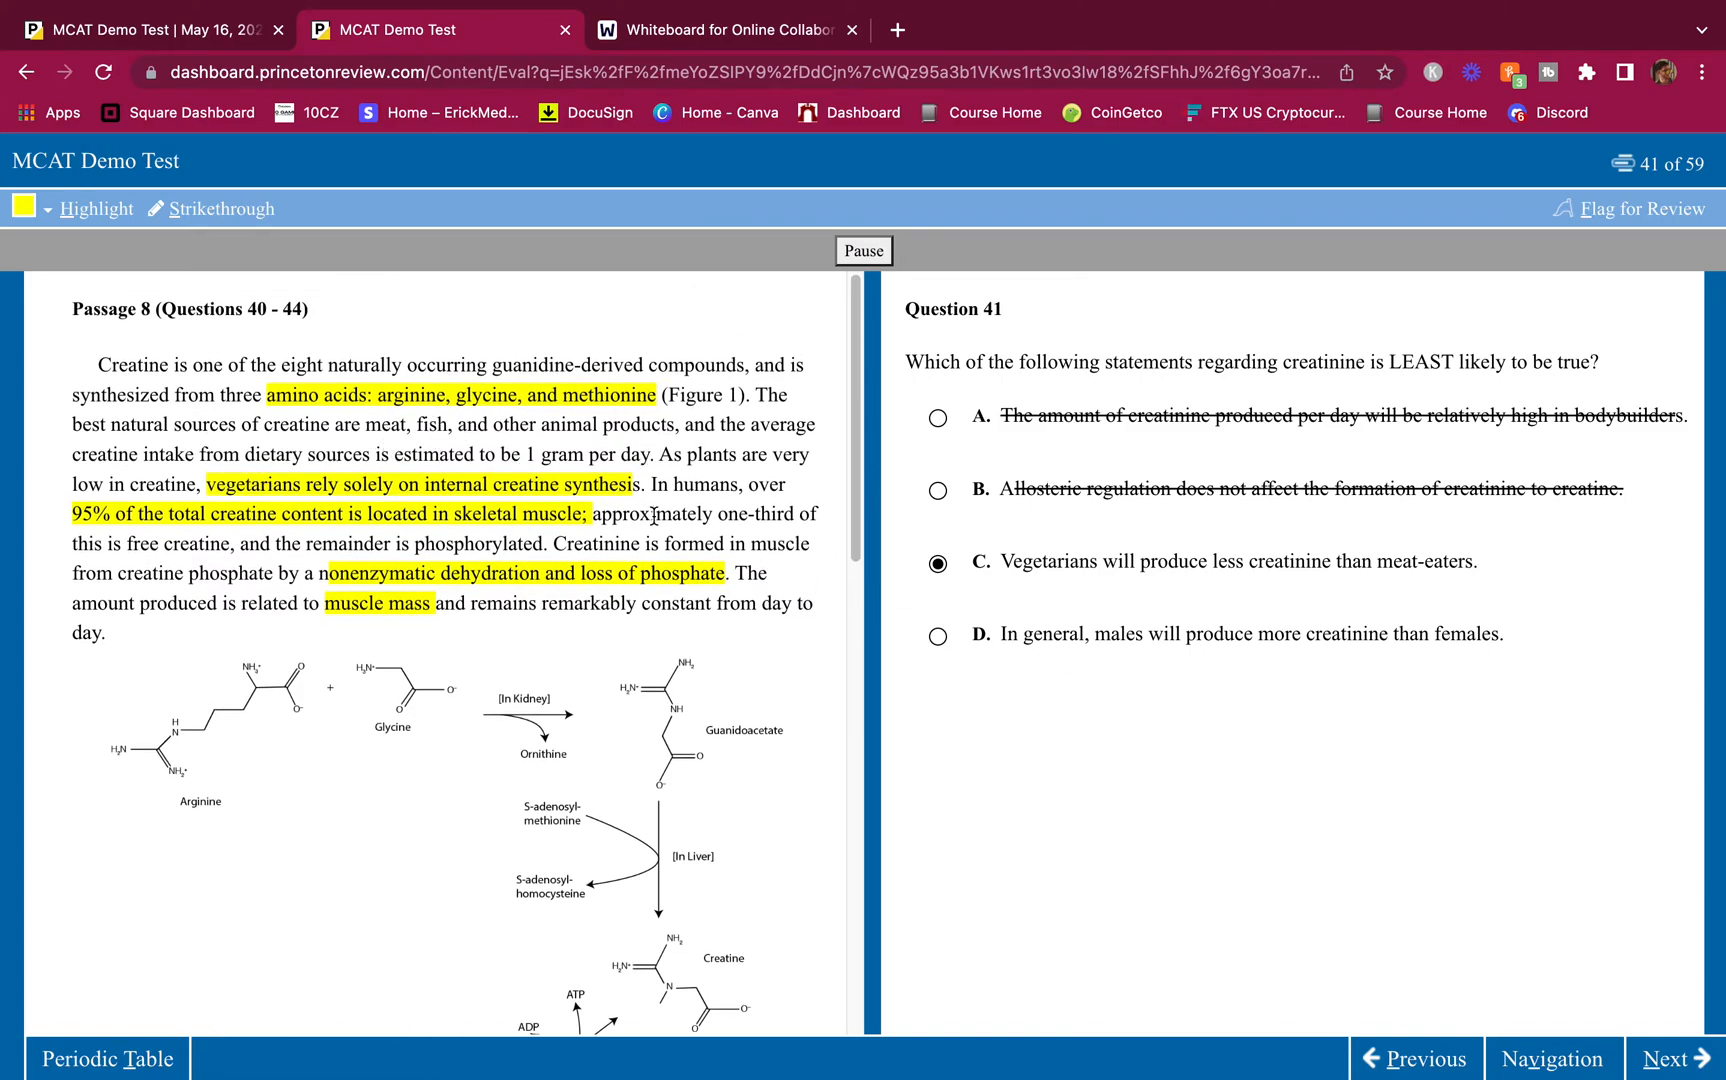
{"action": "mouse_move", "coordinate": [1215, 604]}
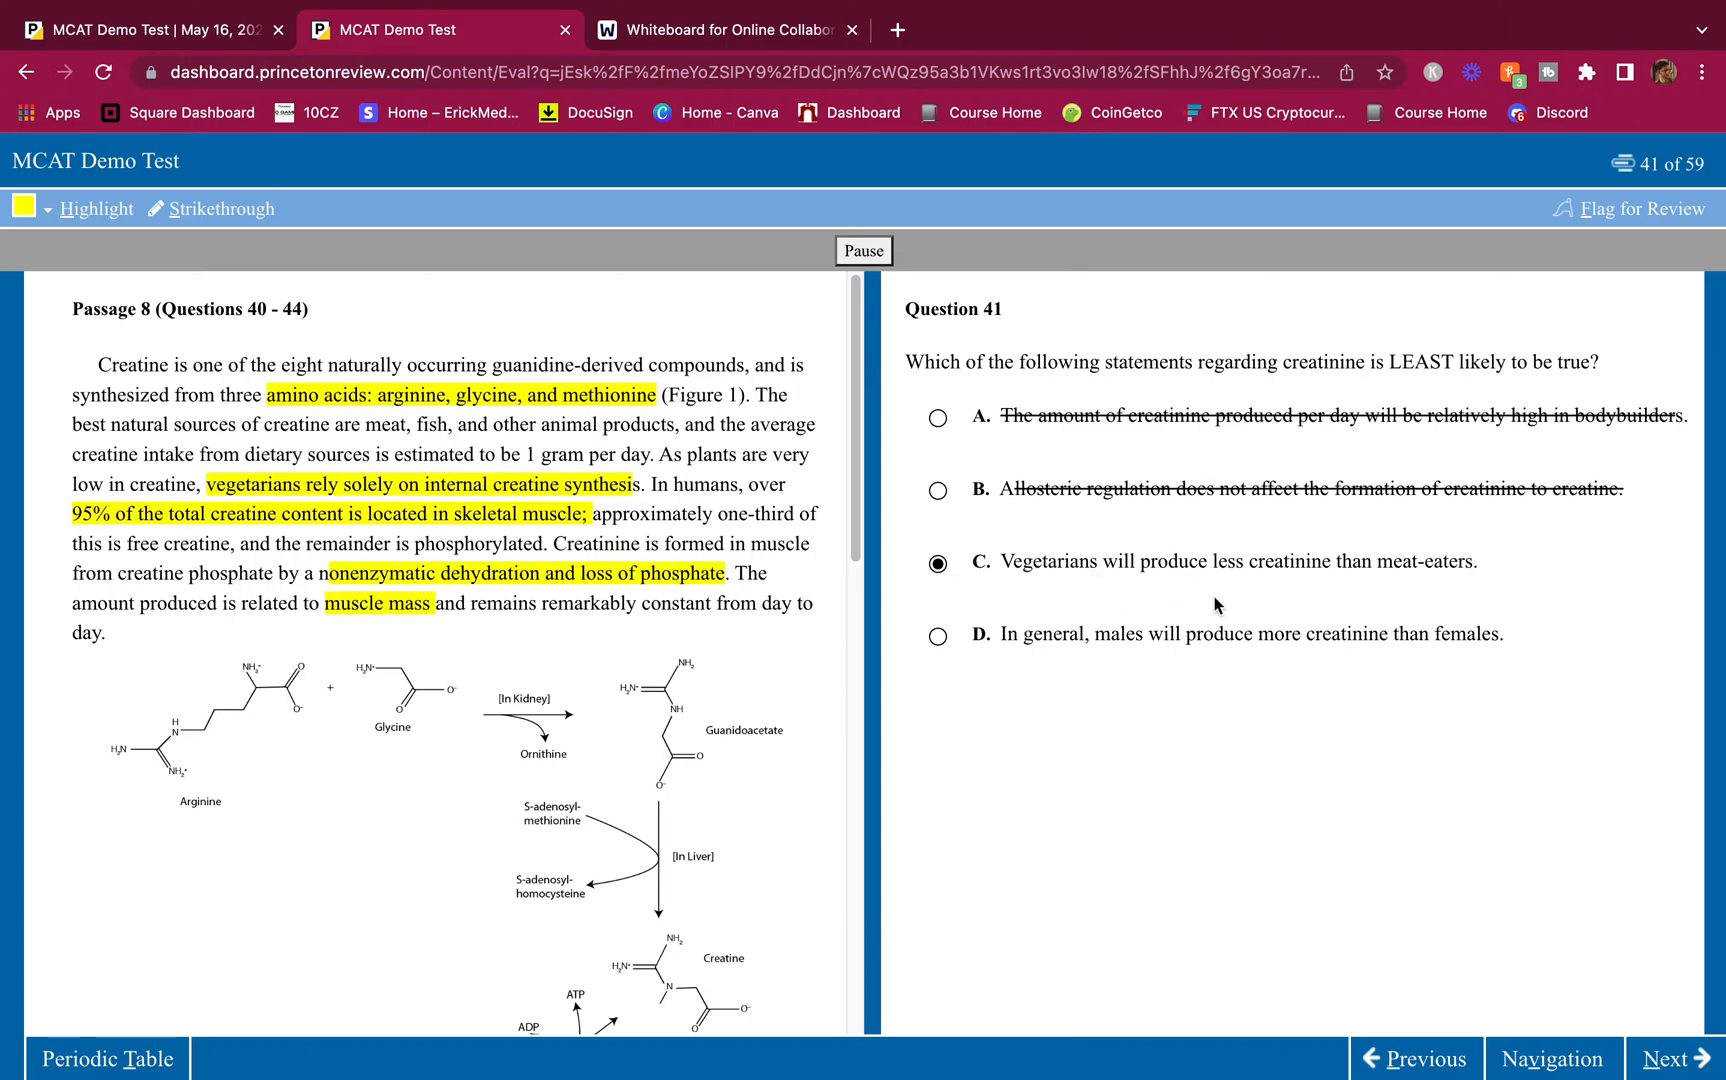
{"action": "mouse_move", "coordinate": [1214, 530]}
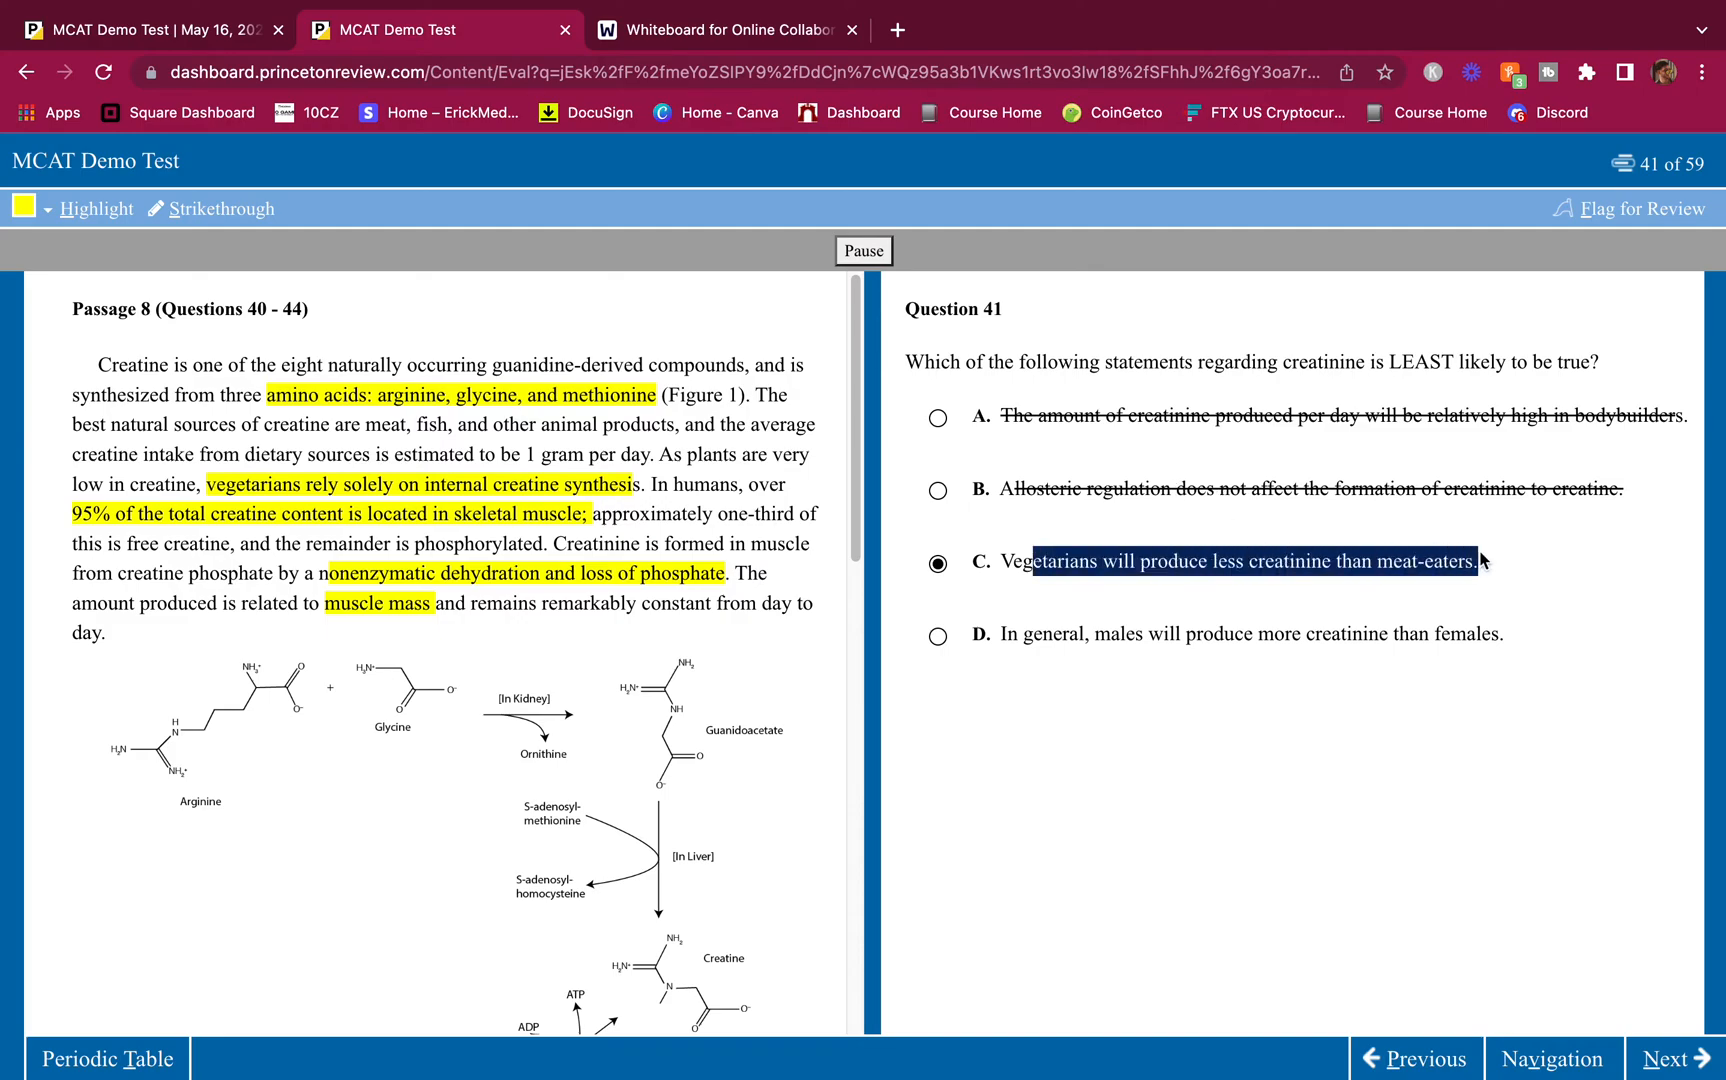
{"action": "left_click", "coordinate": [1253, 561]}
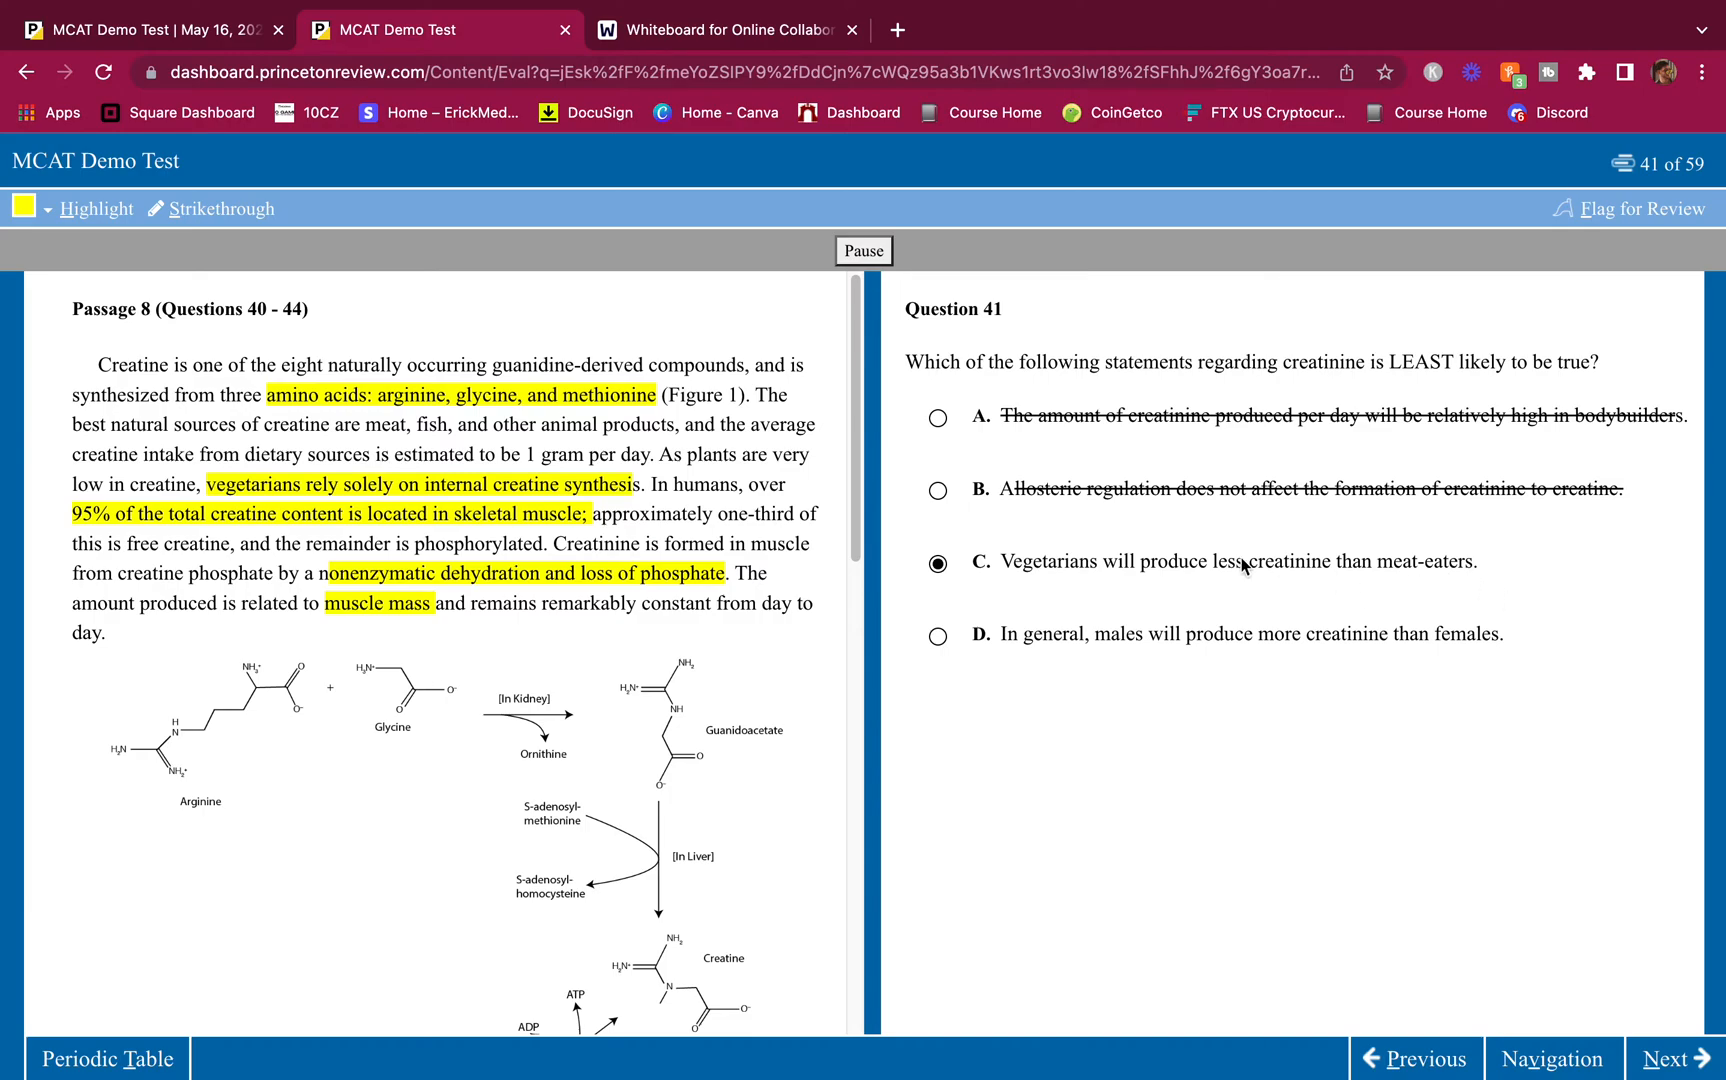
{"action": "mouse_move", "coordinate": [1428, 592]}
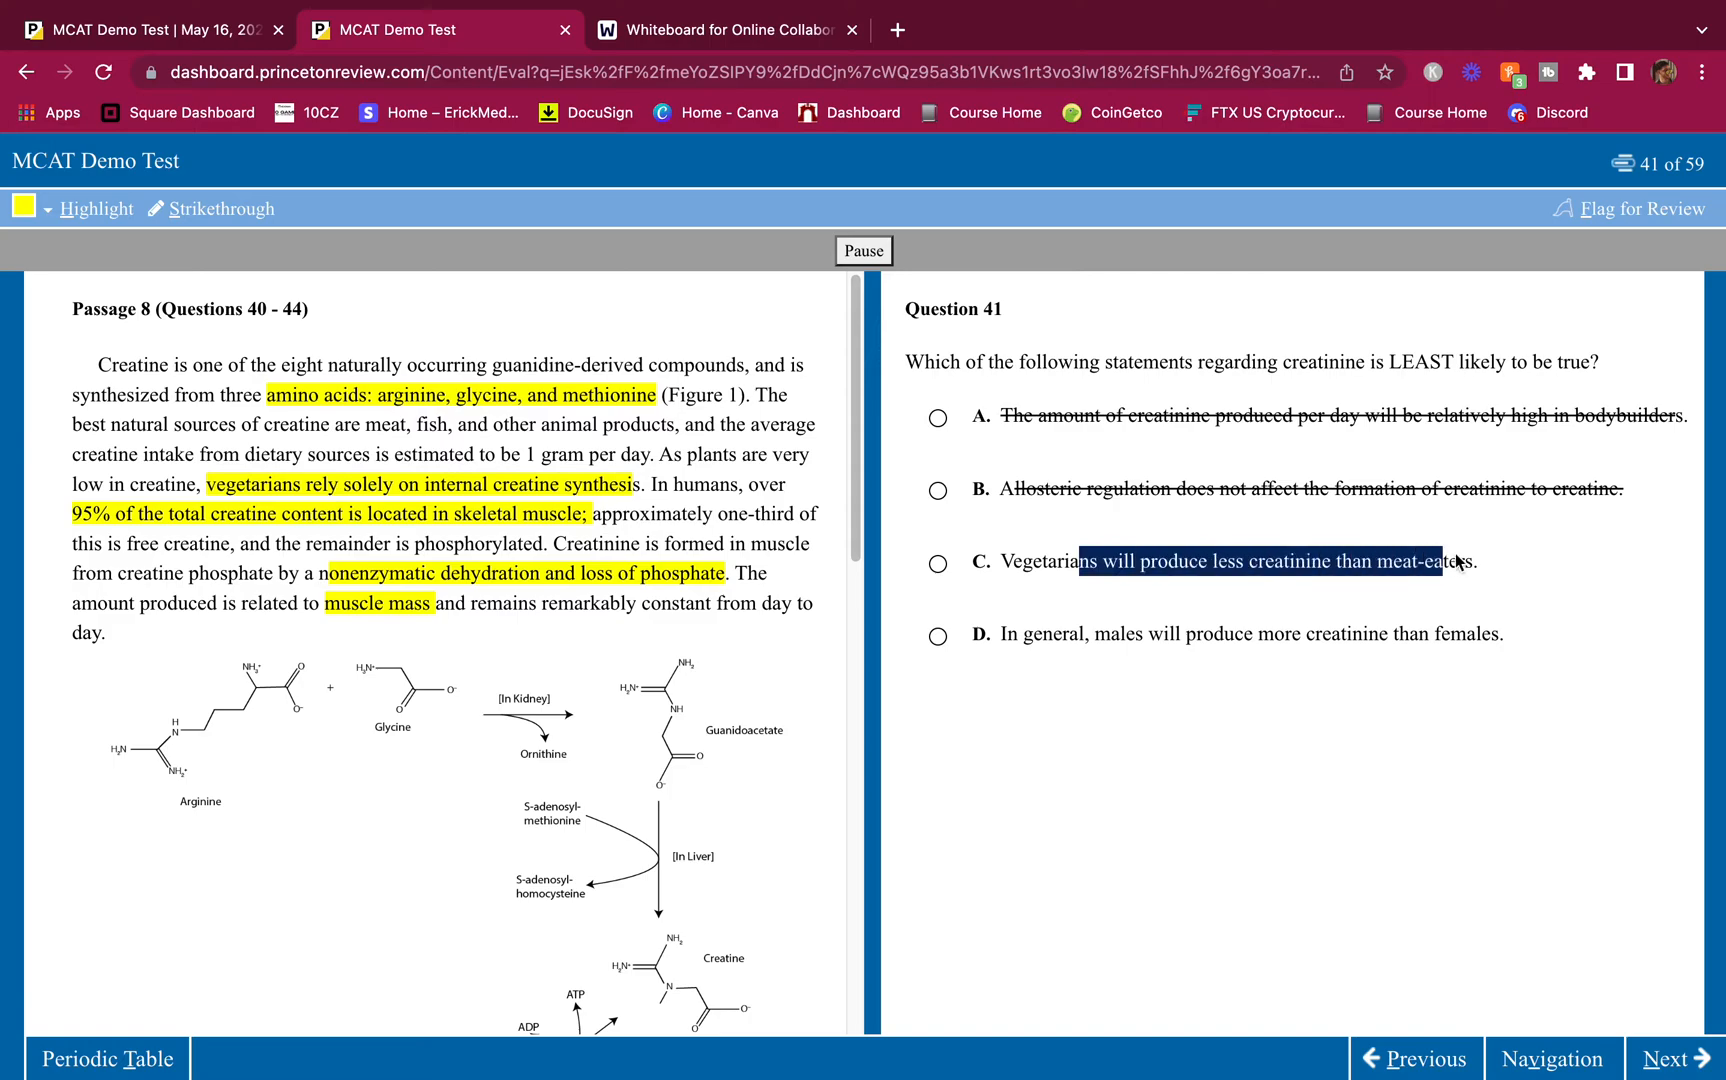
{"action": "left_click", "coordinate": [938, 563]}
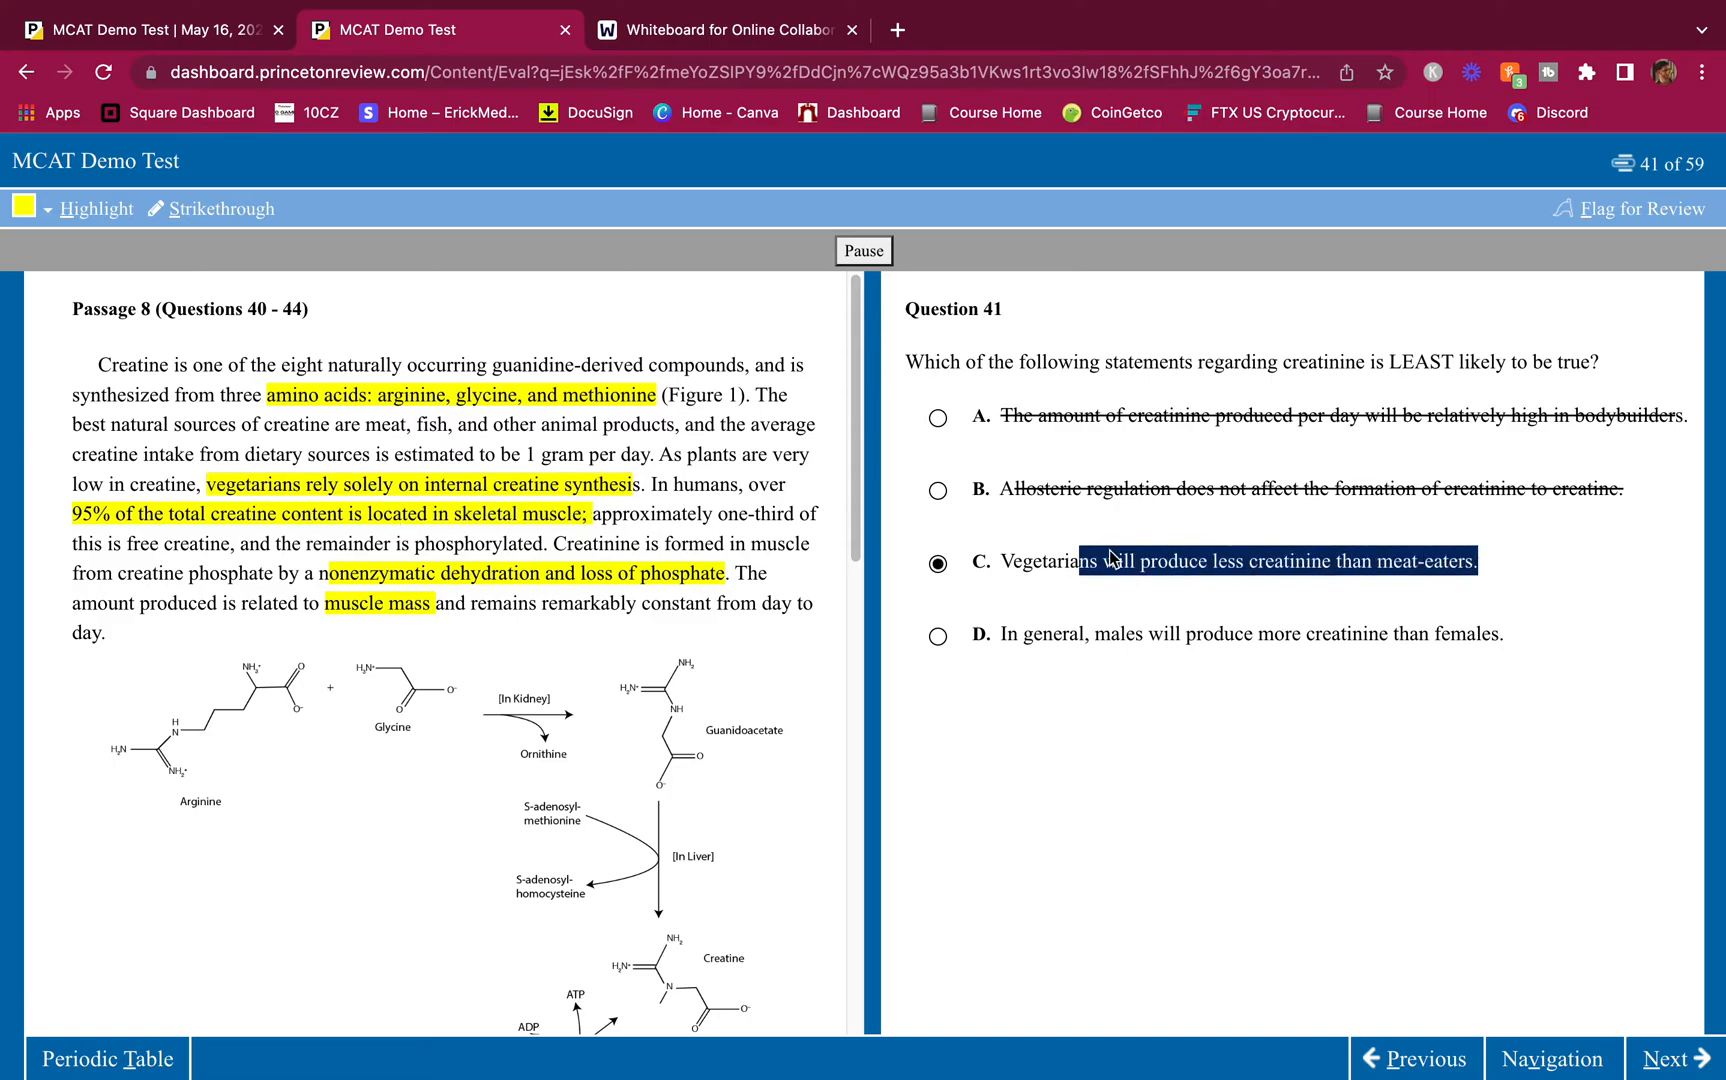
{"action": "left_click", "coordinate": [938, 634]}
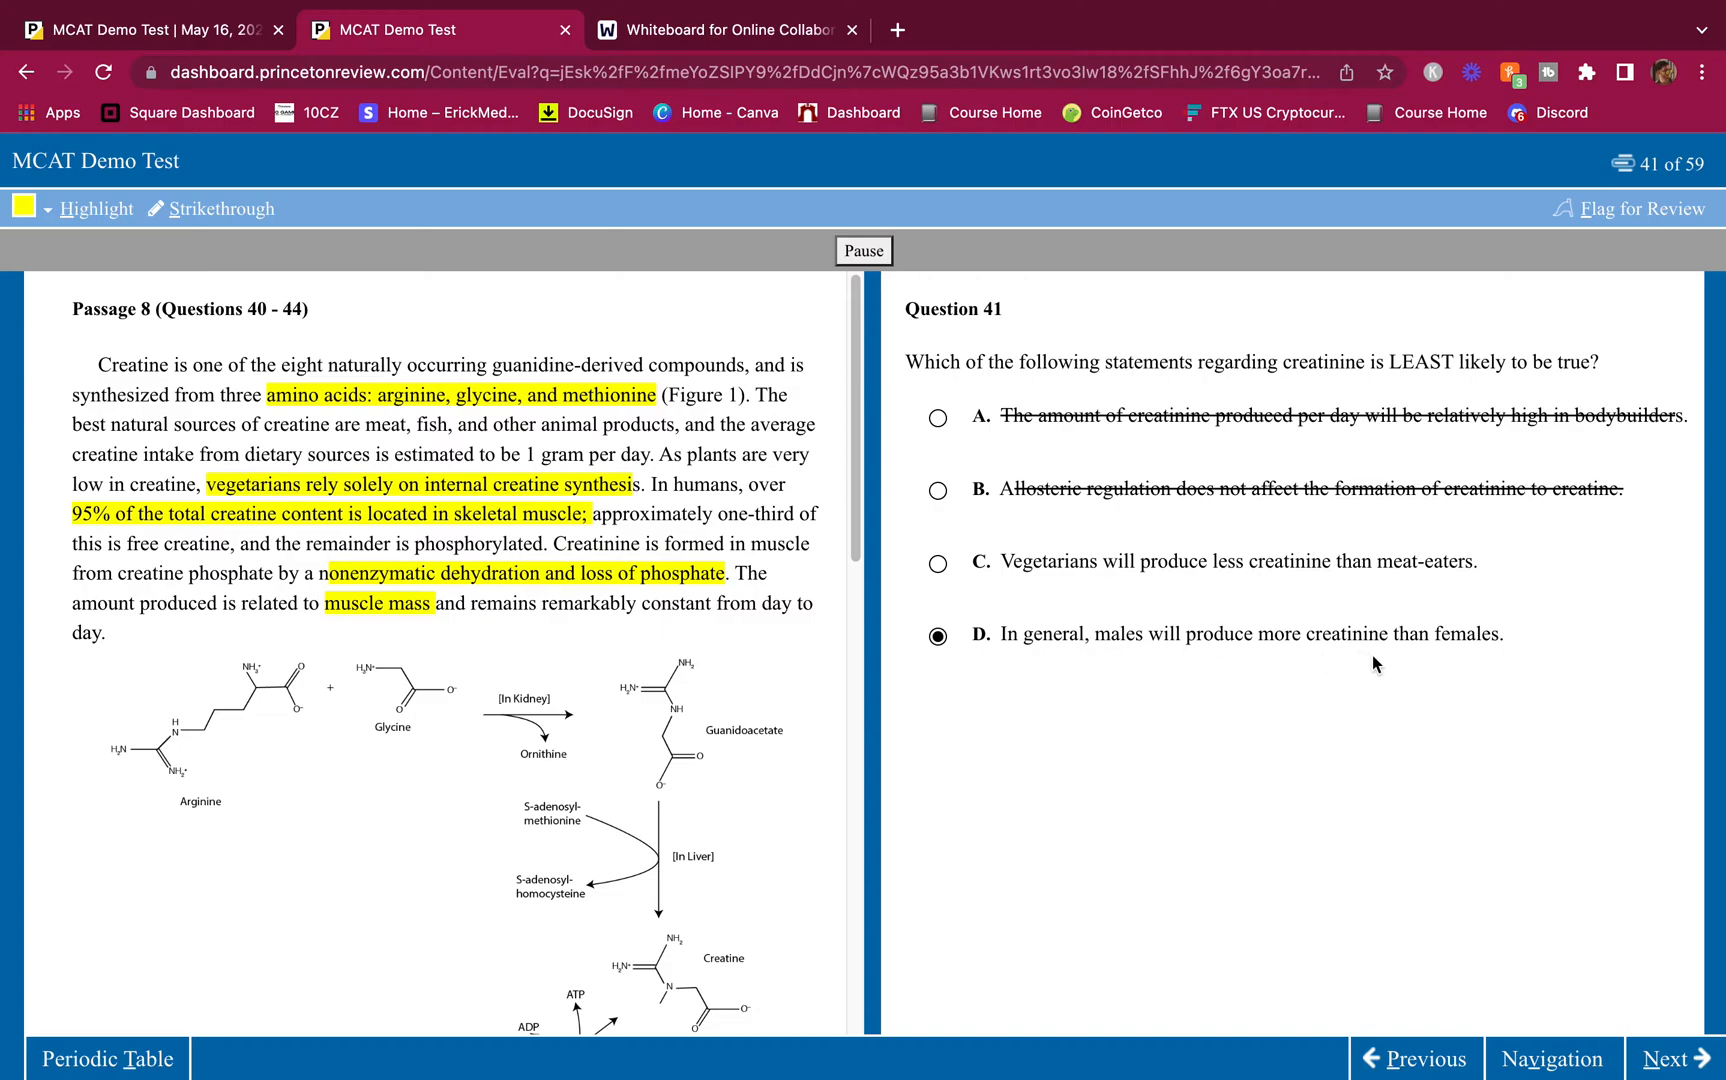
{"action": "mouse_move", "coordinate": [1040, 647]}
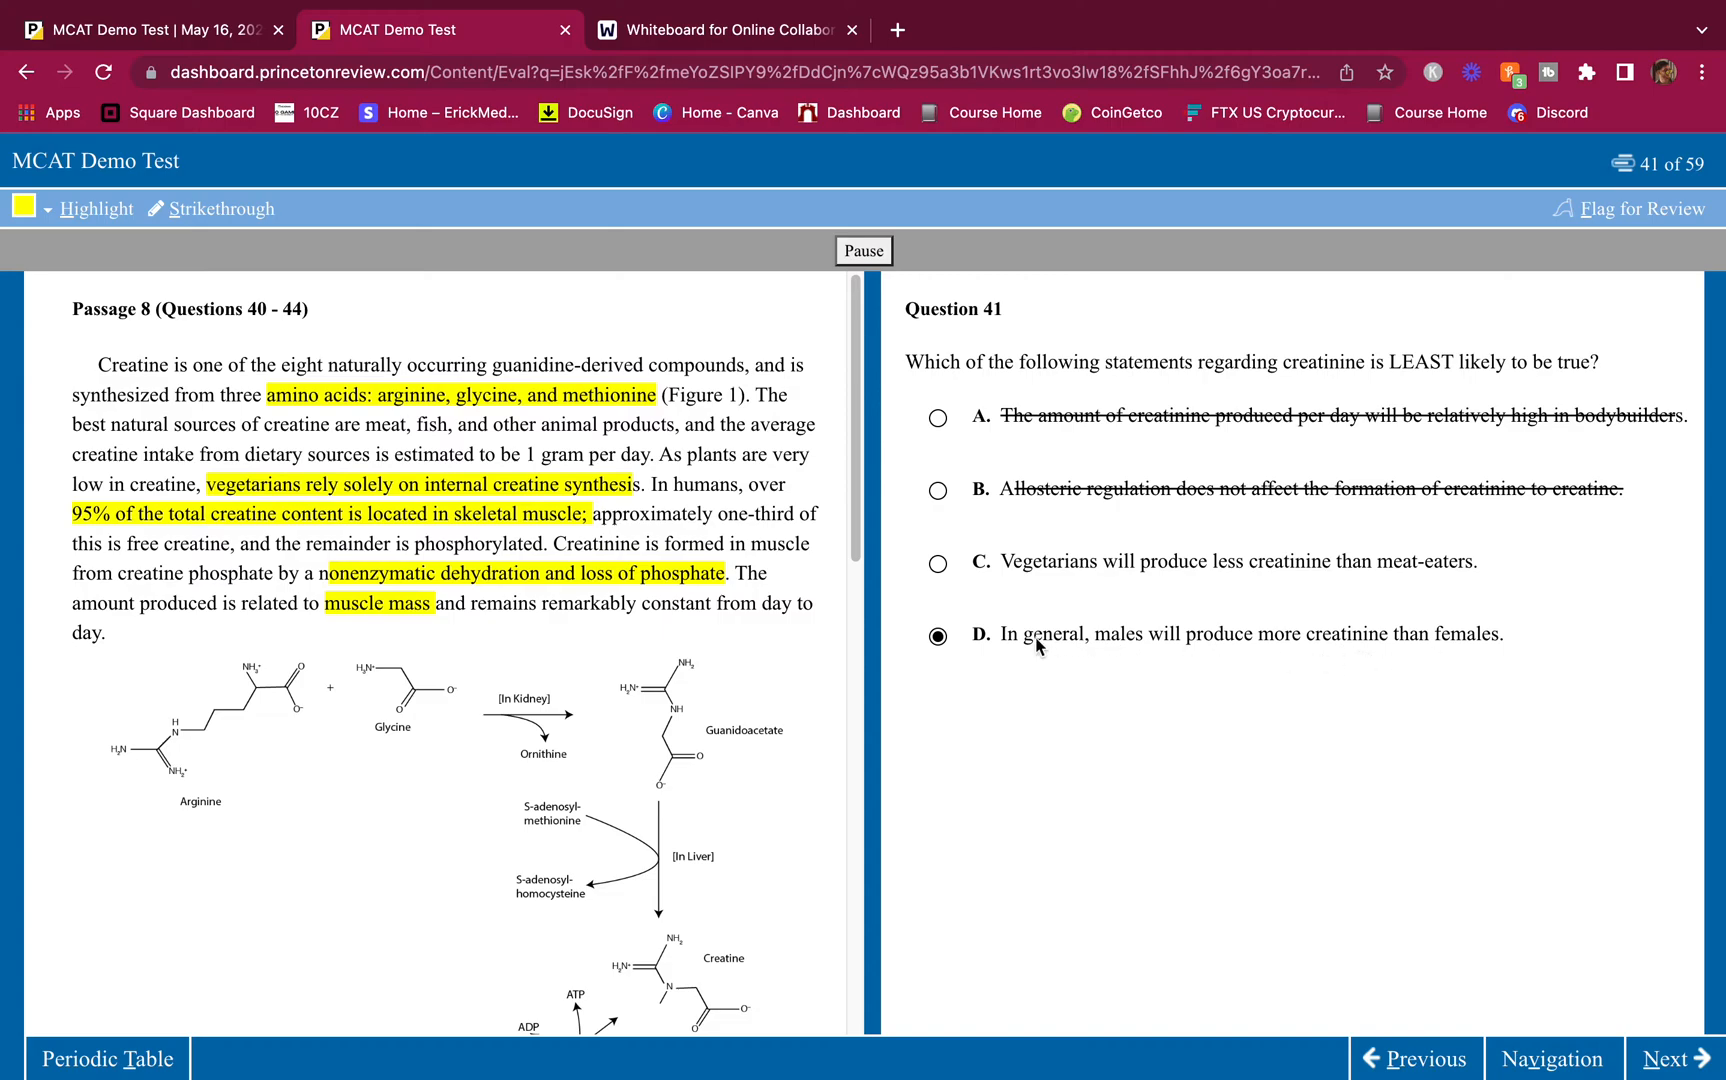
{"action": "mouse_move", "coordinate": [1055, 646]}
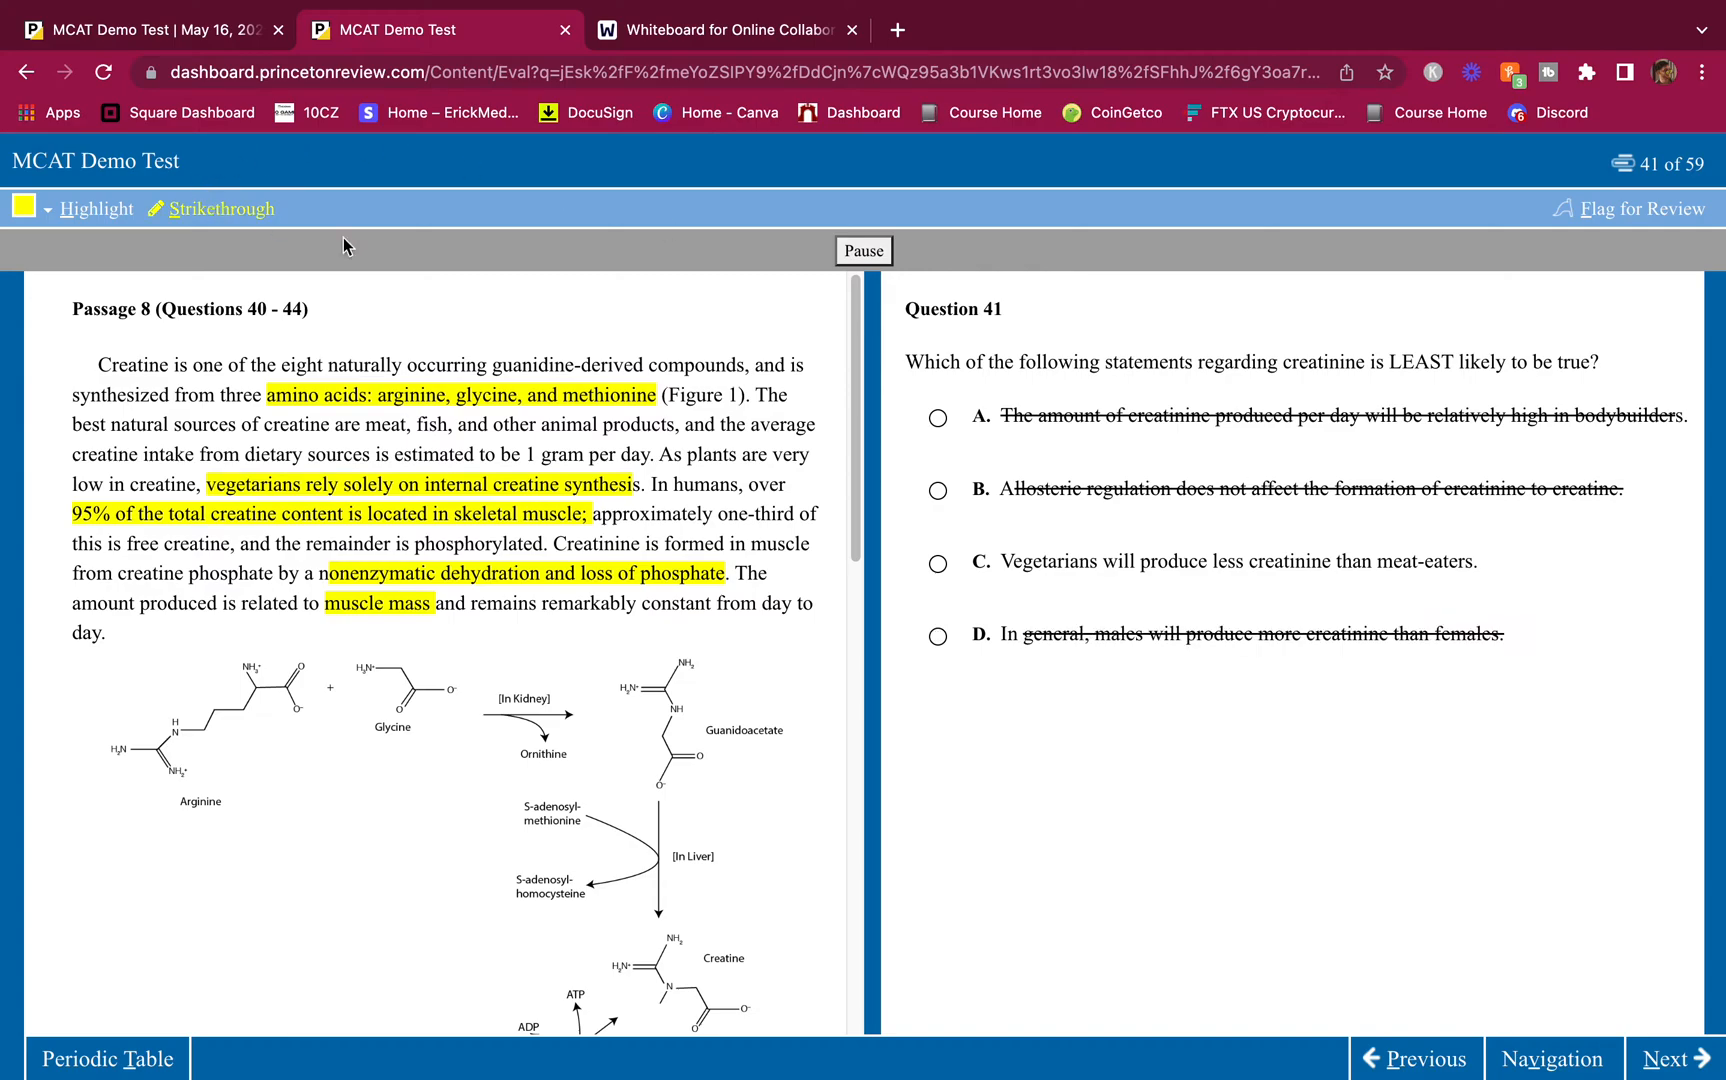
{"action": "left_click", "coordinate": [937, 565]}
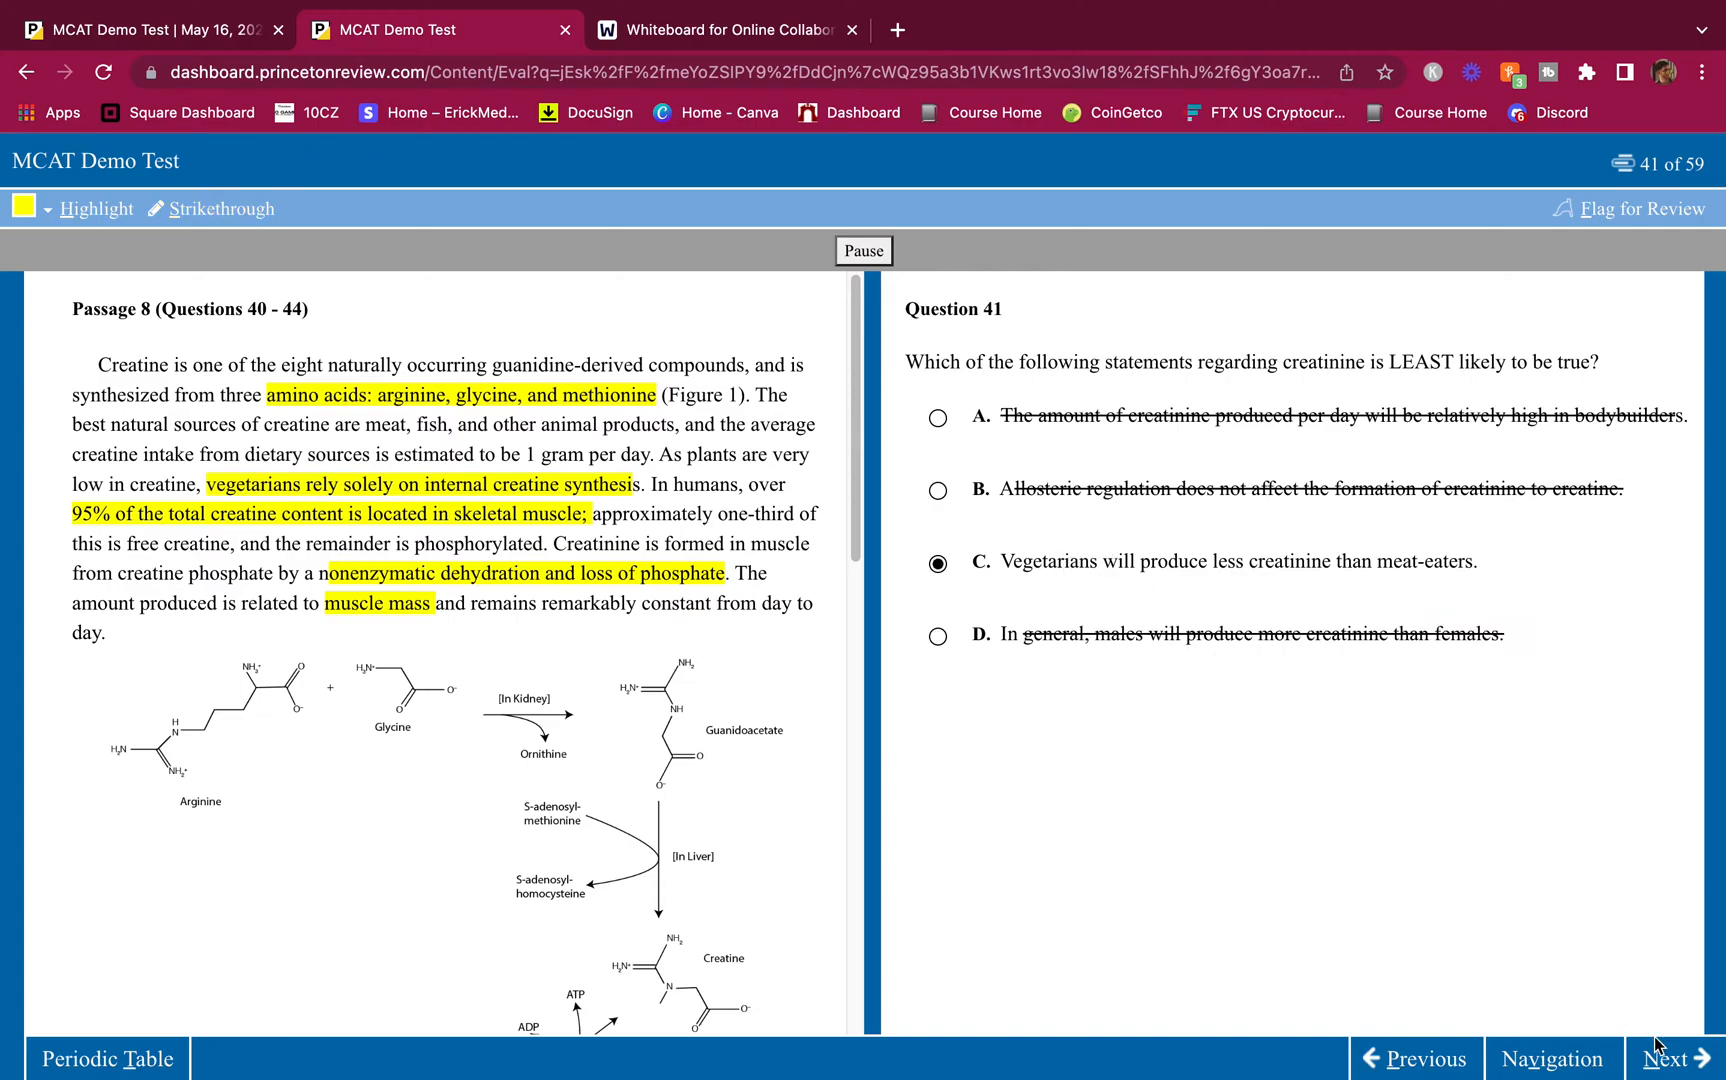
{"action": "left_click", "coordinate": [1687, 1059]}
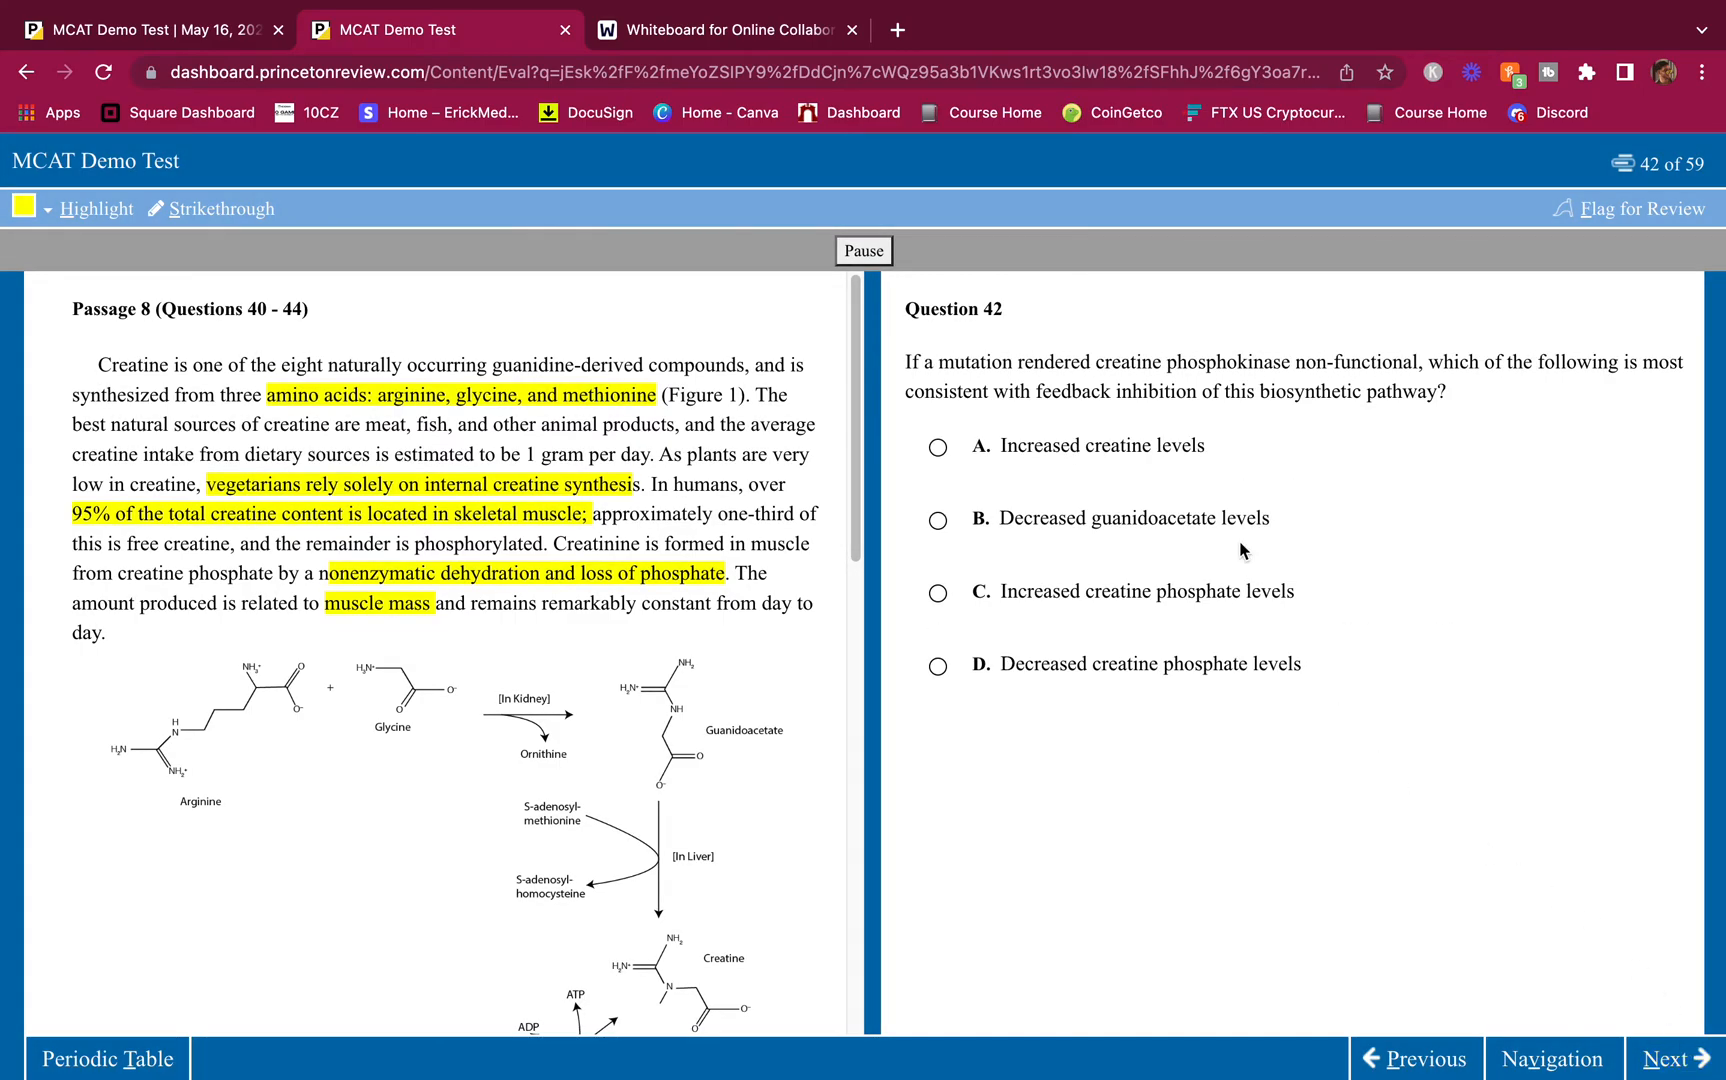
{"action": "mouse_move", "coordinate": [1235, 449]}
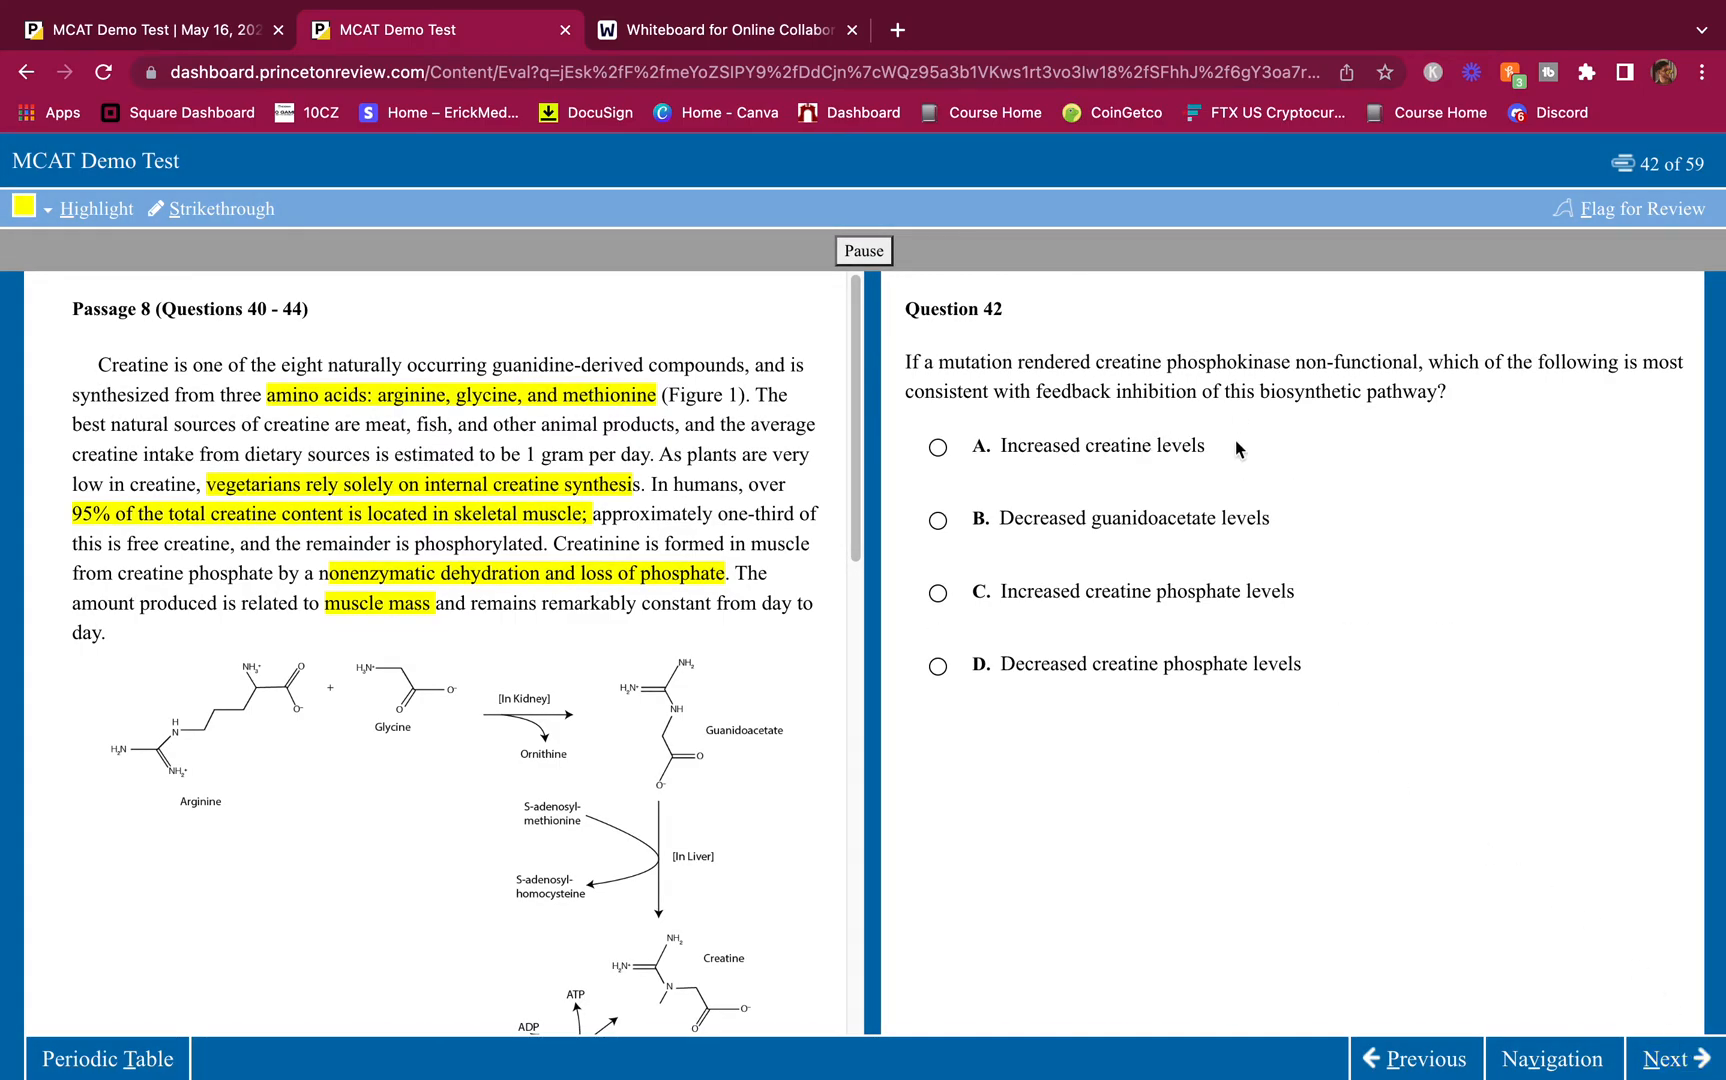
{"action": "mouse_move", "coordinate": [1267, 386]}
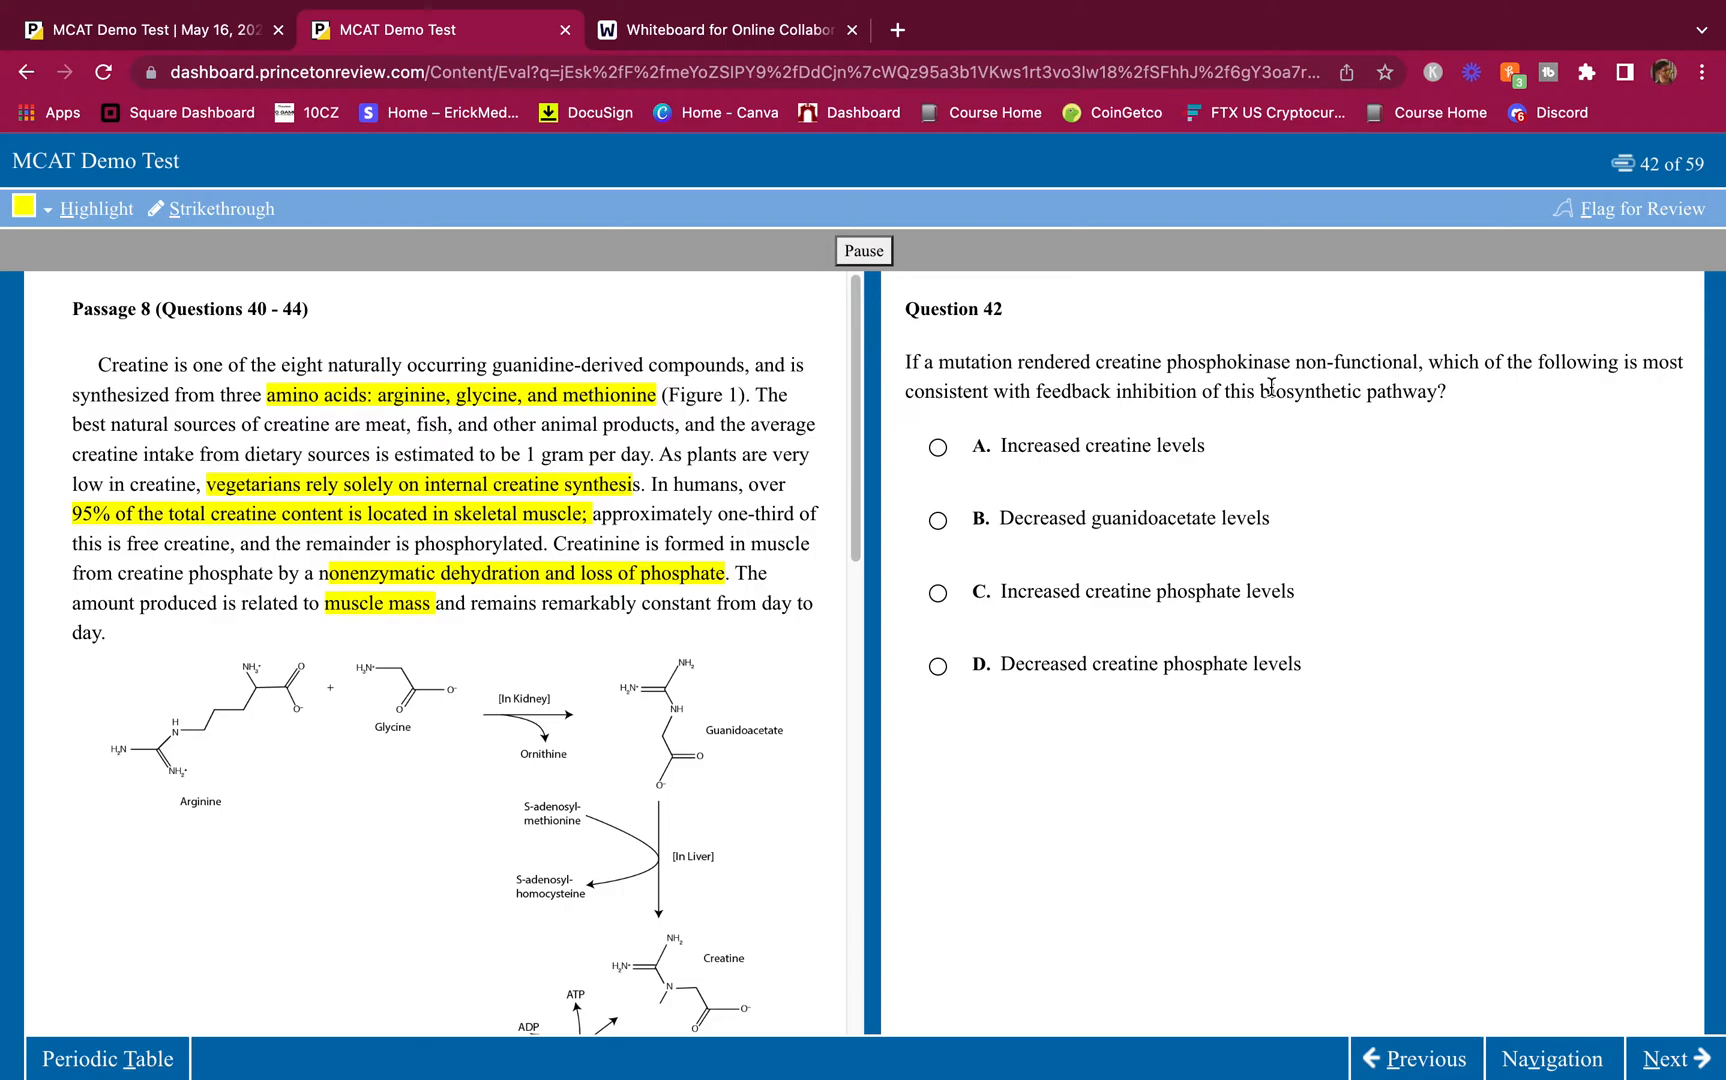
{"action": "mouse_move", "coordinate": [1214, 489]}
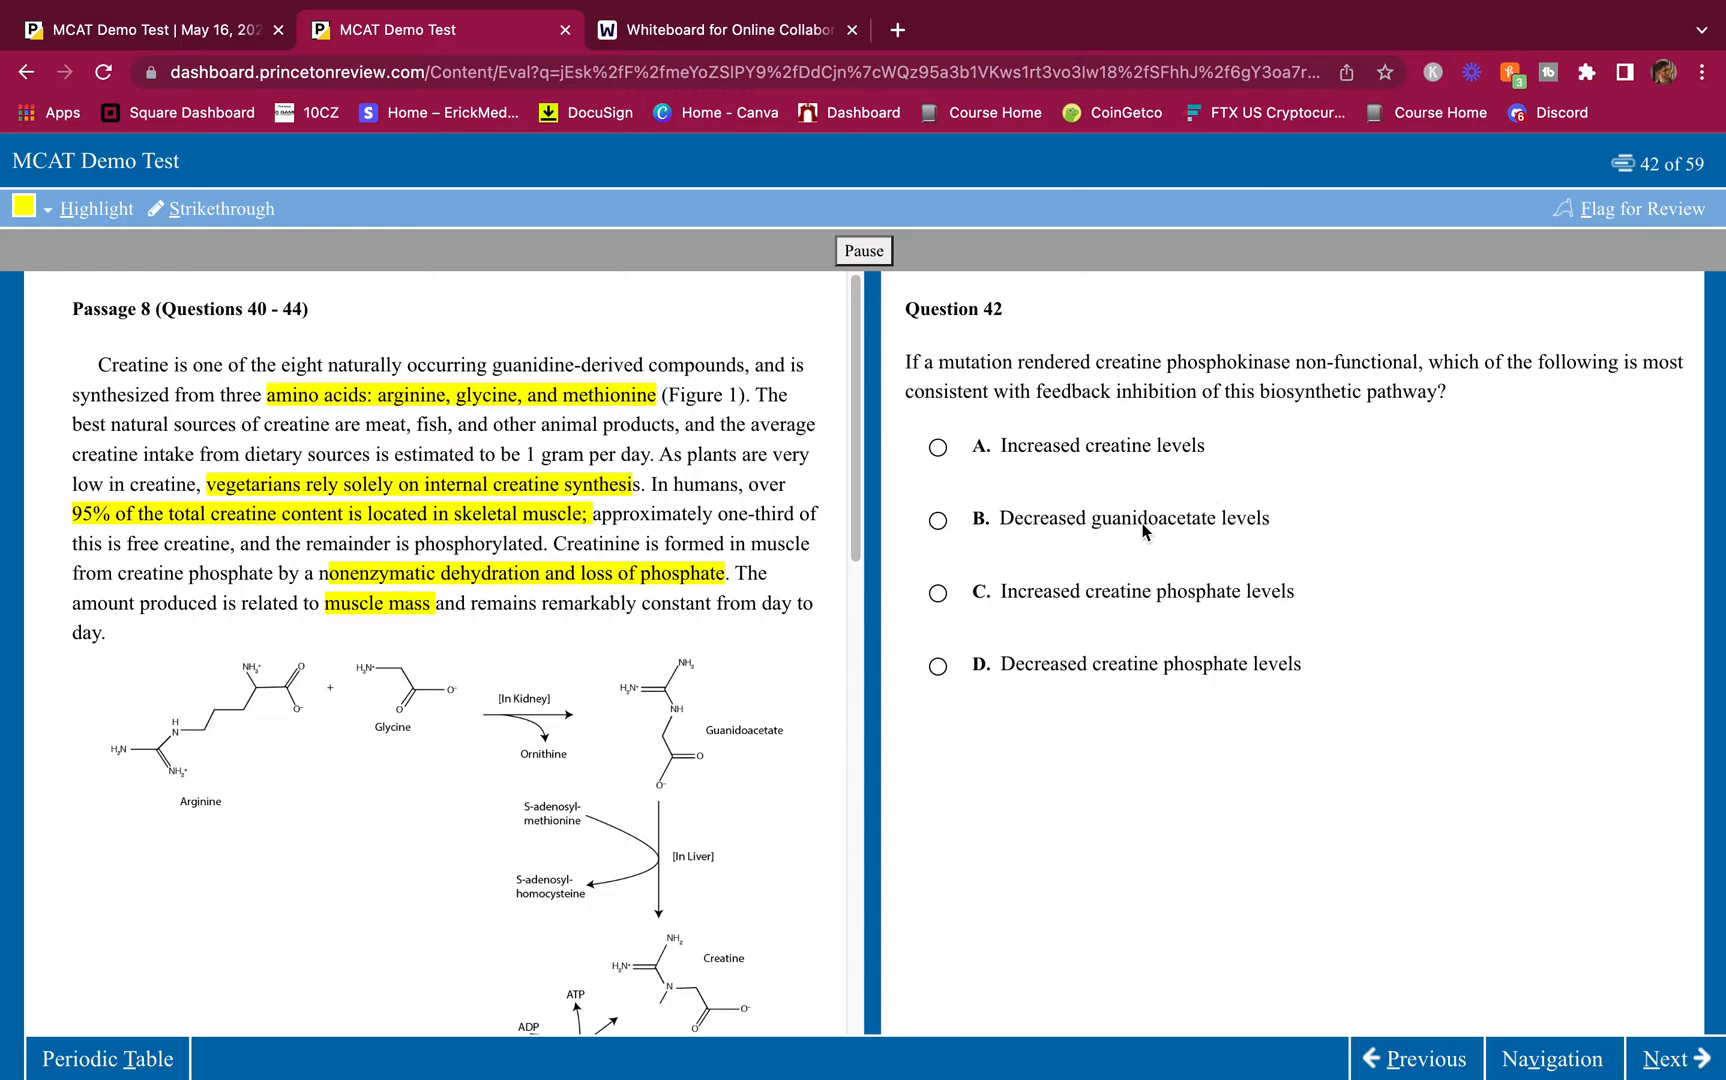
Step: Scroll the passage down to Figure 1, Biosynthesis of creatine, beside question 42
{"action": "scroll", "scroll_direction": "down", "scroll_amount": 3}
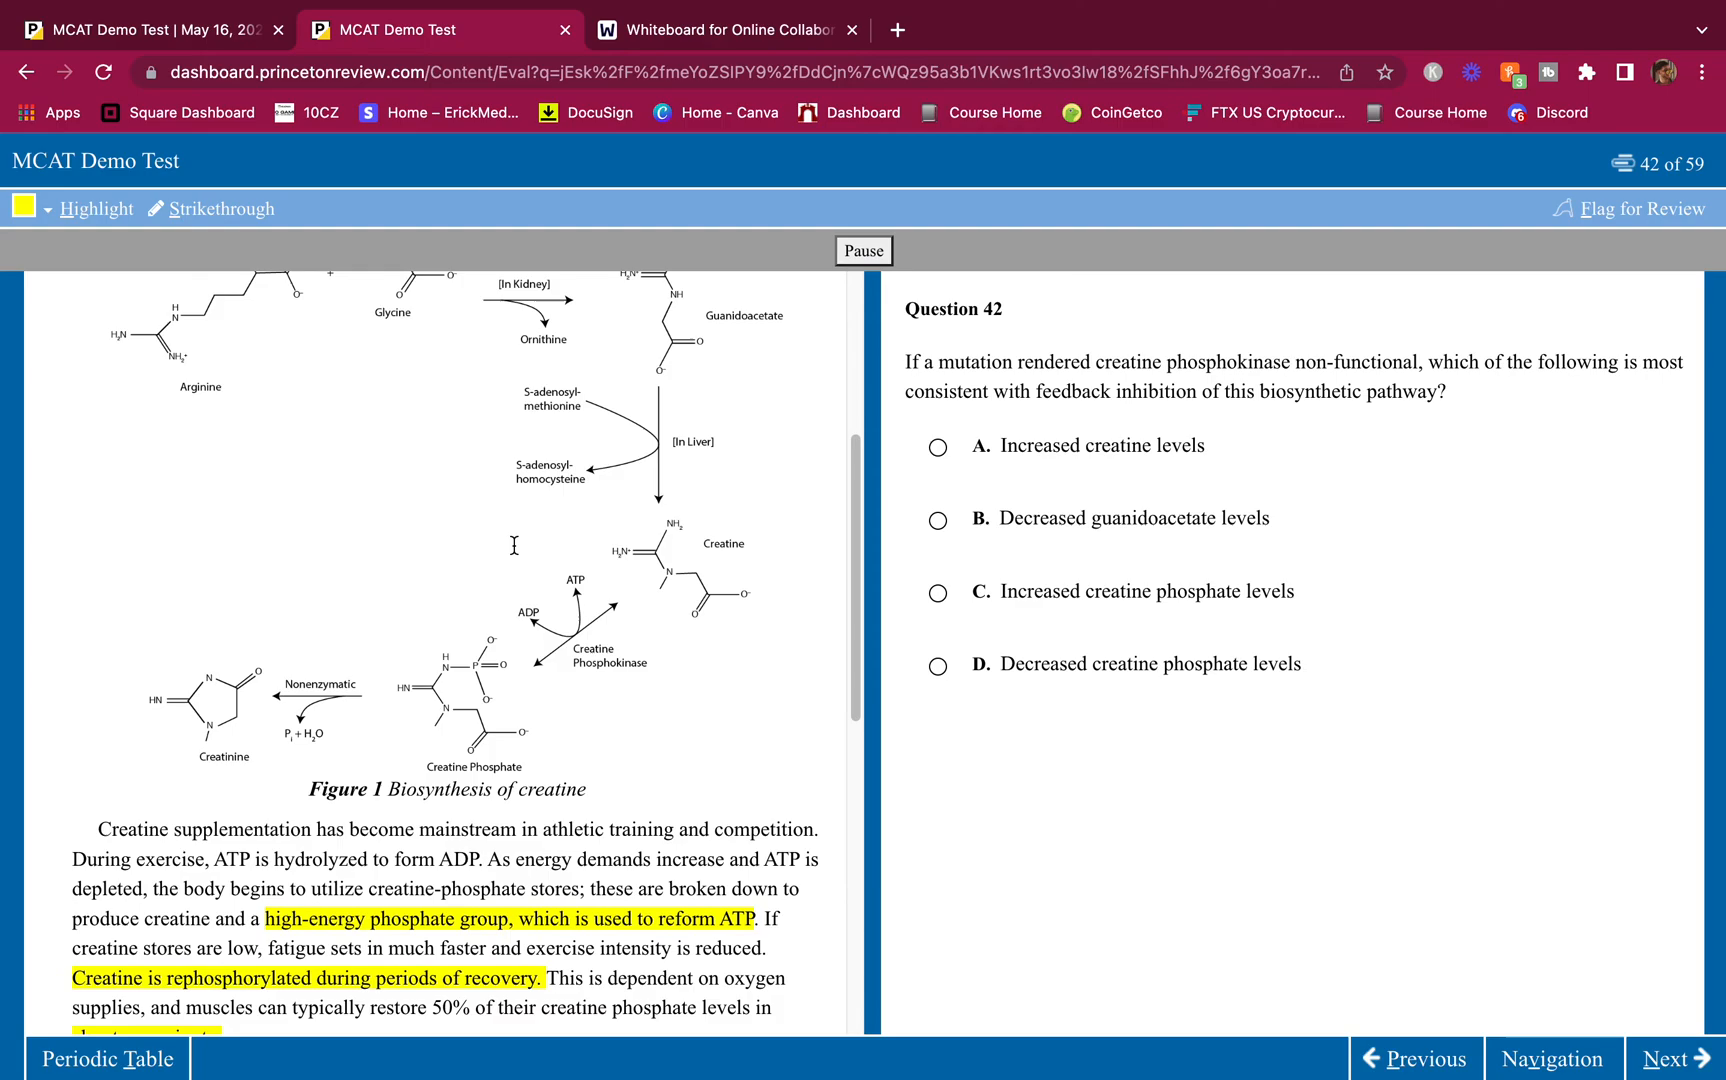
{"action": "scroll", "scroll_direction": "down", "scroll_amount": 3}
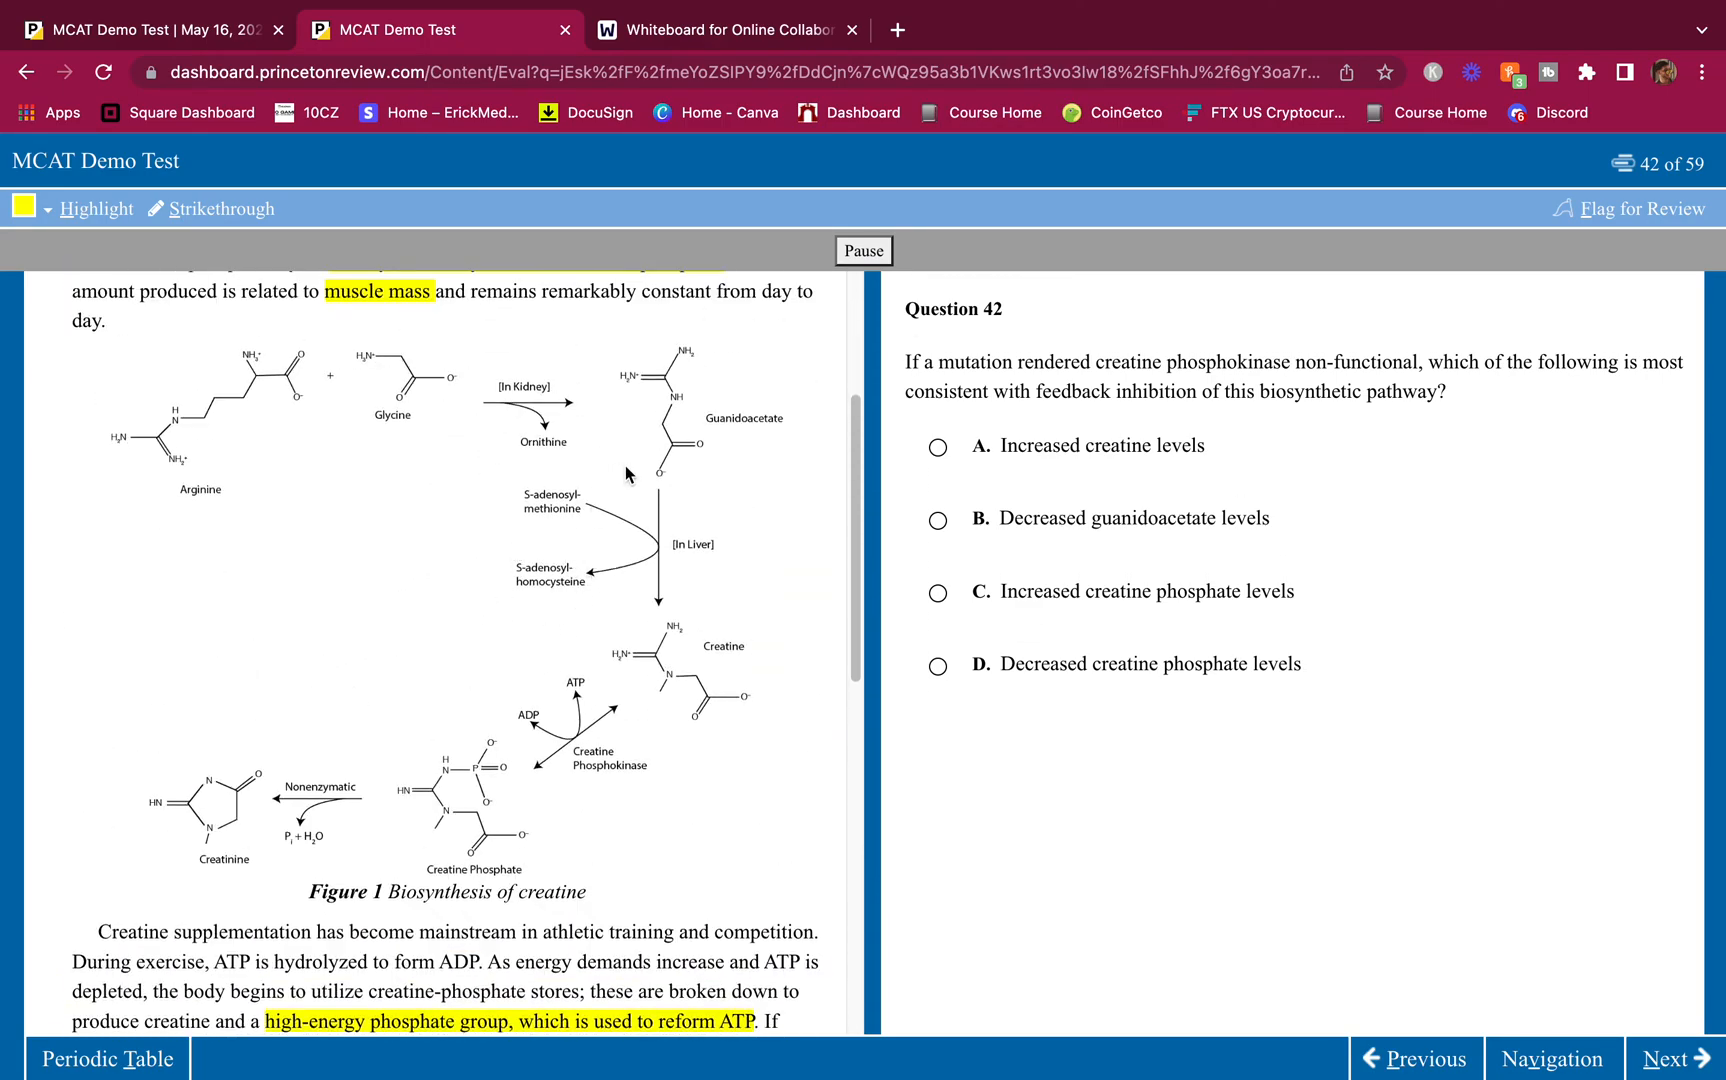
{"action": "mouse_move", "coordinate": [616, 767]}
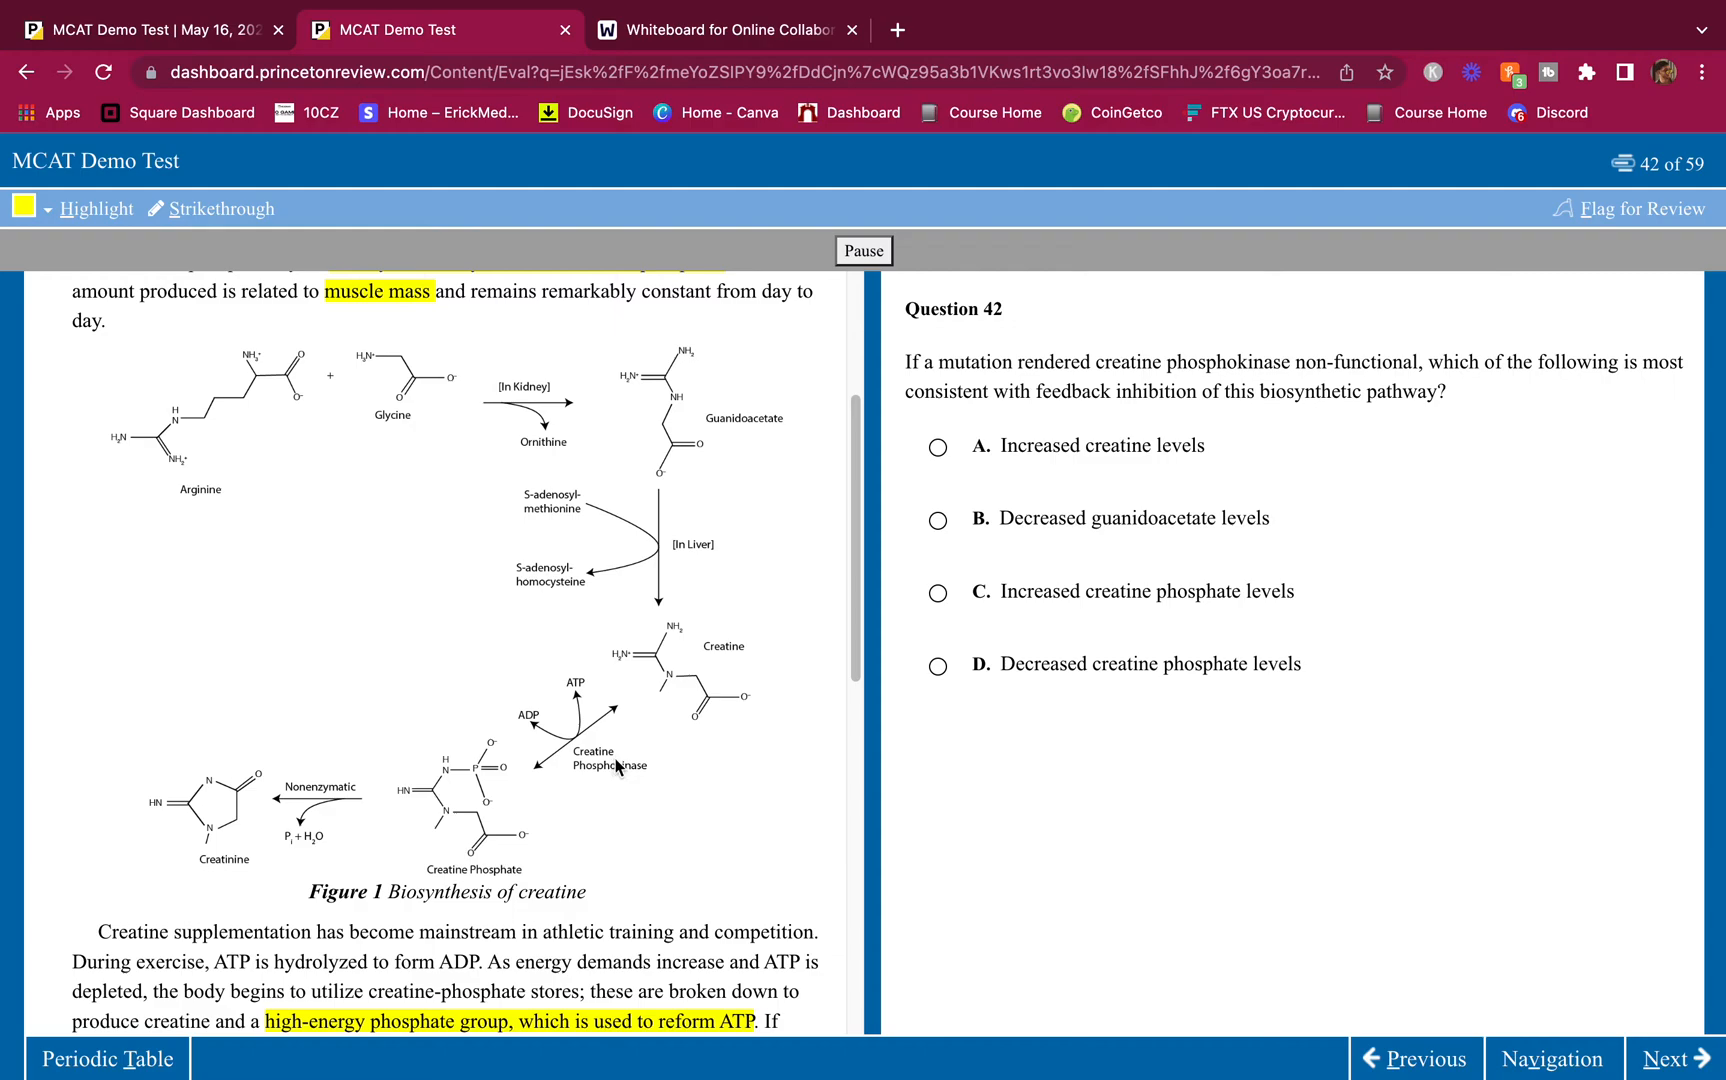
{"action": "mouse_move", "coordinate": [1162, 397]}
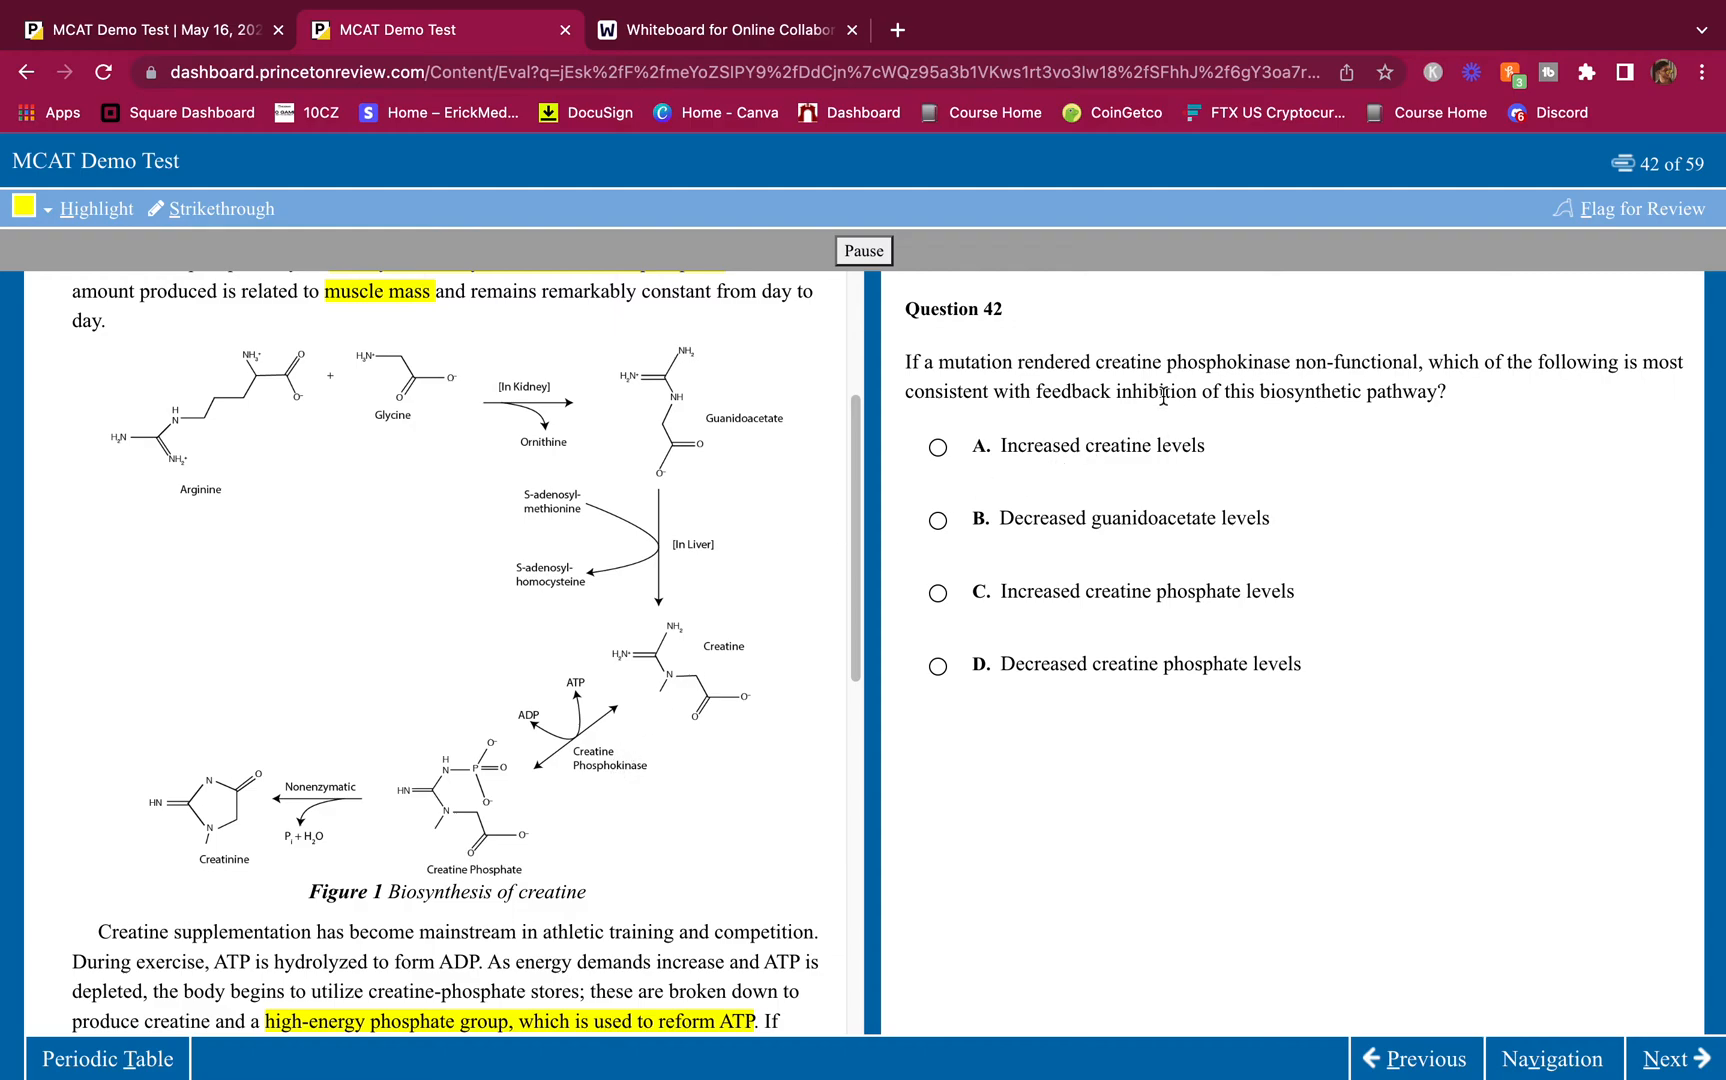
{"action": "mouse_move", "coordinate": [532, 749]}
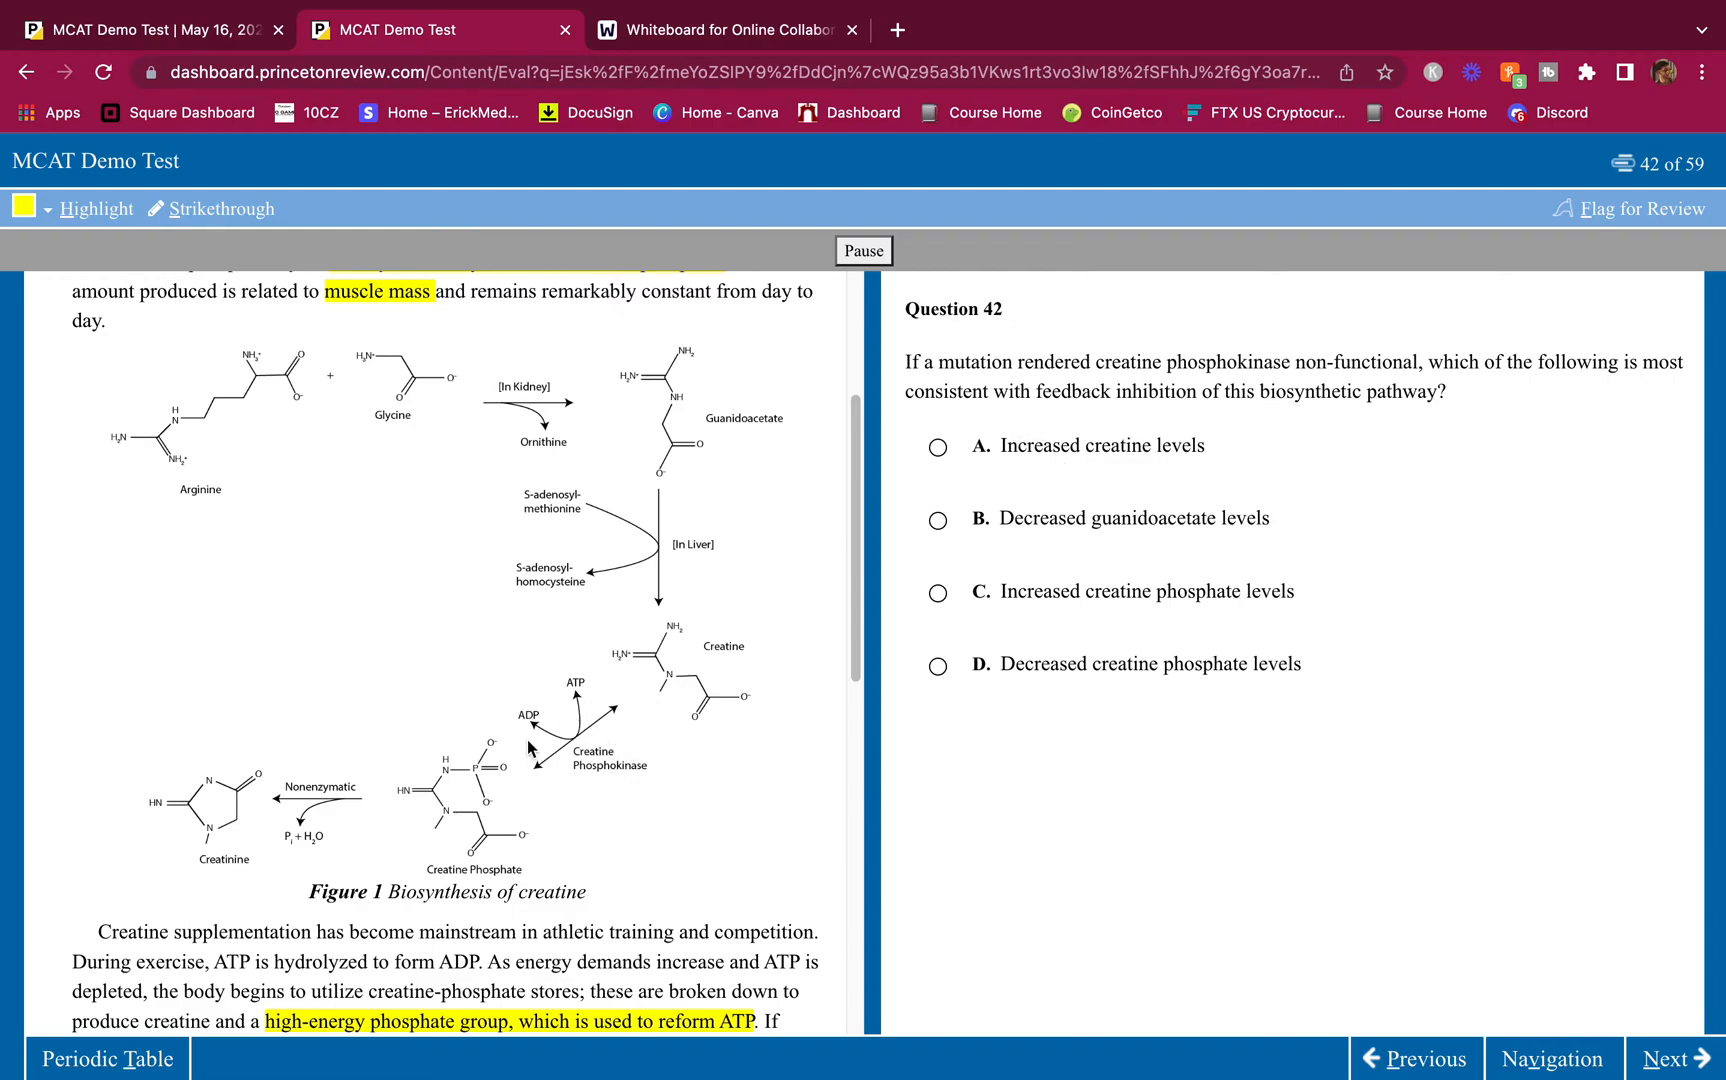
{"action": "mouse_move", "coordinate": [561, 782]}
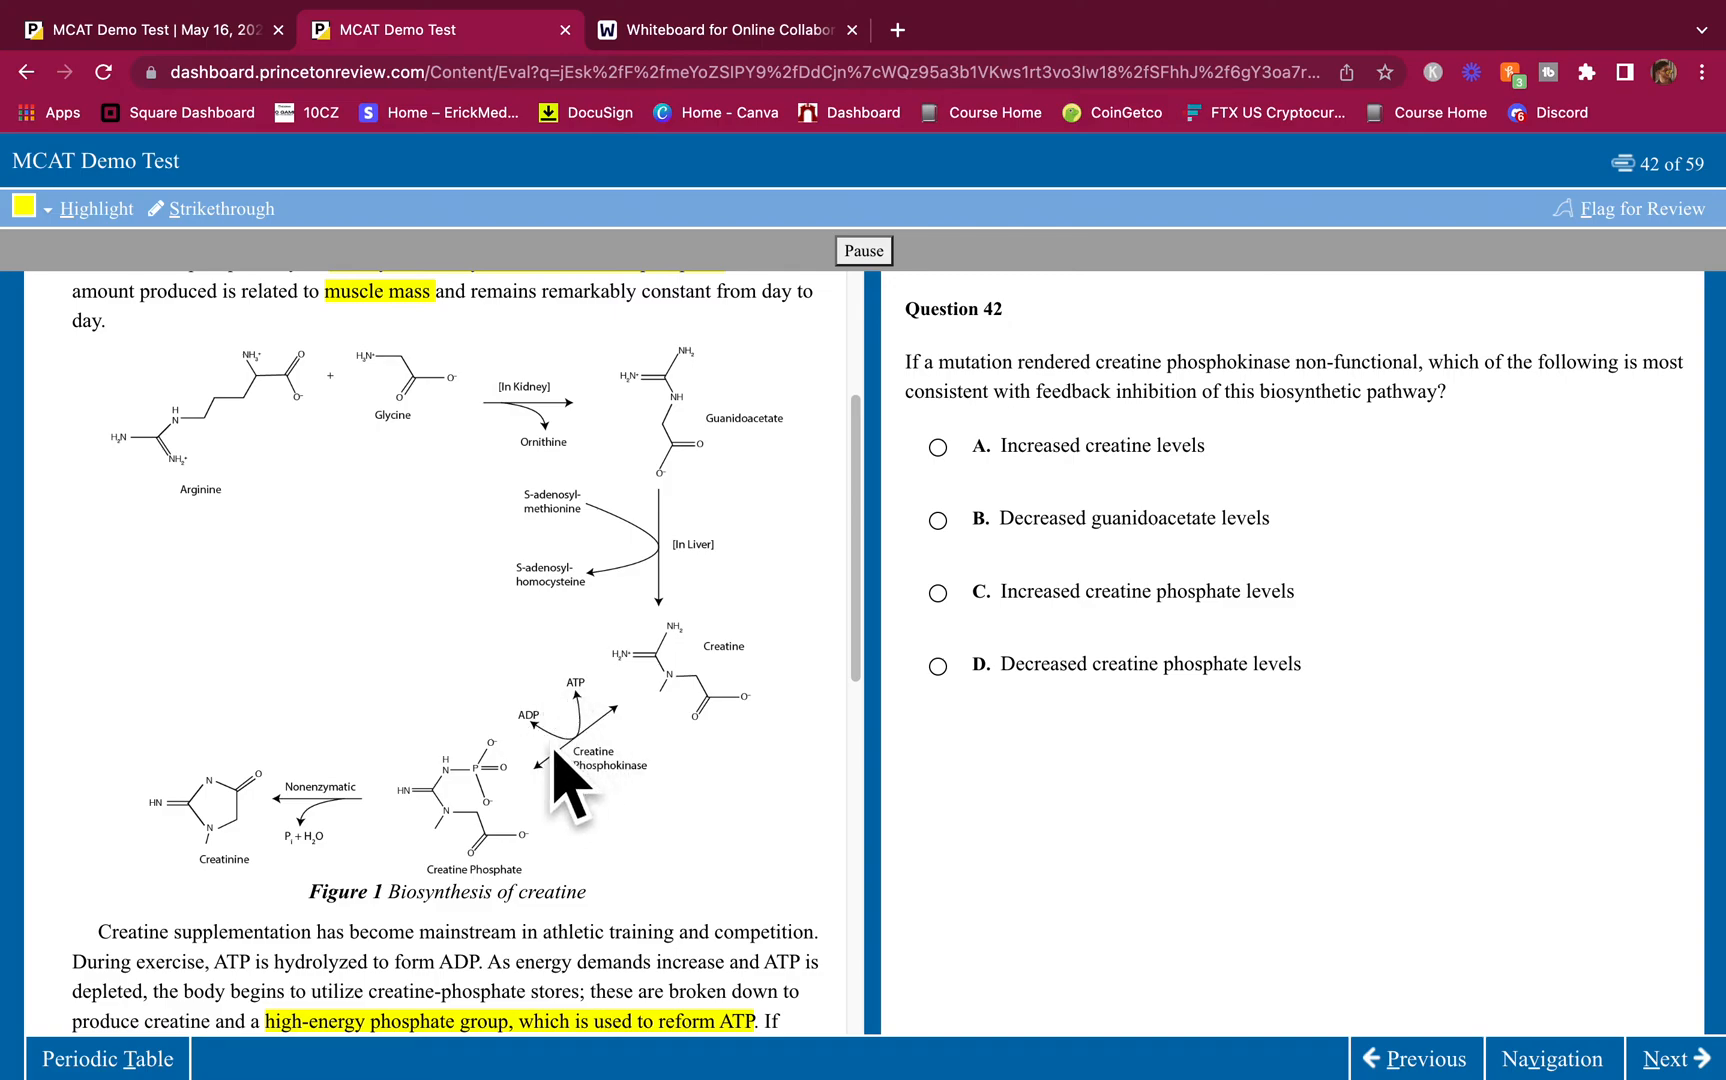
{"action": "mouse_move", "coordinate": [578, 699]}
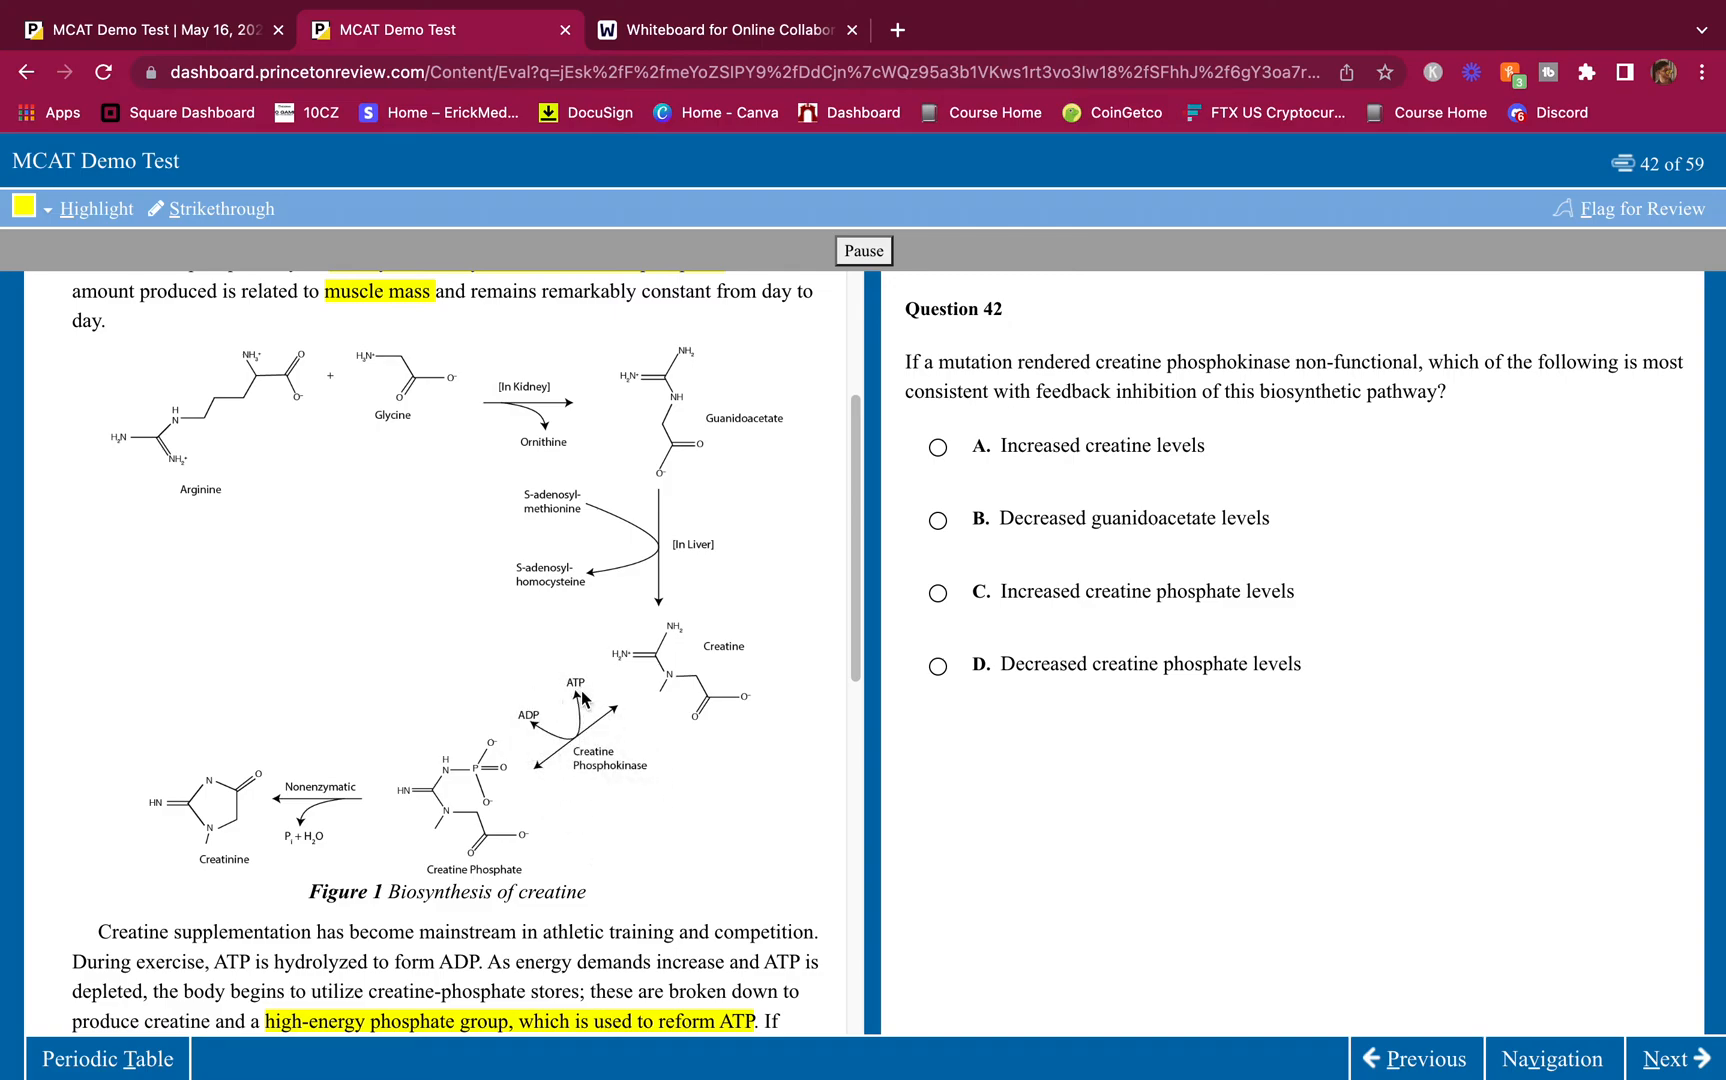
{"action": "mouse_move", "coordinate": [468, 380]}
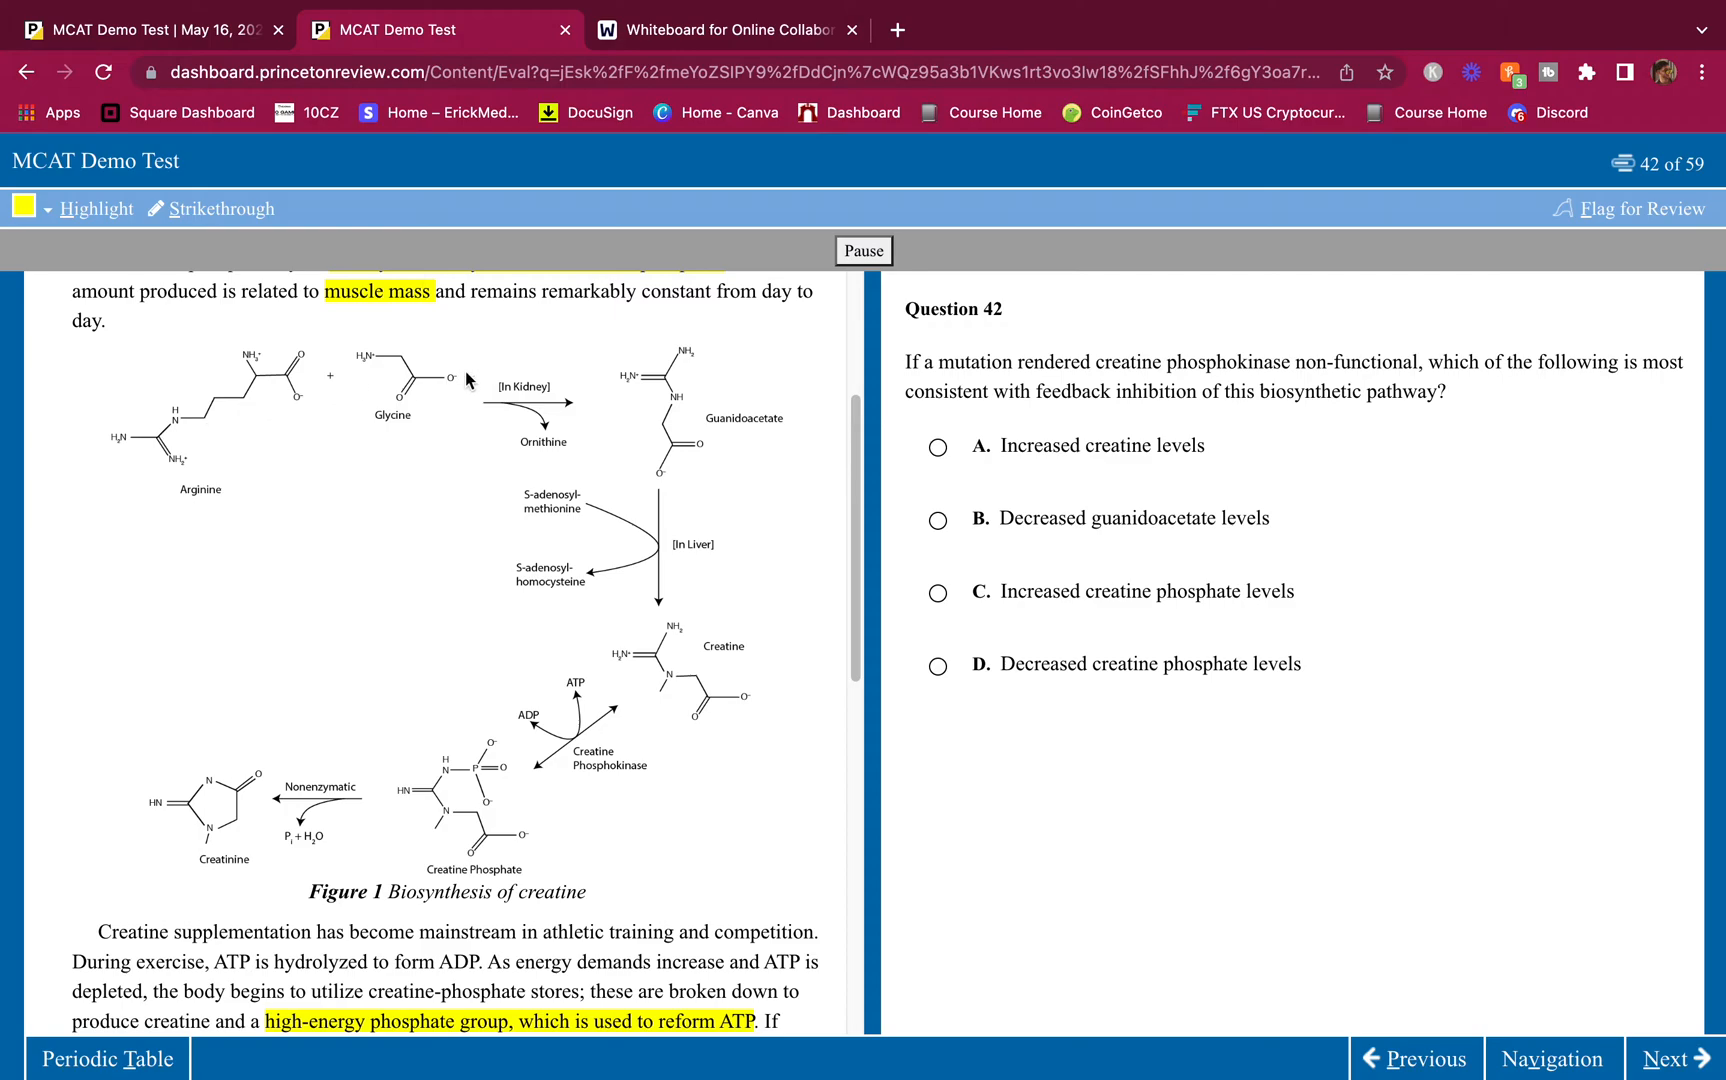
{"action": "mouse_move", "coordinate": [523, 787]}
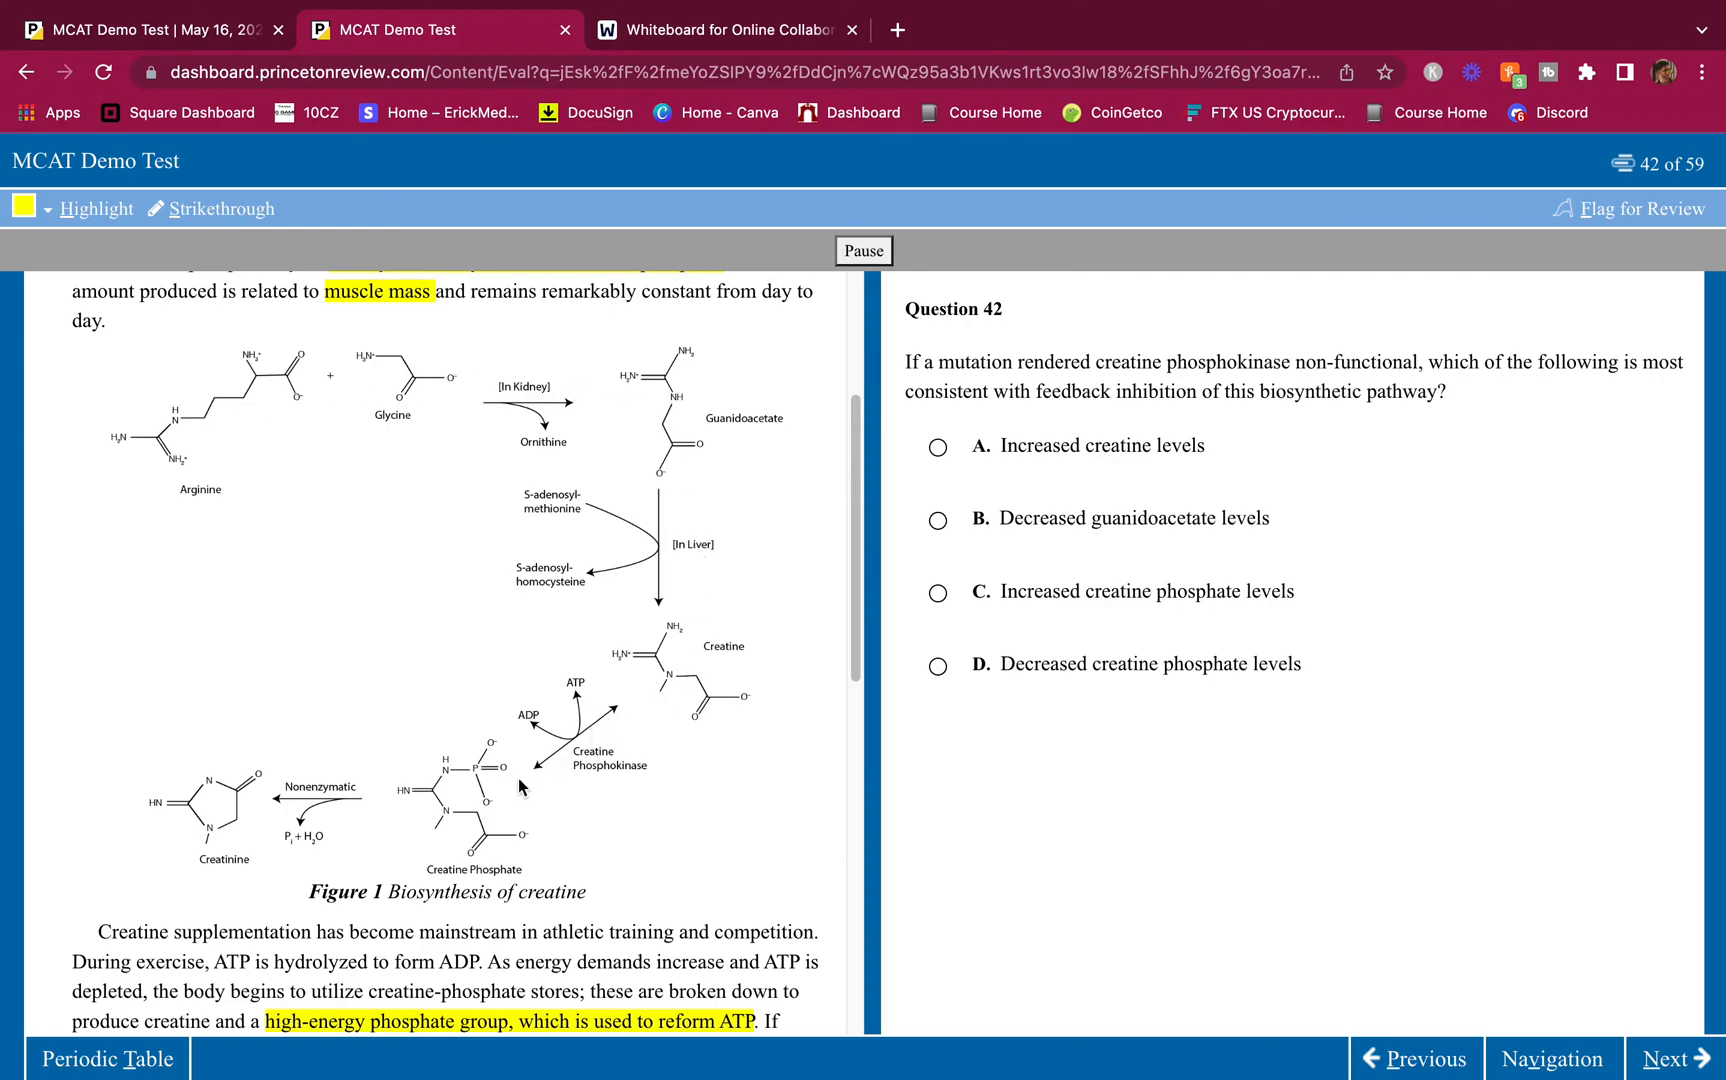
{"action": "mouse_move", "coordinate": [636, 669]}
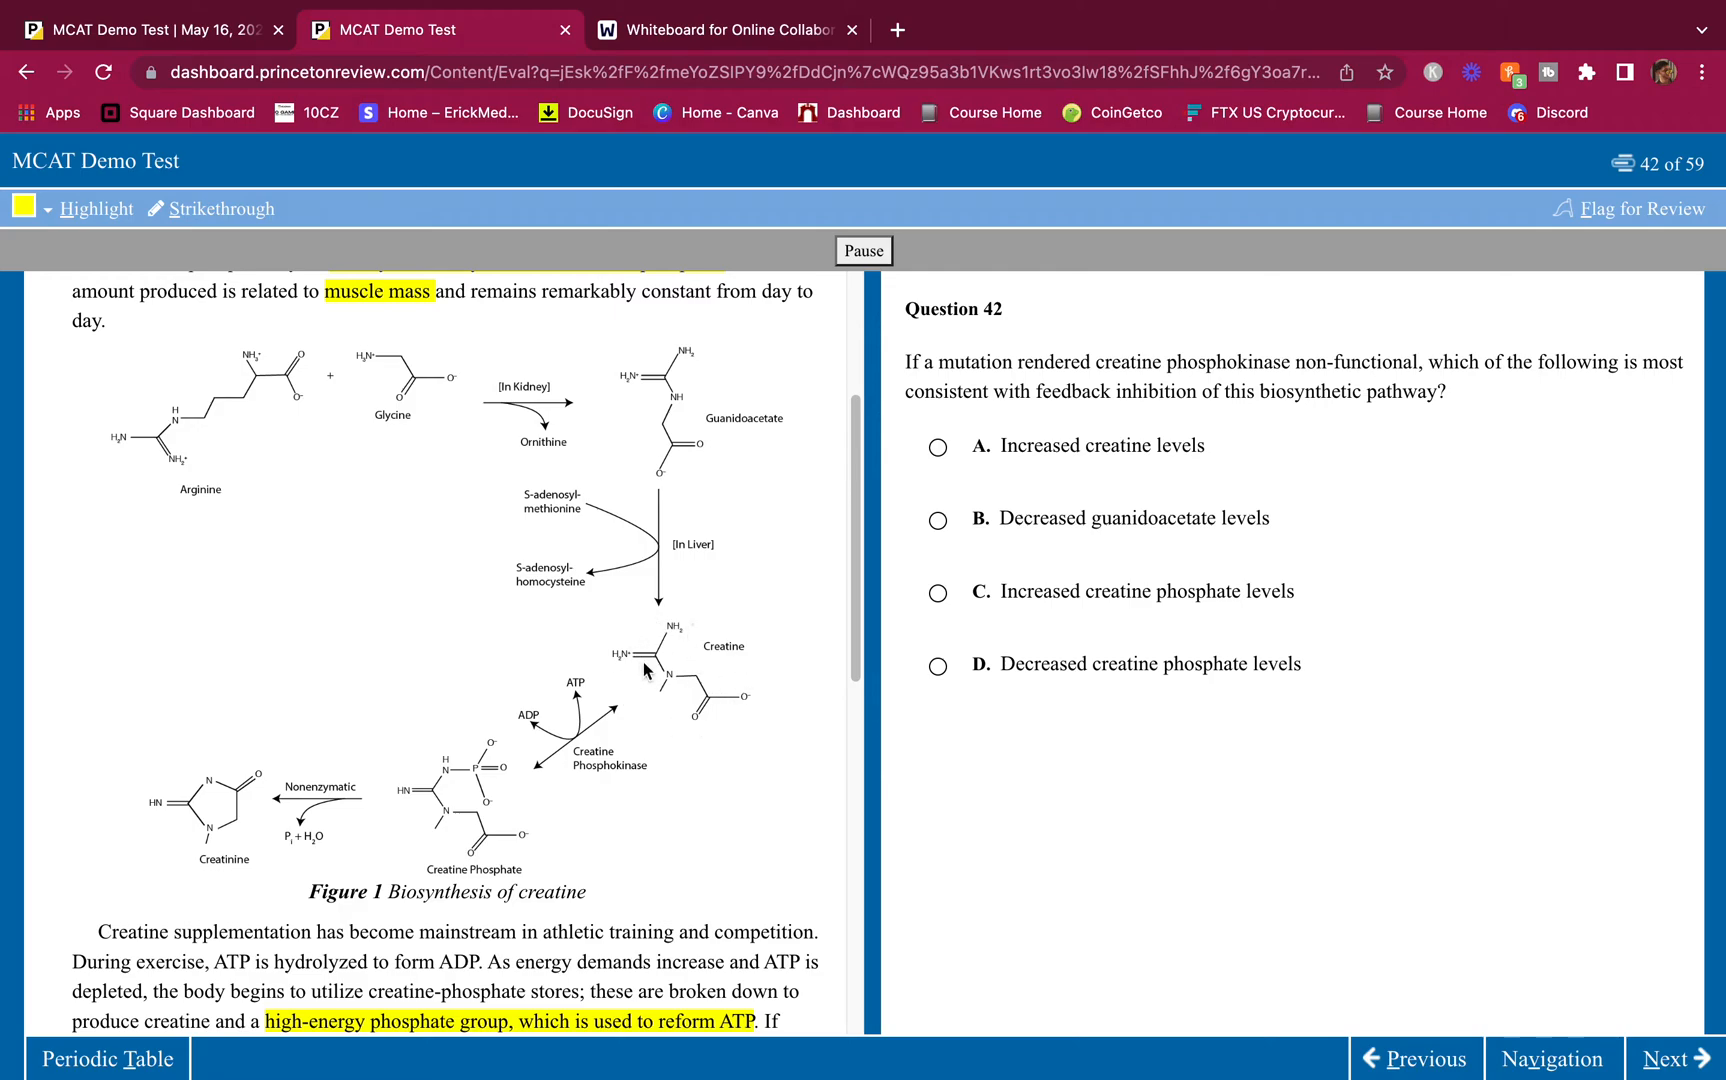
{"action": "mouse_move", "coordinate": [686, 675]}
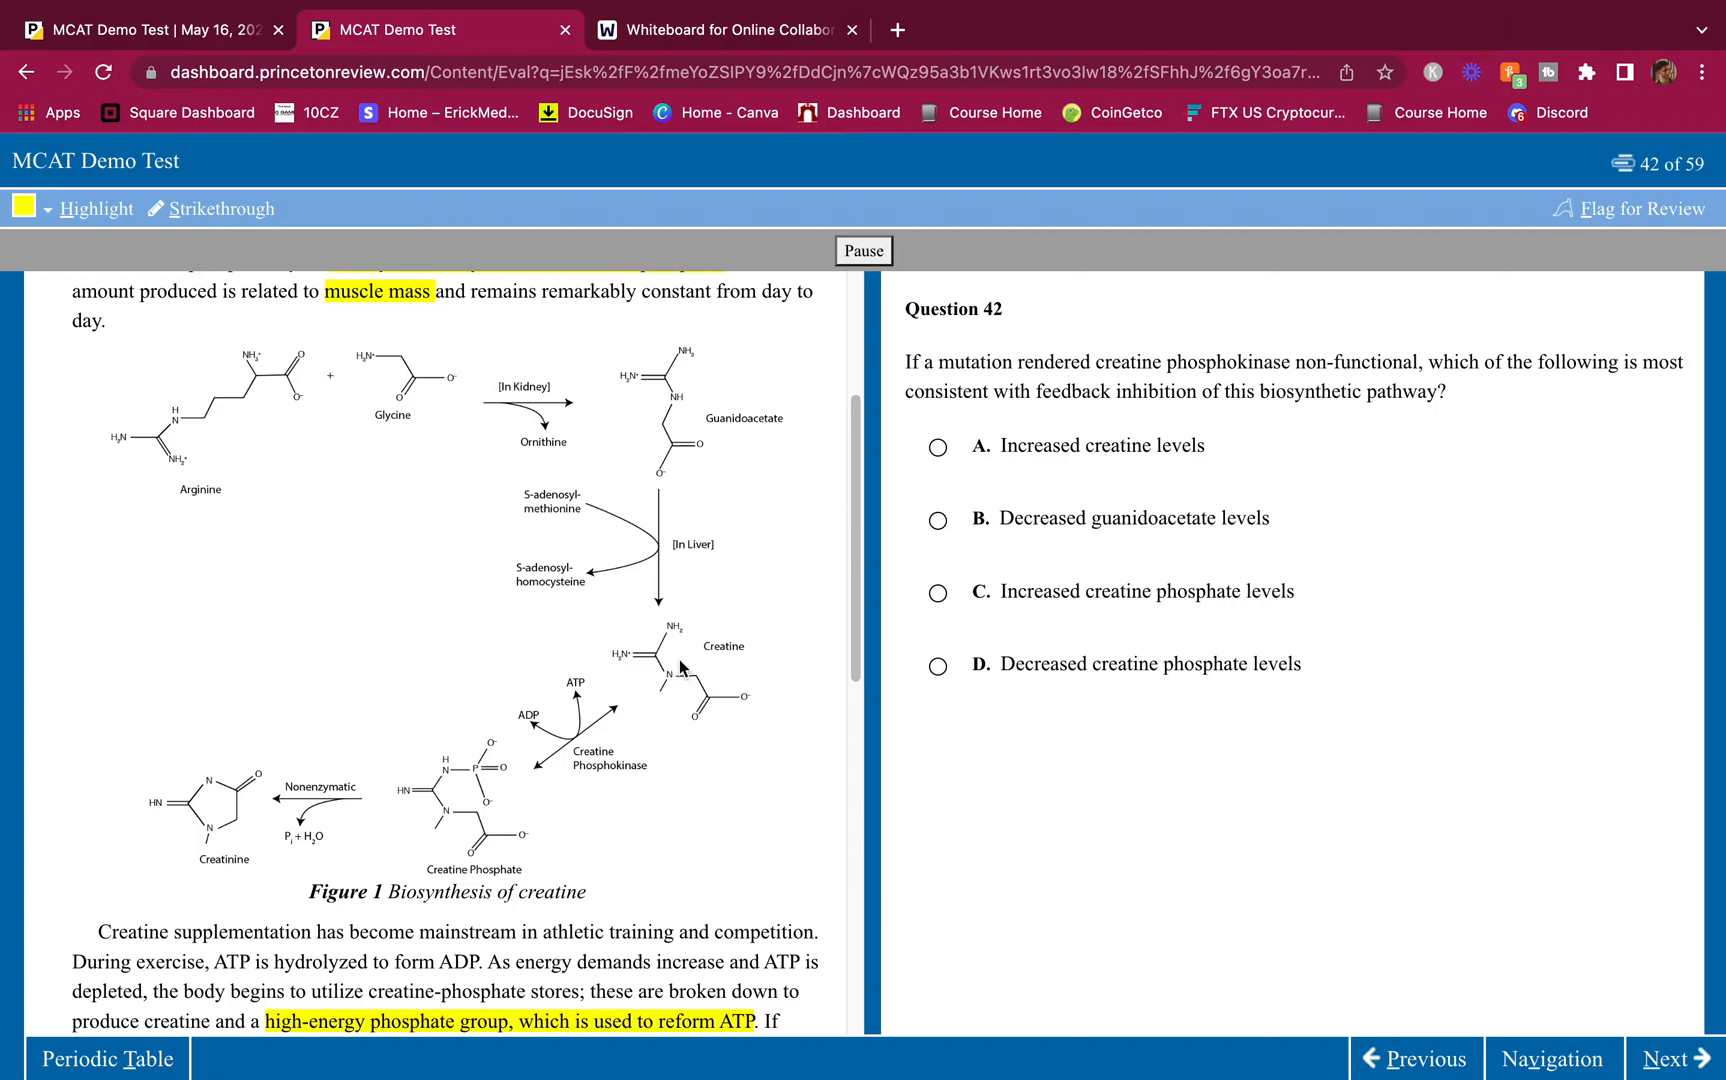
{"action": "mouse_move", "coordinate": [684, 673]}
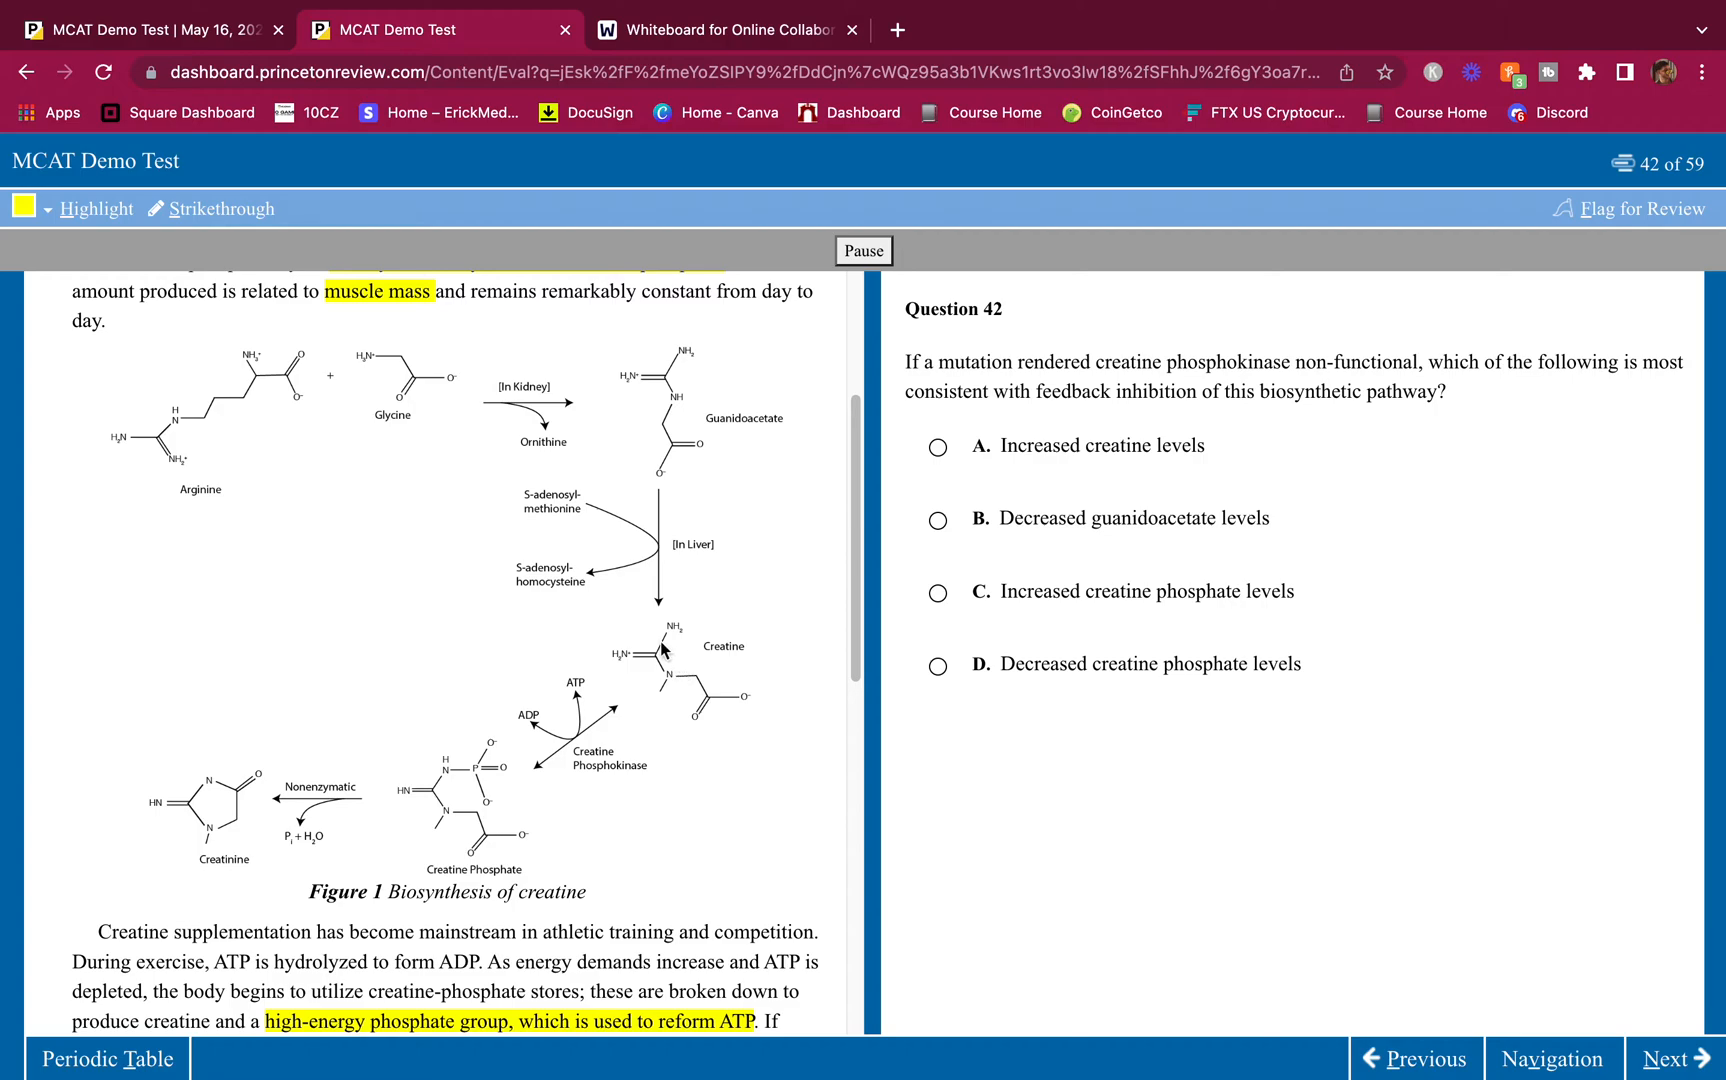
{"action": "mouse_move", "coordinate": [491, 608]}
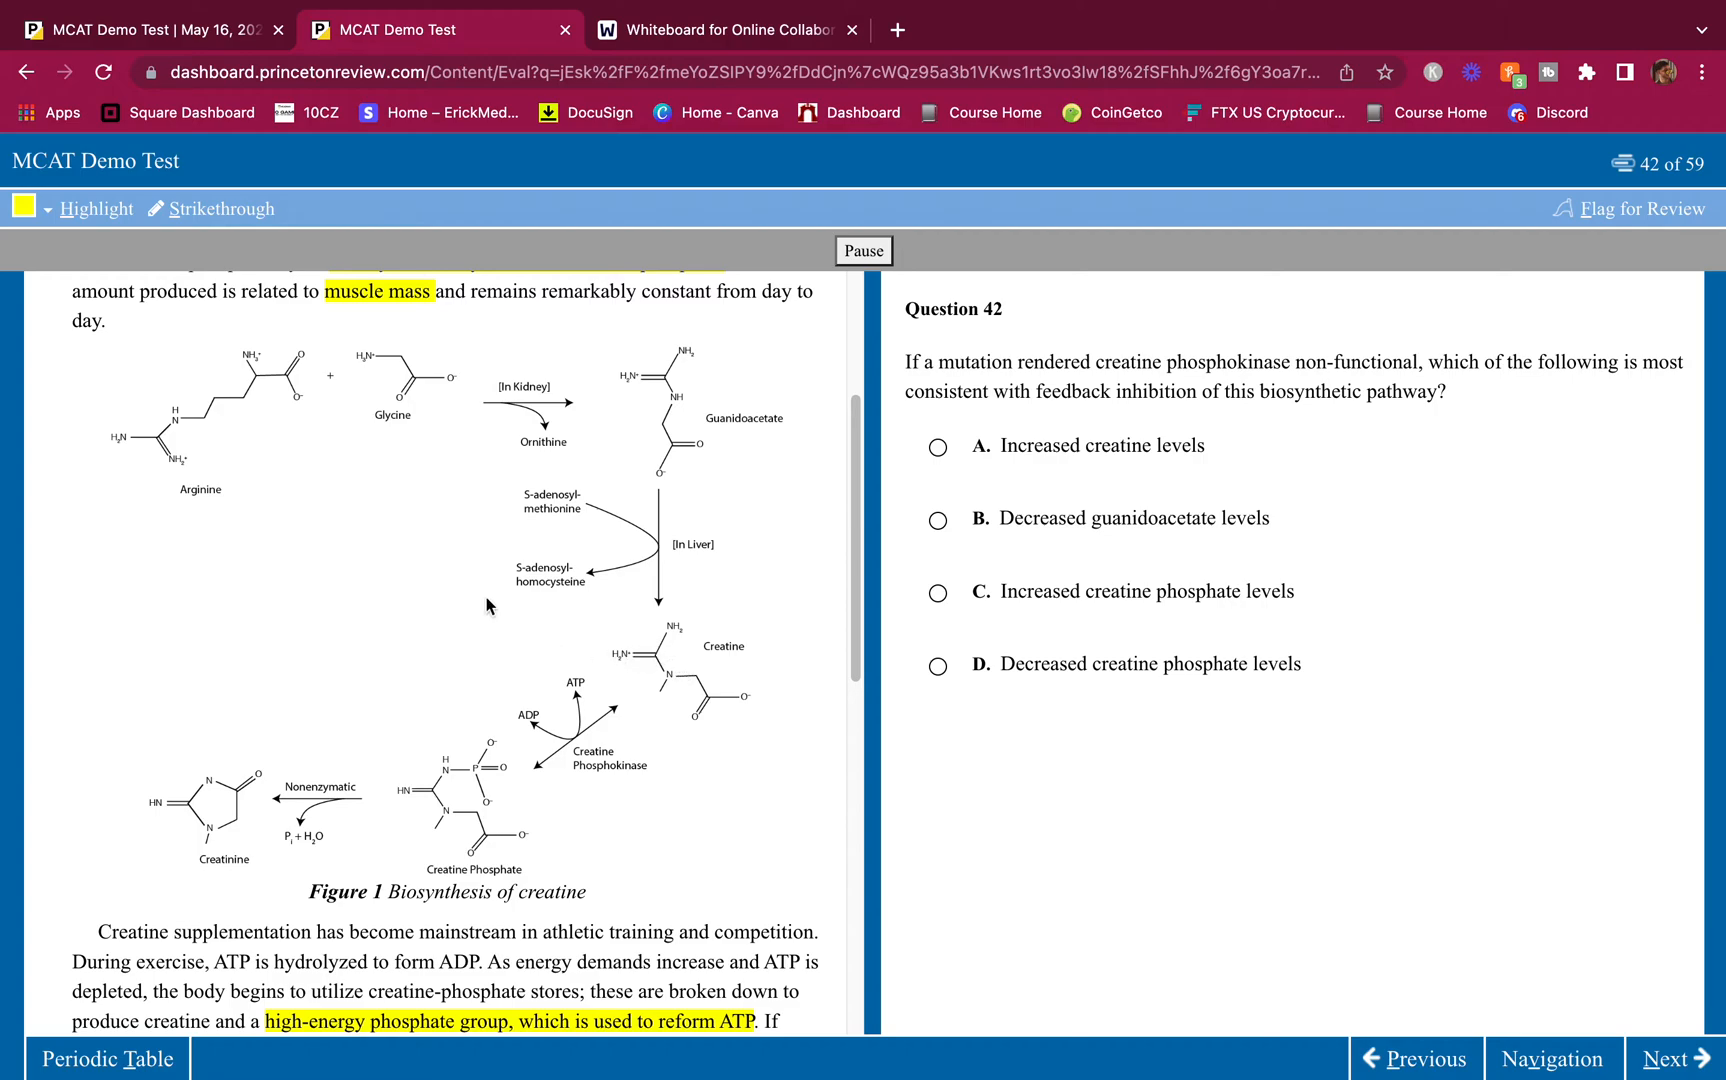
{"action": "mouse_move", "coordinate": [677, 606]}
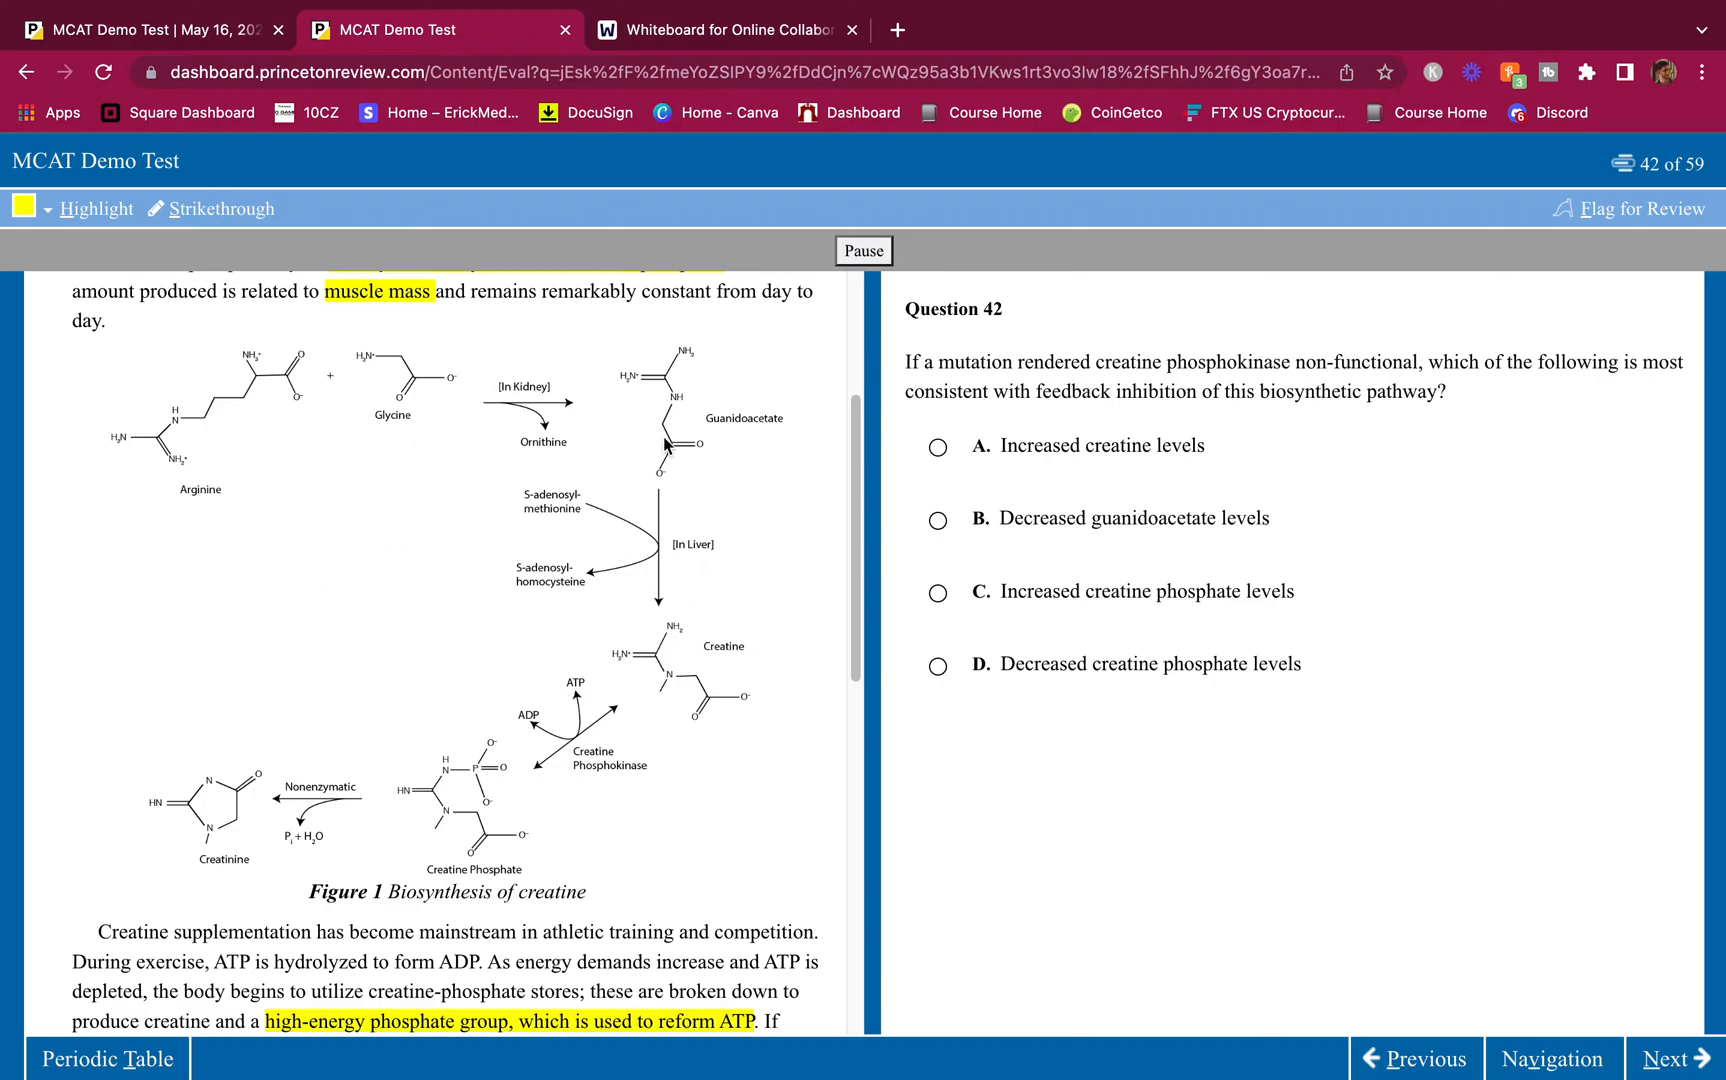
{"action": "mouse_move", "coordinate": [476, 372]}
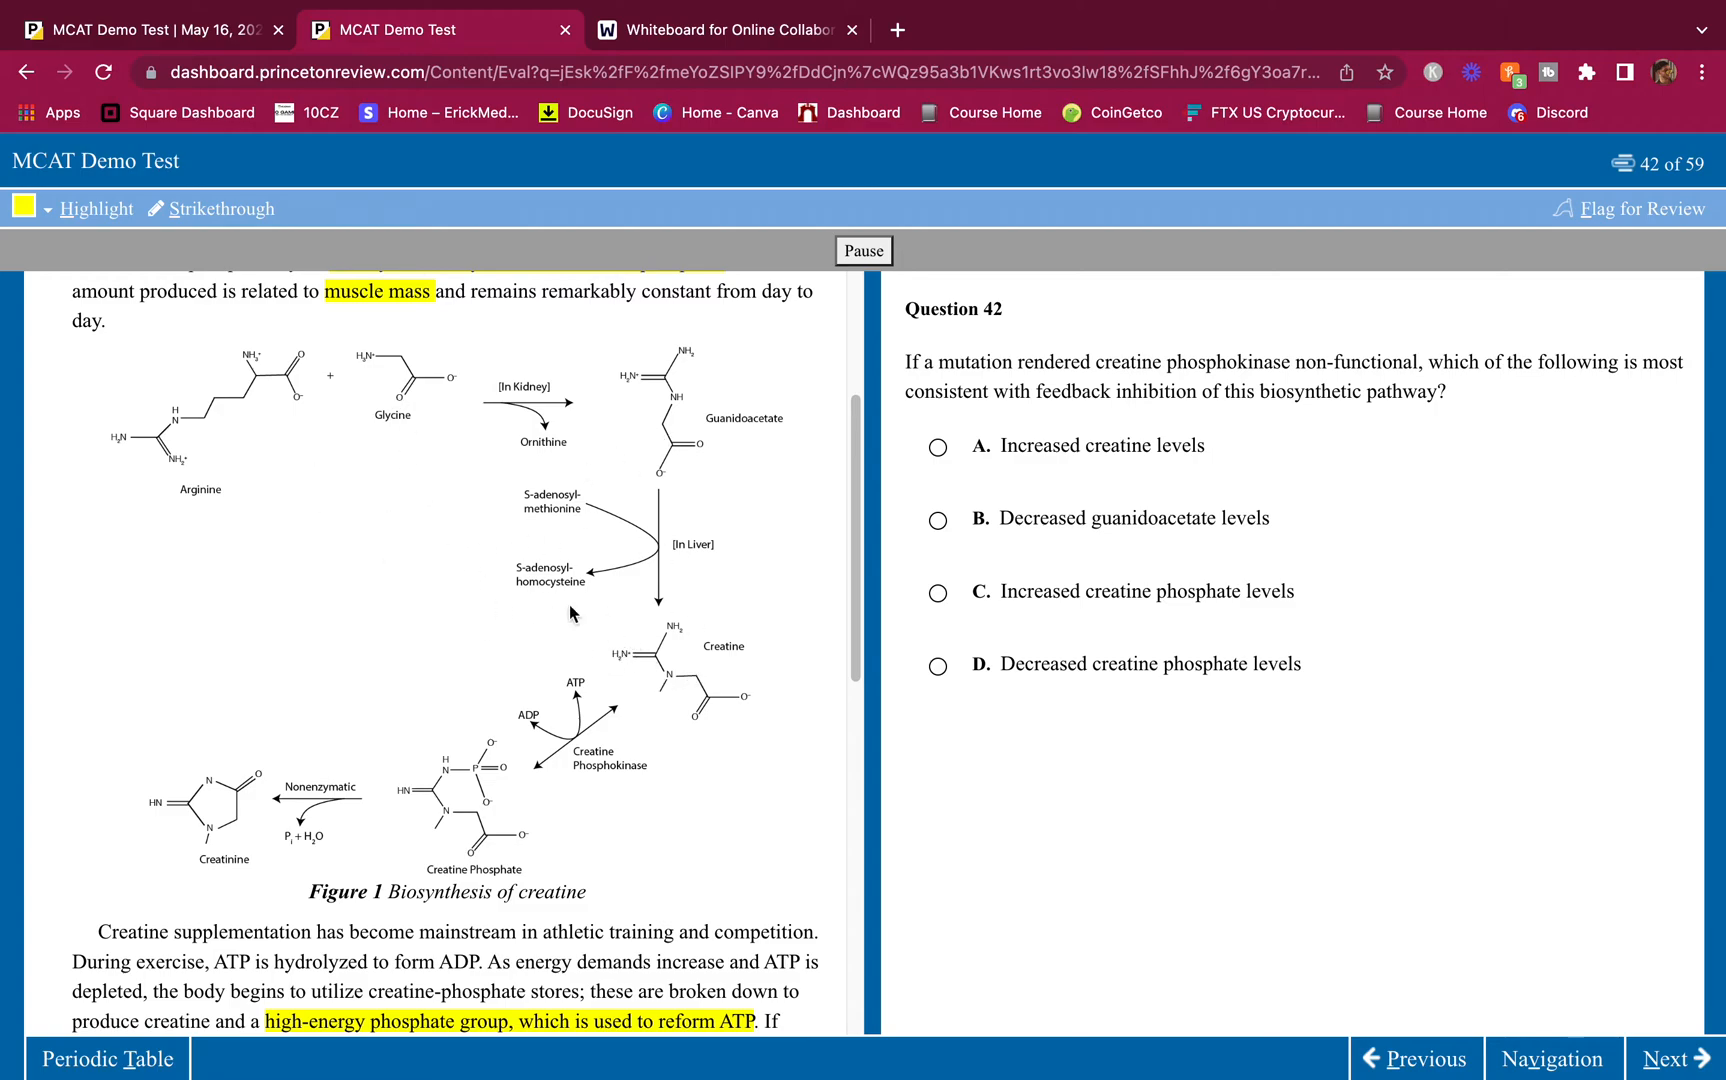
{"action": "mouse_move", "coordinate": [647, 646]}
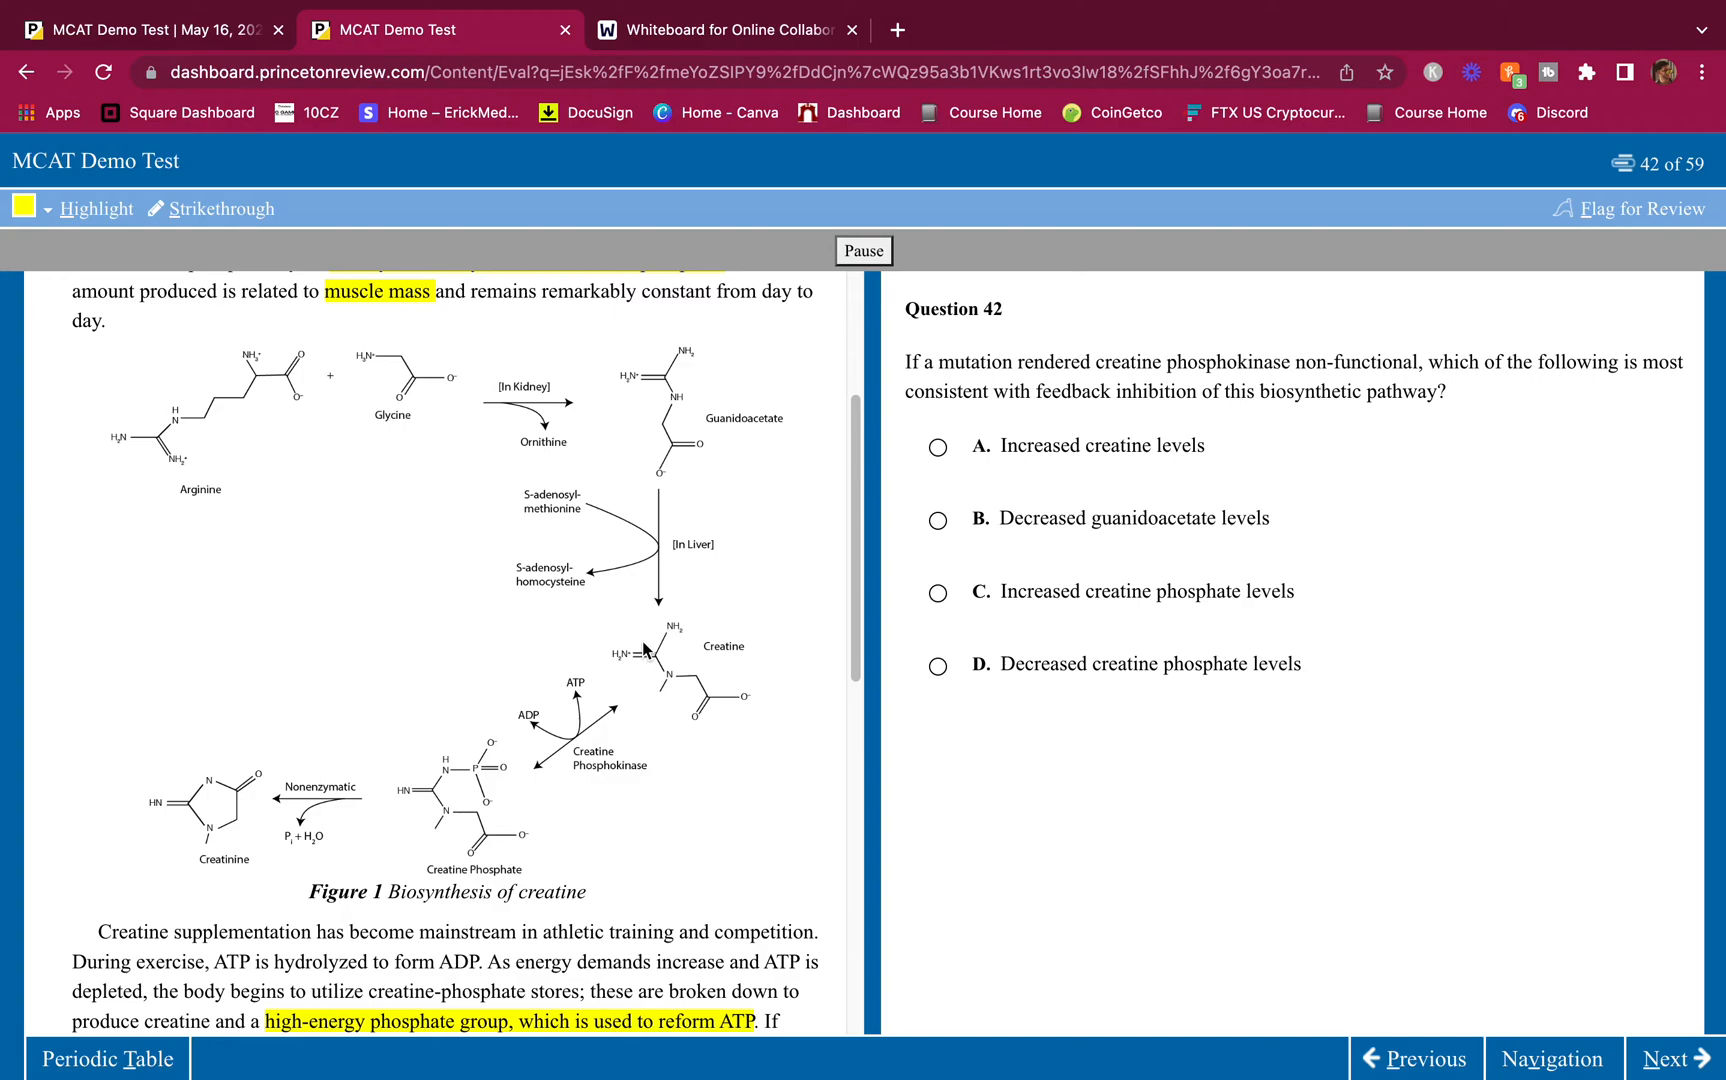
{"action": "mouse_move", "coordinate": [589, 435]}
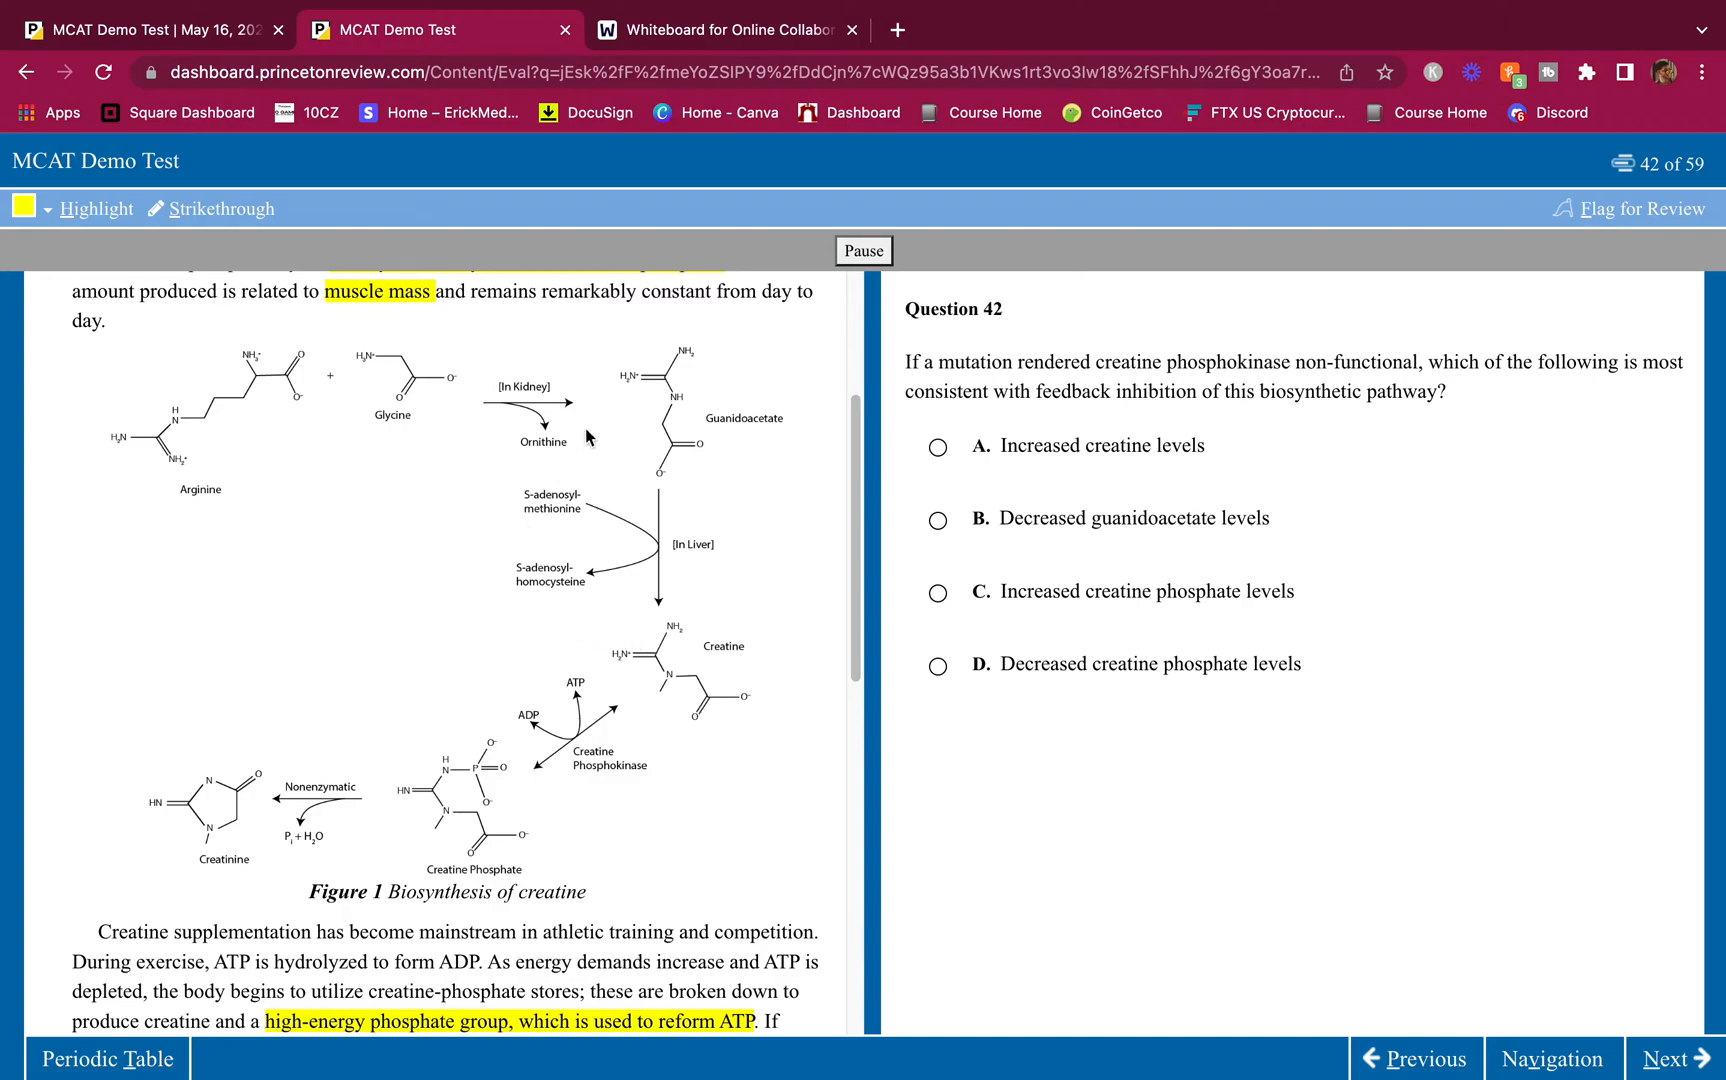
{"action": "mouse_move", "coordinate": [449, 403]}
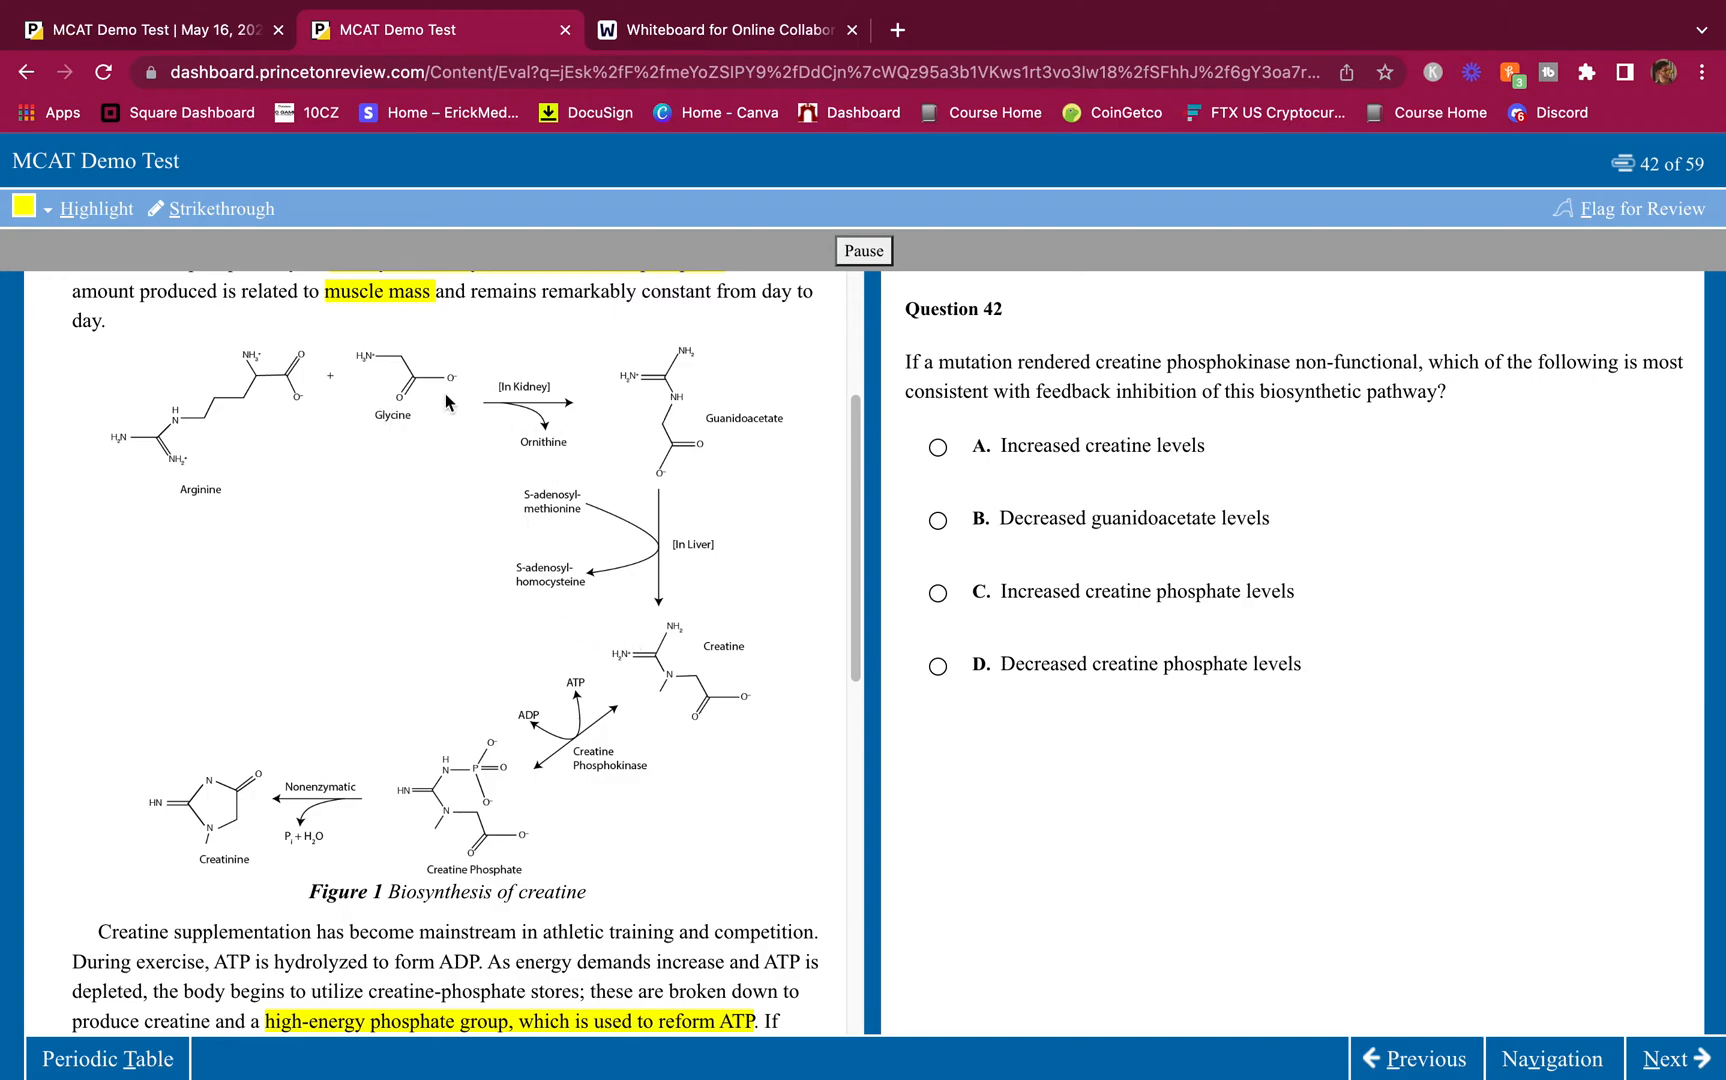
{"action": "mouse_move", "coordinate": [649, 443]}
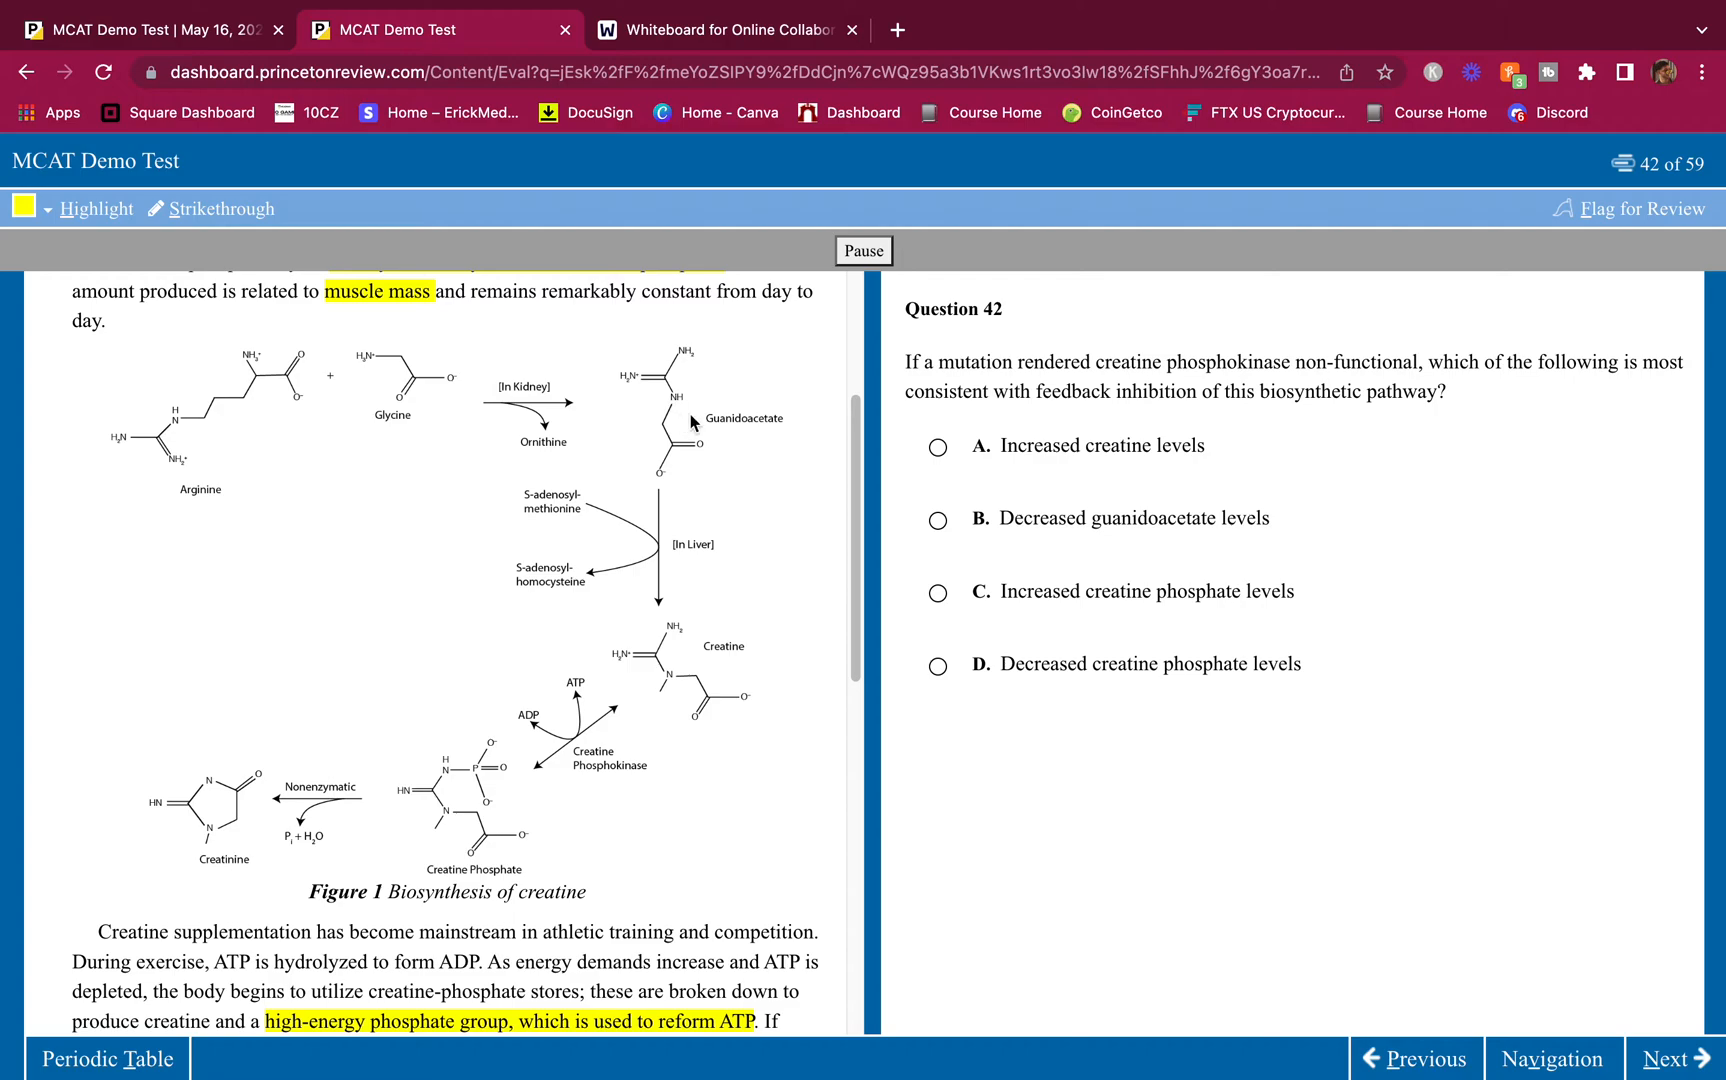
Step: Select 'feedback inhibition' in question 42 and strike out choice A, Increased creatine levels
{"action": "left_click_drag", "start_coordinate": [1024, 391], "coordinate": [1203, 391]}
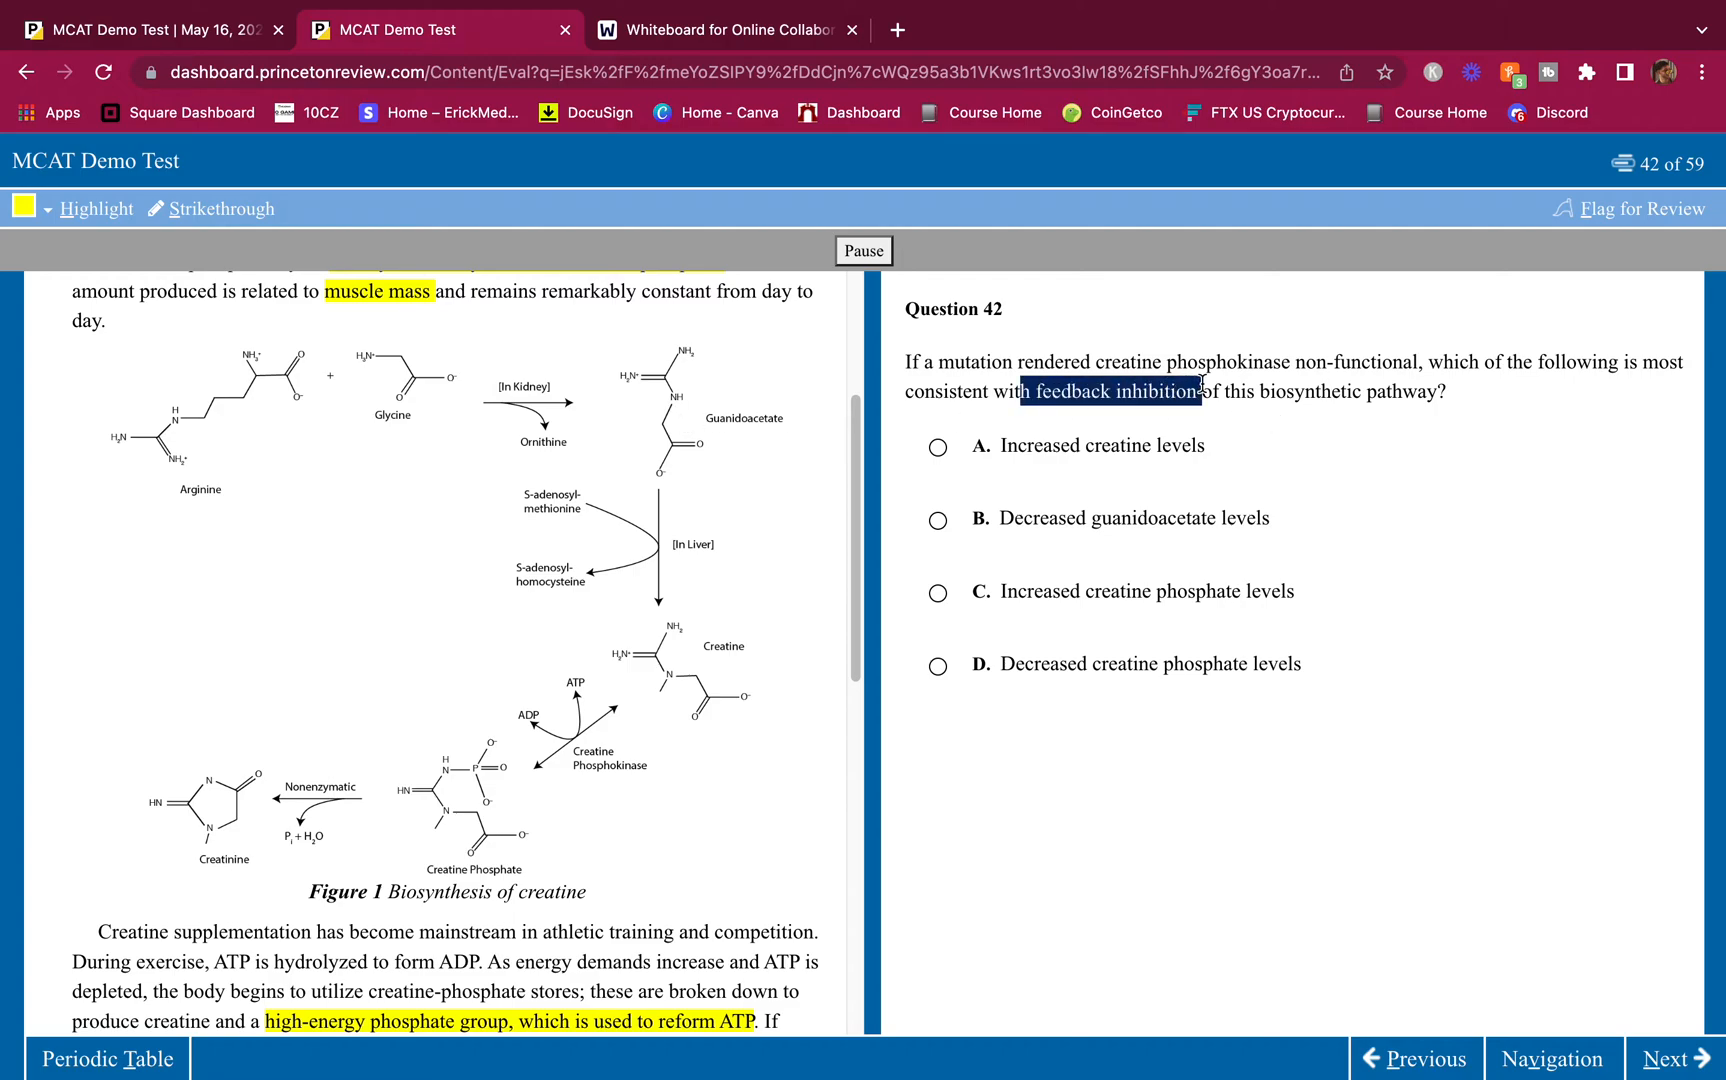
{"action": "mouse_move", "coordinate": [536, 537]}
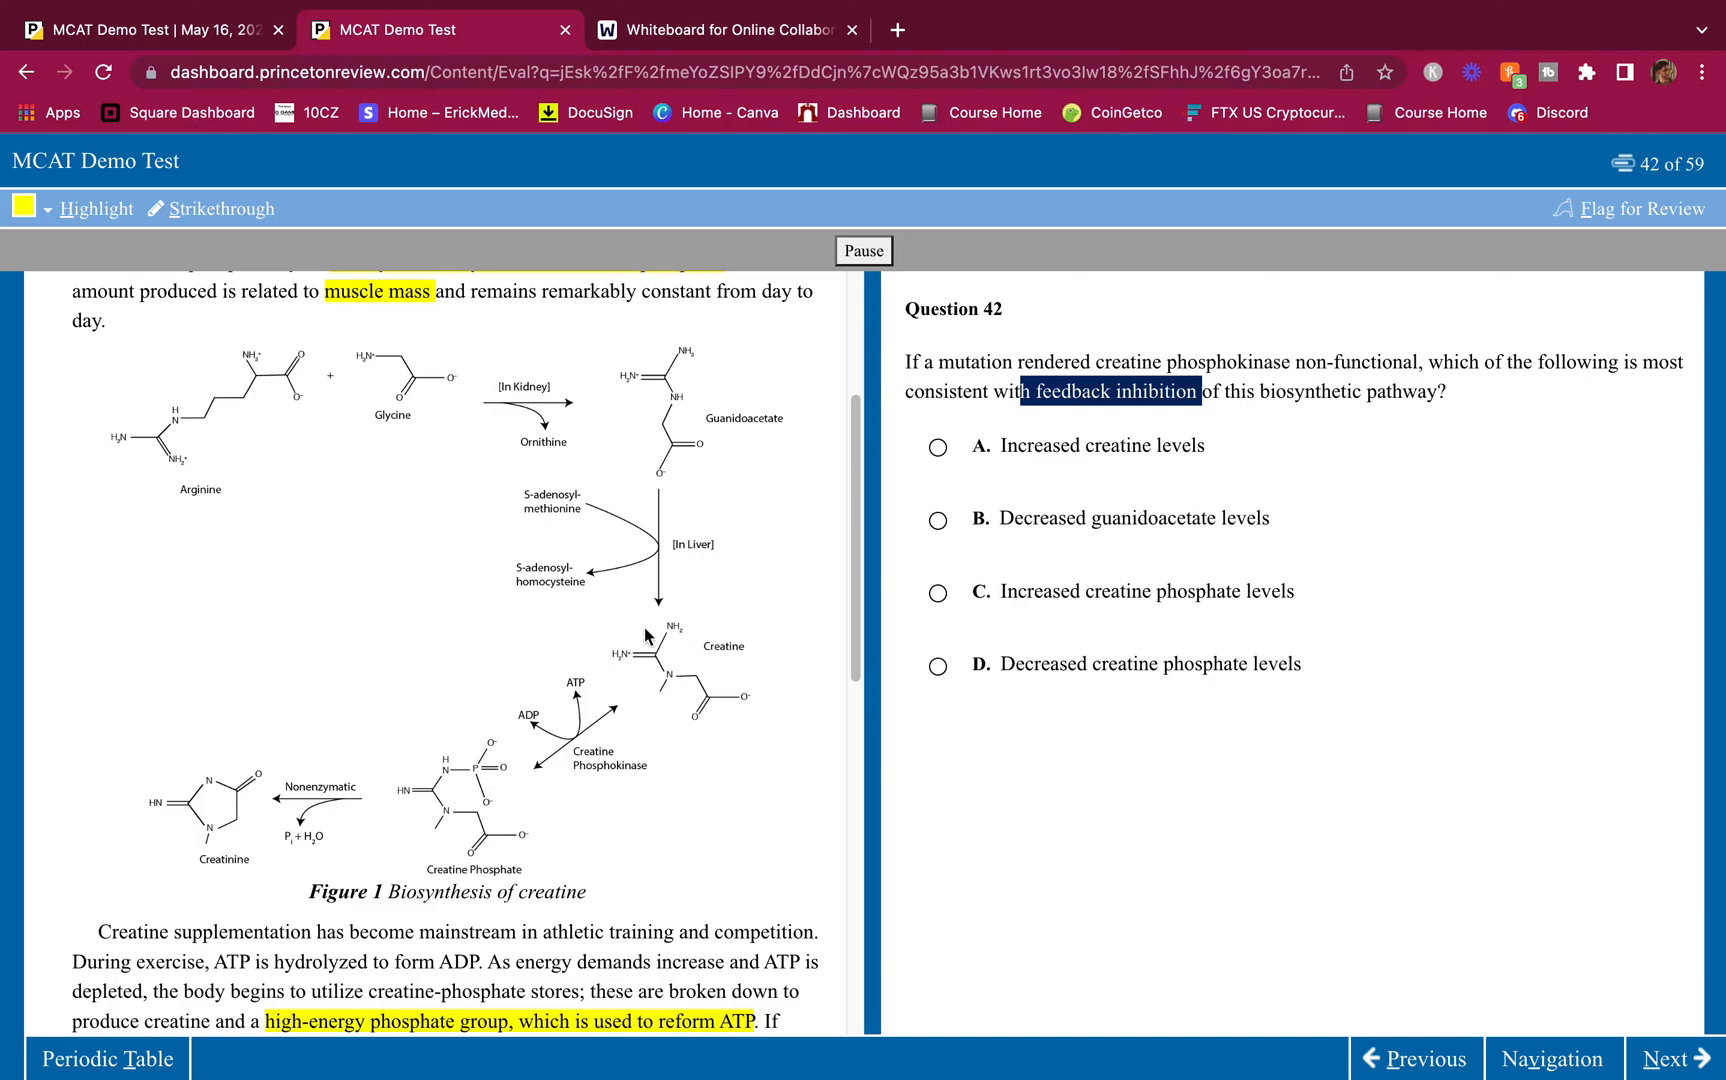
{"action": "mouse_move", "coordinate": [555, 651]}
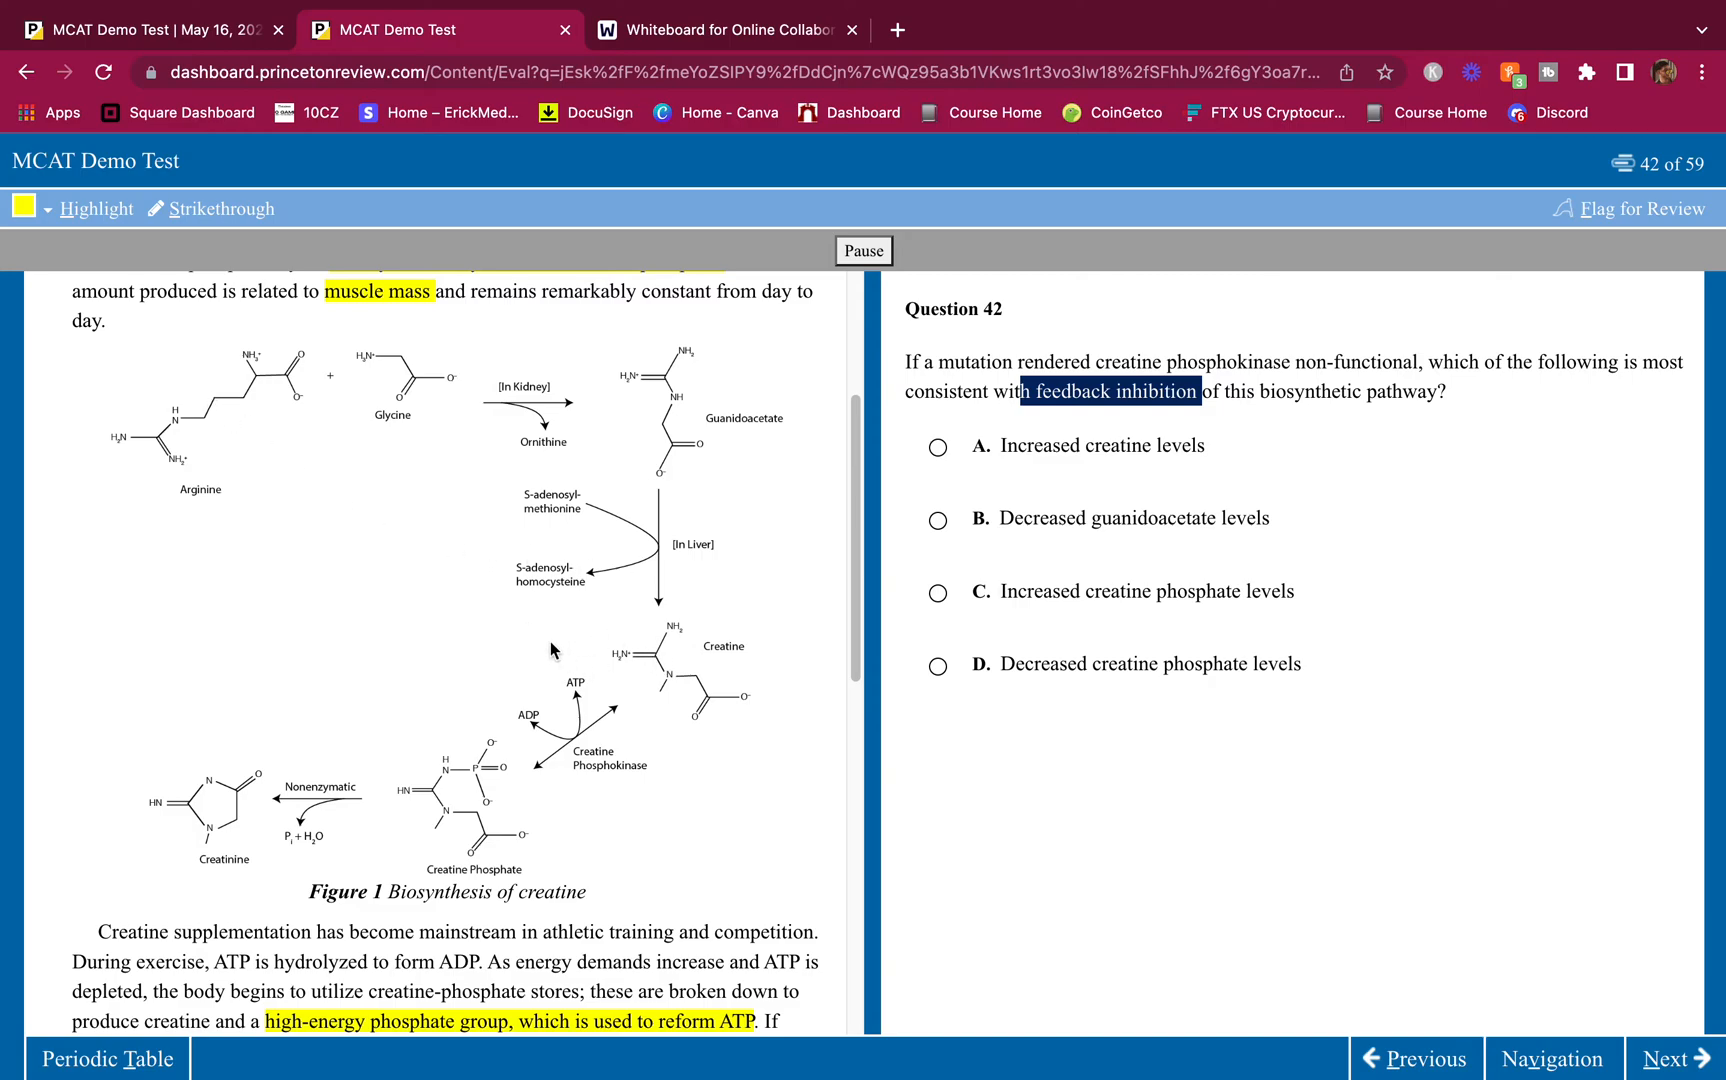
{"action": "mouse_move", "coordinate": [739, 452]}
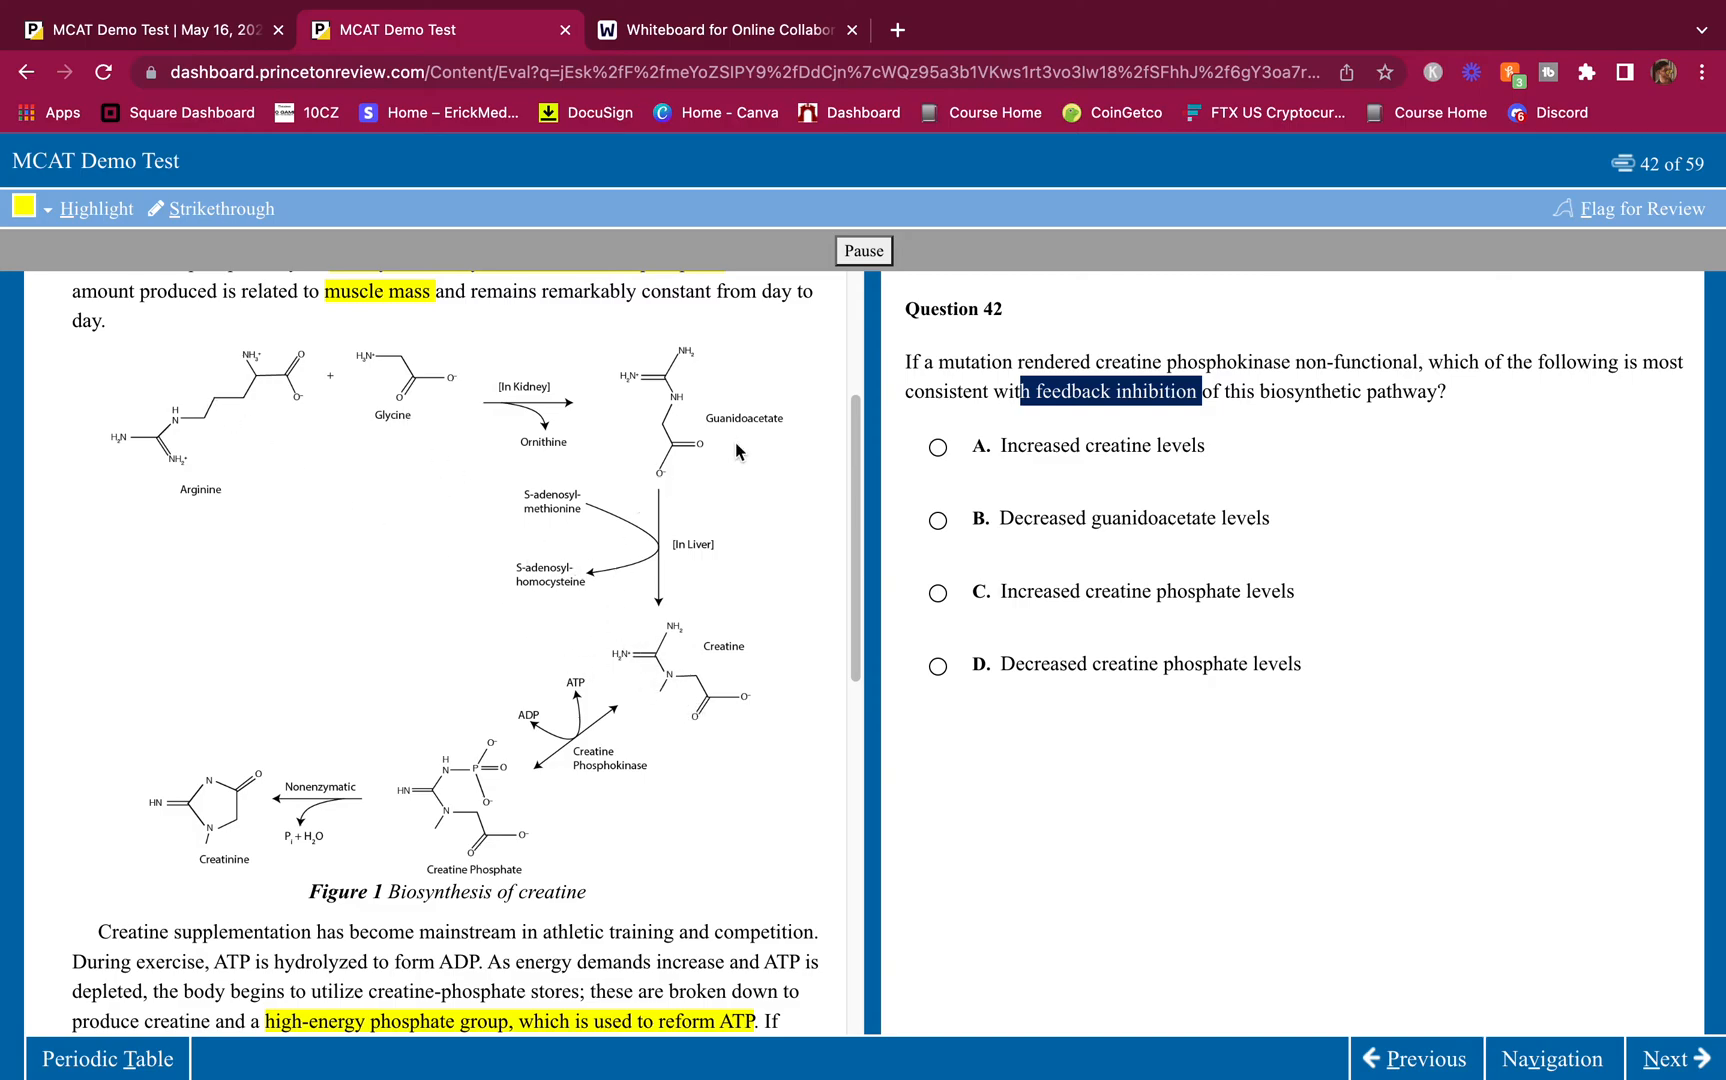
{"action": "mouse_move", "coordinate": [996, 456]}
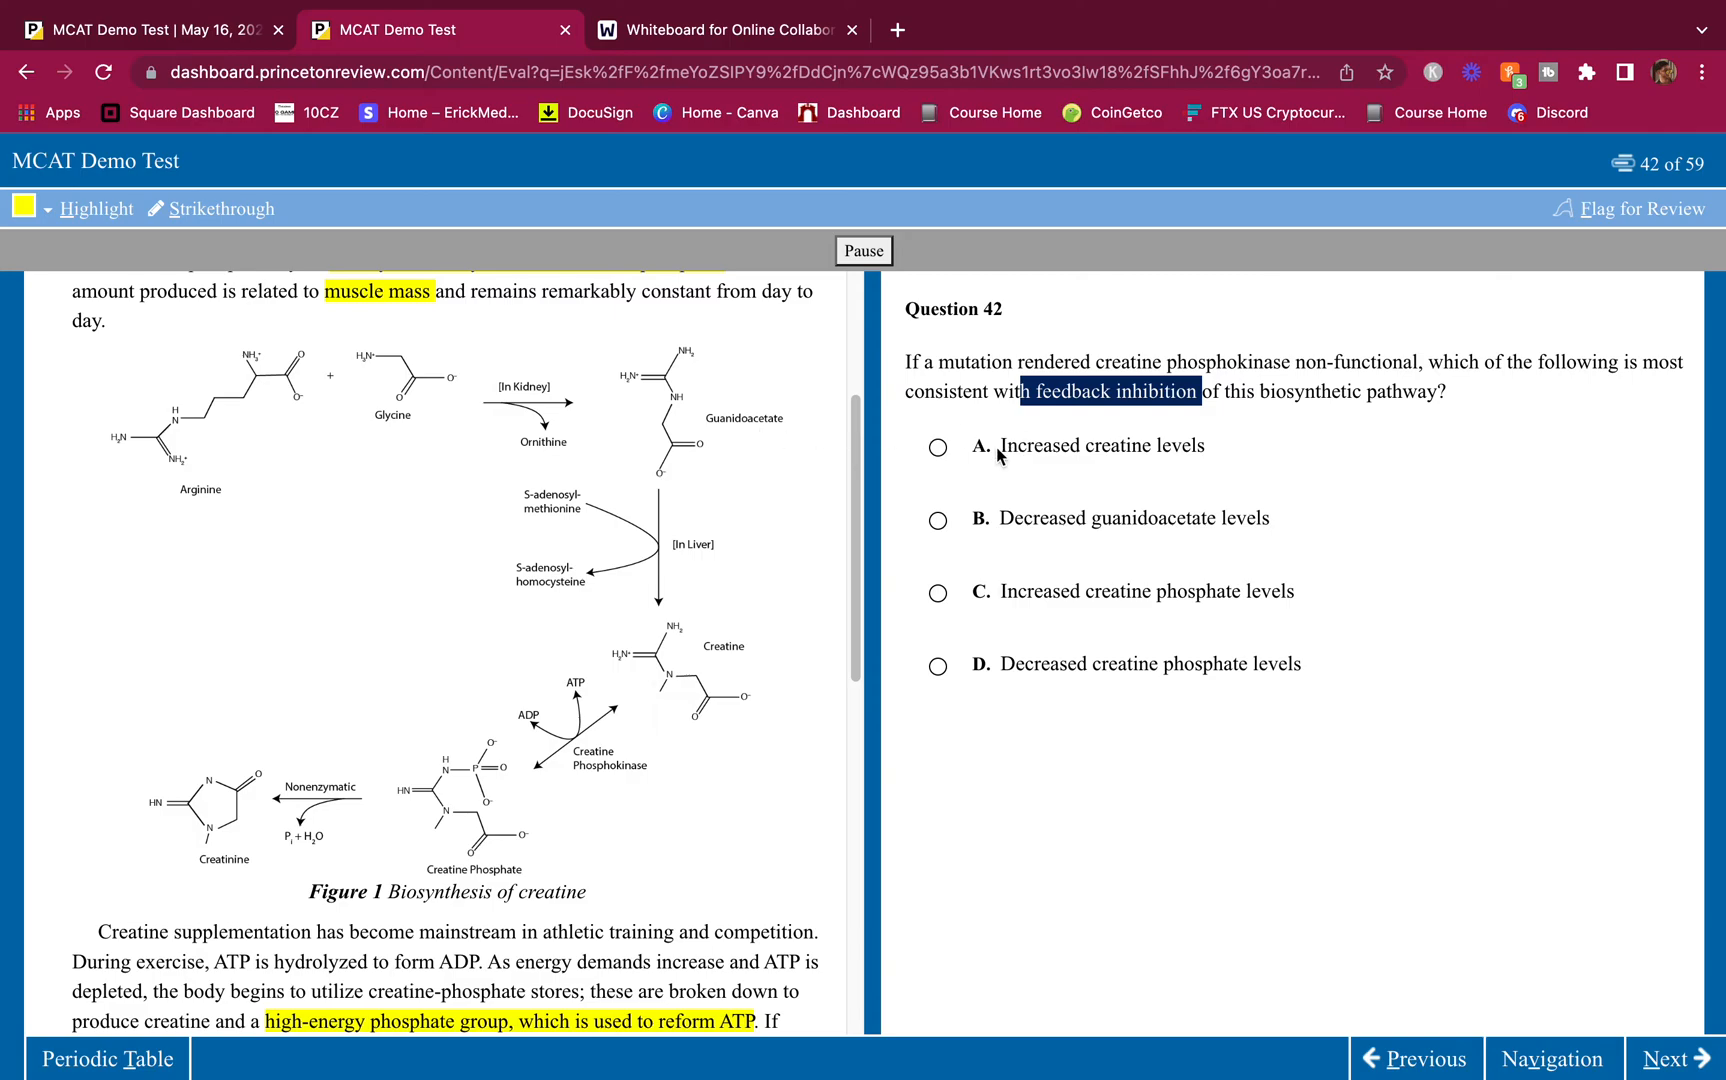
{"action": "left_click", "coordinate": [937, 446]}
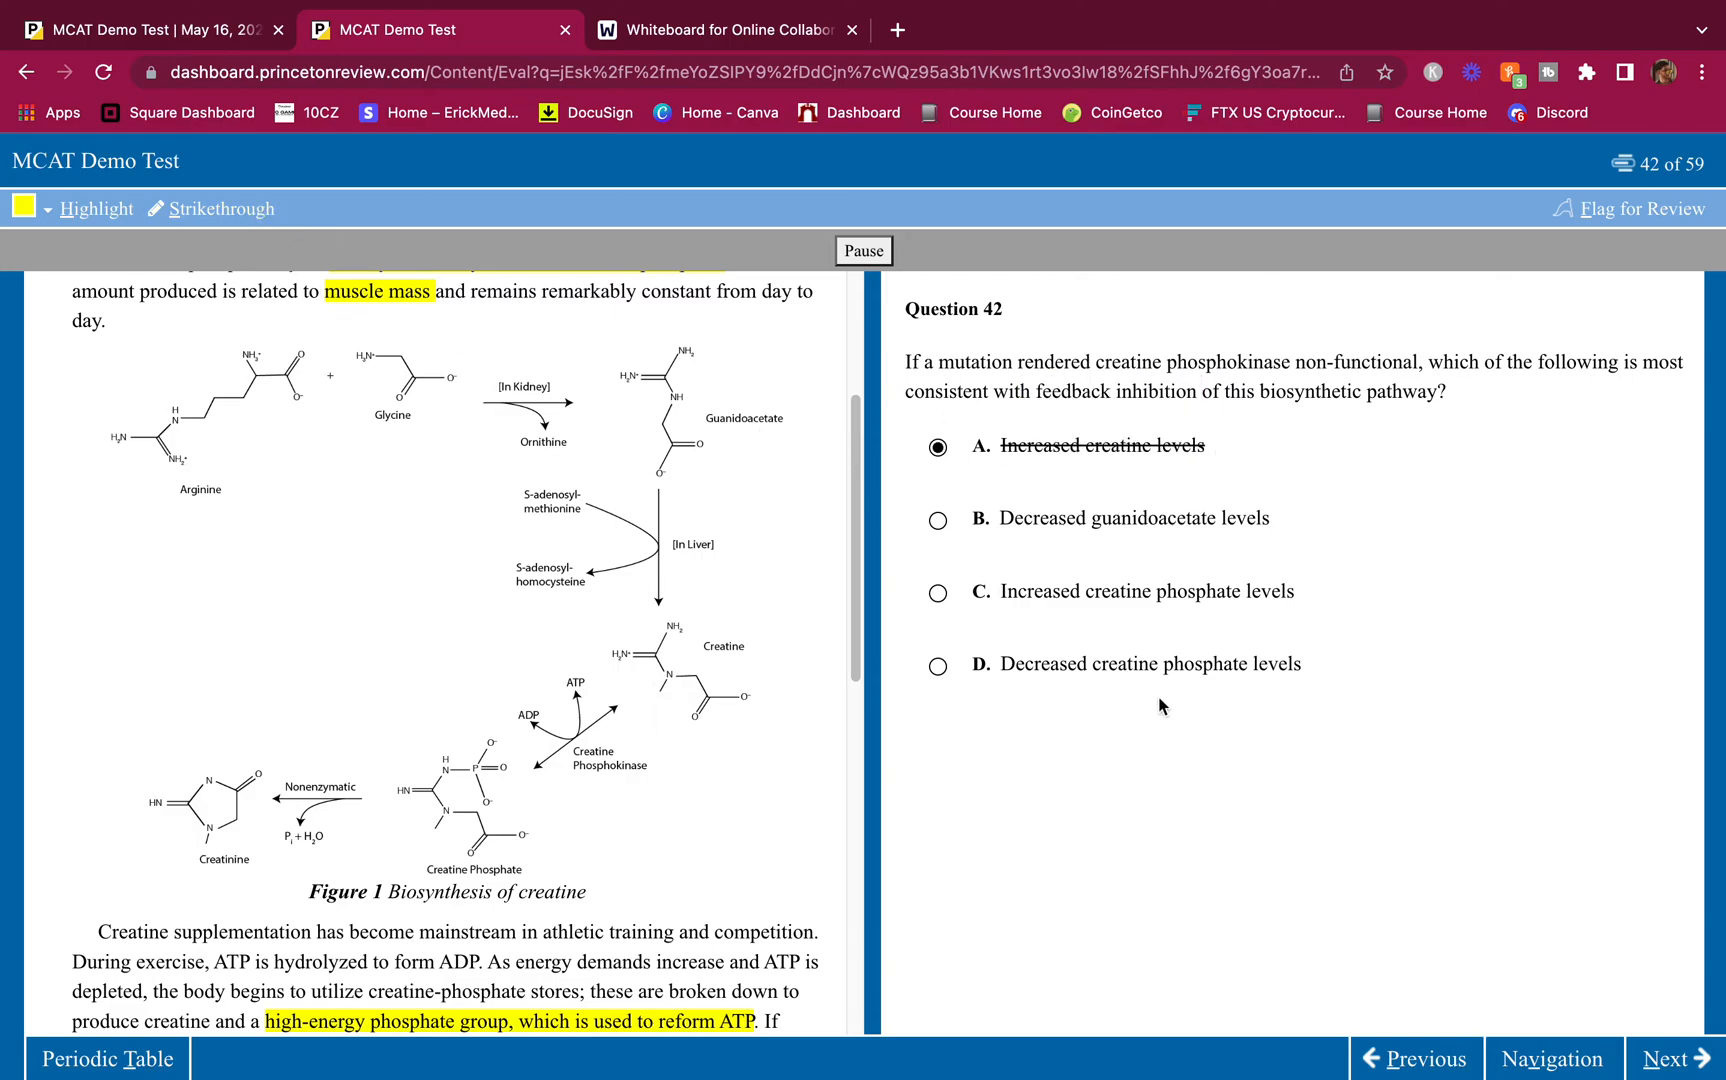
{"action": "mouse_move", "coordinate": [1009, 484]}
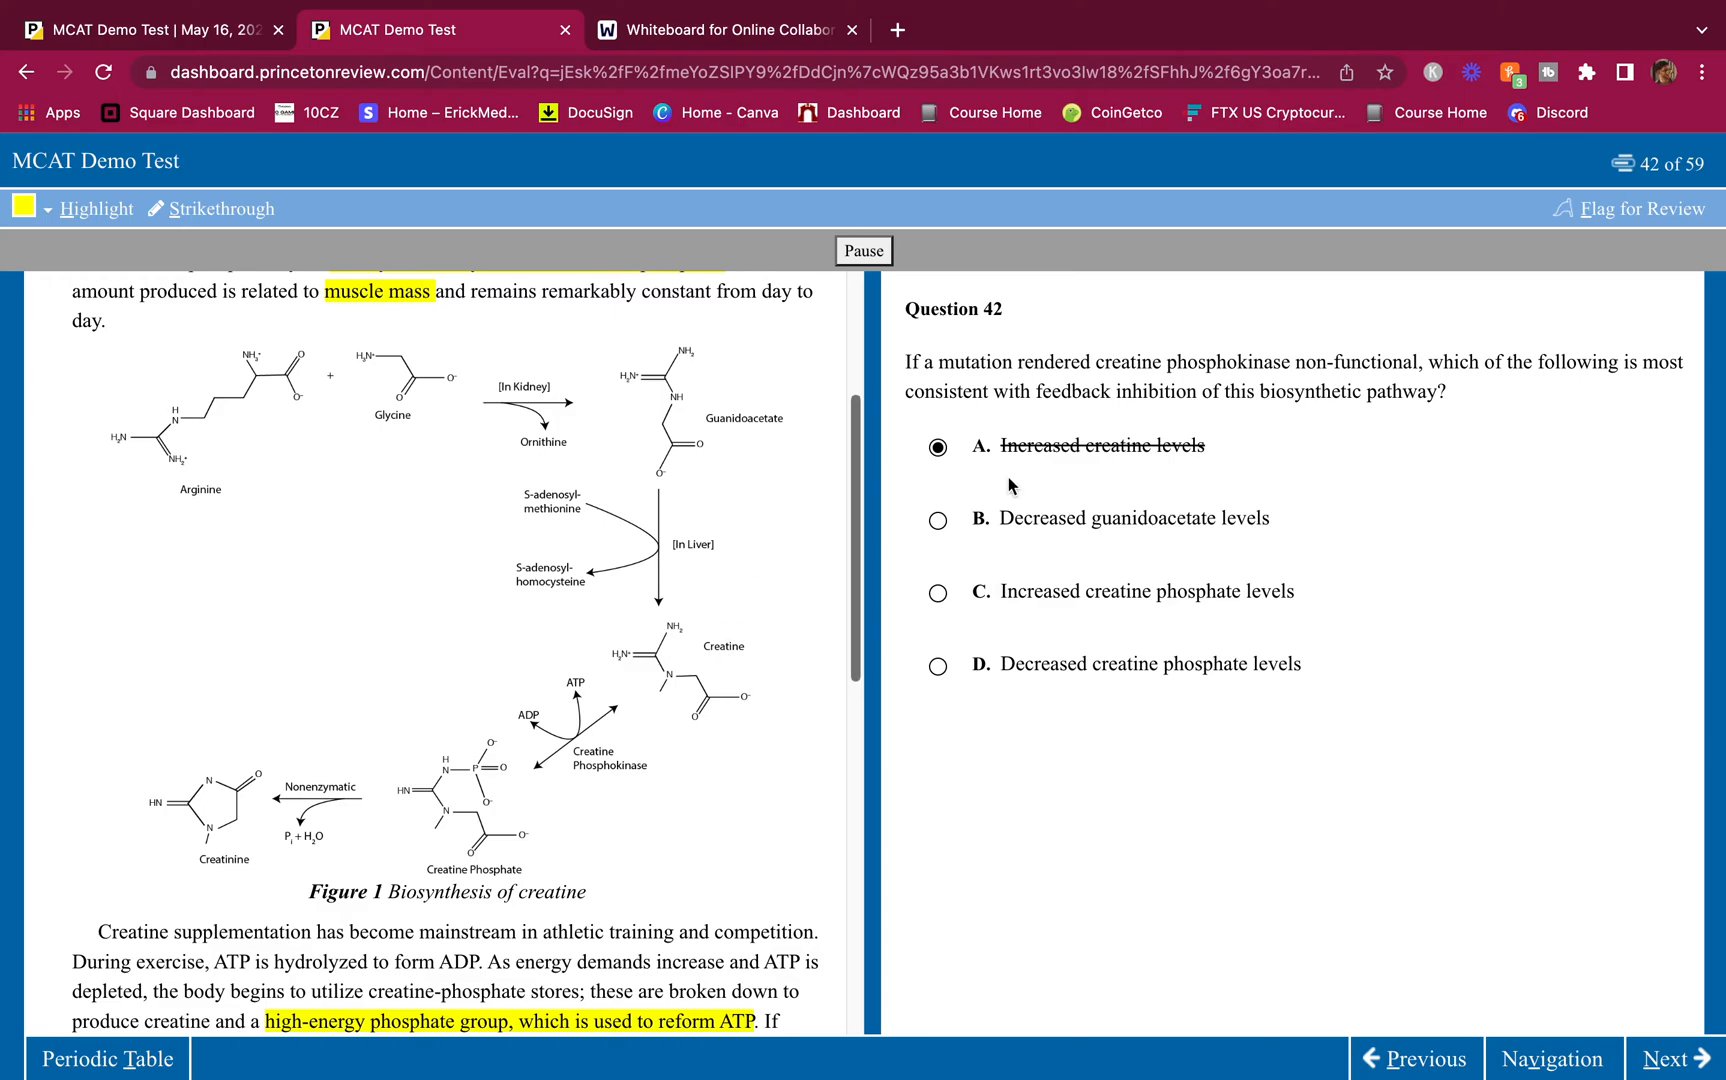
{"action": "mouse_move", "coordinate": [1035, 372]}
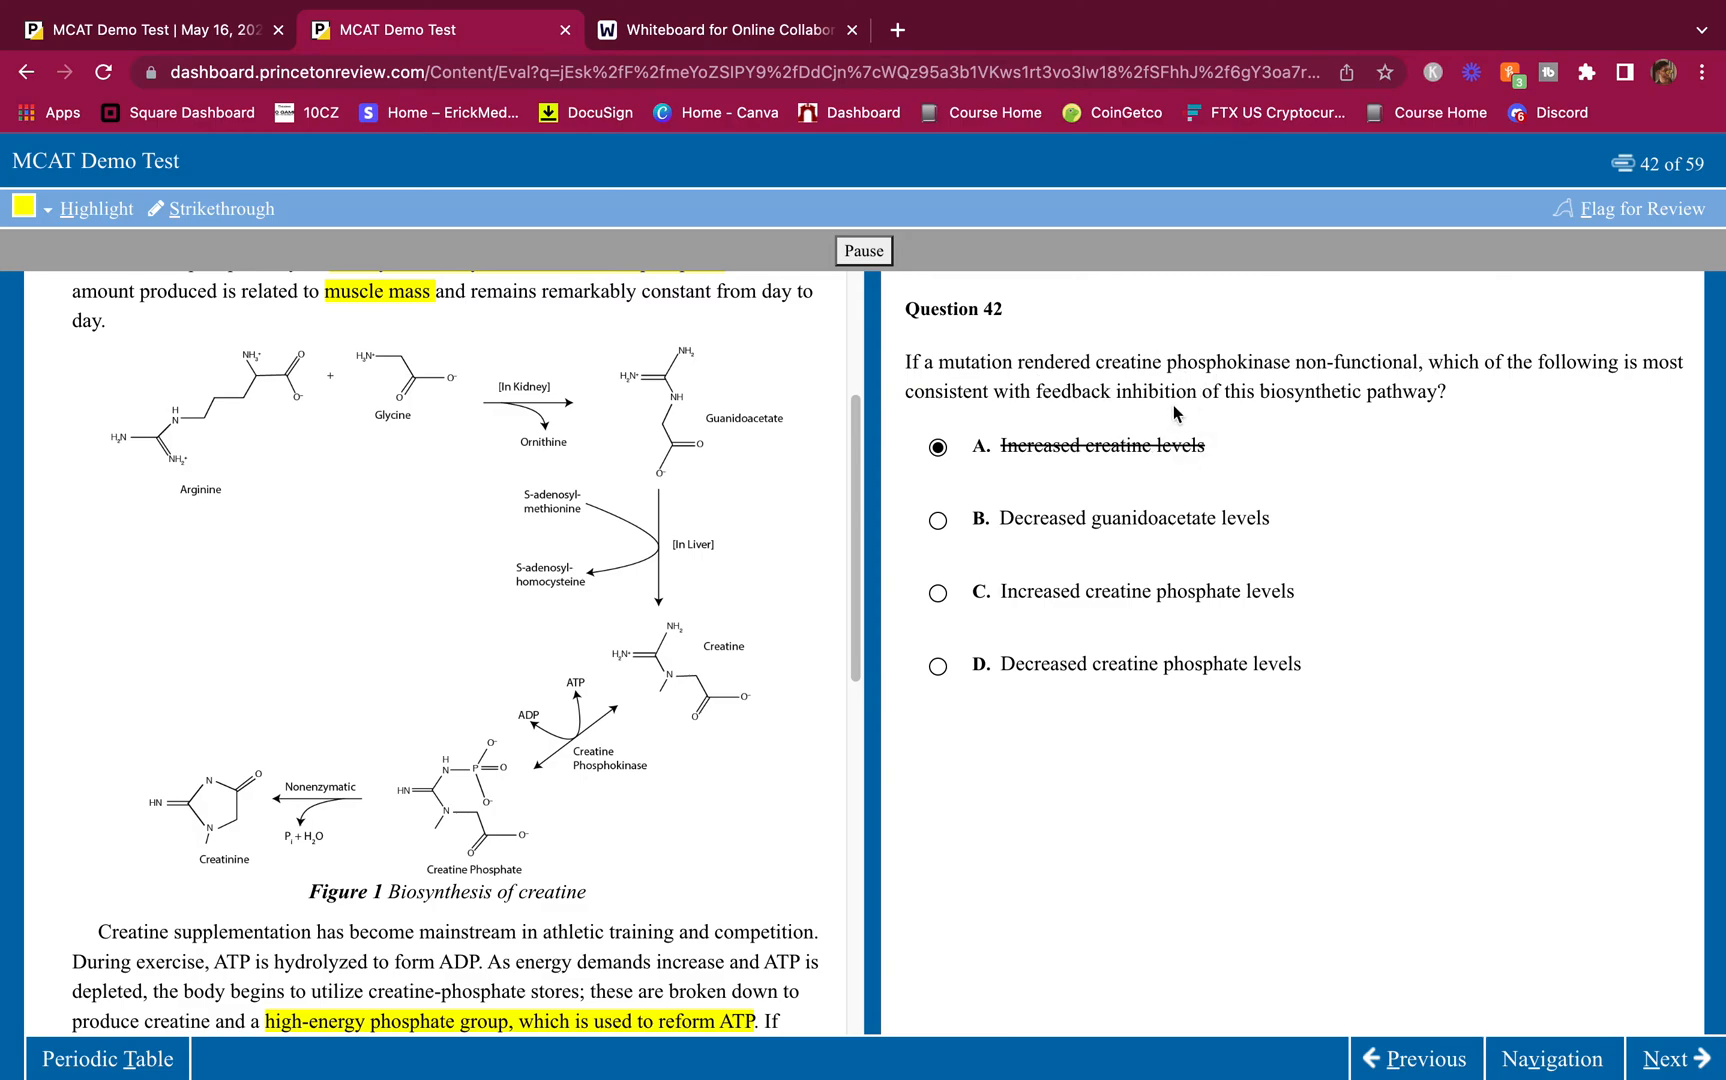
{"action": "mouse_move", "coordinate": [1153, 379]}
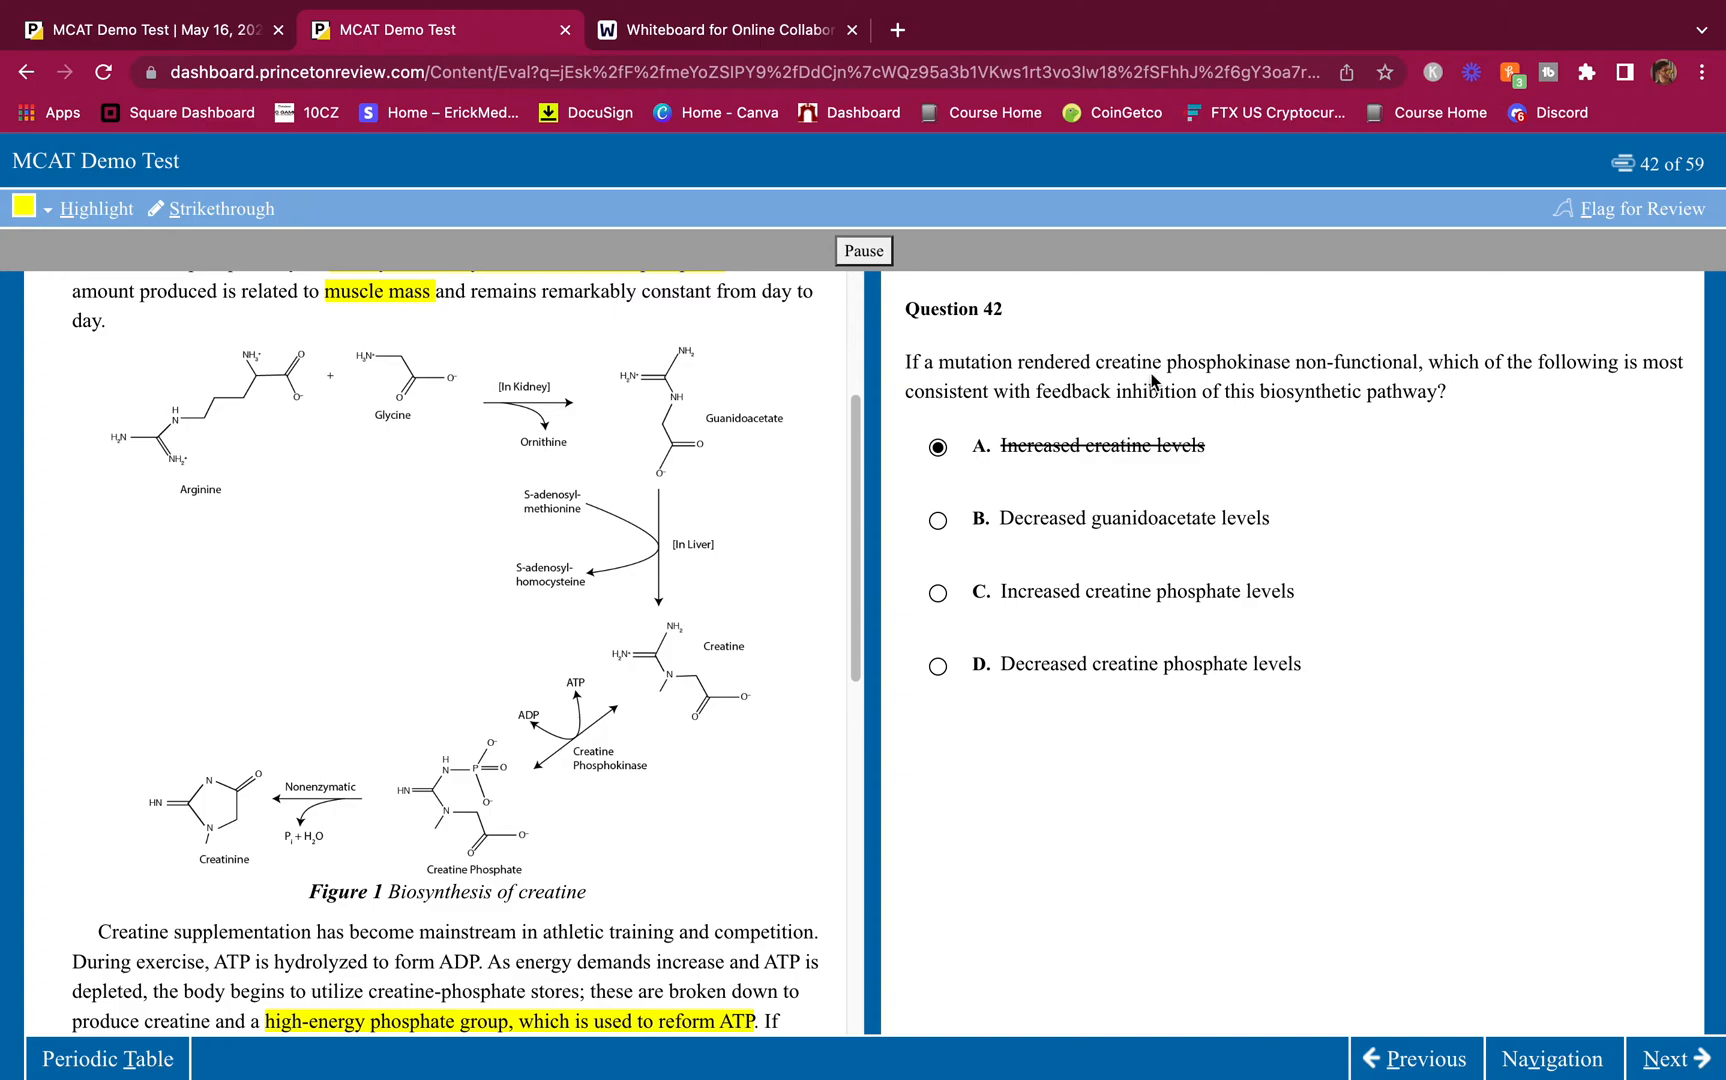
{"action": "mouse_move", "coordinate": [1141, 470]}
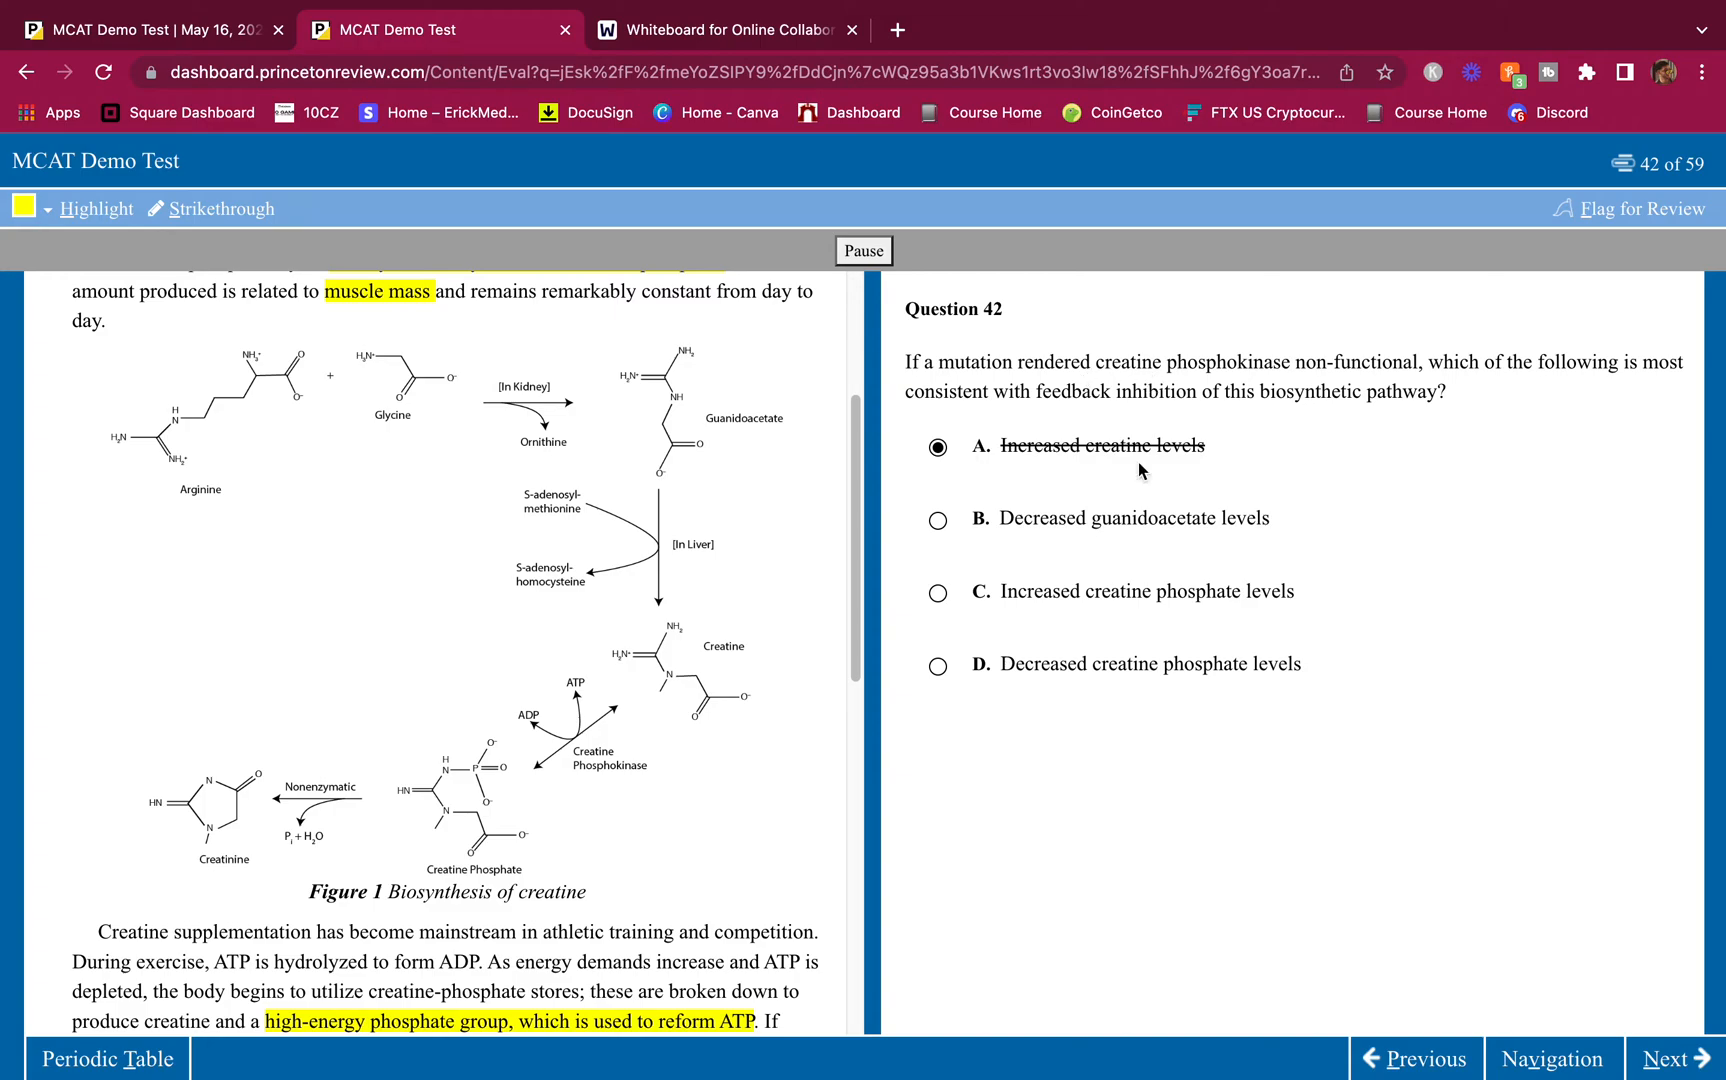
{"action": "mouse_move", "coordinate": [1099, 524]}
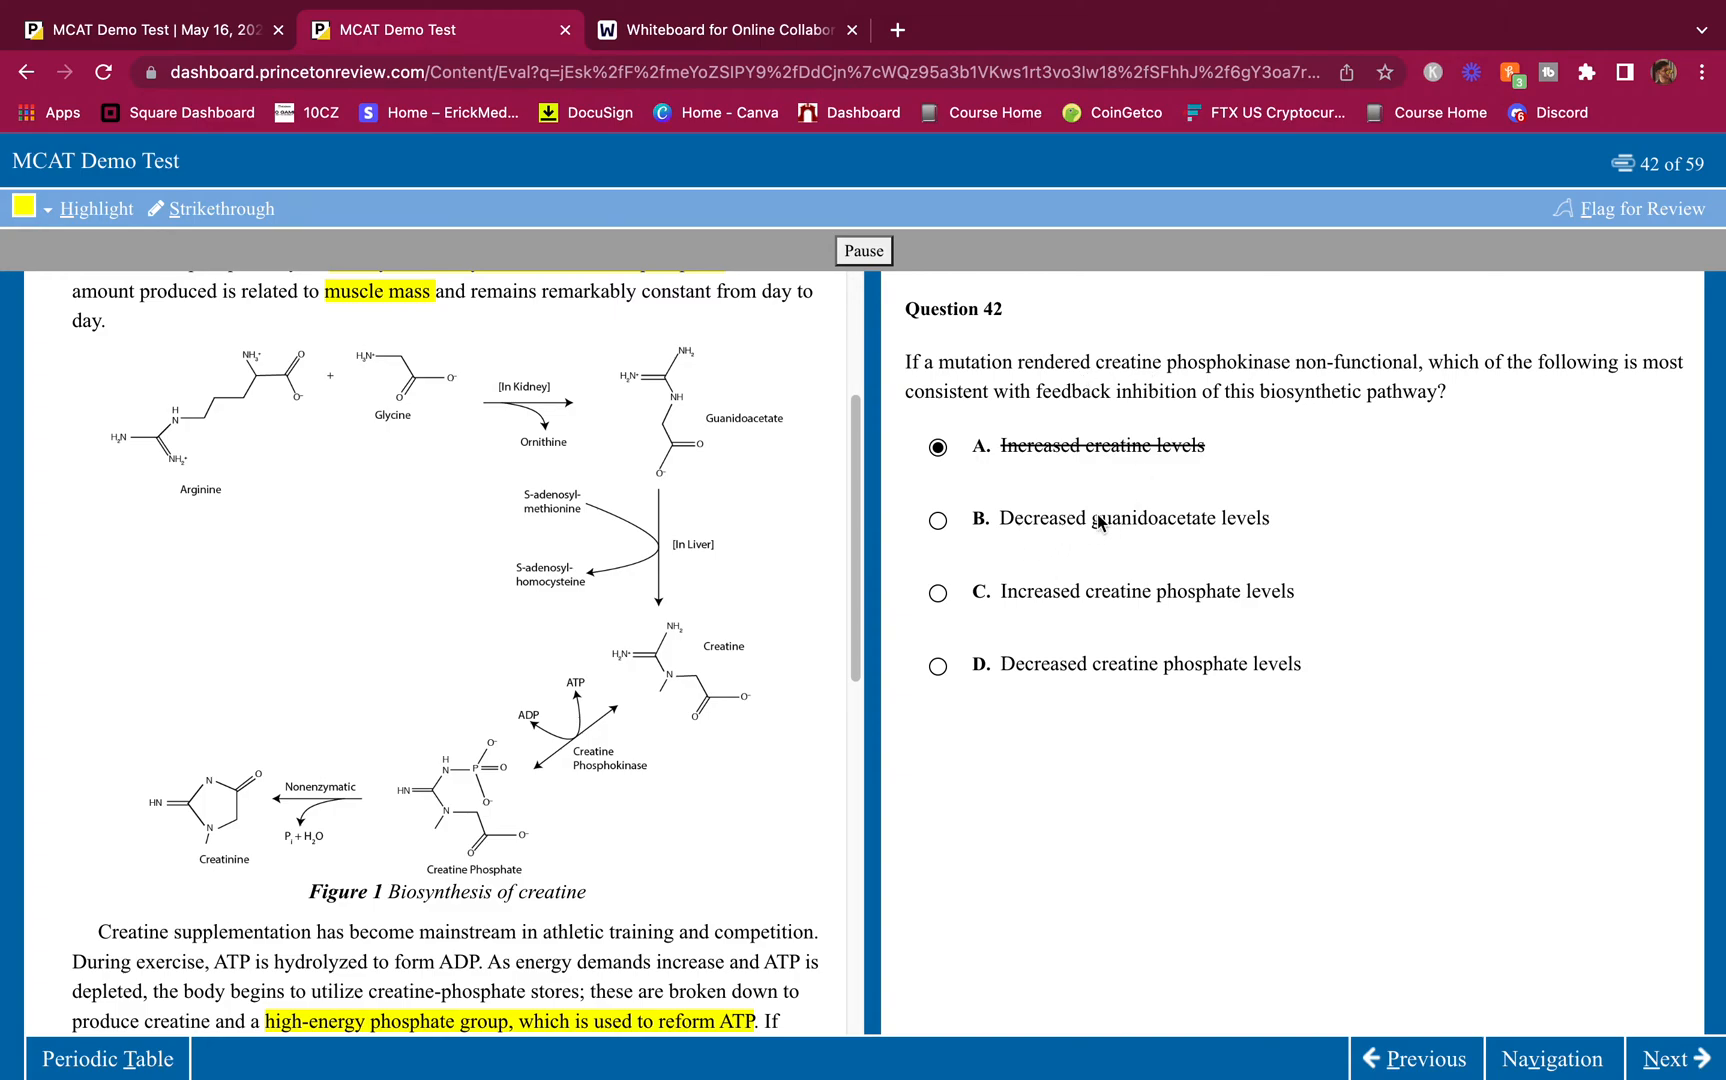
Step: Strike out choice C, Increased creatine phosphate levels, on question 42
{"action": "left_click", "coordinate": [938, 520]}
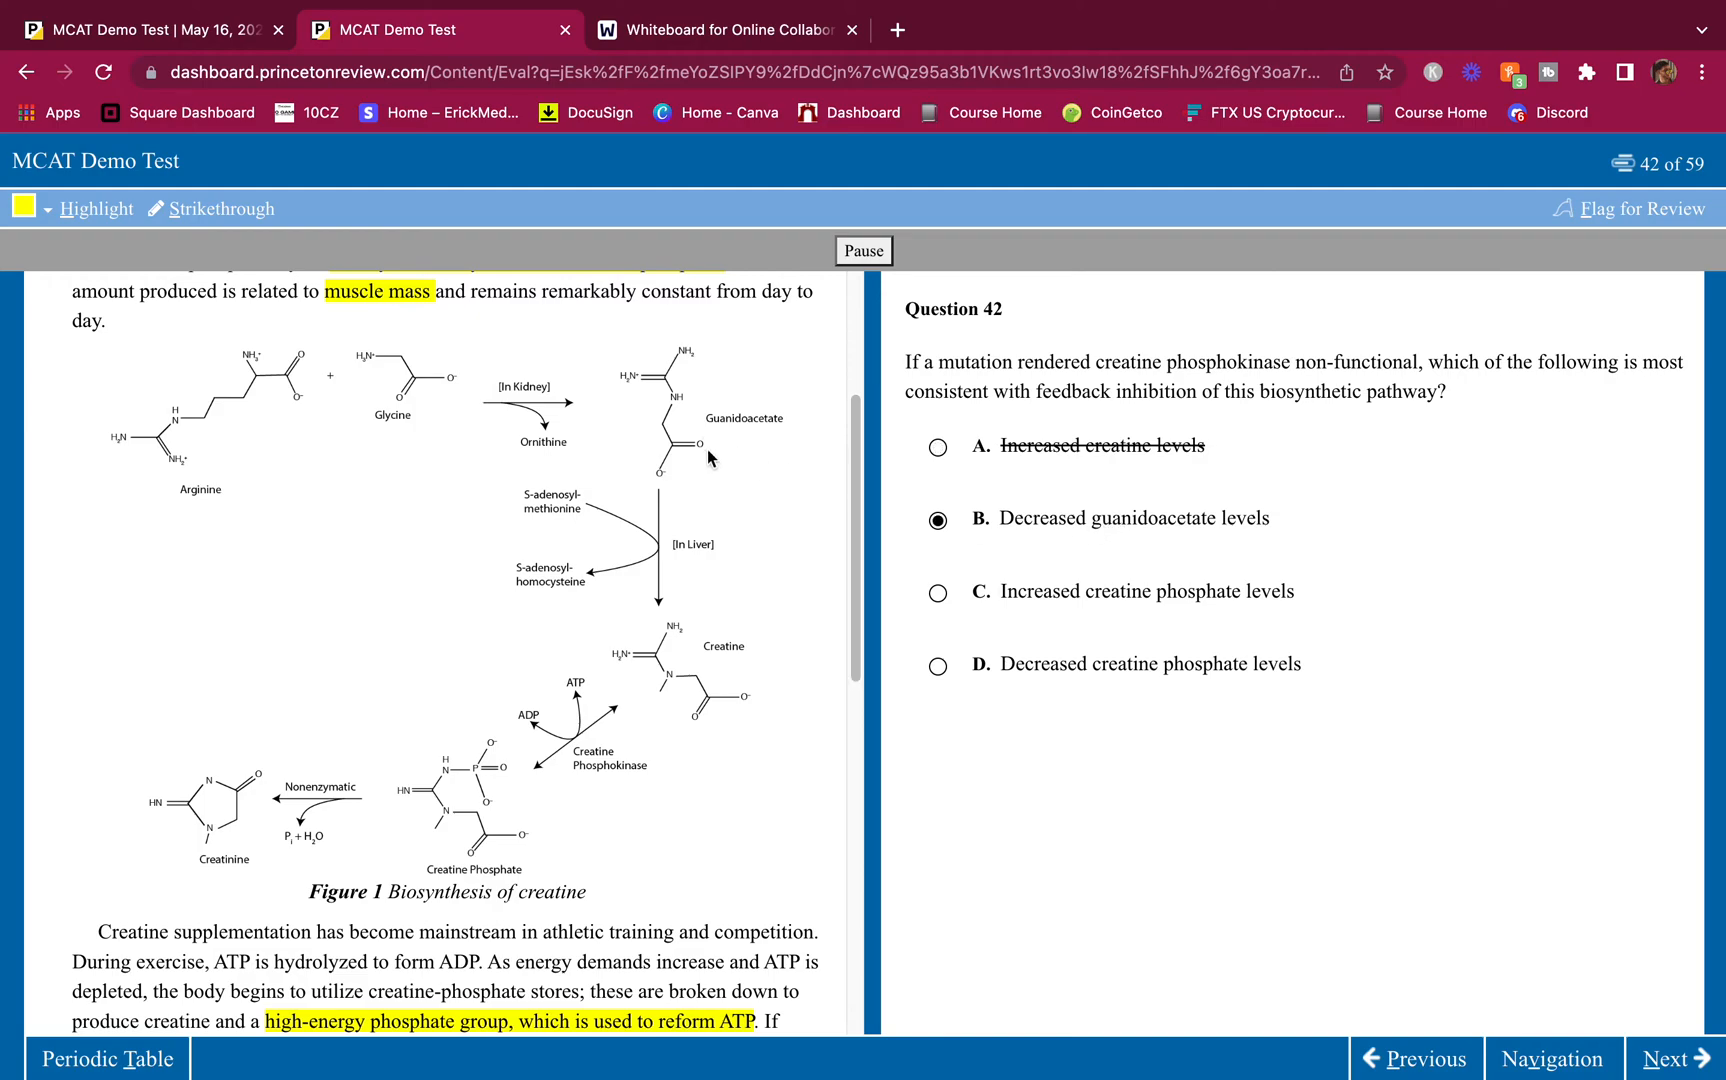
{"action": "mouse_move", "coordinate": [714, 421]}
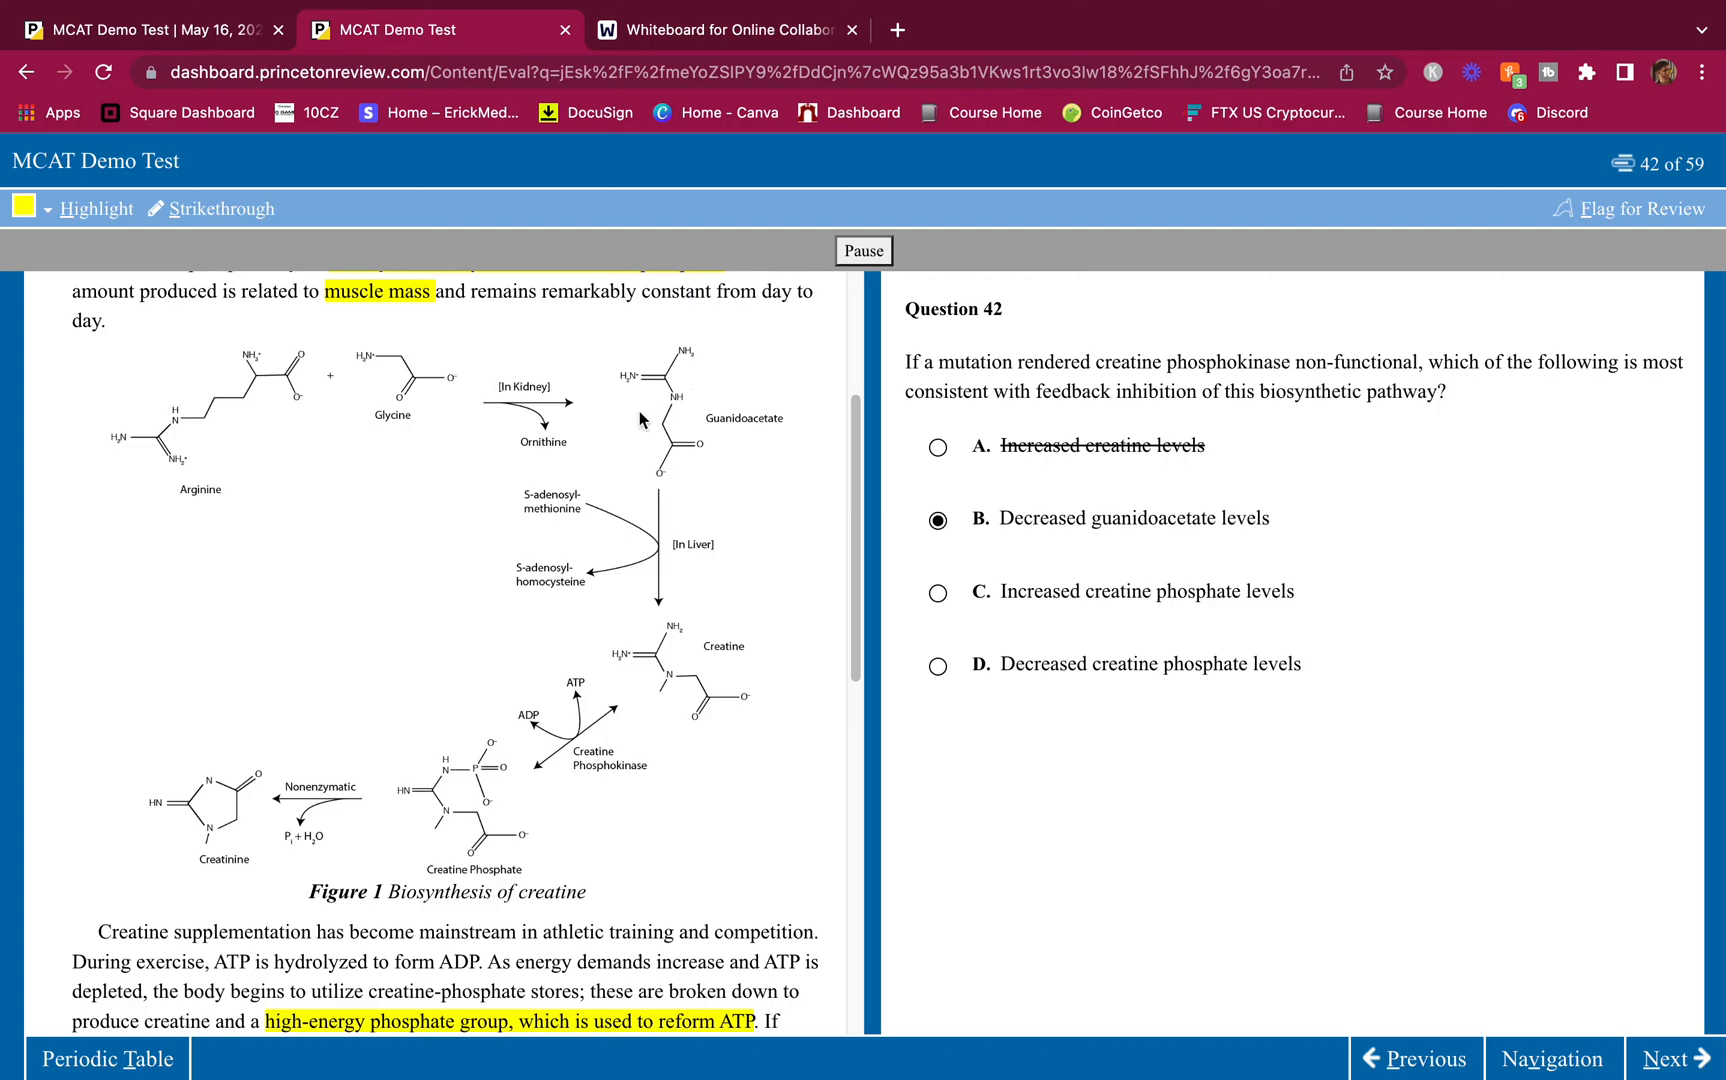
{"action": "mouse_move", "coordinate": [675, 440]}
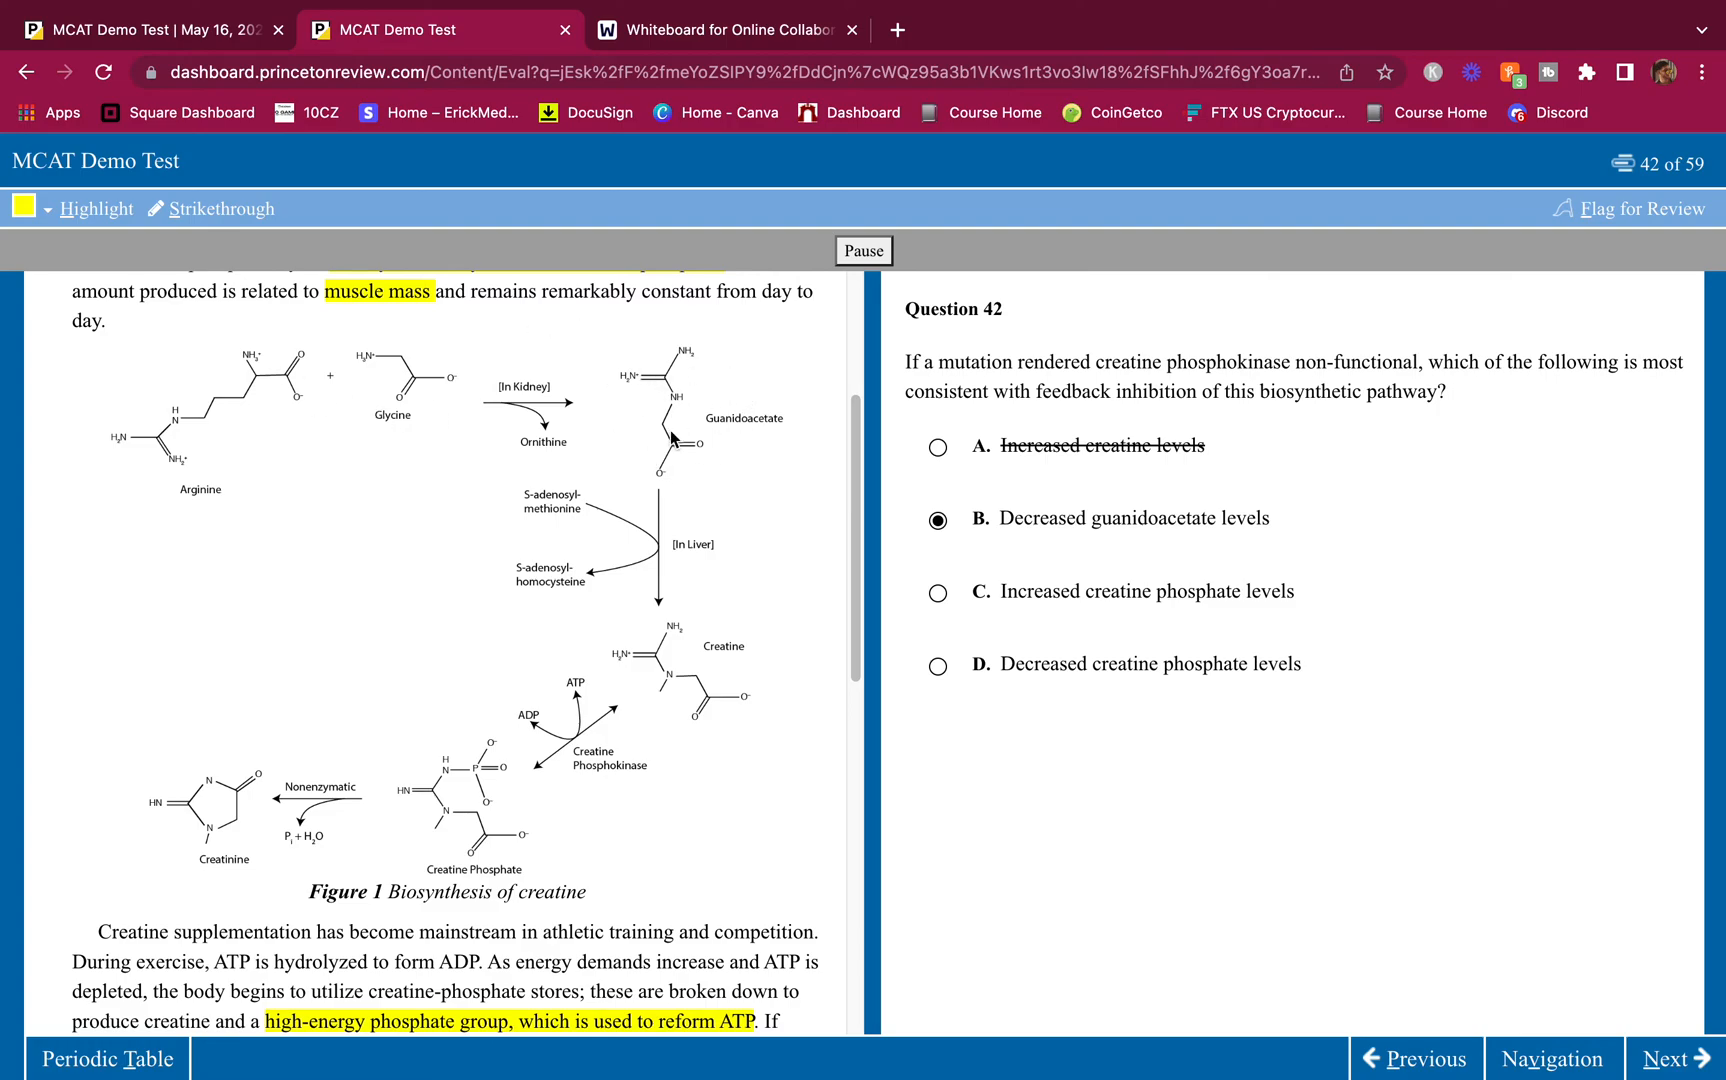
{"action": "mouse_move", "coordinate": [686, 419]}
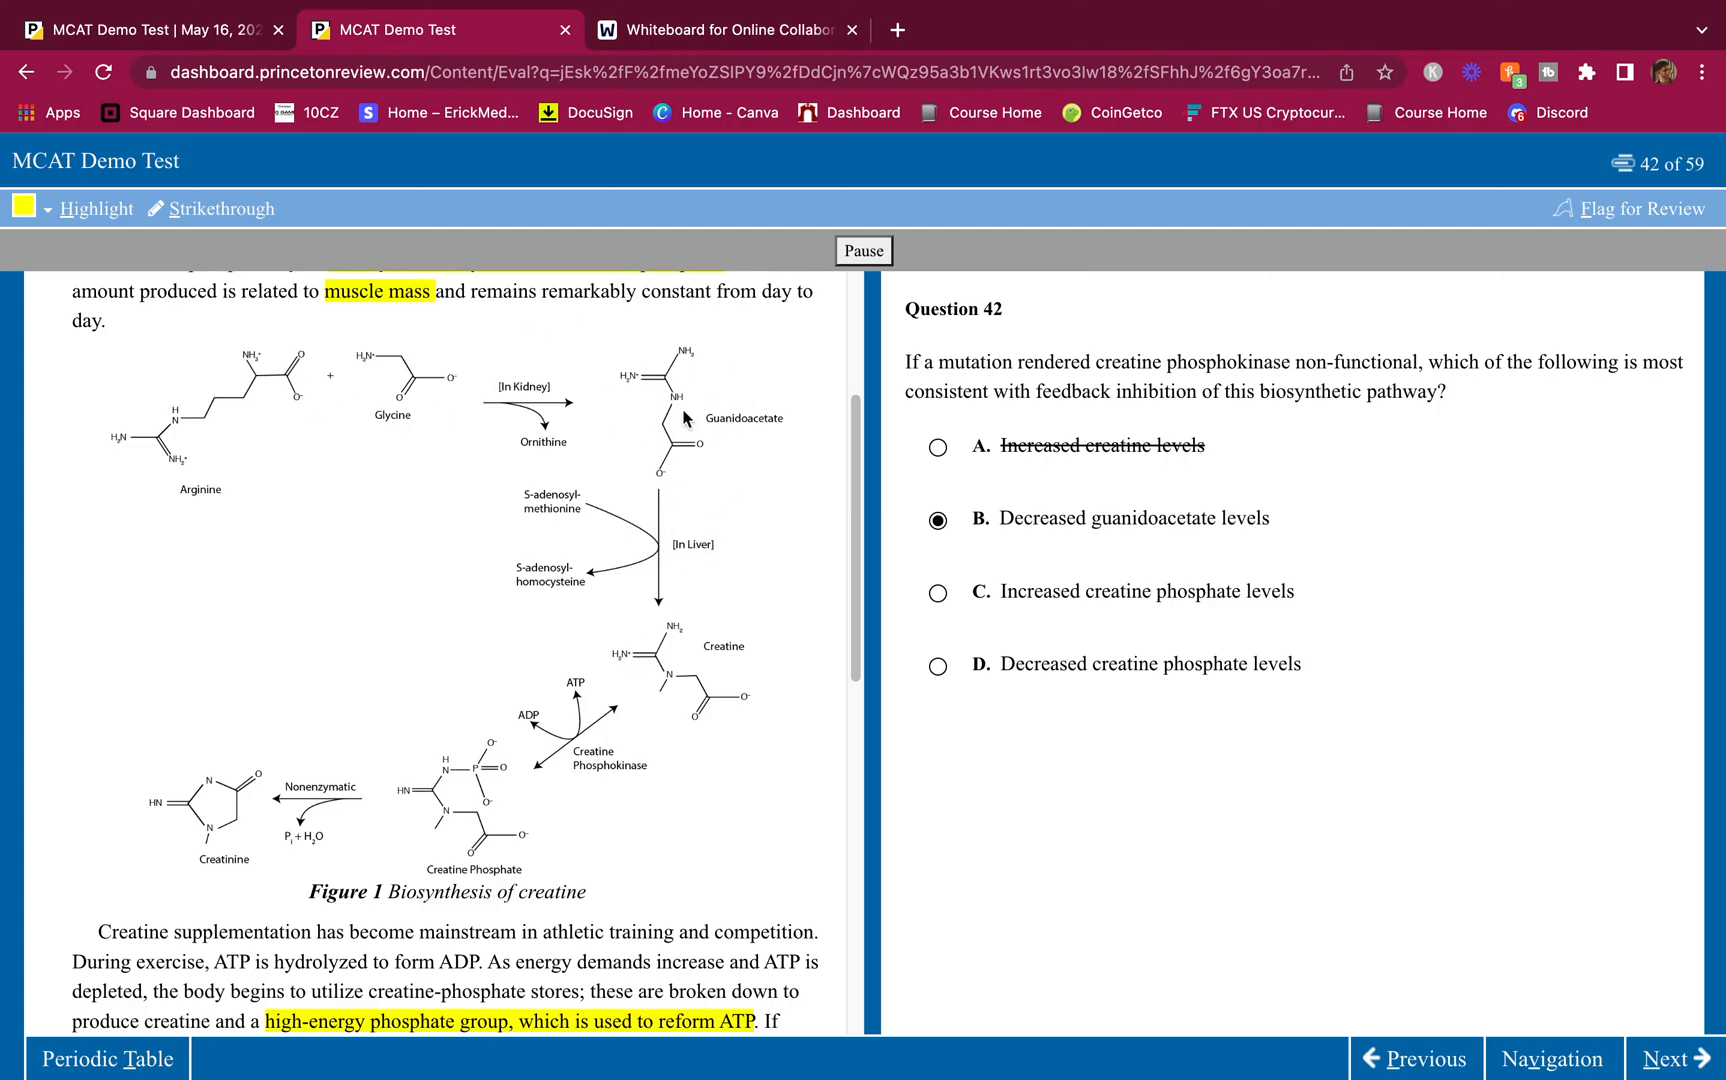
{"action": "mouse_move", "coordinate": [616, 418]}
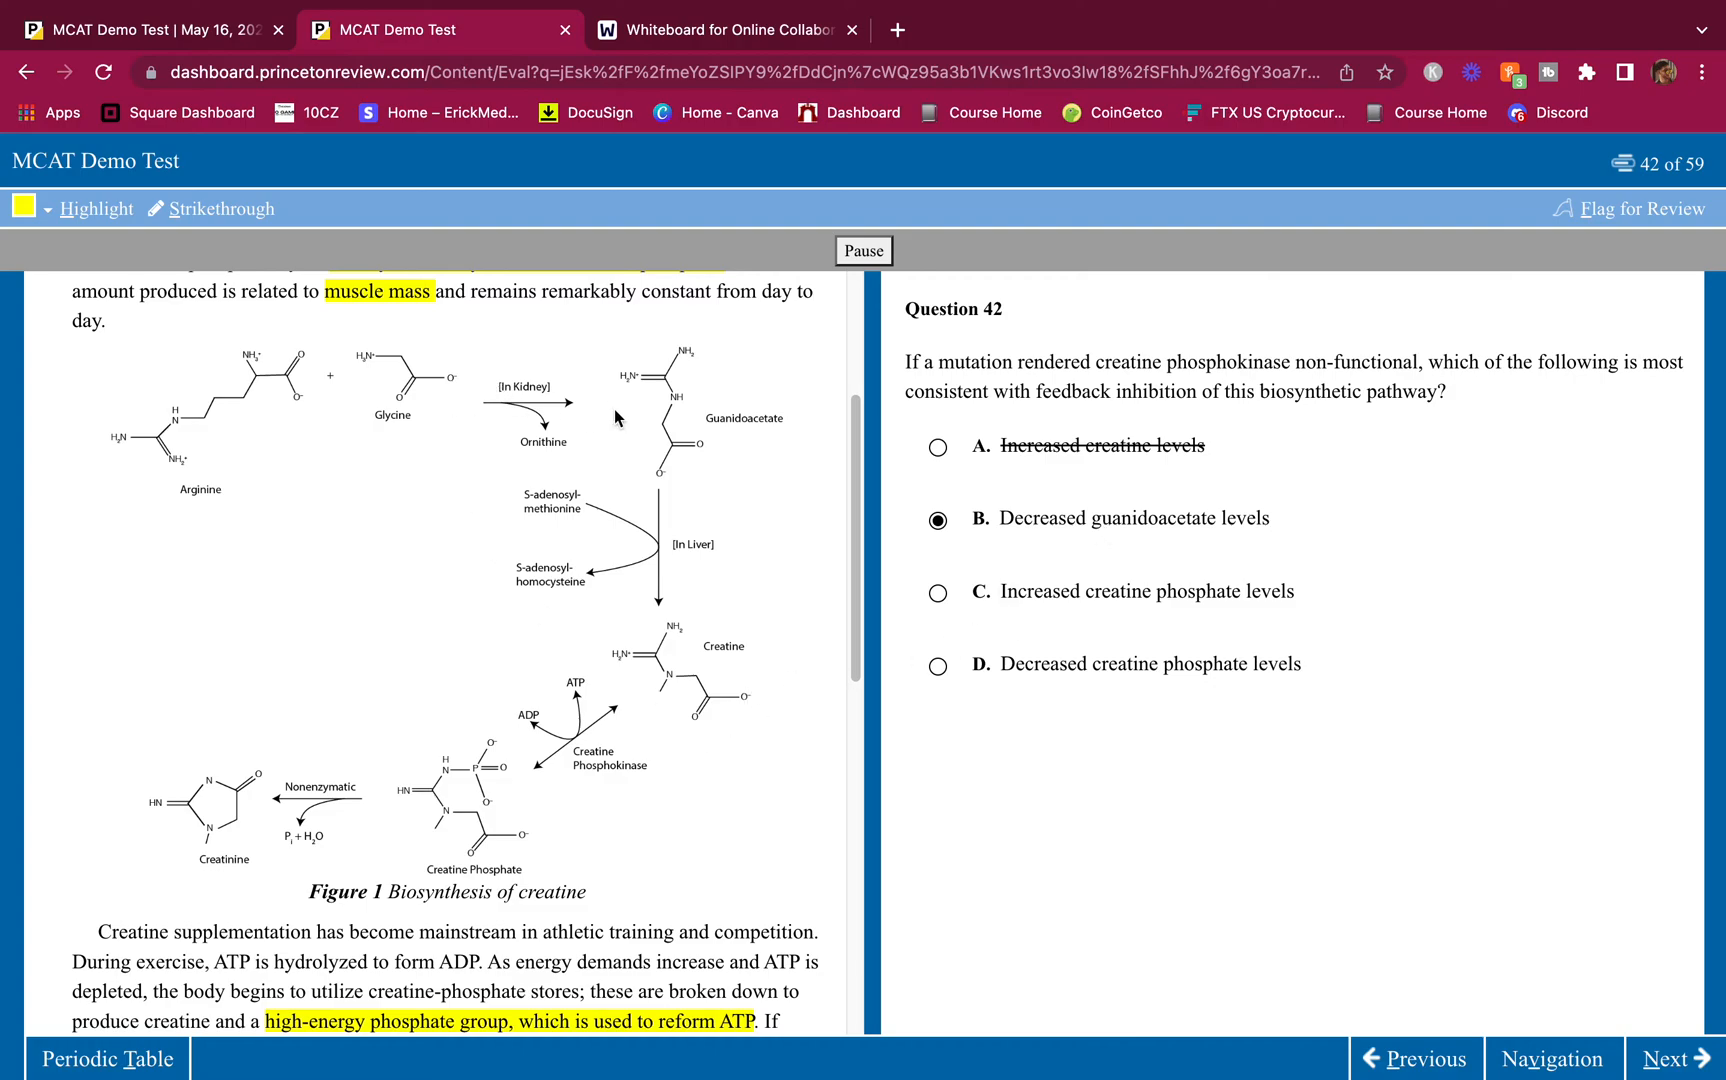
{"action": "mouse_move", "coordinate": [992, 622]}
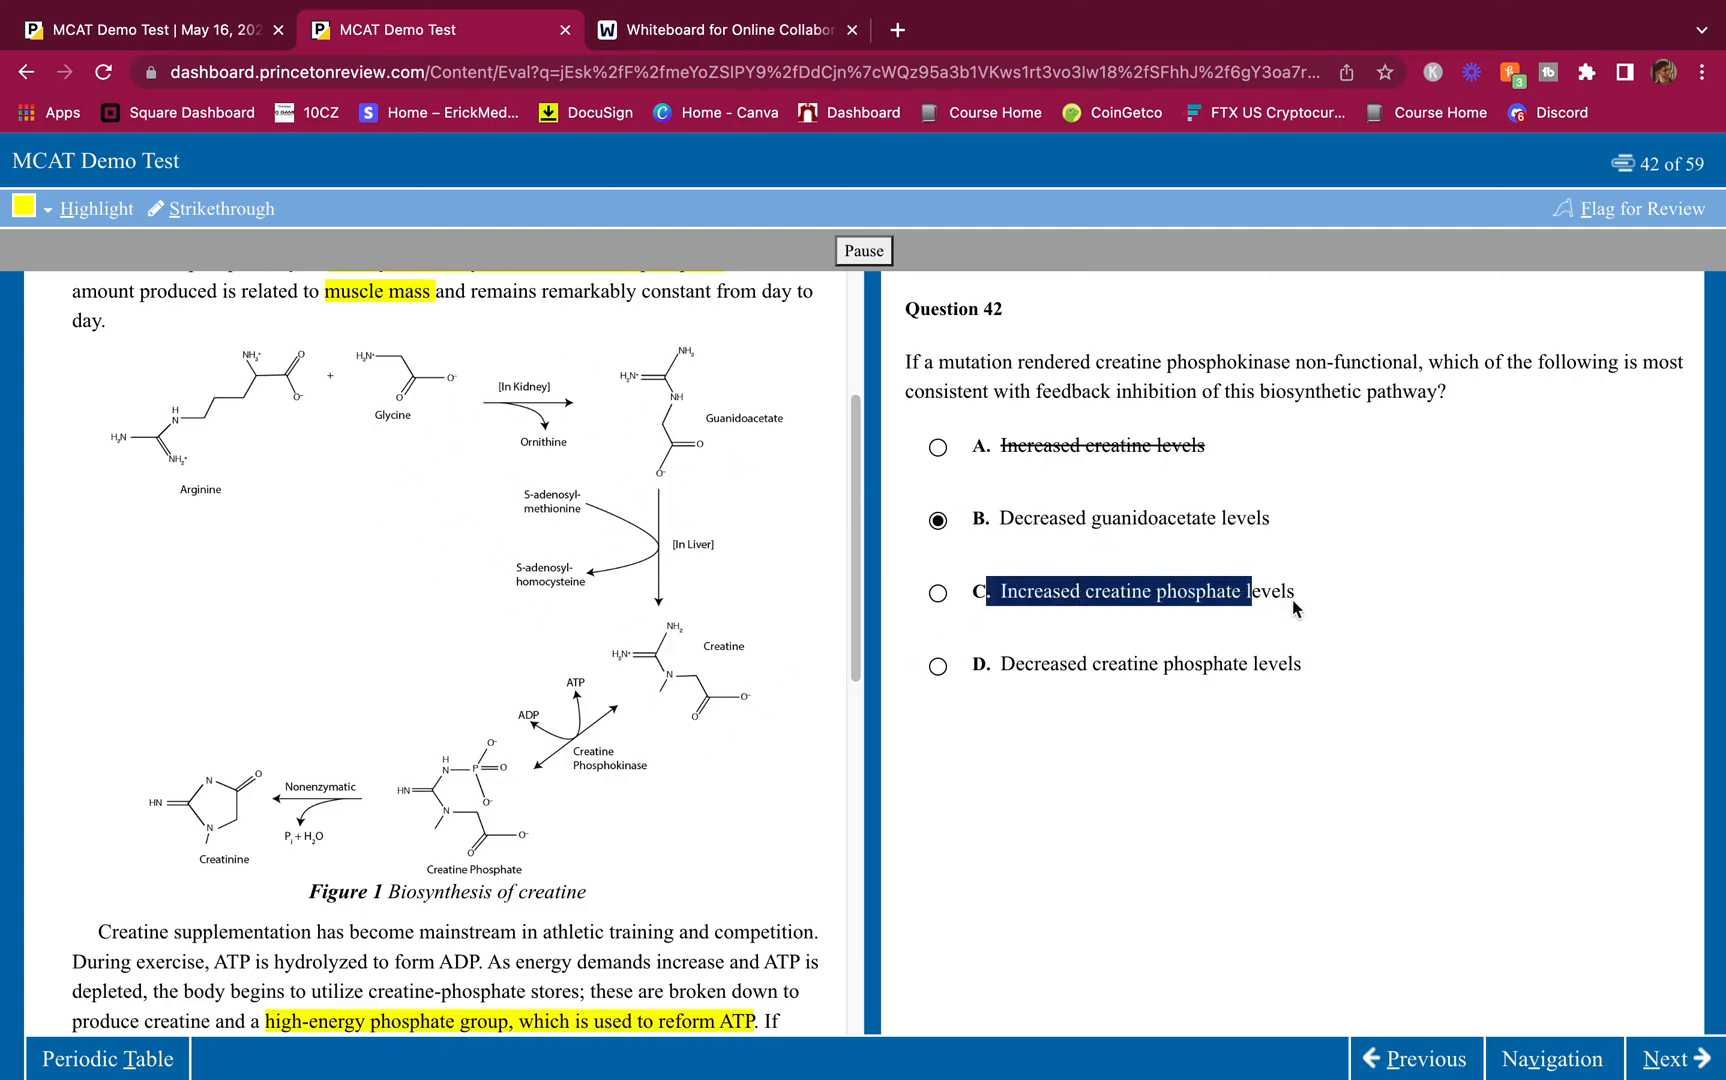
{"action": "left_click", "coordinate": [938, 591]}
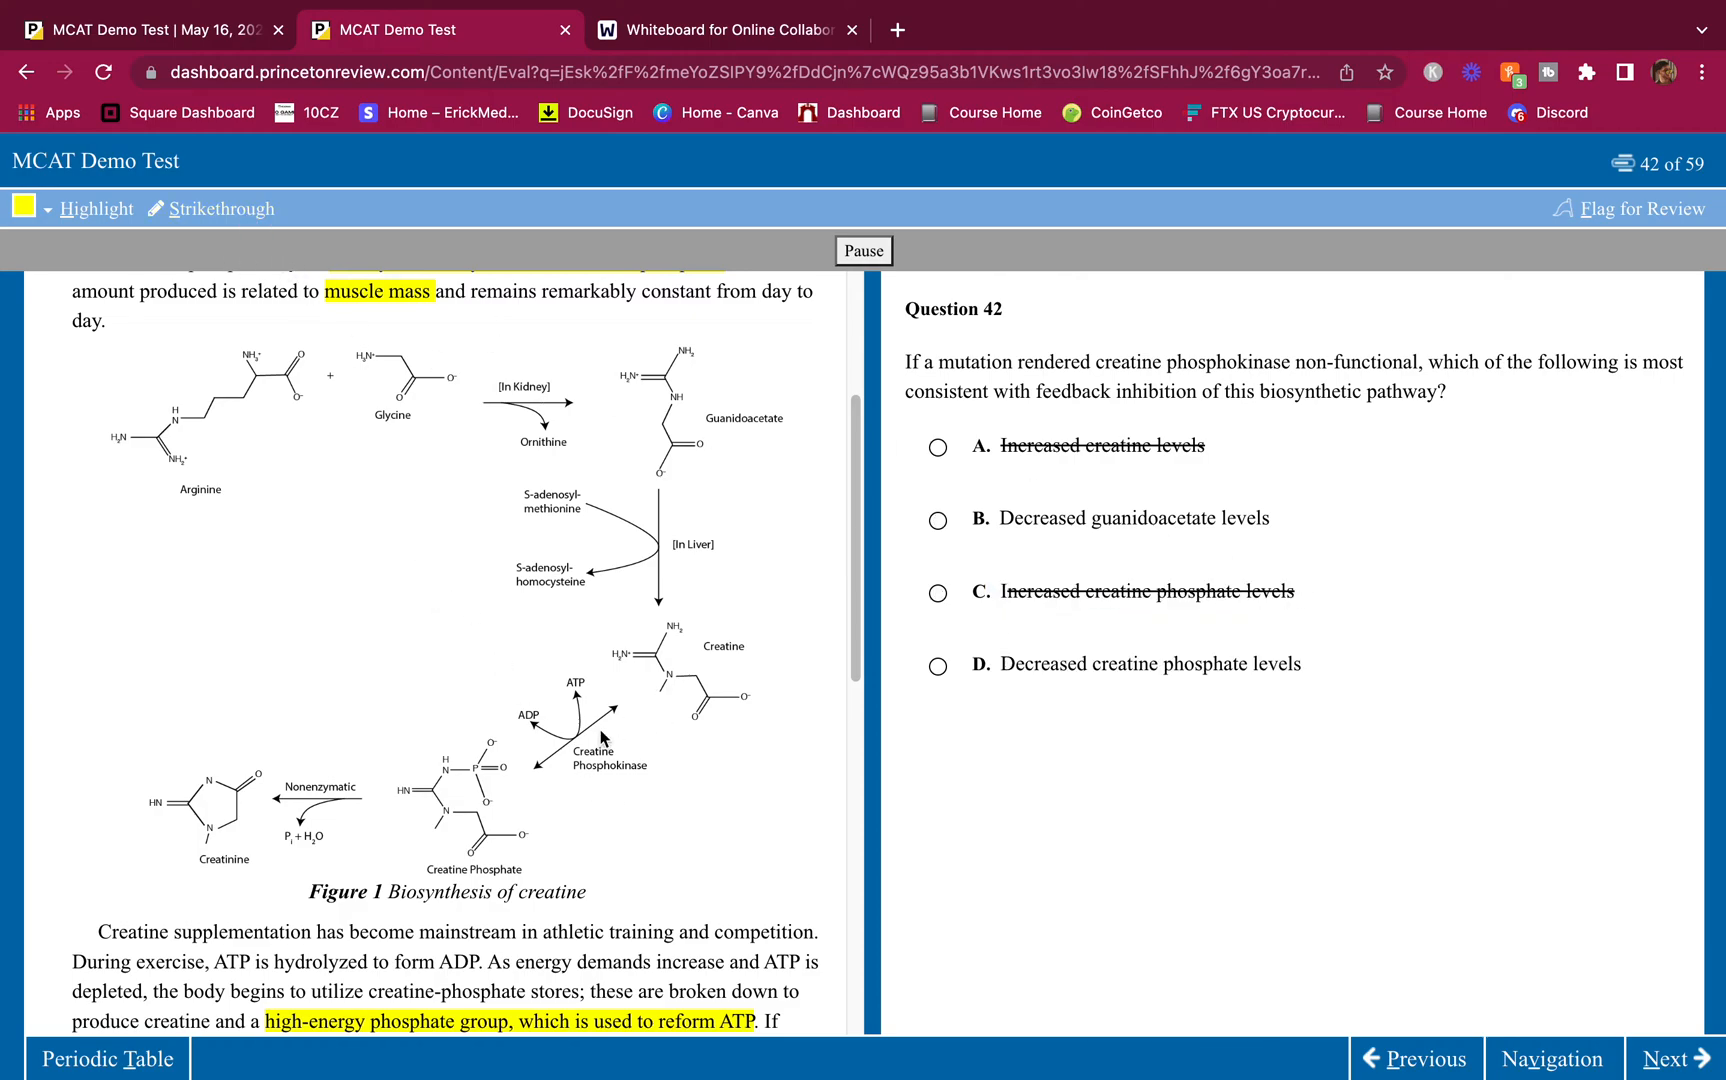
{"action": "mouse_move", "coordinate": [473, 833]}
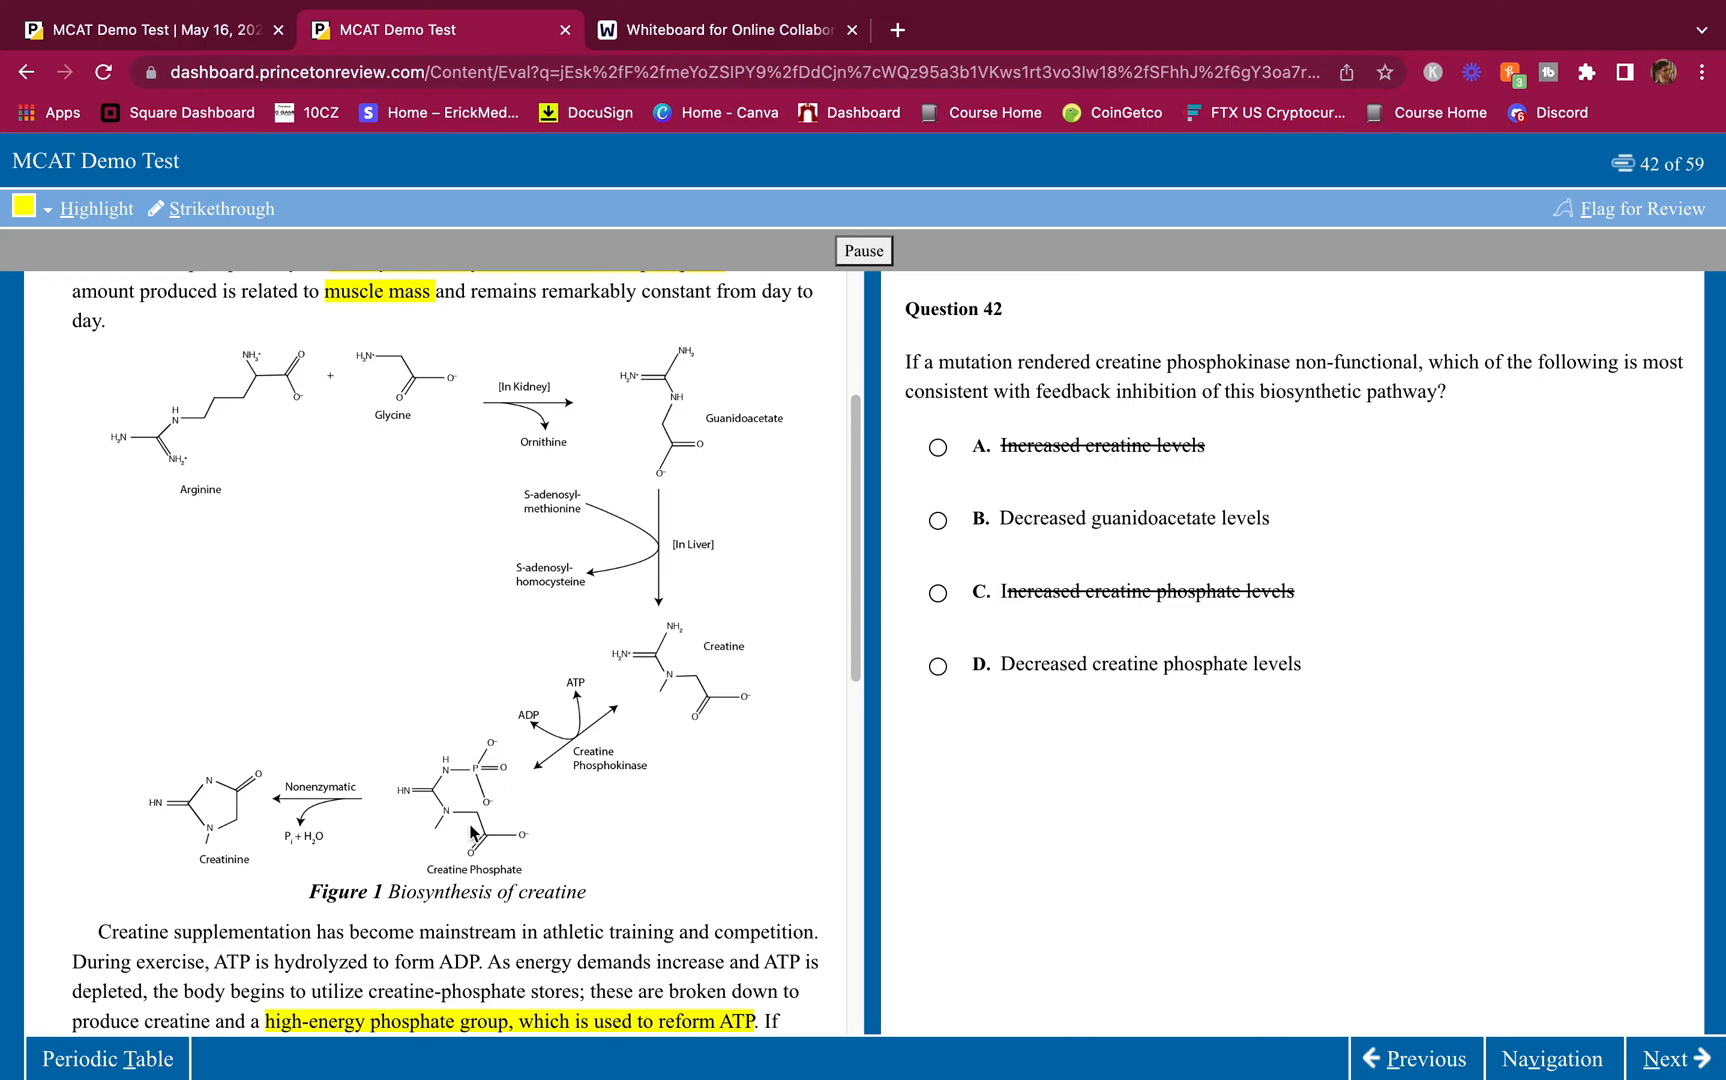
{"action": "mouse_move", "coordinate": [985, 643]}
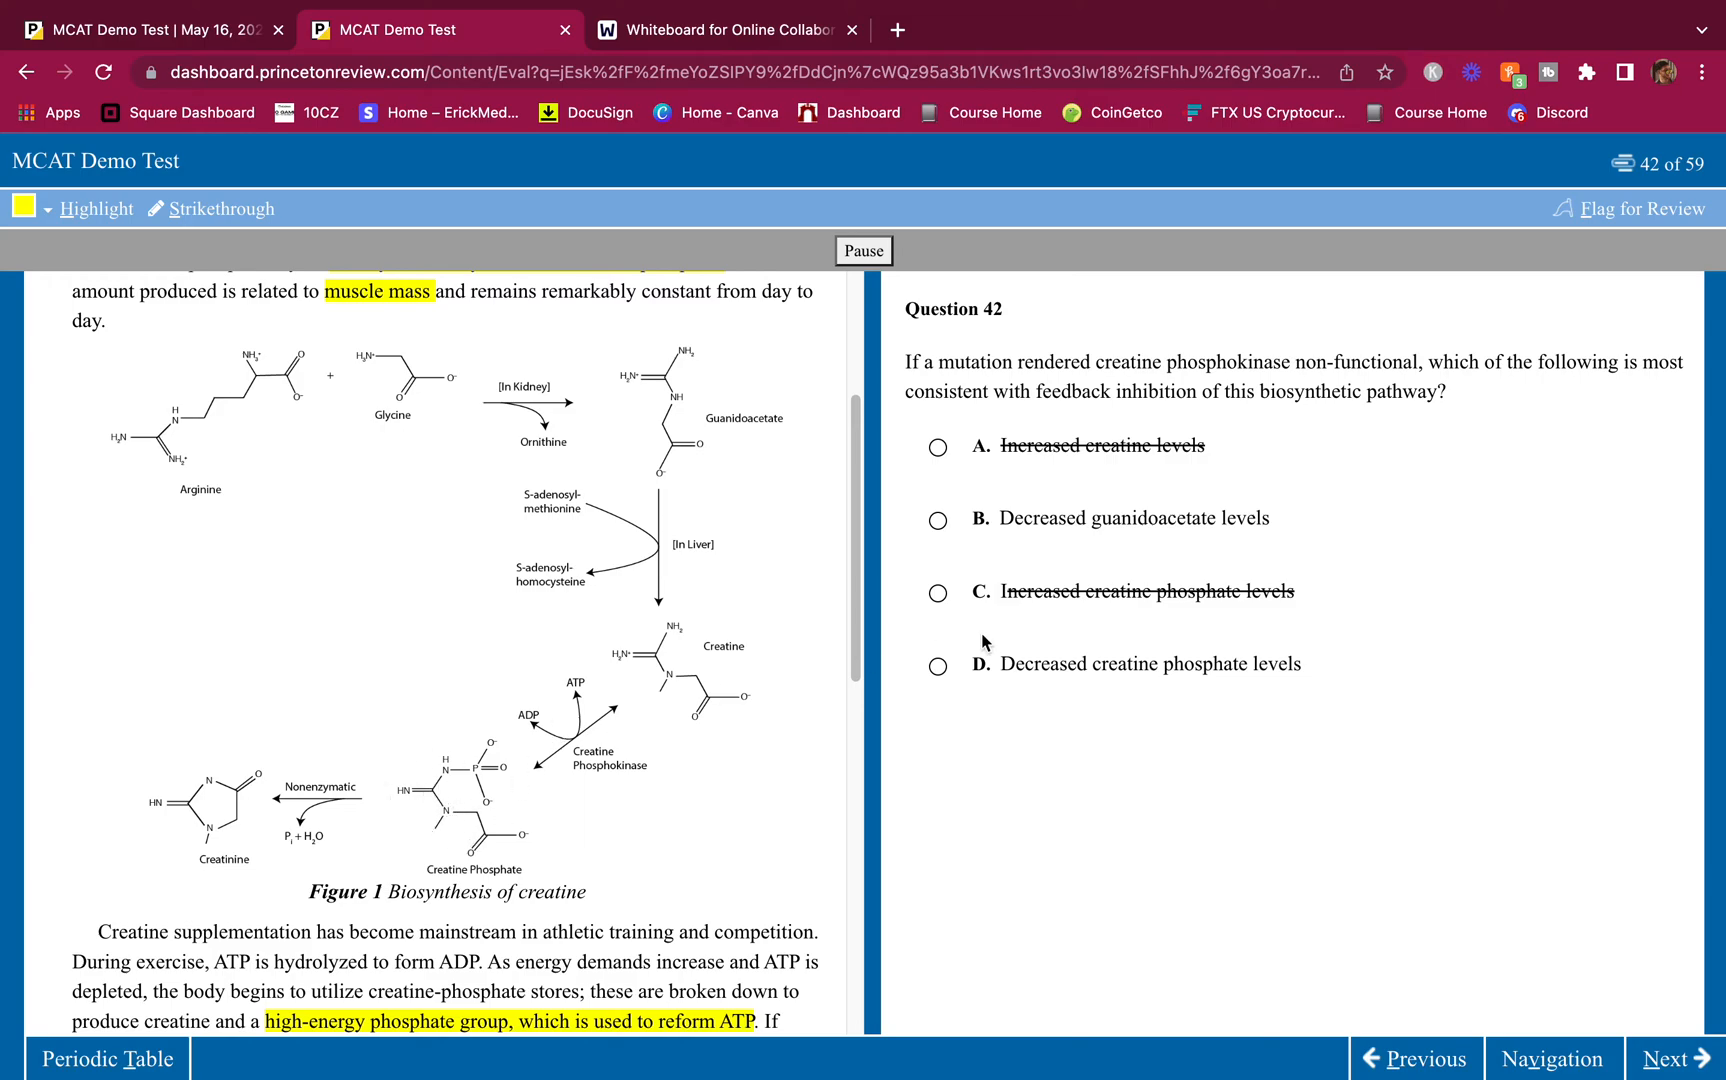
{"action": "mouse_move", "coordinate": [1121, 678]}
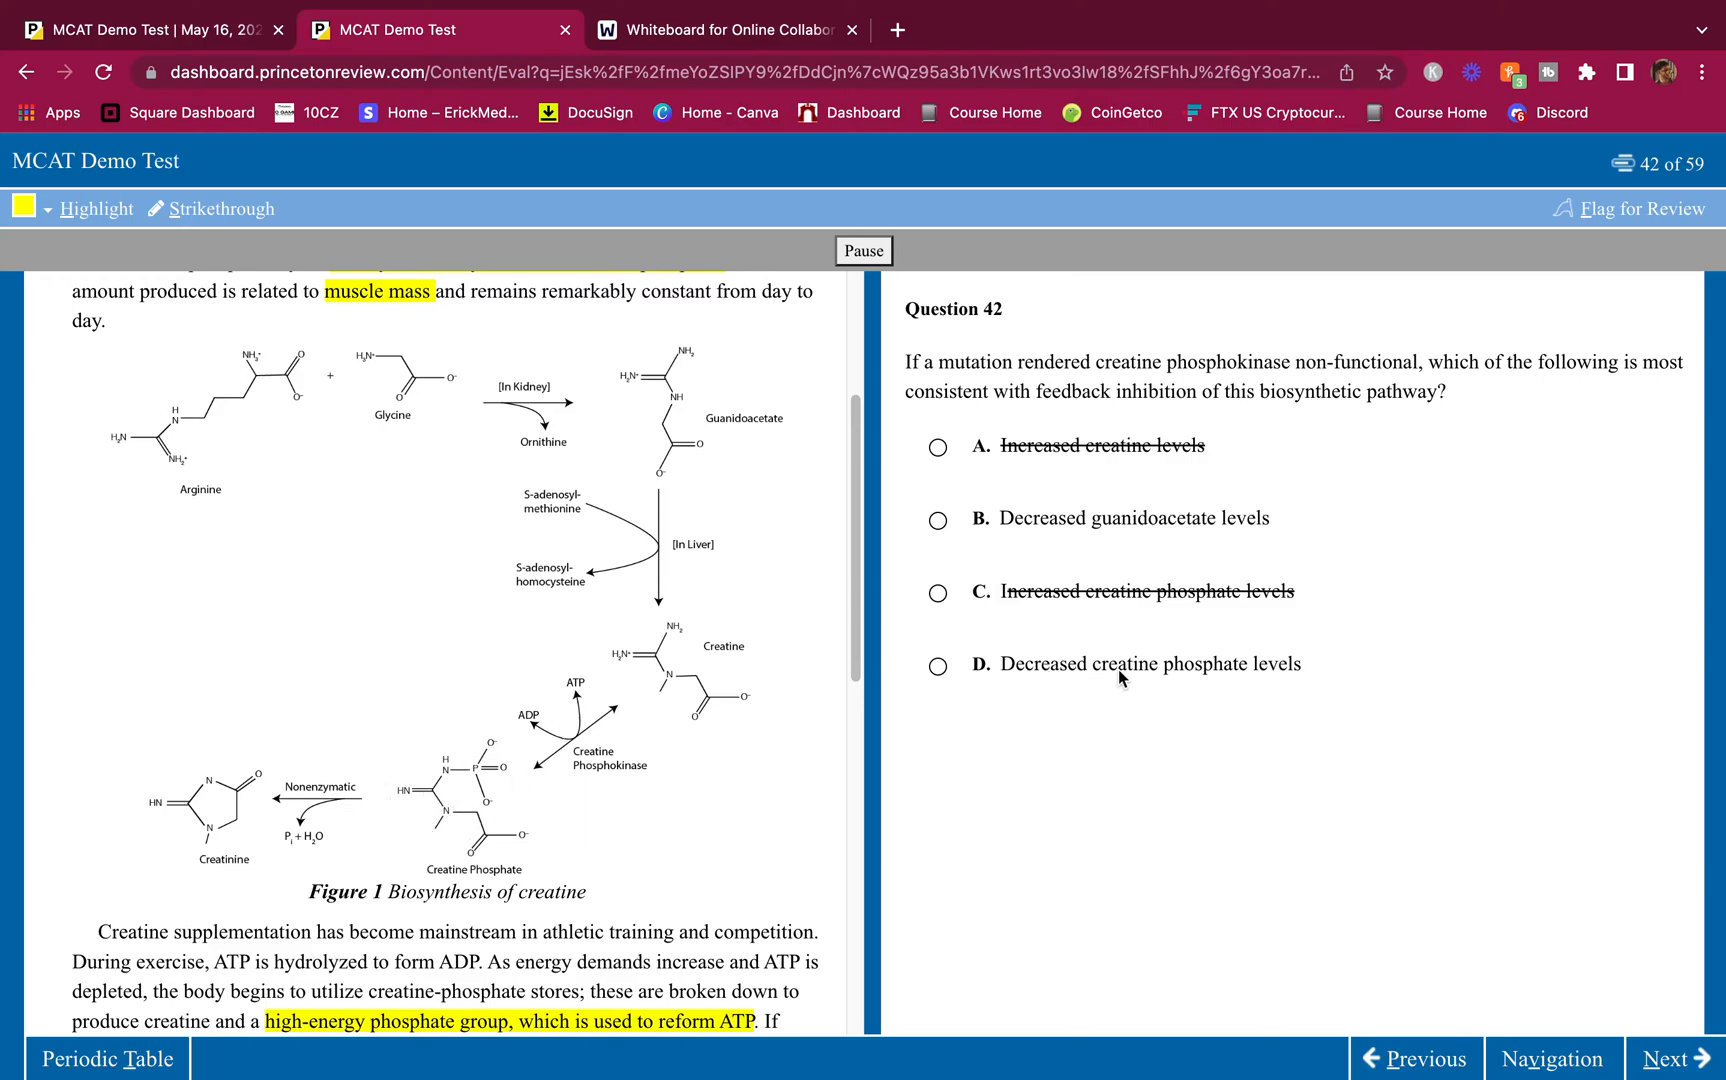
{"action": "mouse_move", "coordinate": [468, 768]}
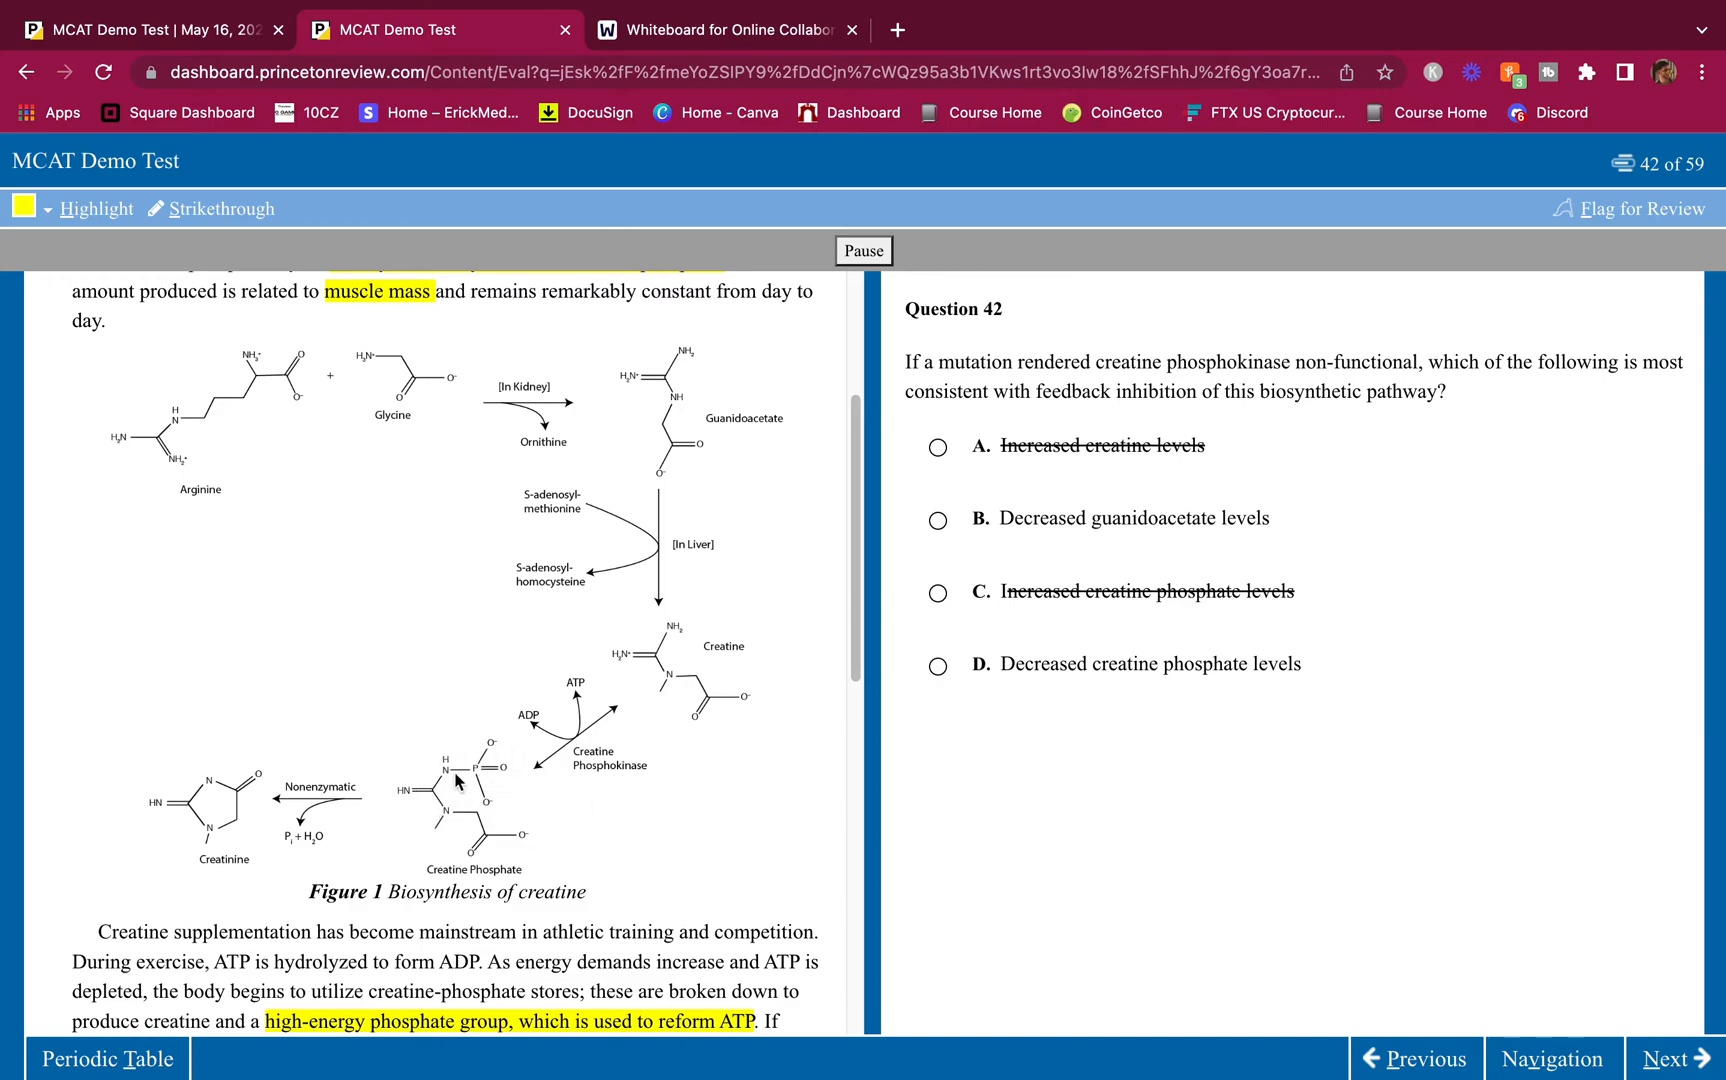
{"action": "mouse_move", "coordinate": [1027, 672]}
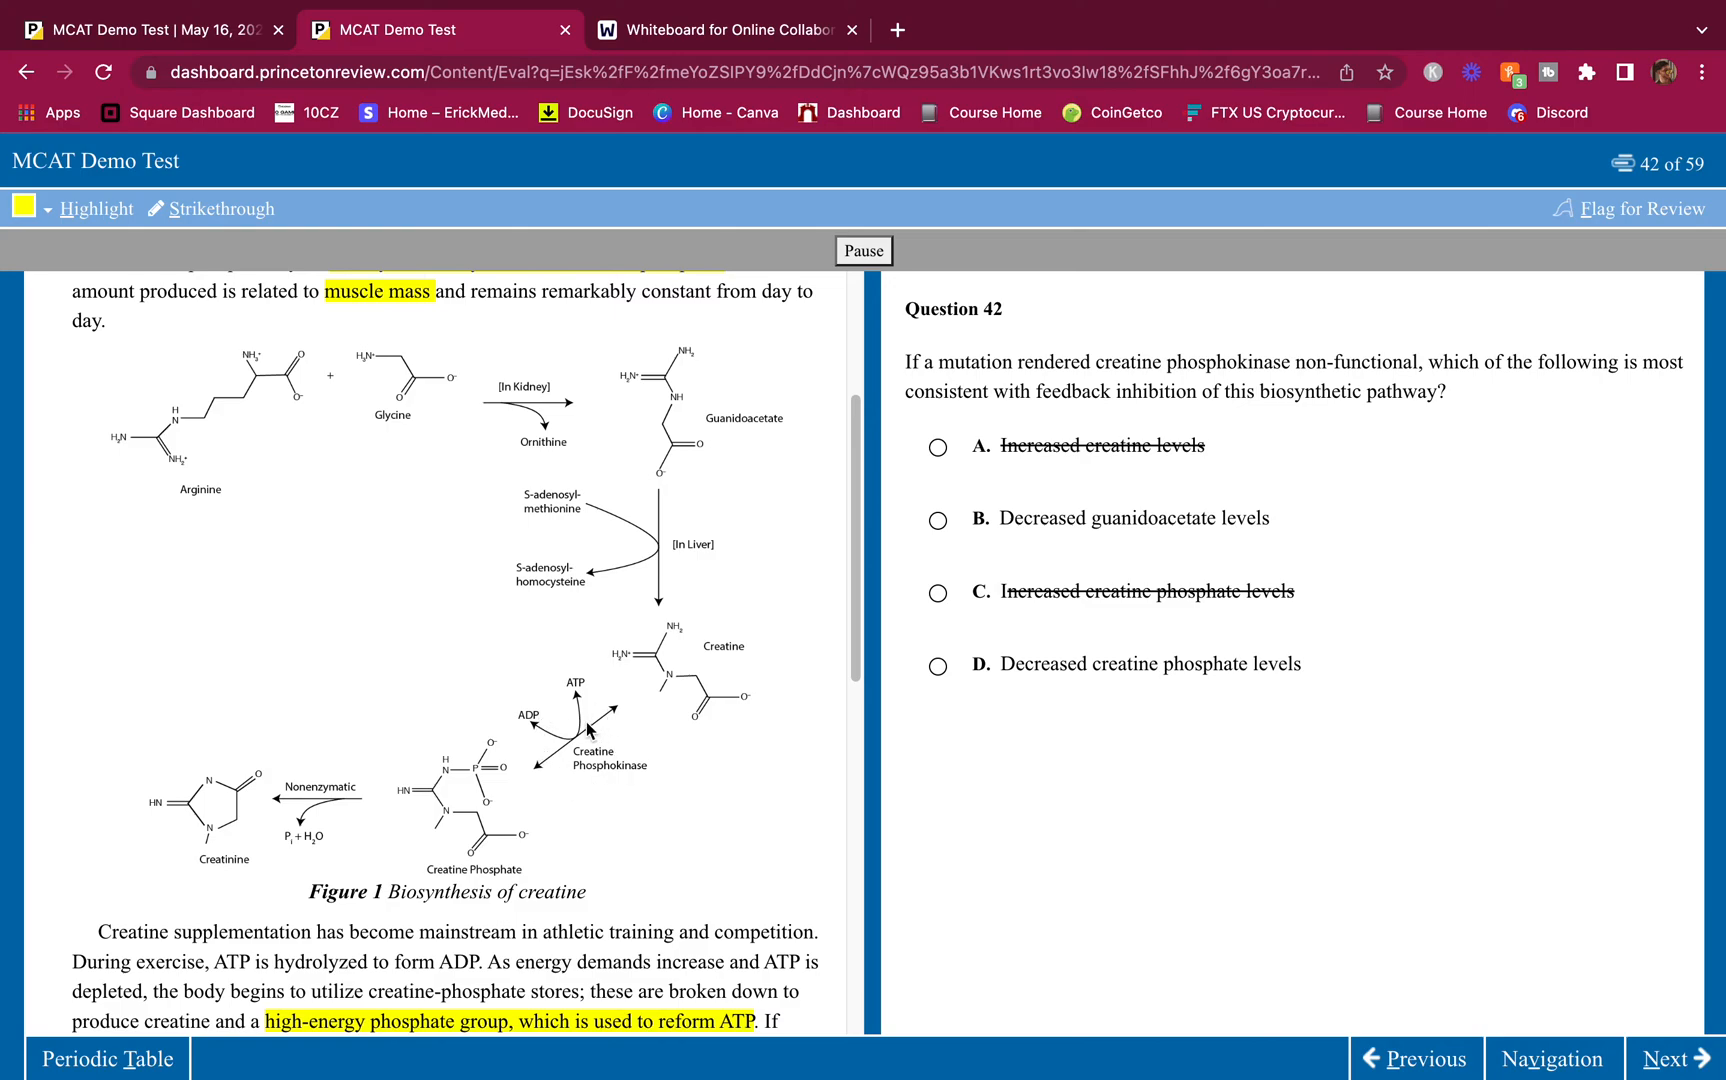
{"action": "mouse_move", "coordinate": [1060, 526]}
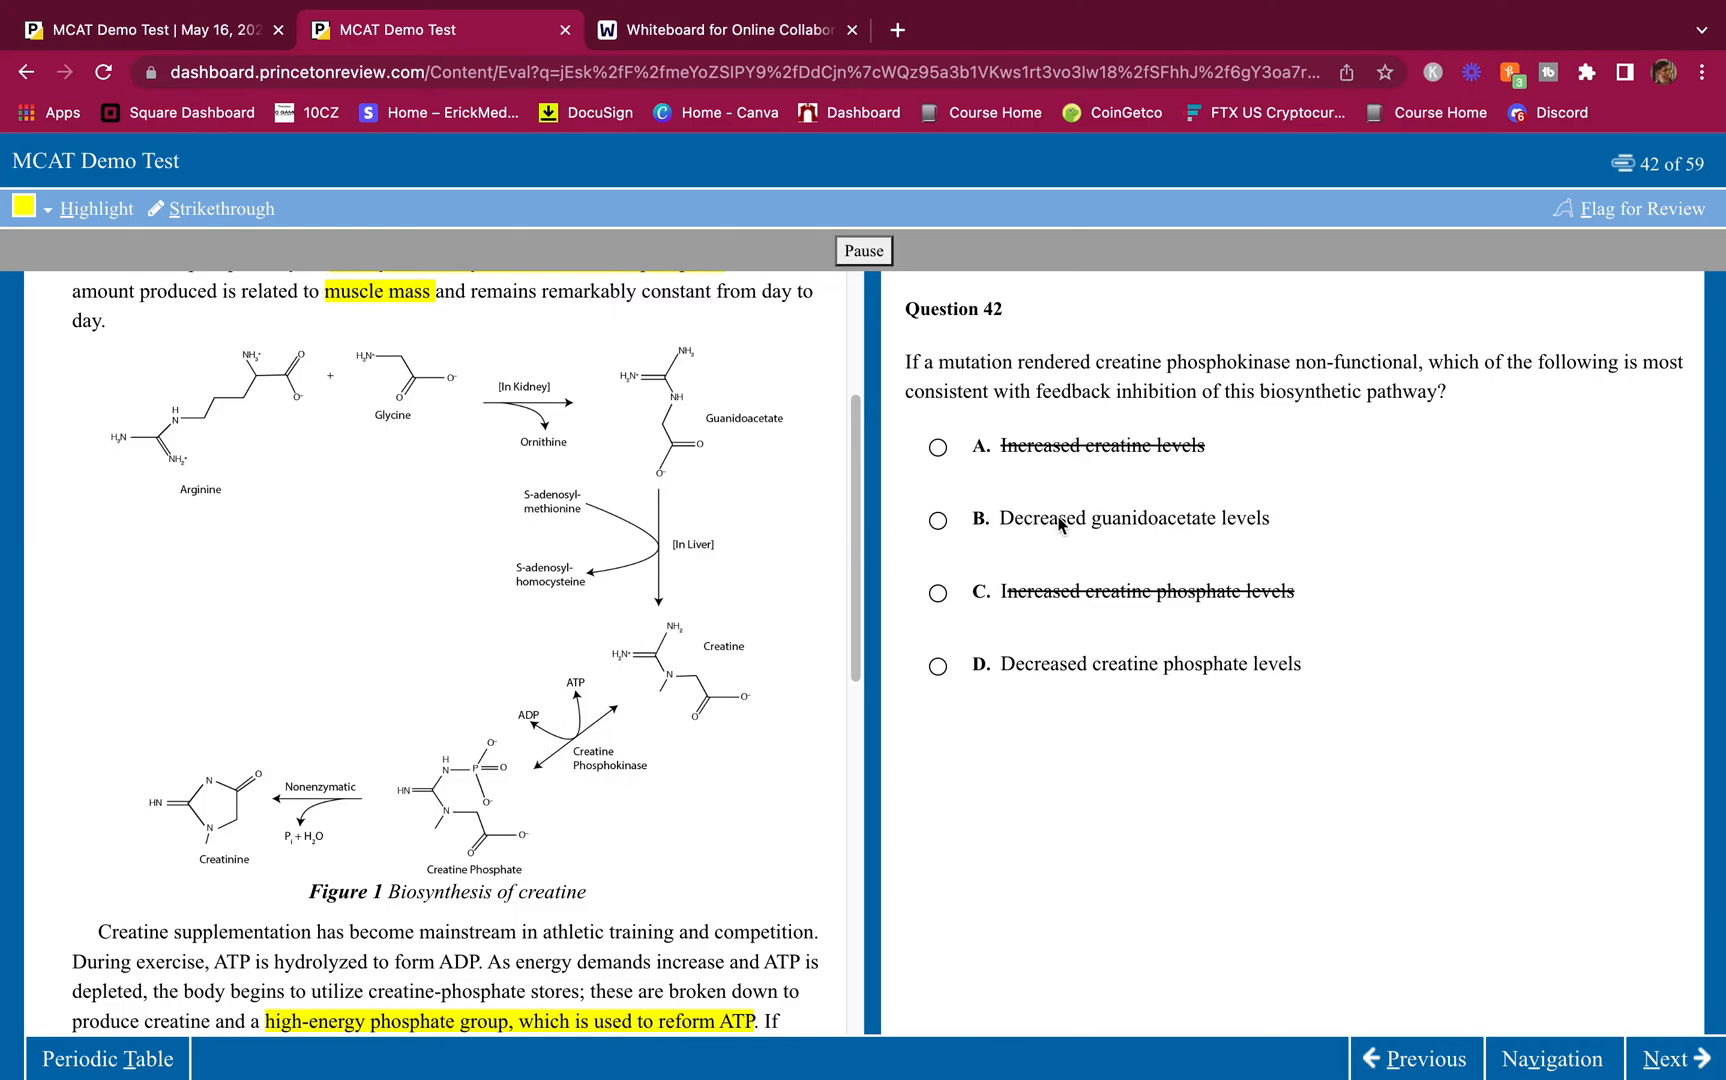
{"action": "mouse_move", "coordinate": [881, 532]}
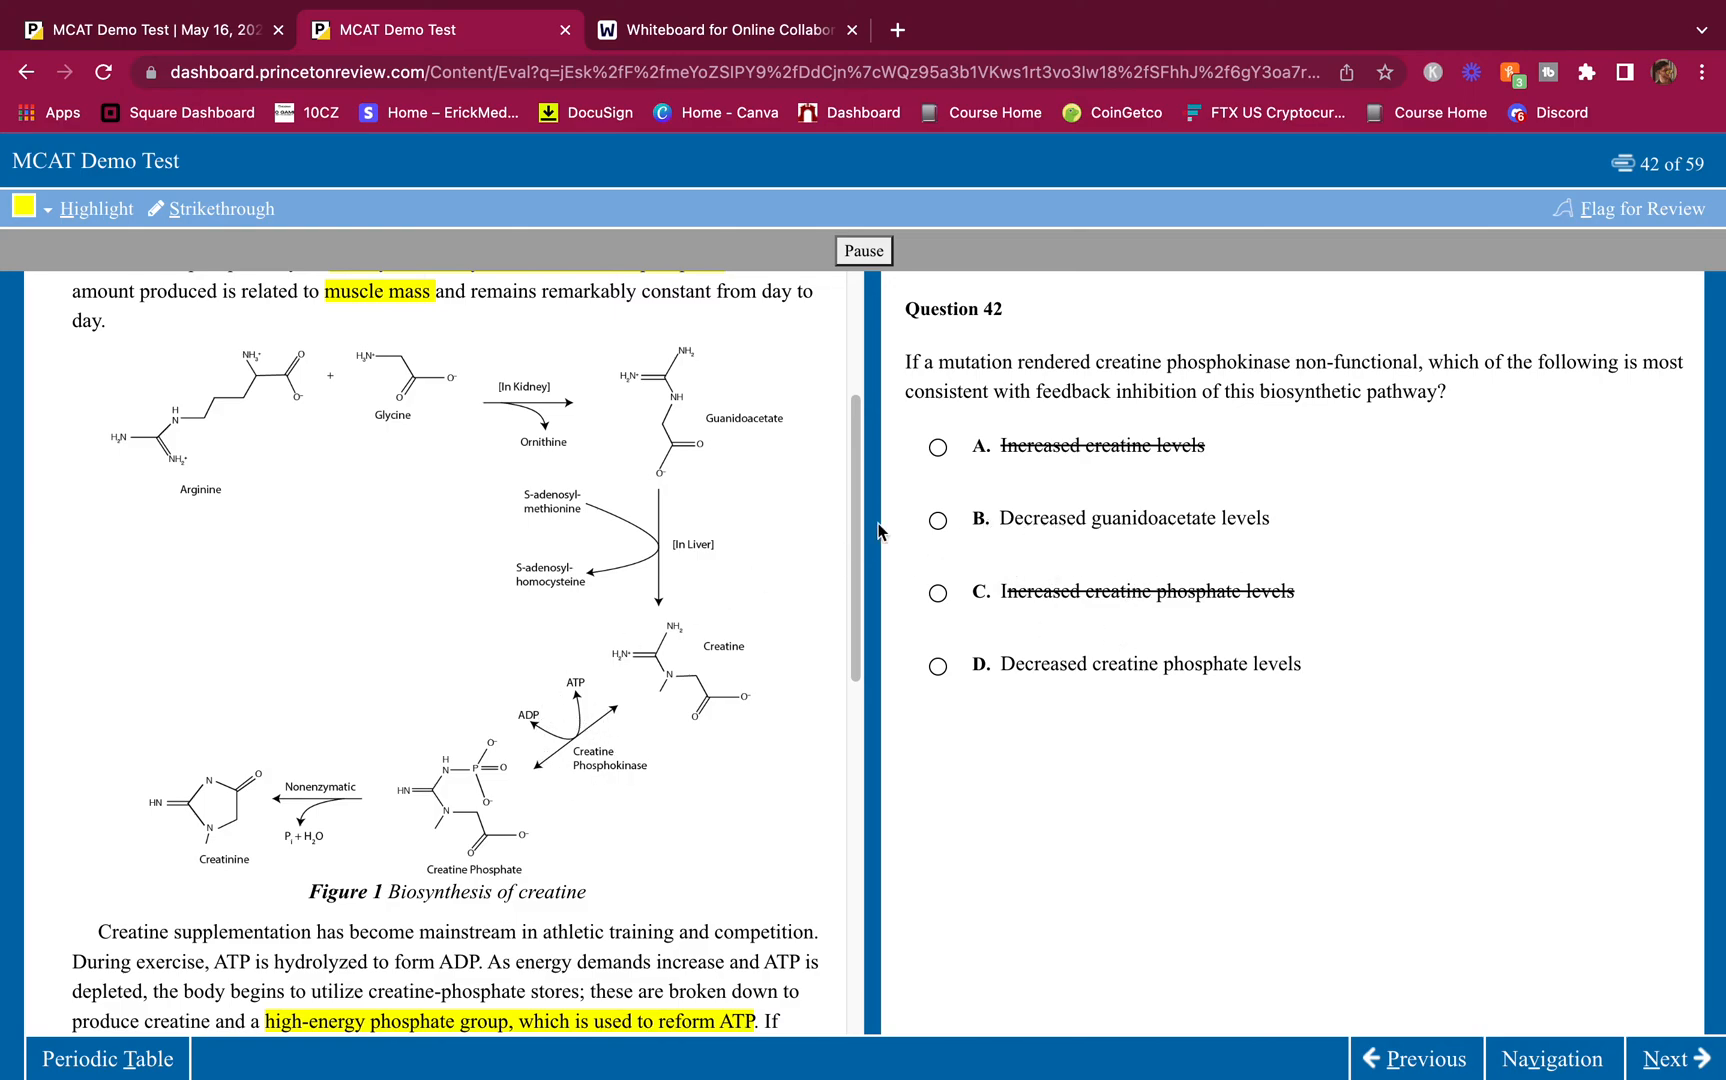
{"action": "mouse_move", "coordinate": [1114, 399]}
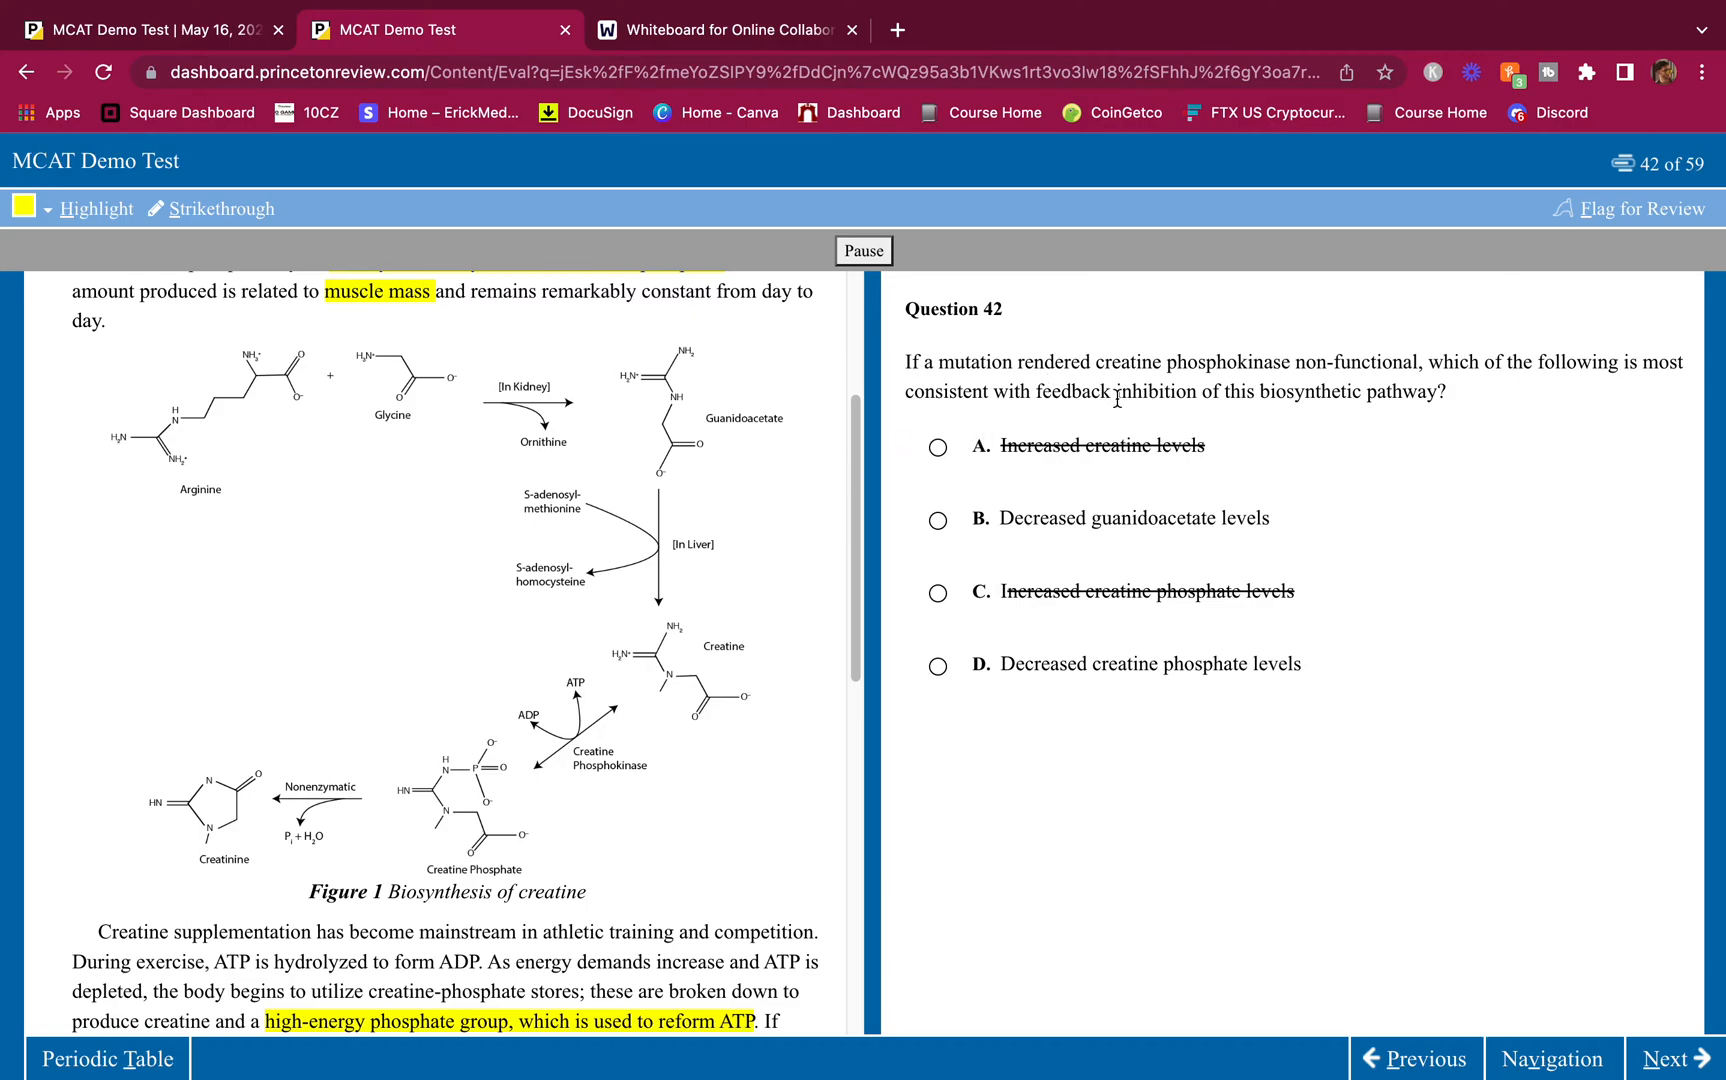
{"action": "mouse_move", "coordinate": [261, 526]}
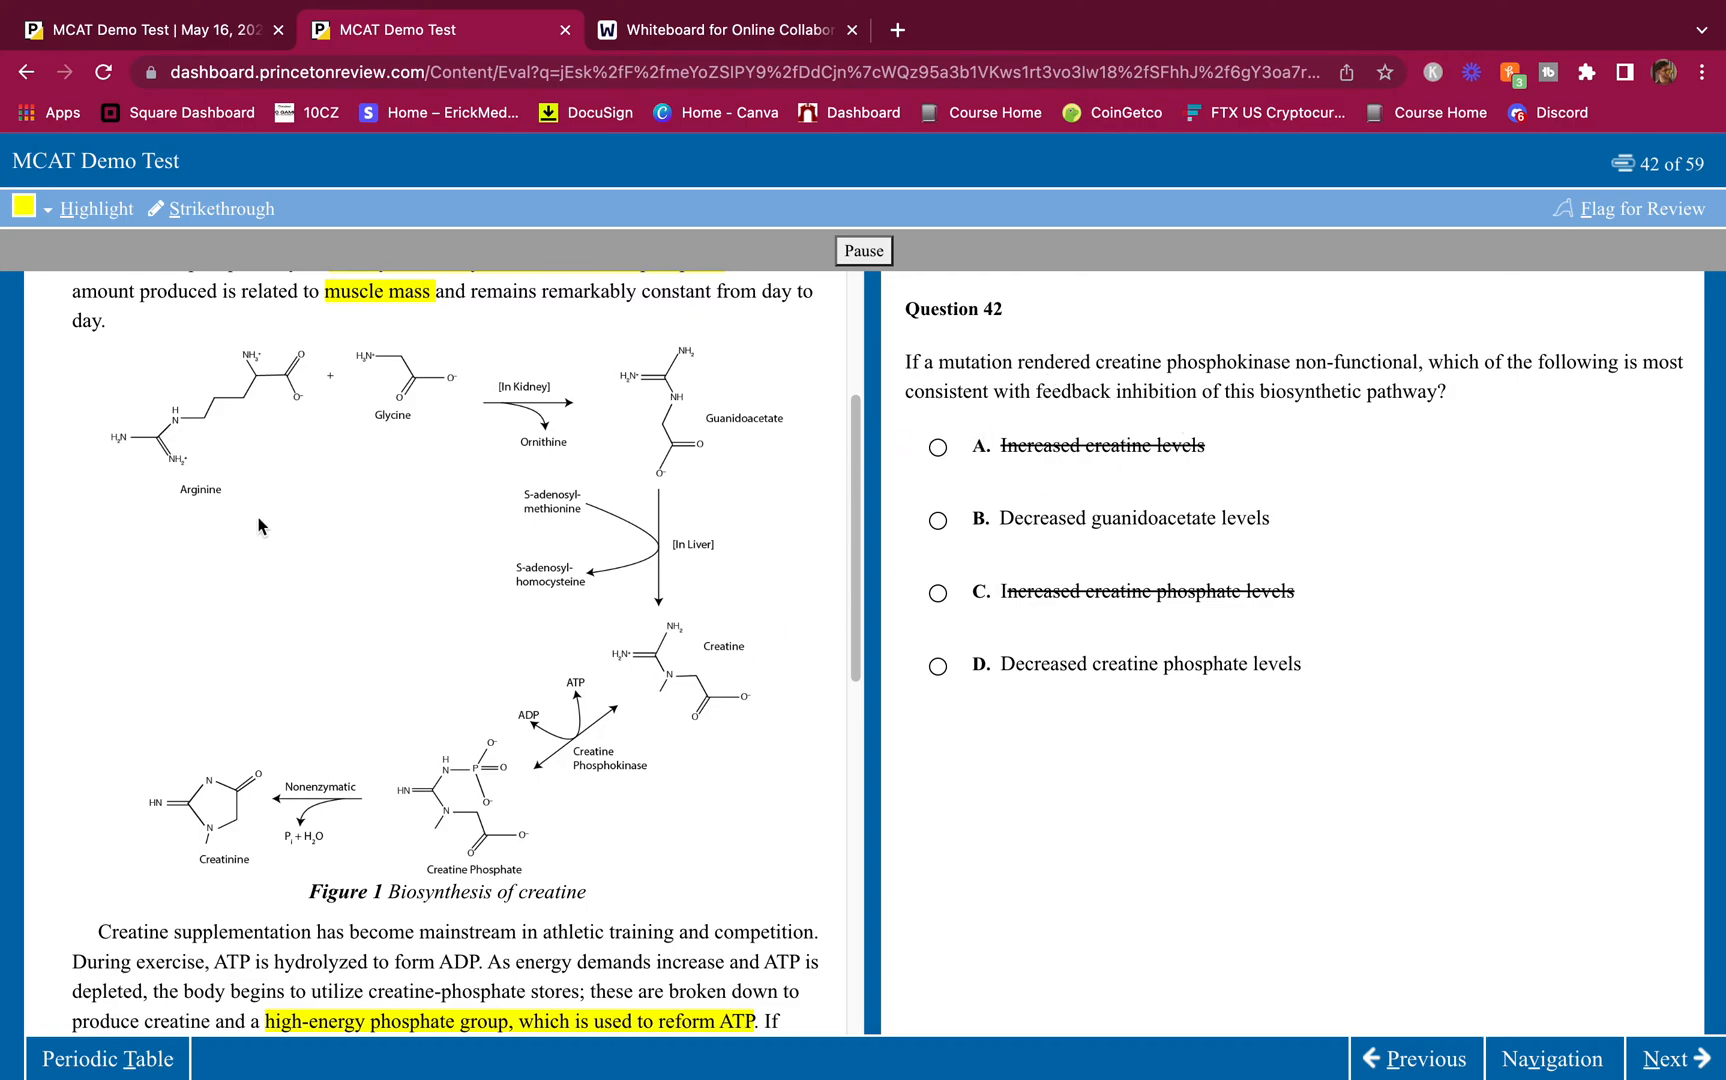
{"action": "mouse_move", "coordinate": [498, 607]}
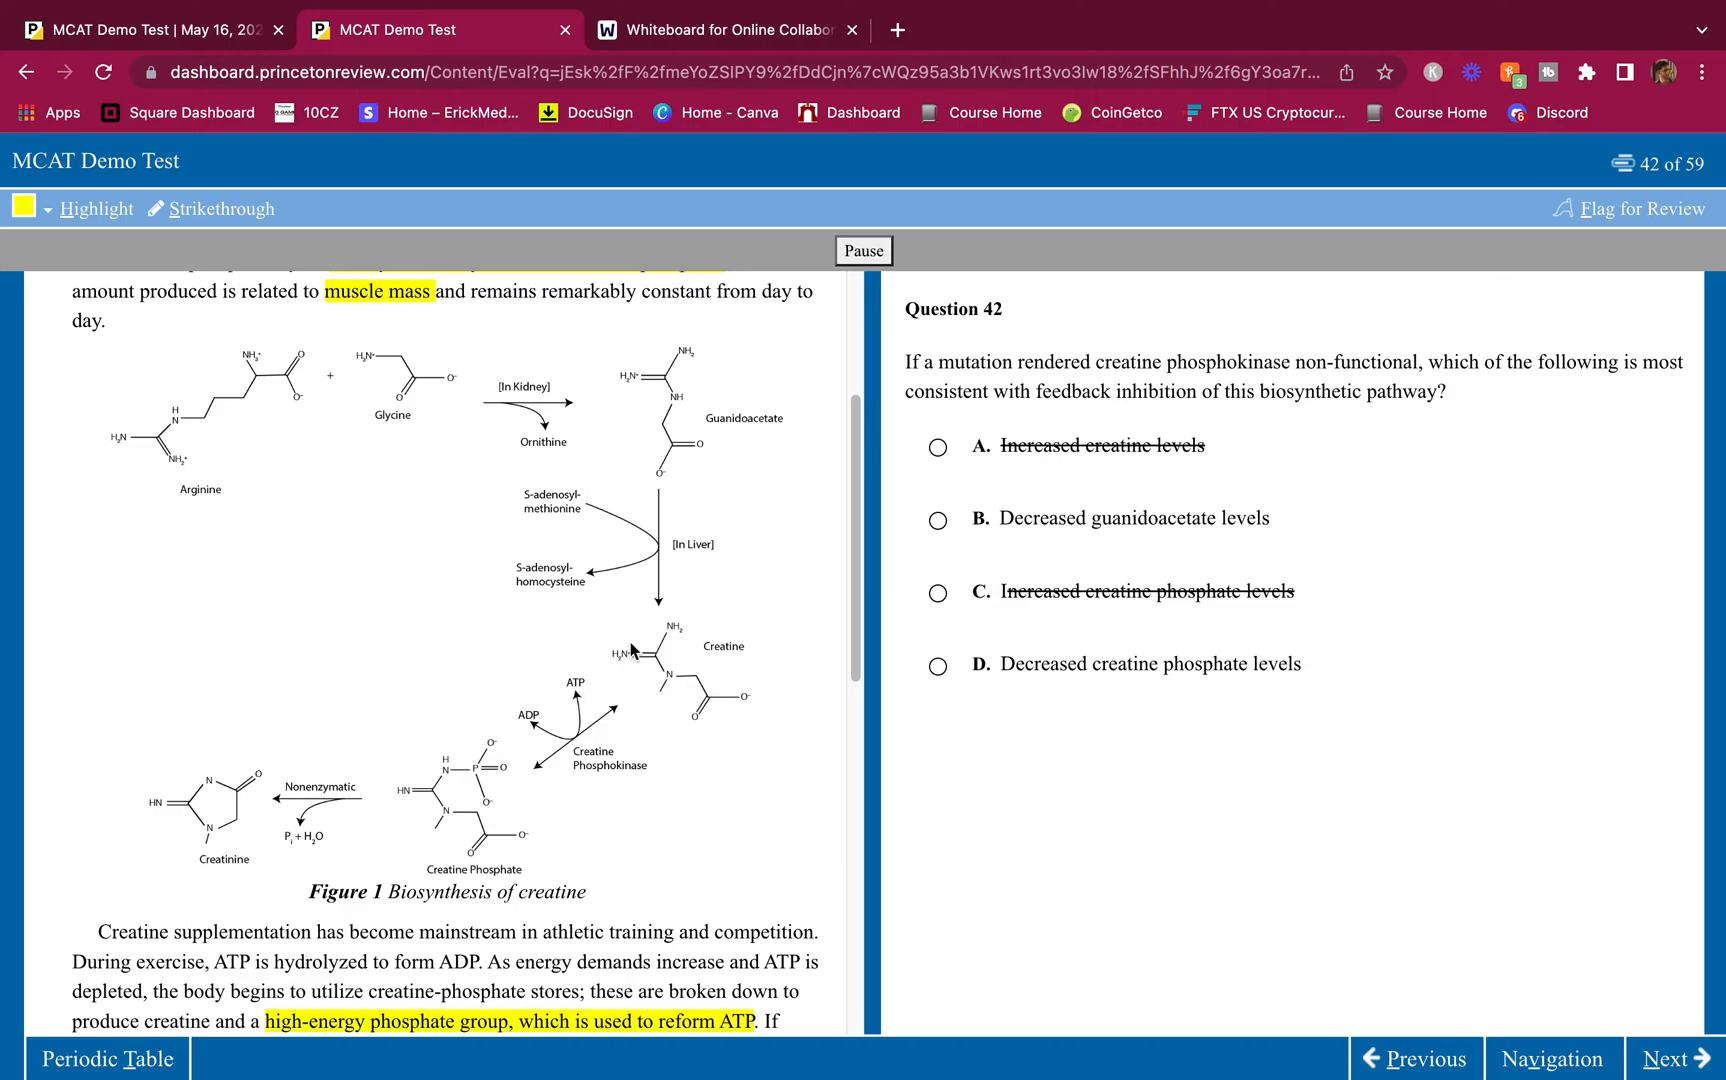
{"action": "mouse_move", "coordinate": [1118, 538]}
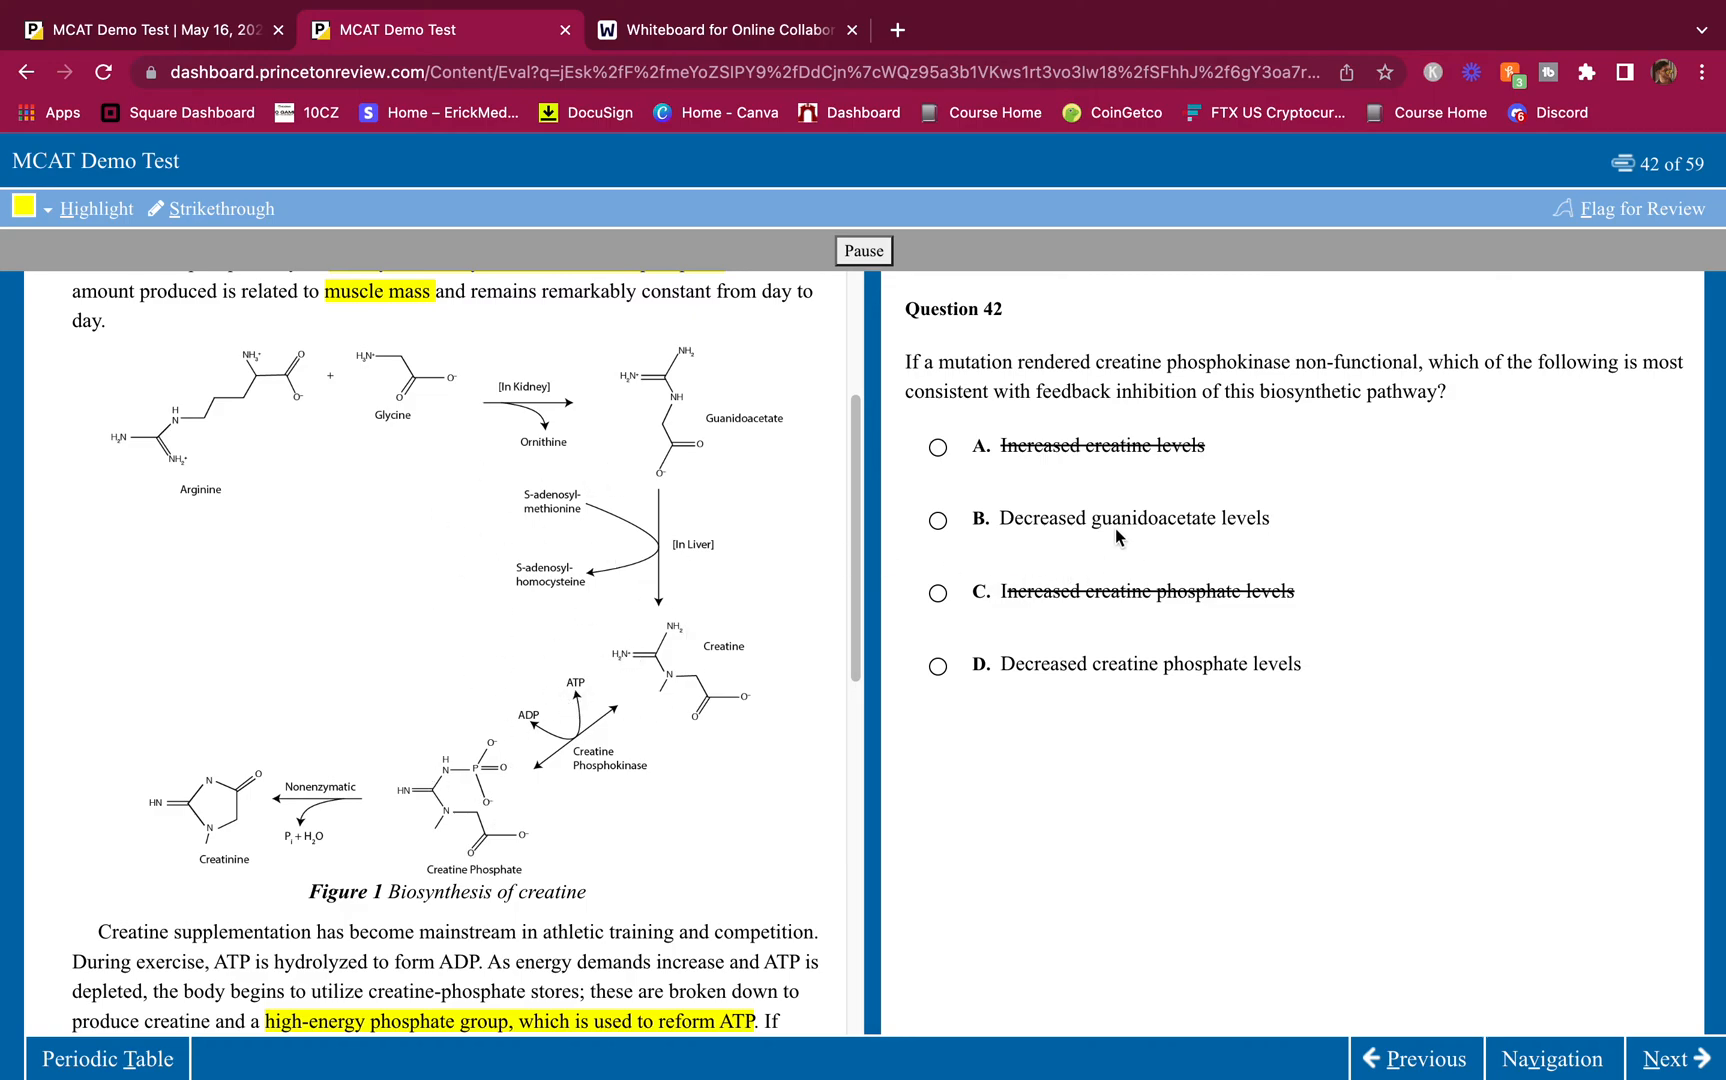
Step: Select choice B, decreased guanidoacetate levels, as the answer to Question 42
{"action": "left_click", "coordinate": [937, 520]}
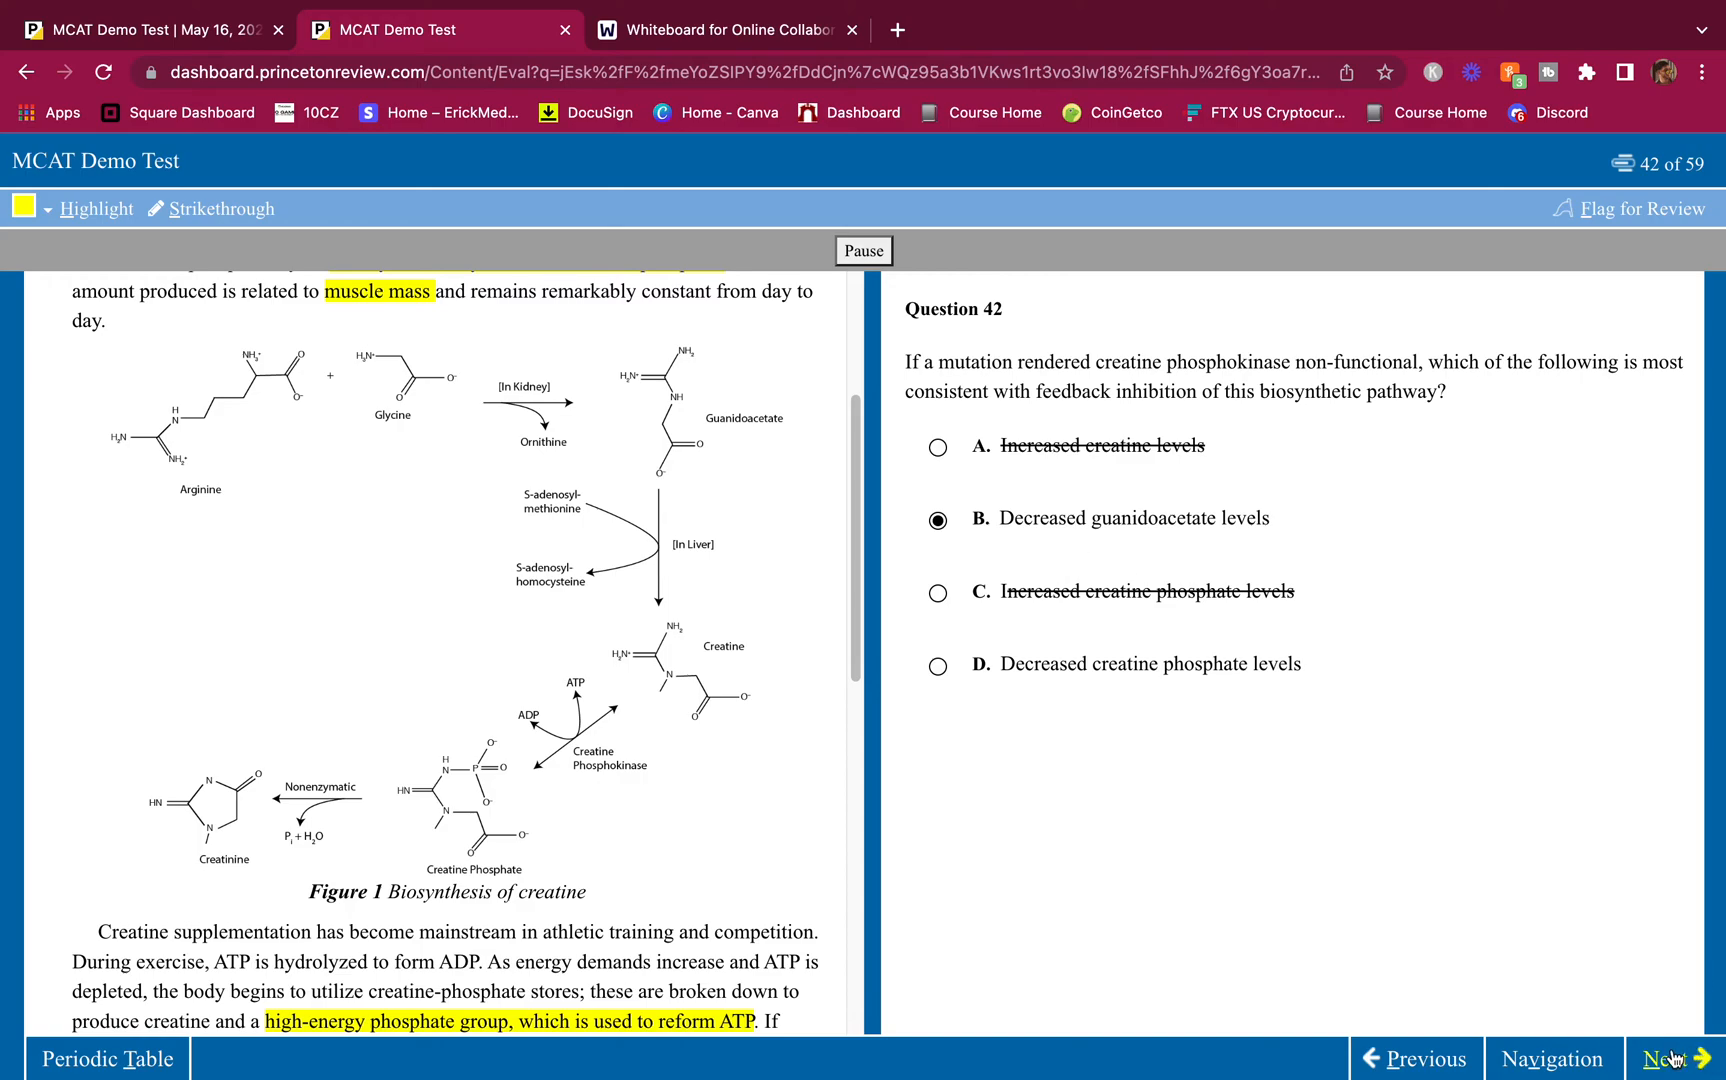
Step: Advance to Question 43 on amino acids found in bacteria but not mammals
{"action": "left_click", "coordinate": [1672, 1058]}
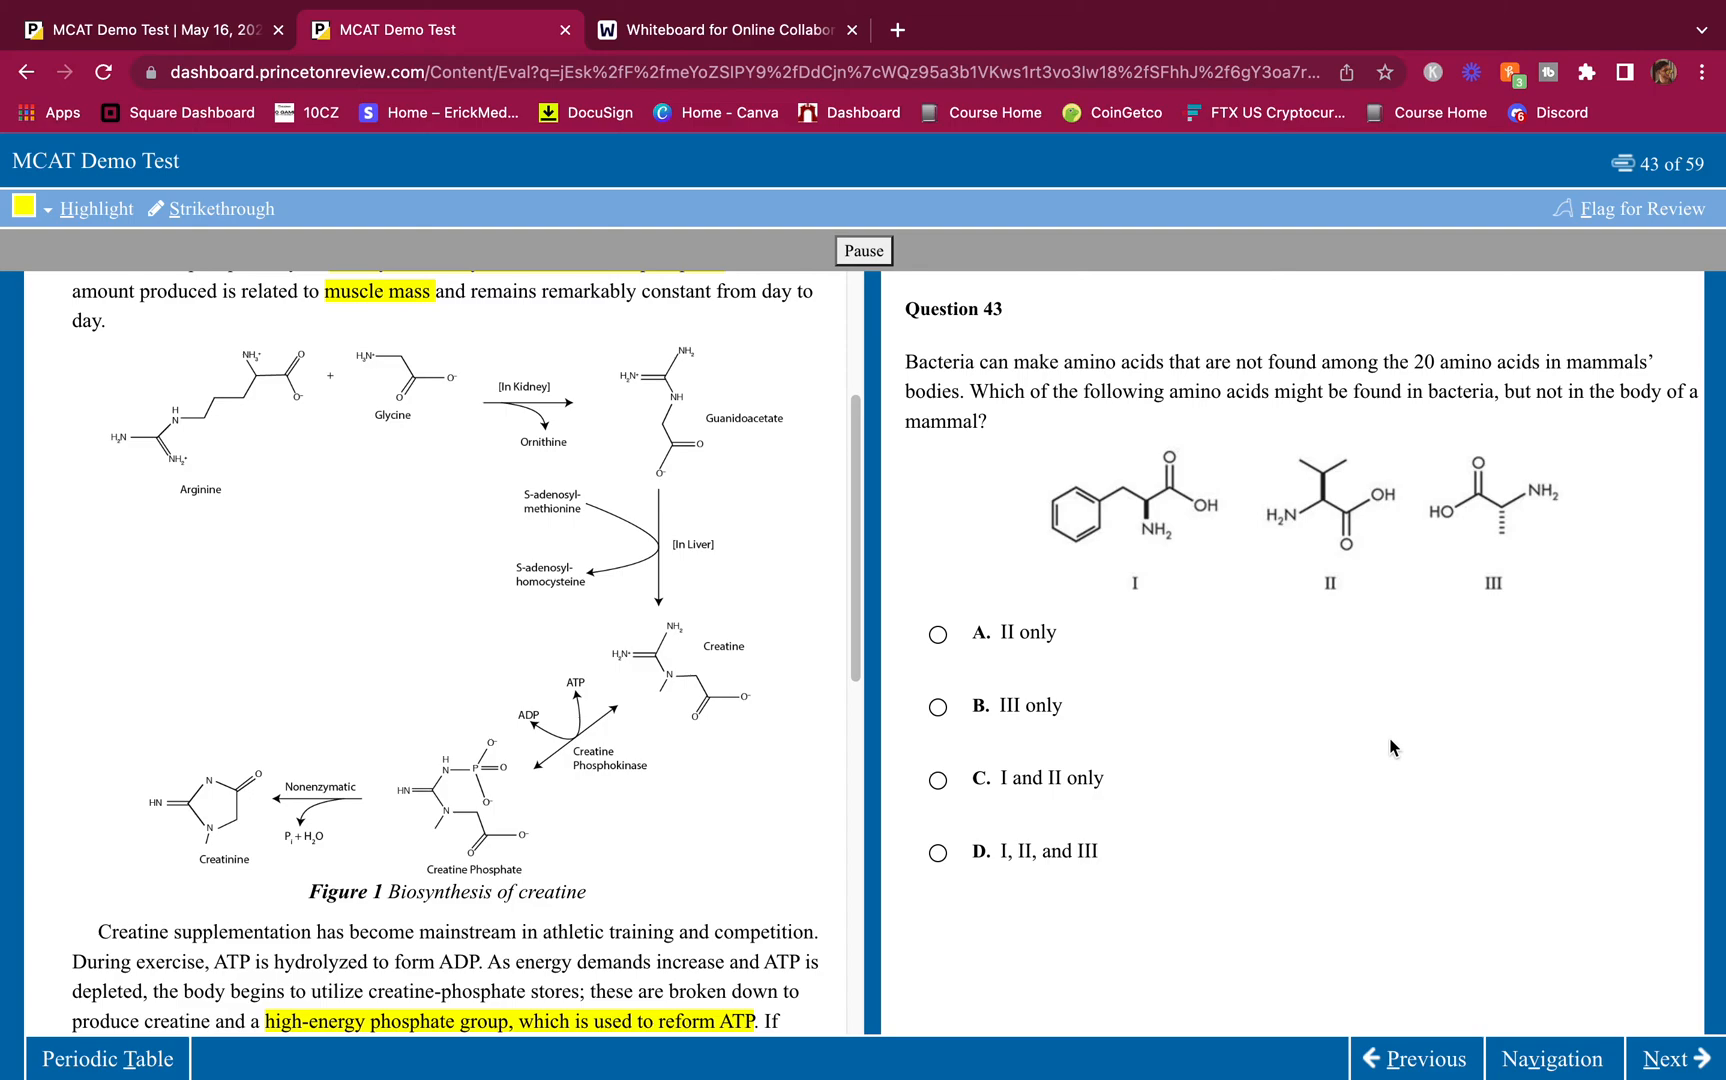
{"action": "mouse_move", "coordinate": [1091, 436]}
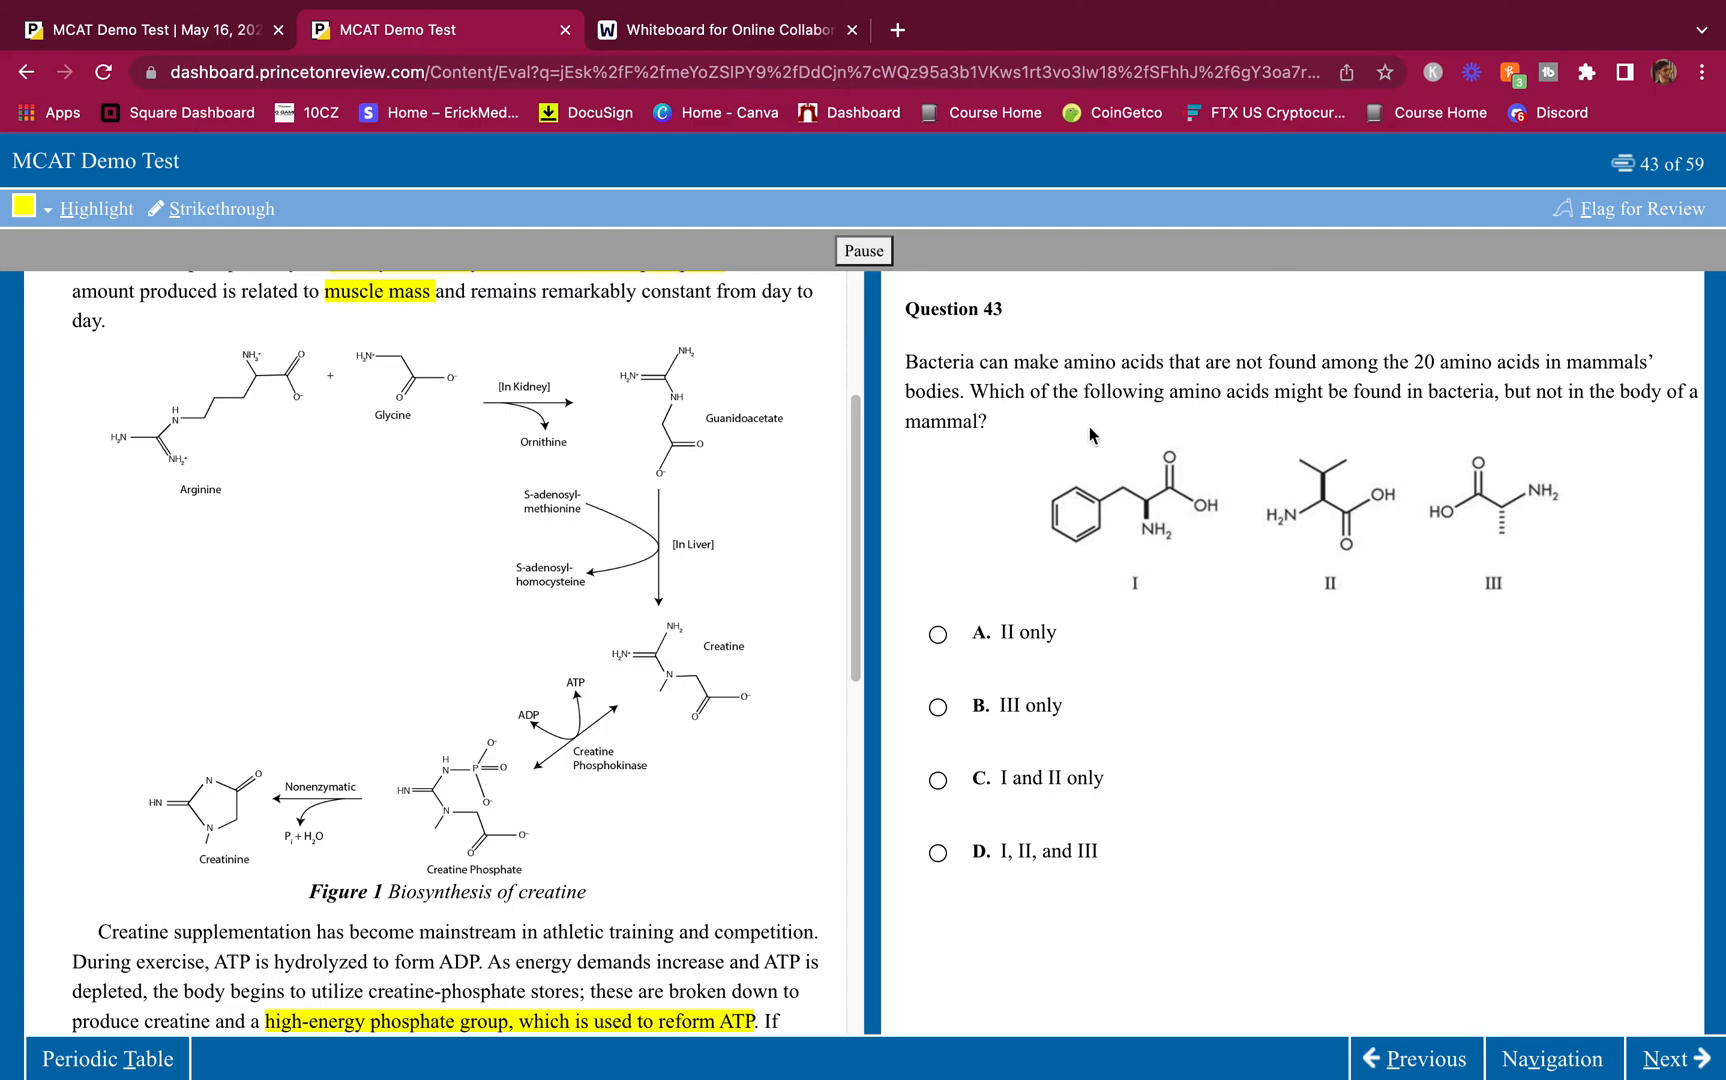
{"action": "mouse_move", "coordinate": [1162, 439]}
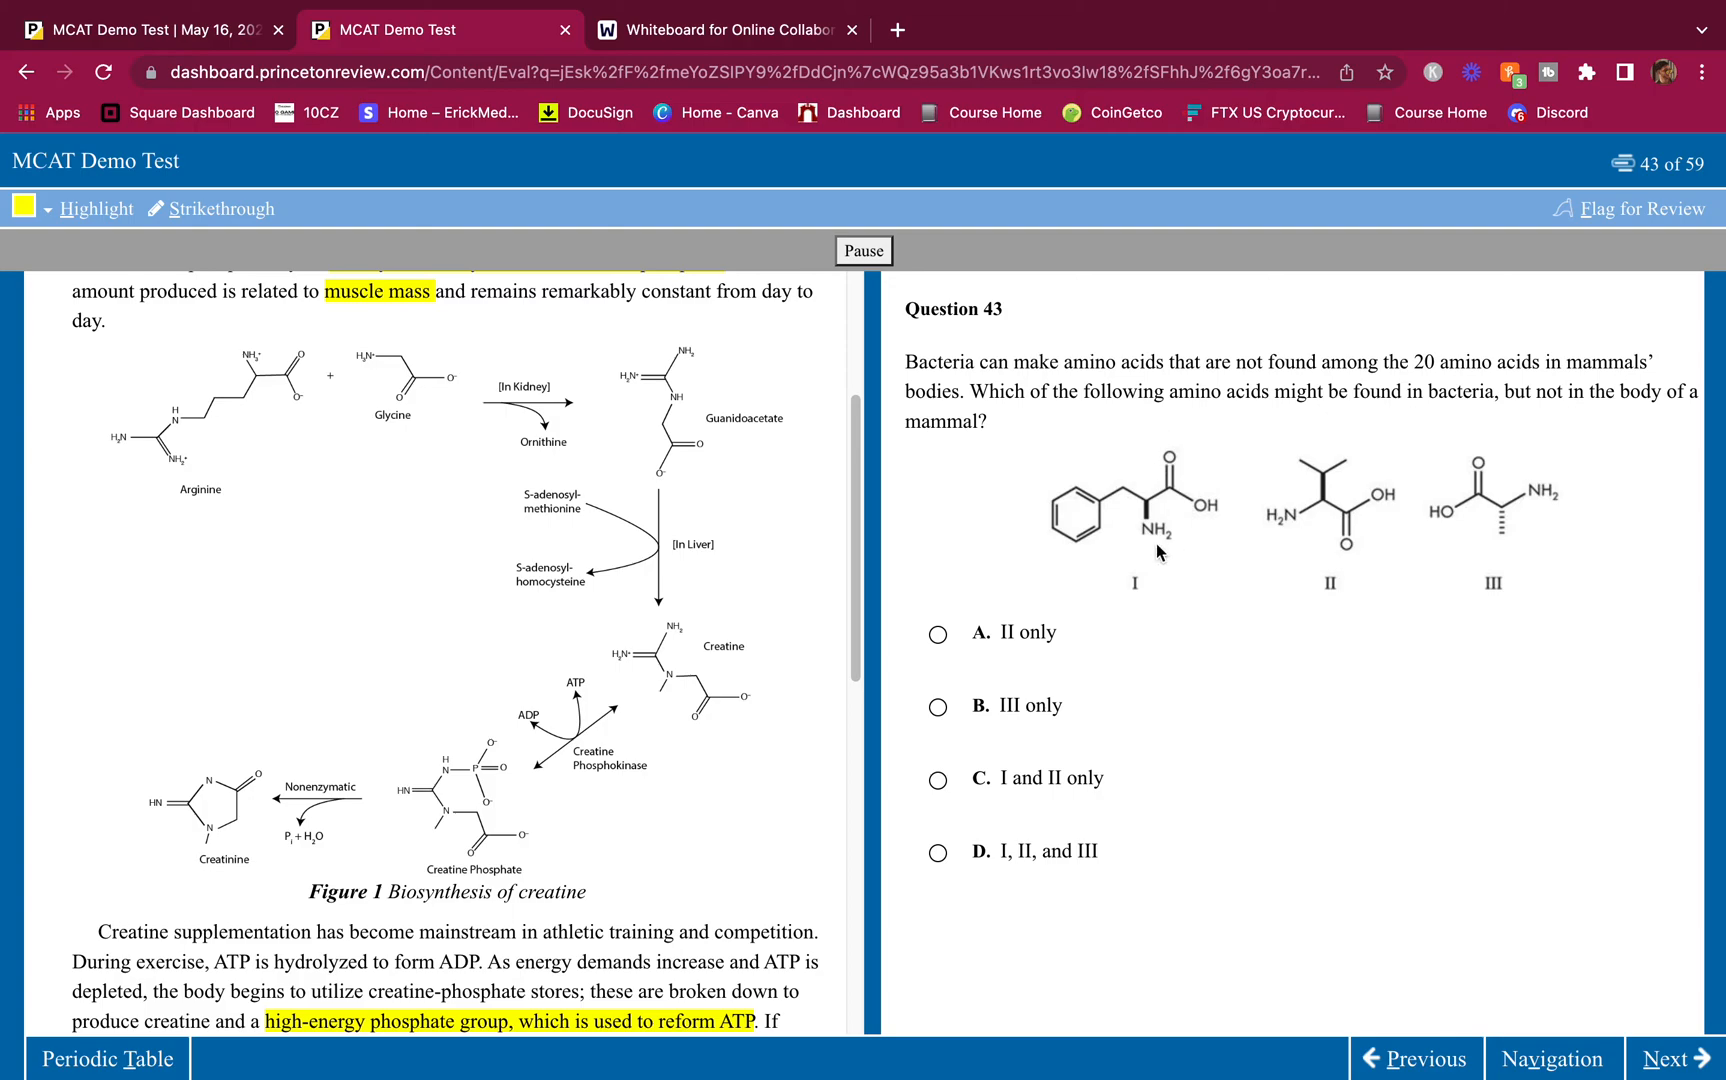
{"action": "mouse_move", "coordinate": [1231, 526]}
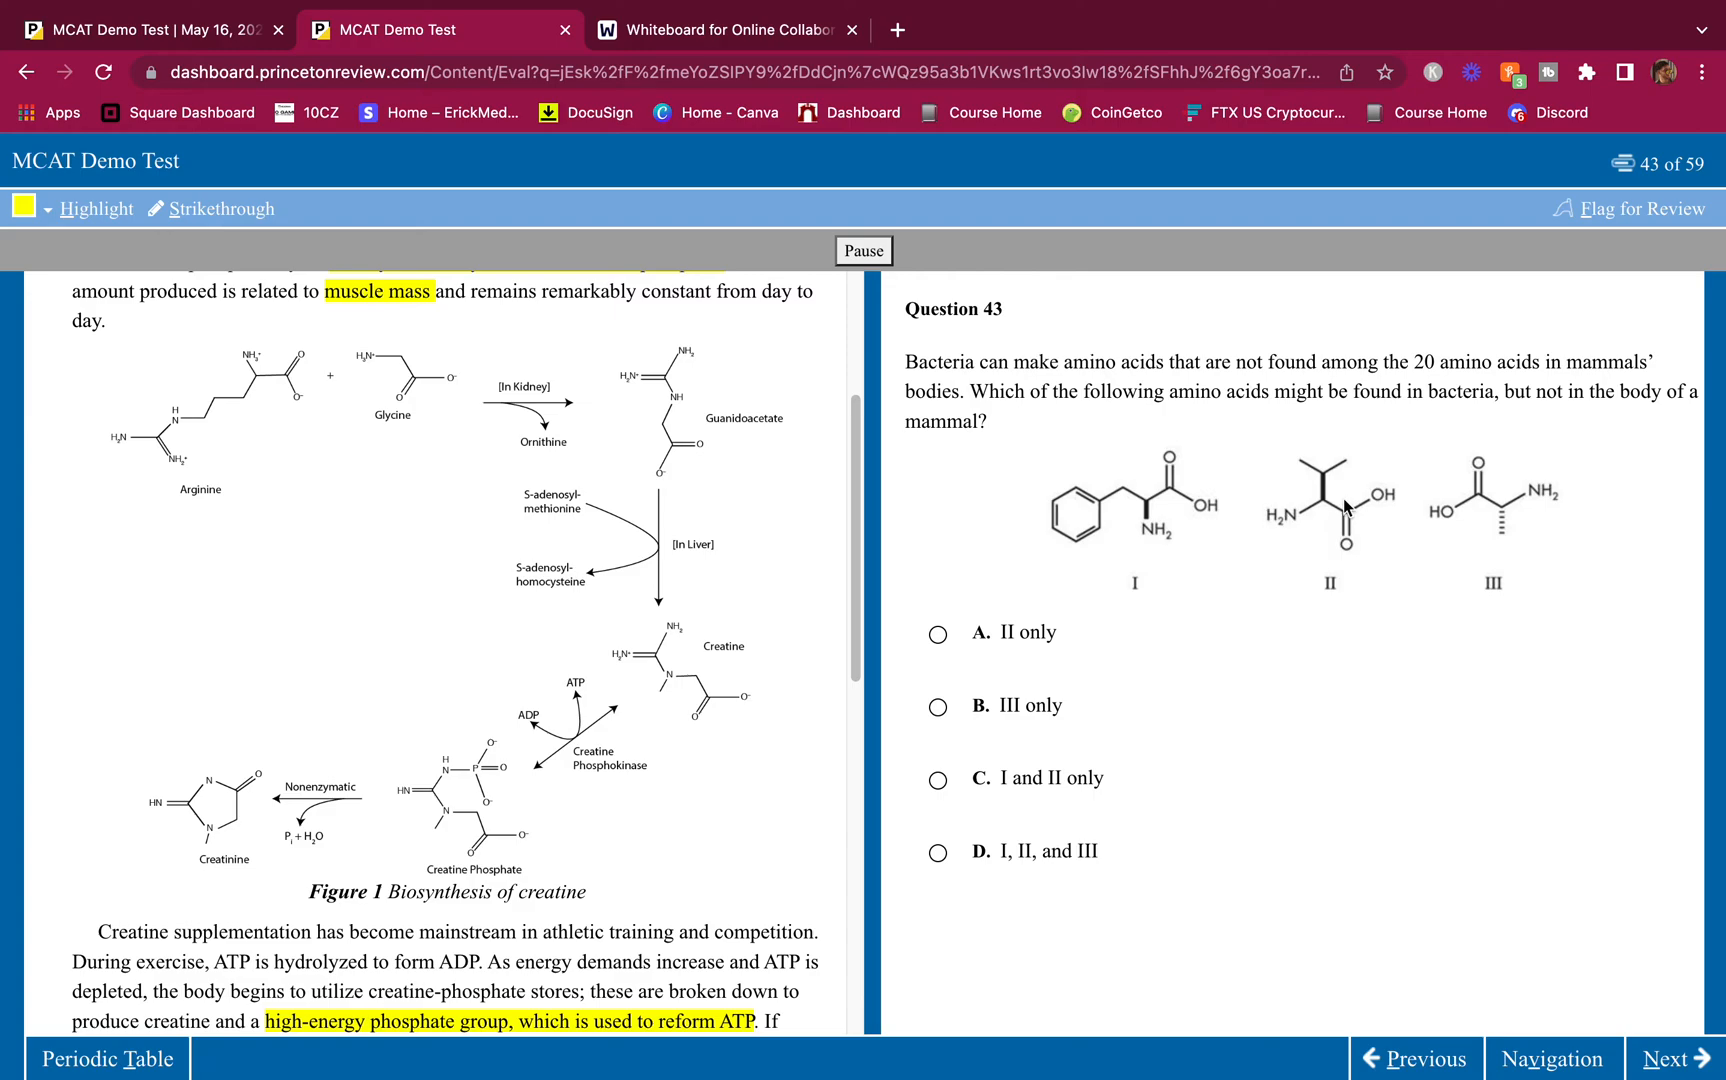
{"action": "mouse_move", "coordinate": [1354, 476]}
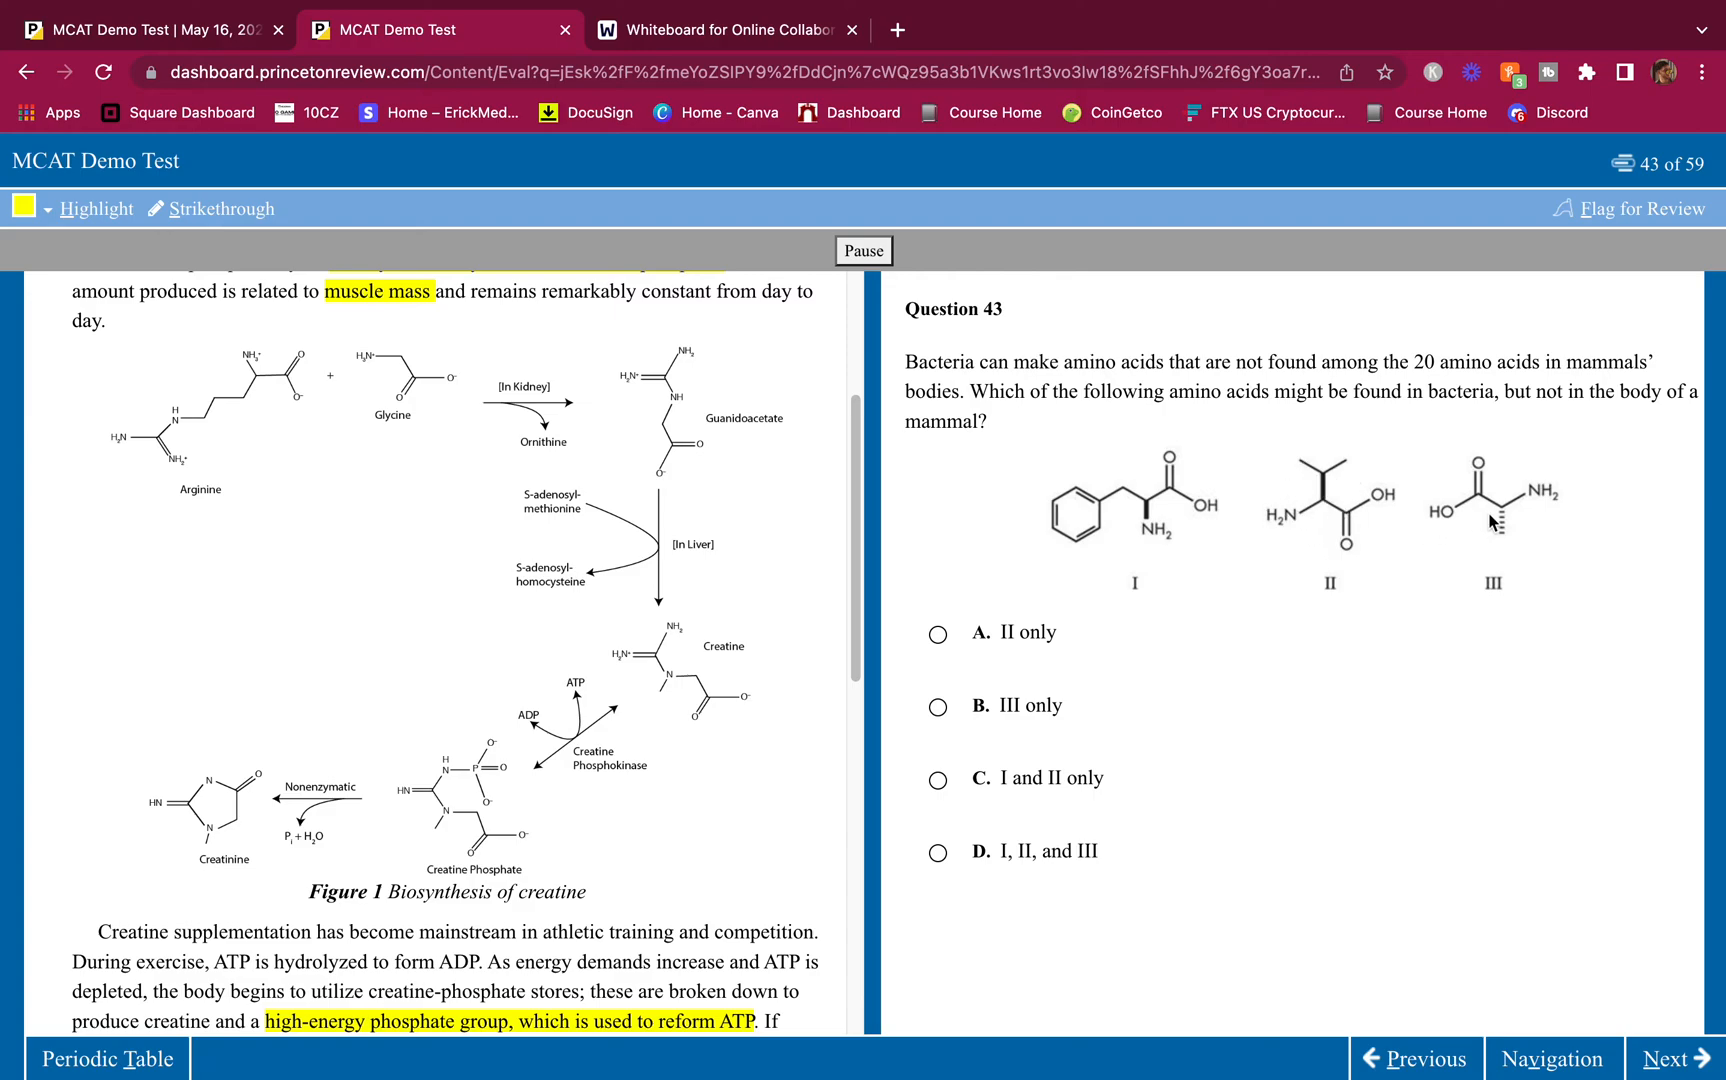
{"action": "mouse_move", "coordinate": [1203, 523]}
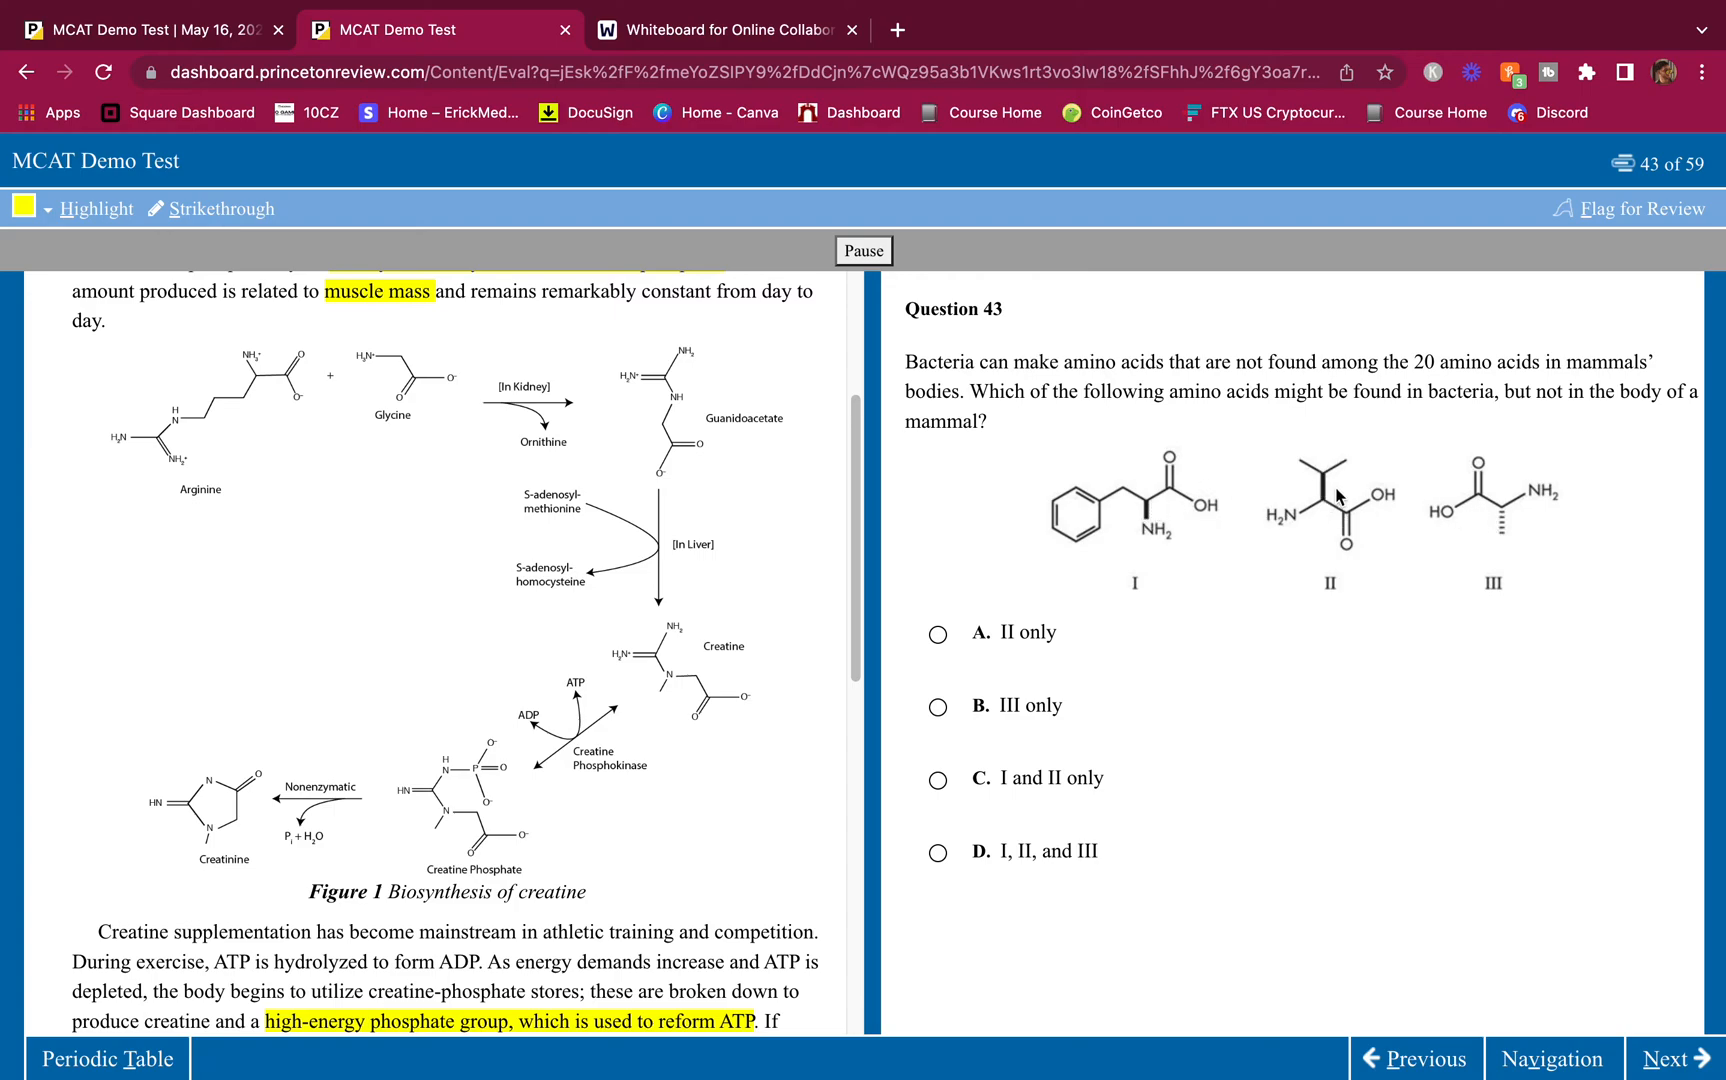
{"action": "mouse_move", "coordinate": [1370, 526]}
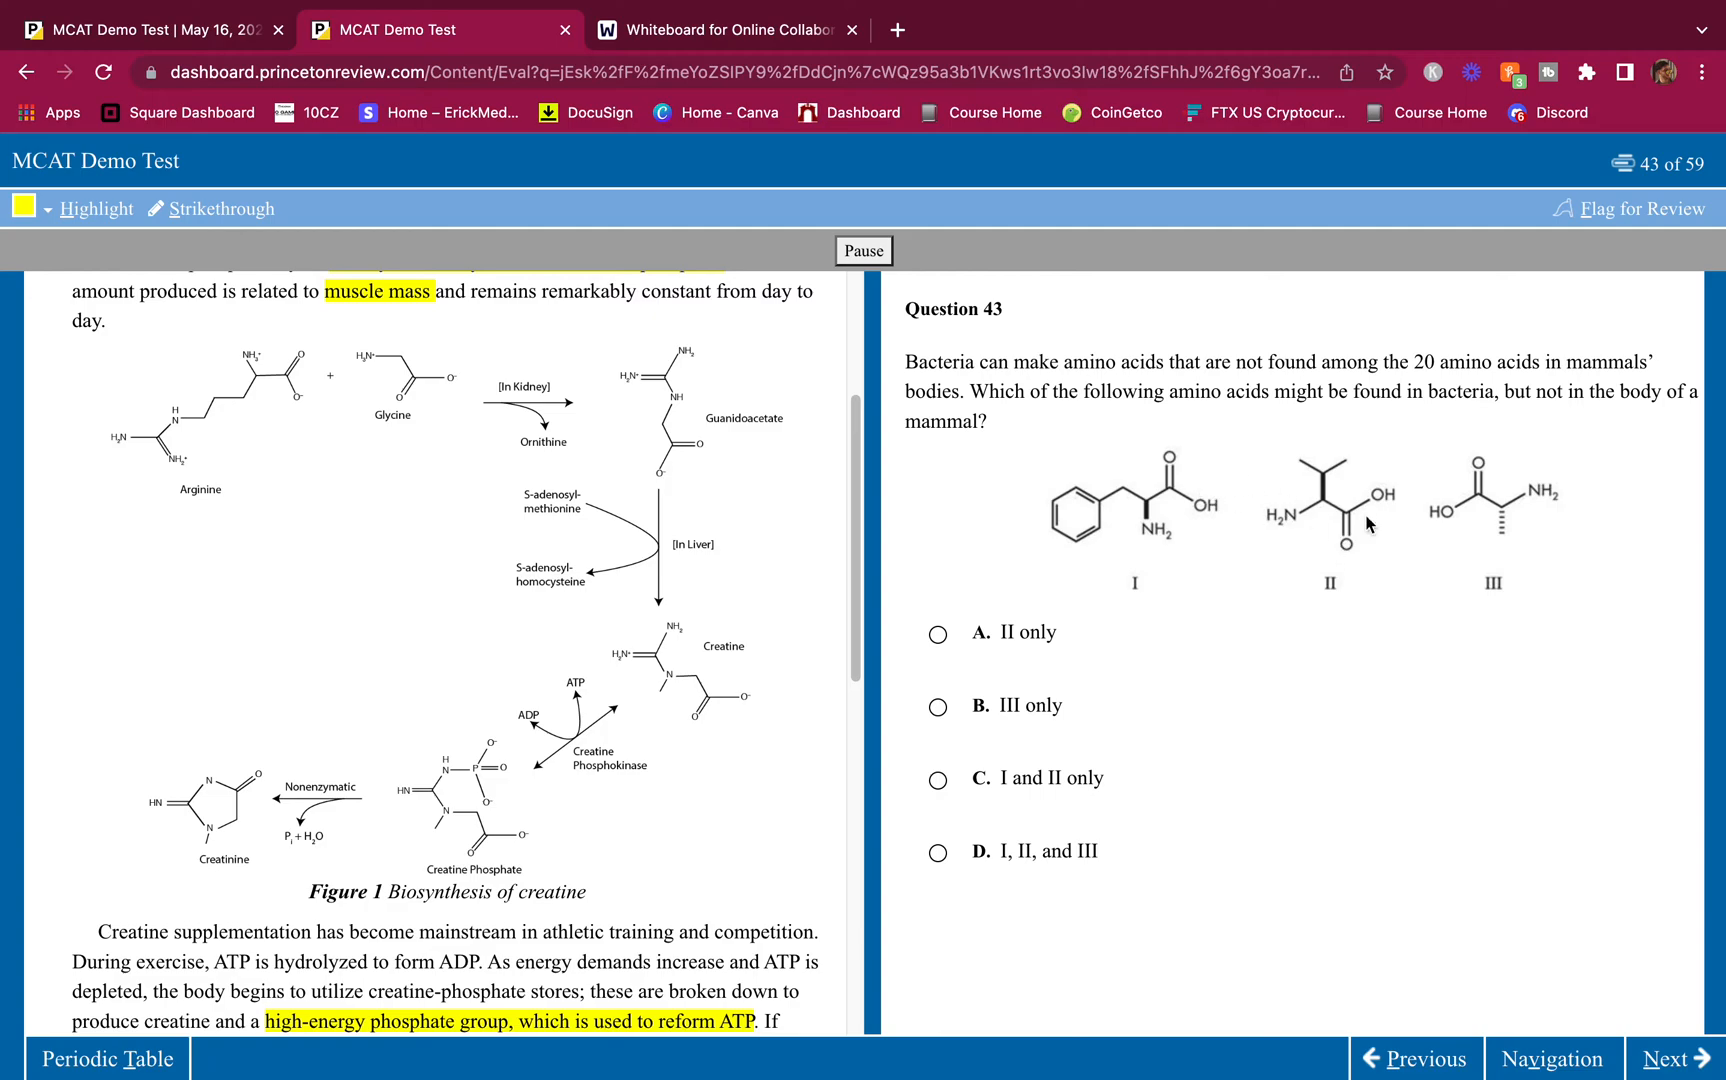
{"action": "mouse_move", "coordinate": [1188, 525]}
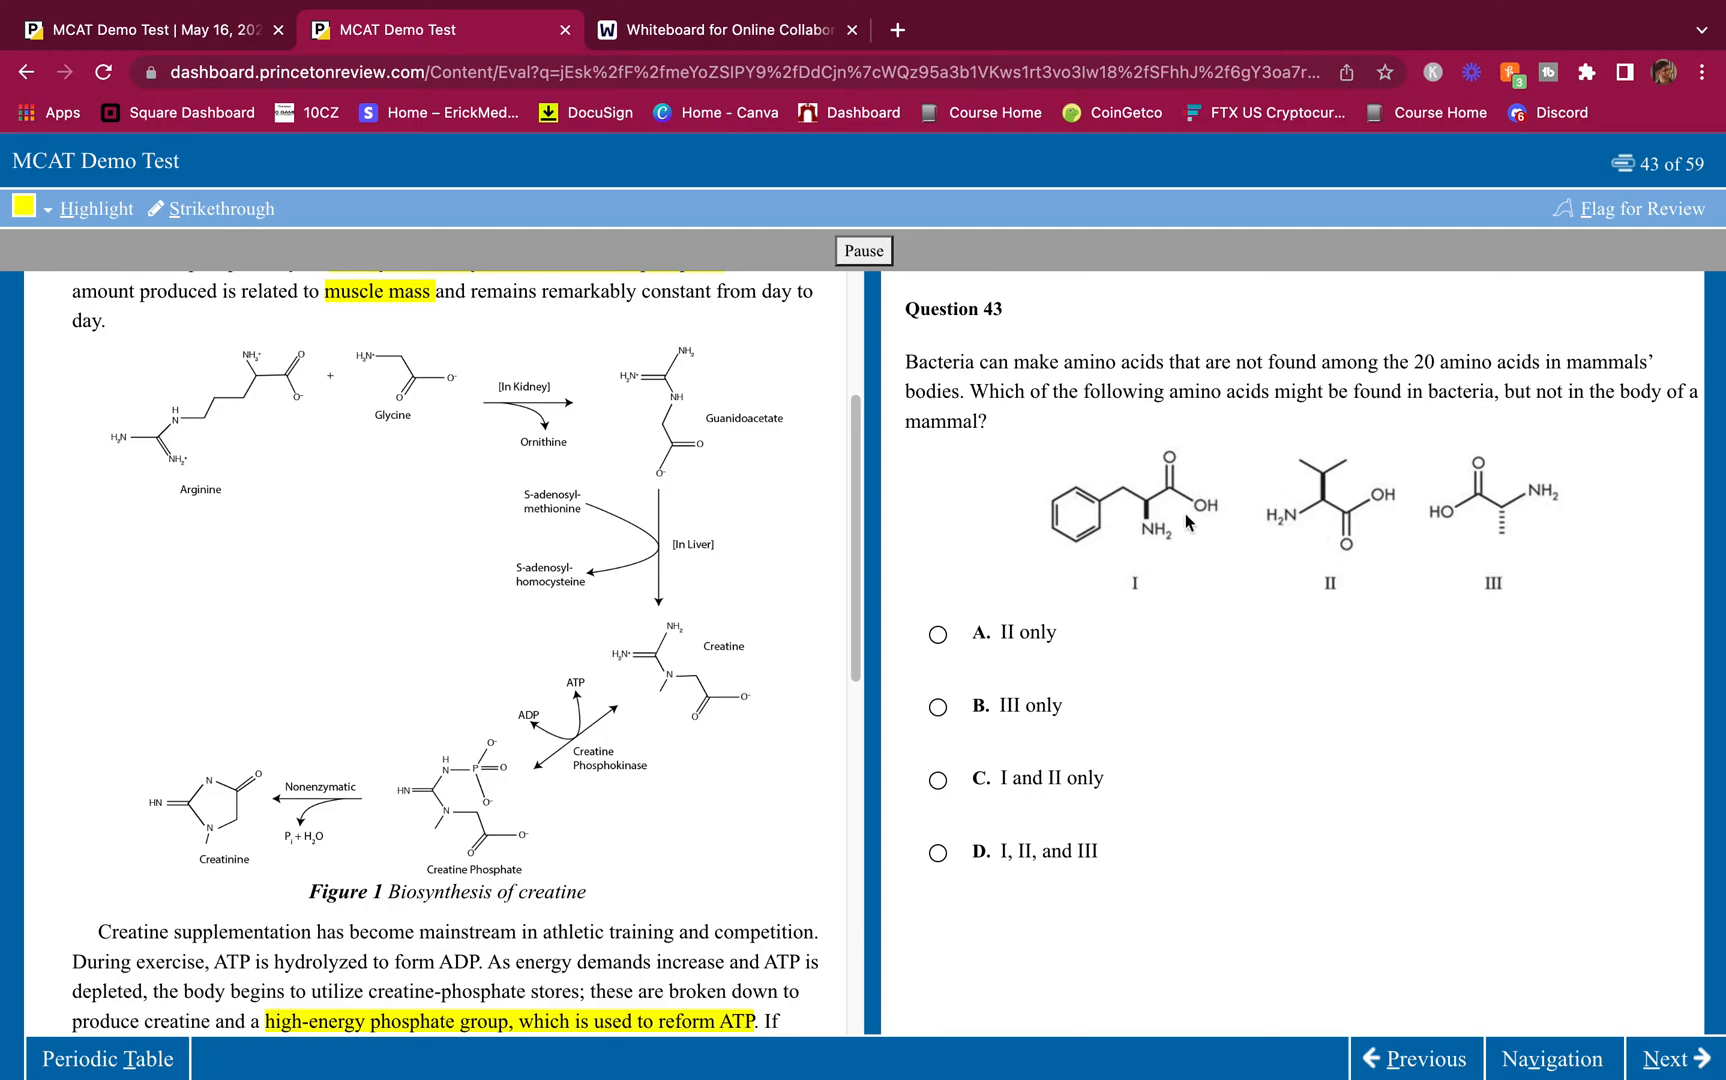
{"action": "mouse_move", "coordinate": [1194, 527]}
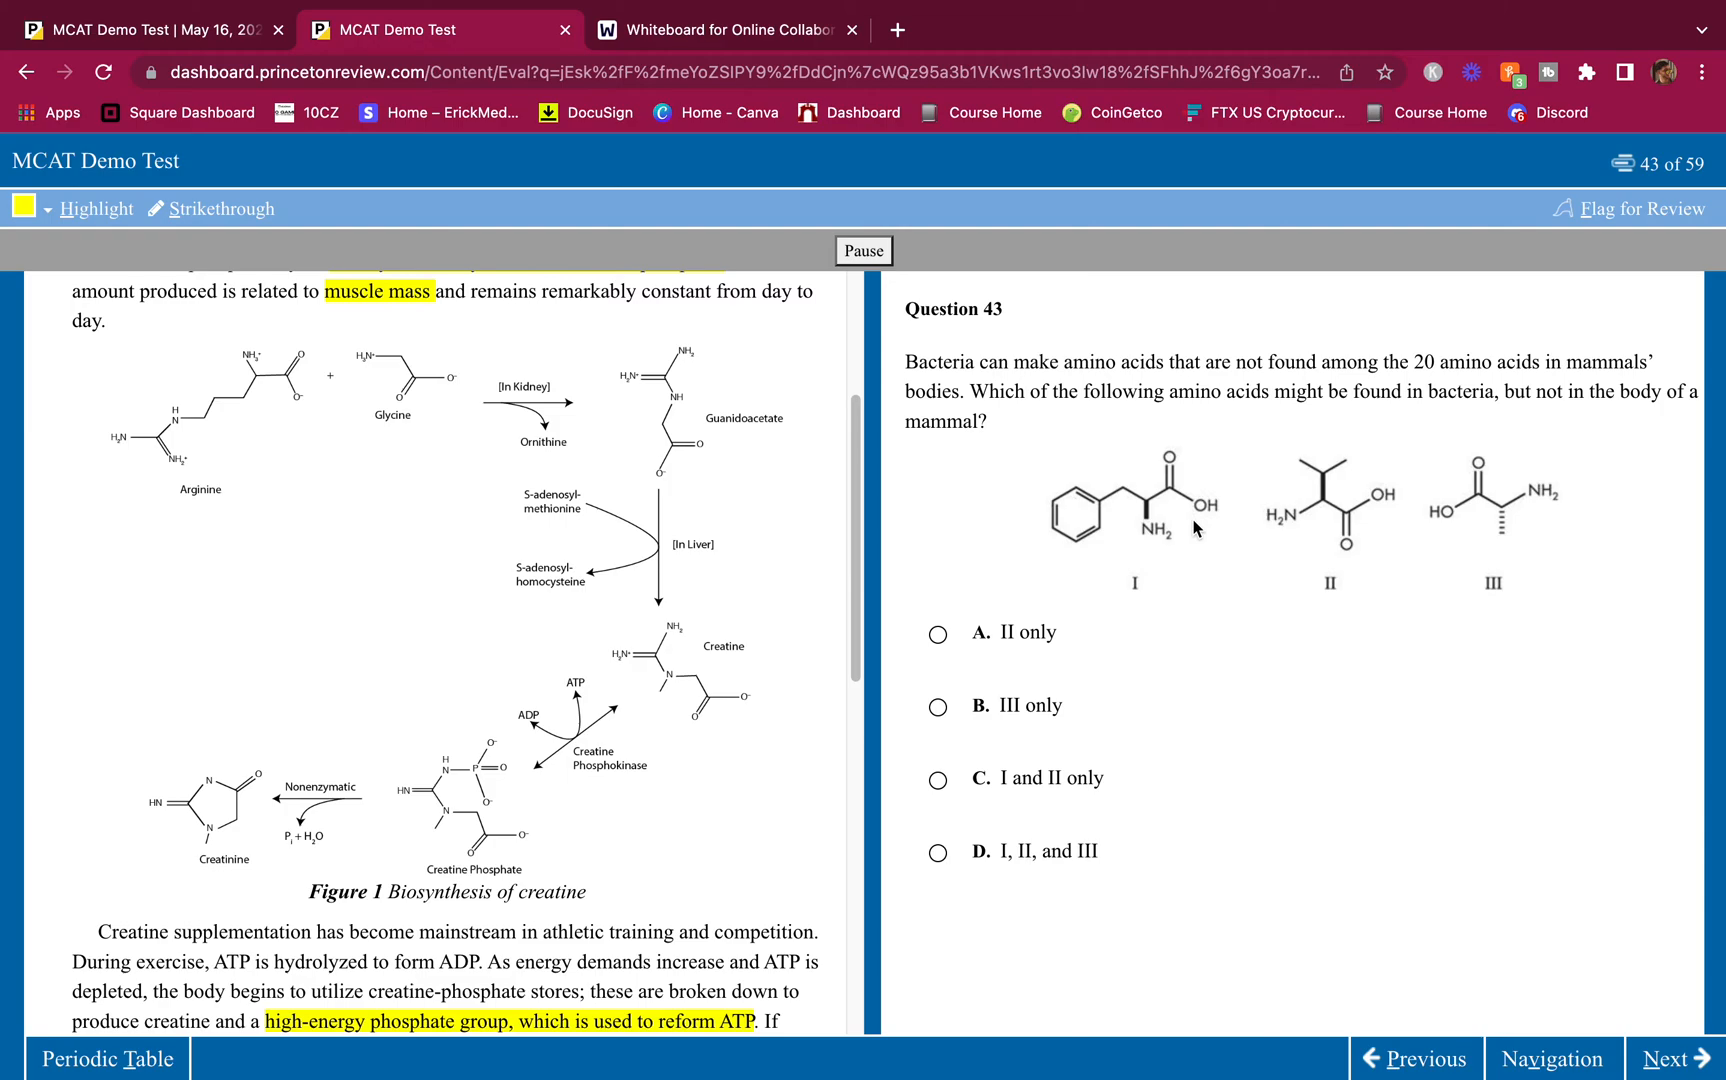
{"action": "mouse_move", "coordinate": [1147, 509]}
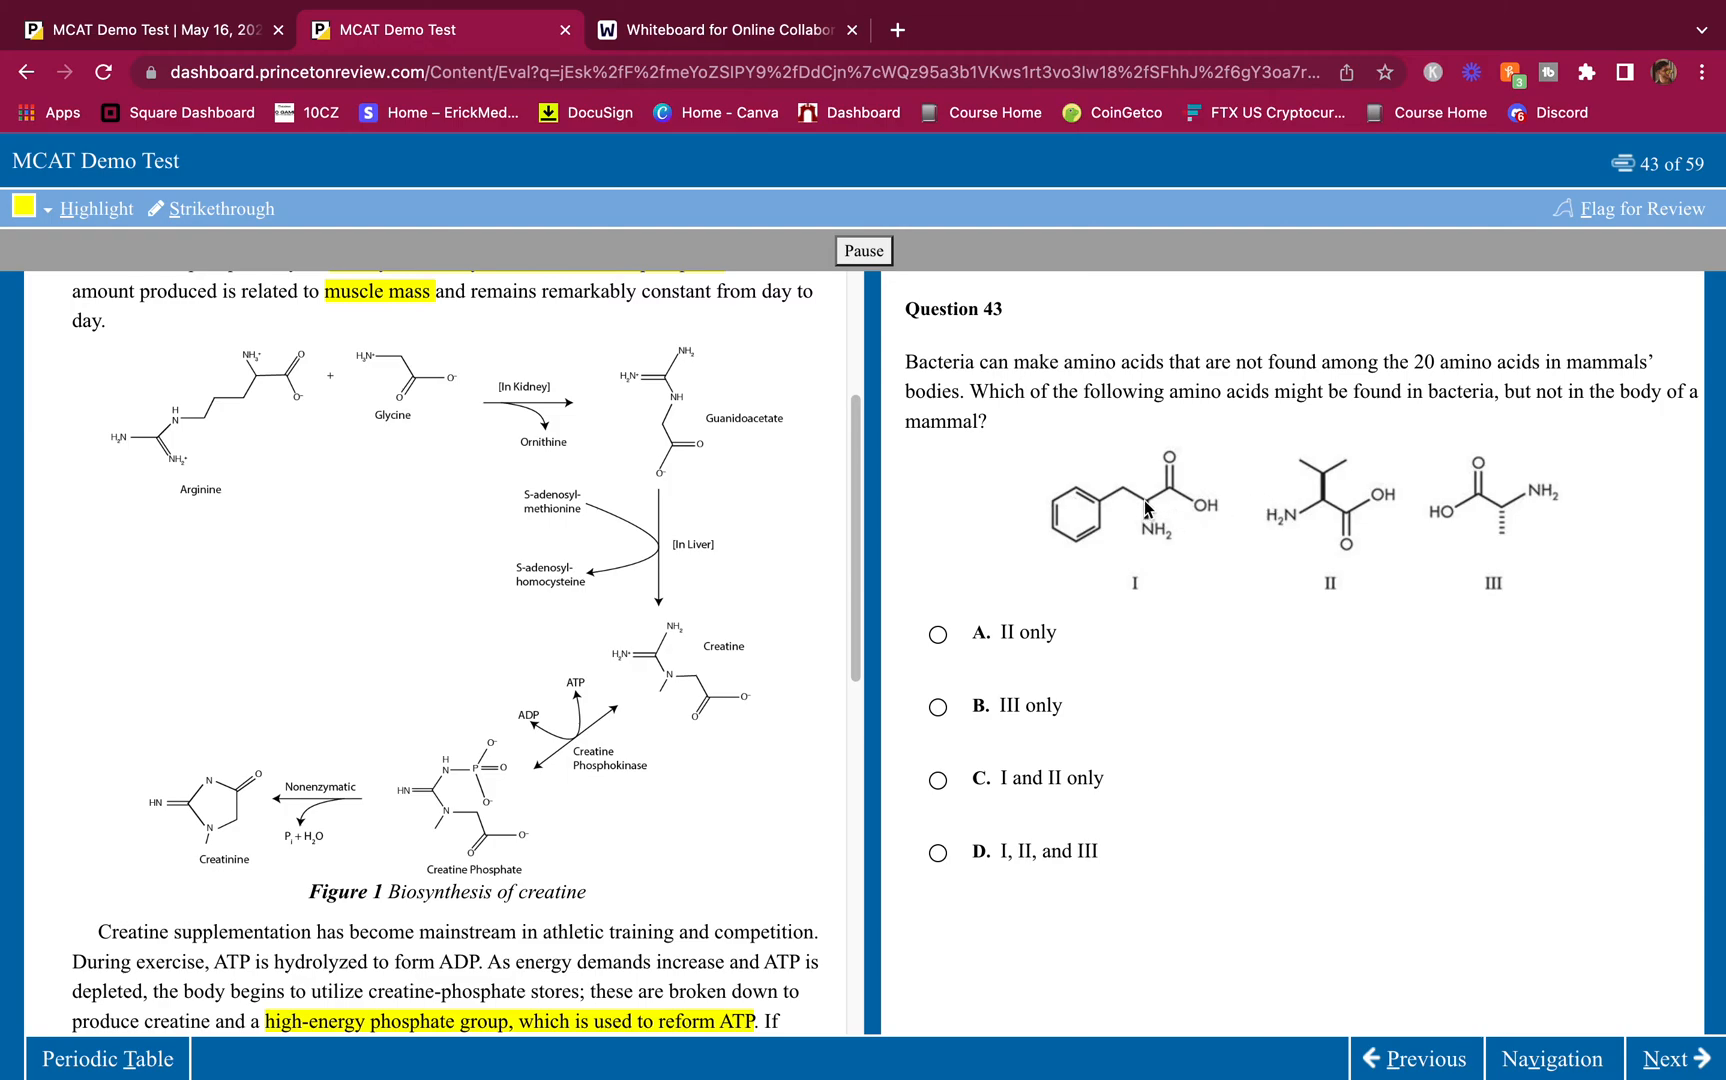
{"action": "mouse_move", "coordinate": [1146, 531]}
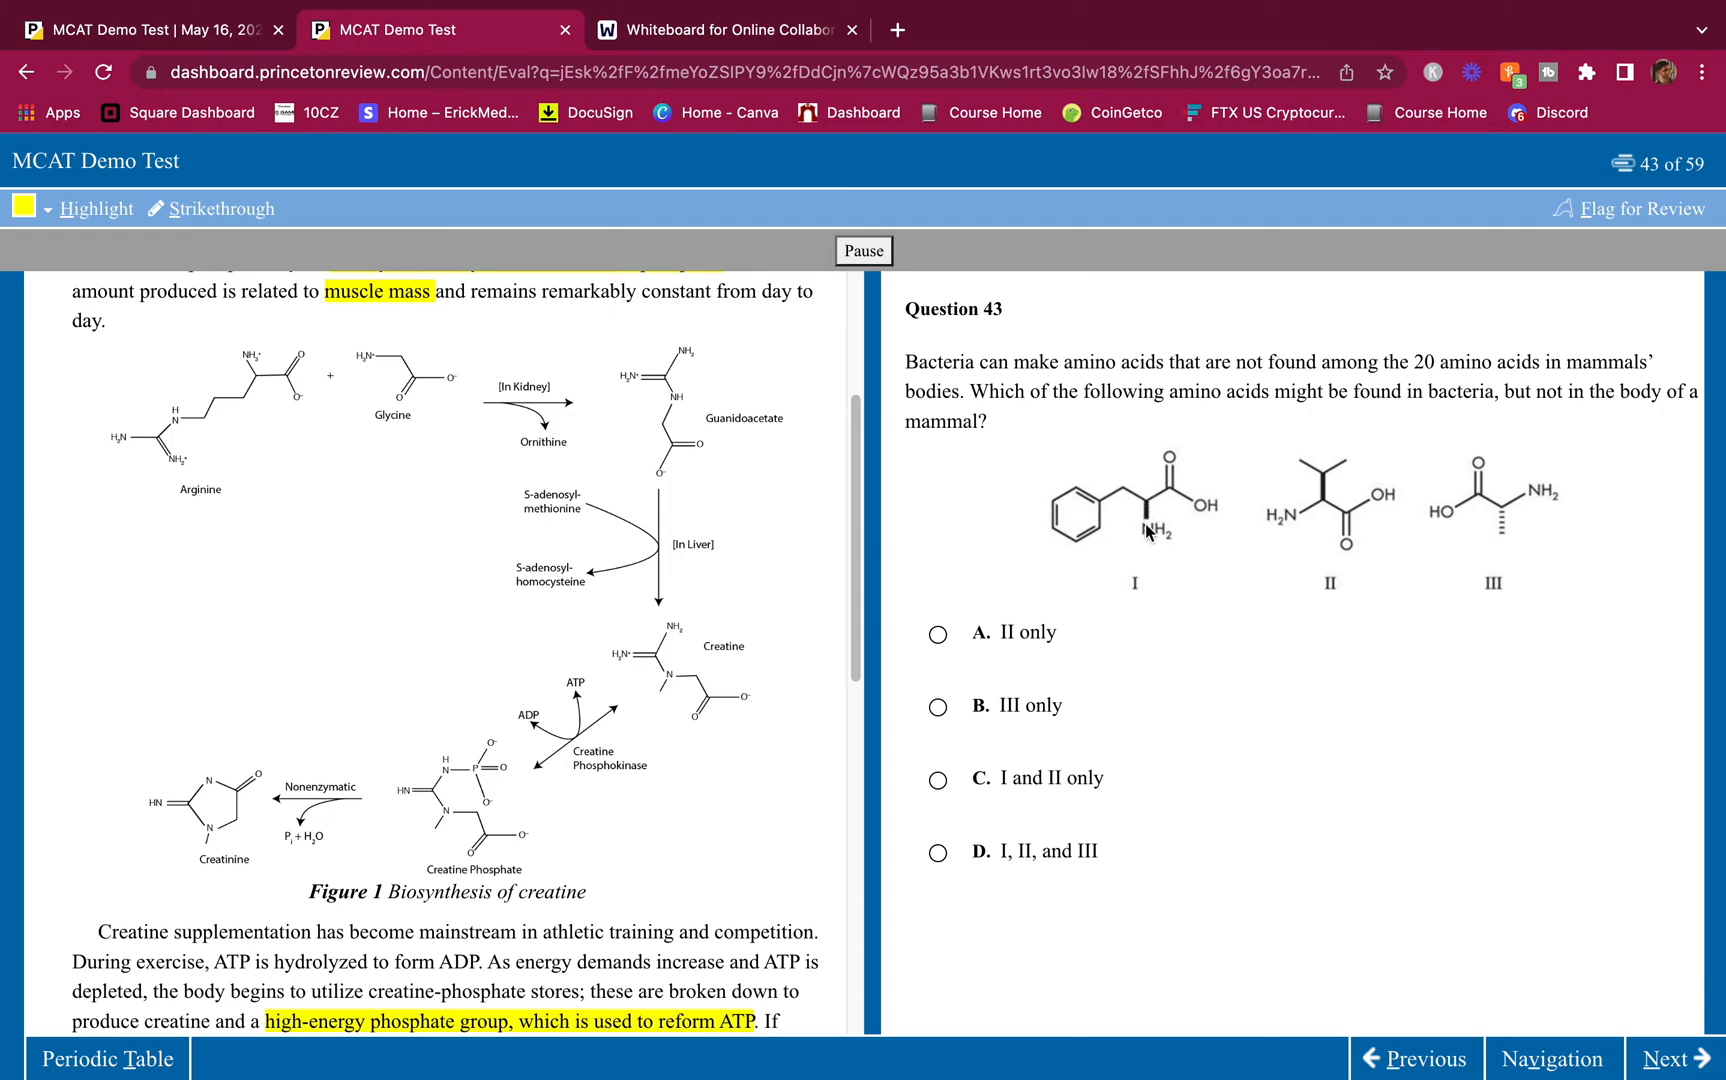
{"action": "mouse_move", "coordinate": [1180, 493]}
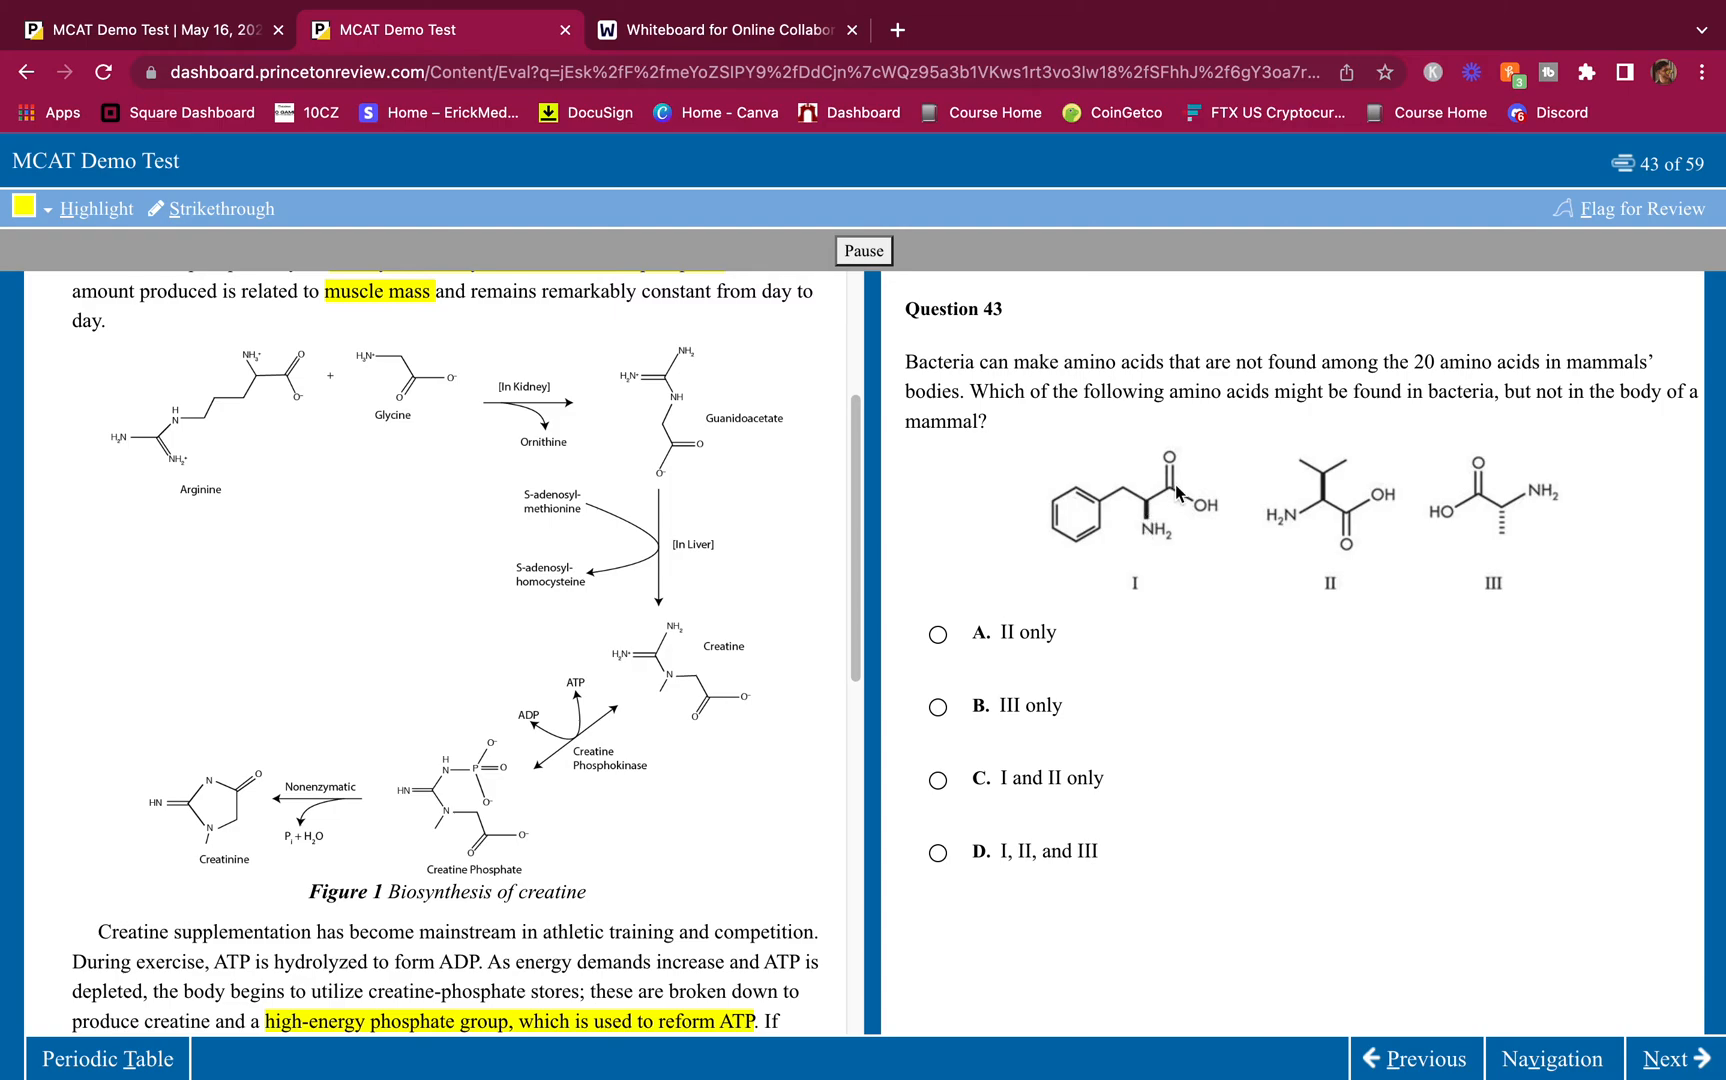
{"action": "mouse_move", "coordinate": [1145, 476]}
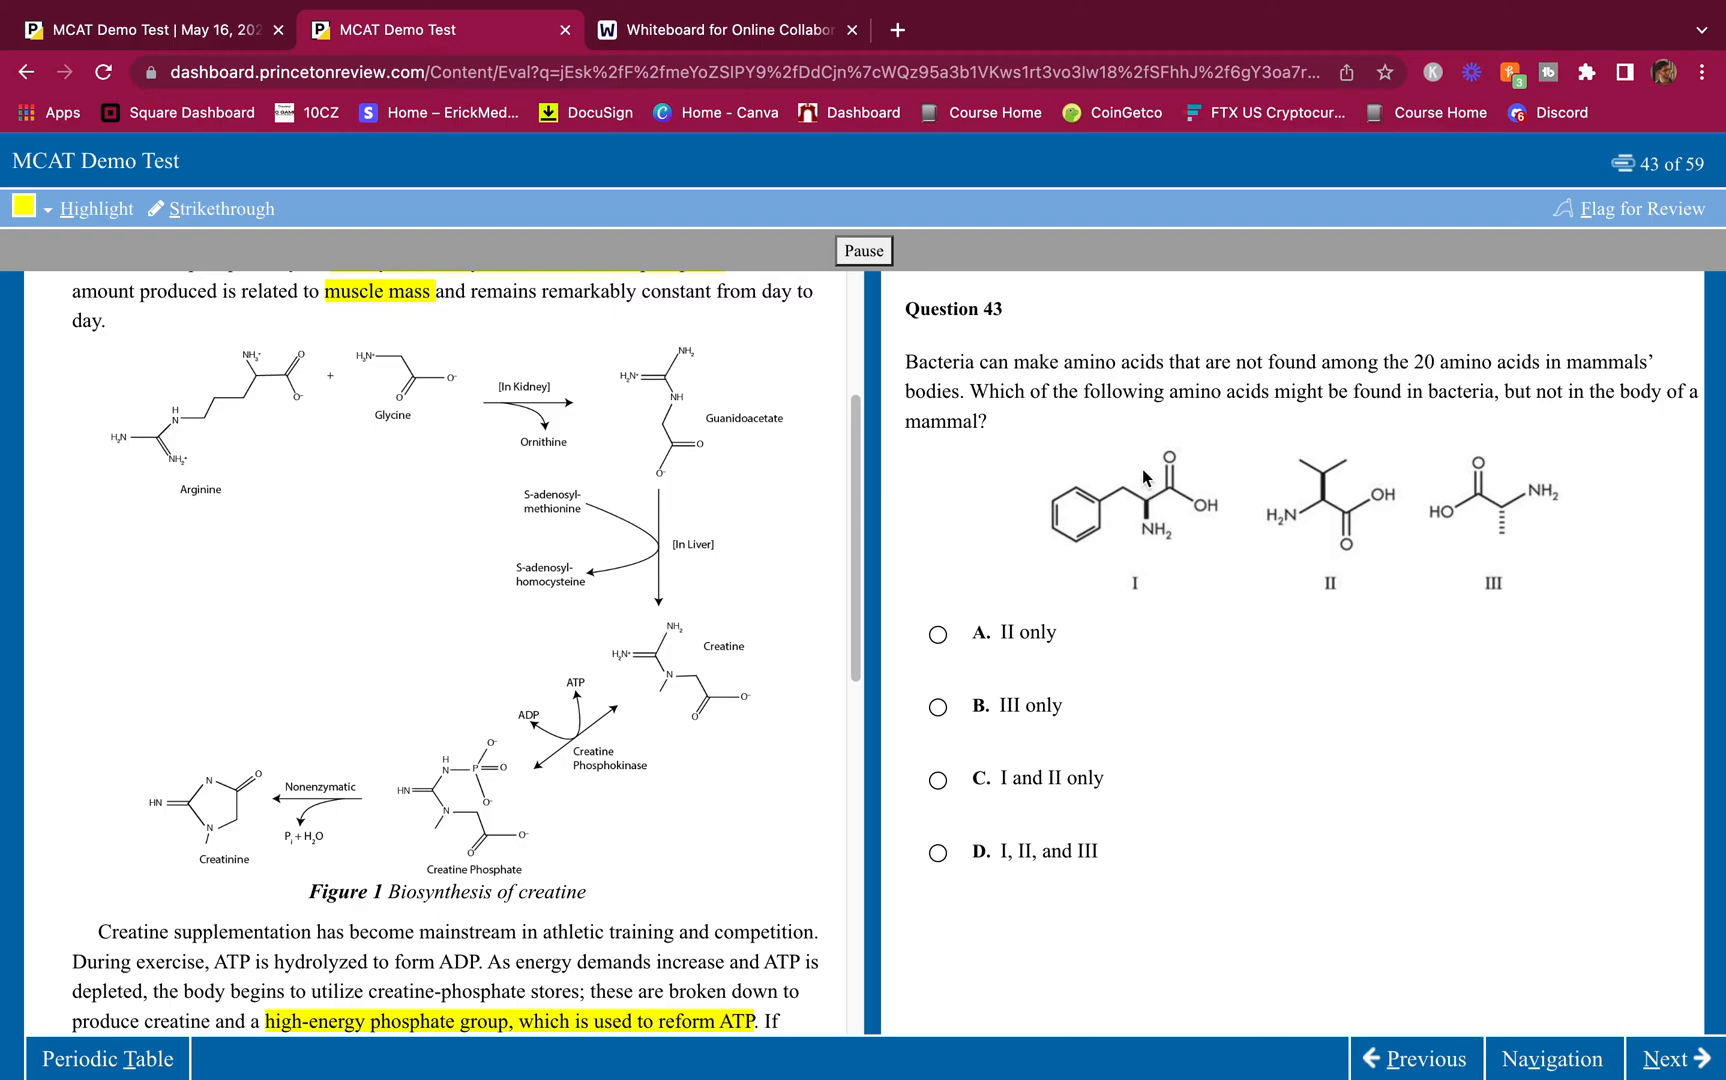
{"action": "mouse_move", "coordinate": [1095, 542]}
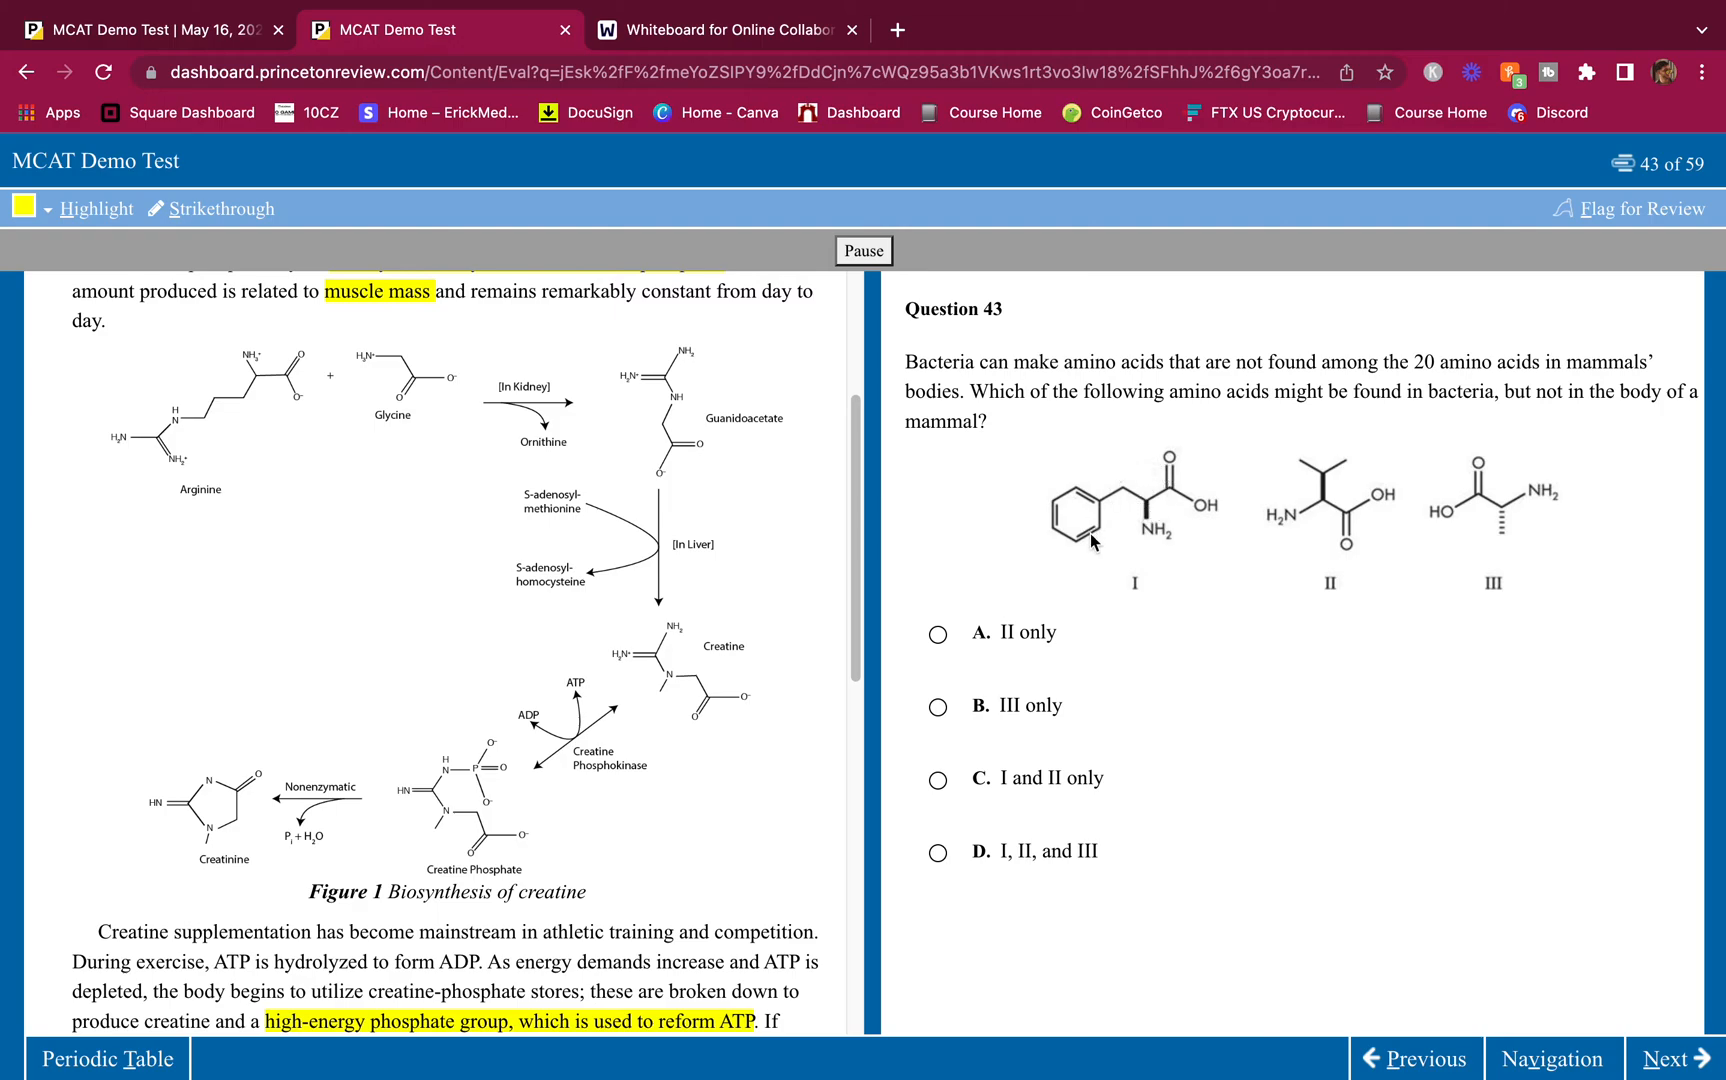
{"action": "mouse_move", "coordinate": [1132, 462]}
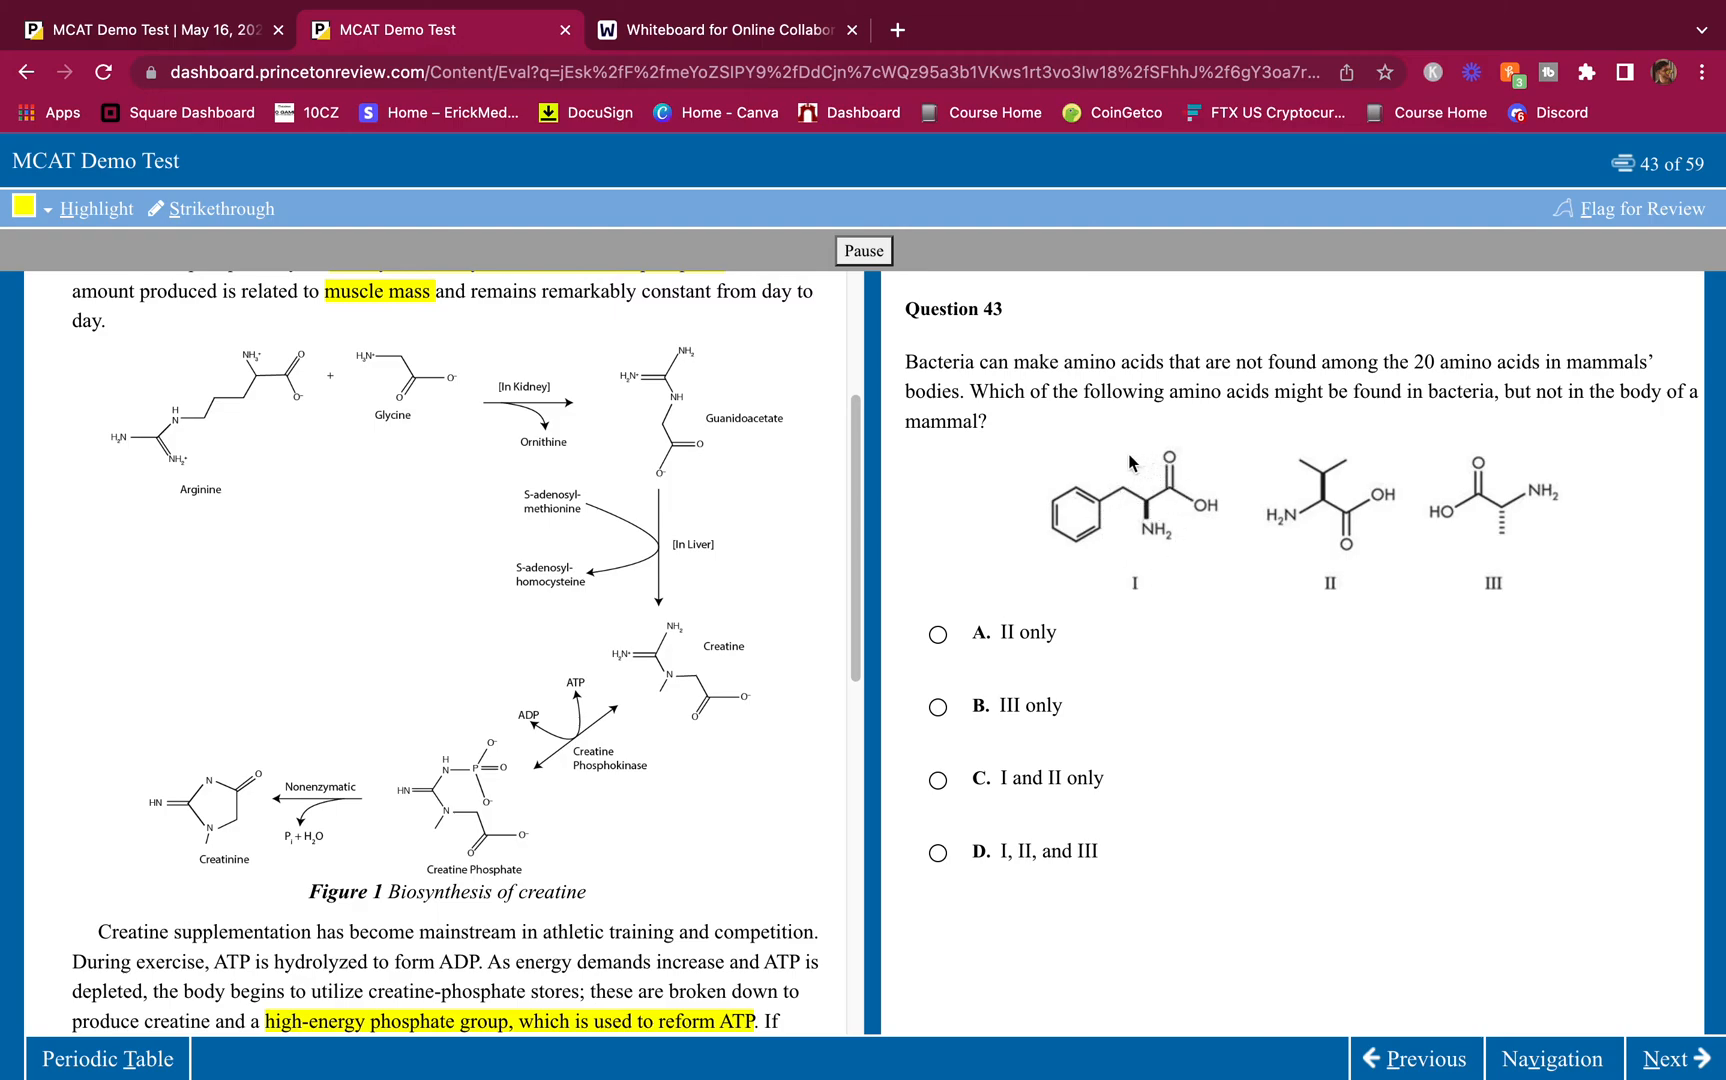
{"action": "mouse_move", "coordinate": [1189, 594]}
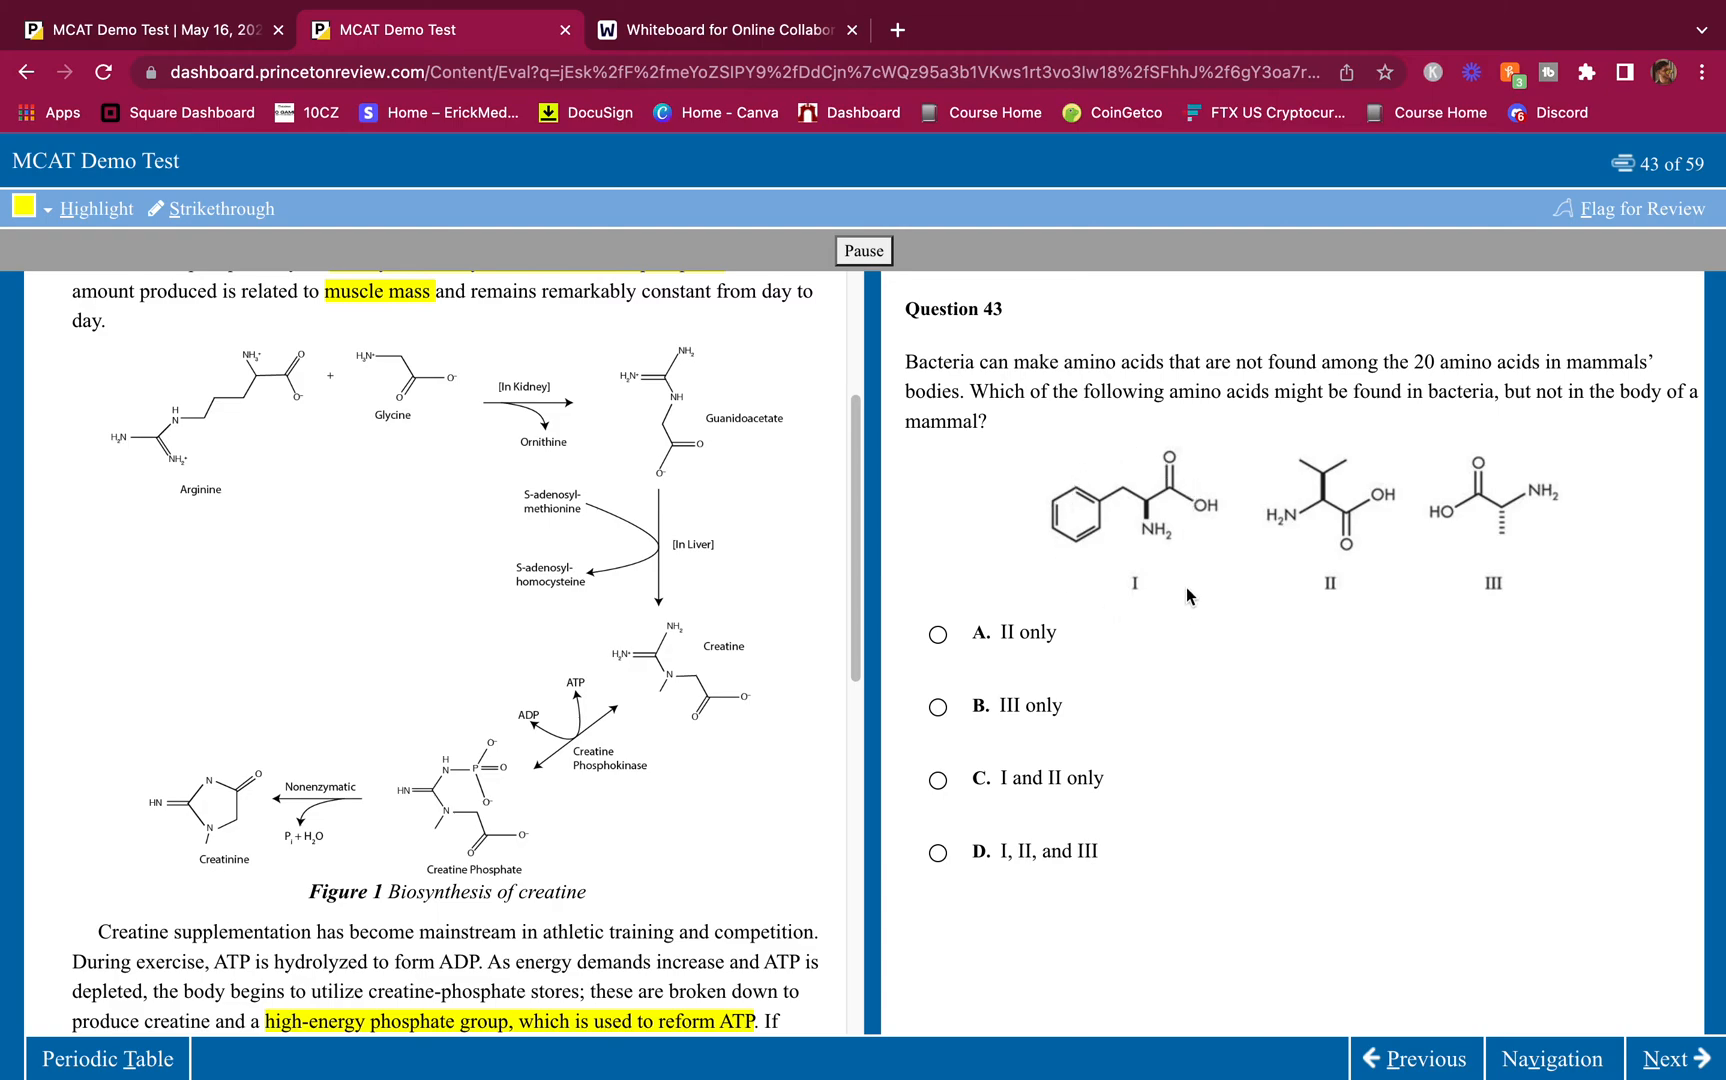
{"action": "mouse_move", "coordinate": [1091, 640]}
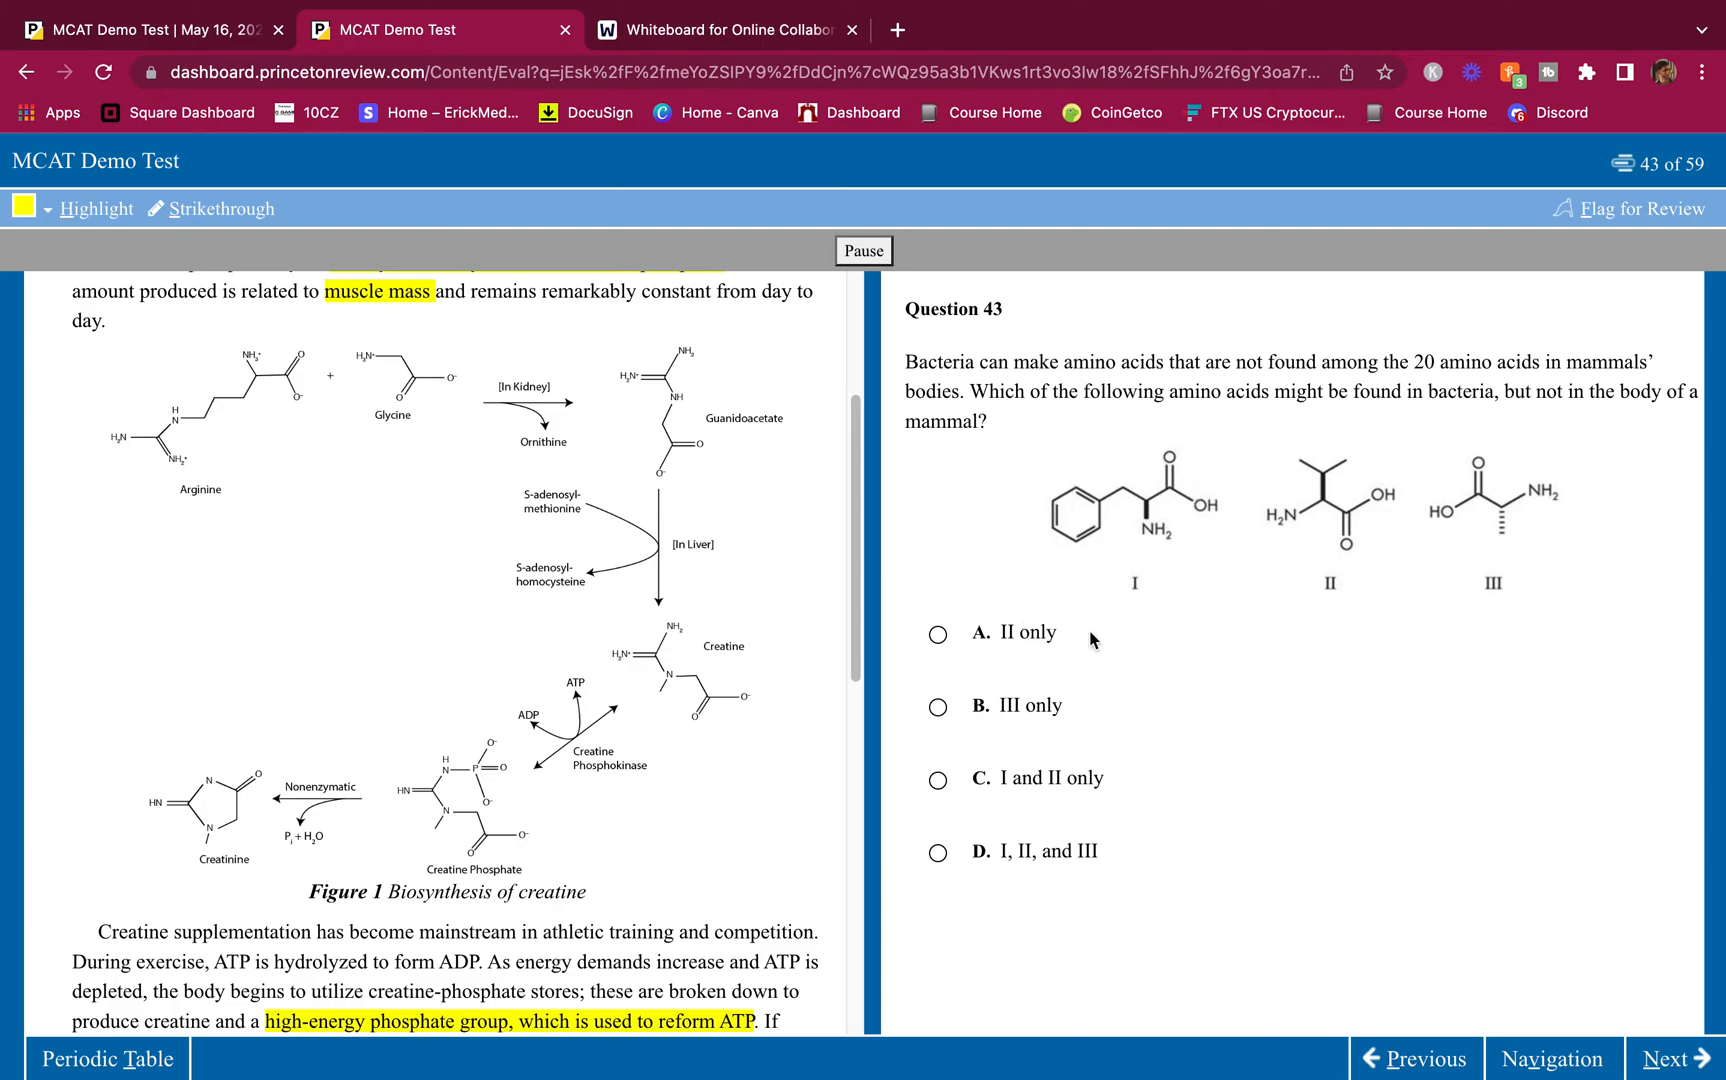
{"action": "mouse_move", "coordinate": [1121, 625]}
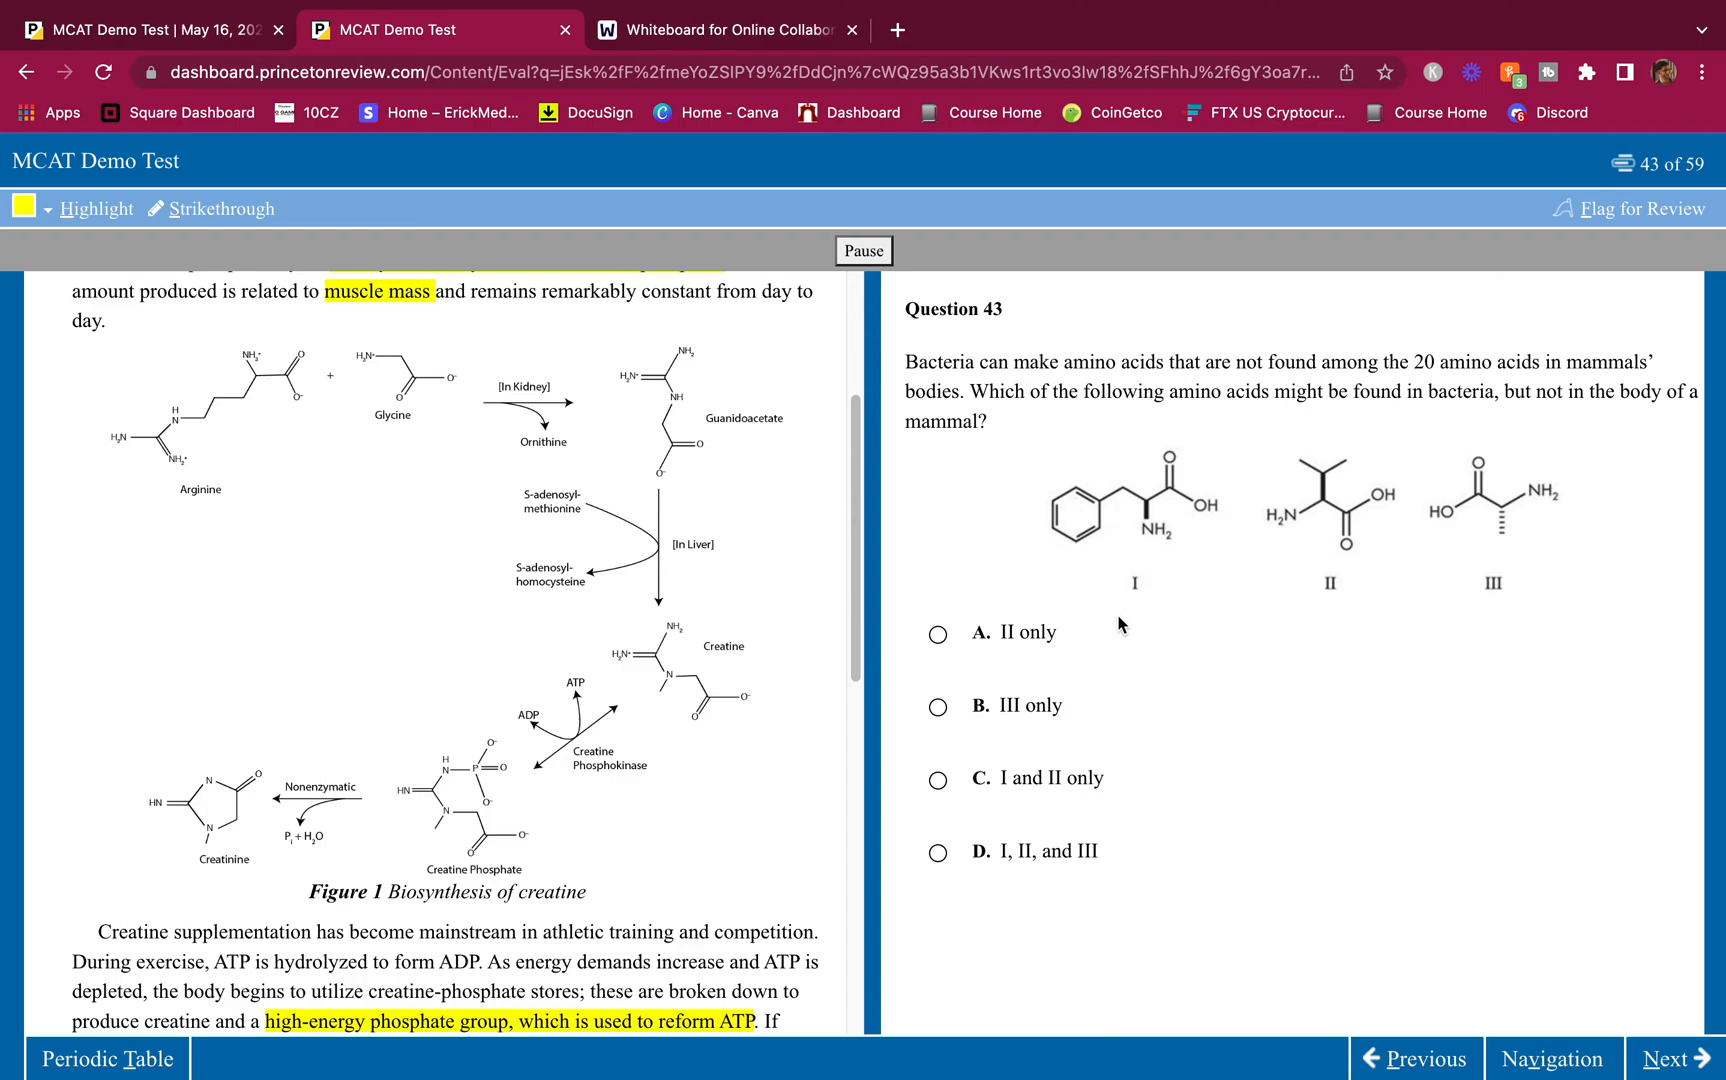
{"action": "mouse_move", "coordinate": [1112, 497]}
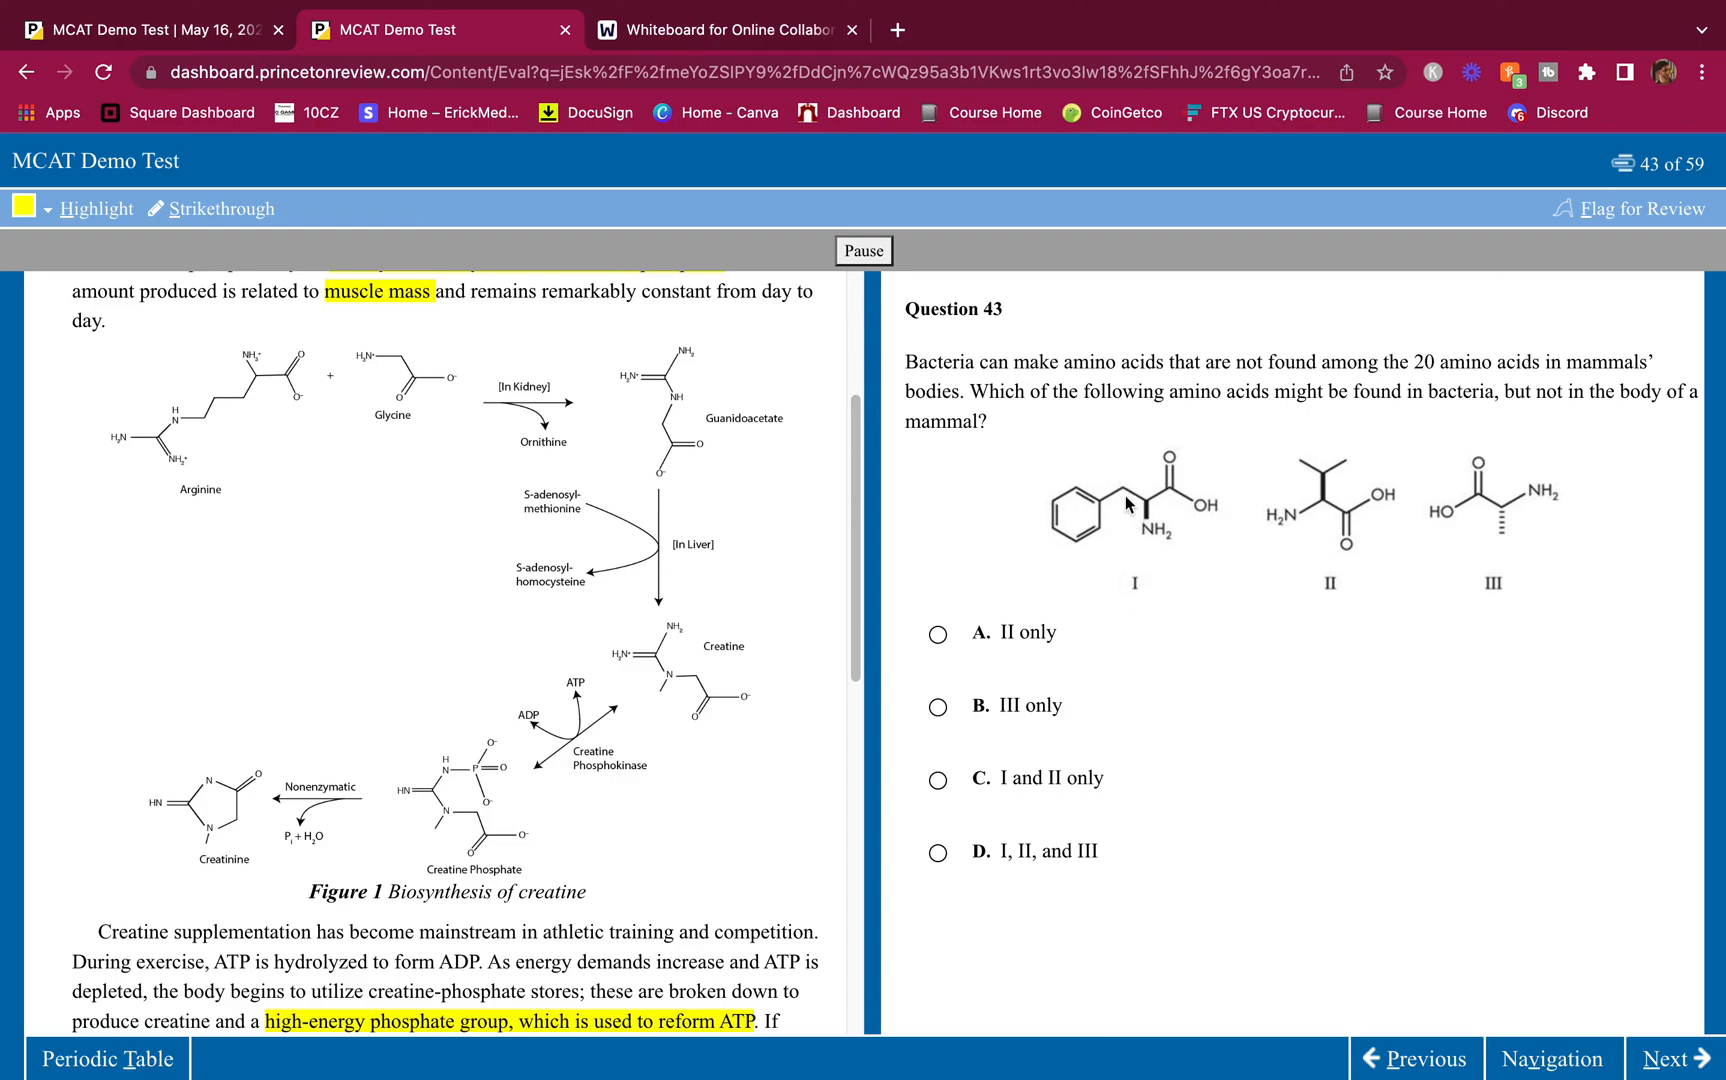
{"action": "mouse_move", "coordinate": [1377, 477]}
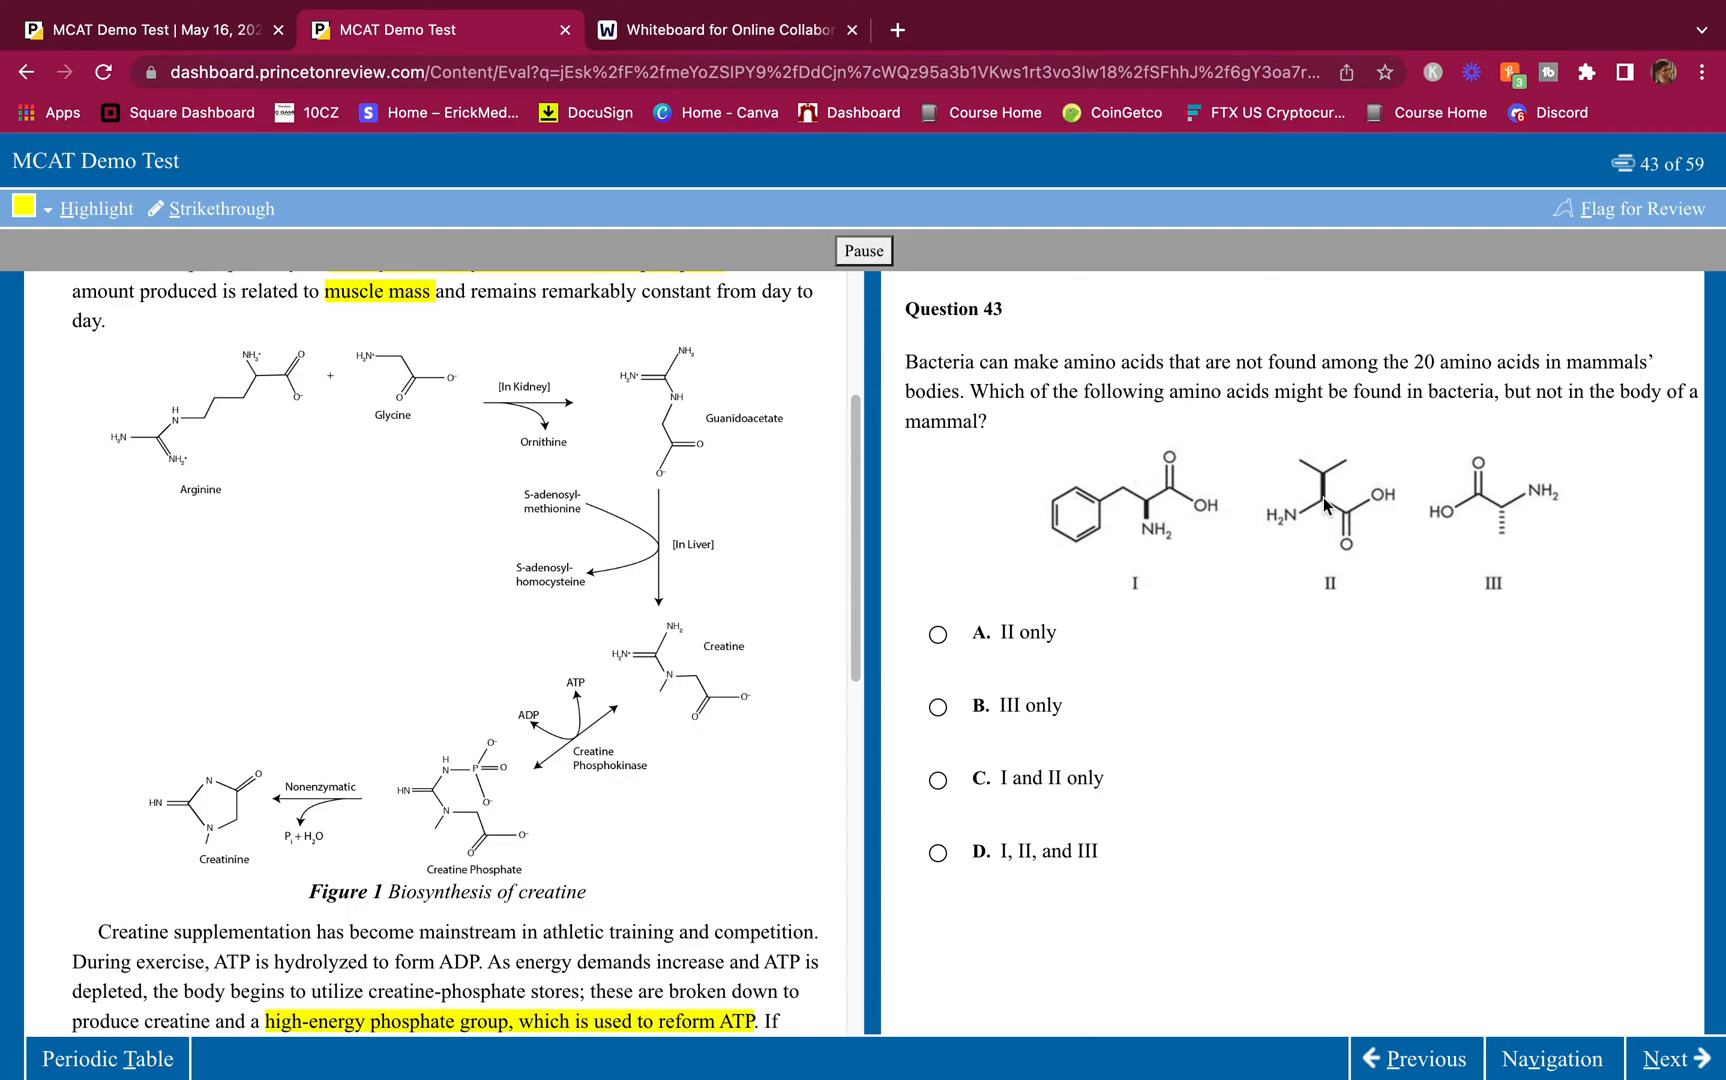
{"action": "mouse_move", "coordinate": [1281, 522]}
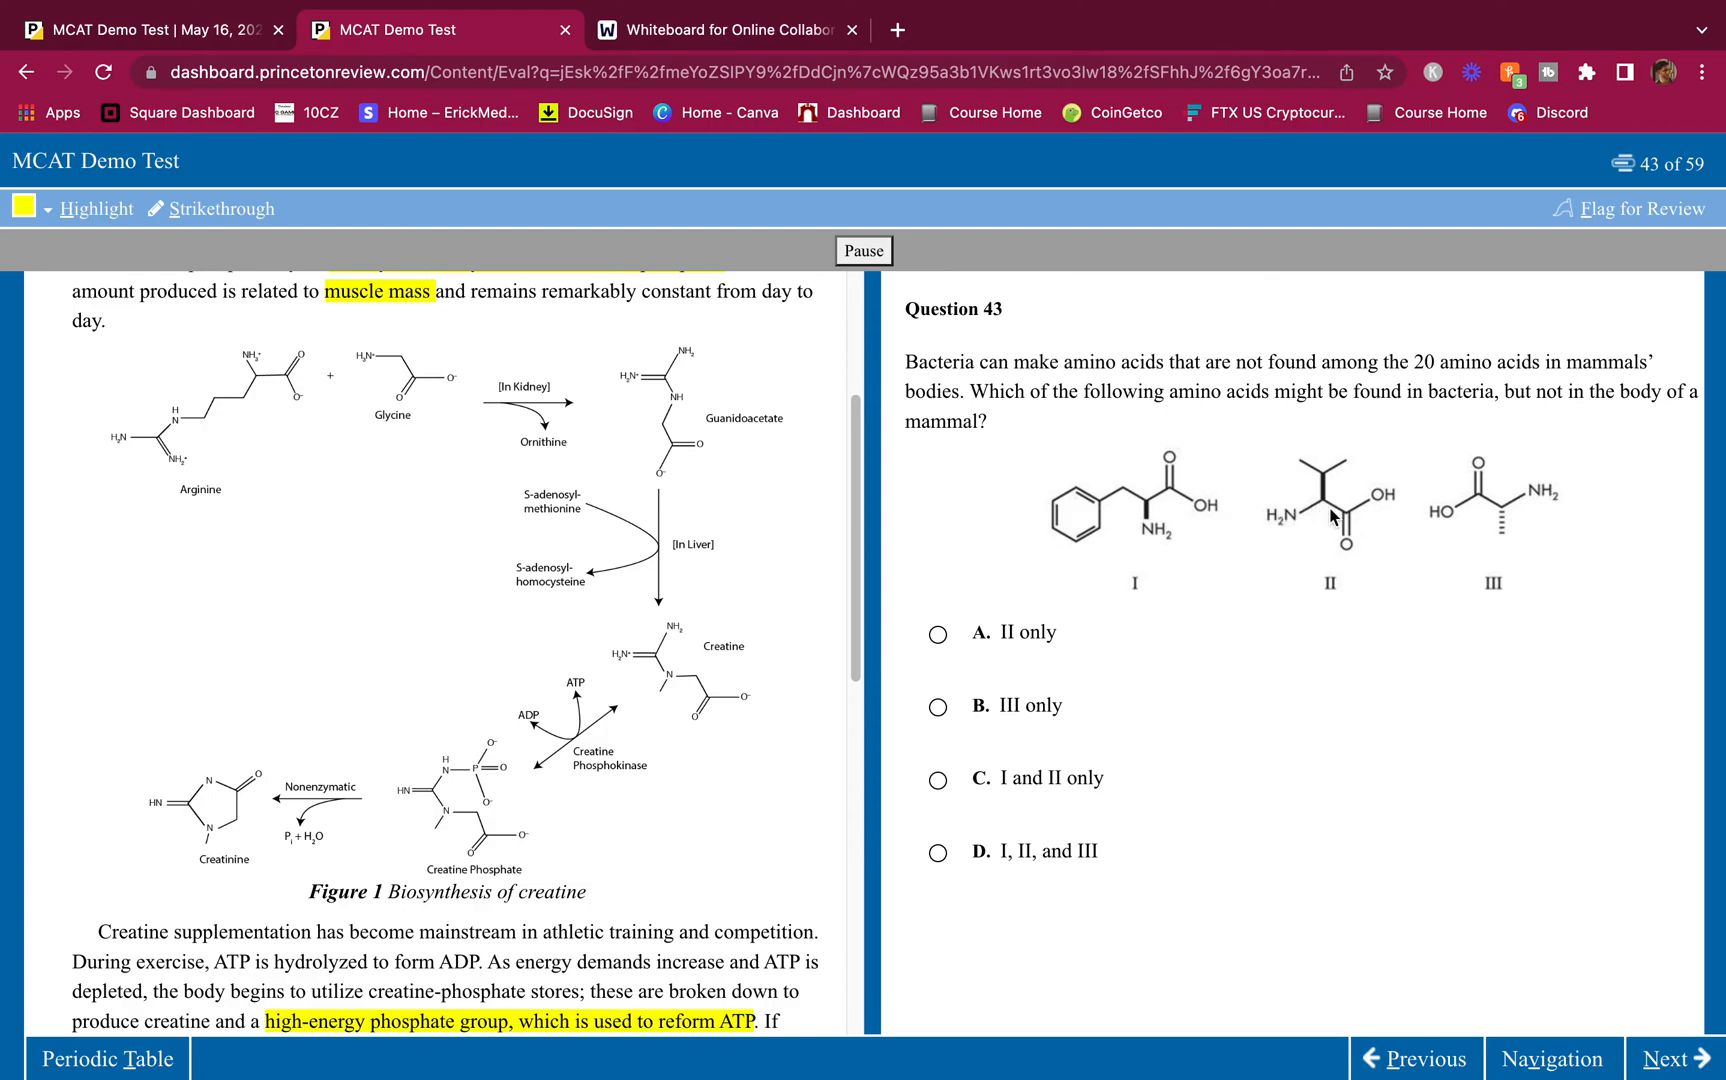
{"action": "mouse_move", "coordinate": [1335, 517]}
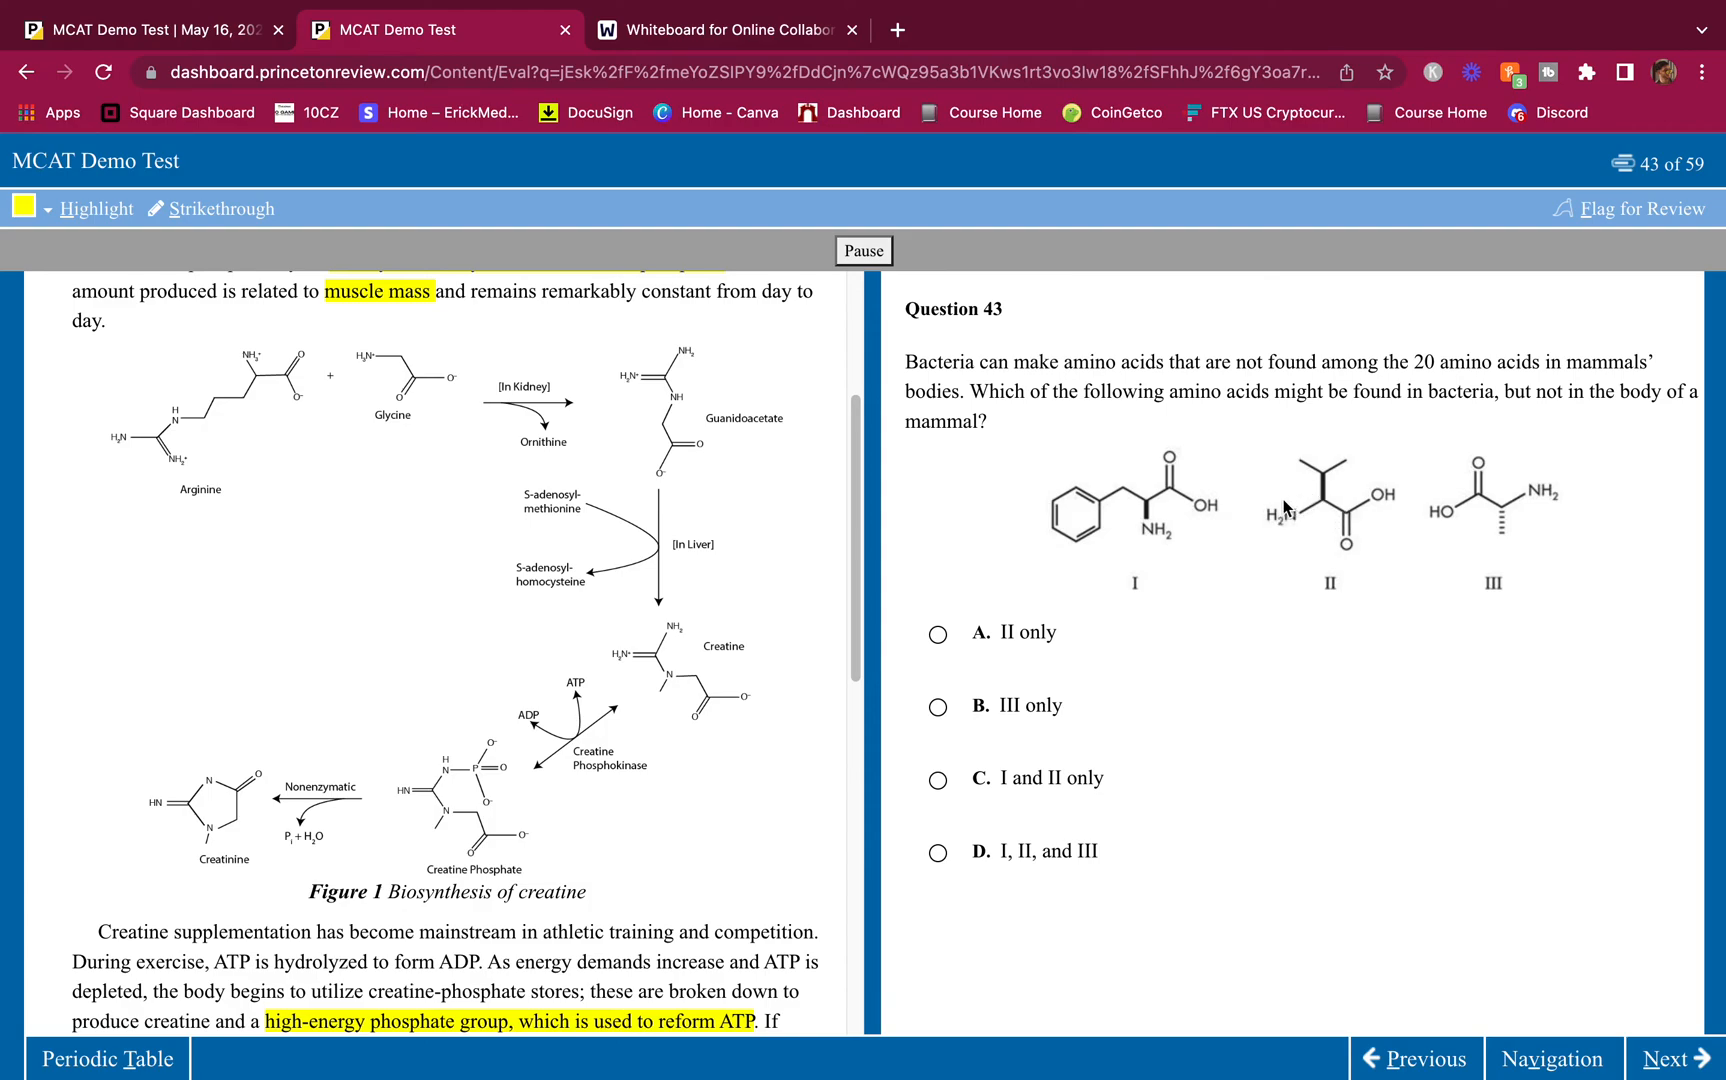
{"action": "mouse_move", "coordinate": [1315, 506]}
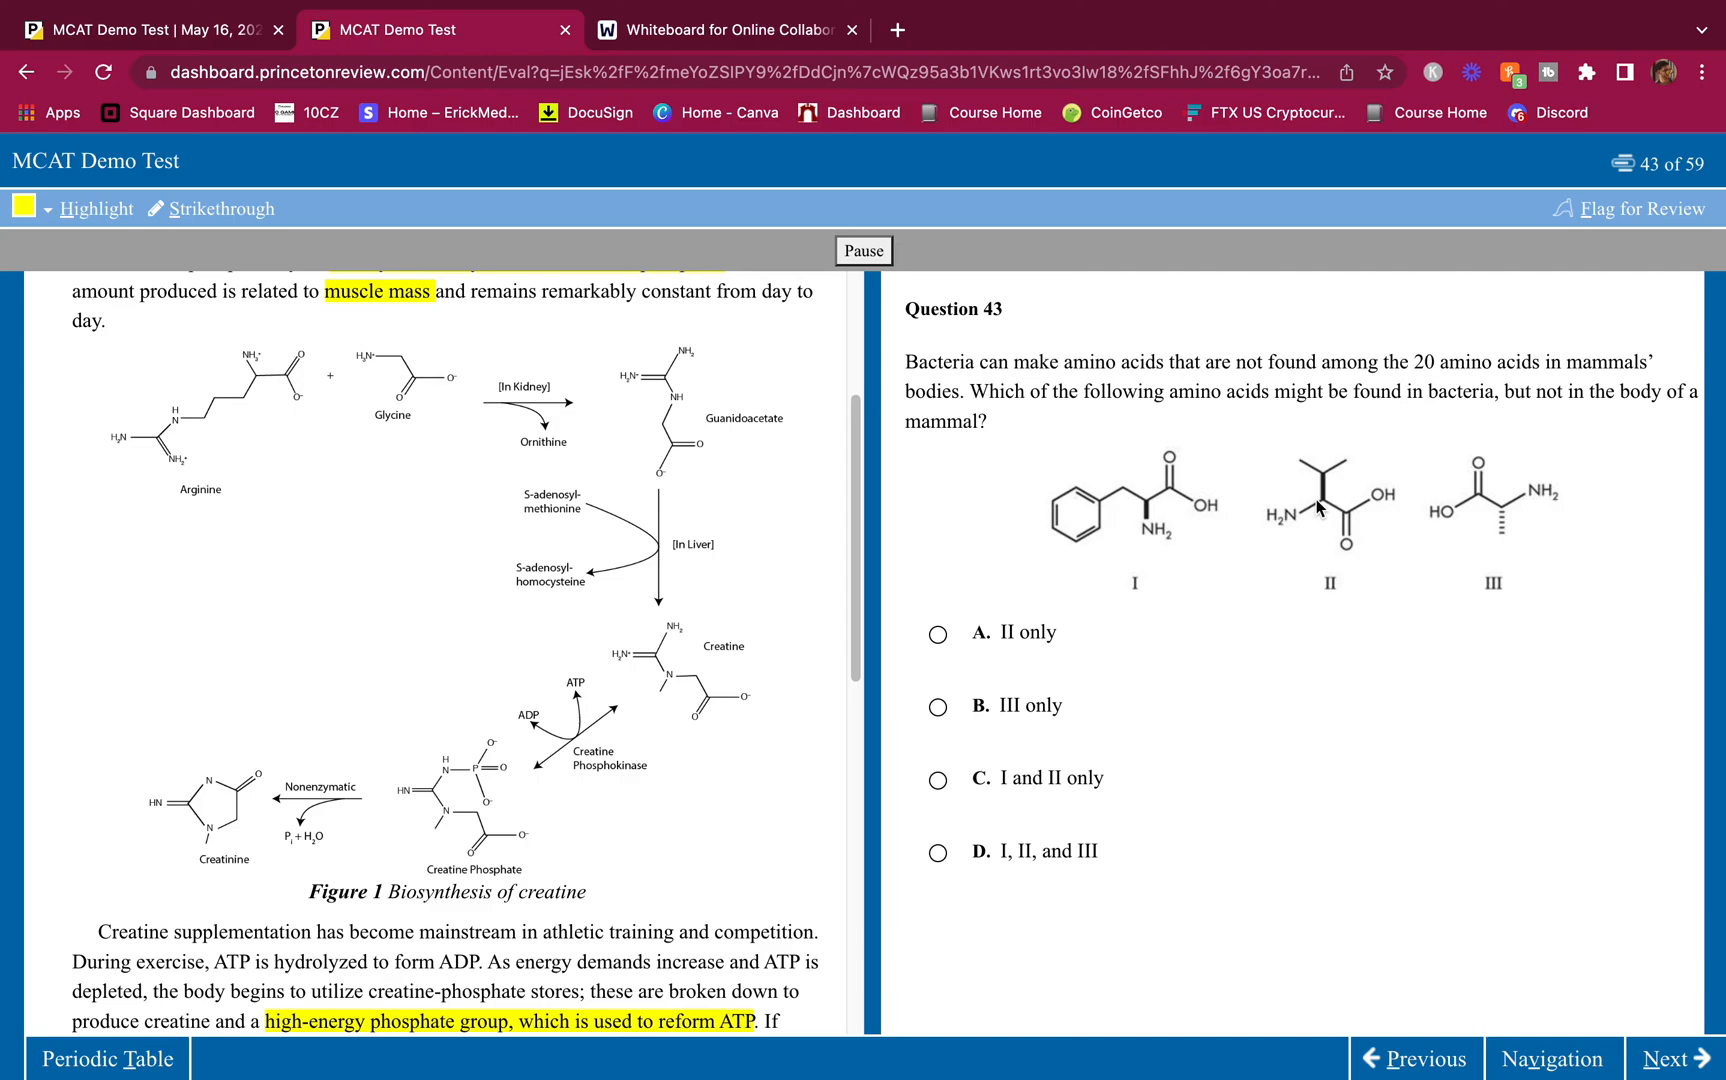
{"action": "mouse_move", "coordinate": [1297, 528]}
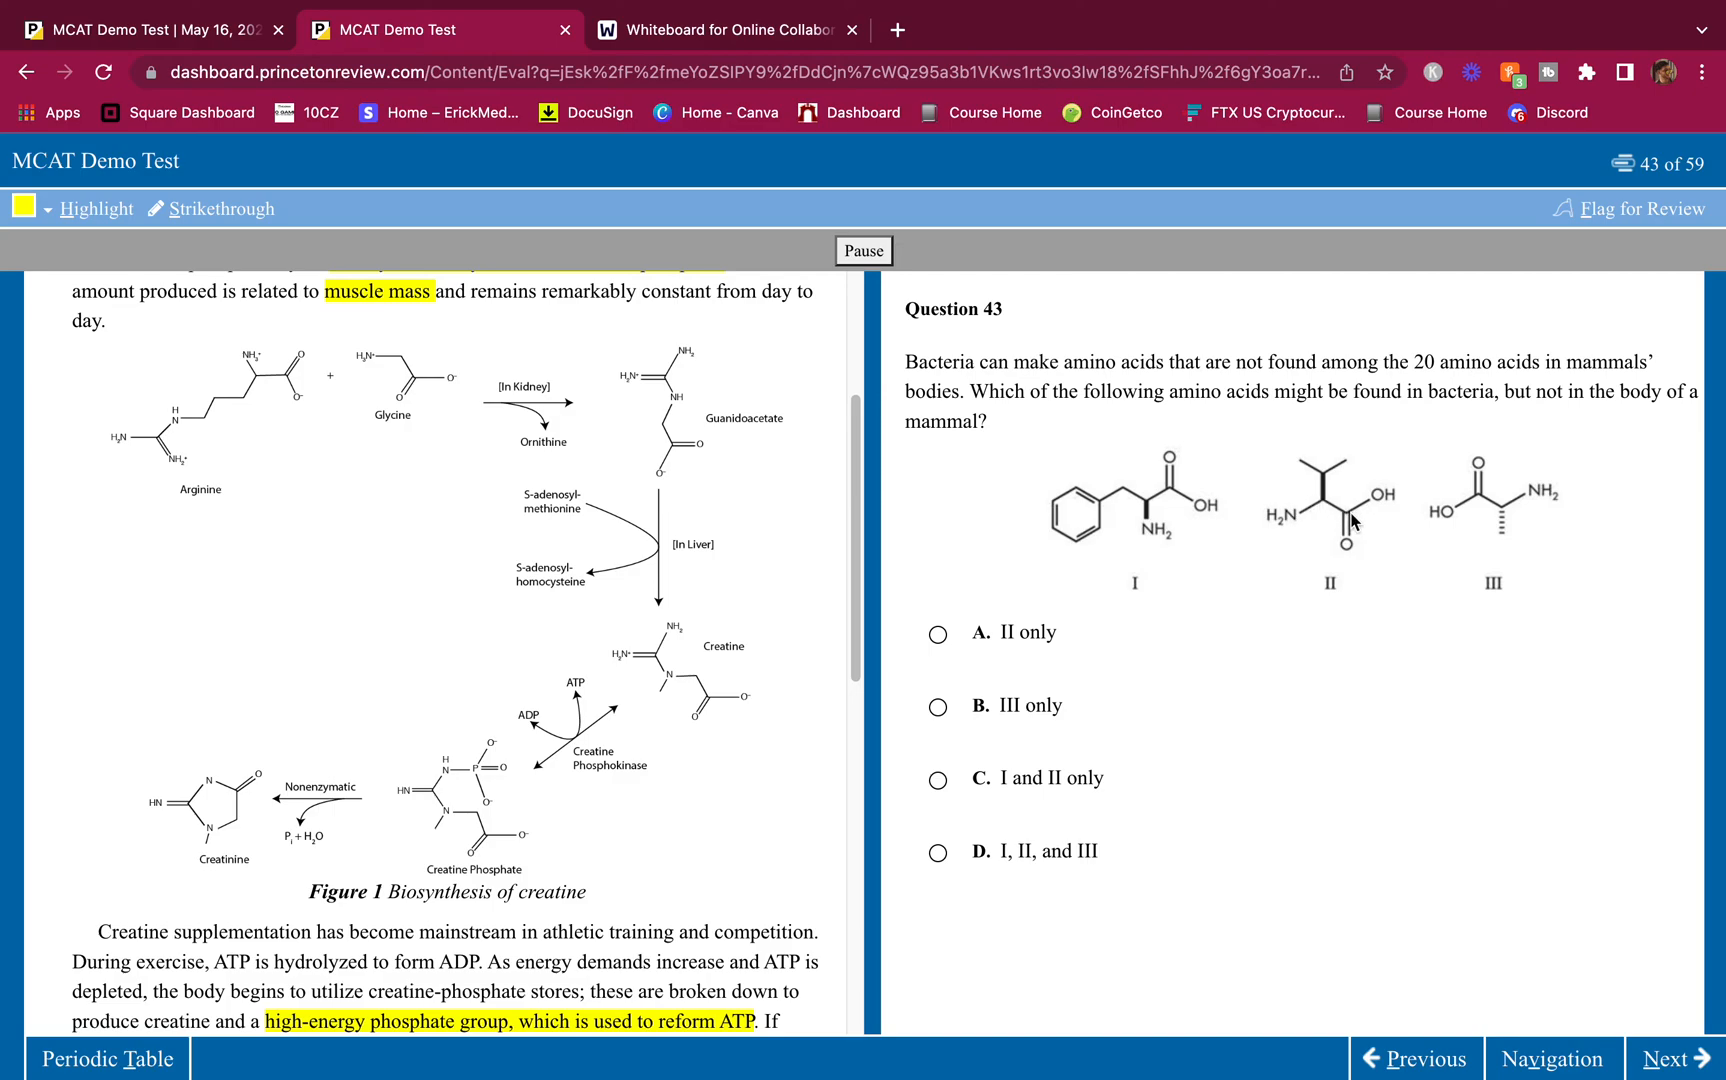
{"action": "mouse_move", "coordinate": [1359, 523]}
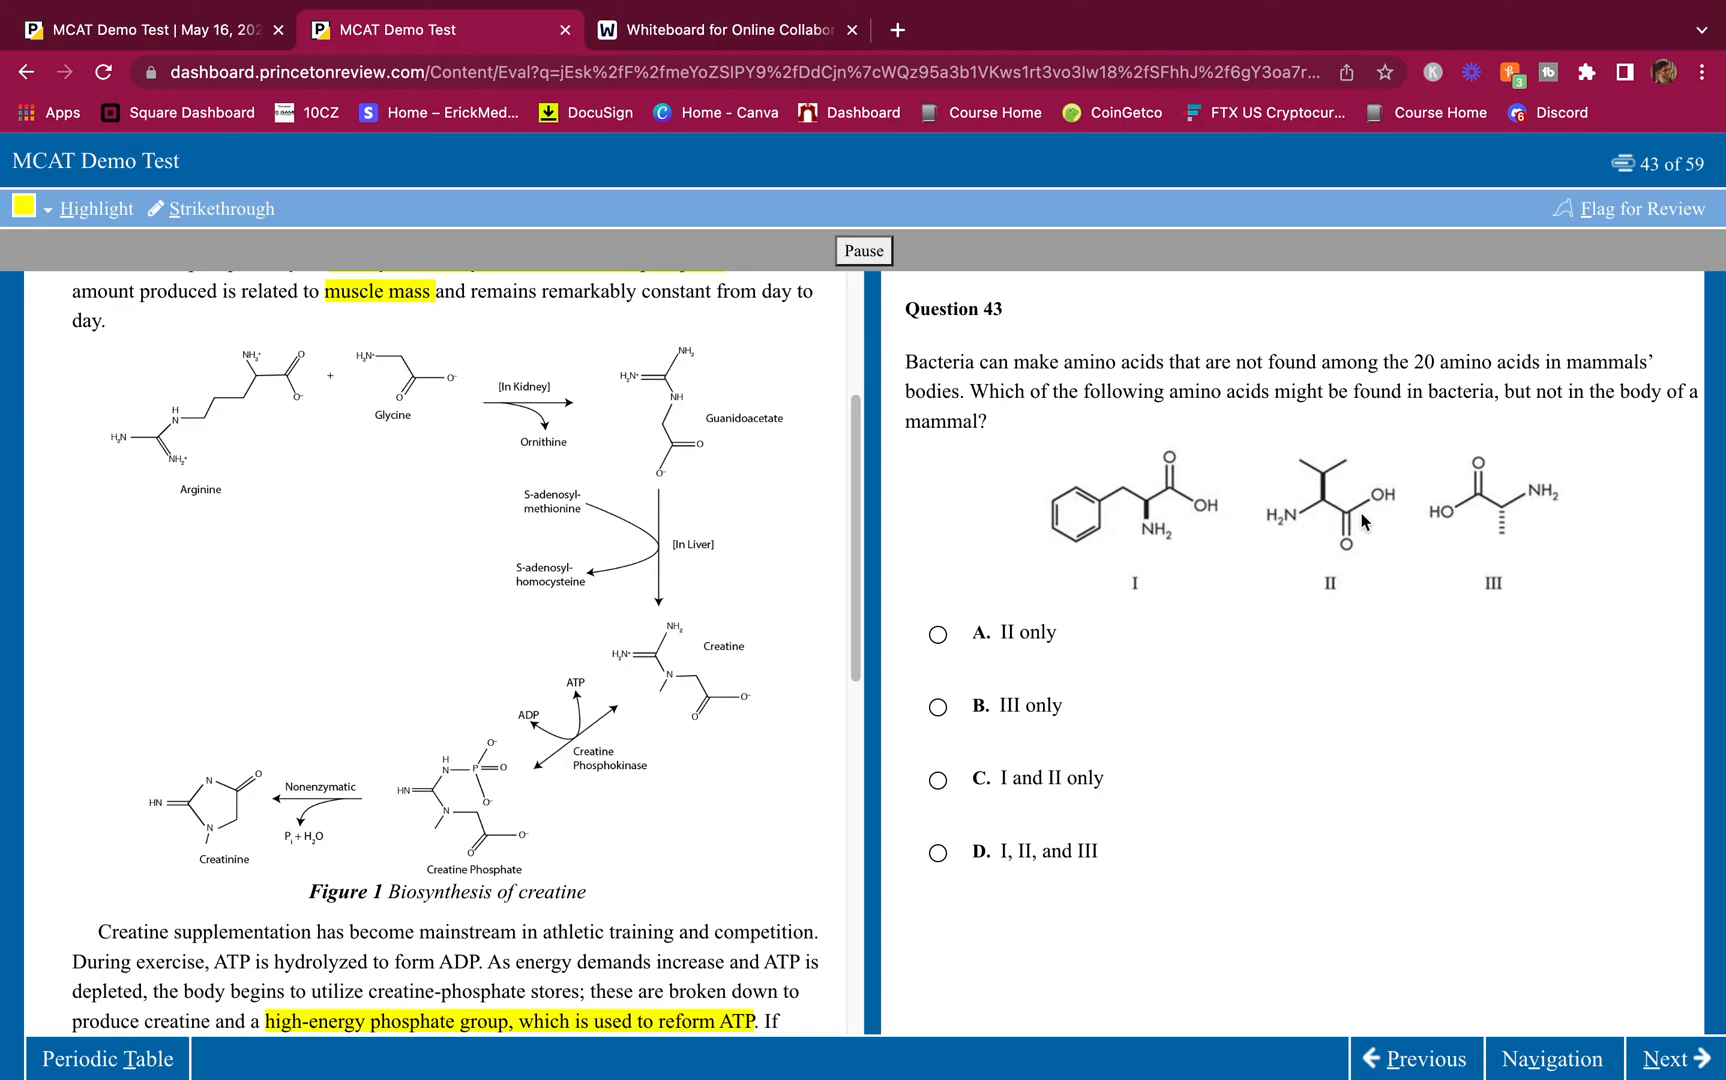
{"action": "mouse_move", "coordinate": [1280, 536]}
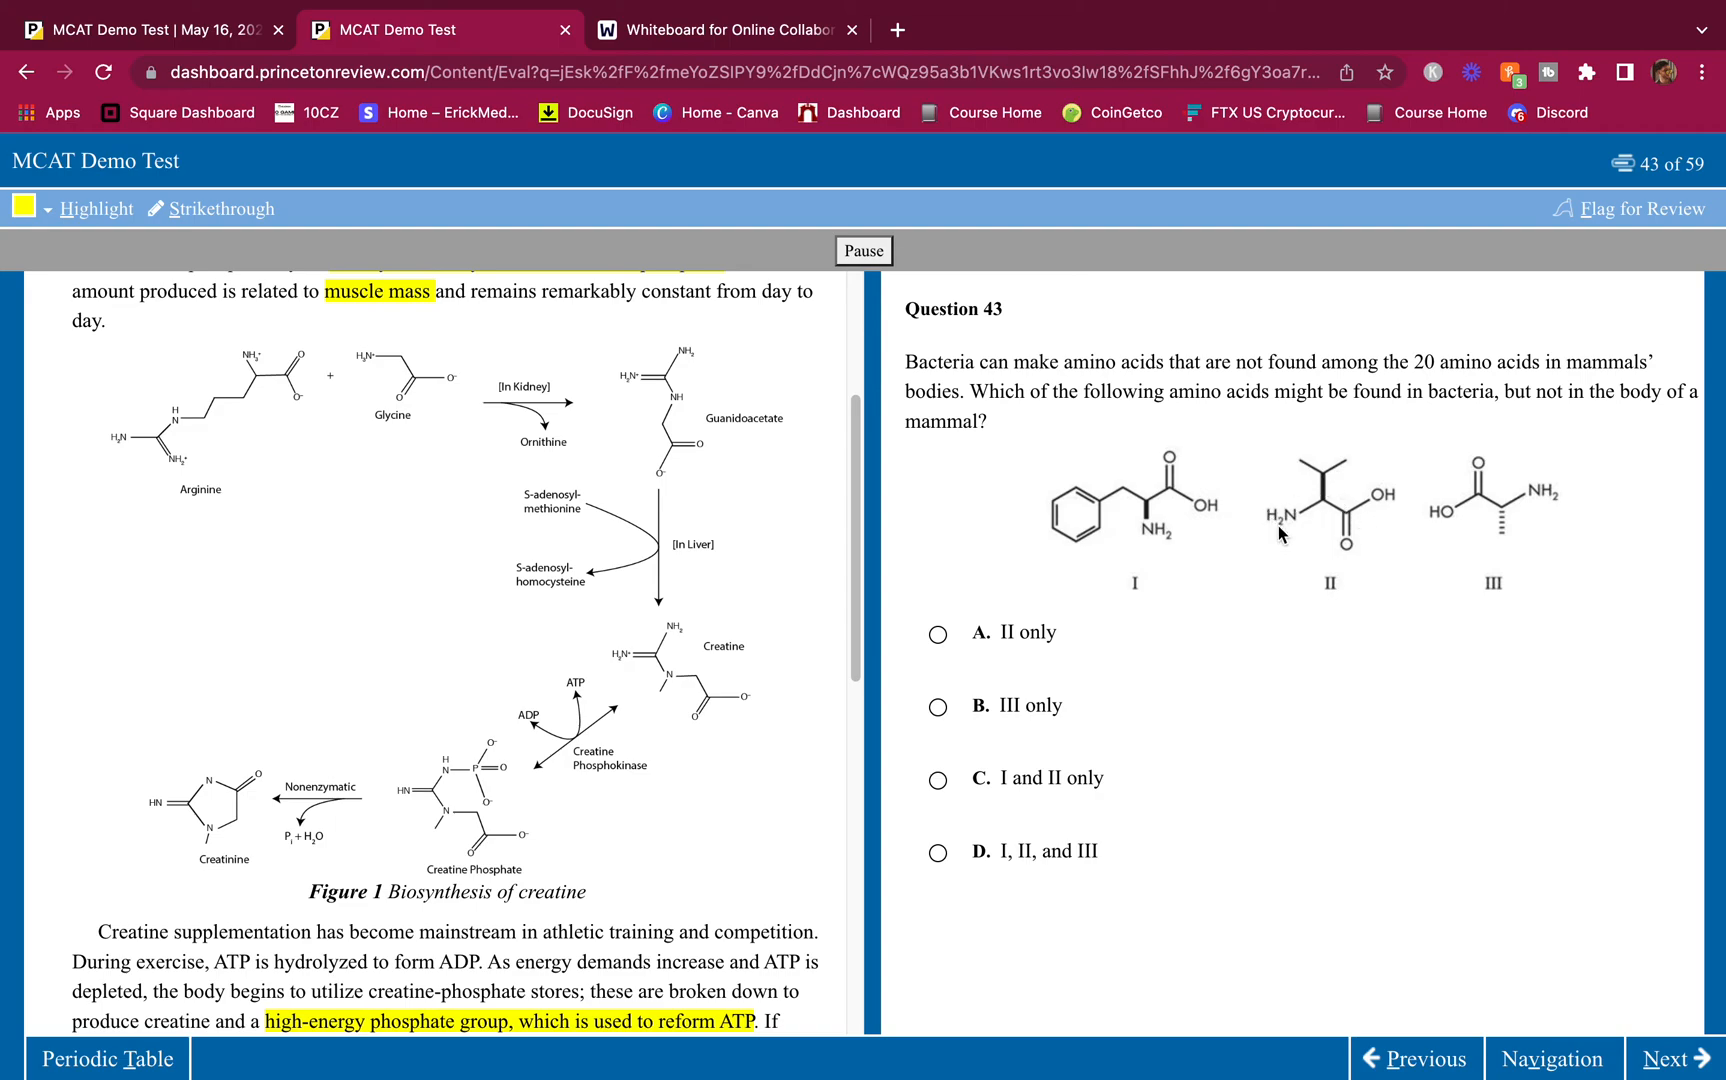
{"action": "mouse_move", "coordinate": [1204, 550]}
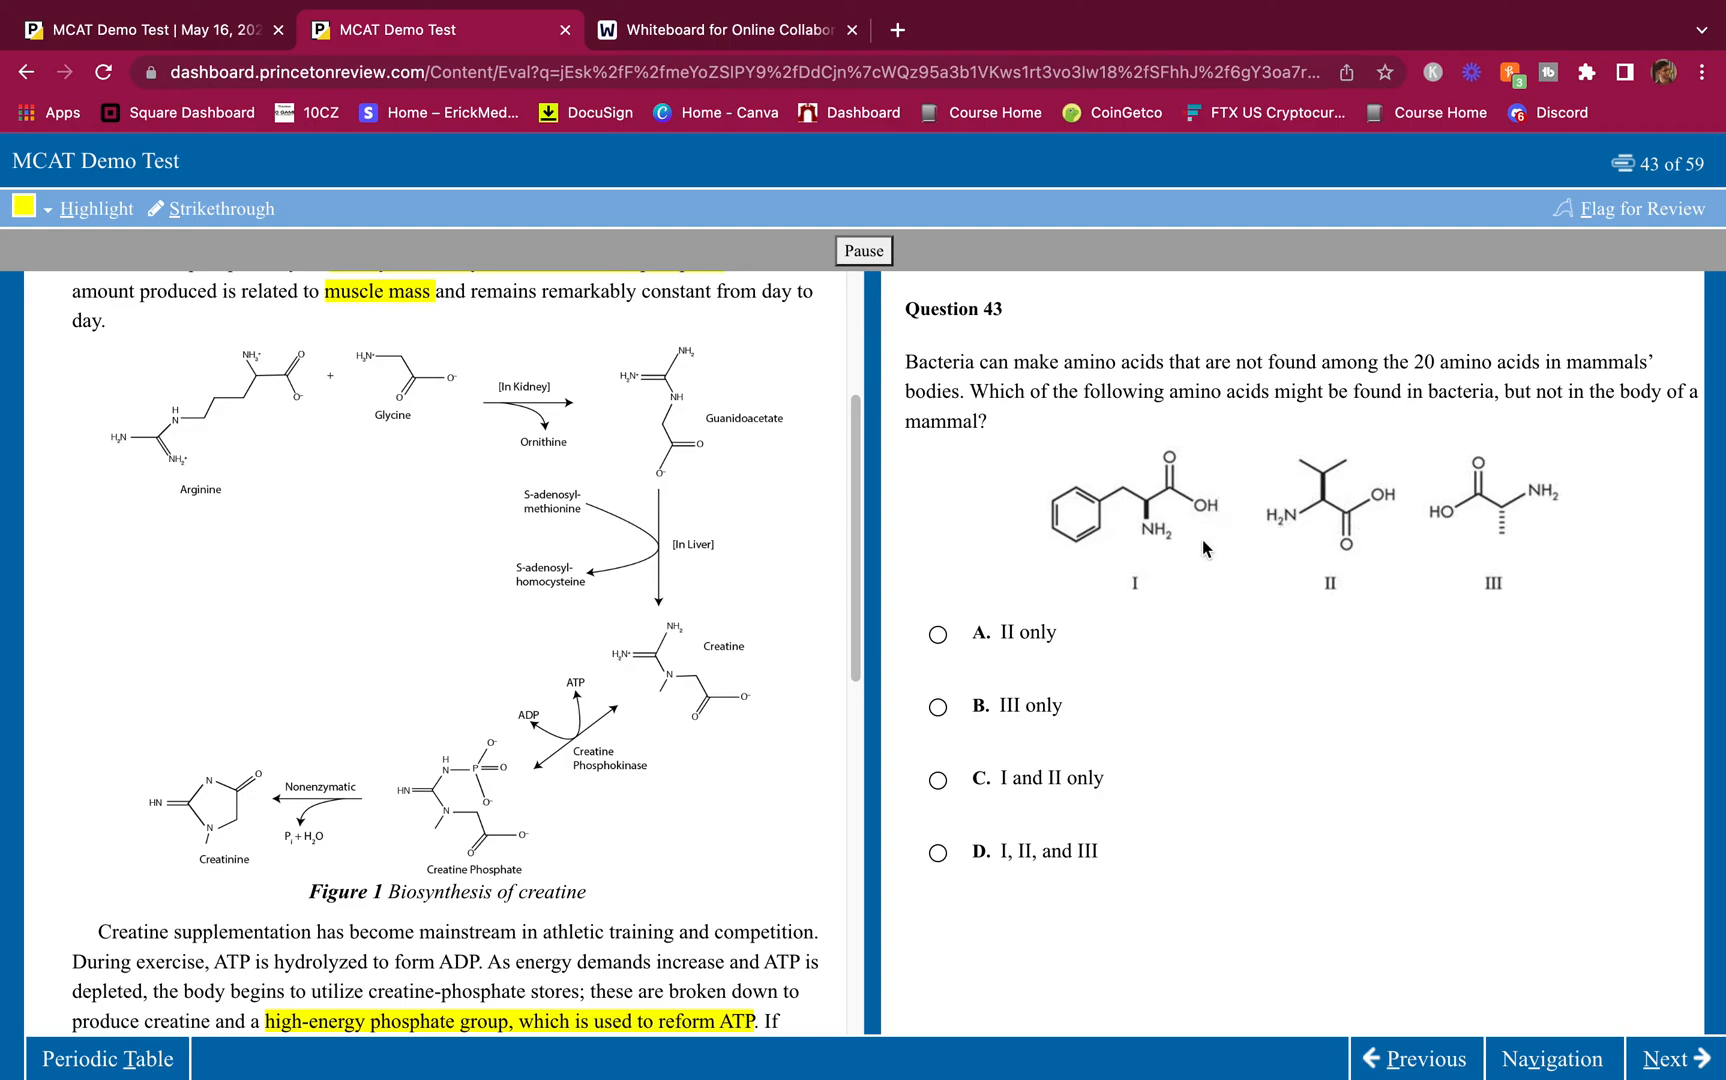
{"action": "mouse_move", "coordinate": [1373, 521]}
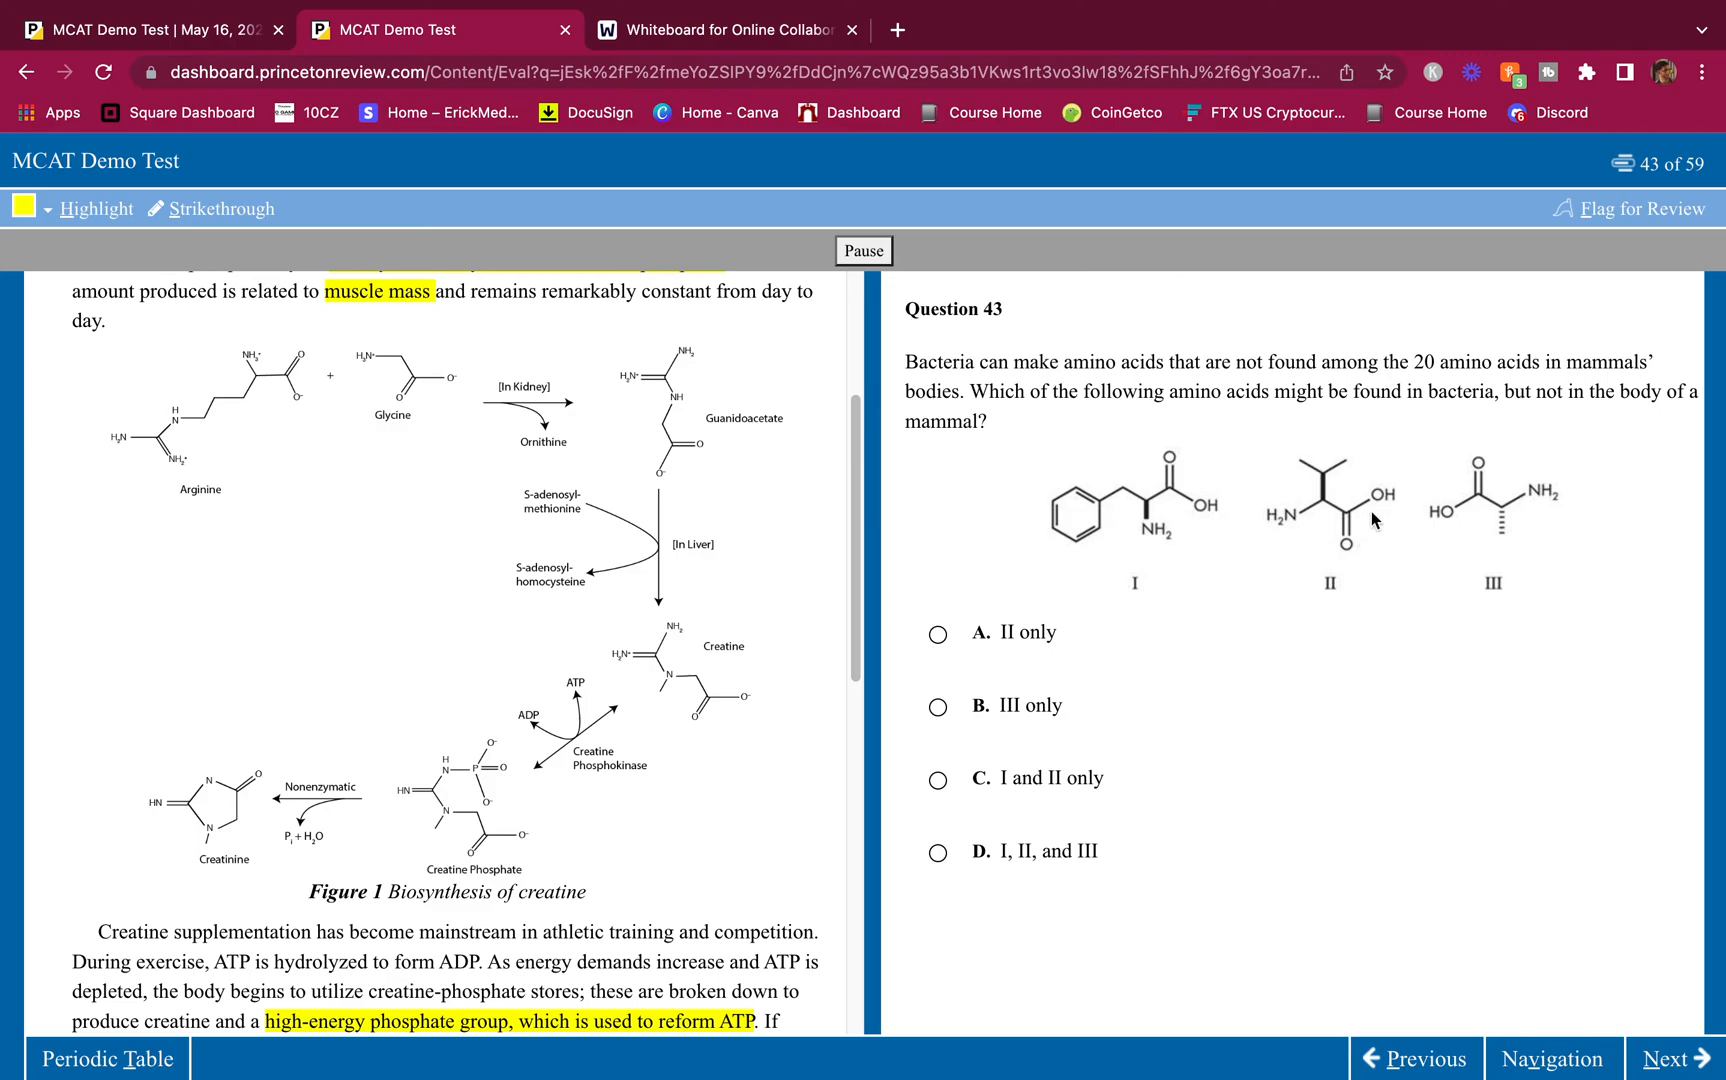
{"action": "mouse_move", "coordinate": [1277, 557]}
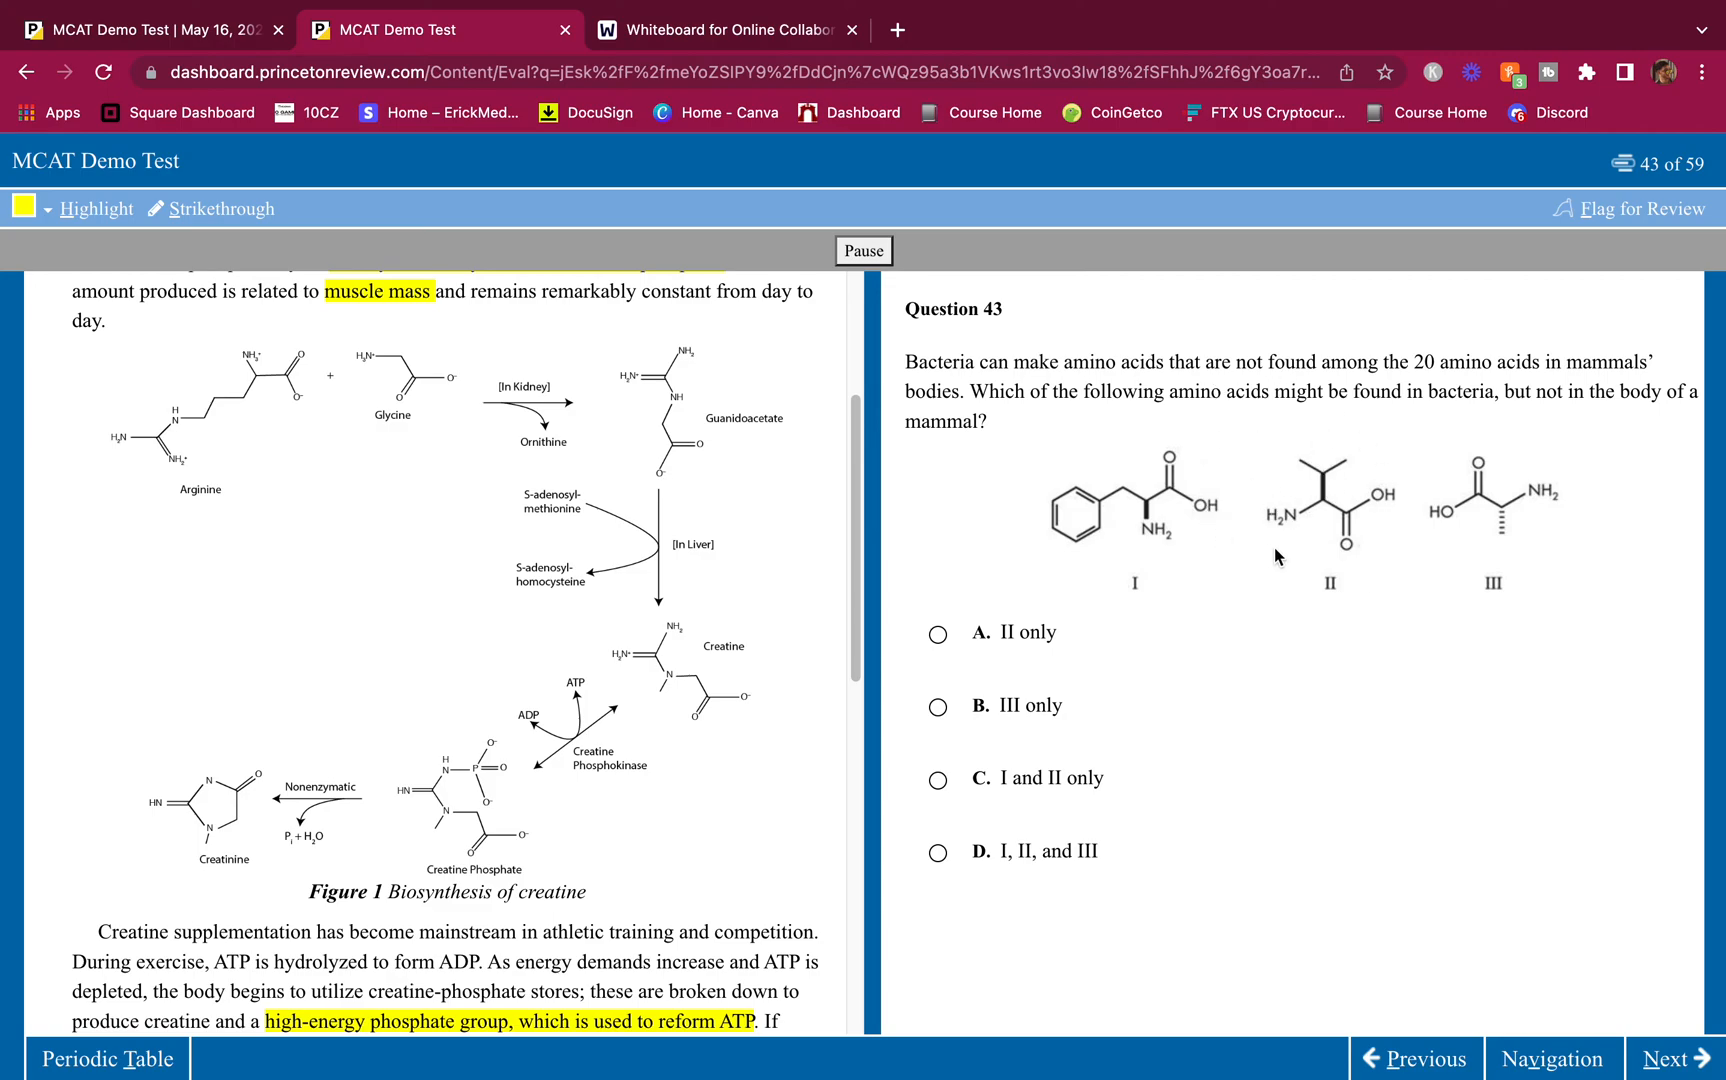
{"action": "mouse_move", "coordinate": [1309, 526]}
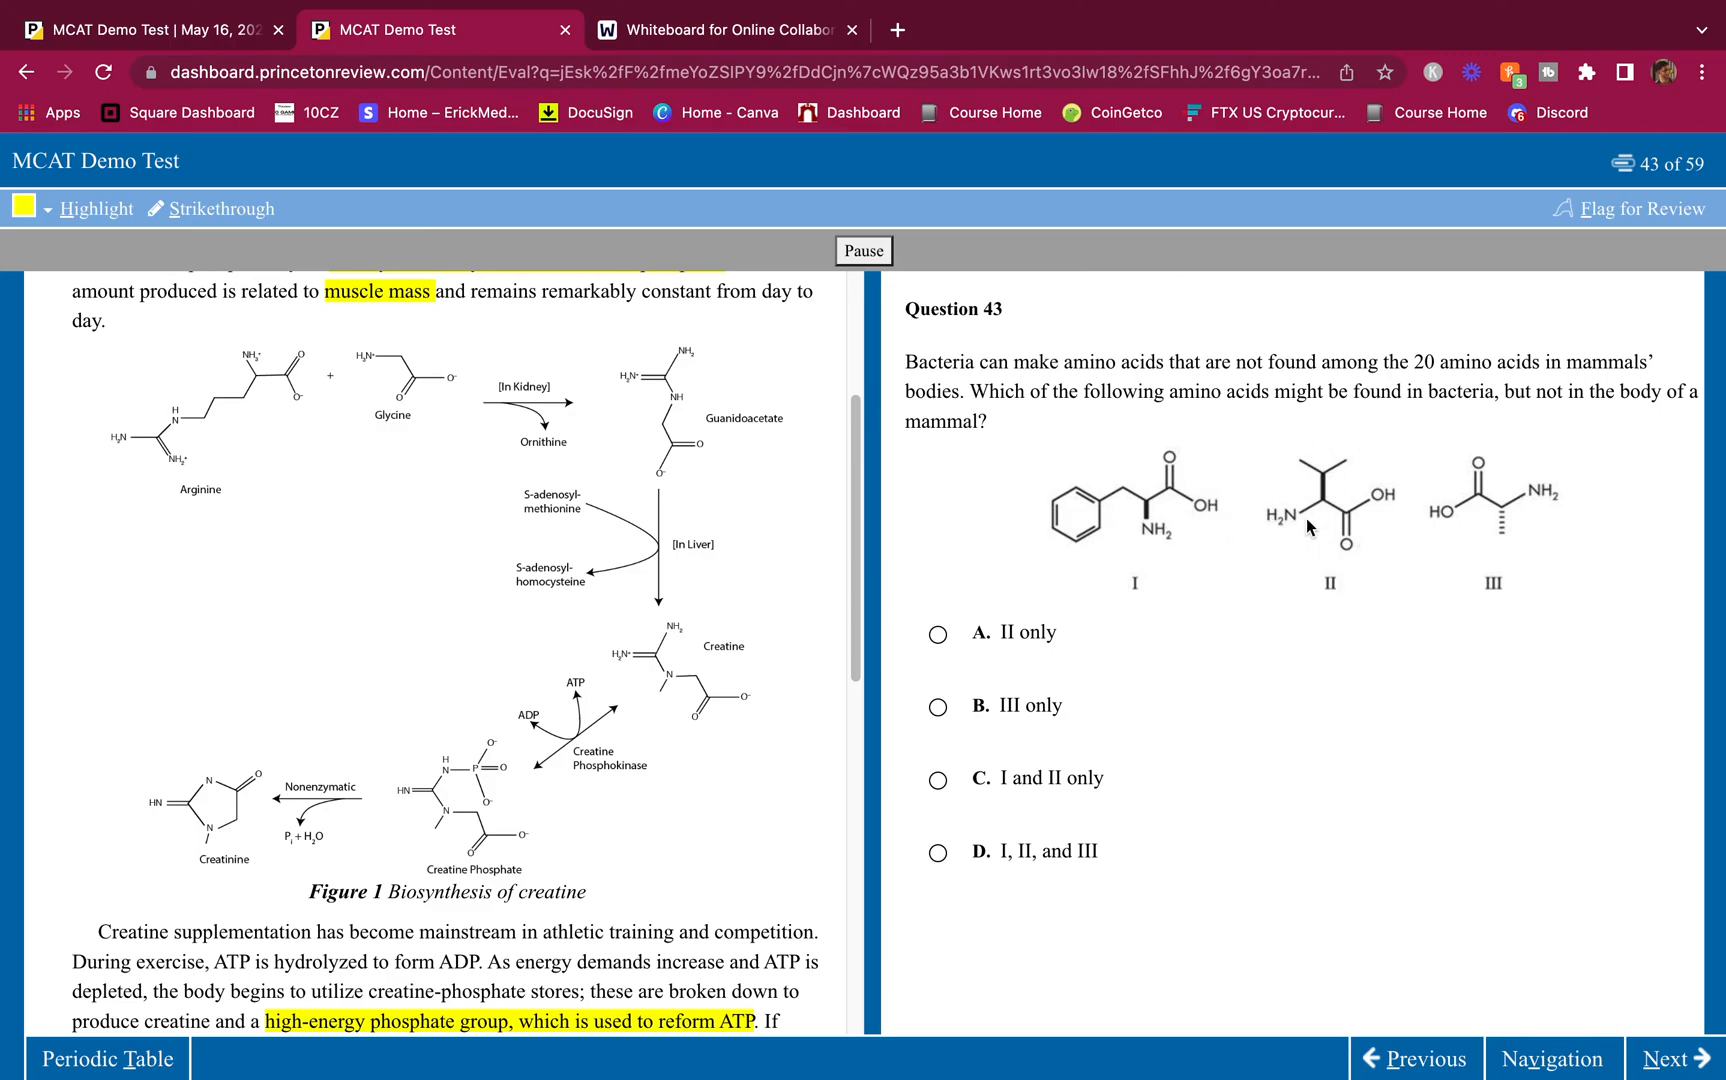
{"action": "mouse_move", "coordinate": [1499, 512]}
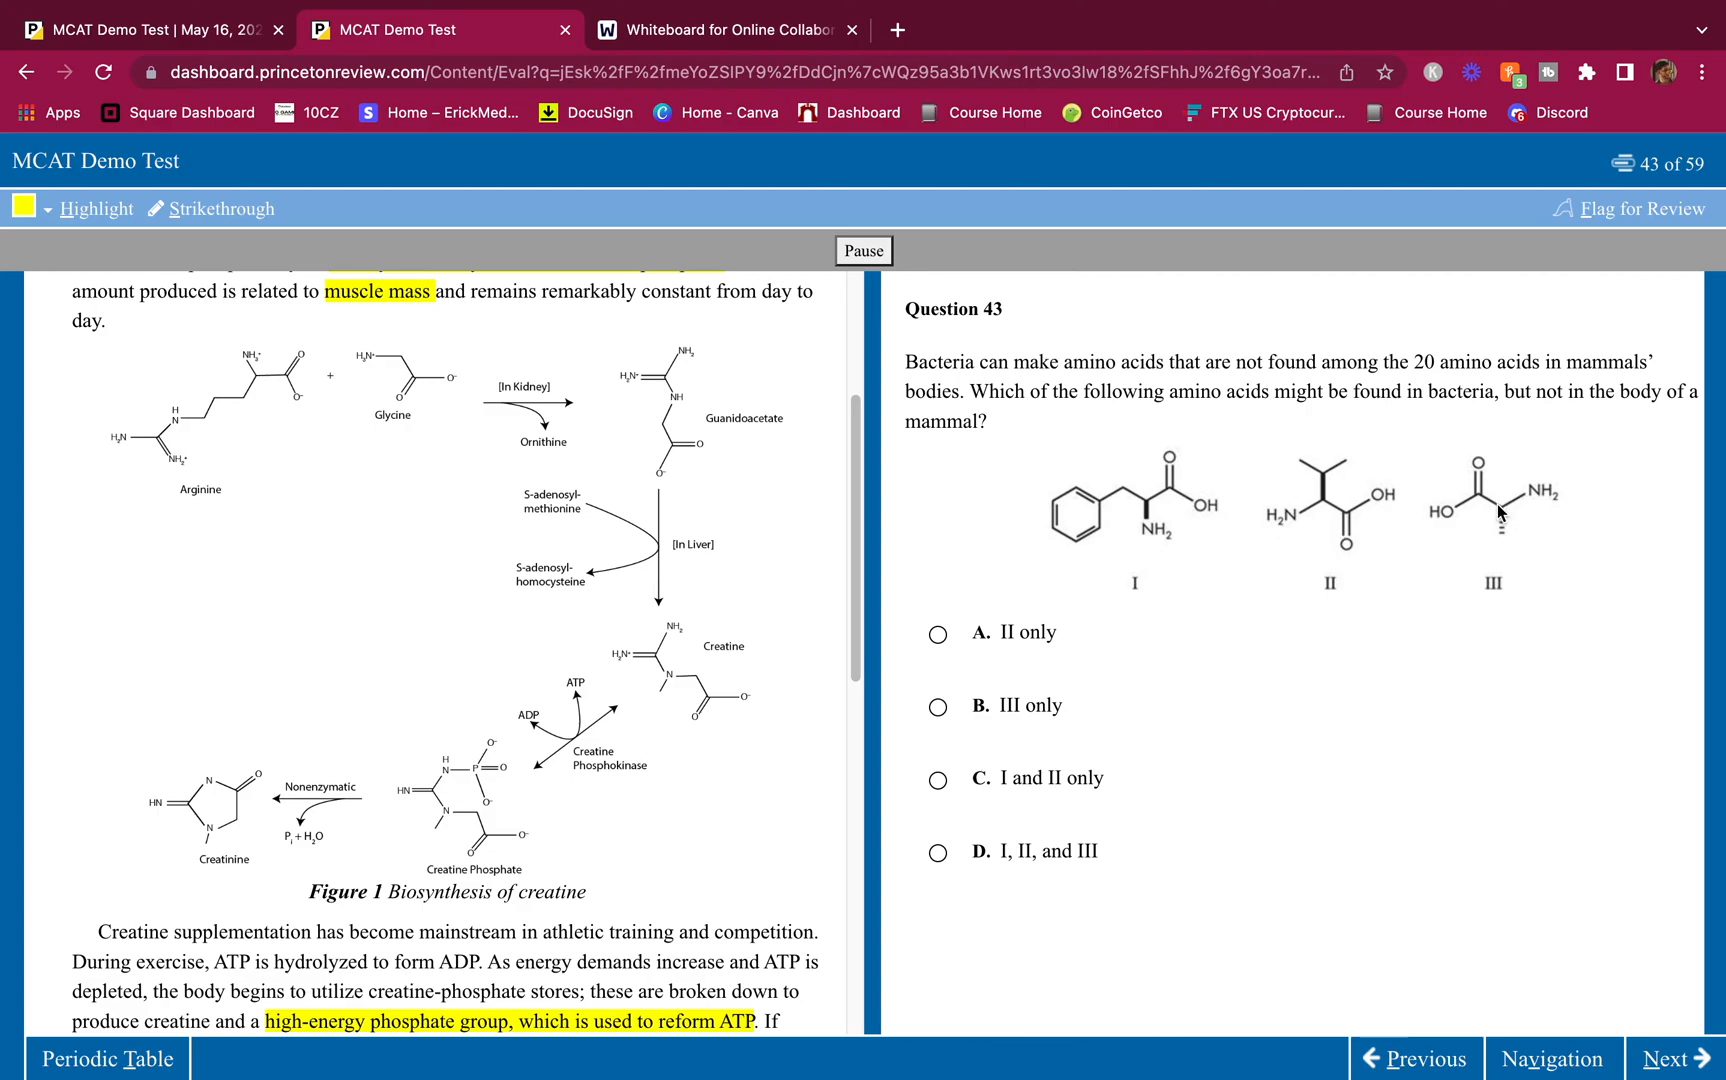
{"action": "mouse_move", "coordinate": [1505, 514]}
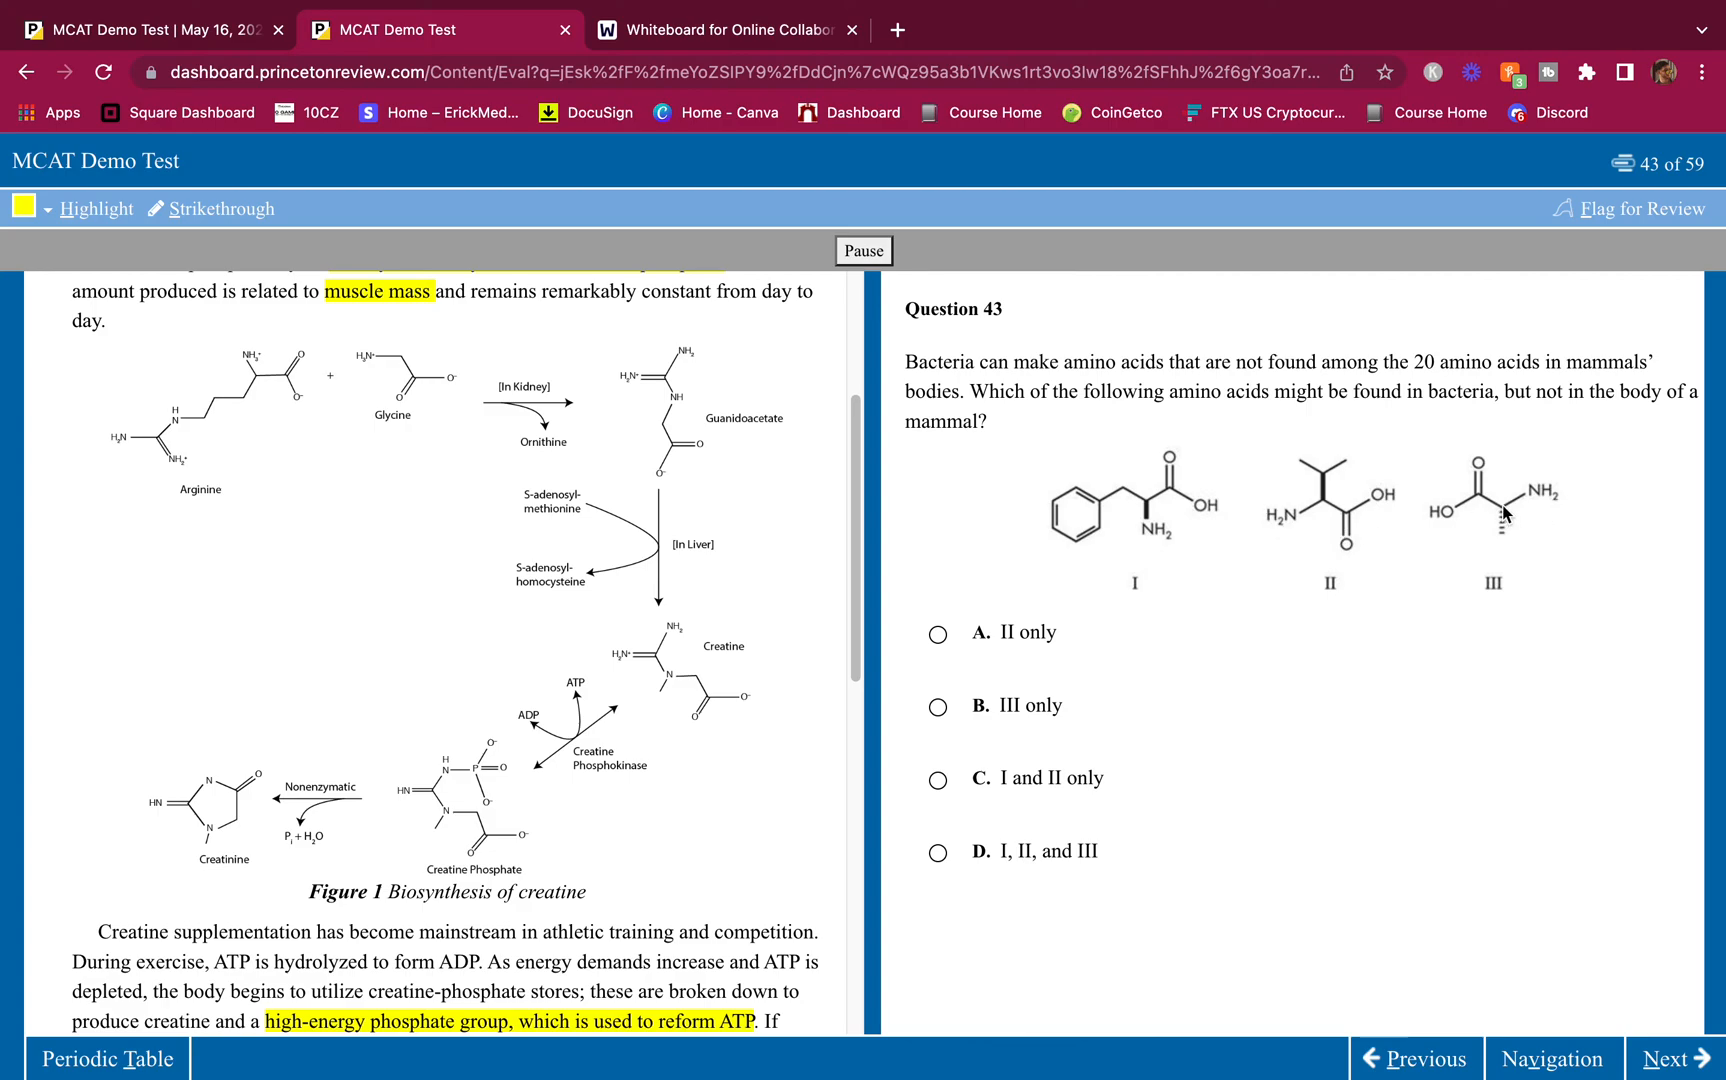
{"action": "mouse_move", "coordinate": [1540, 480]}
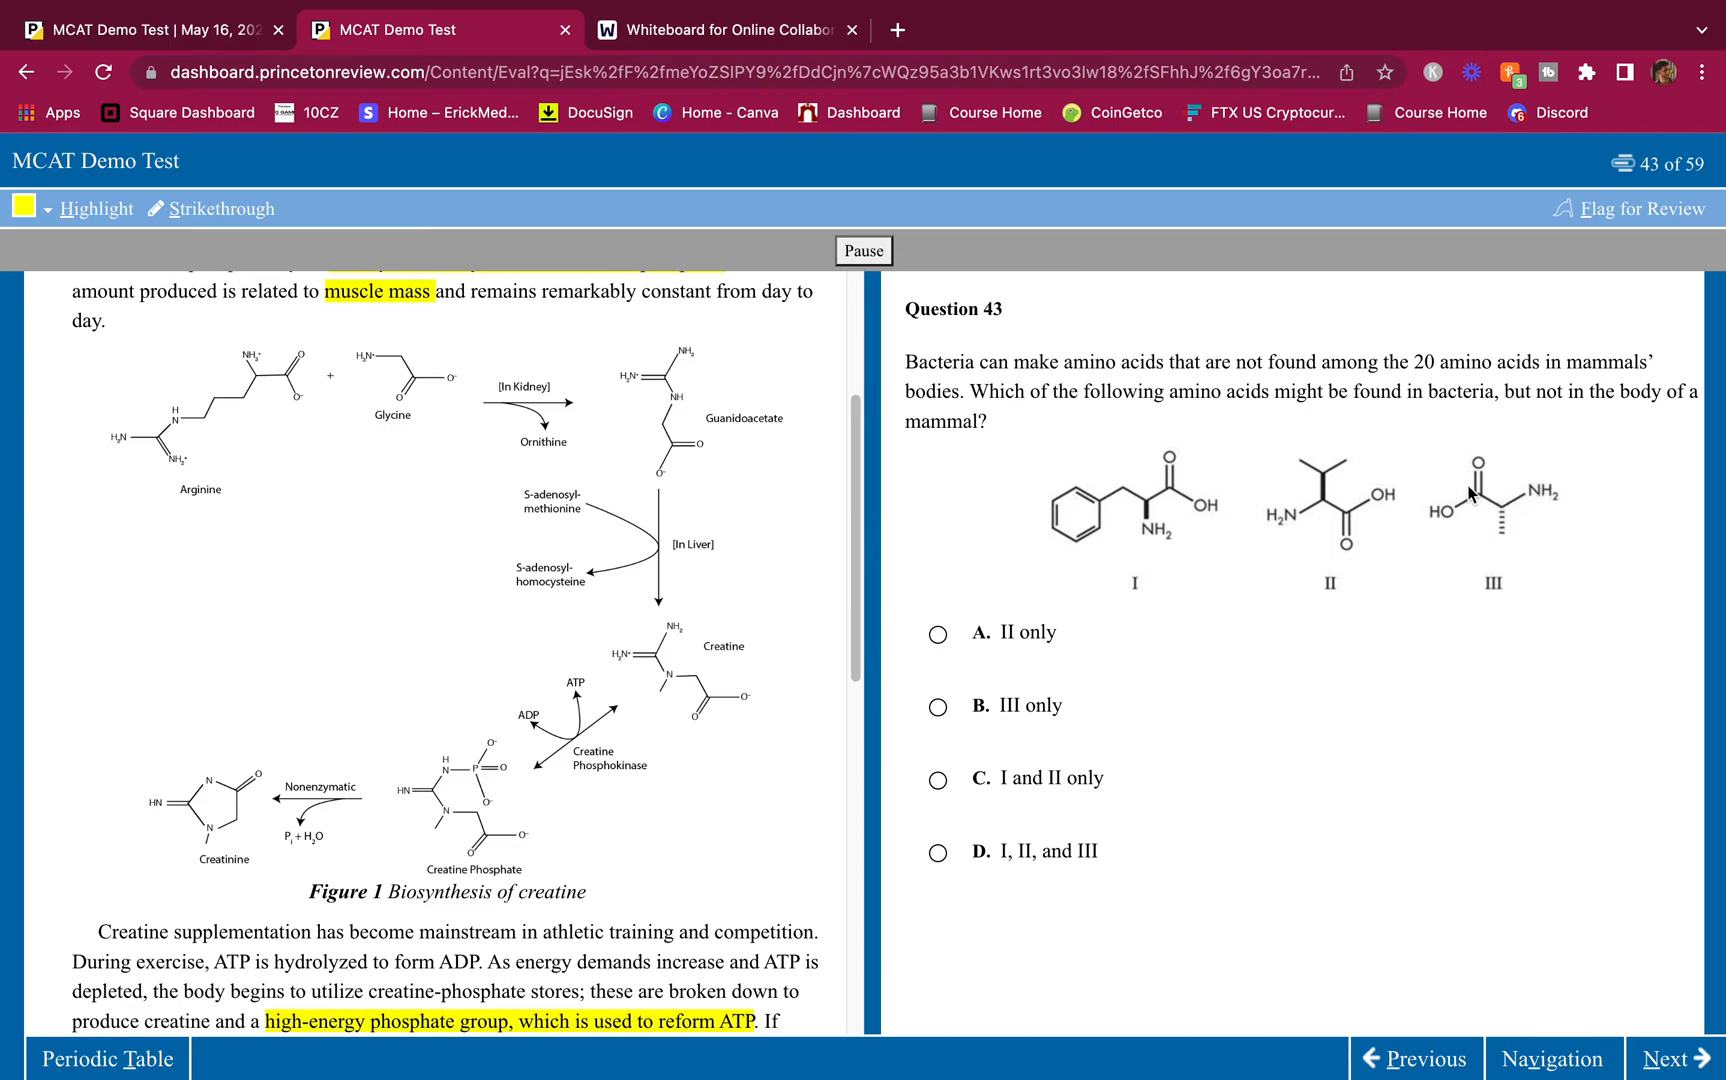
{"action": "mouse_move", "coordinate": [1481, 501]}
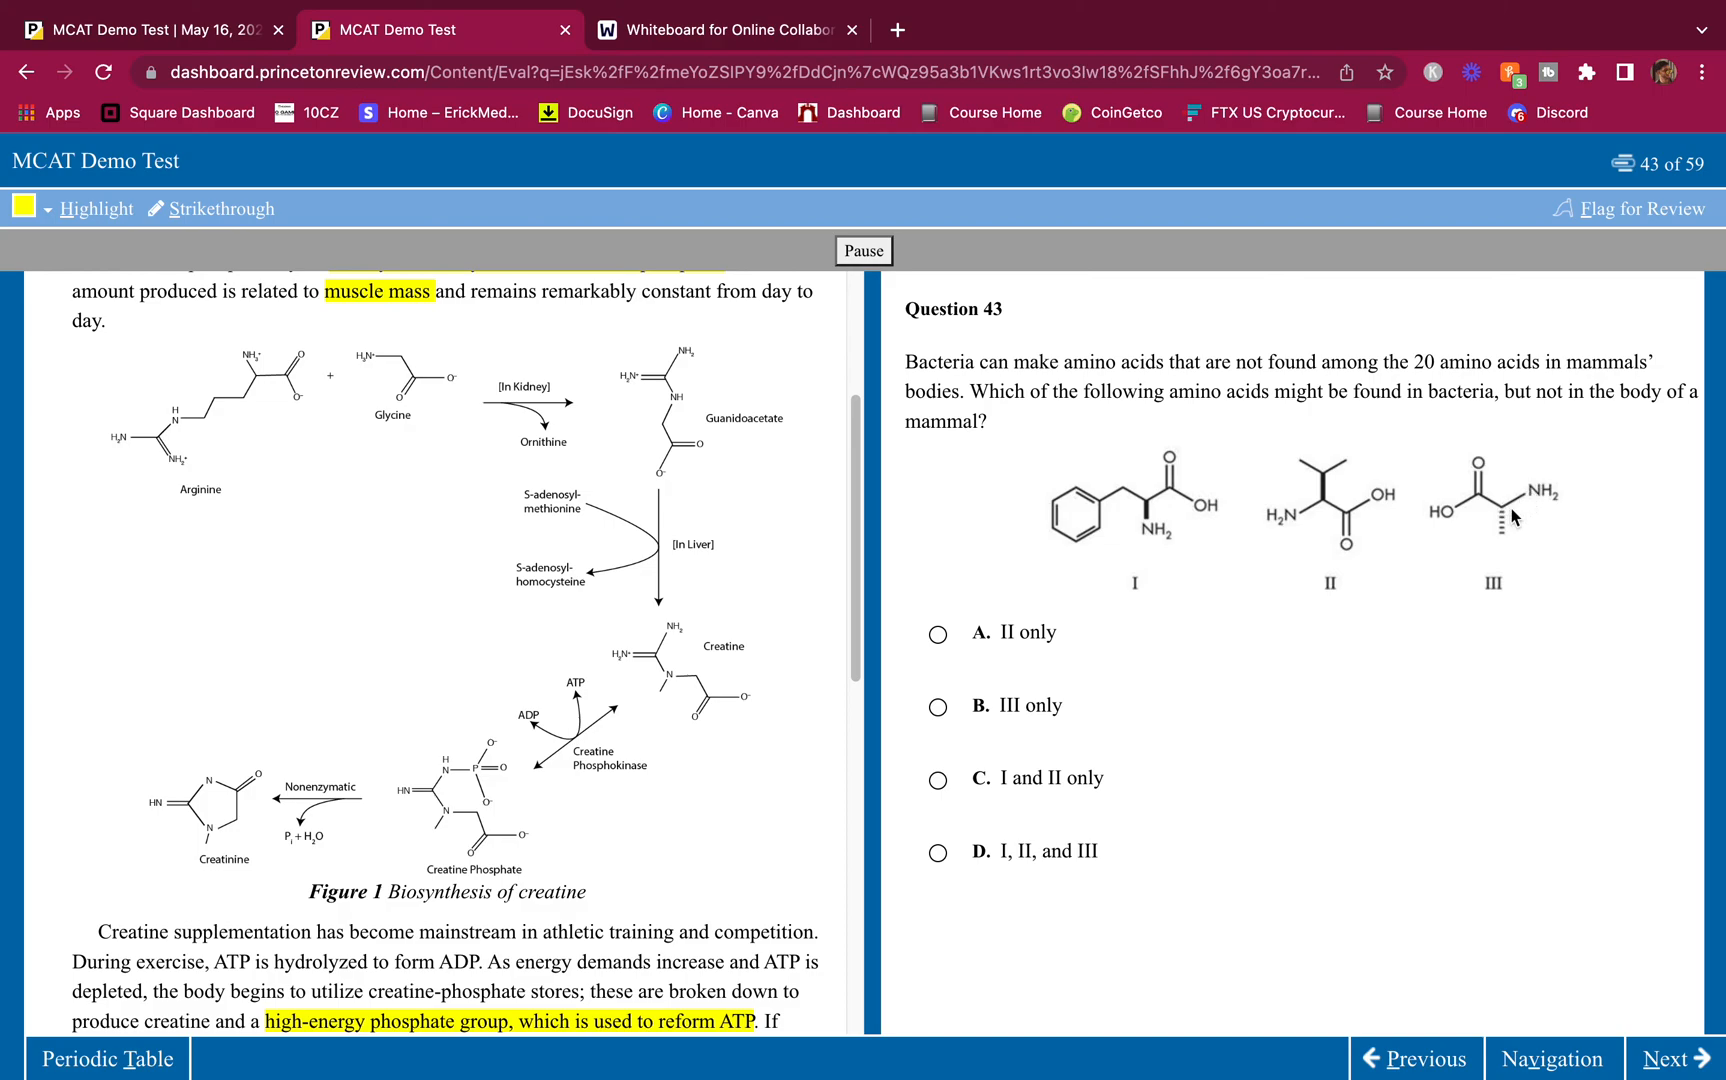
{"action": "mouse_move", "coordinate": [1509, 538]}
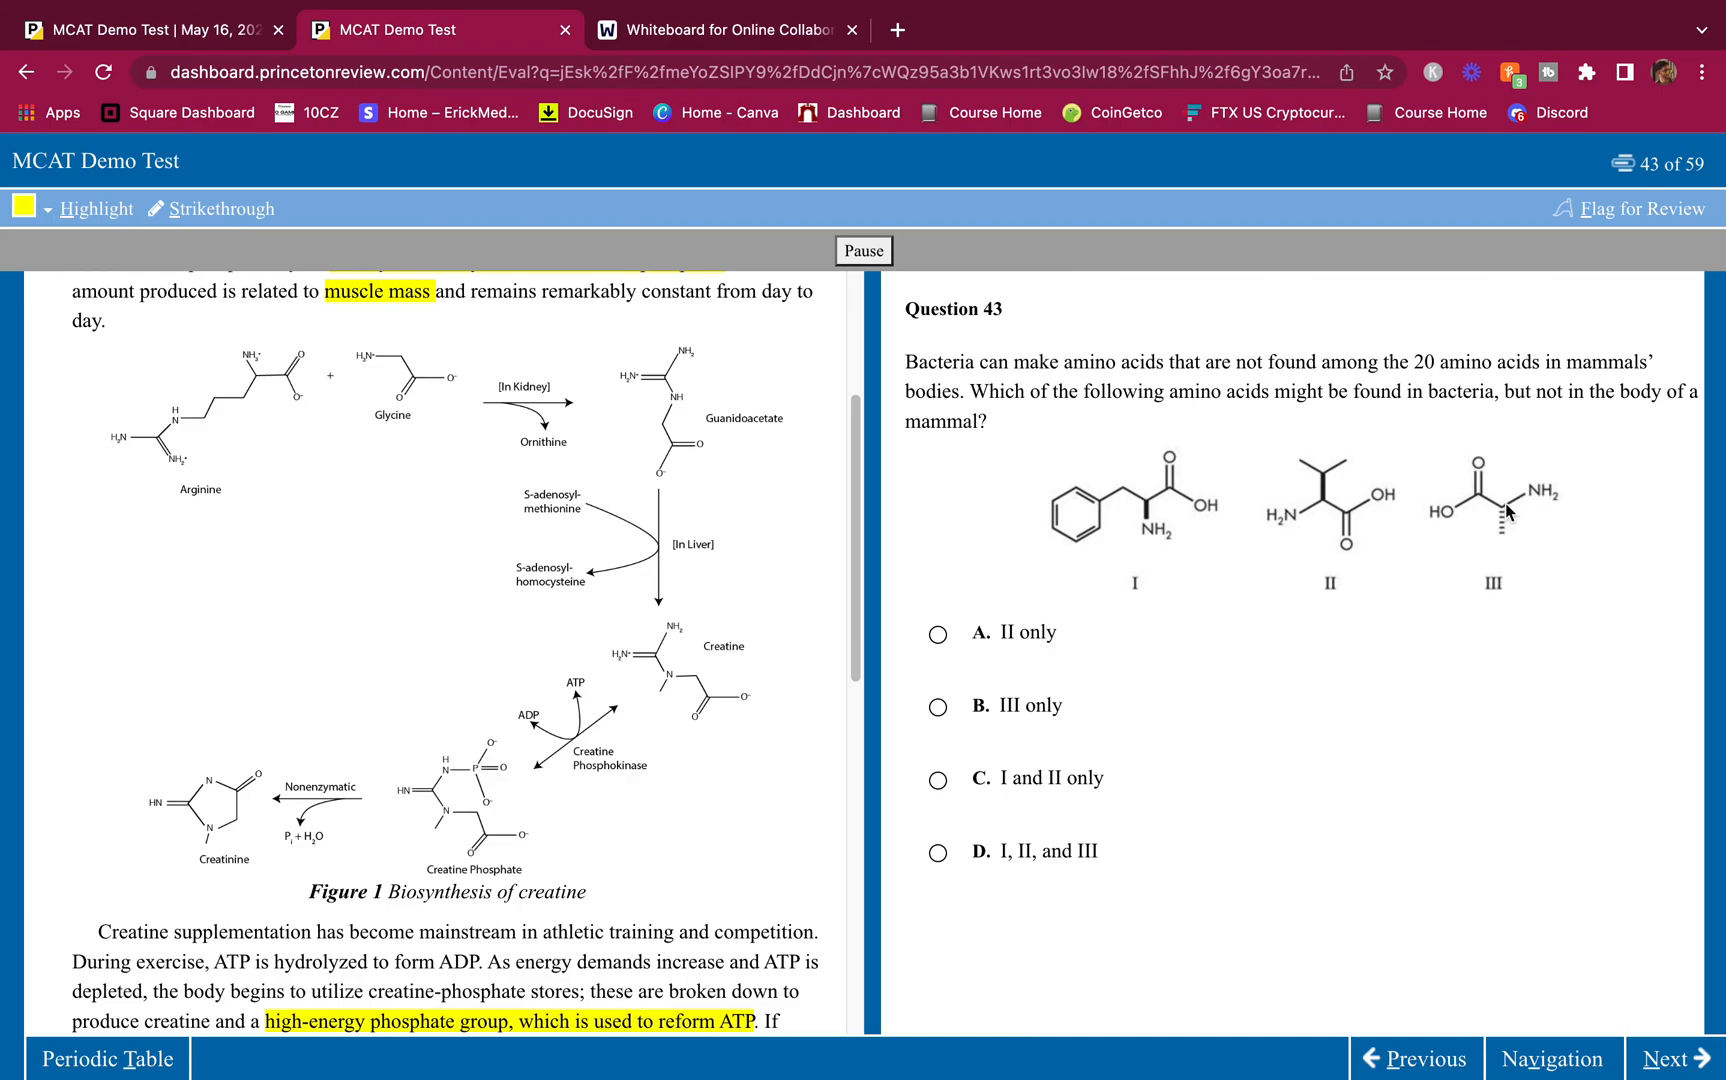
{"action": "mouse_move", "coordinate": [1514, 512]}
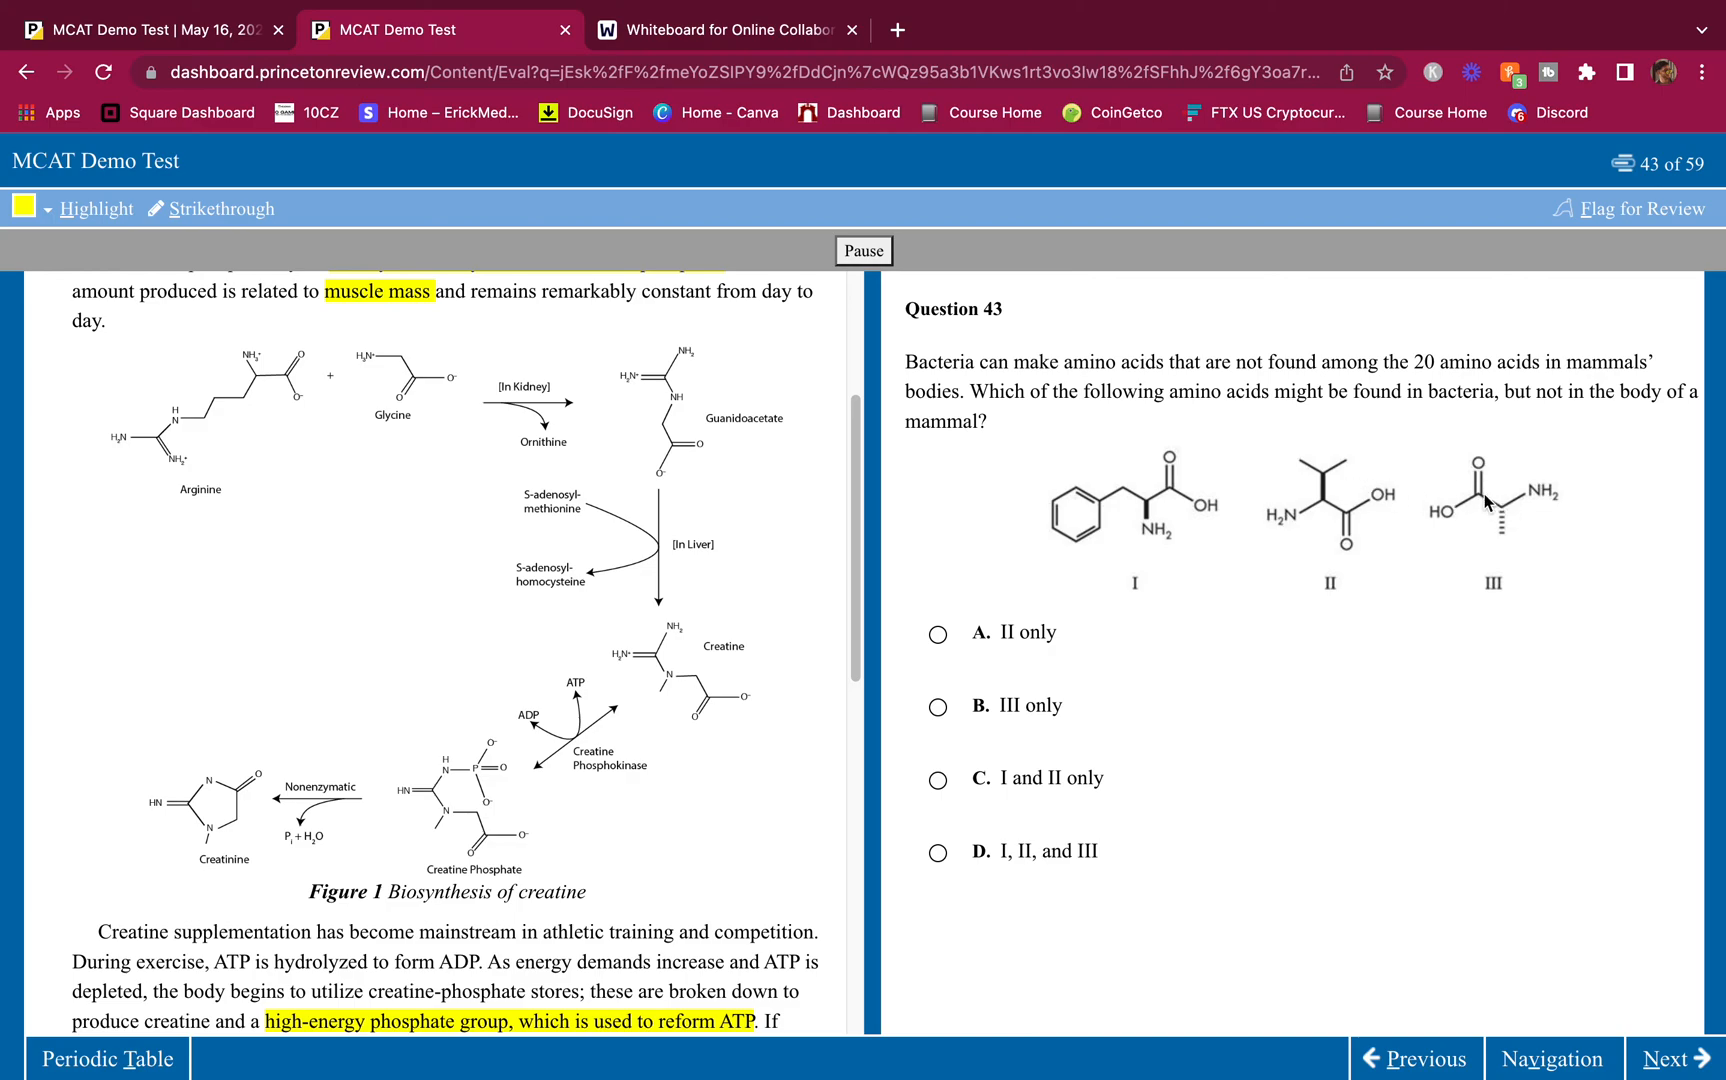
{"action": "mouse_move", "coordinate": [1385, 525]}
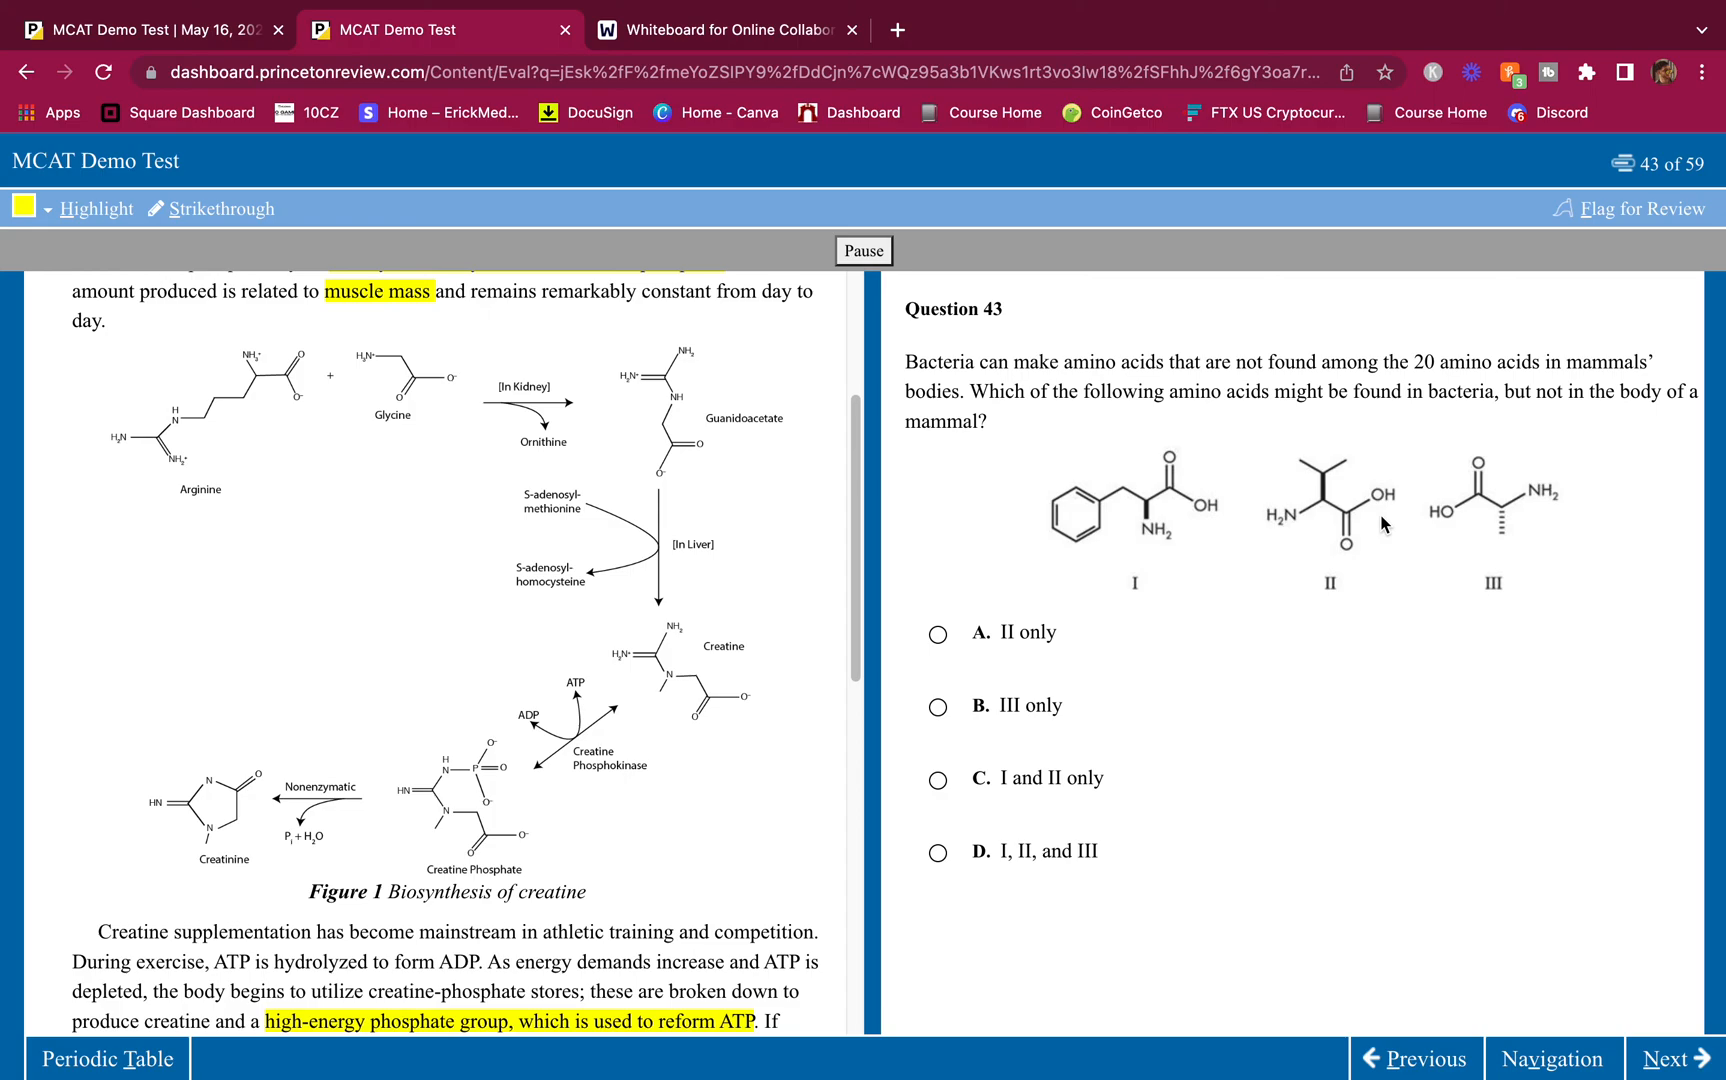
{"action": "mouse_move", "coordinate": [1459, 514]}
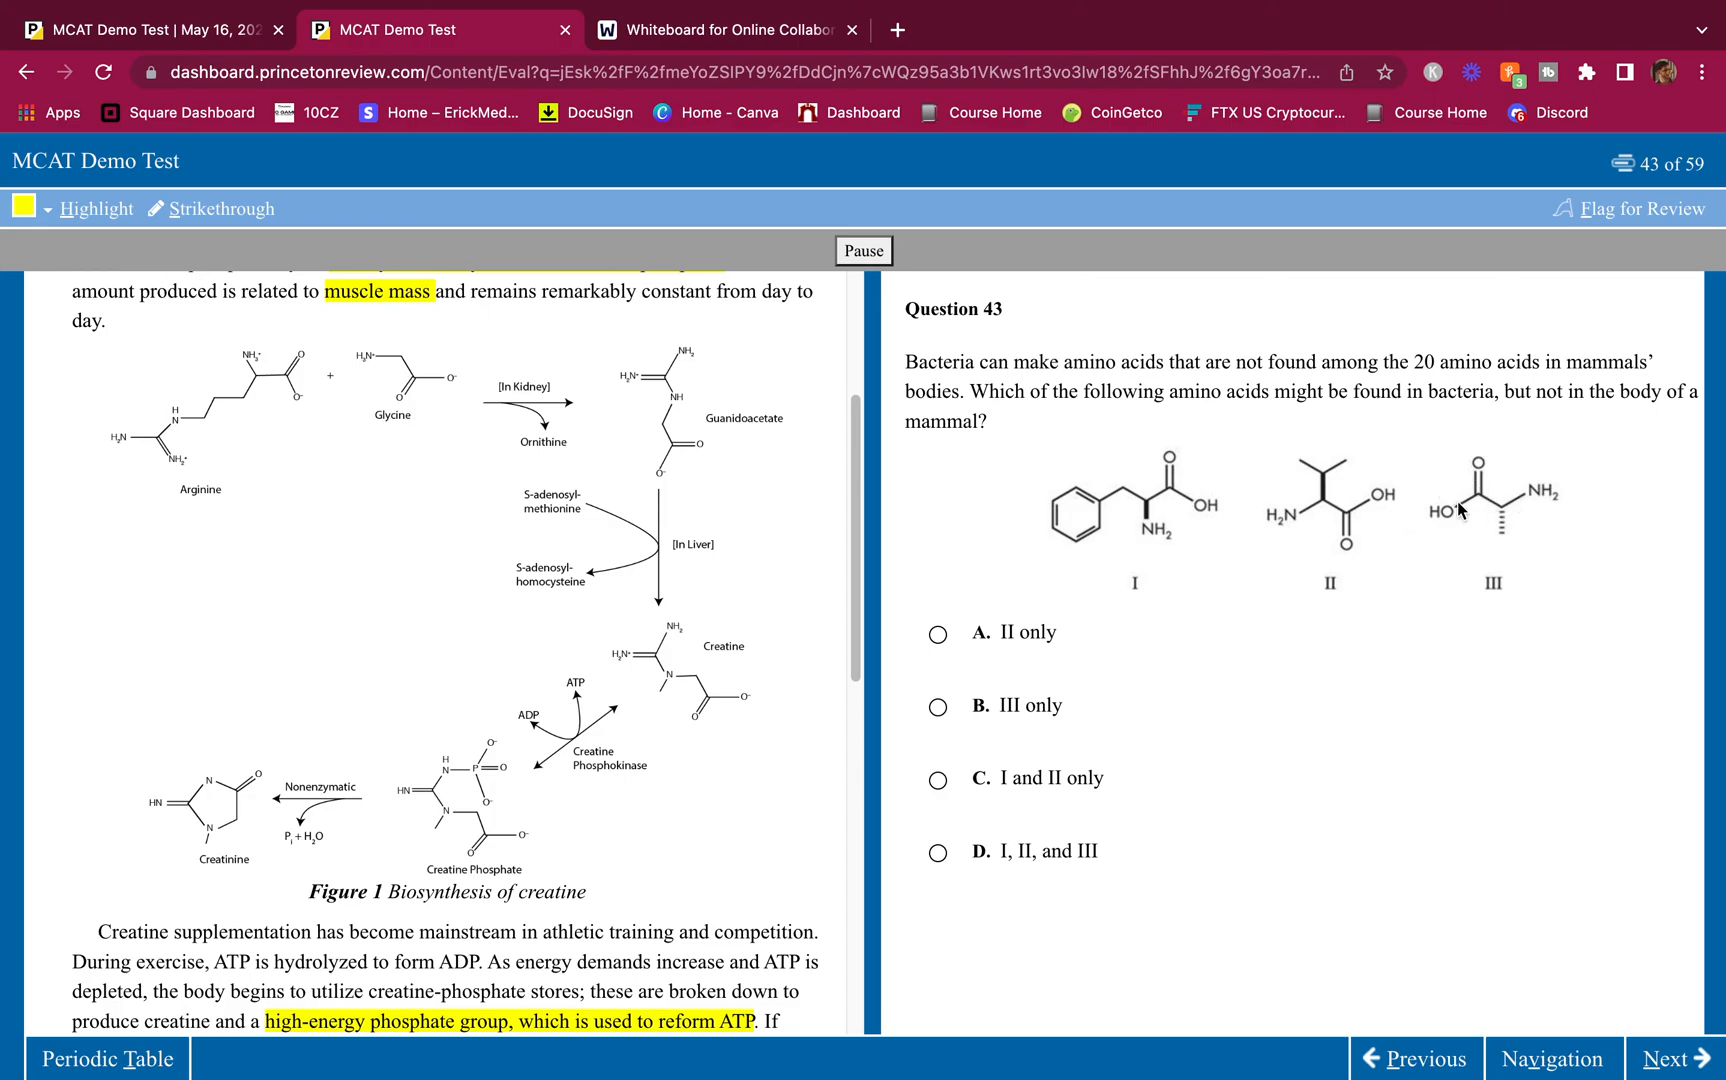
{"action": "mouse_move", "coordinate": [1499, 491]}
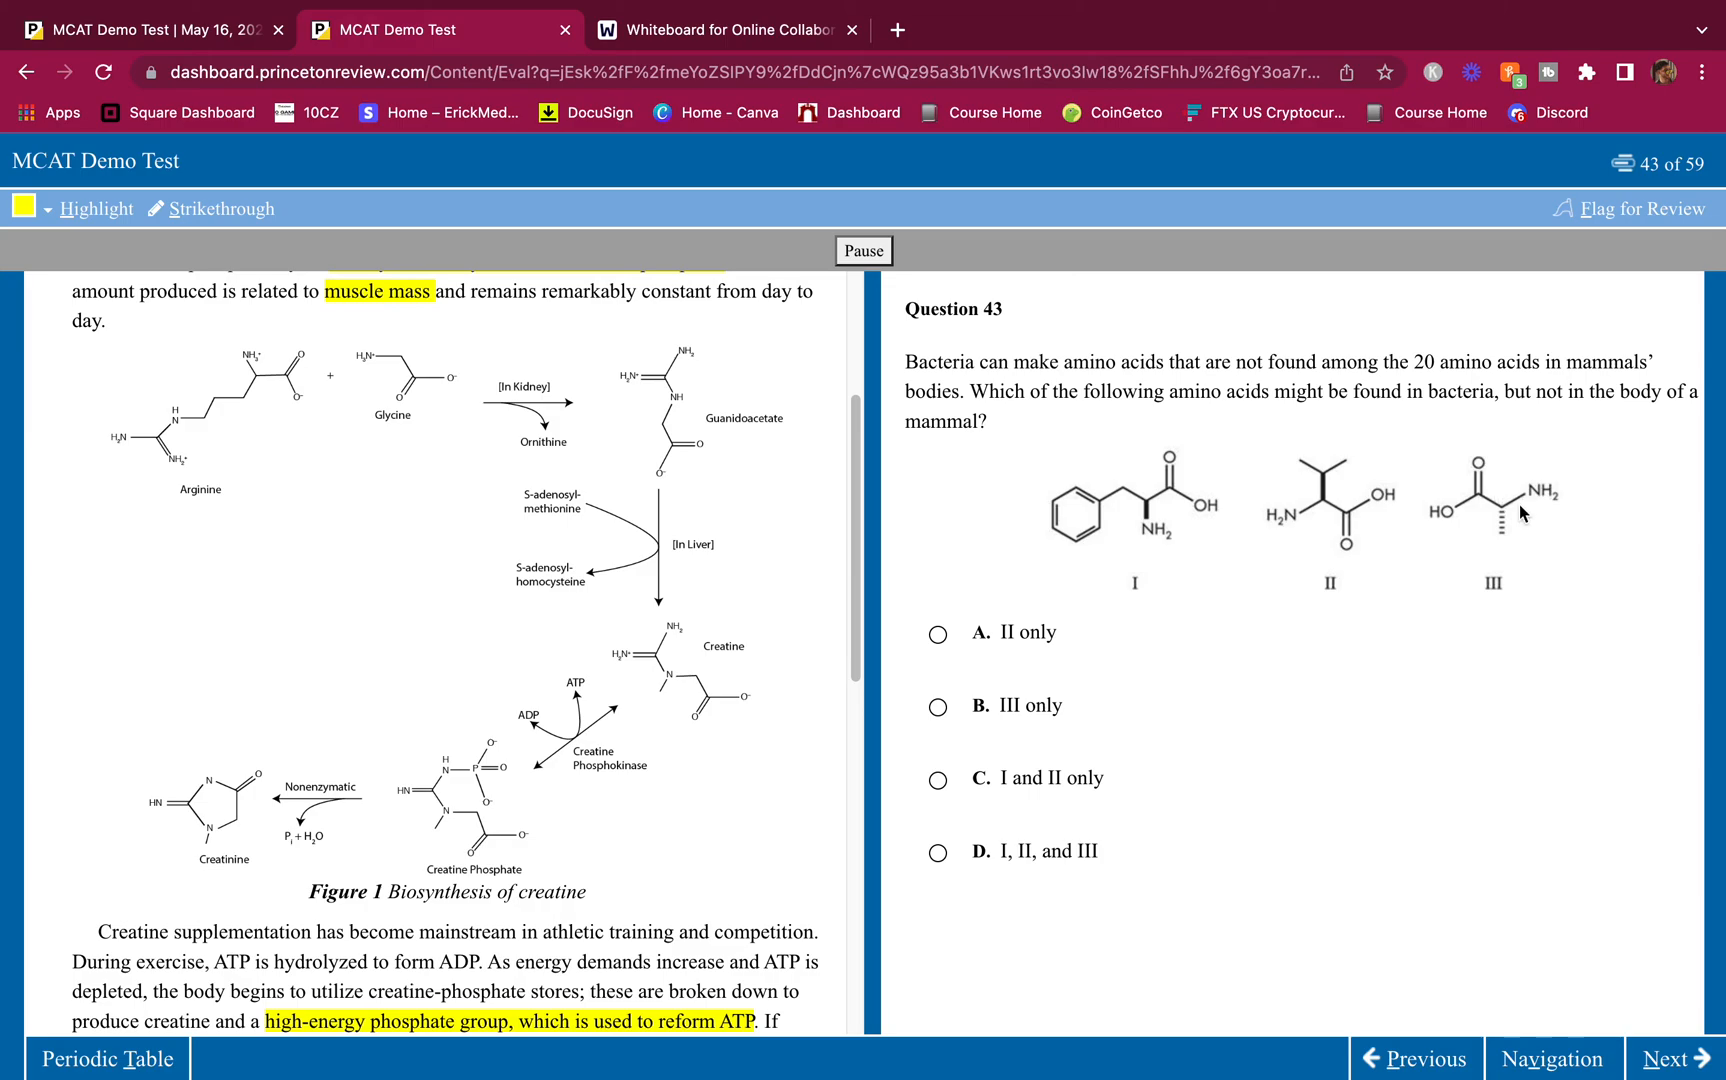
{"action": "mouse_move", "coordinate": [1525, 506]}
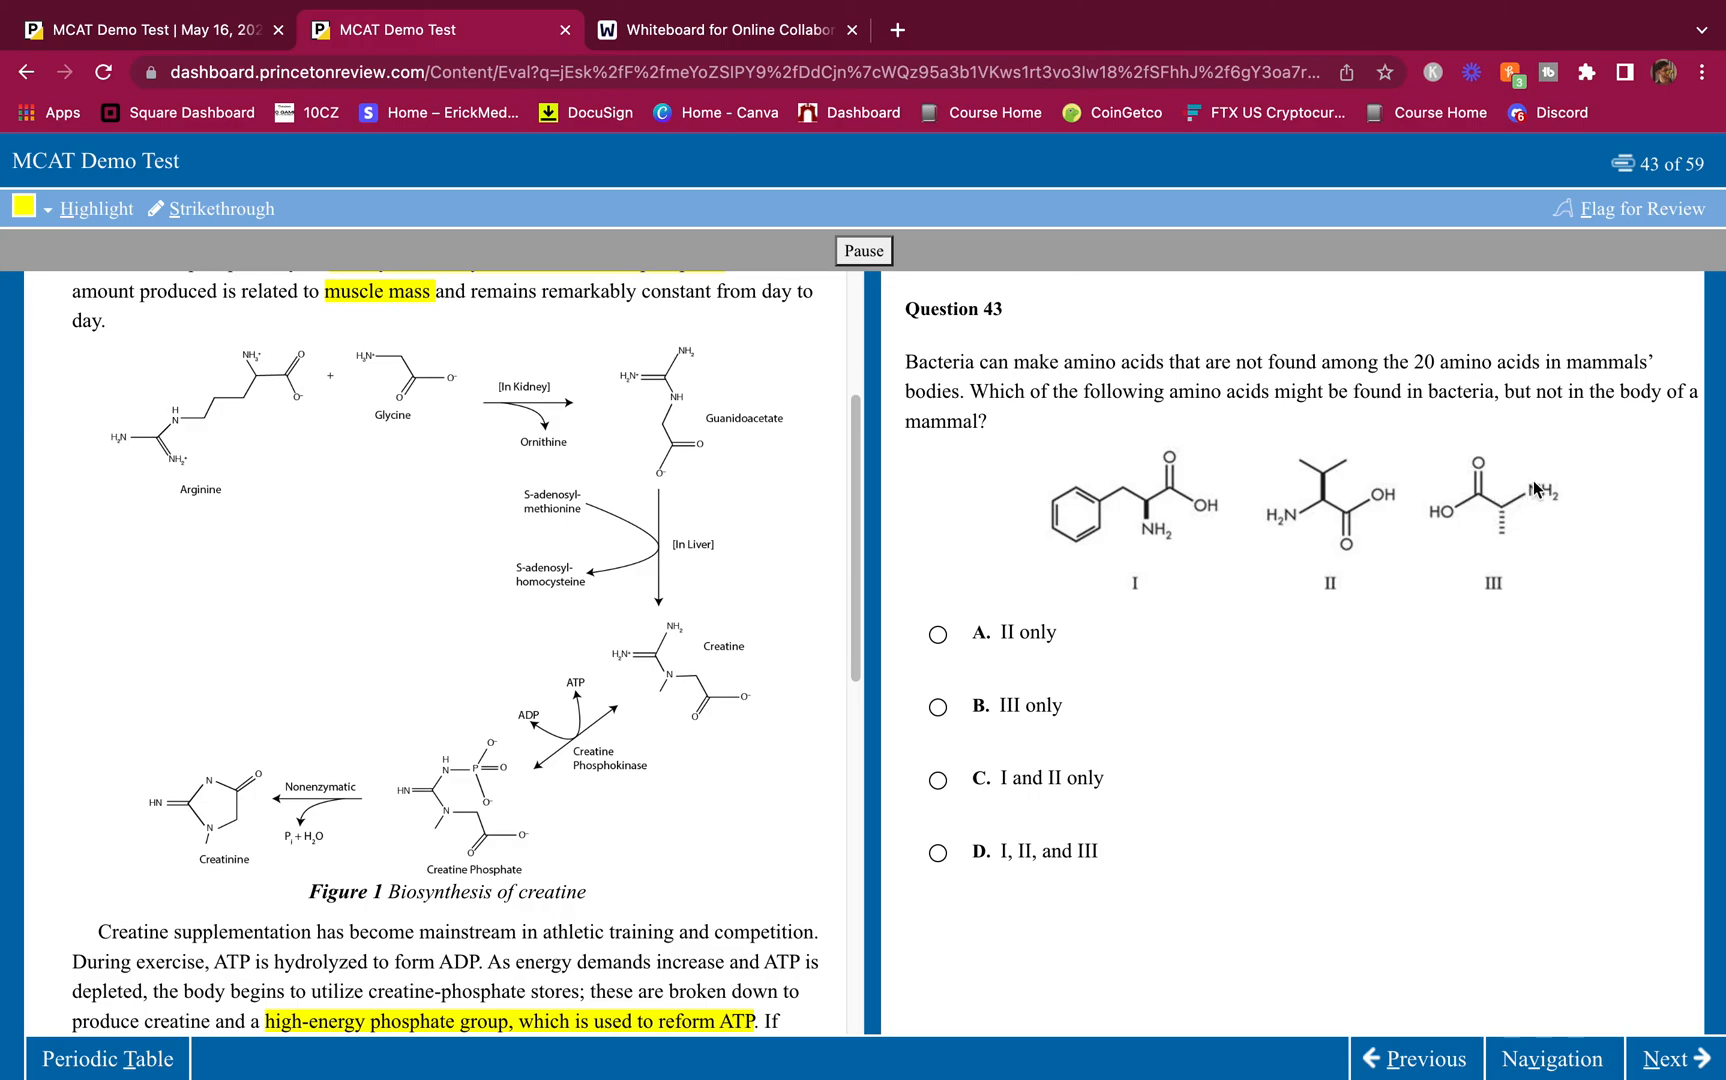
{"action": "mouse_move", "coordinate": [1503, 512]}
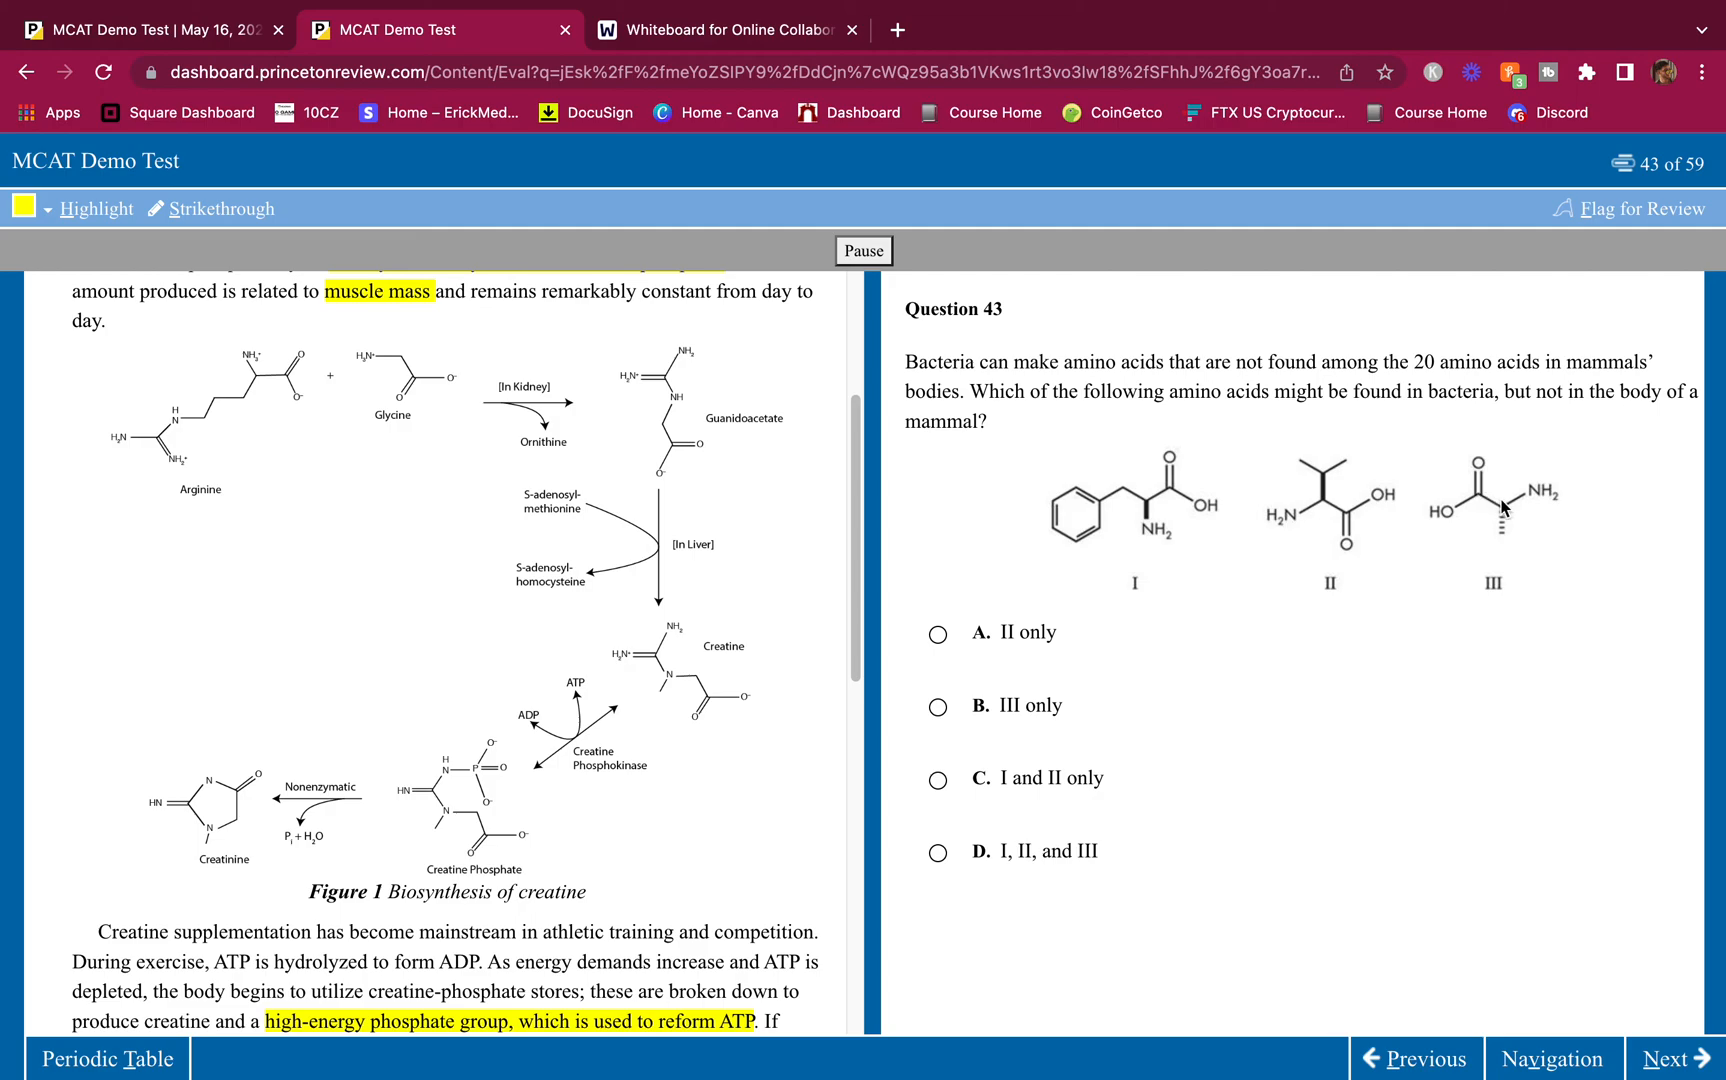
{"action": "mouse_move", "coordinate": [1500, 538]}
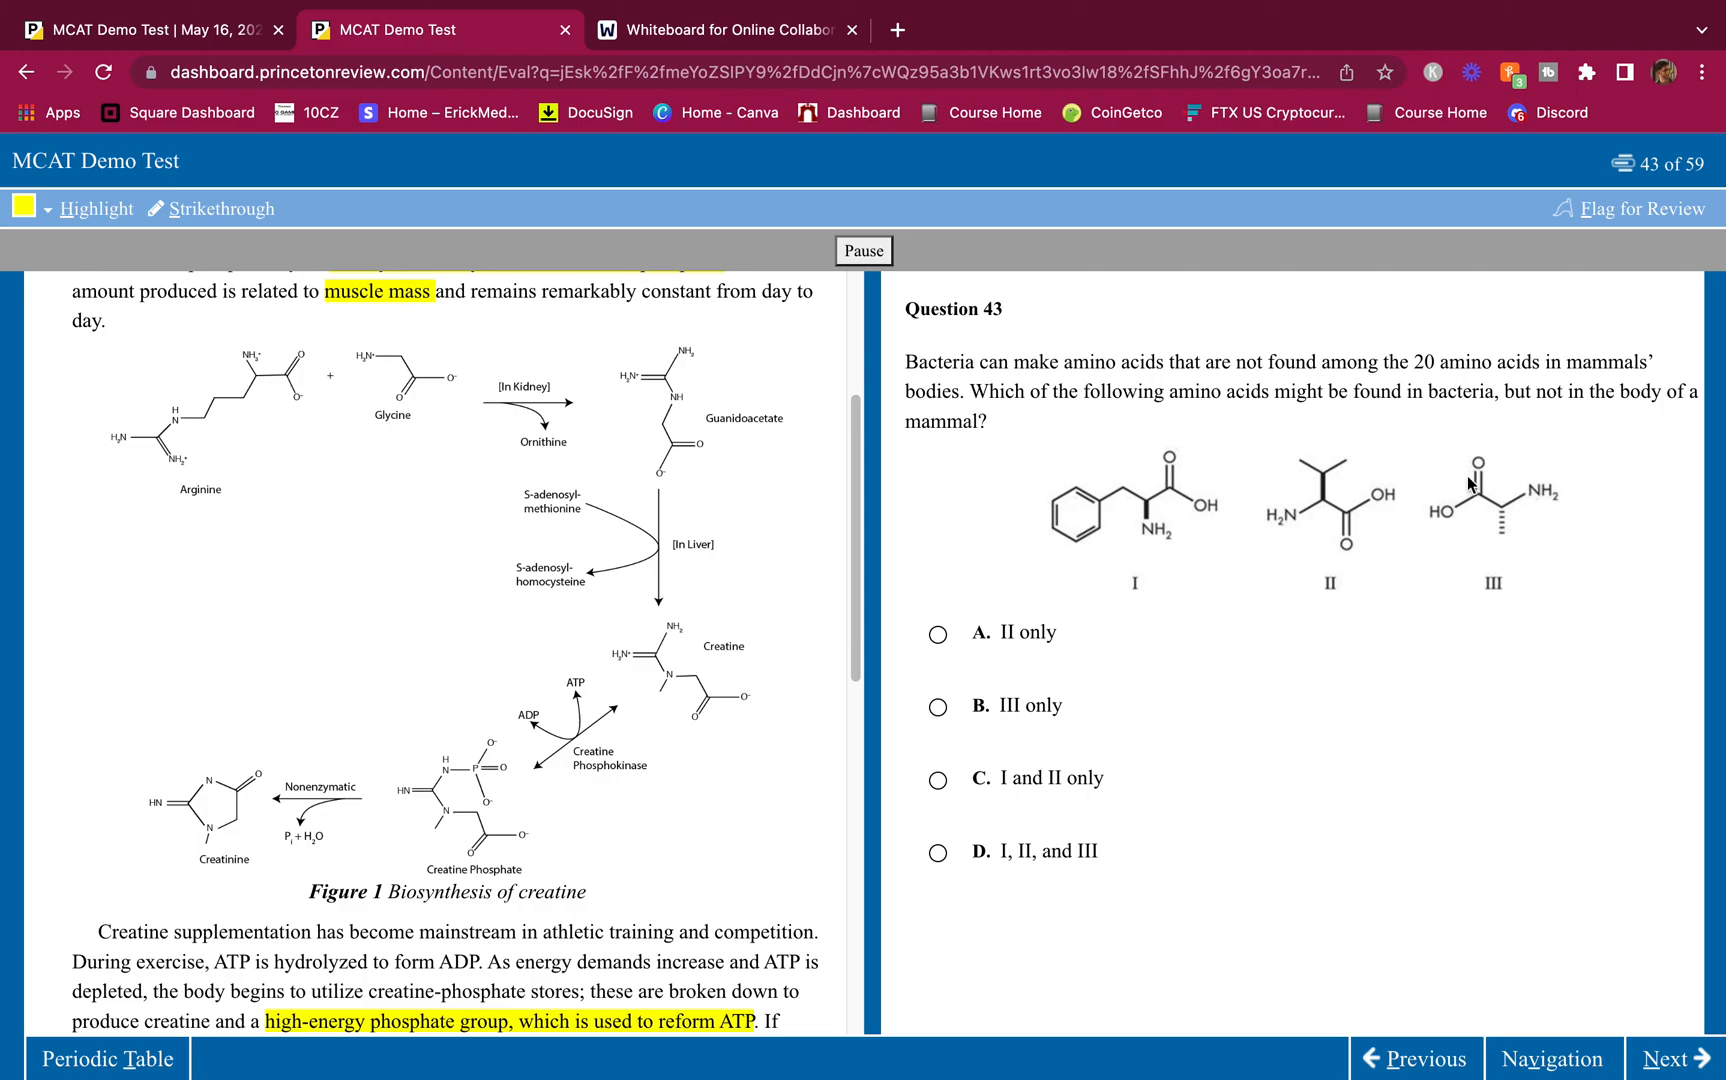
{"action": "mouse_move", "coordinate": [1492, 457]}
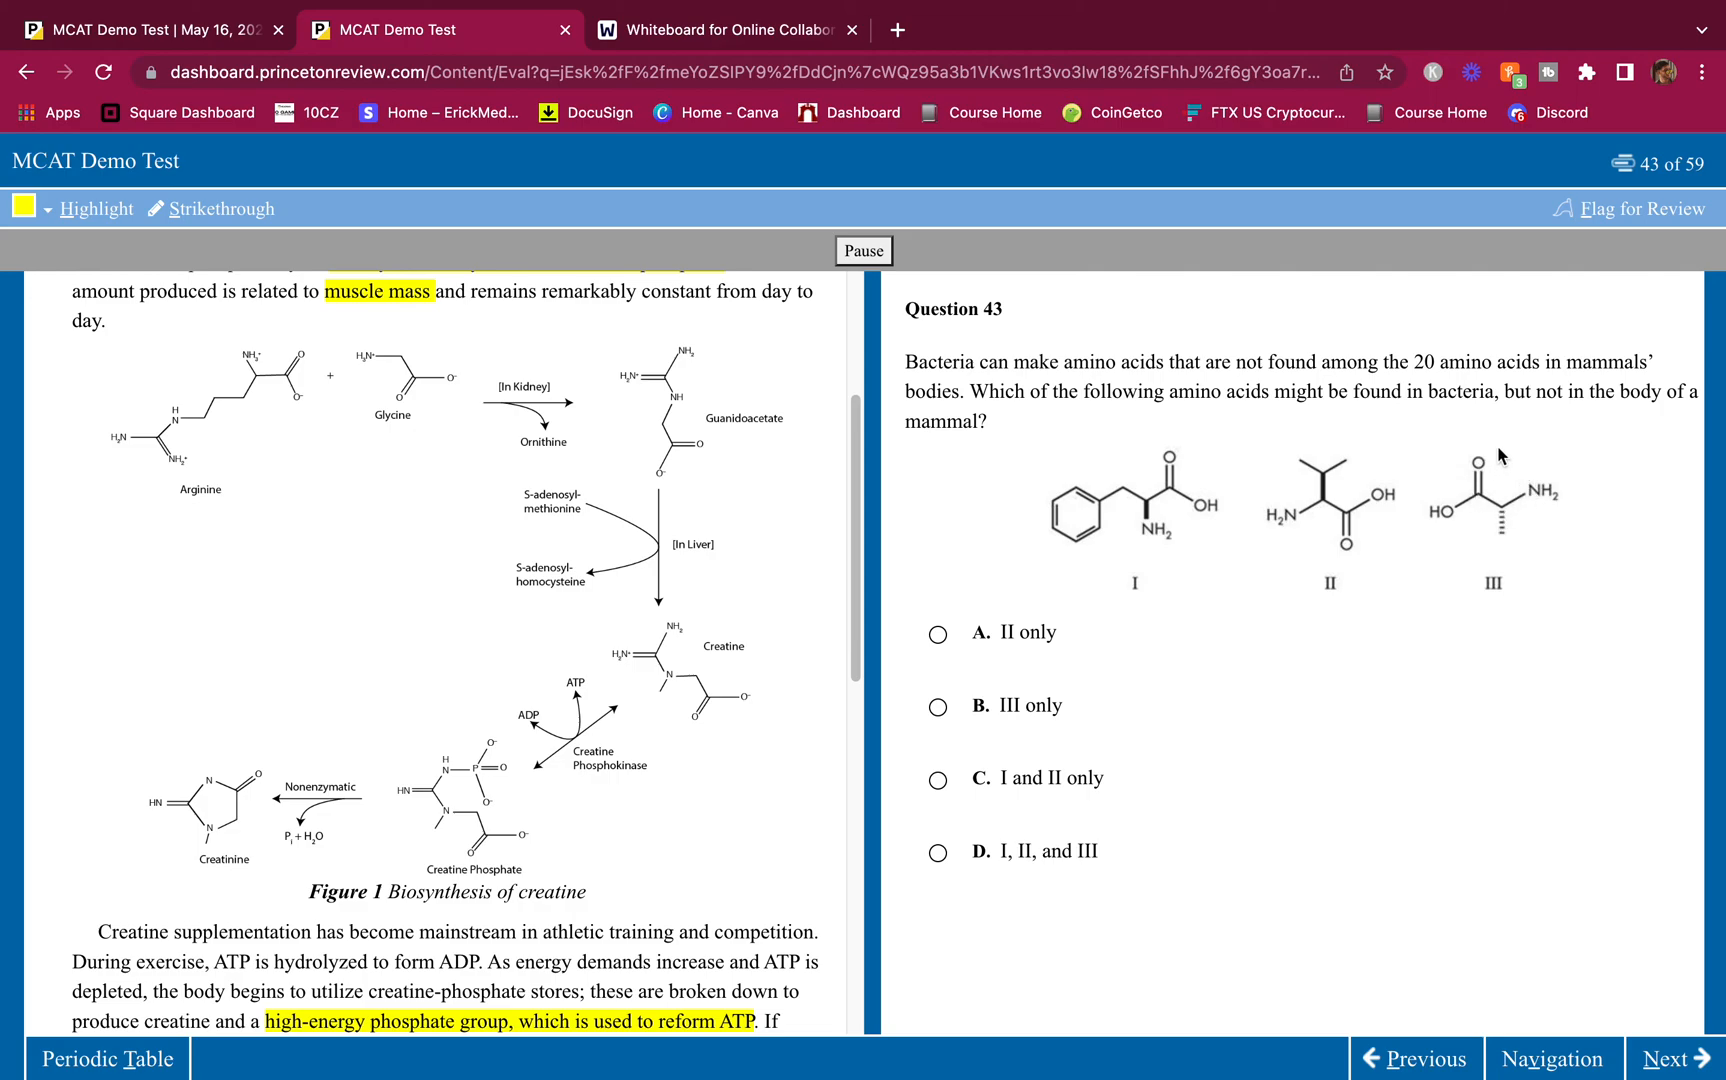
{"action": "mouse_move", "coordinate": [1528, 455]}
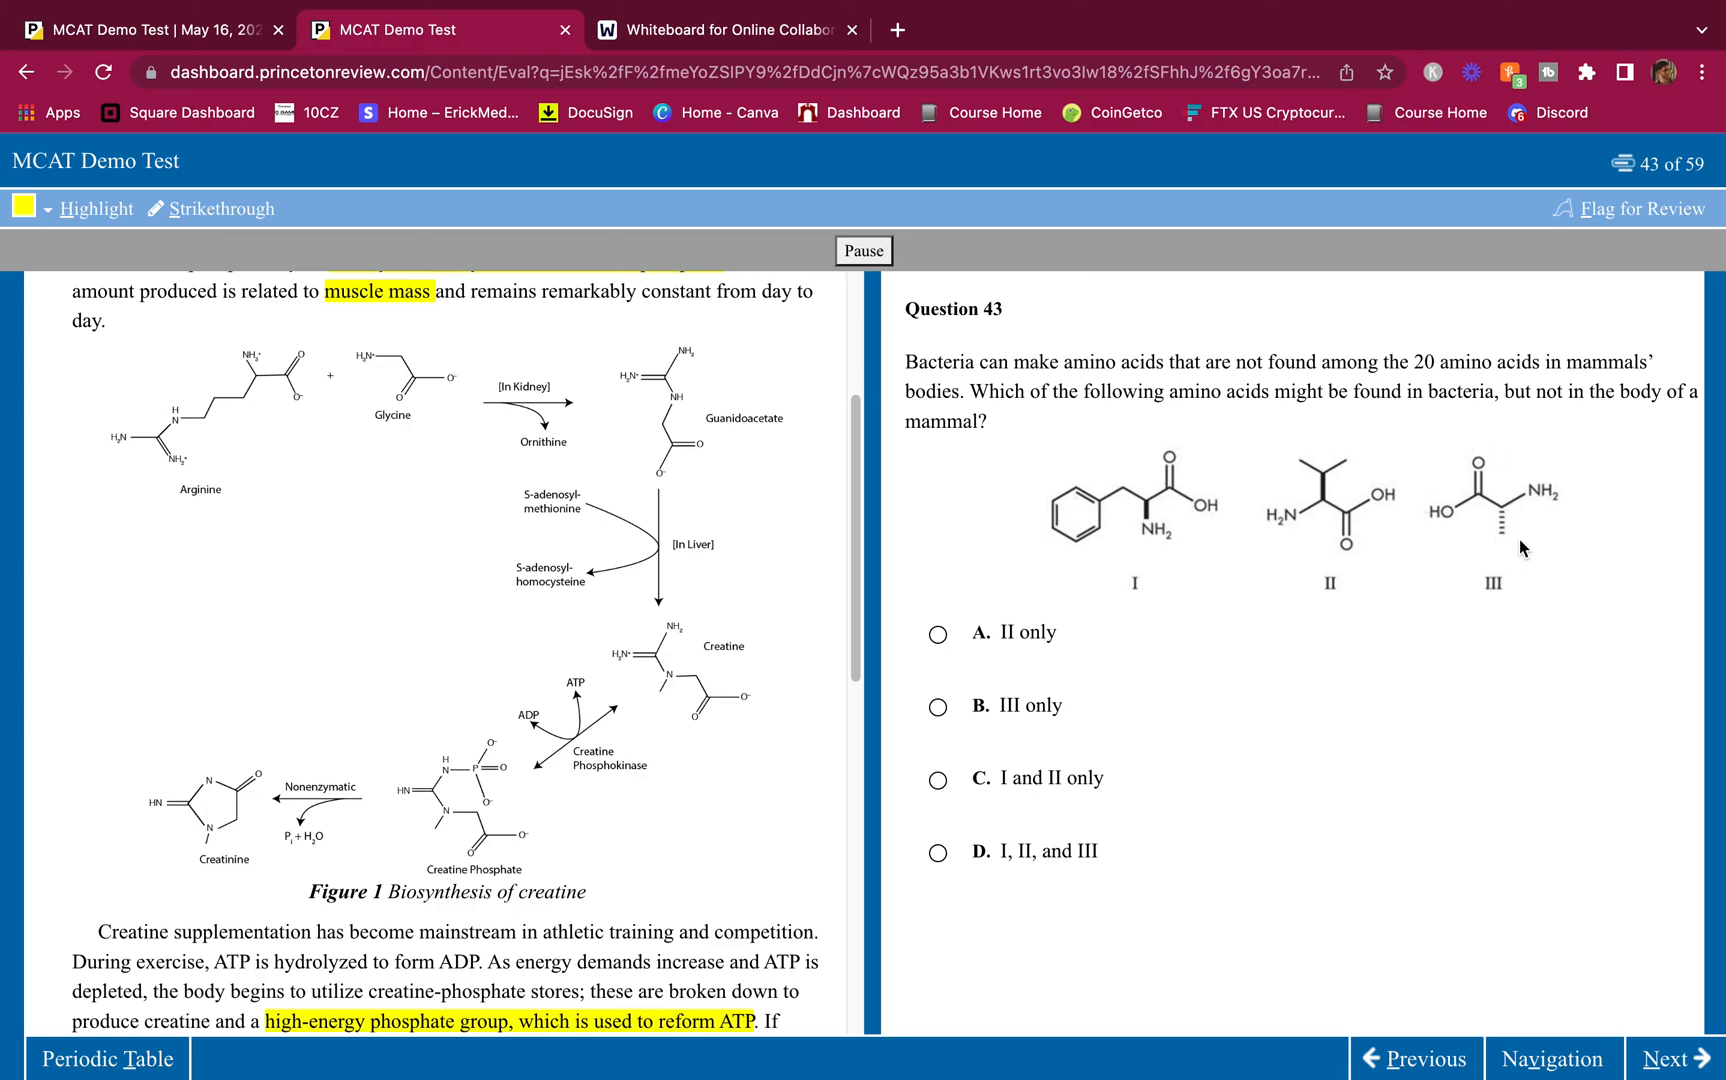
{"action": "mouse_move", "coordinate": [1125, 246]}
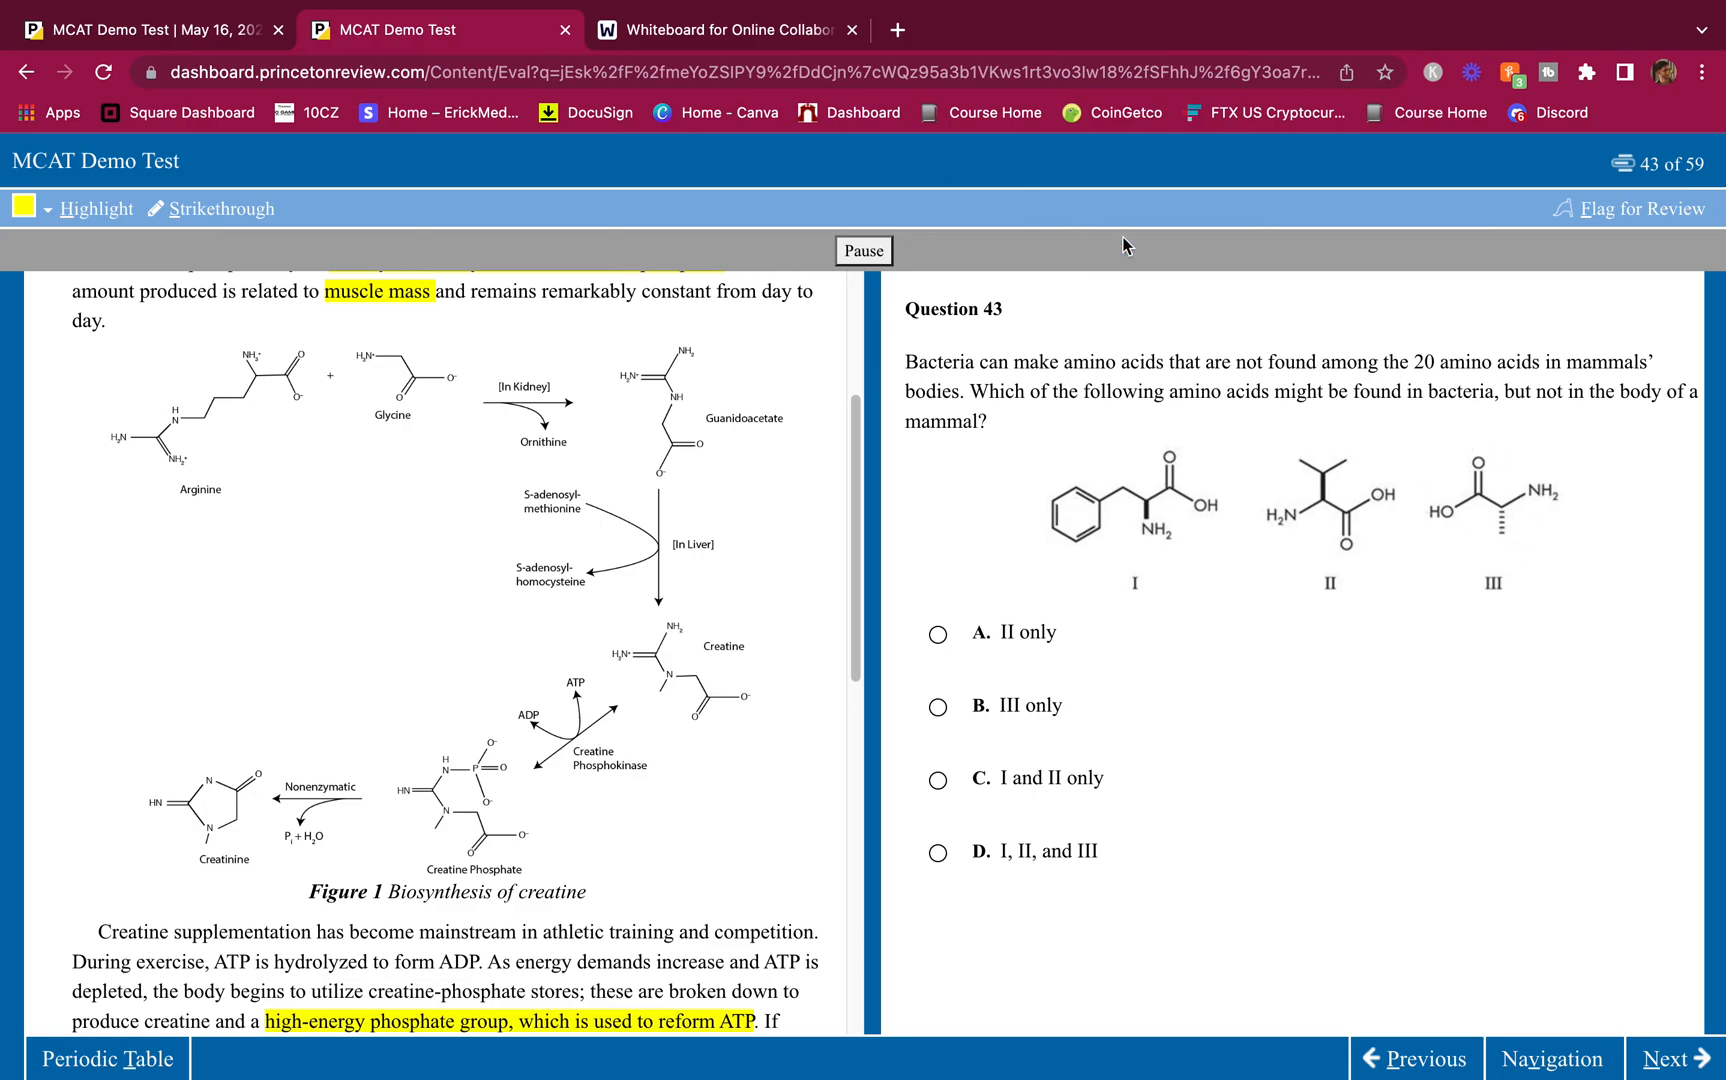
{"action": "mouse_move", "coordinate": [1088, 253]}
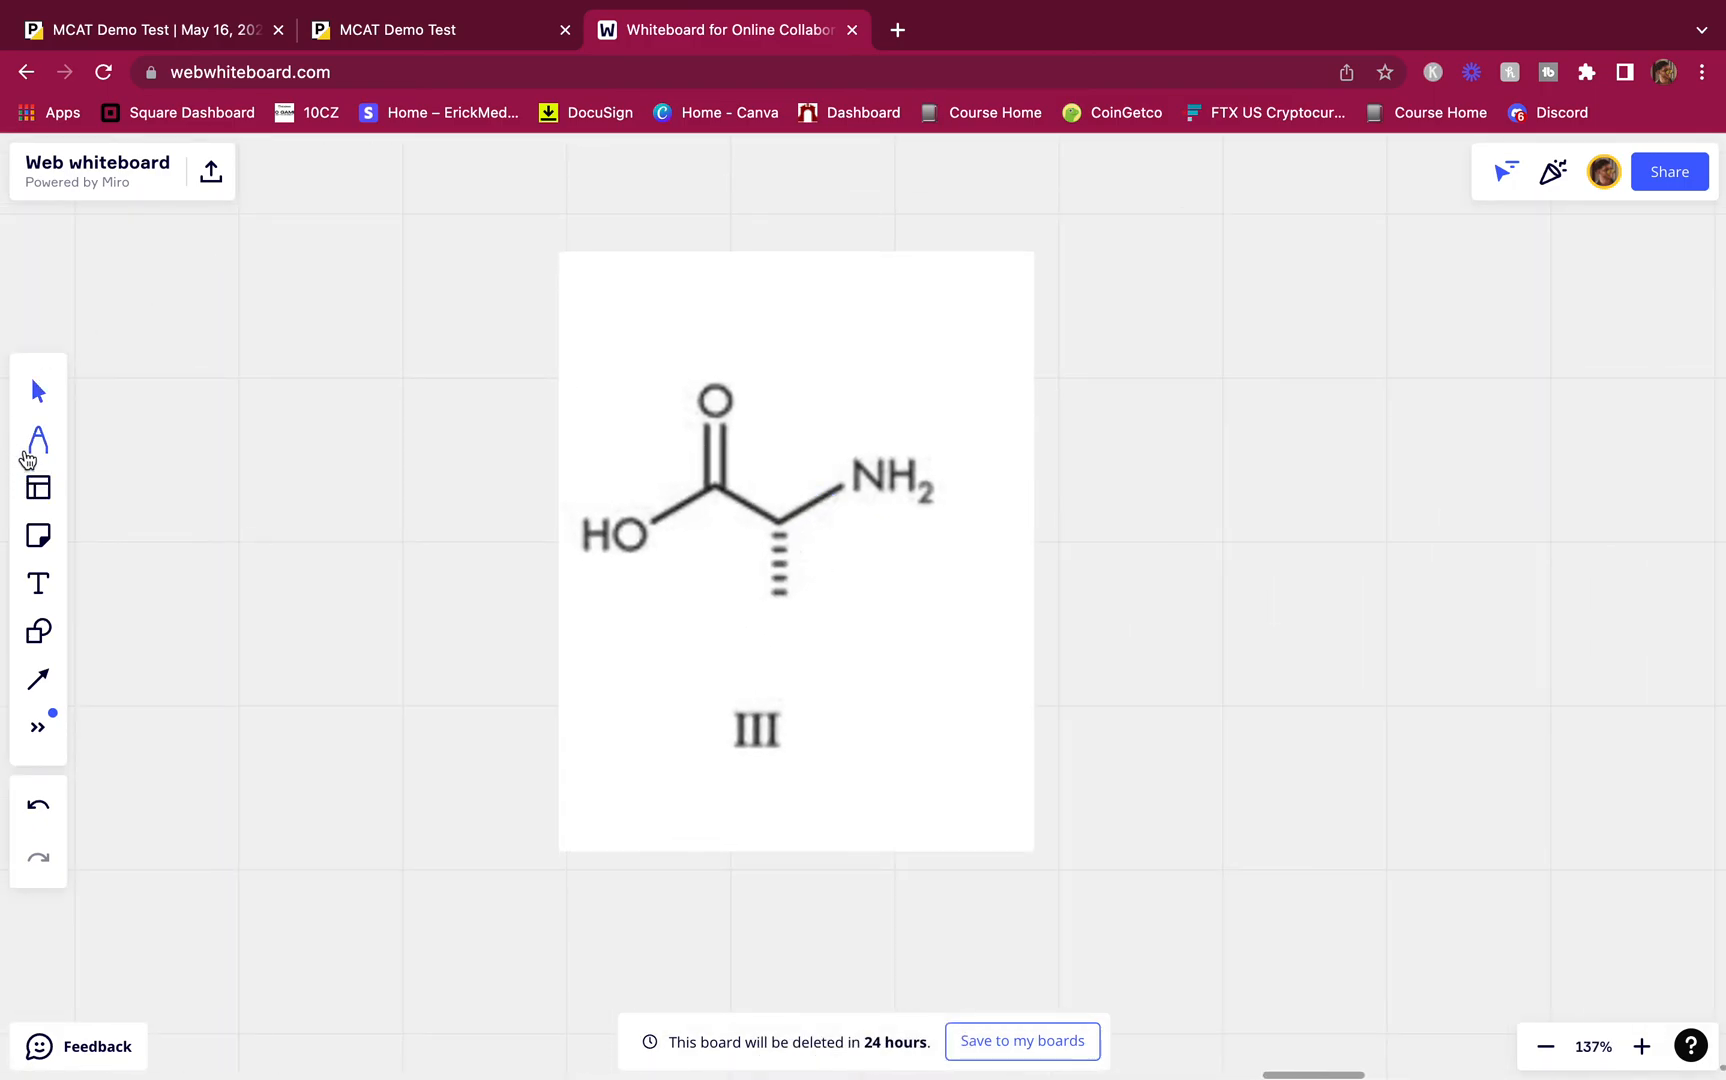
Step: Draw substituent priorities and a rotation arrow on structure III, concluding R, then return to the test
{"action": "left_click", "coordinate": [36, 438]}
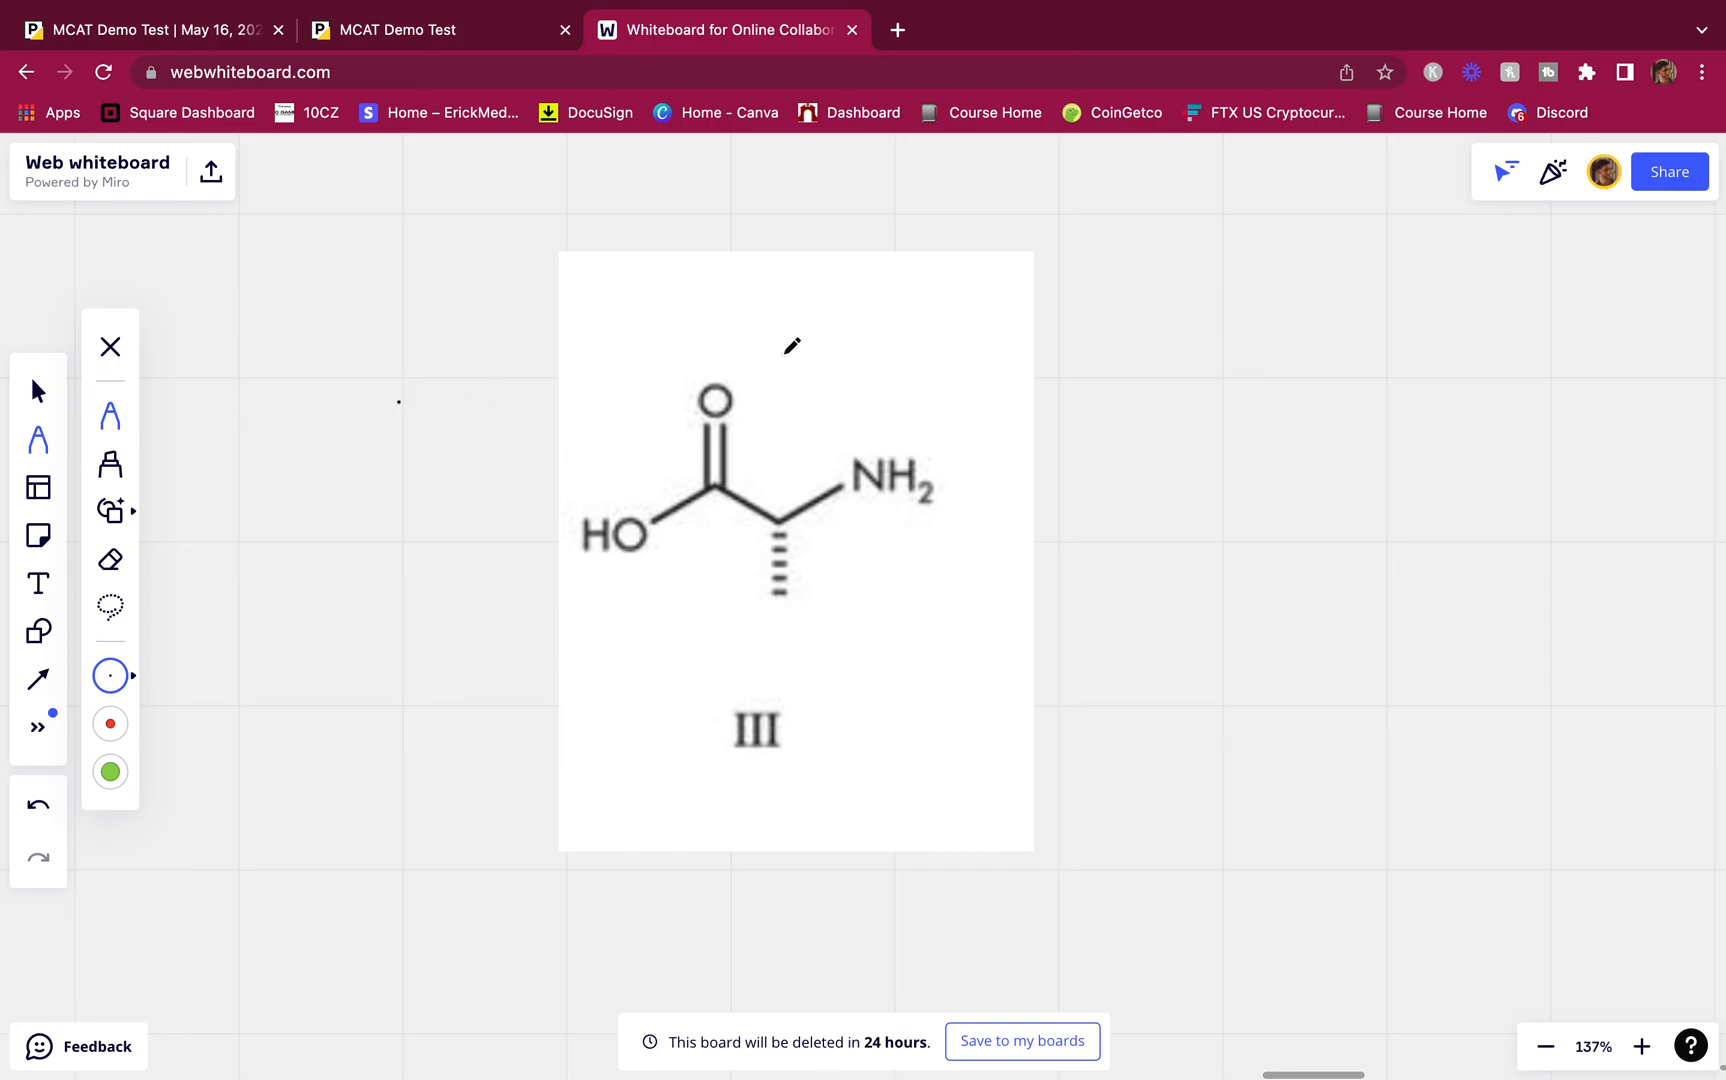
{"action": "mouse_move", "coordinate": [746, 476]}
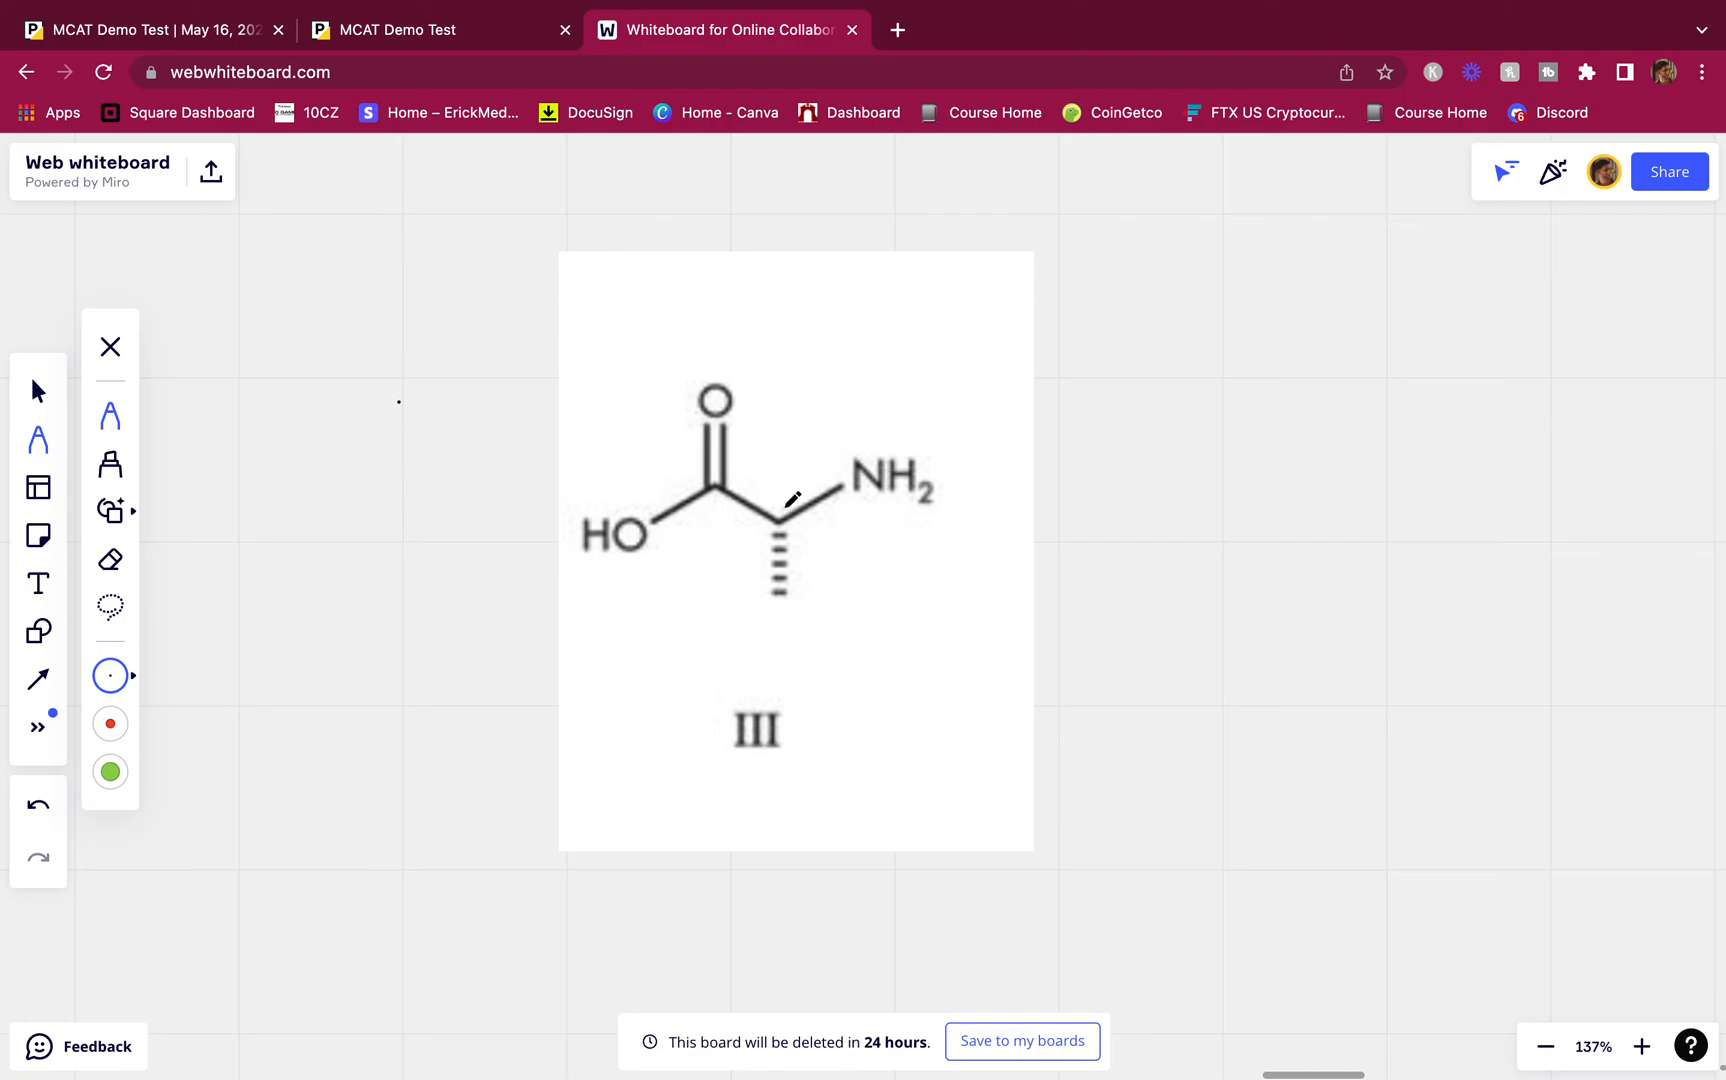
{"action": "left_click_drag", "start_coordinate": [793, 501], "coordinate": [870, 429]}
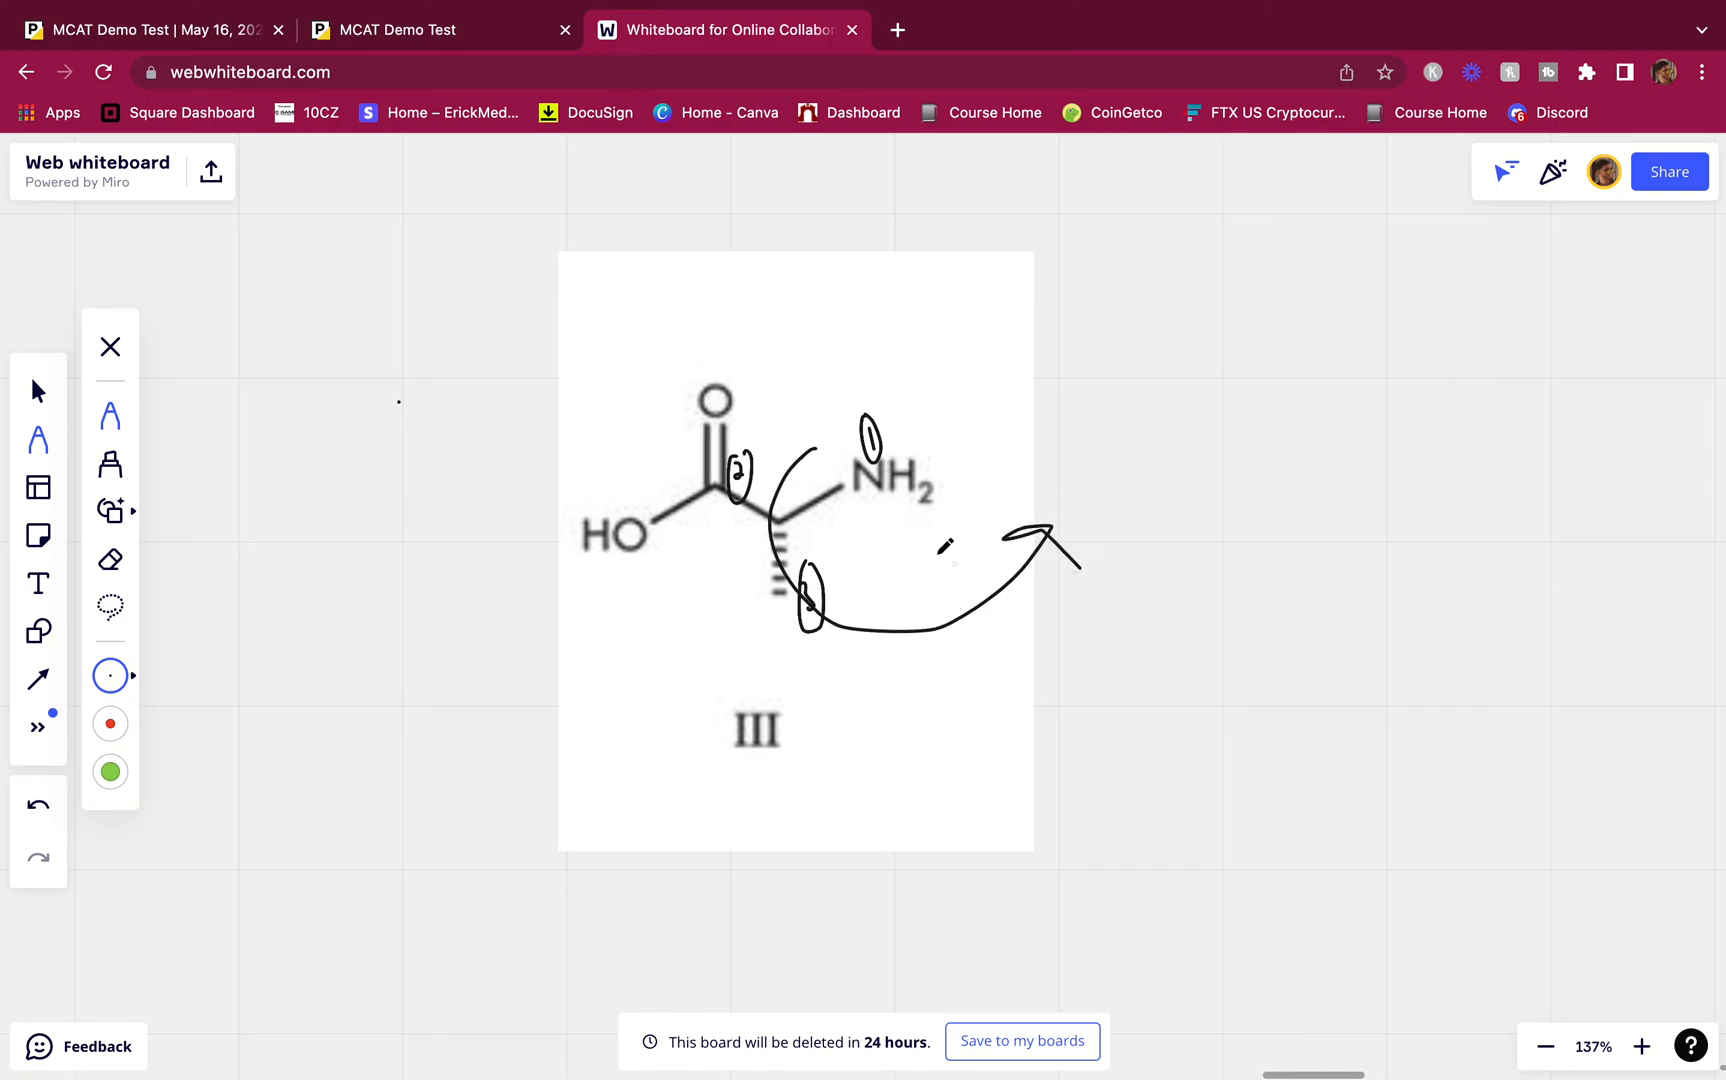
{"action": "left_click_drag", "start_coordinate": [1194, 429], "coordinate": [1392, 468]}
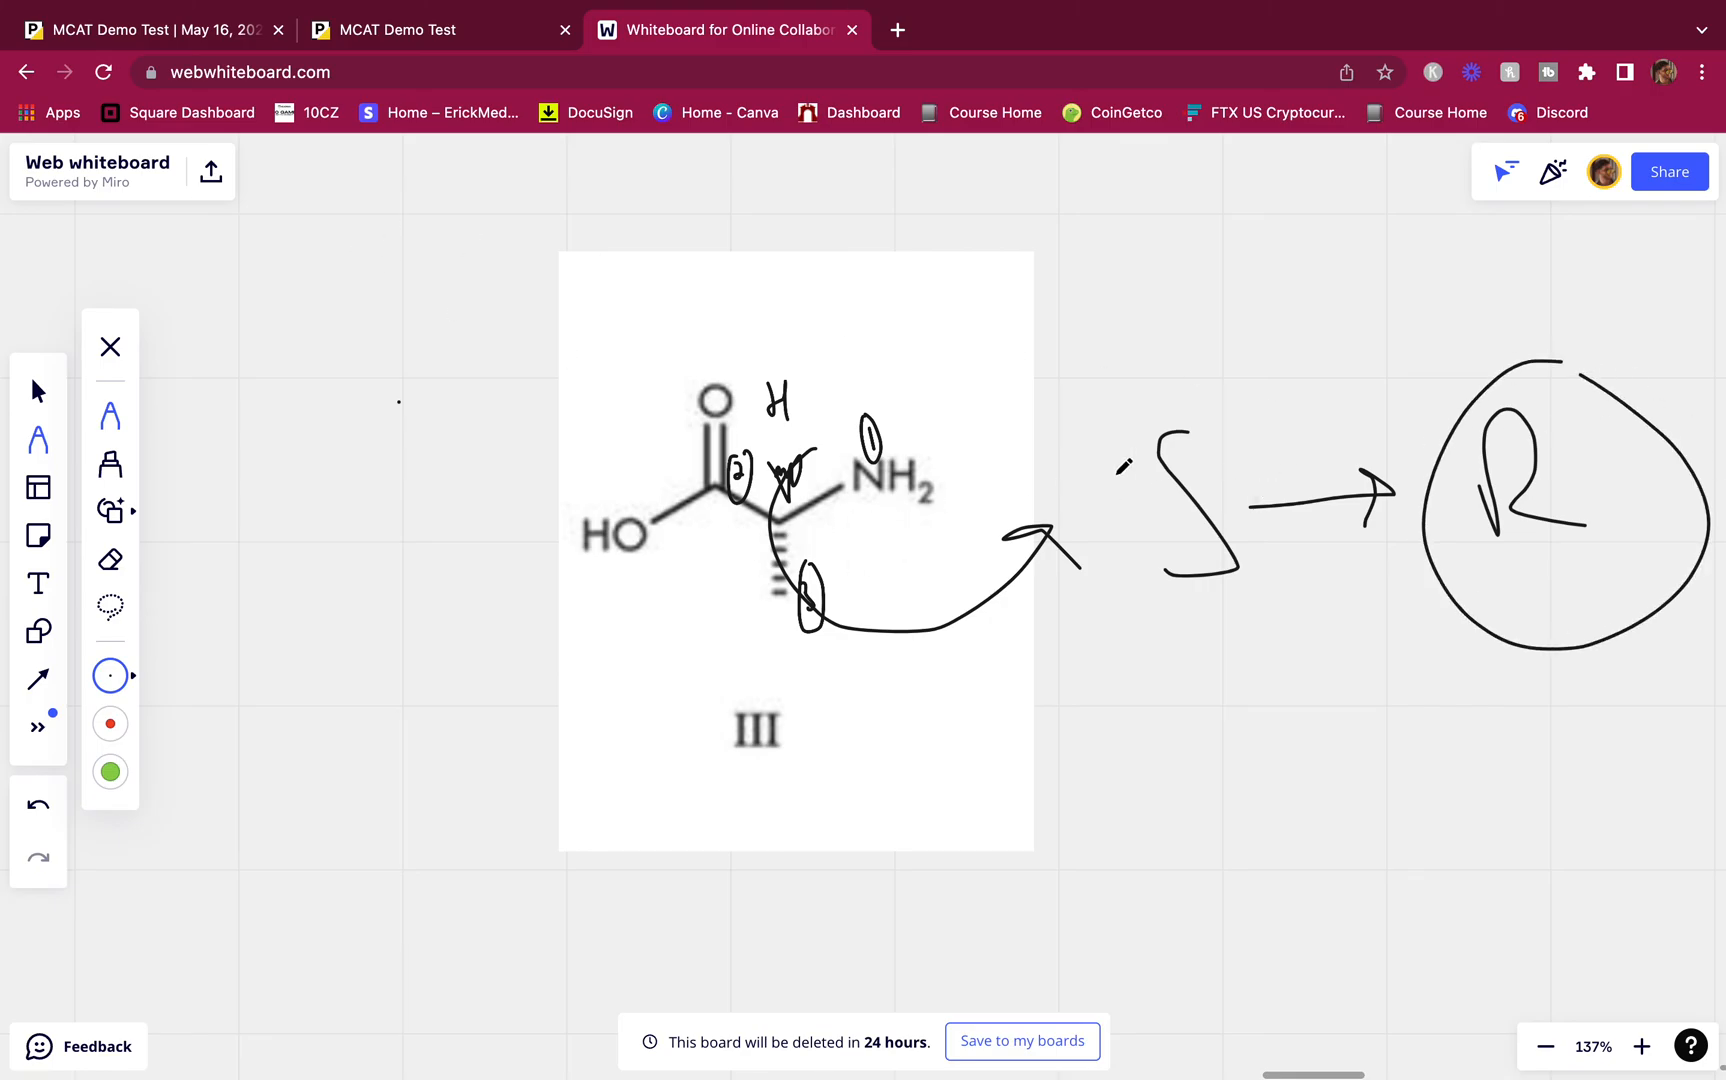
{"action": "left_click", "coordinate": [396, 30]}
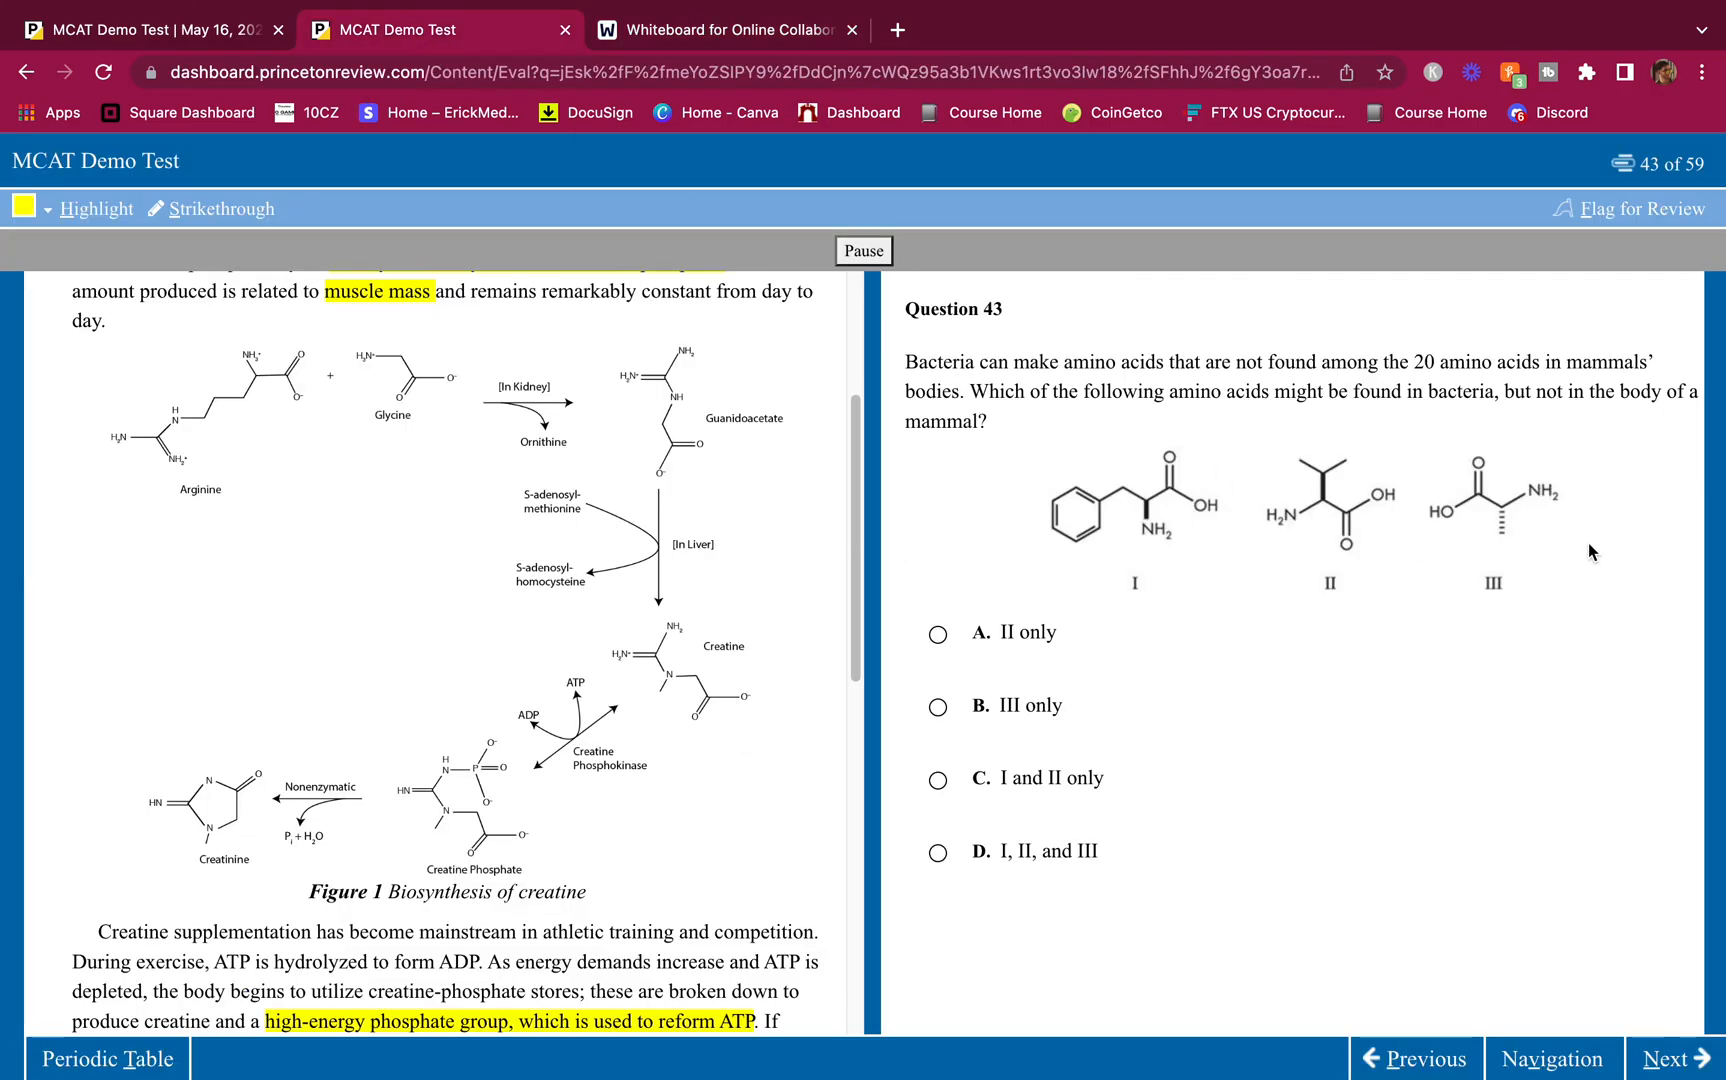
Step: Answer Question 43 with B, III only, and advance to Question 44
{"action": "left_click", "coordinate": [938, 706]}
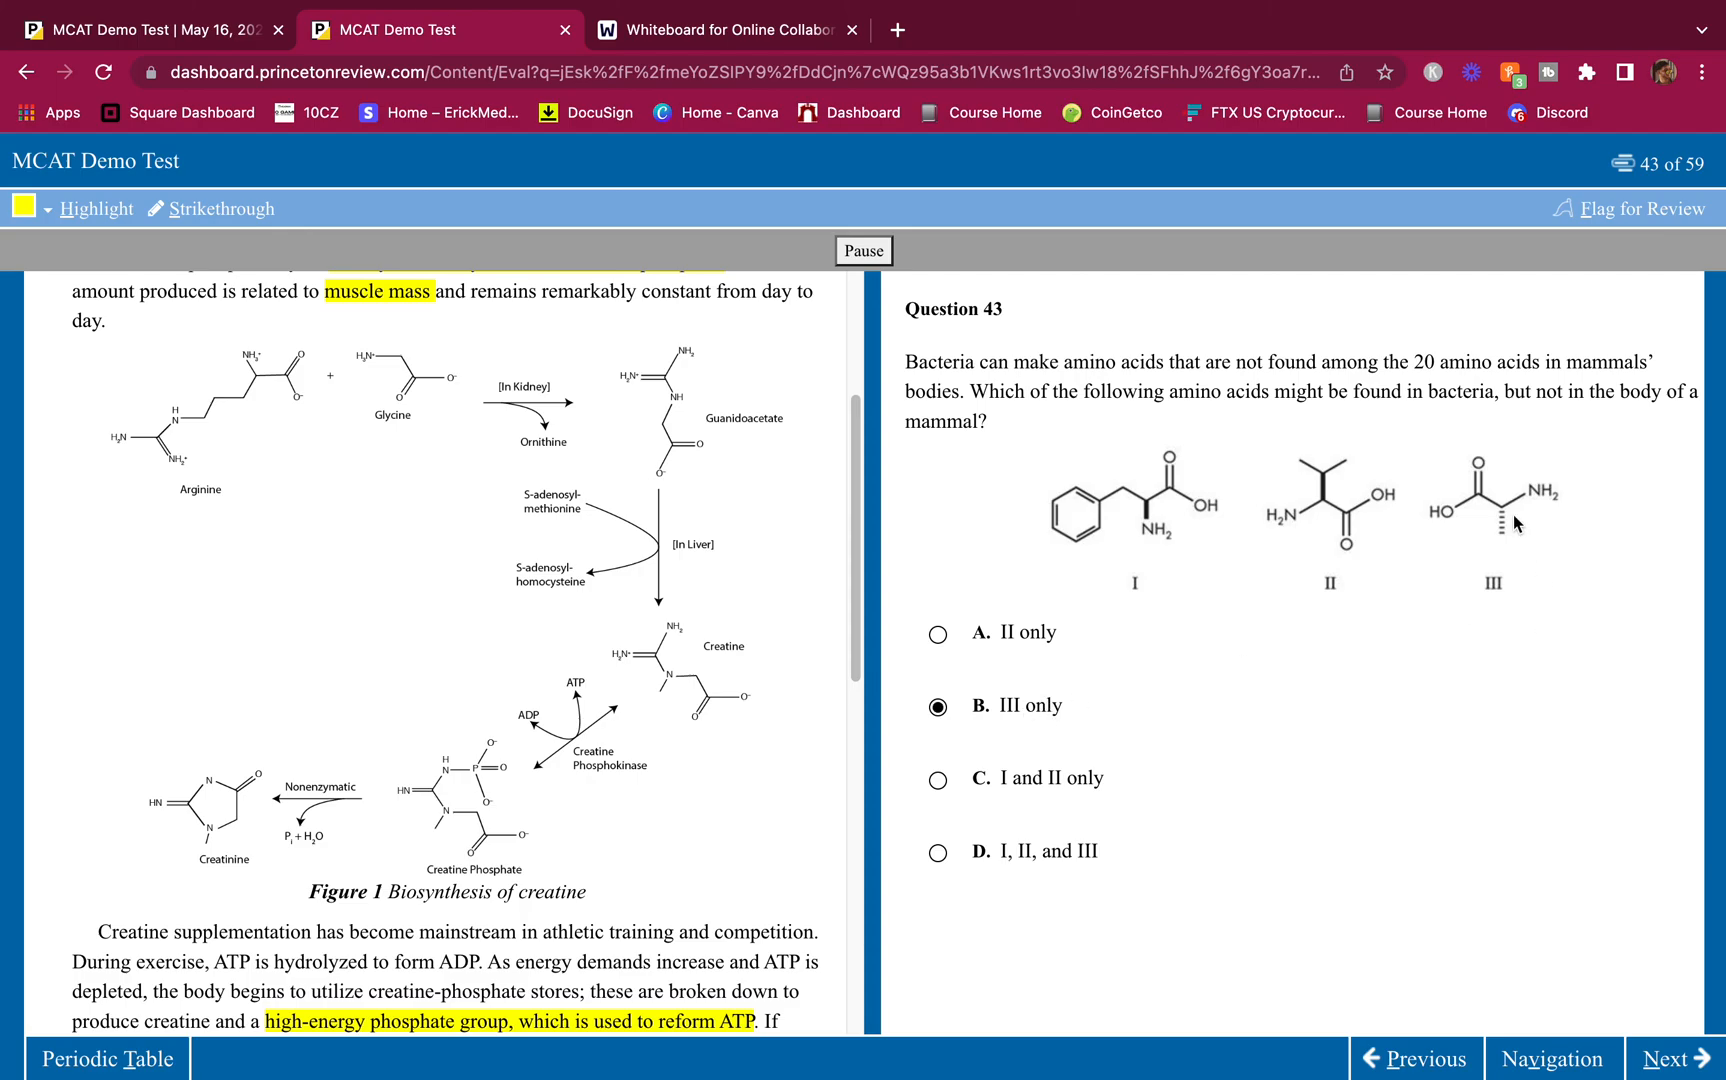
{"action": "mouse_move", "coordinate": [707, 135]}
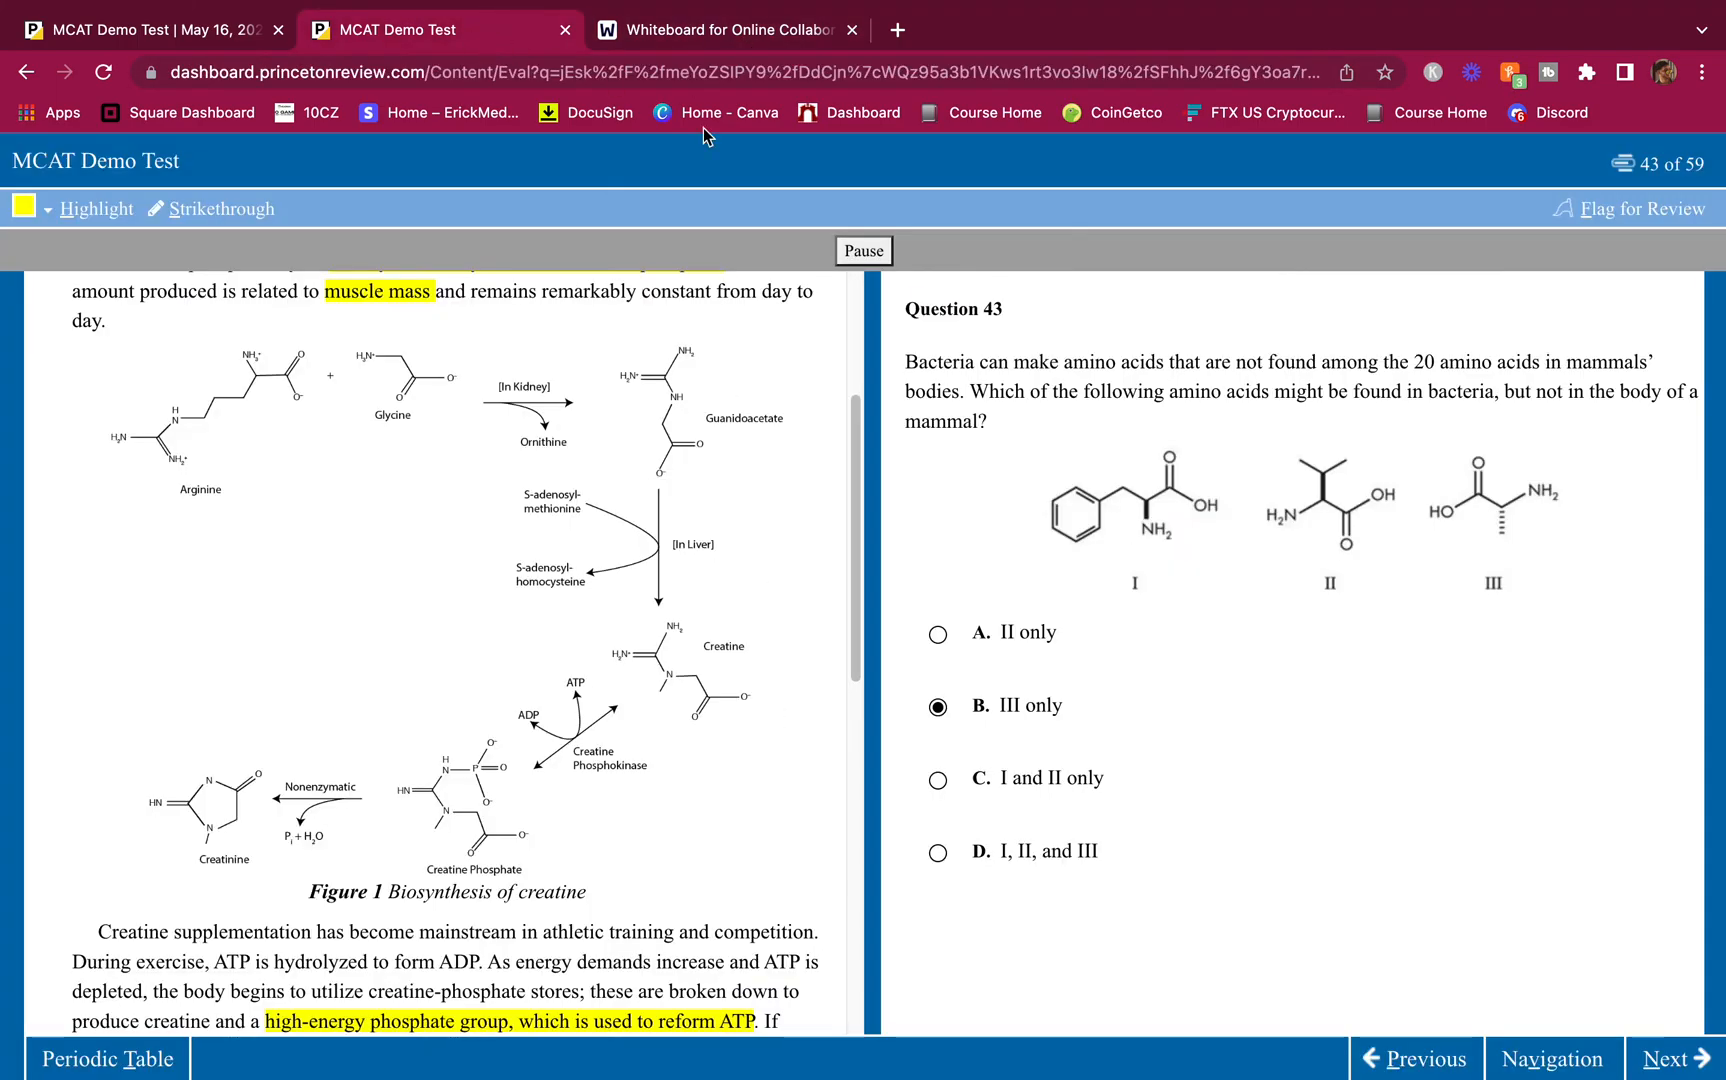
{"action": "mouse_move", "coordinate": [1517, 525]}
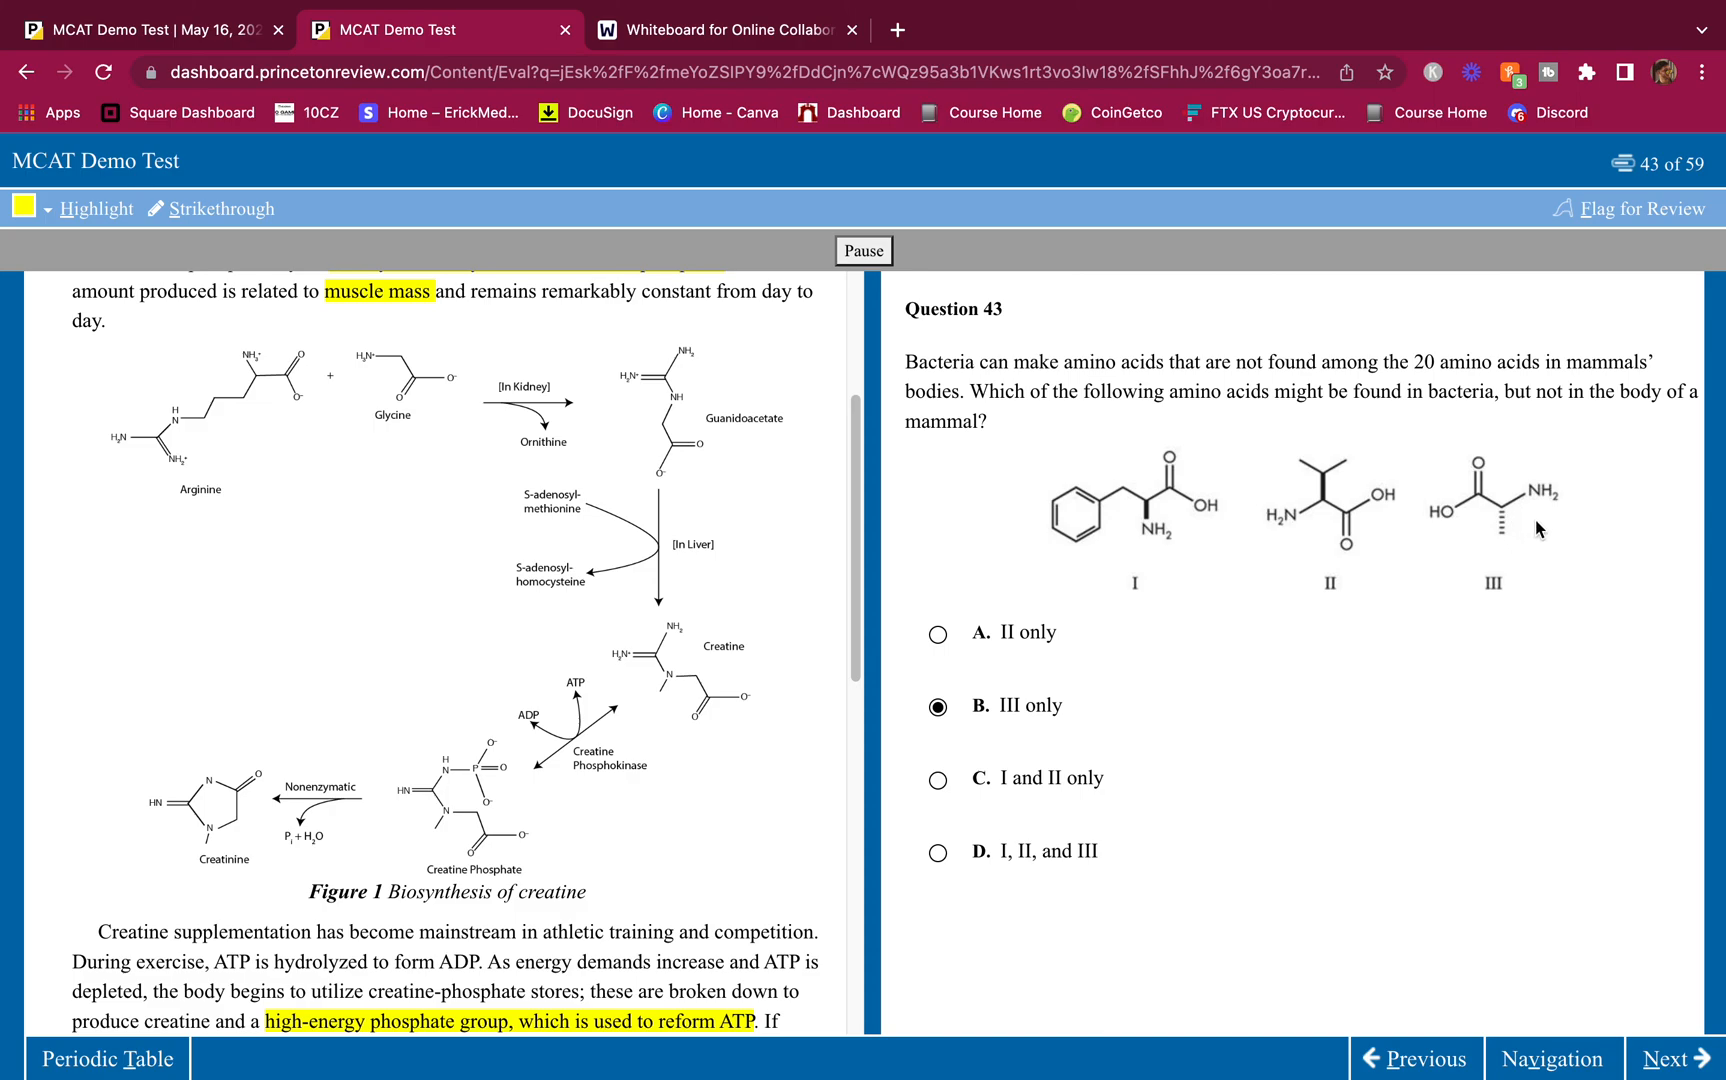
{"action": "mouse_move", "coordinate": [1567, 636]}
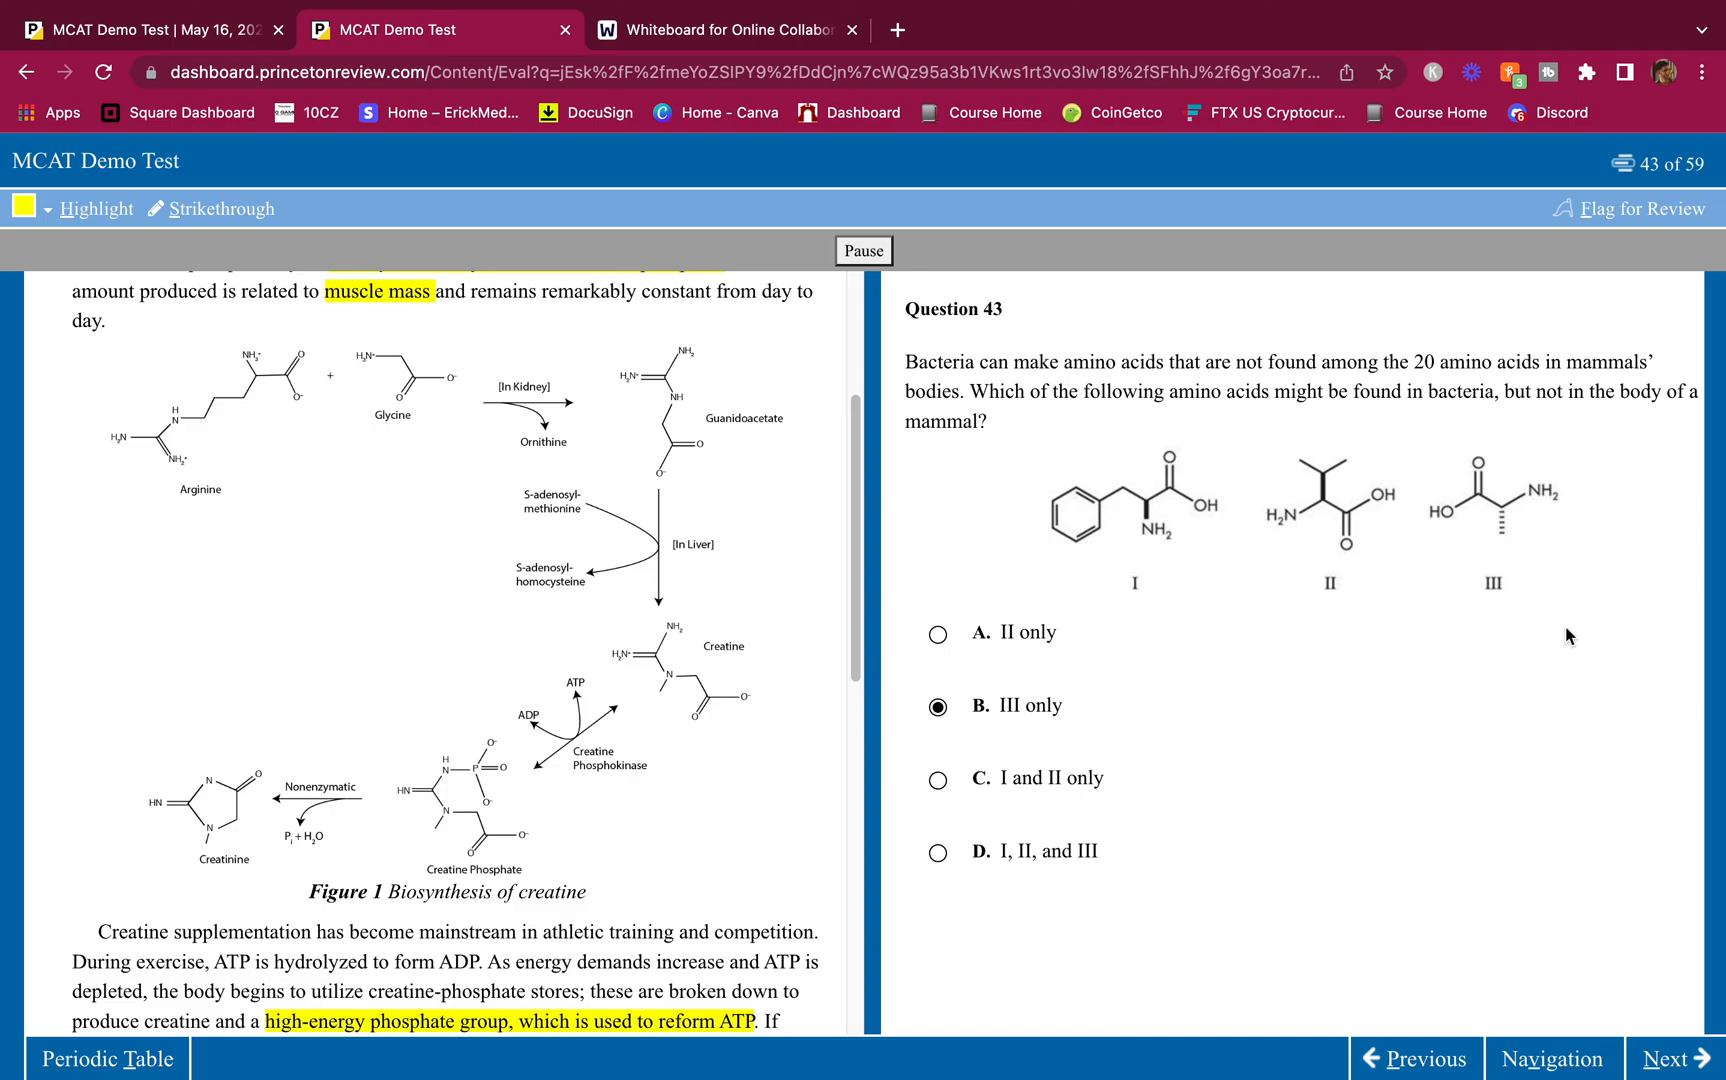
{"action": "mouse_move", "coordinate": [1465, 975]}
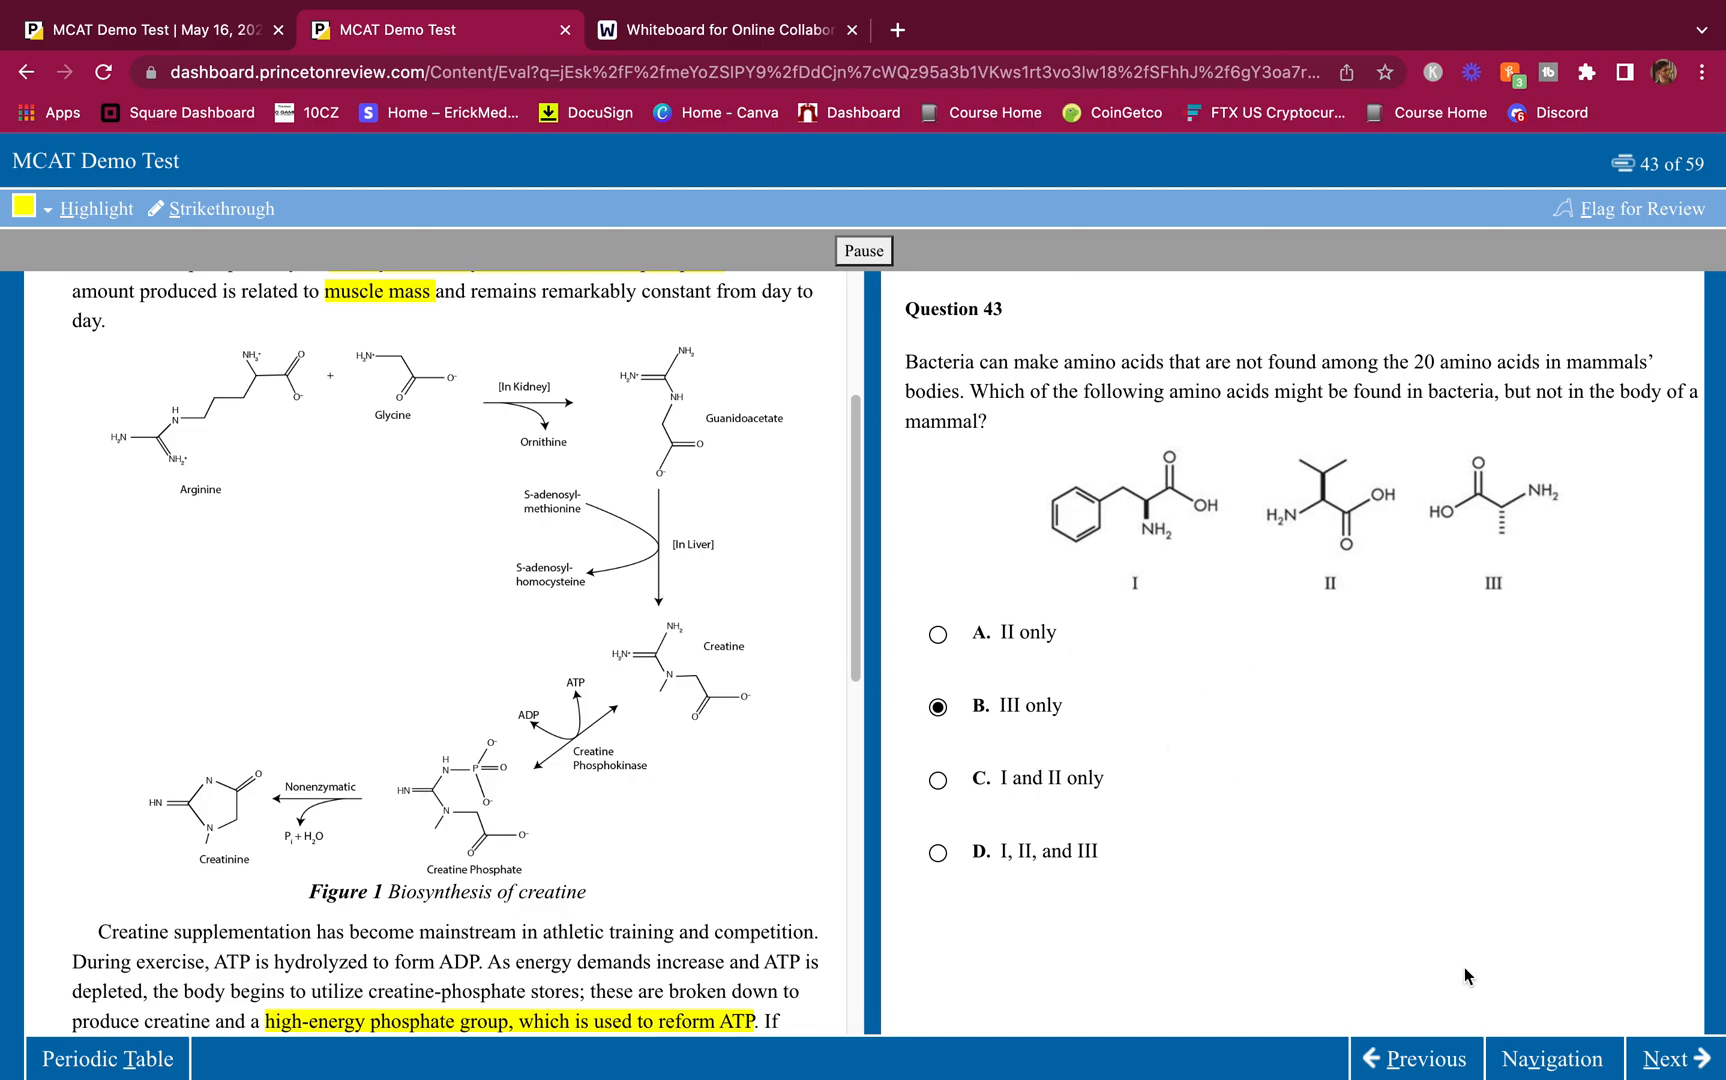
{"action": "left_click", "coordinate": [1672, 1059]}
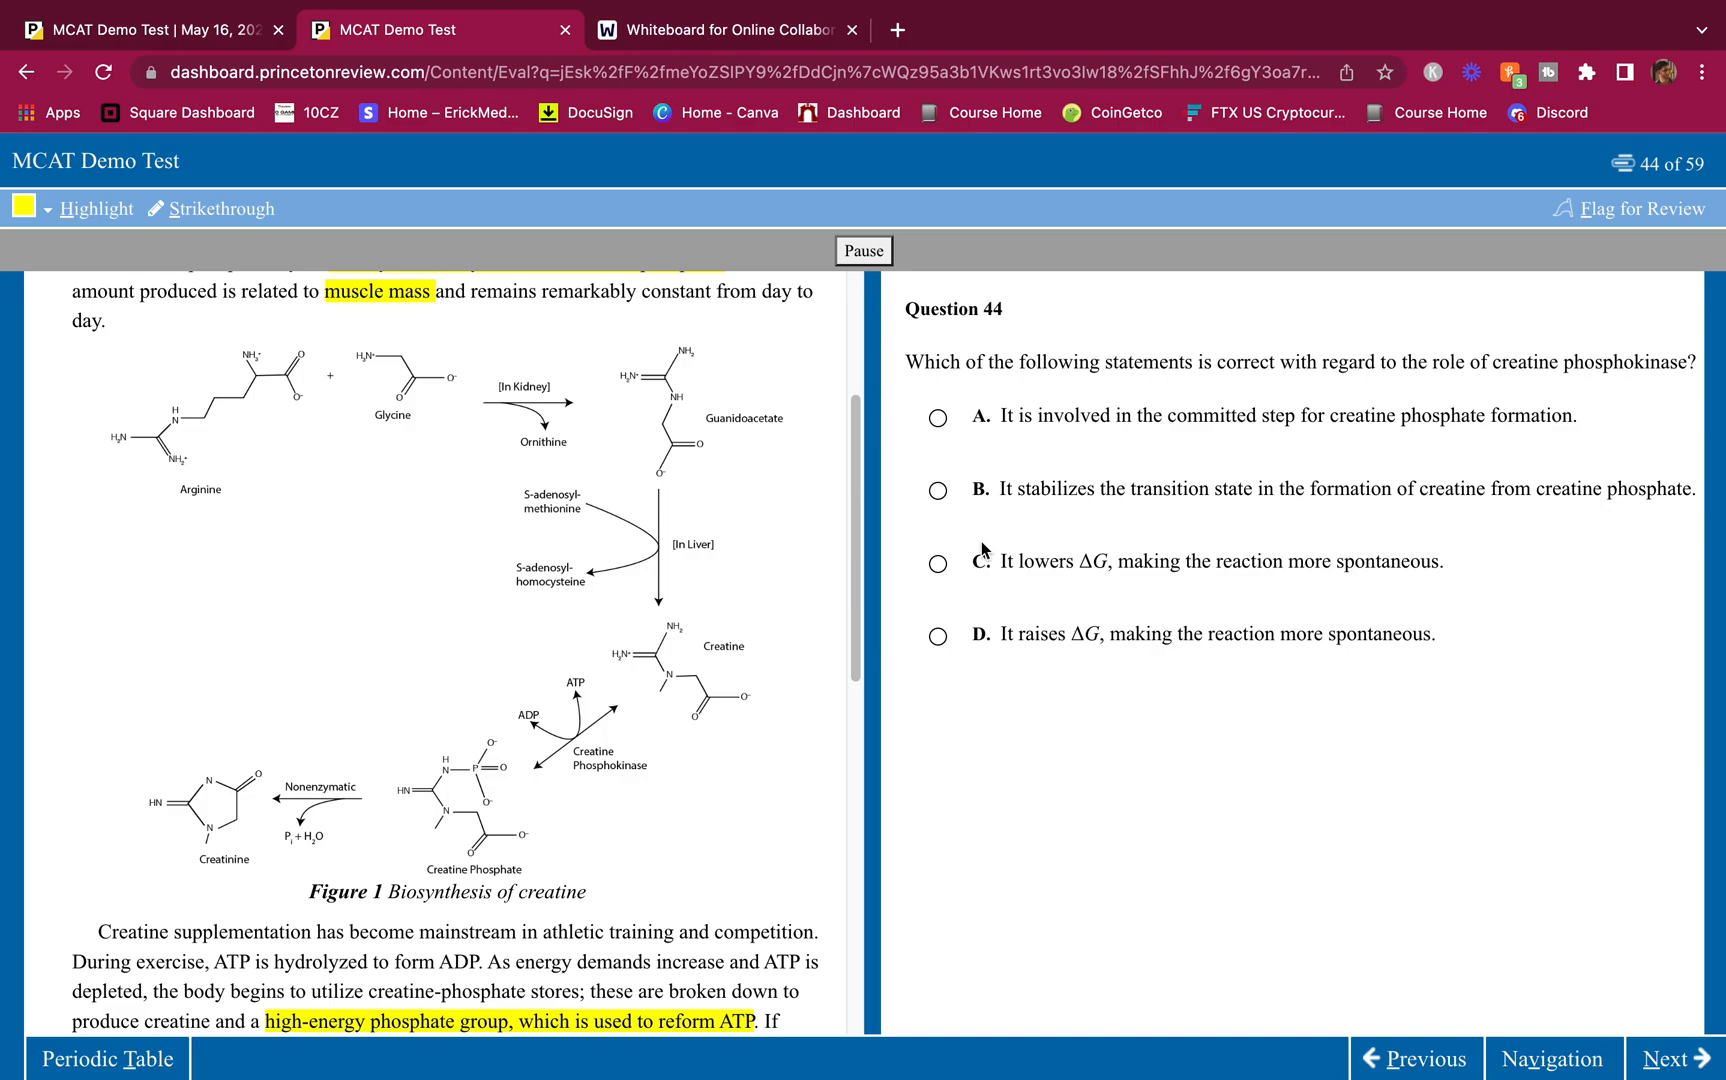
{"action": "mouse_move", "coordinate": [614, 743]}
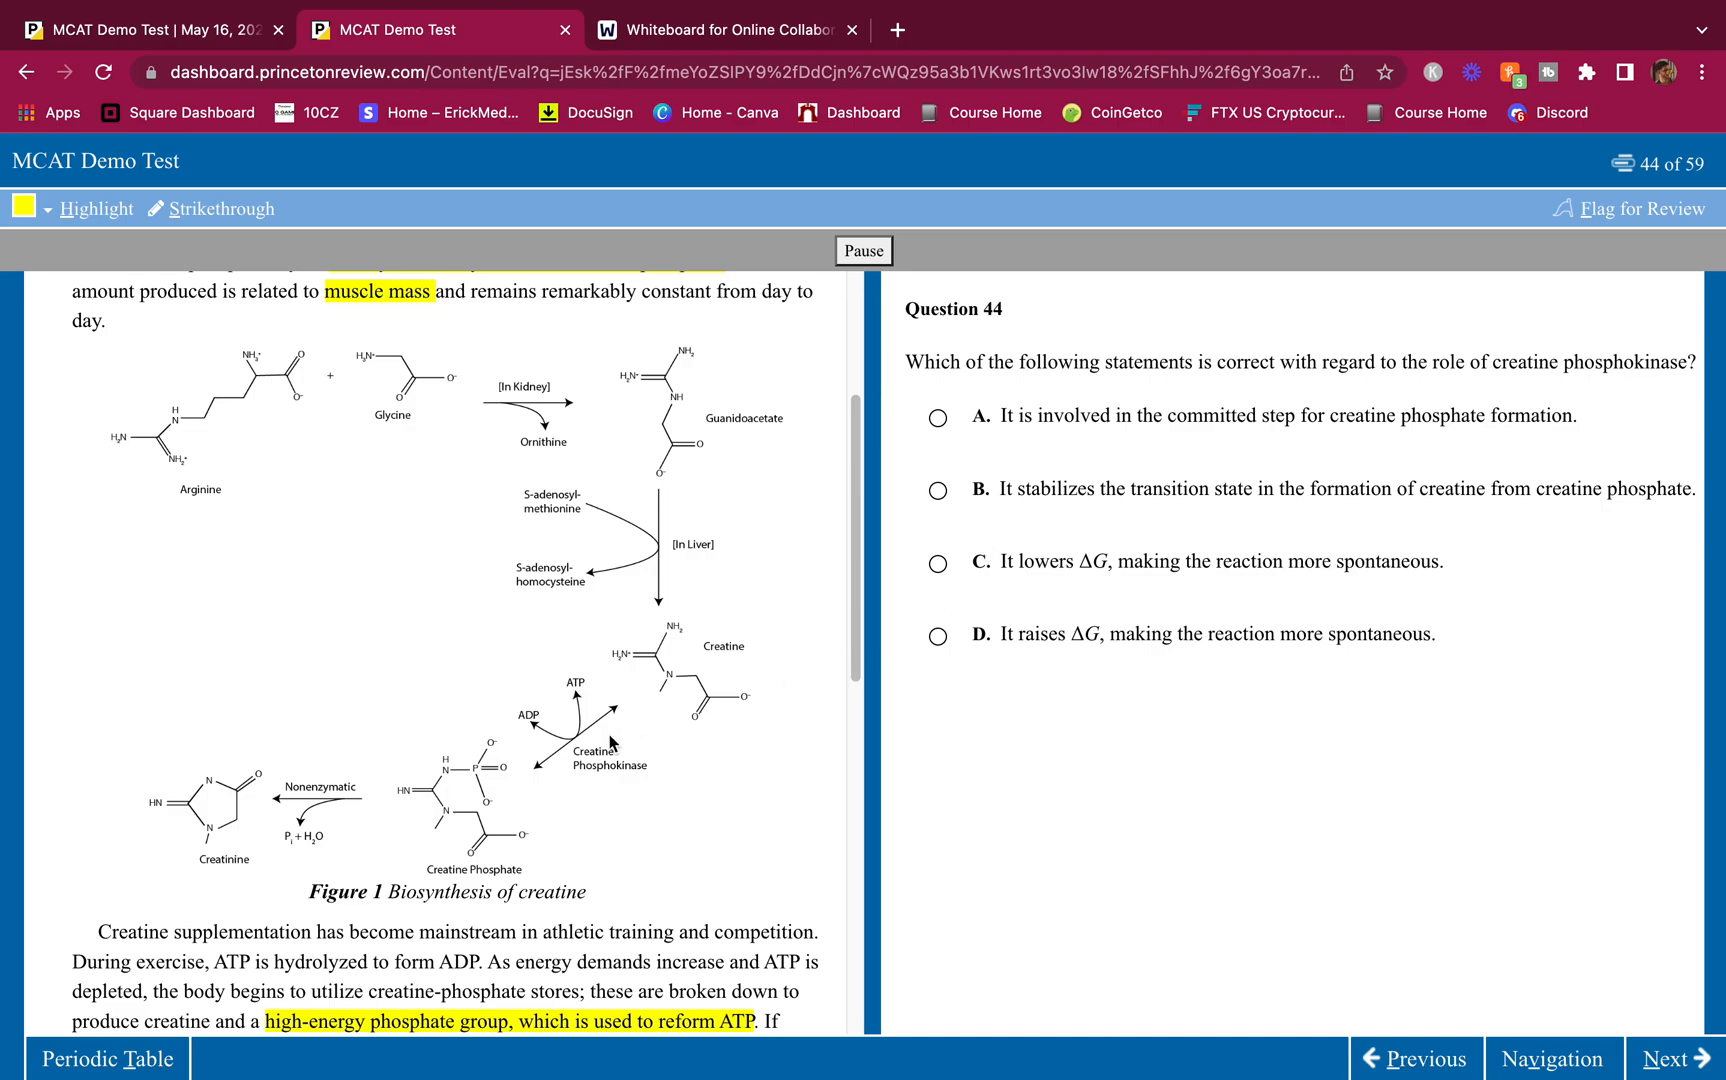
{"action": "mouse_move", "coordinate": [561, 716]}
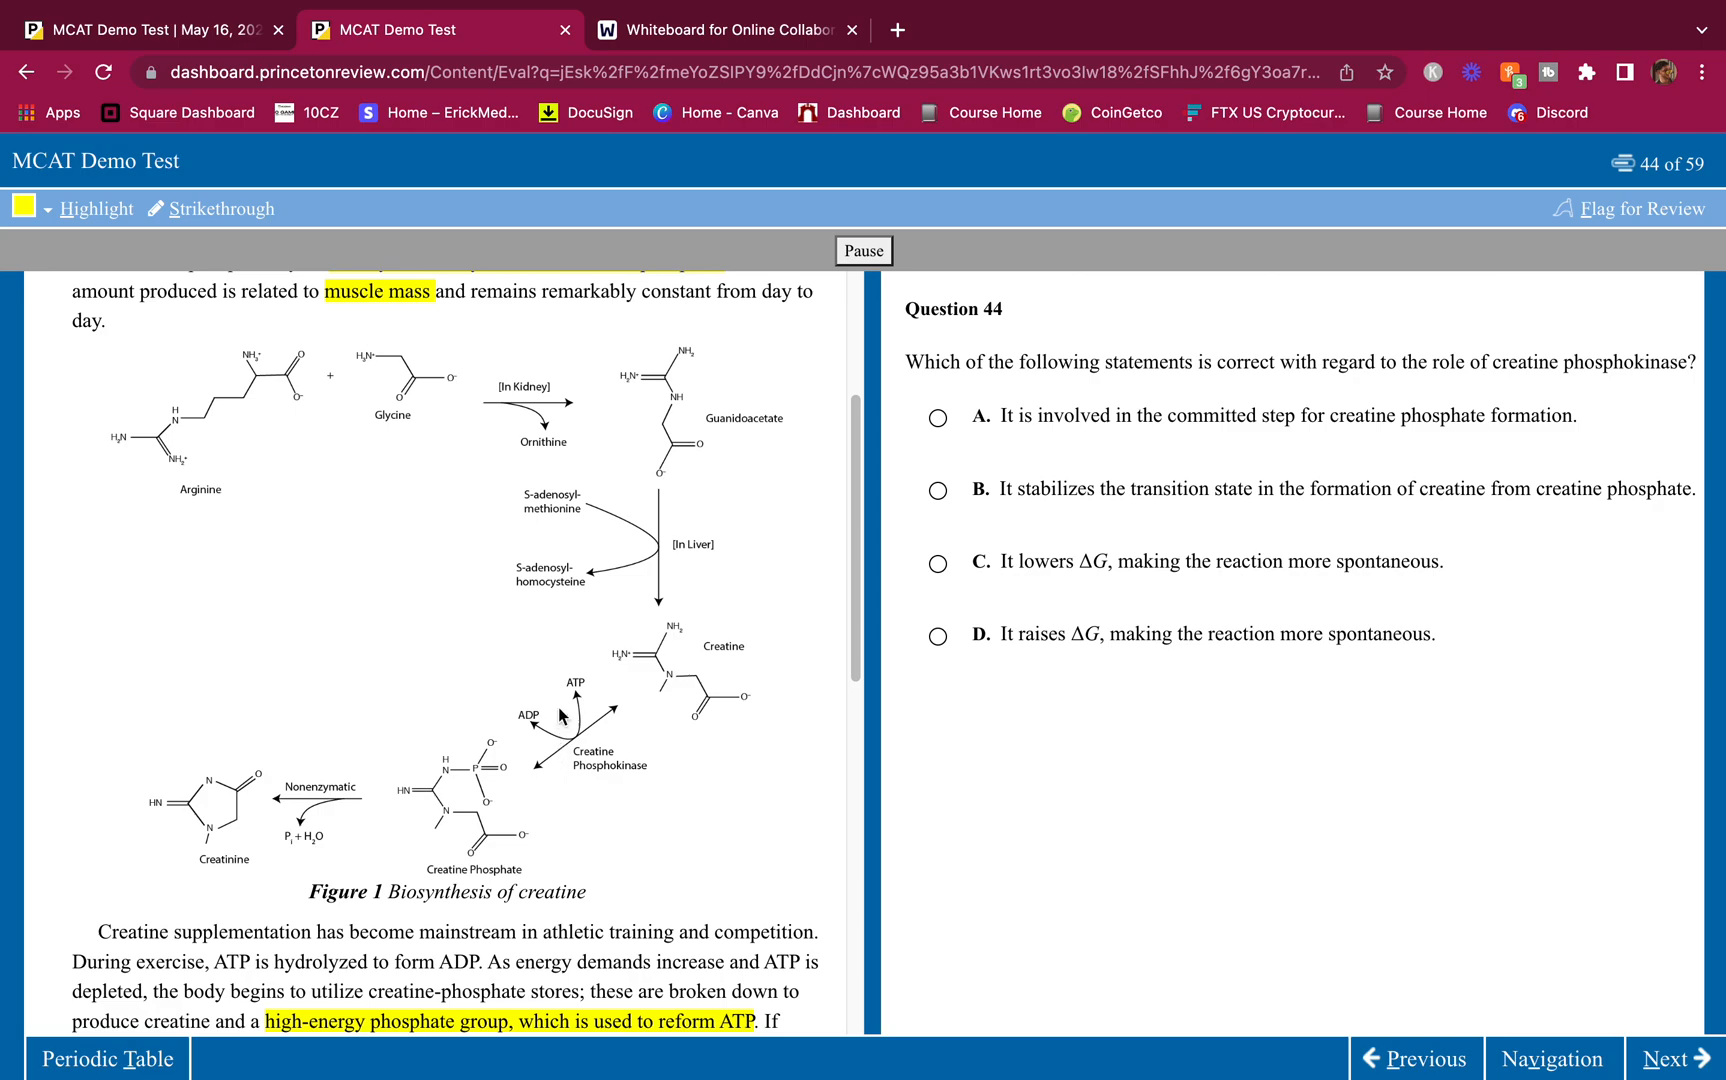
{"action": "mouse_move", "coordinate": [1056, 433]}
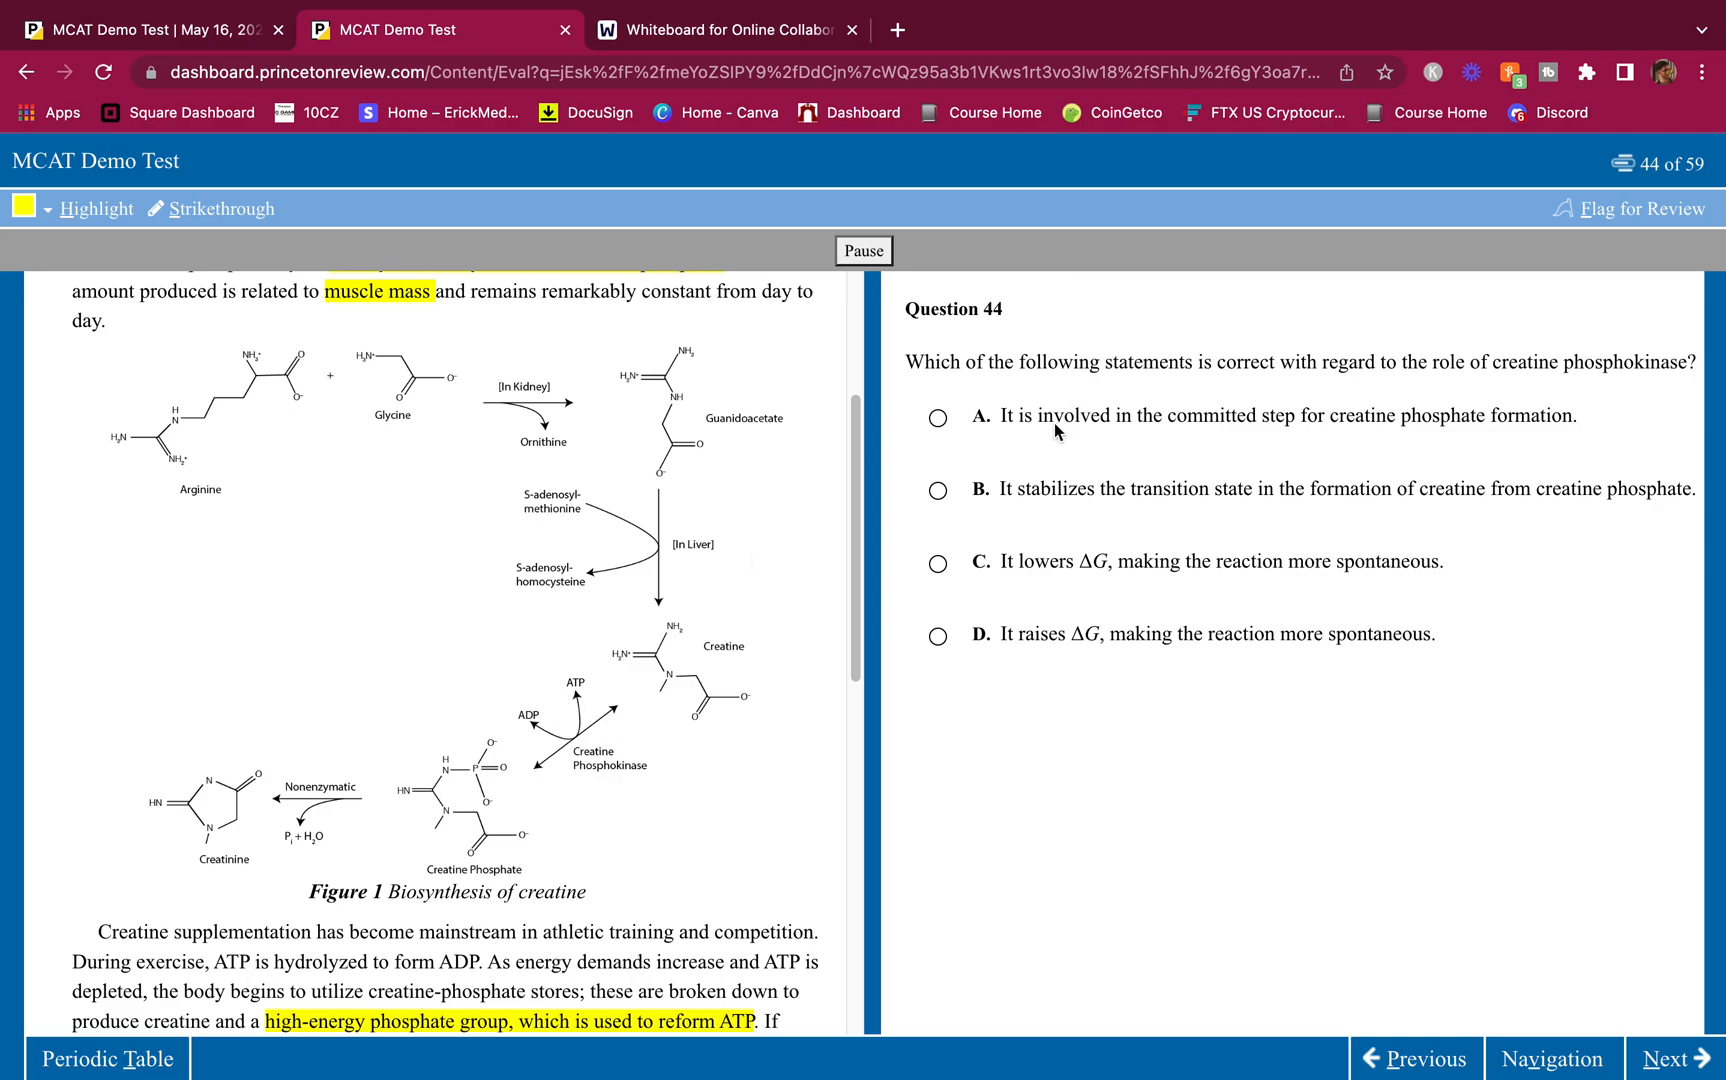
{"action": "mouse_move", "coordinate": [556, 774]}
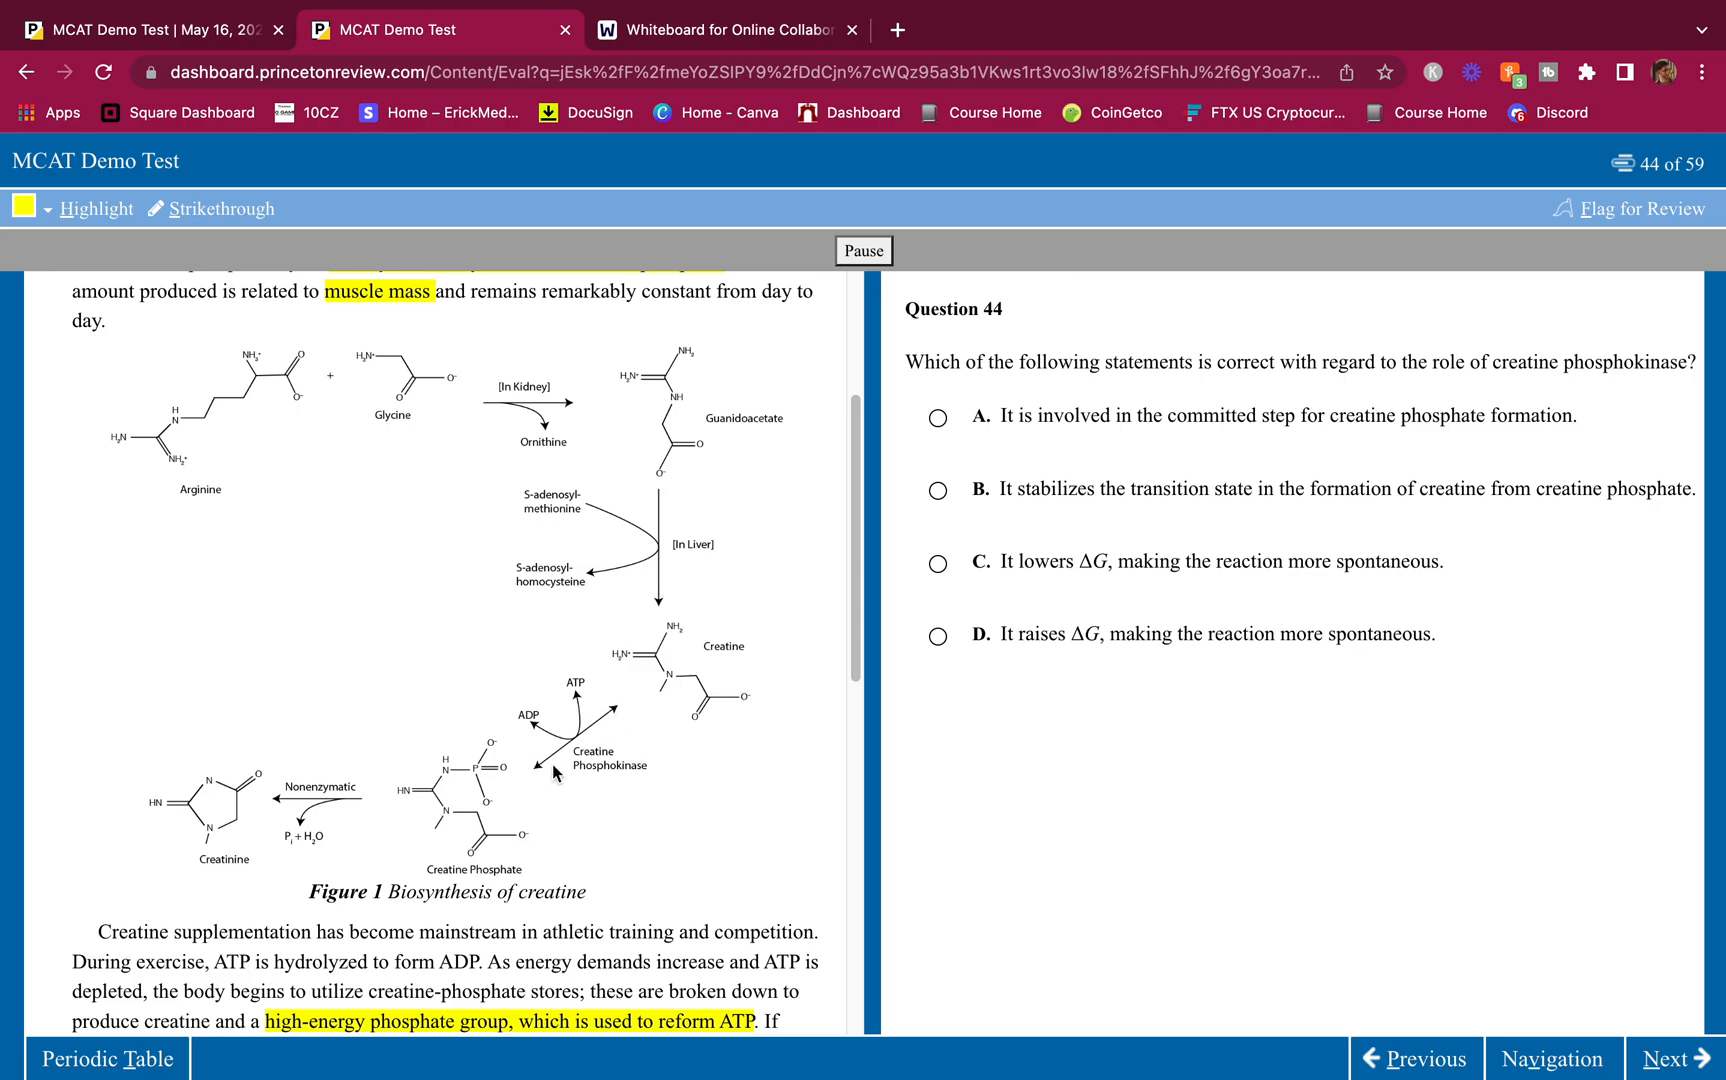
Step: Select B for Question 44, strike out A, C and D, then navigate back to Question 42
{"action": "left_click", "coordinate": [938, 417]}
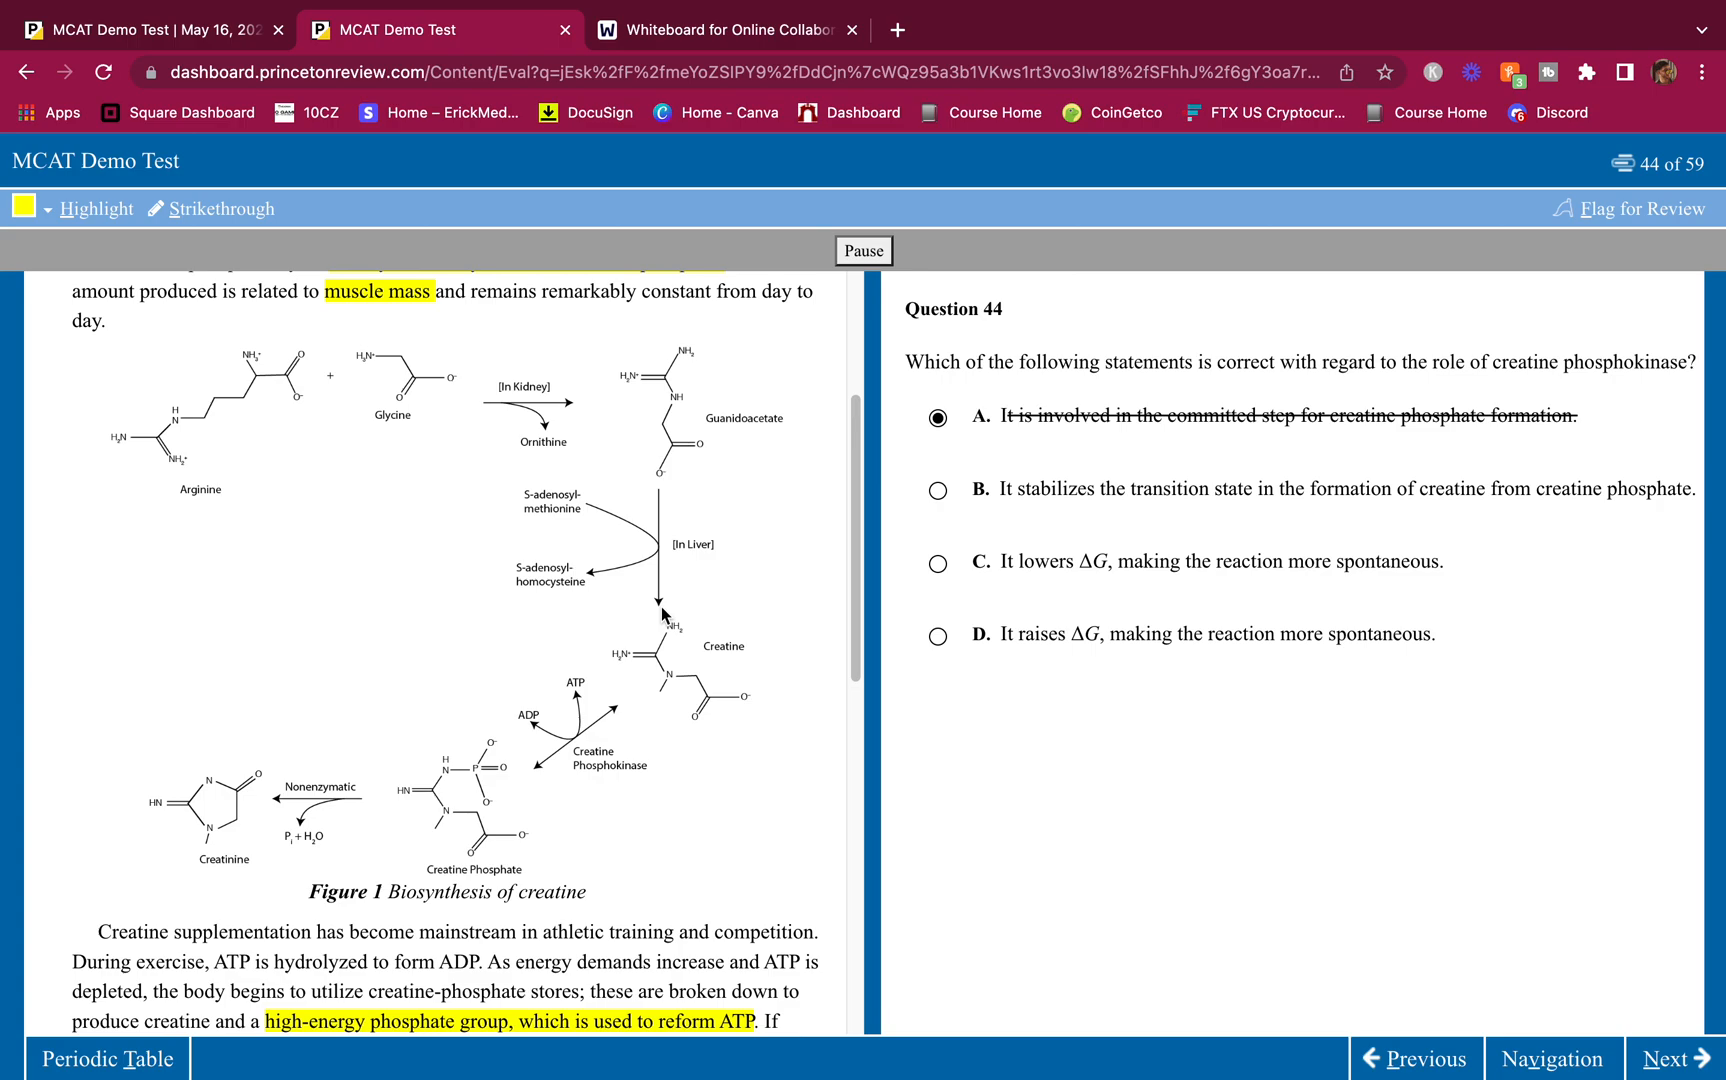
{"action": "mouse_move", "coordinate": [615, 717]}
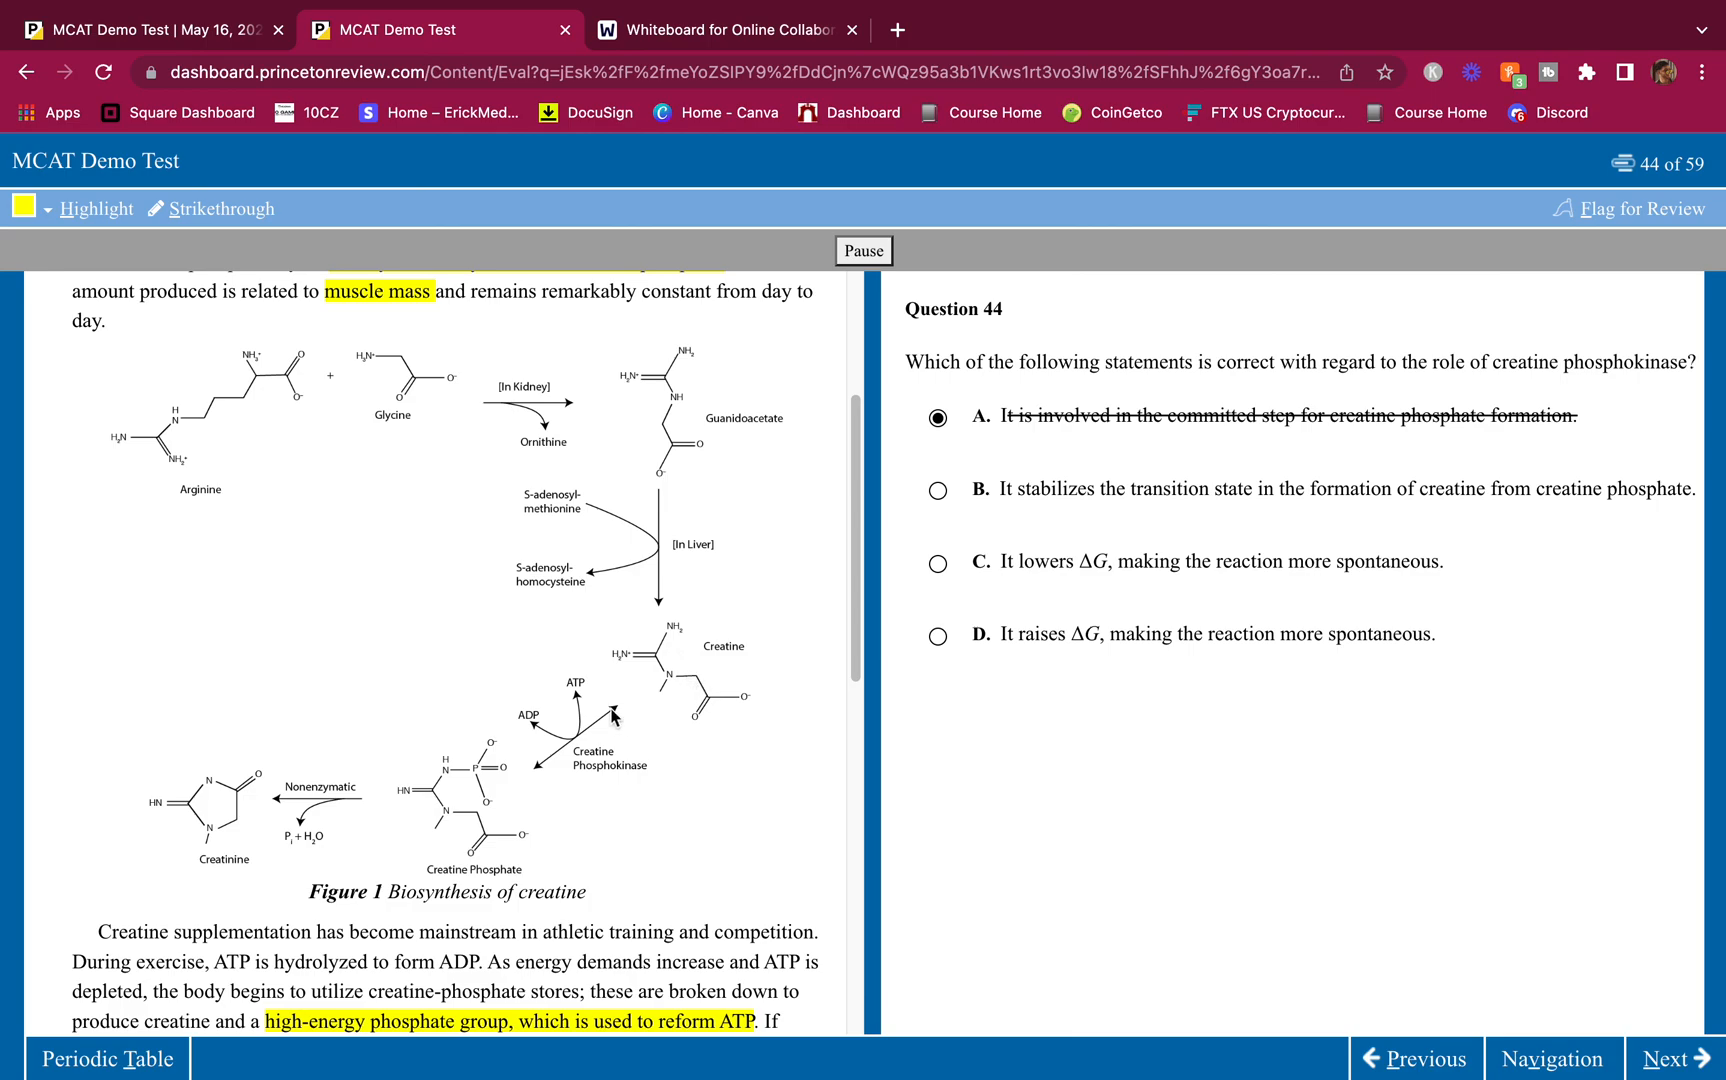
{"action": "mouse_move", "coordinate": [1029, 494]}
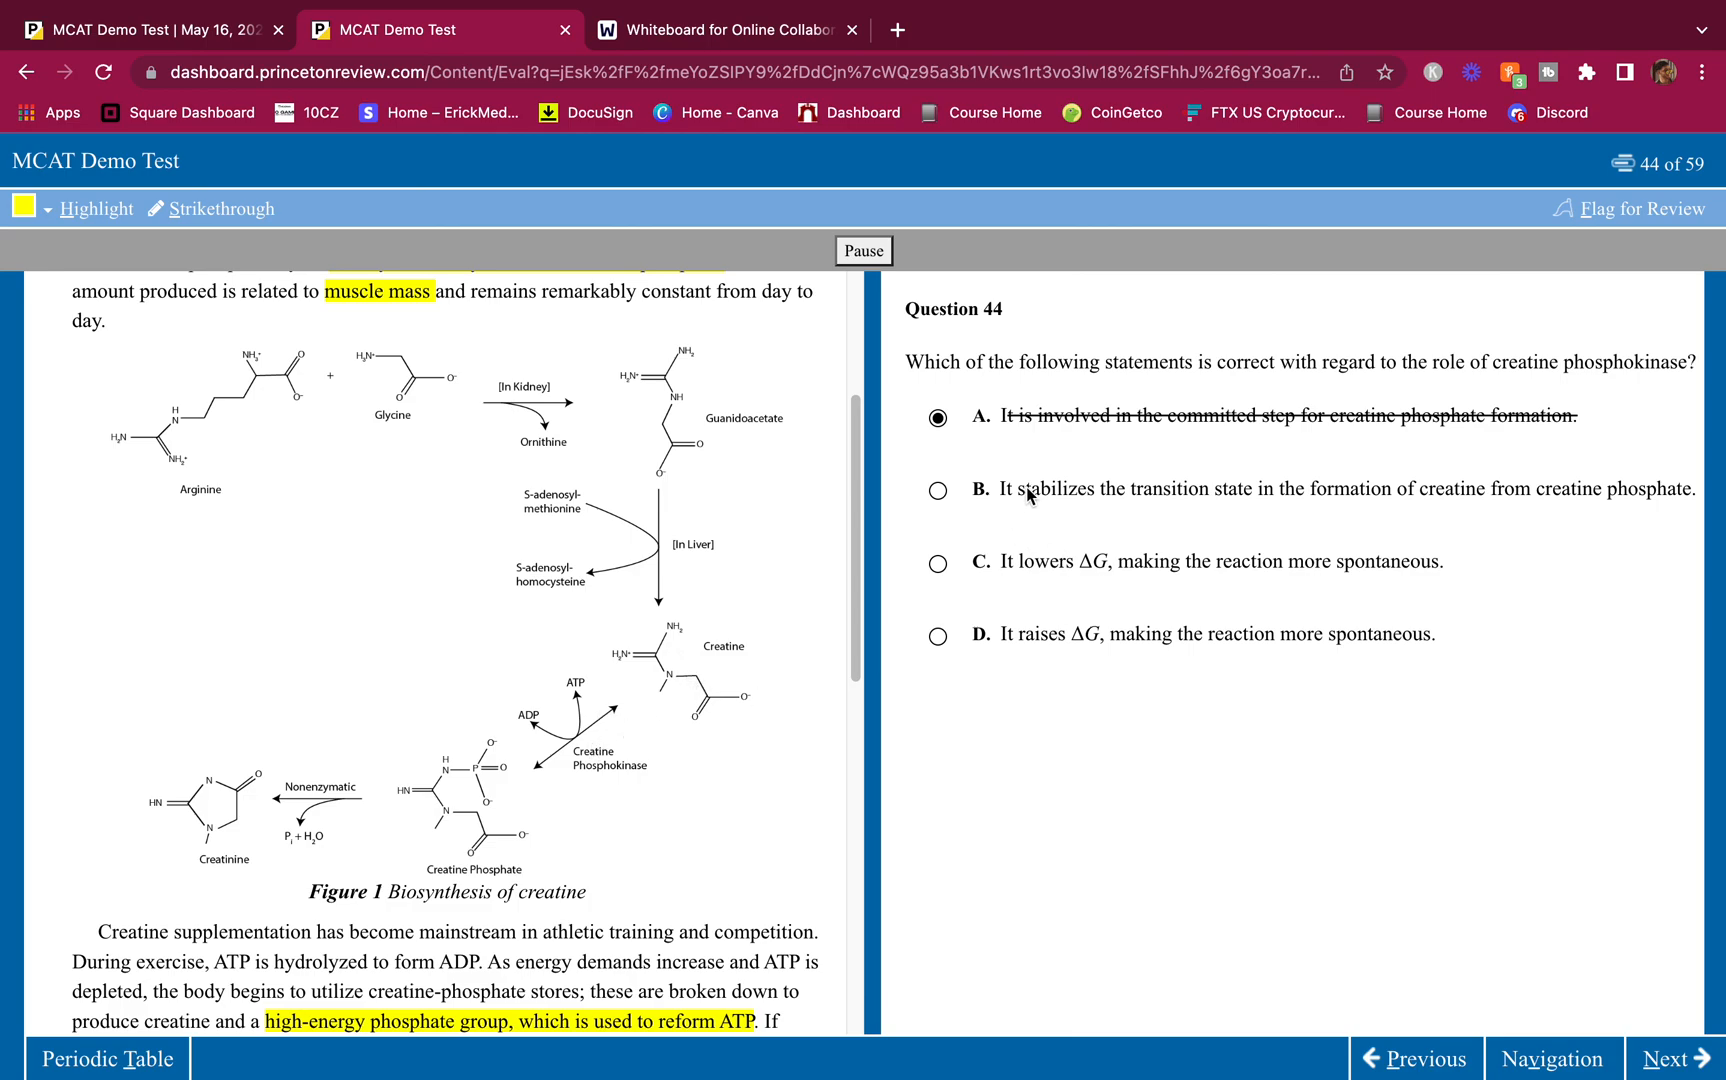
{"action": "left_click", "coordinate": [938, 490]}
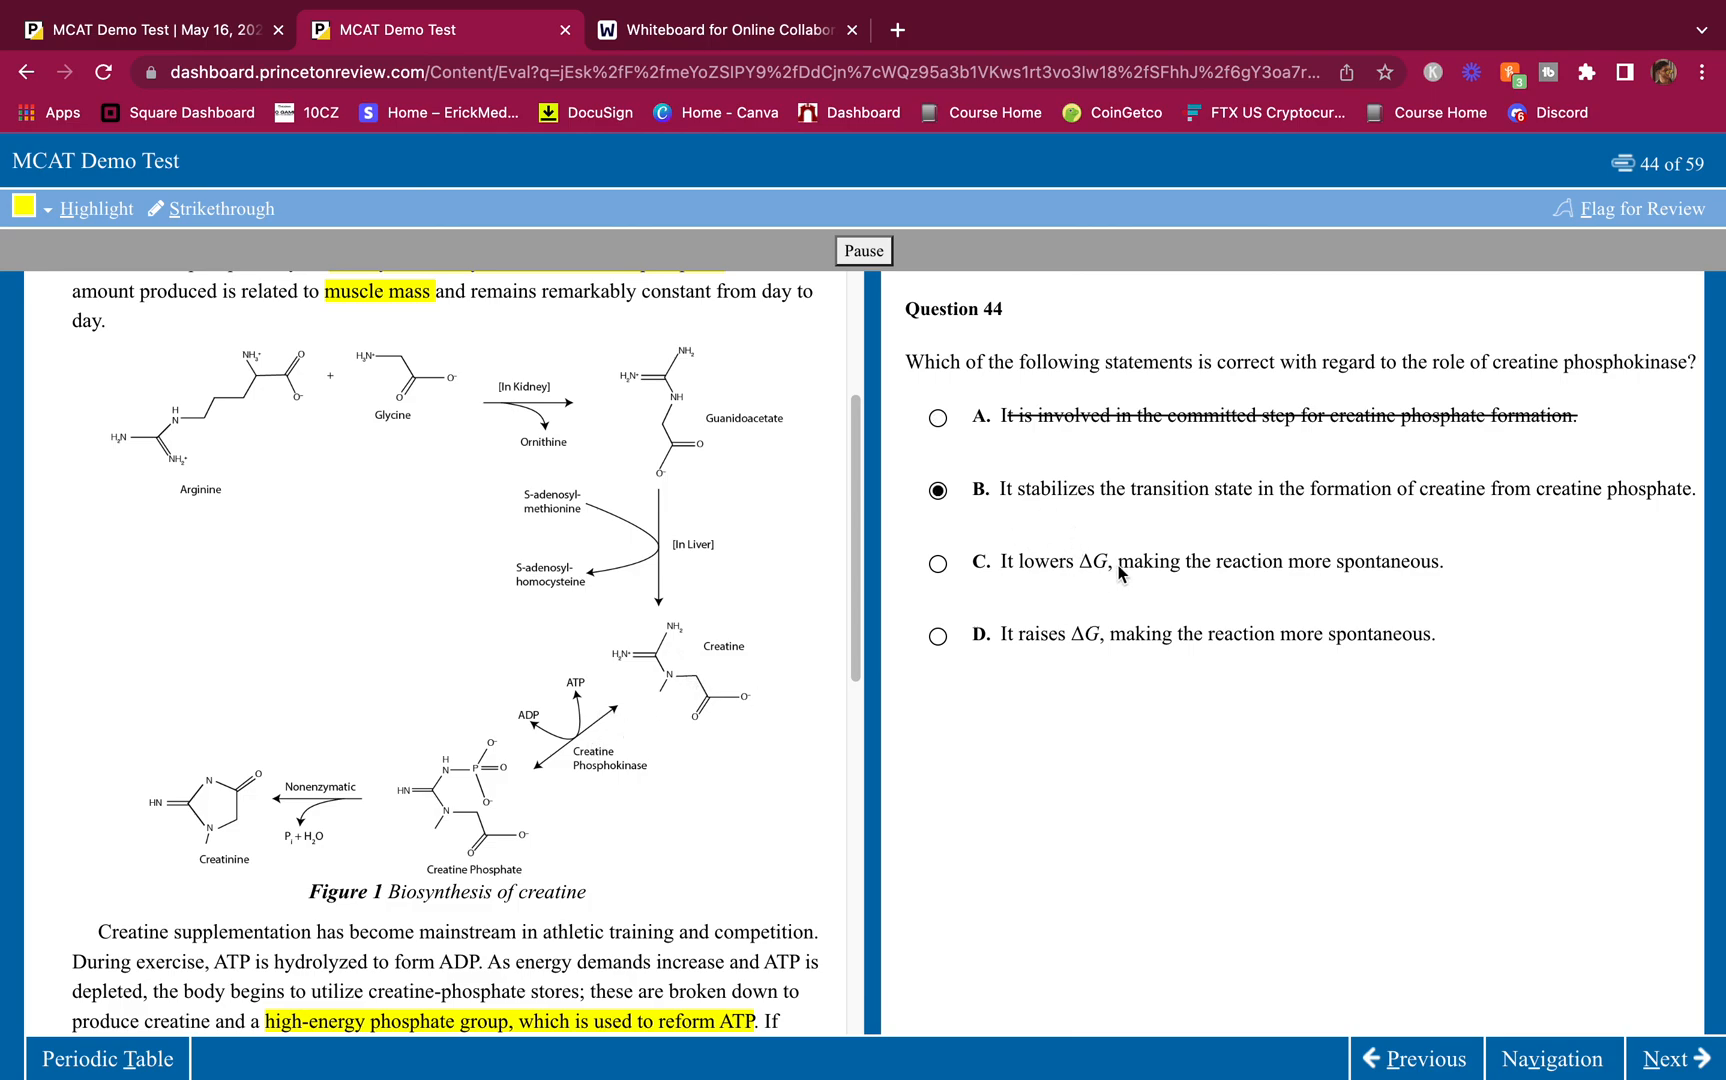
{"action": "mouse_move", "coordinate": [1139, 613]}
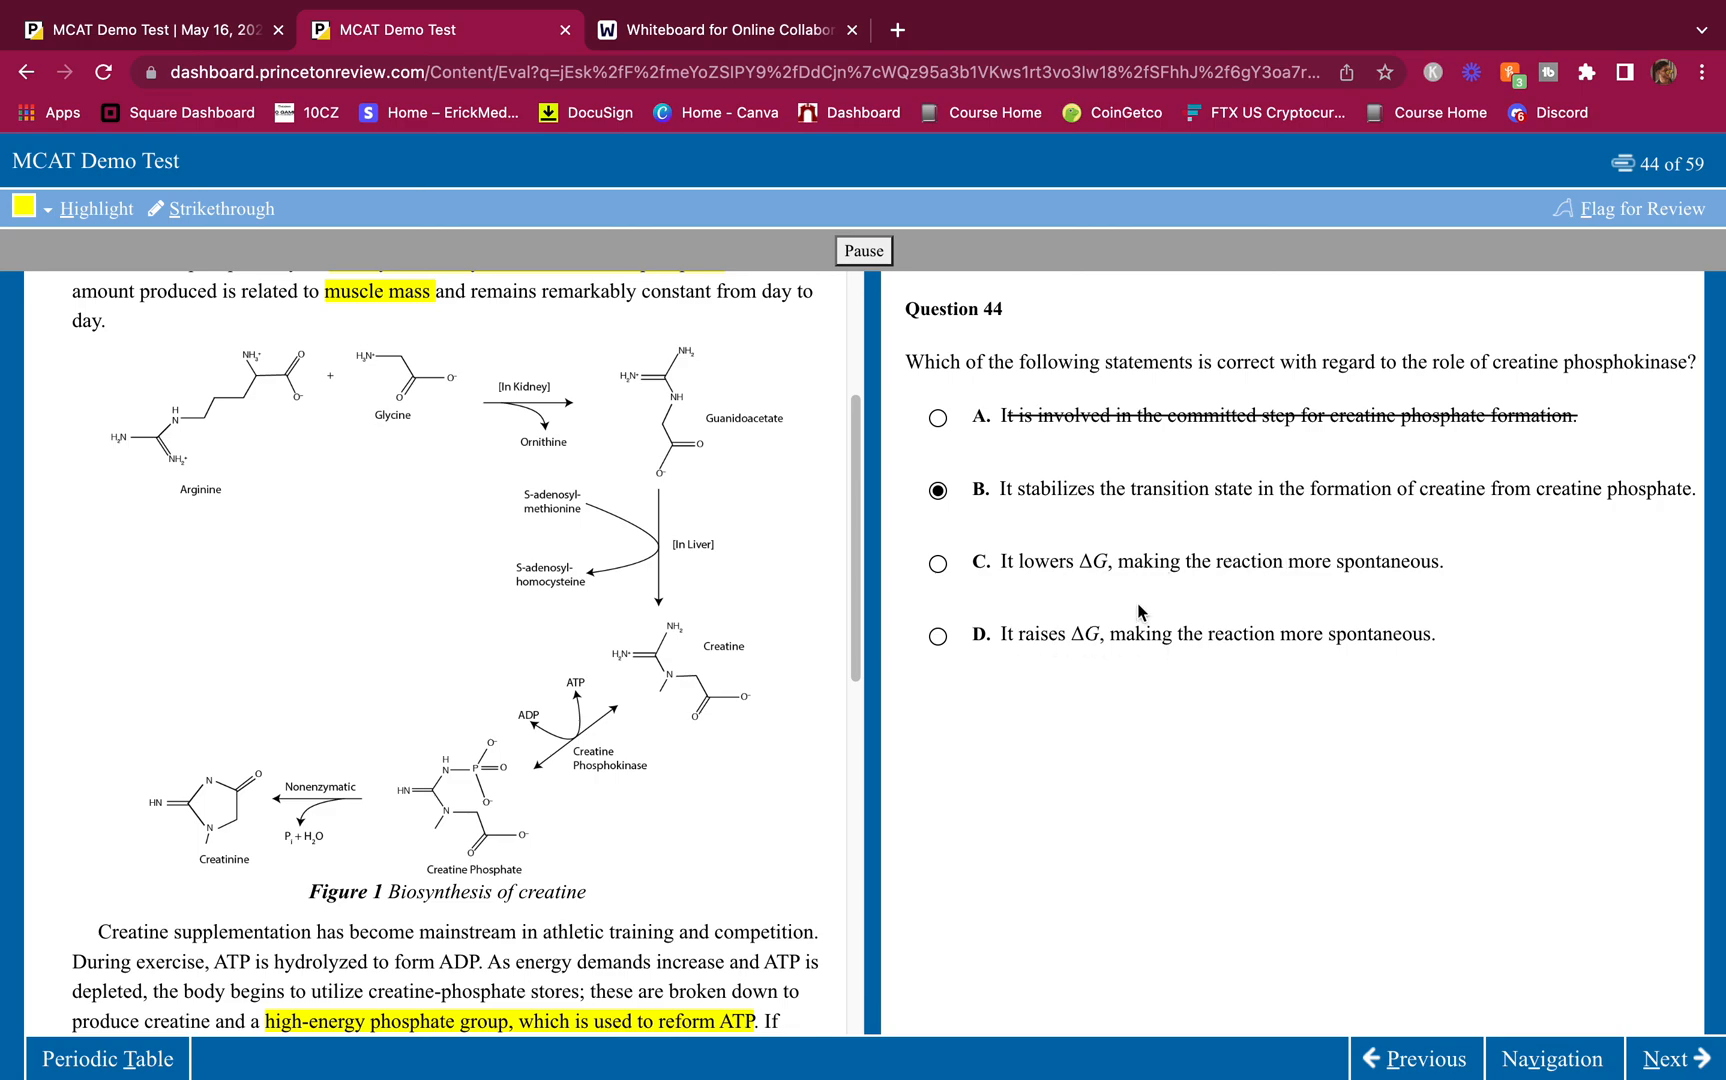
{"action": "left_click_drag", "start_coordinate": [1005, 561], "coordinate": [1439, 633]}
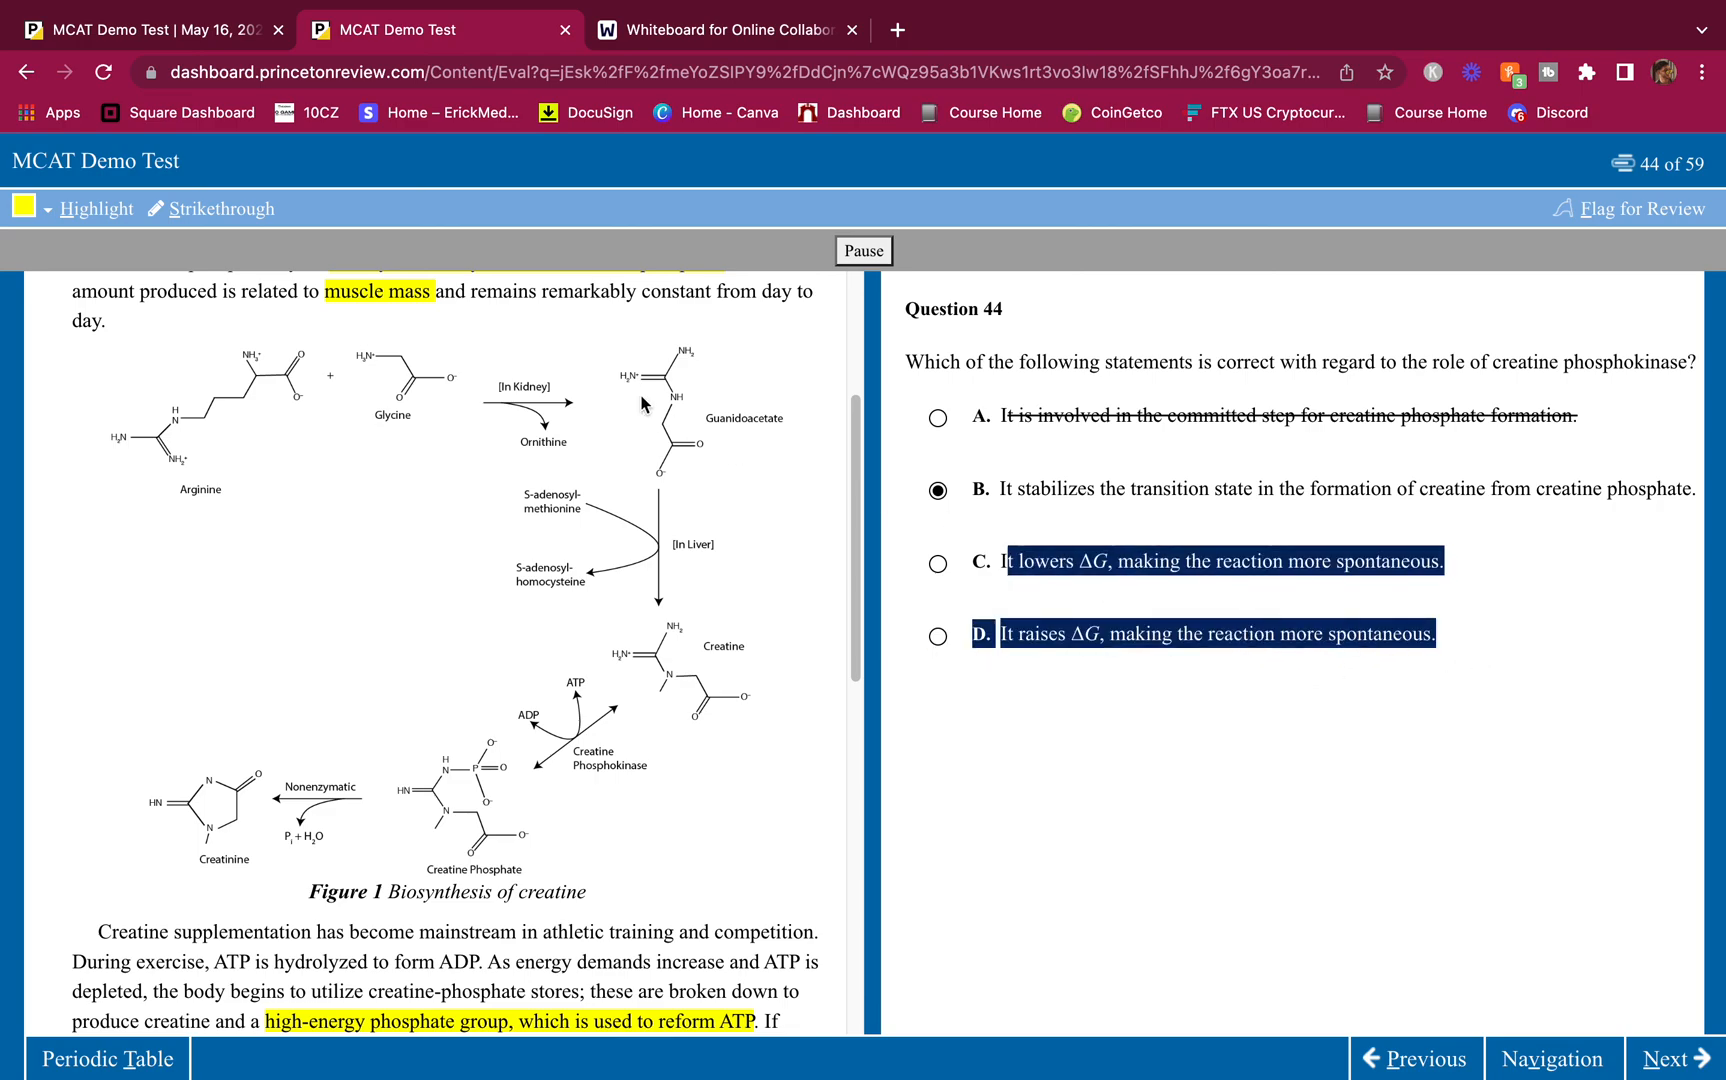
{"action": "mouse_move", "coordinate": [211, 209]}
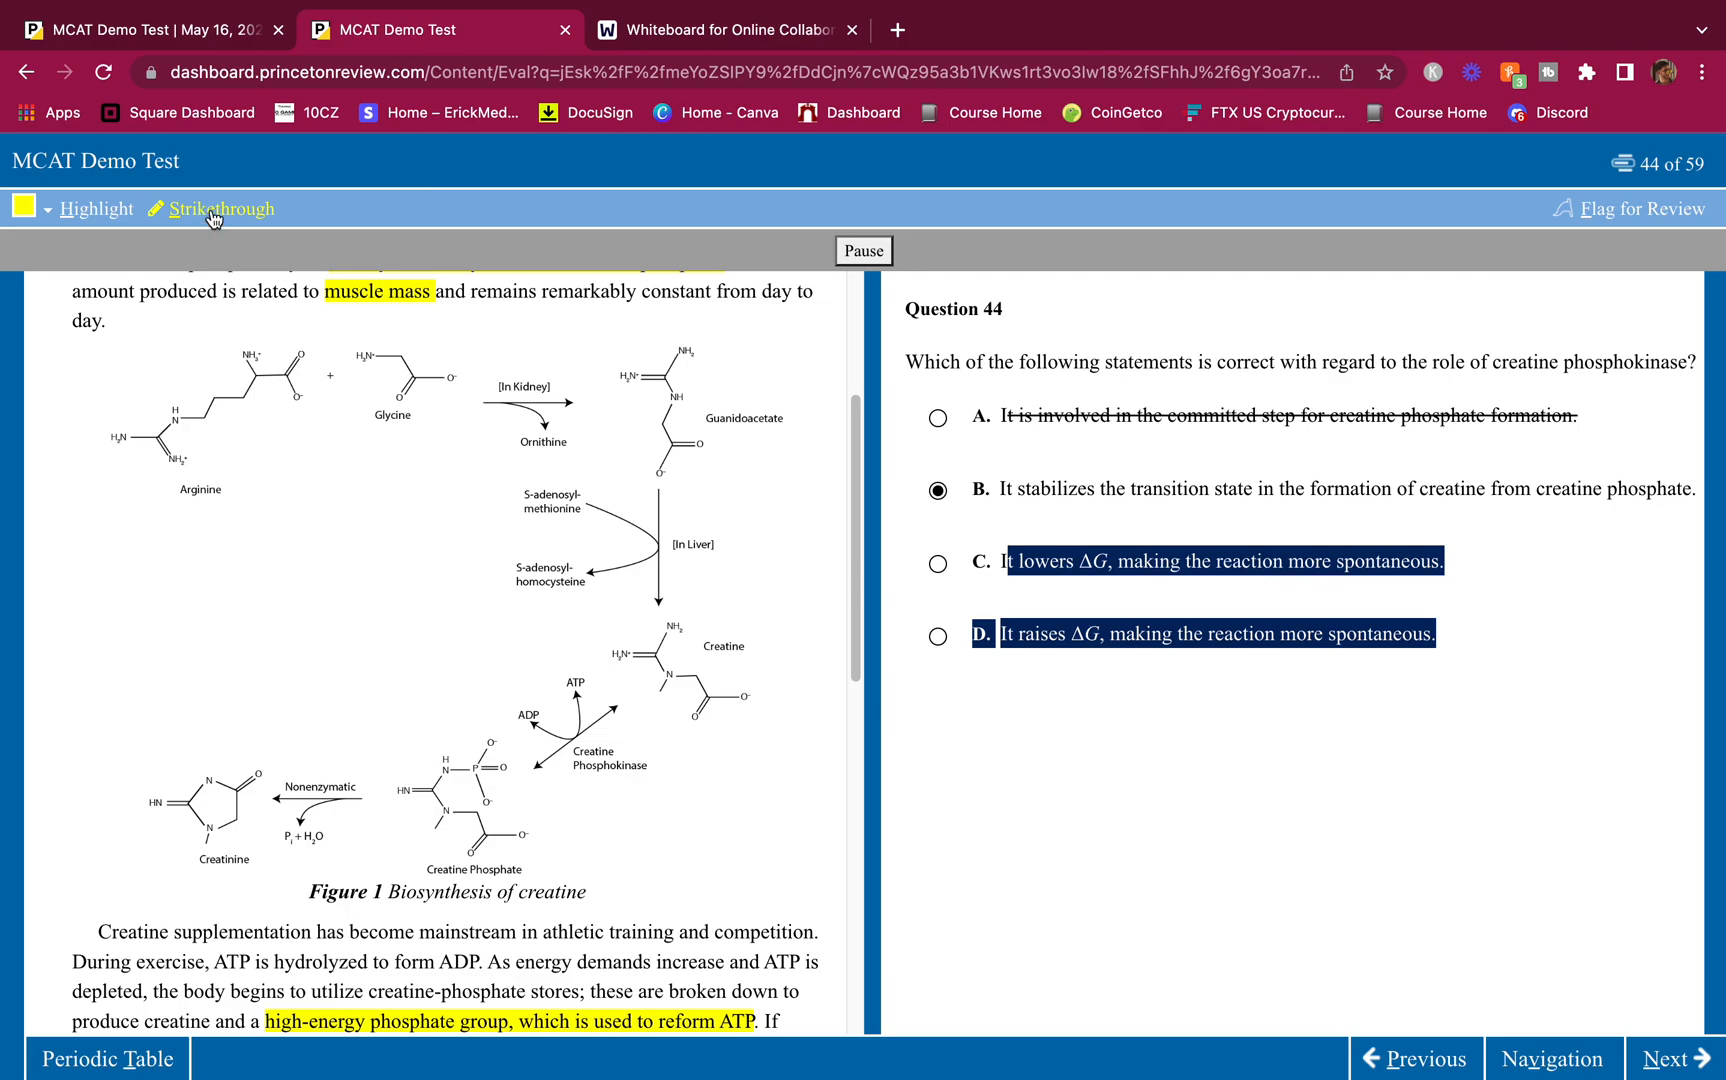
{"action": "left_click", "coordinate": [220, 209]}
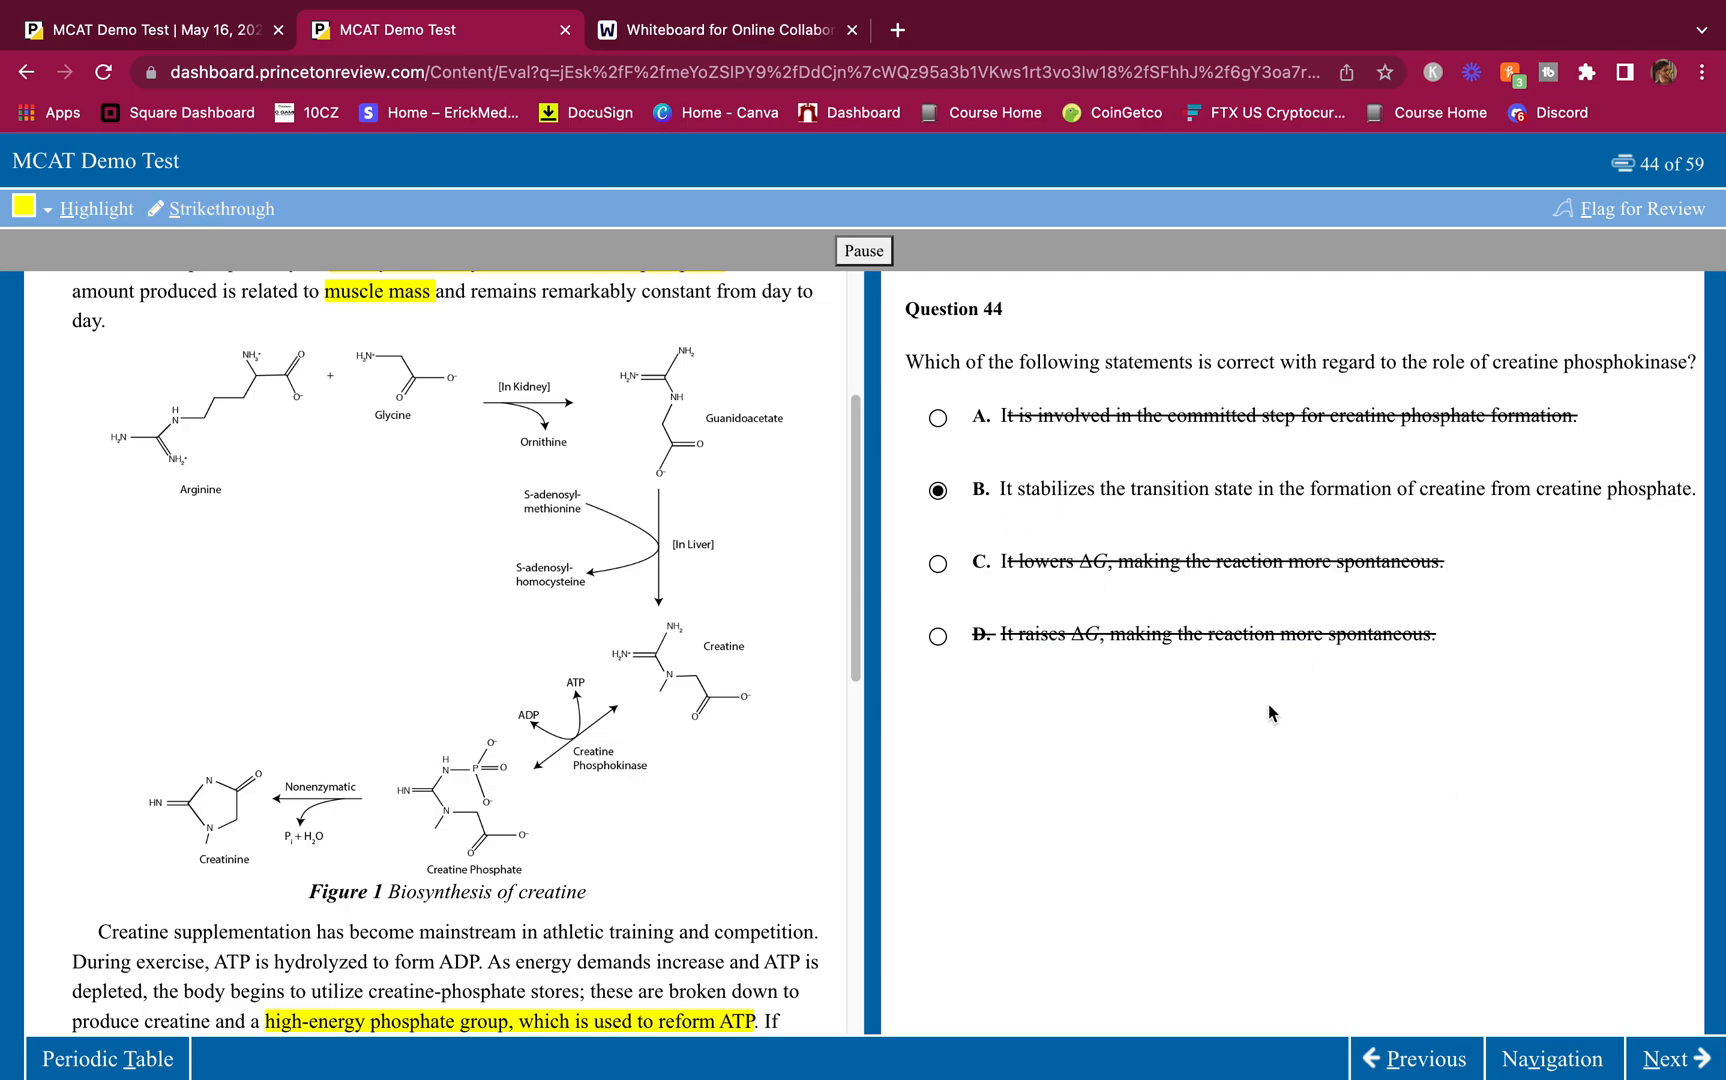
{"action": "mouse_move", "coordinate": [1250, 699]}
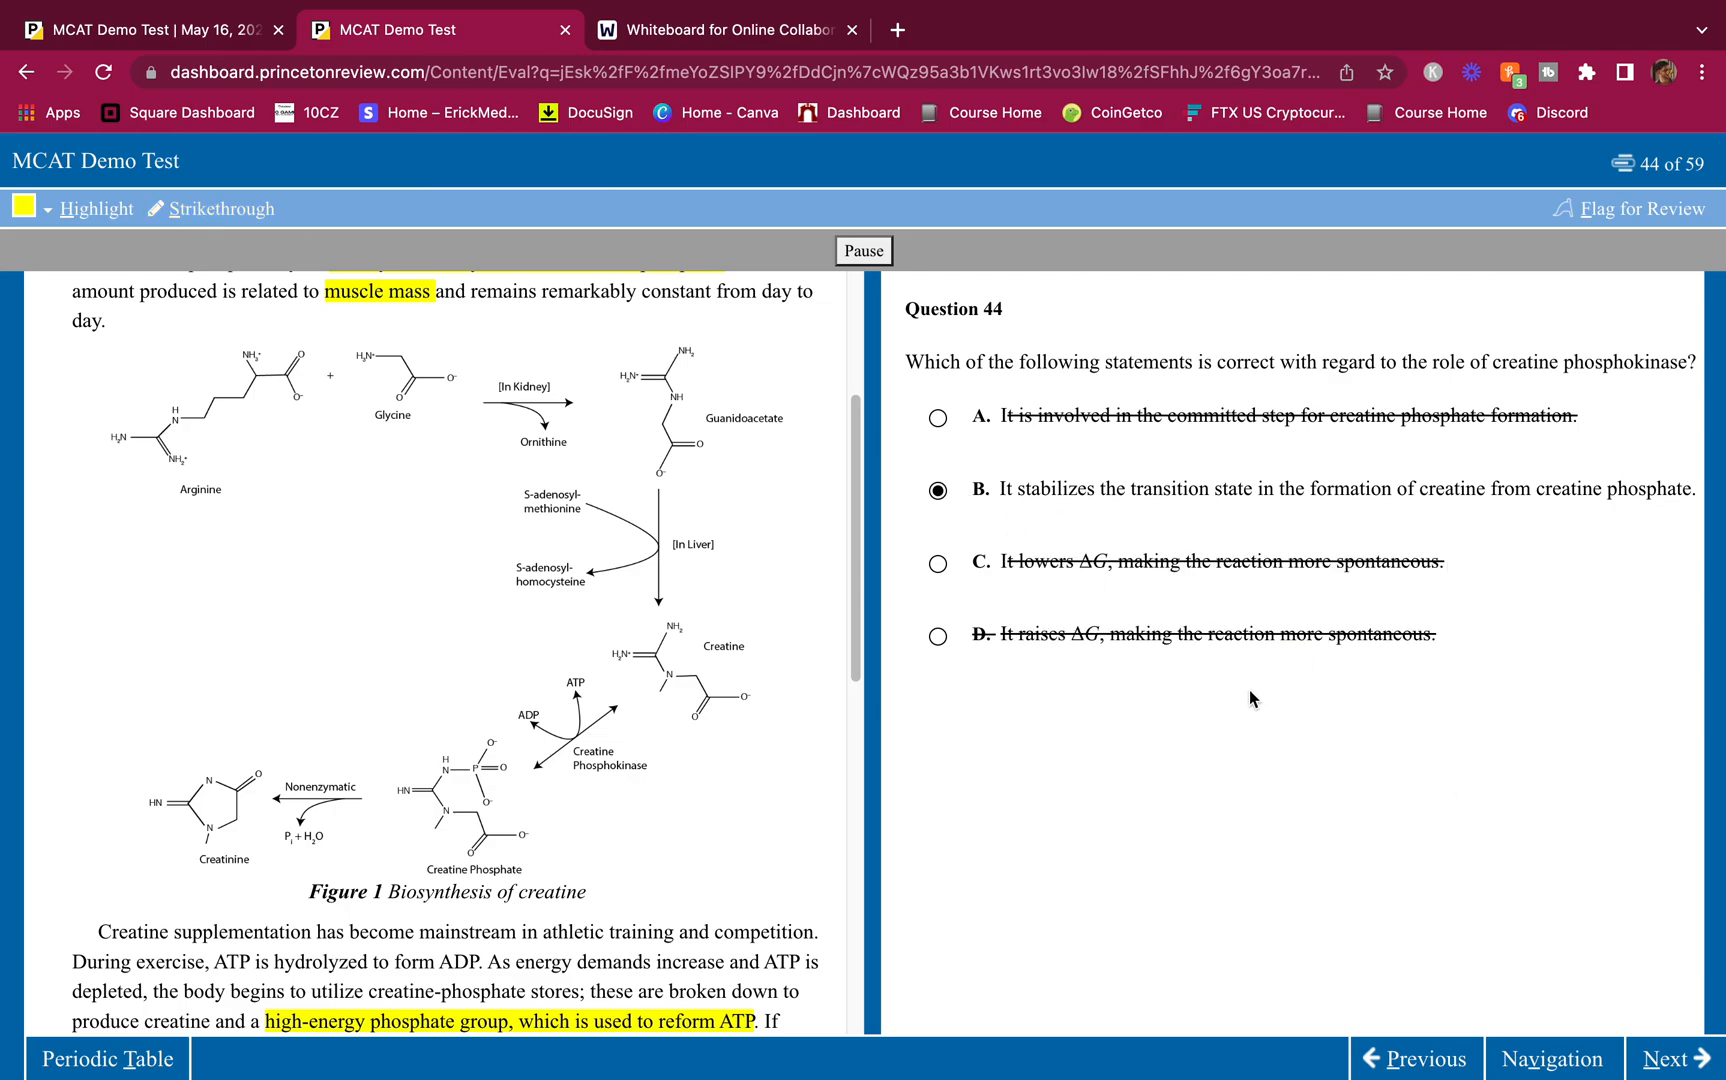
{"action": "mouse_move", "coordinate": [1077, 498]}
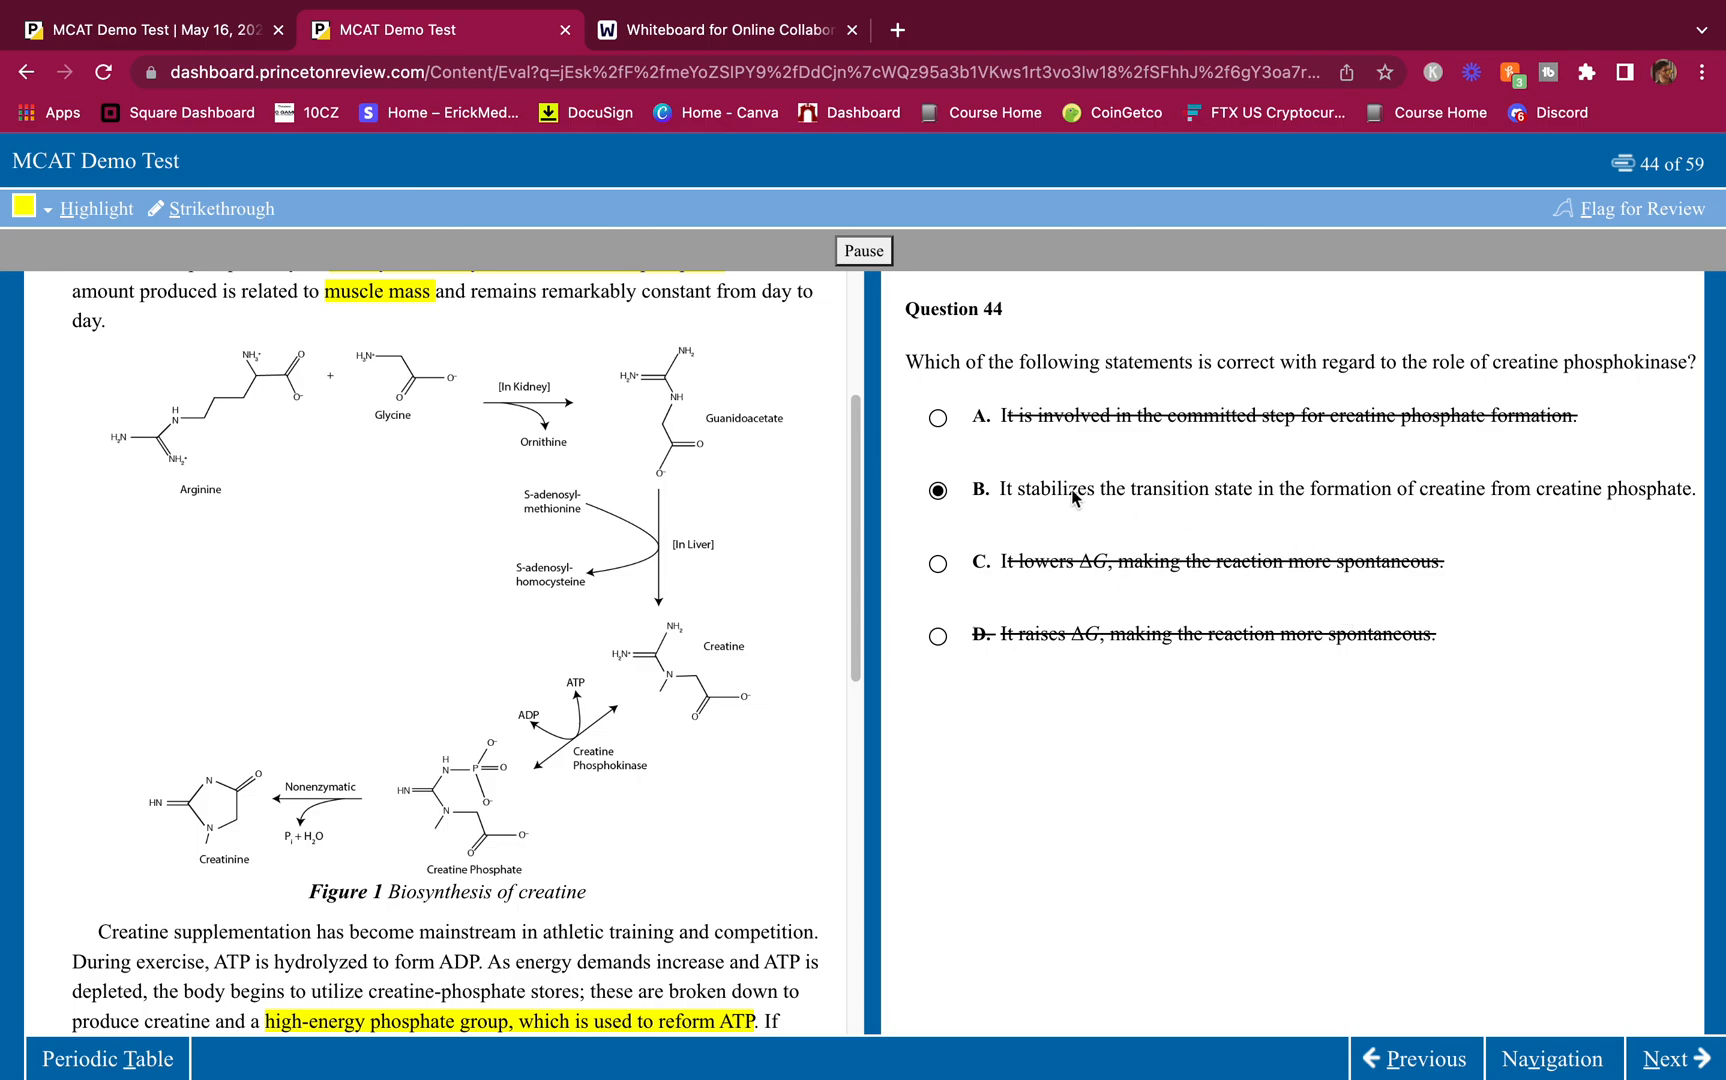
{"action": "mouse_move", "coordinate": [1436, 517]}
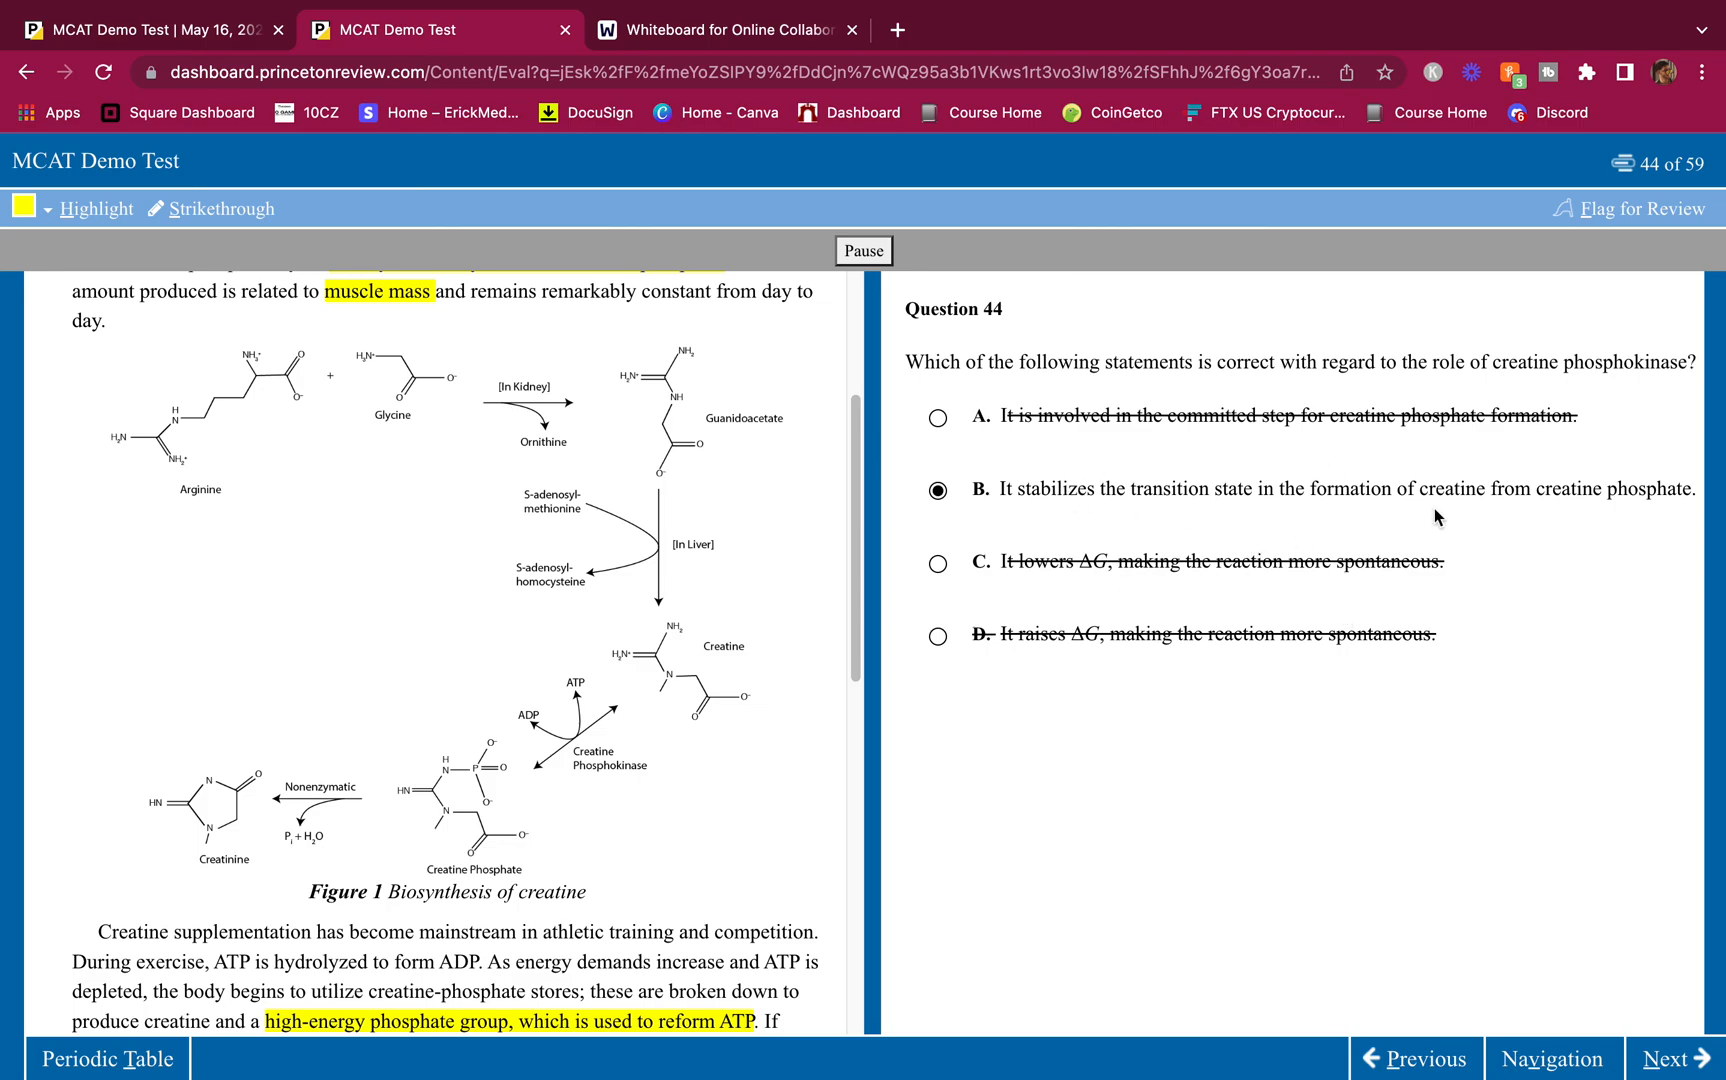
{"action": "mouse_move", "coordinate": [1277, 558]}
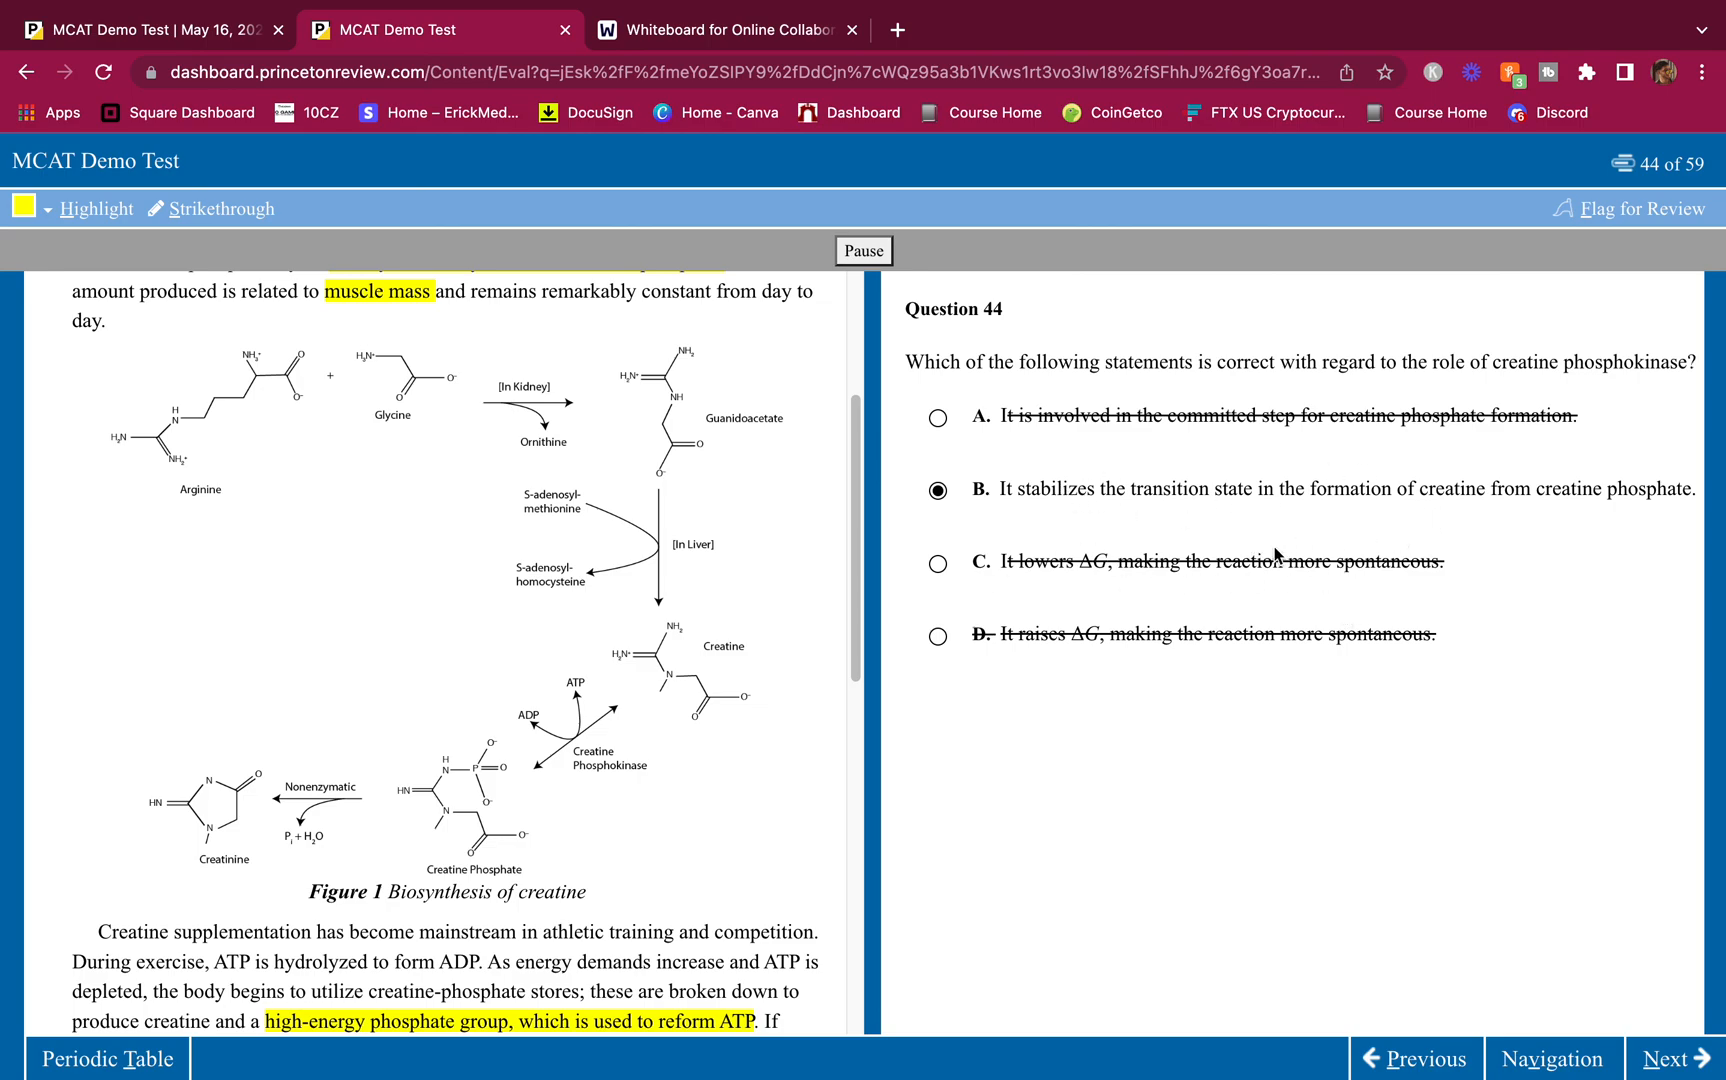
{"action": "mouse_move", "coordinate": [1576, 988]}
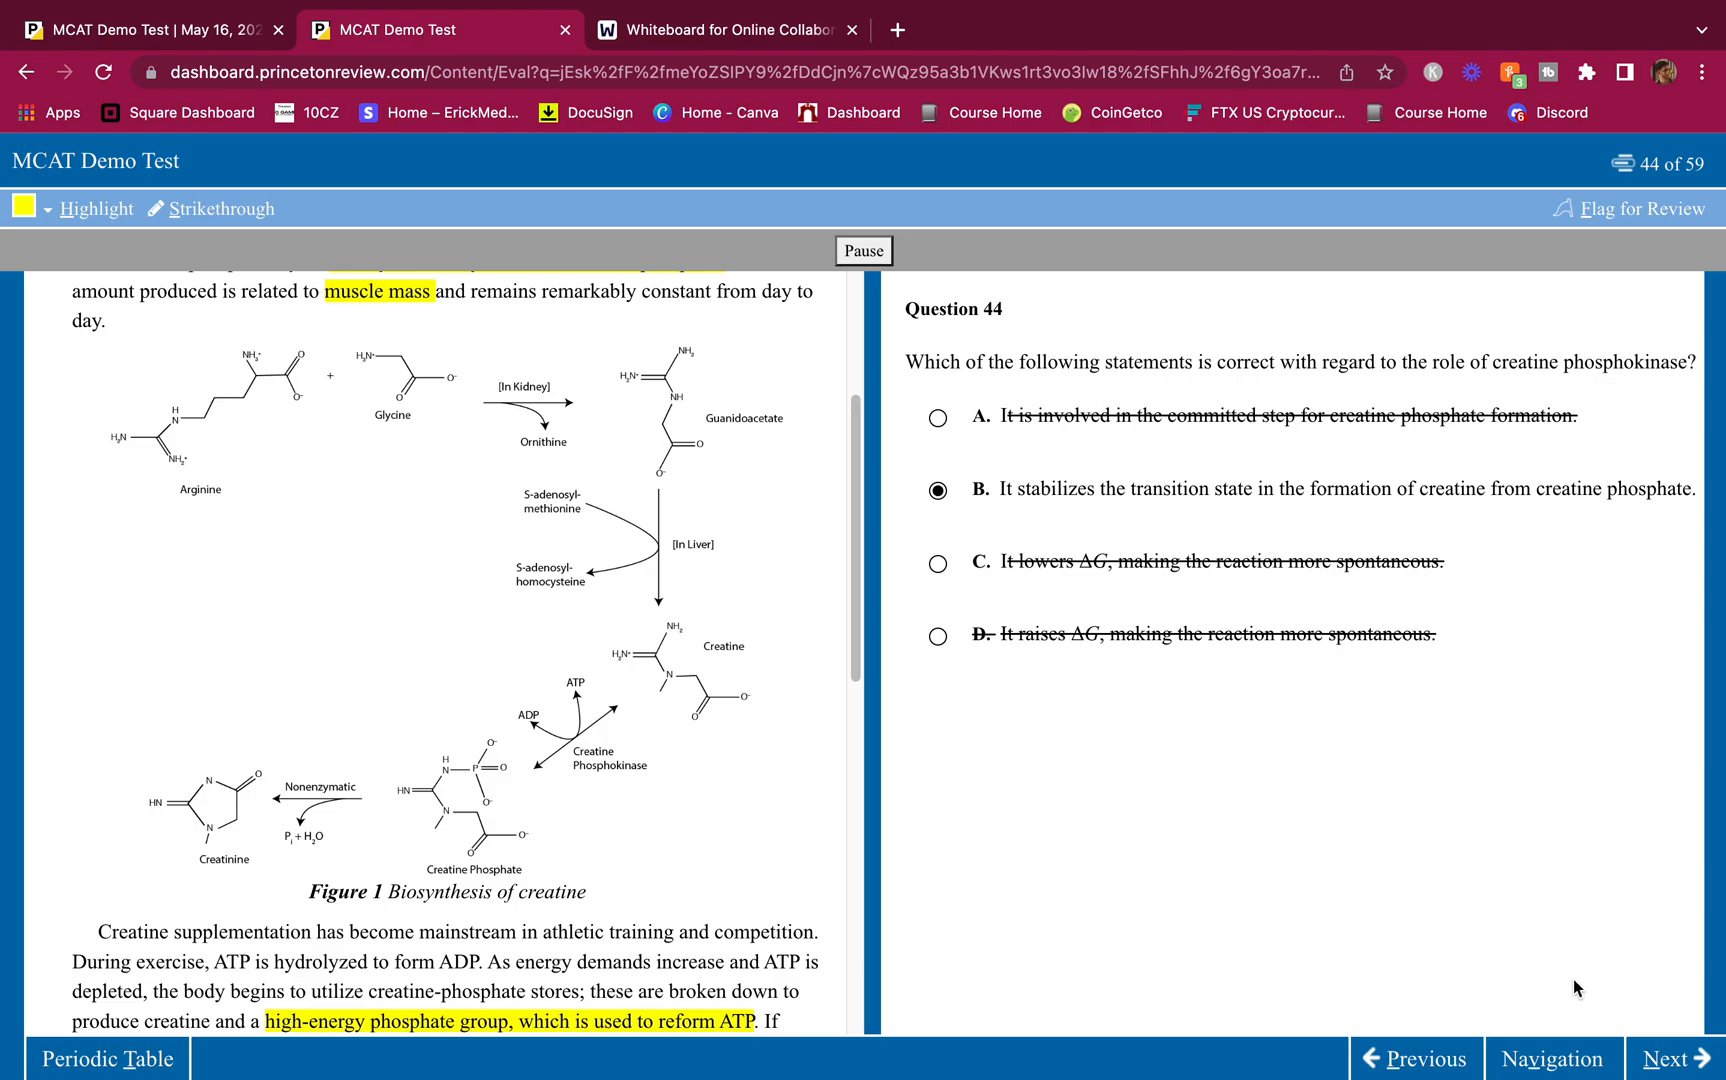
{"action": "left_click", "coordinate": [1669, 1058]}
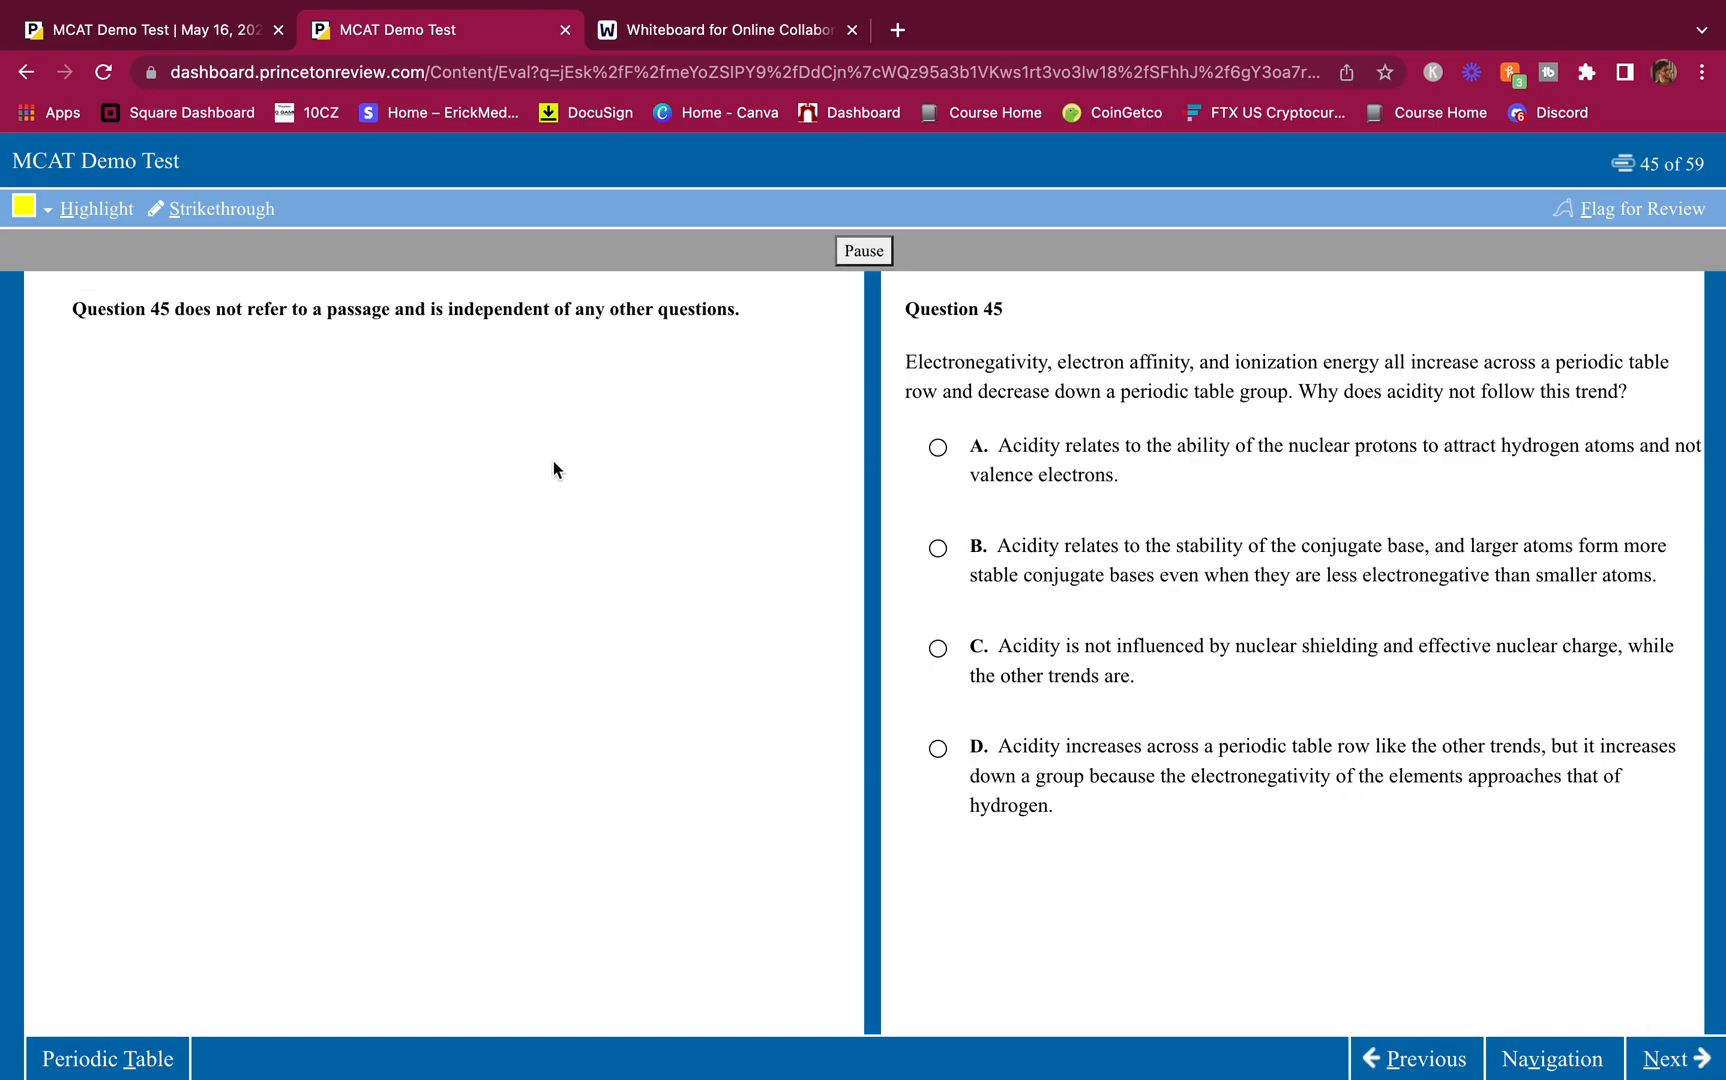
{"action": "left_click", "coordinate": [1417, 1059]}
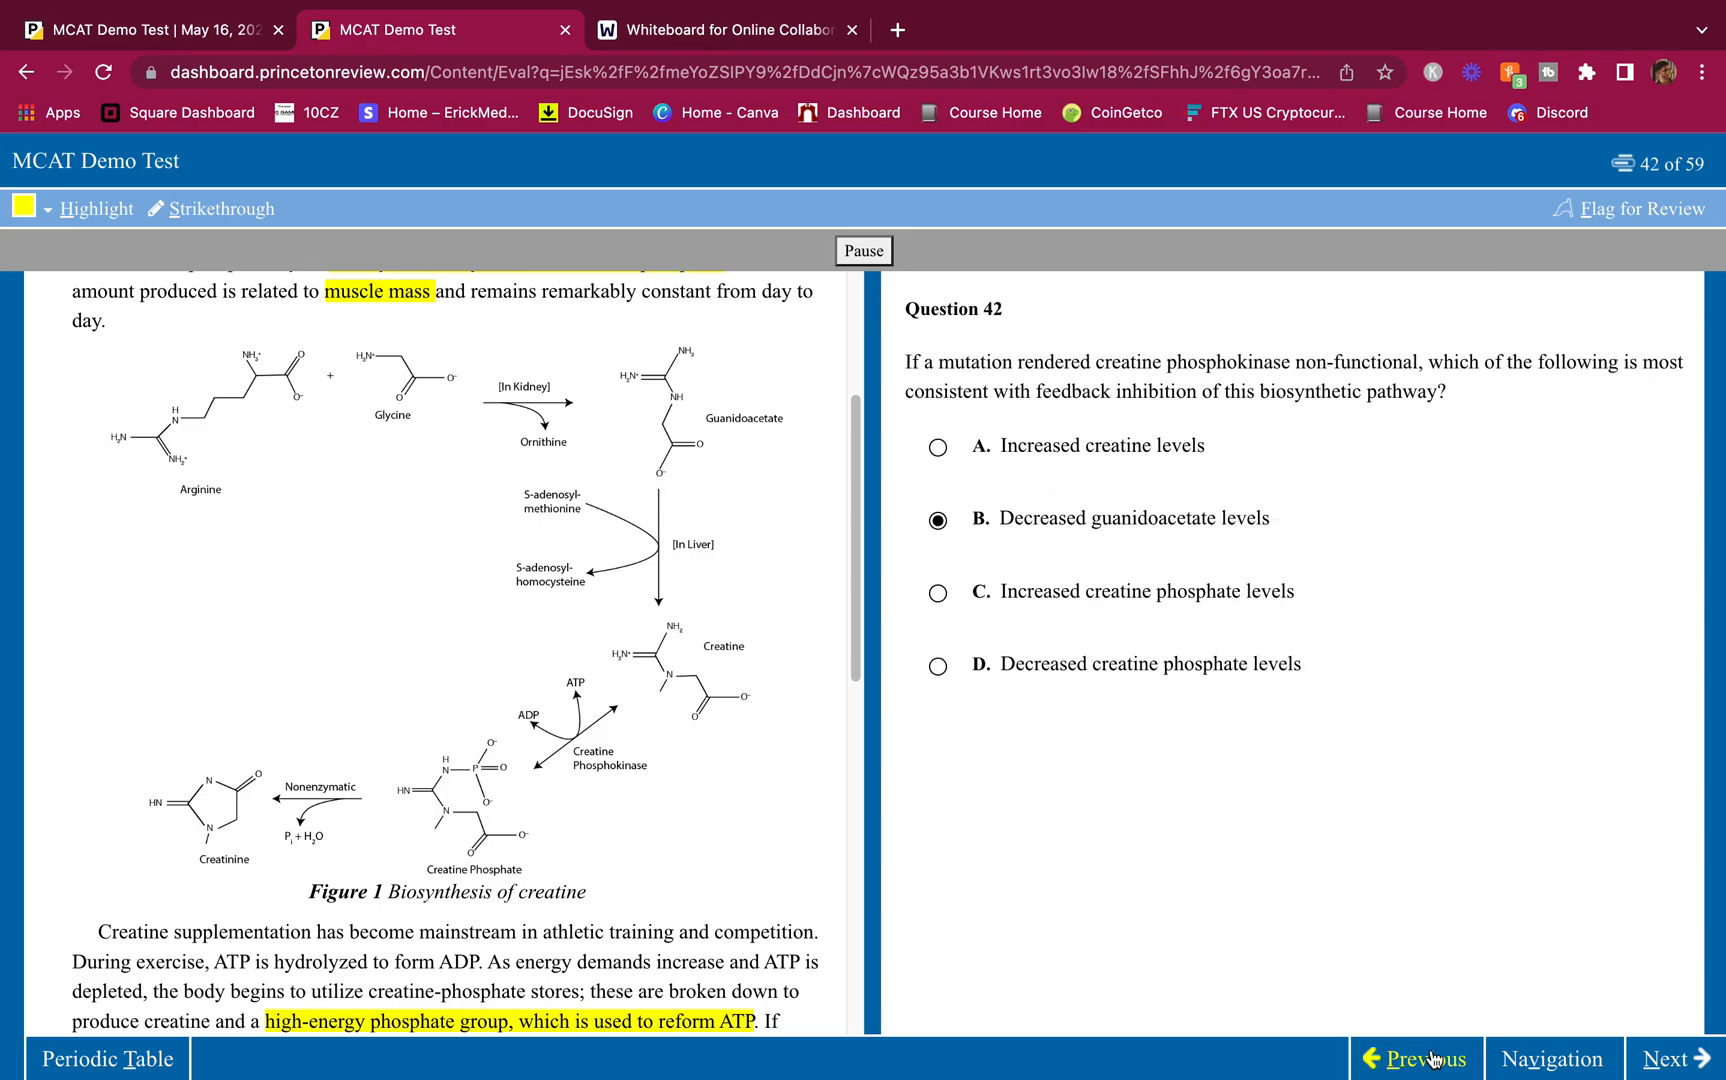